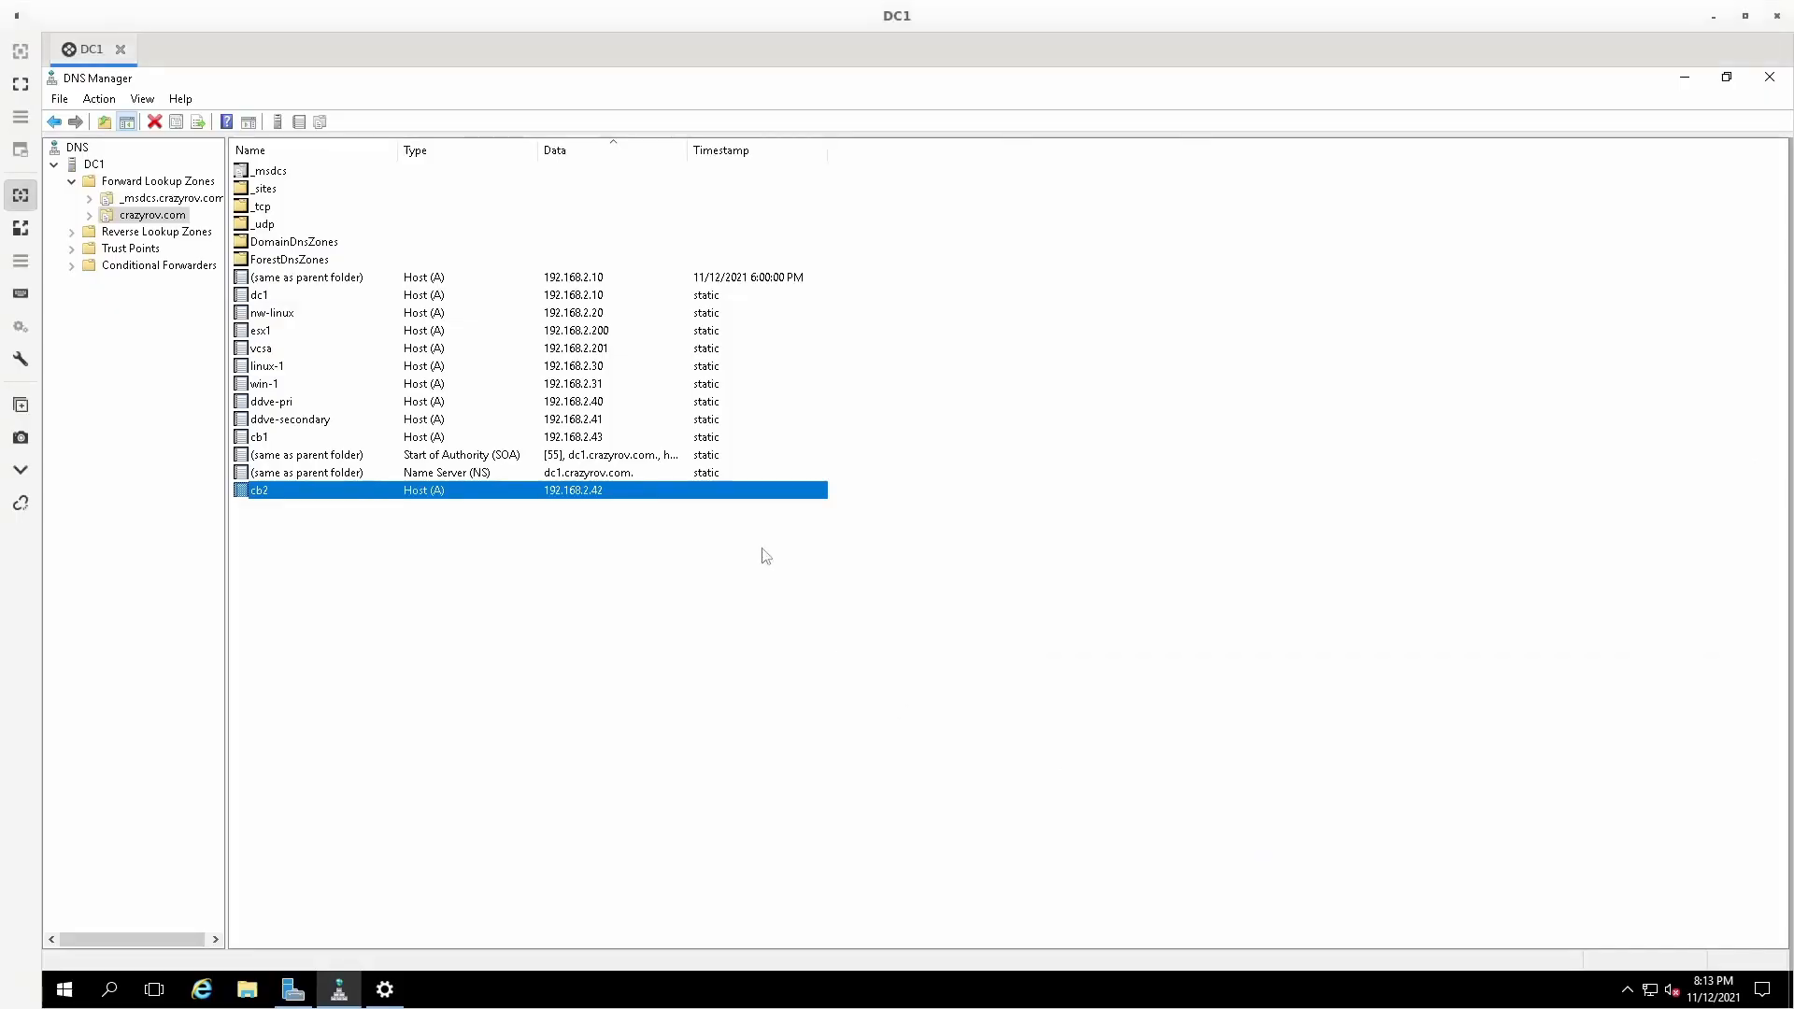
mouse_move(691, 553)
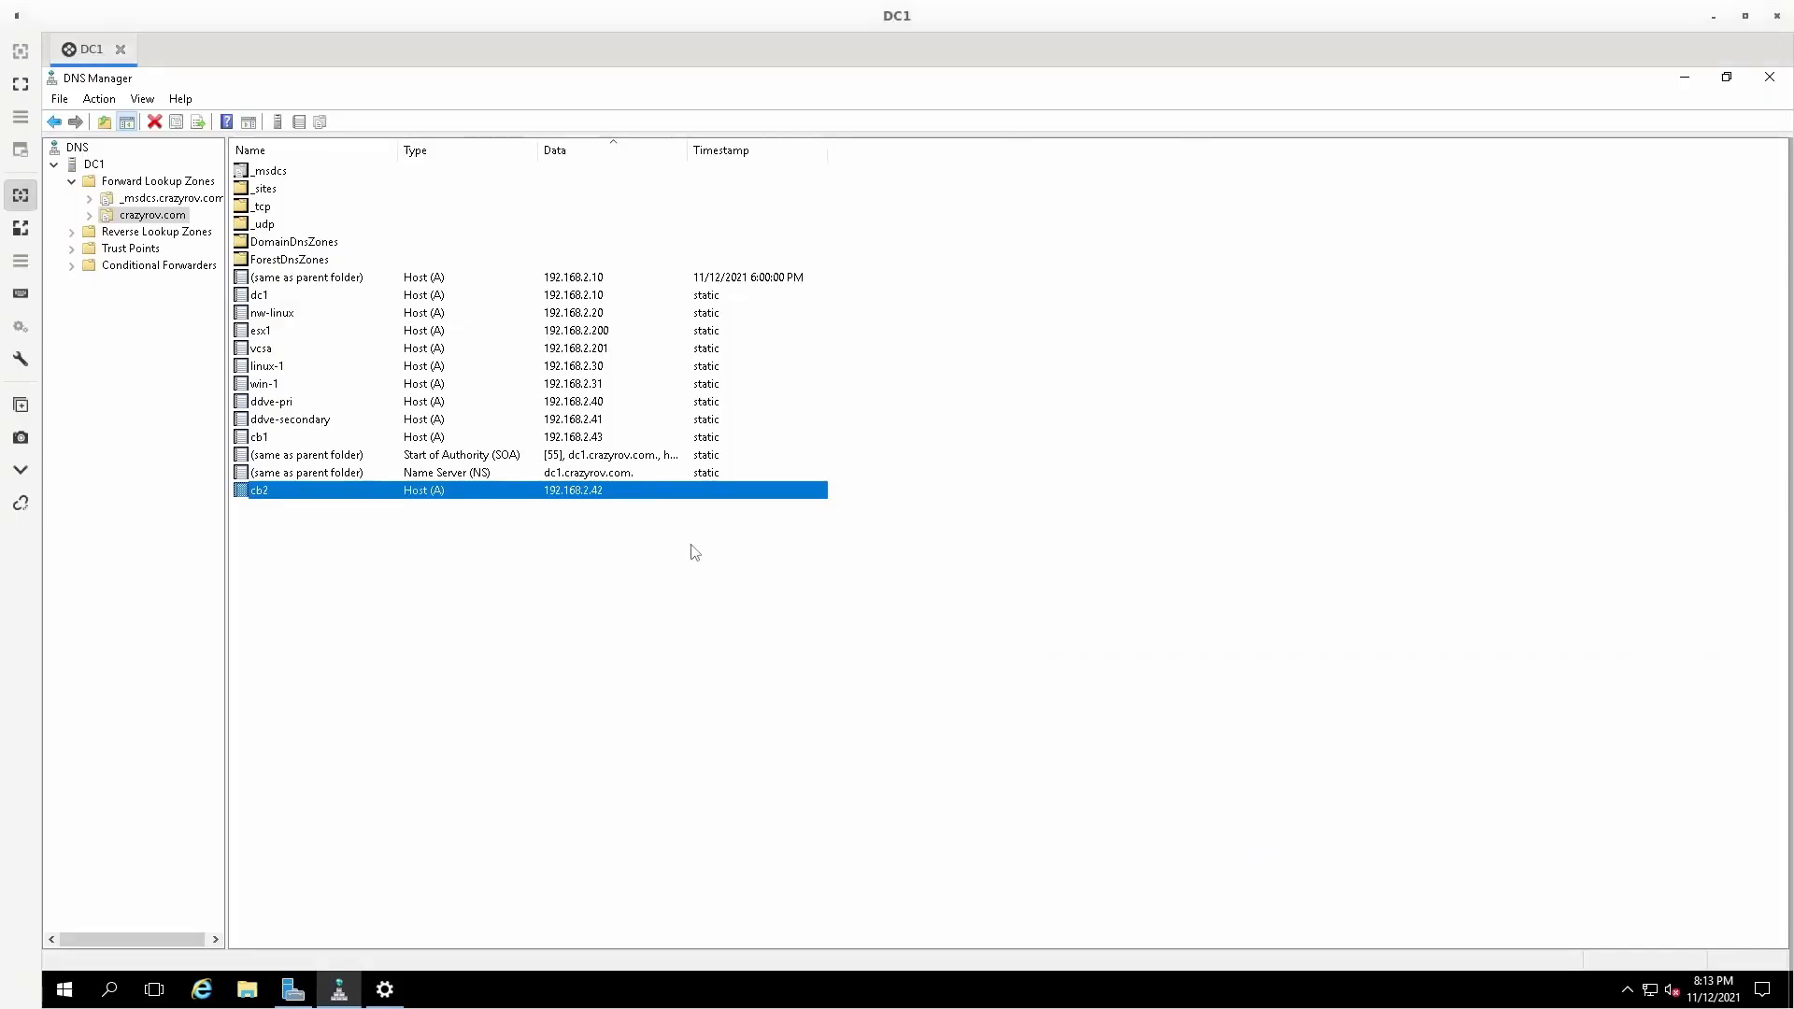
mouse_move(323, 518)
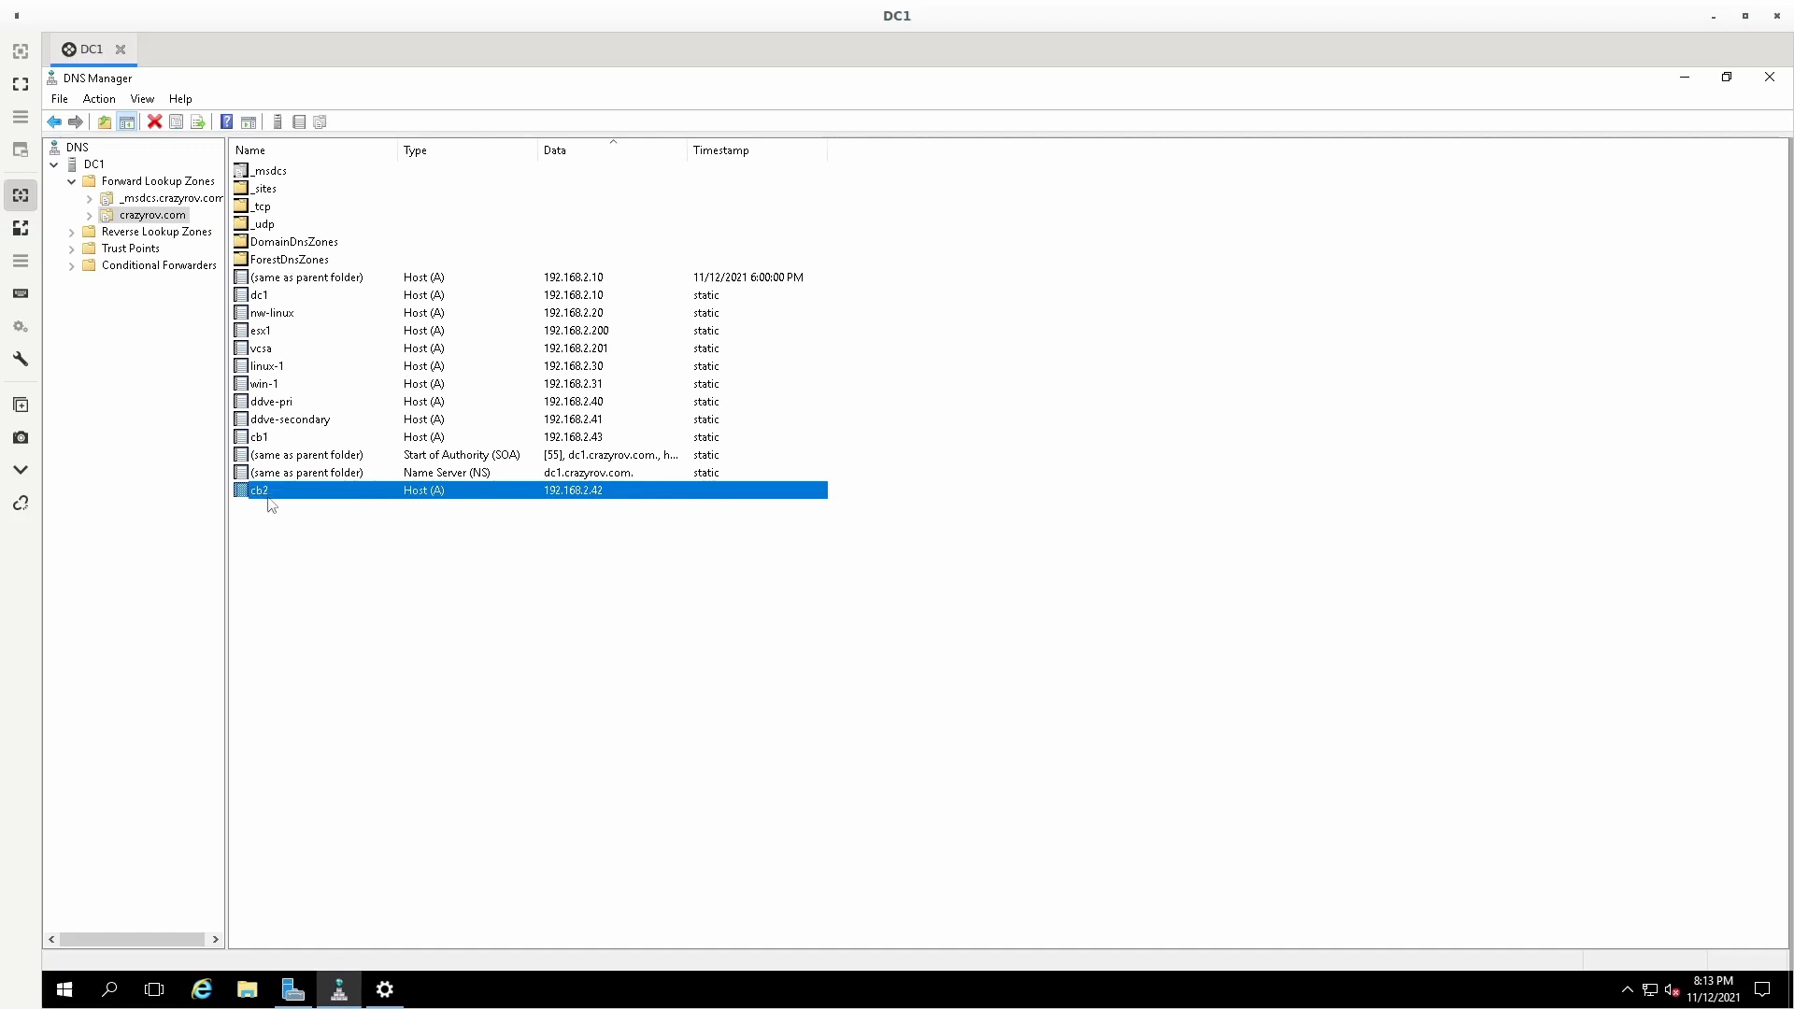
mouse_move(563, 506)
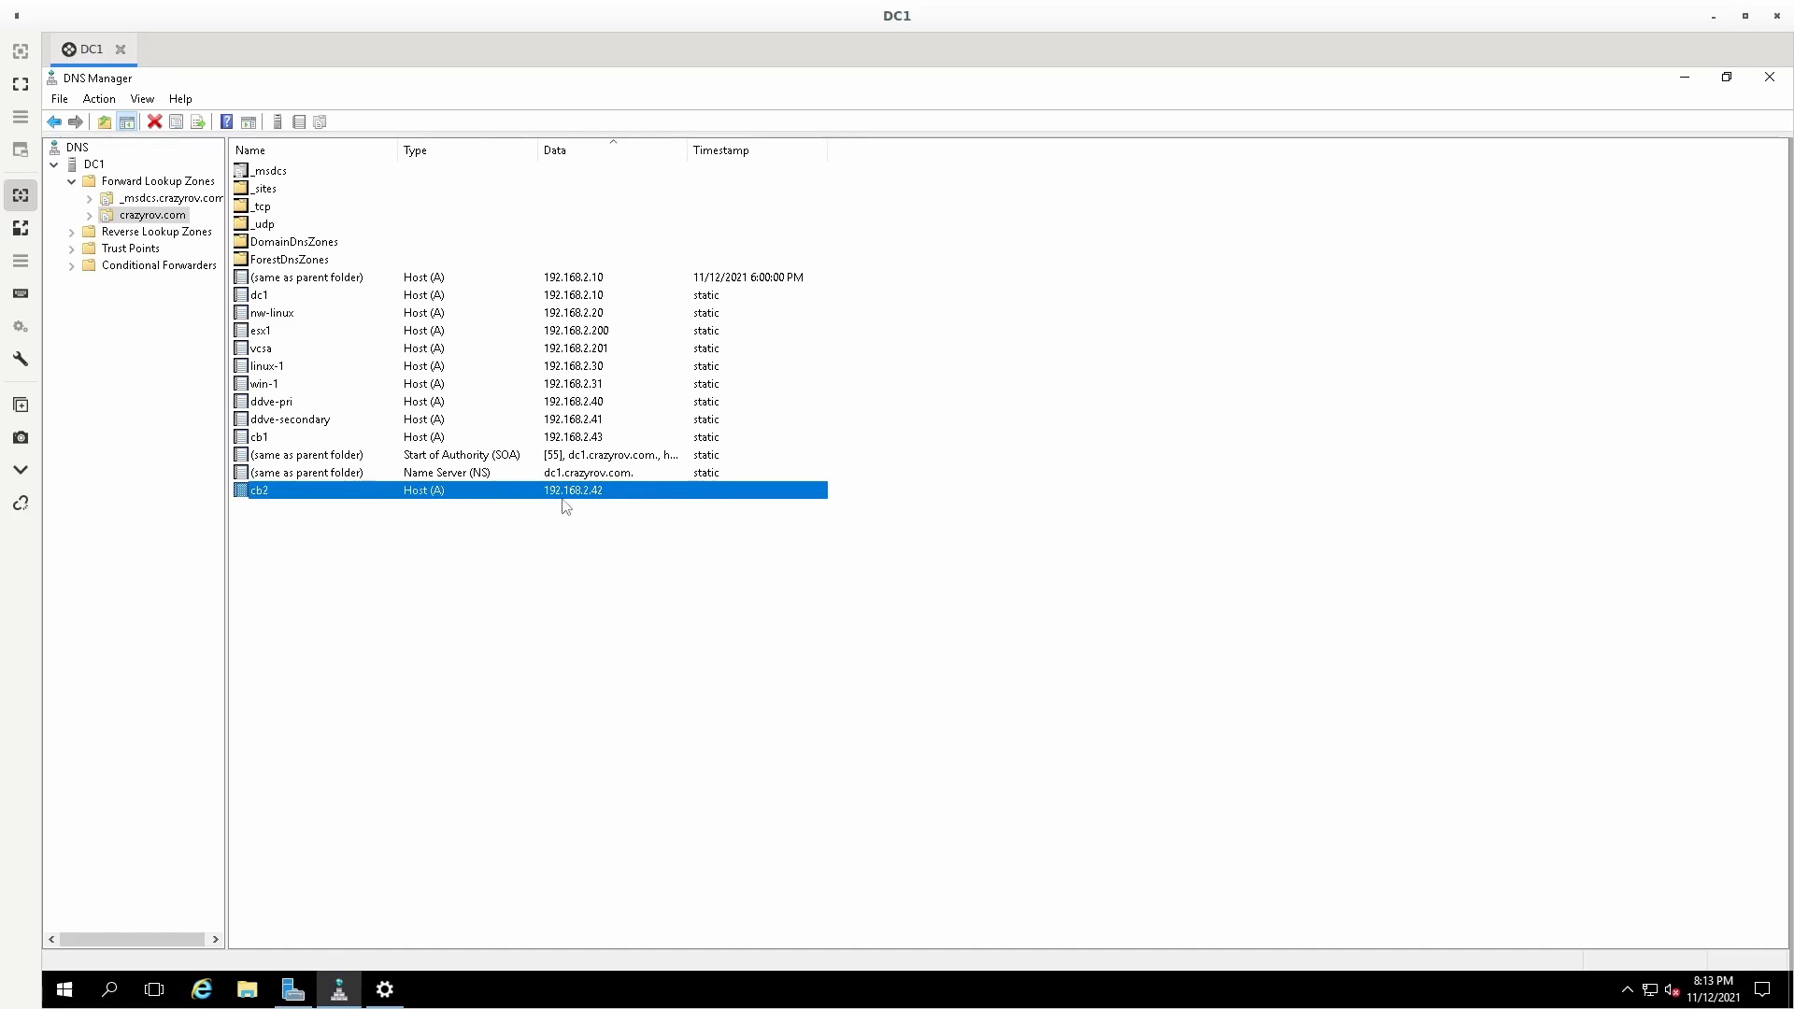
mouse_move(587, 506)
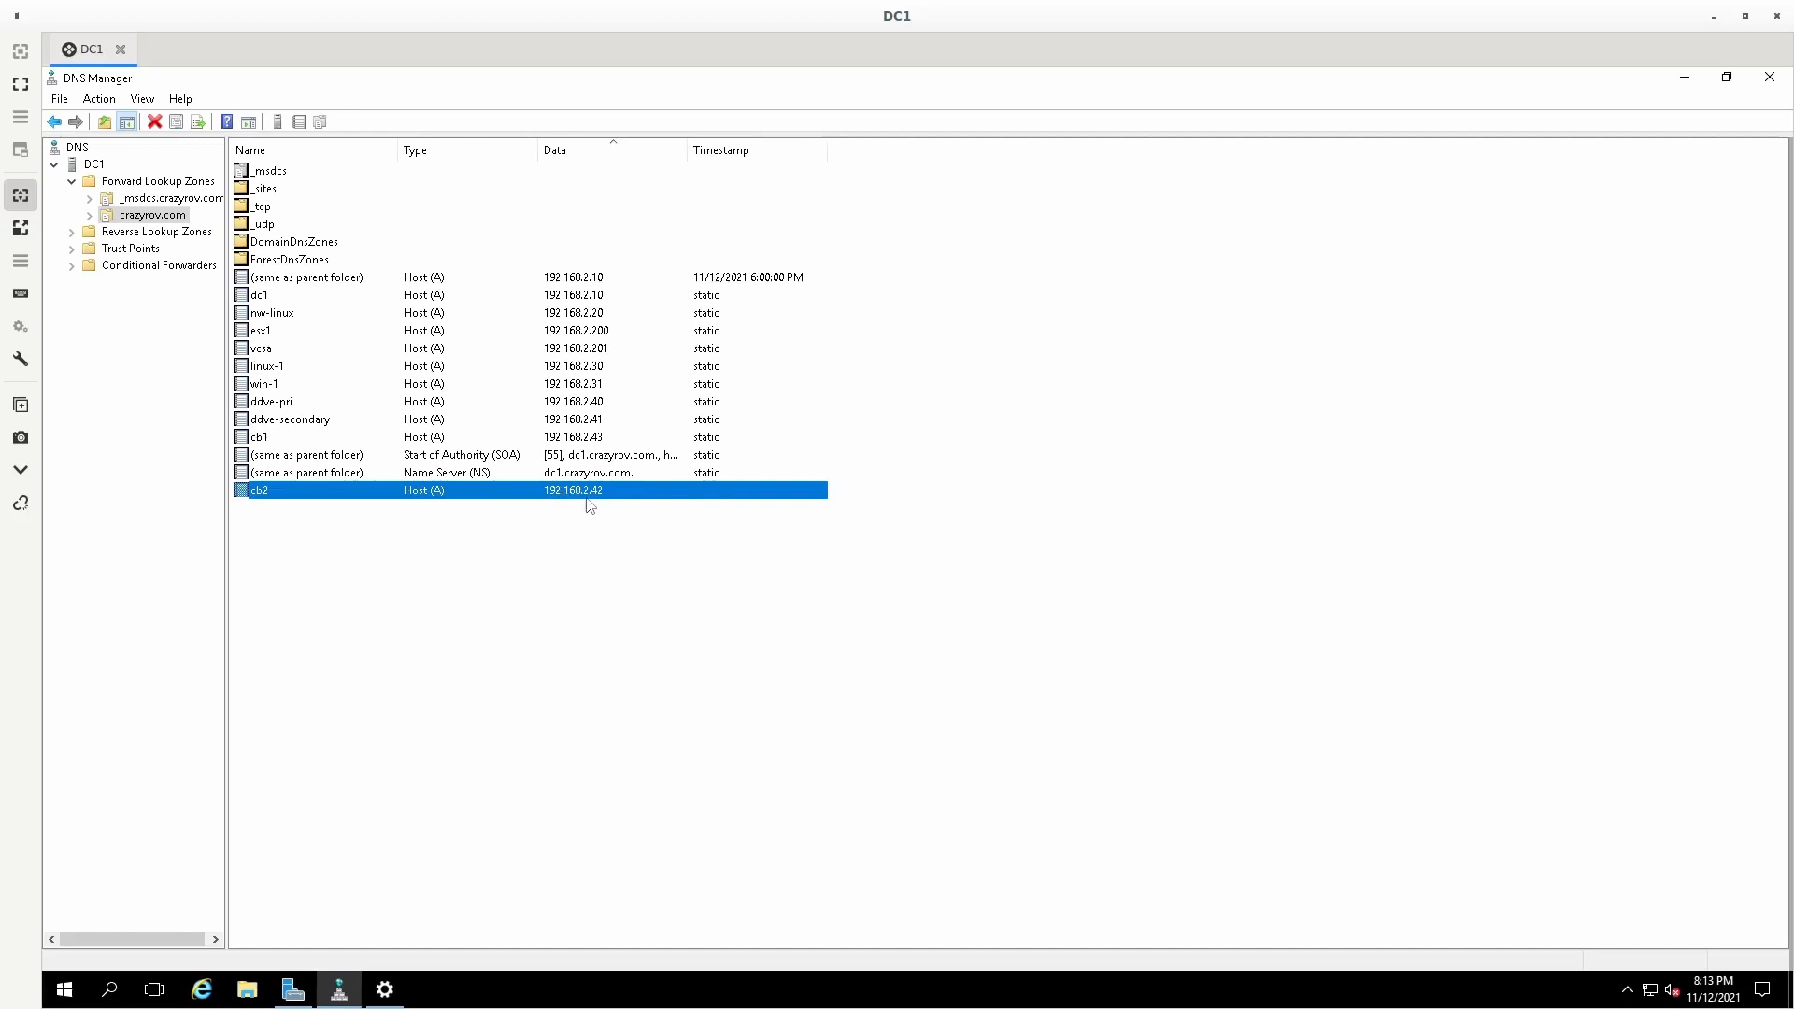
mouse_move(662, 835)
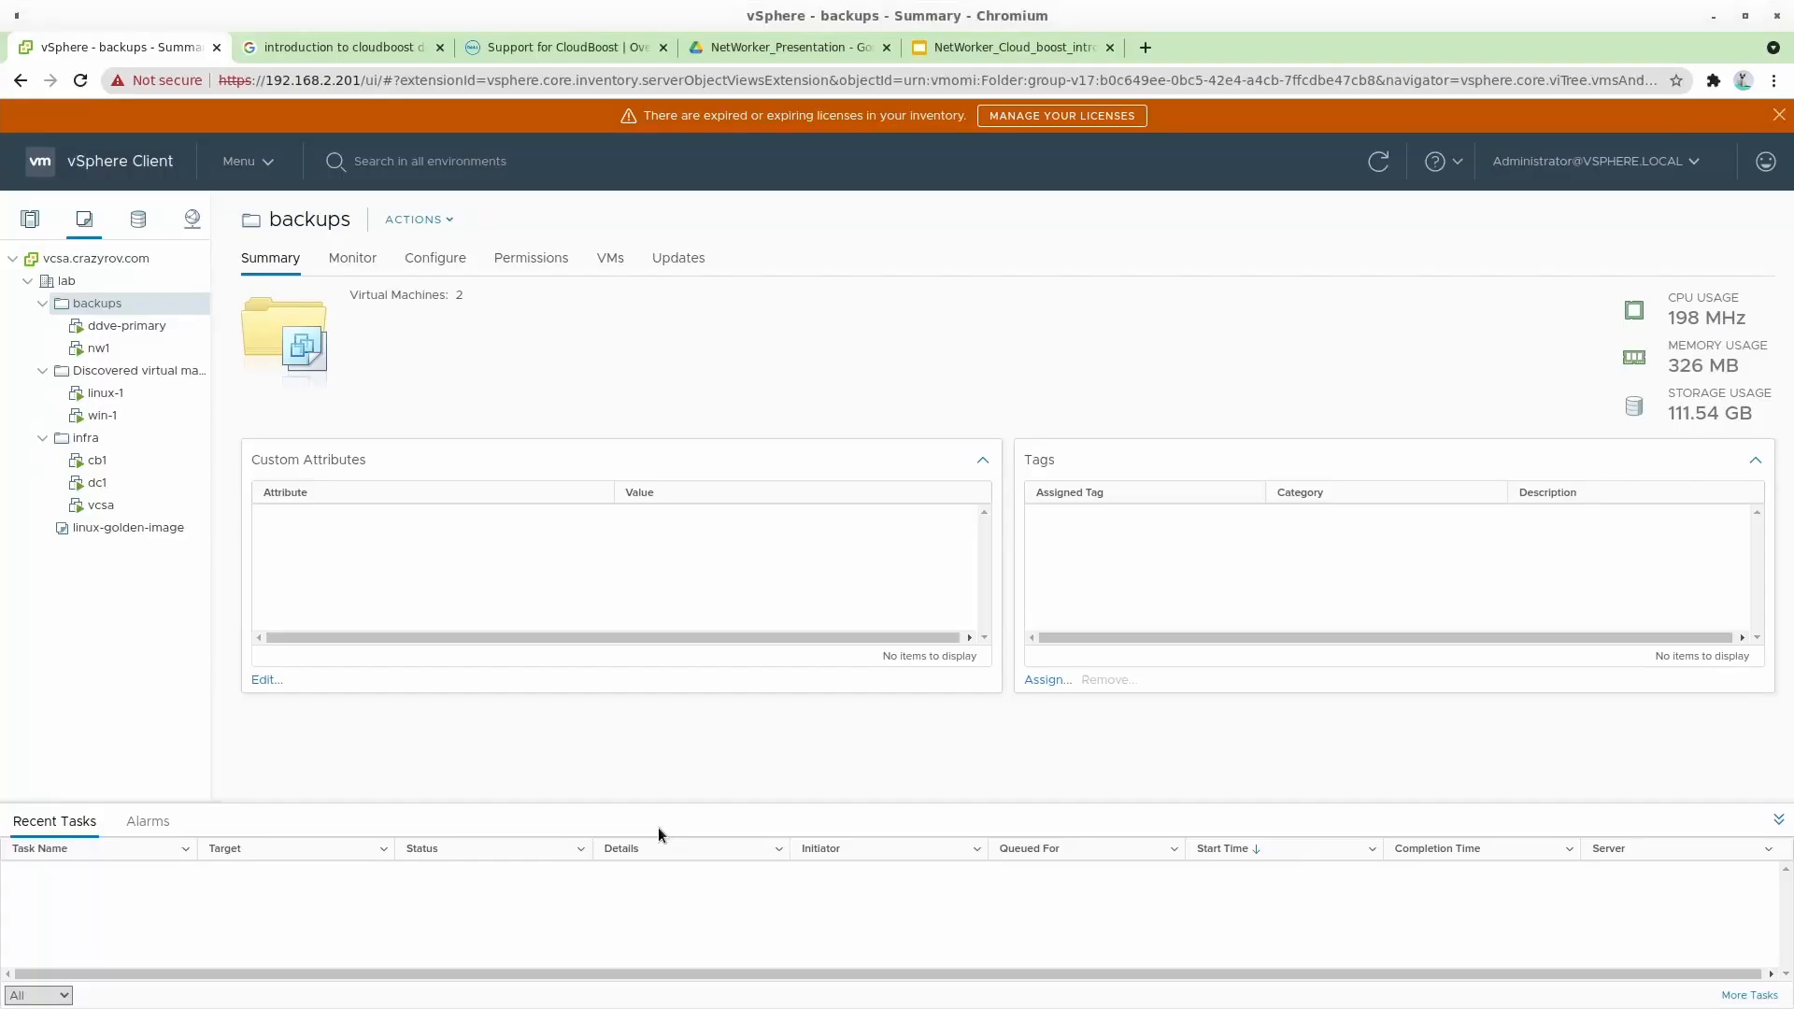
mouse_move(626, 308)
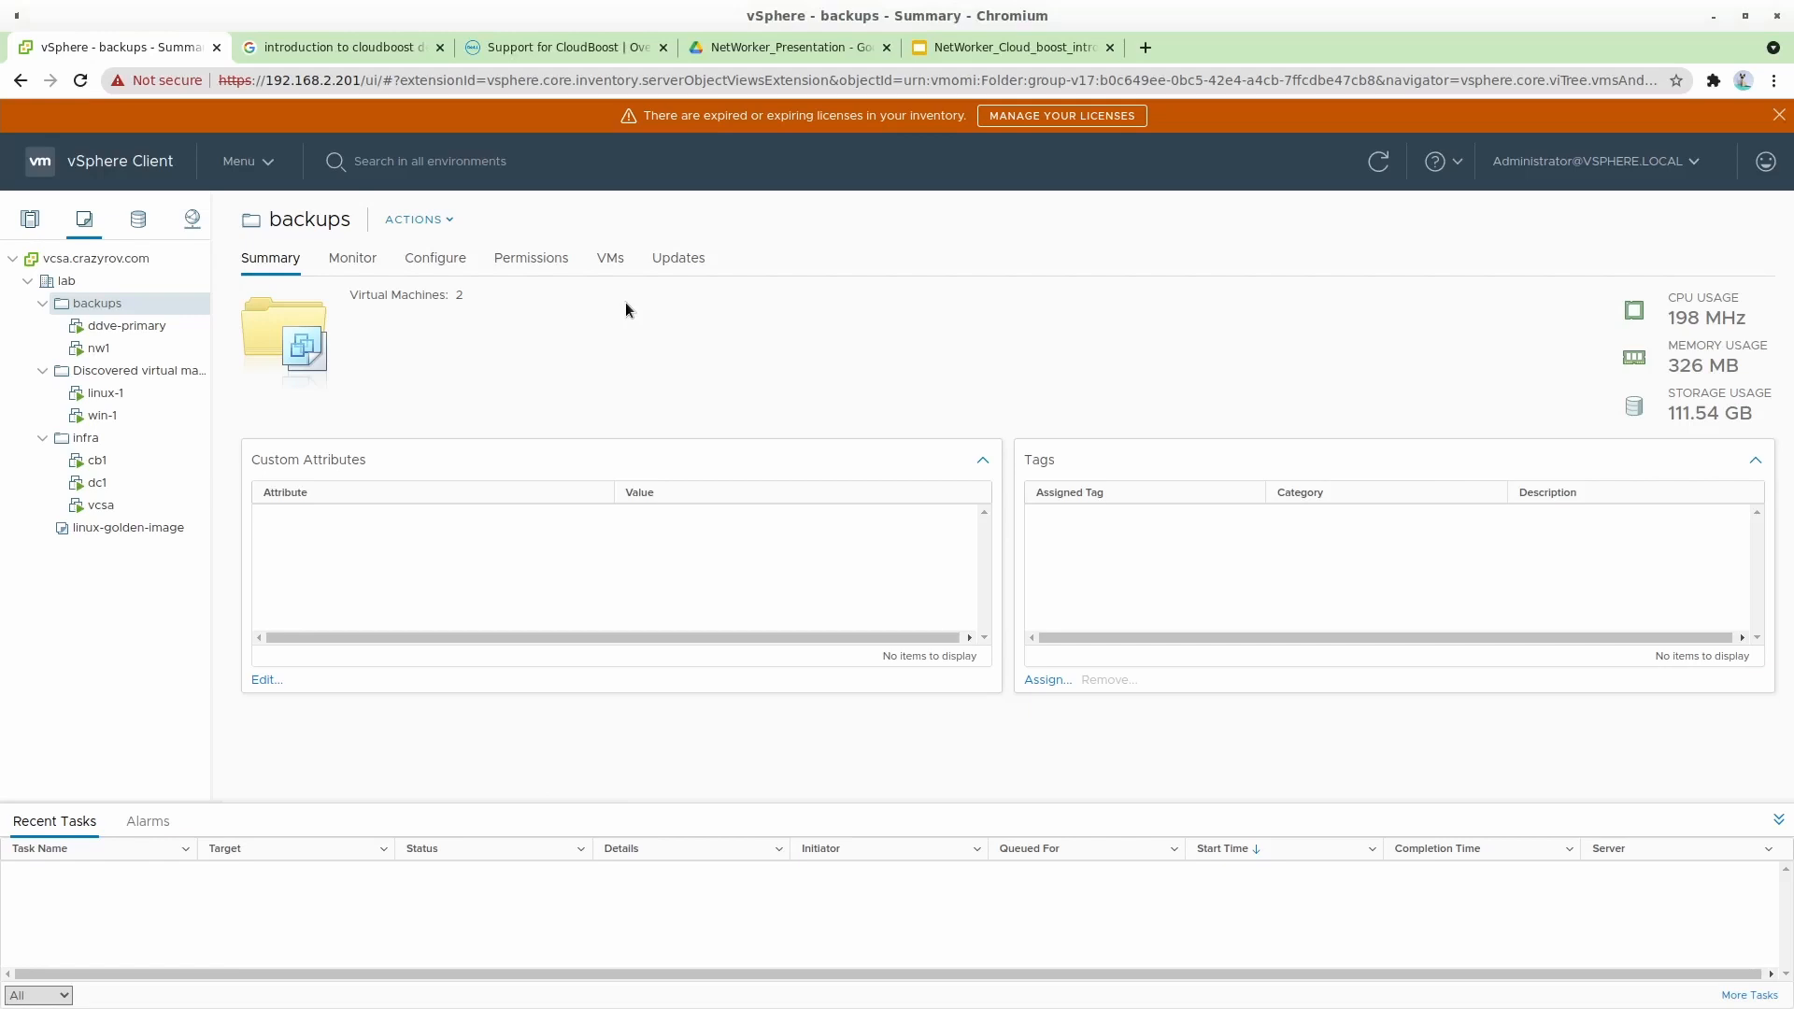
mouse_move(712, 372)
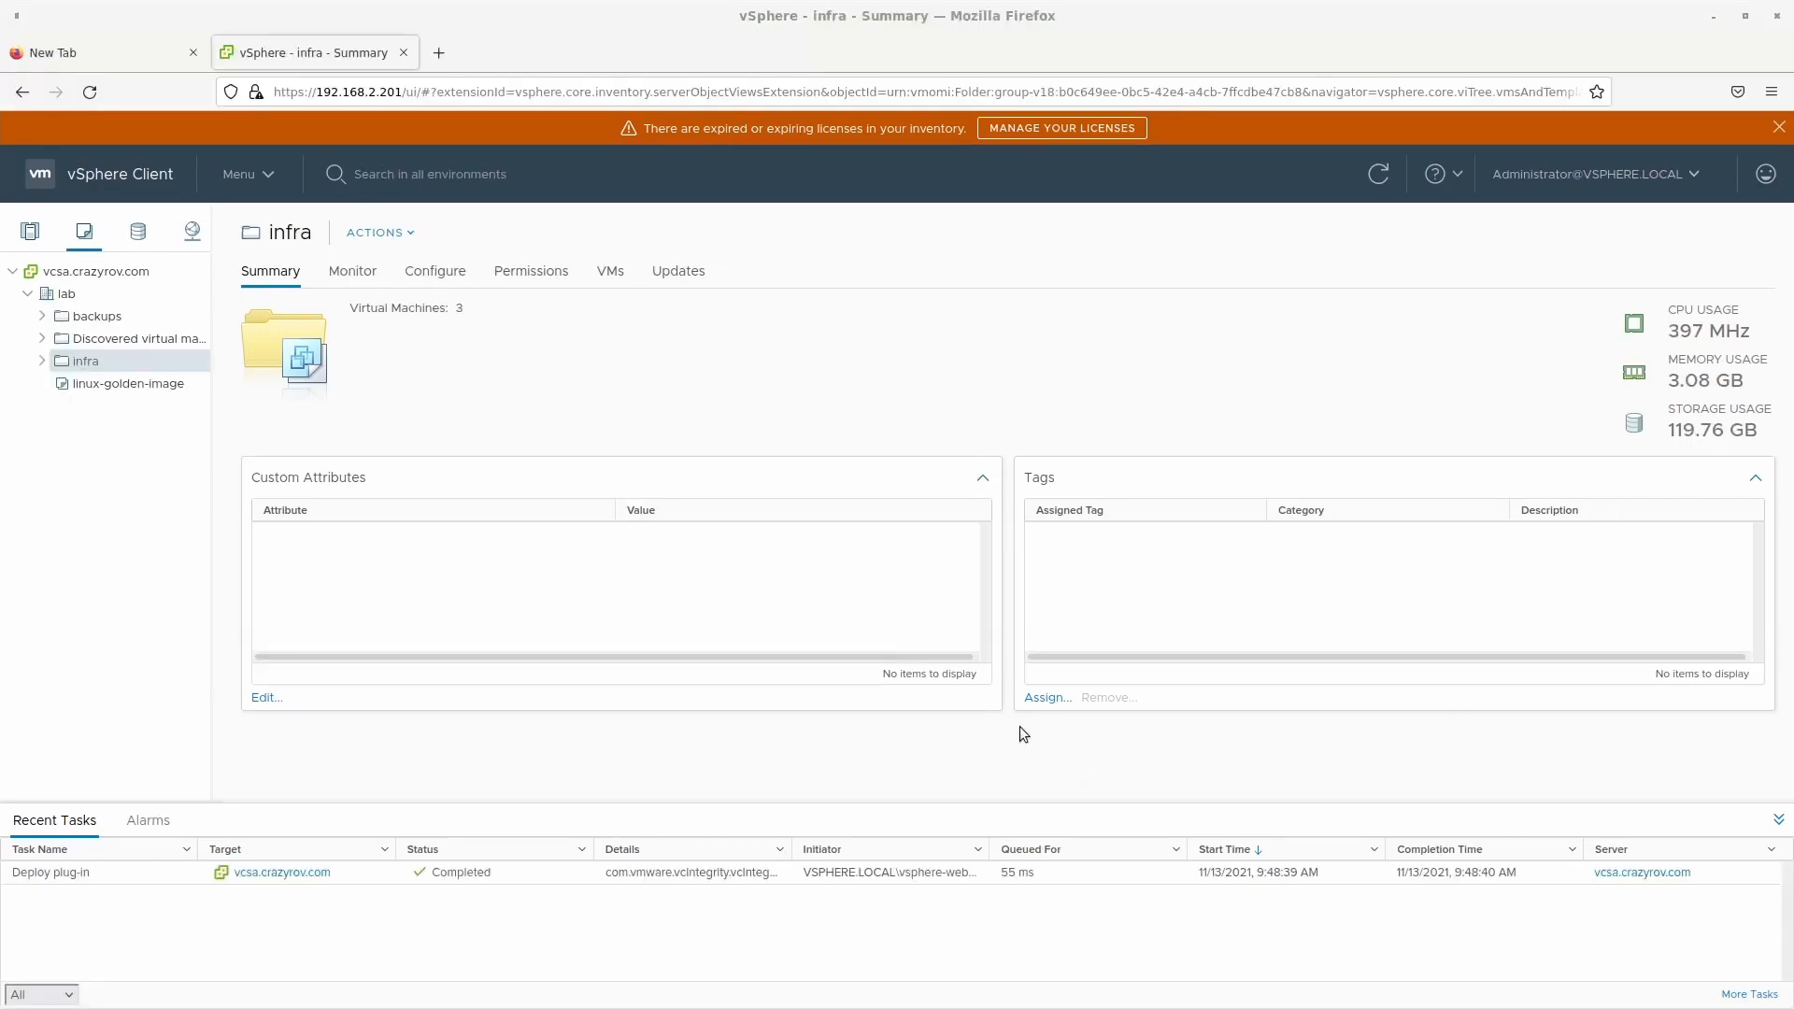
mouse_move(131, 338)
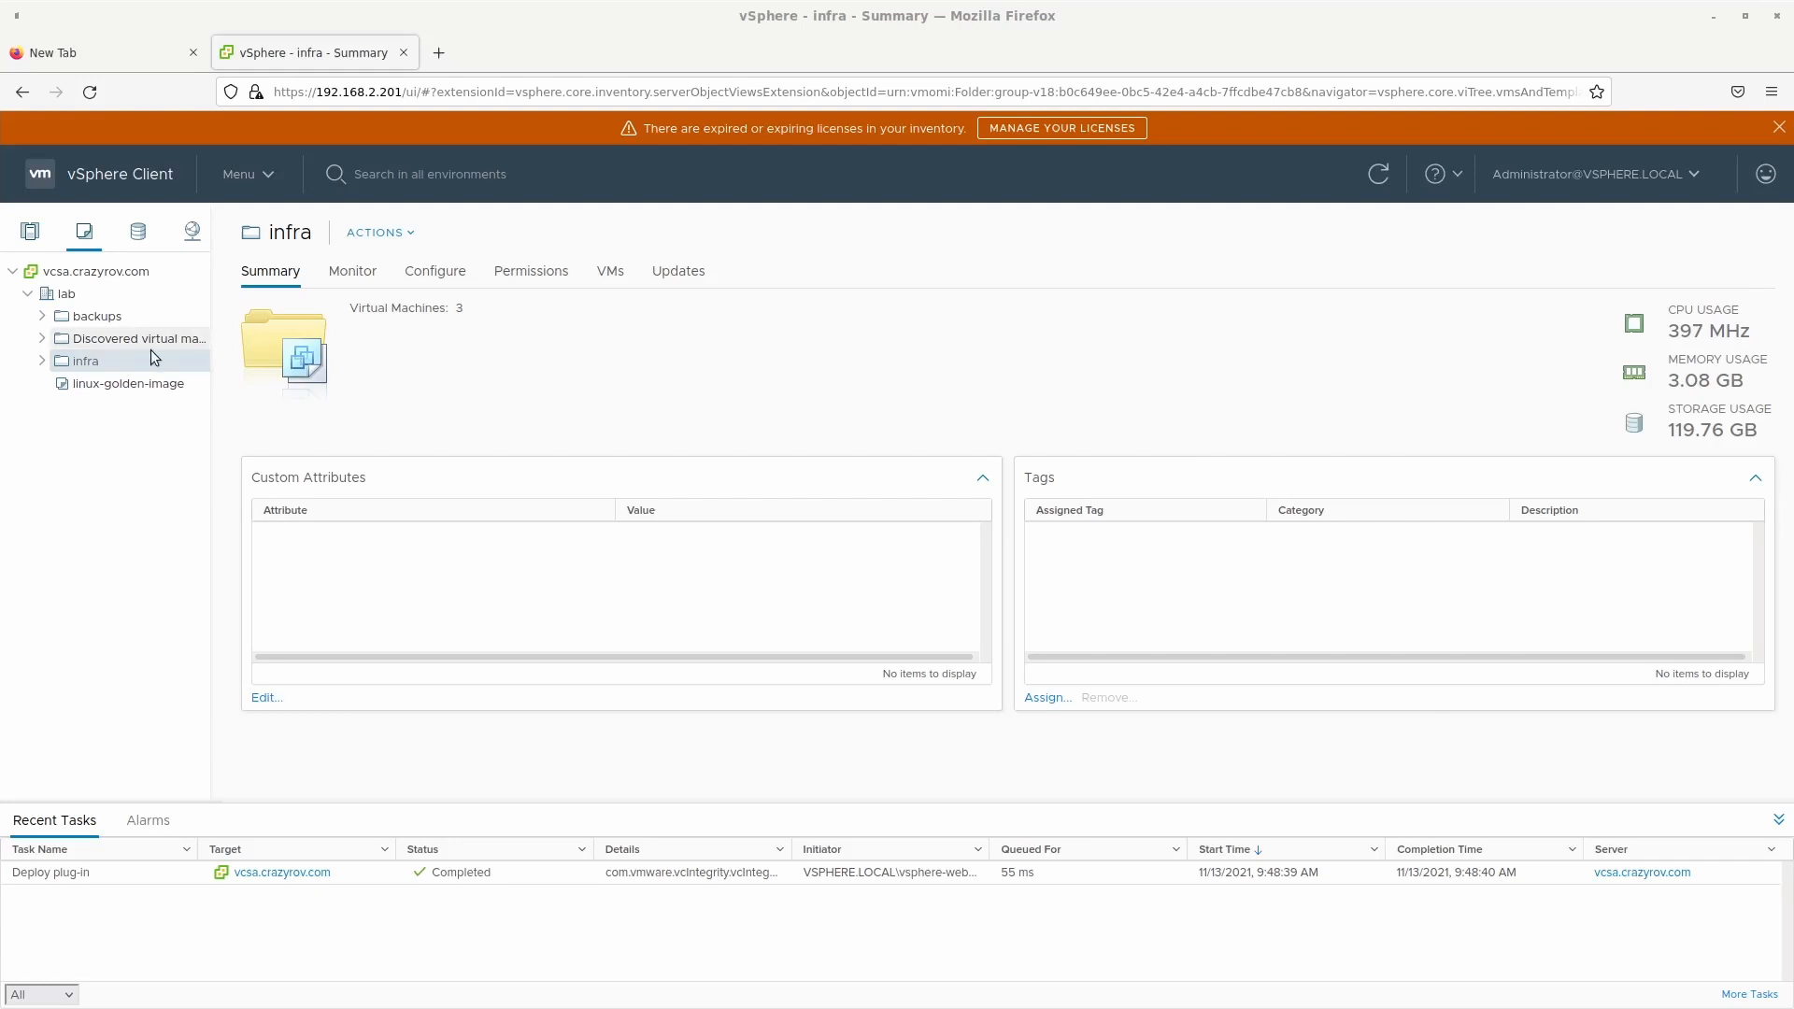
mouse_move(547, 163)
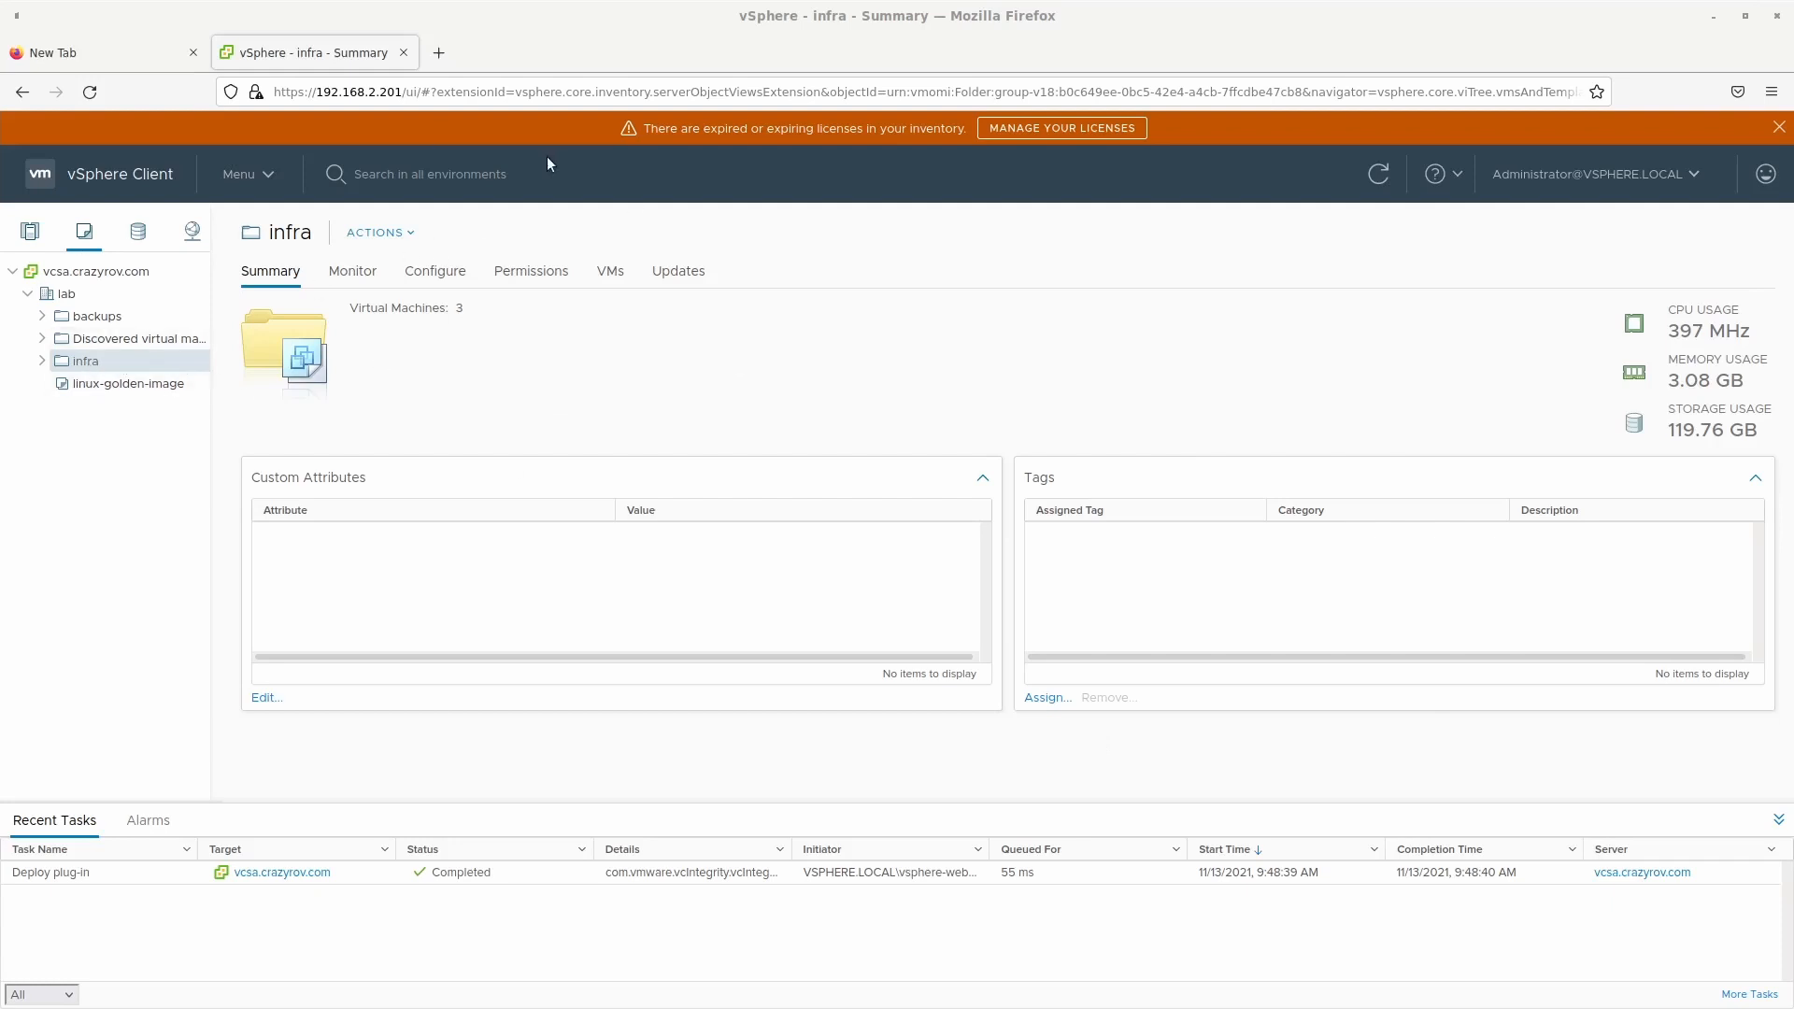
mouse_move(89, 366)
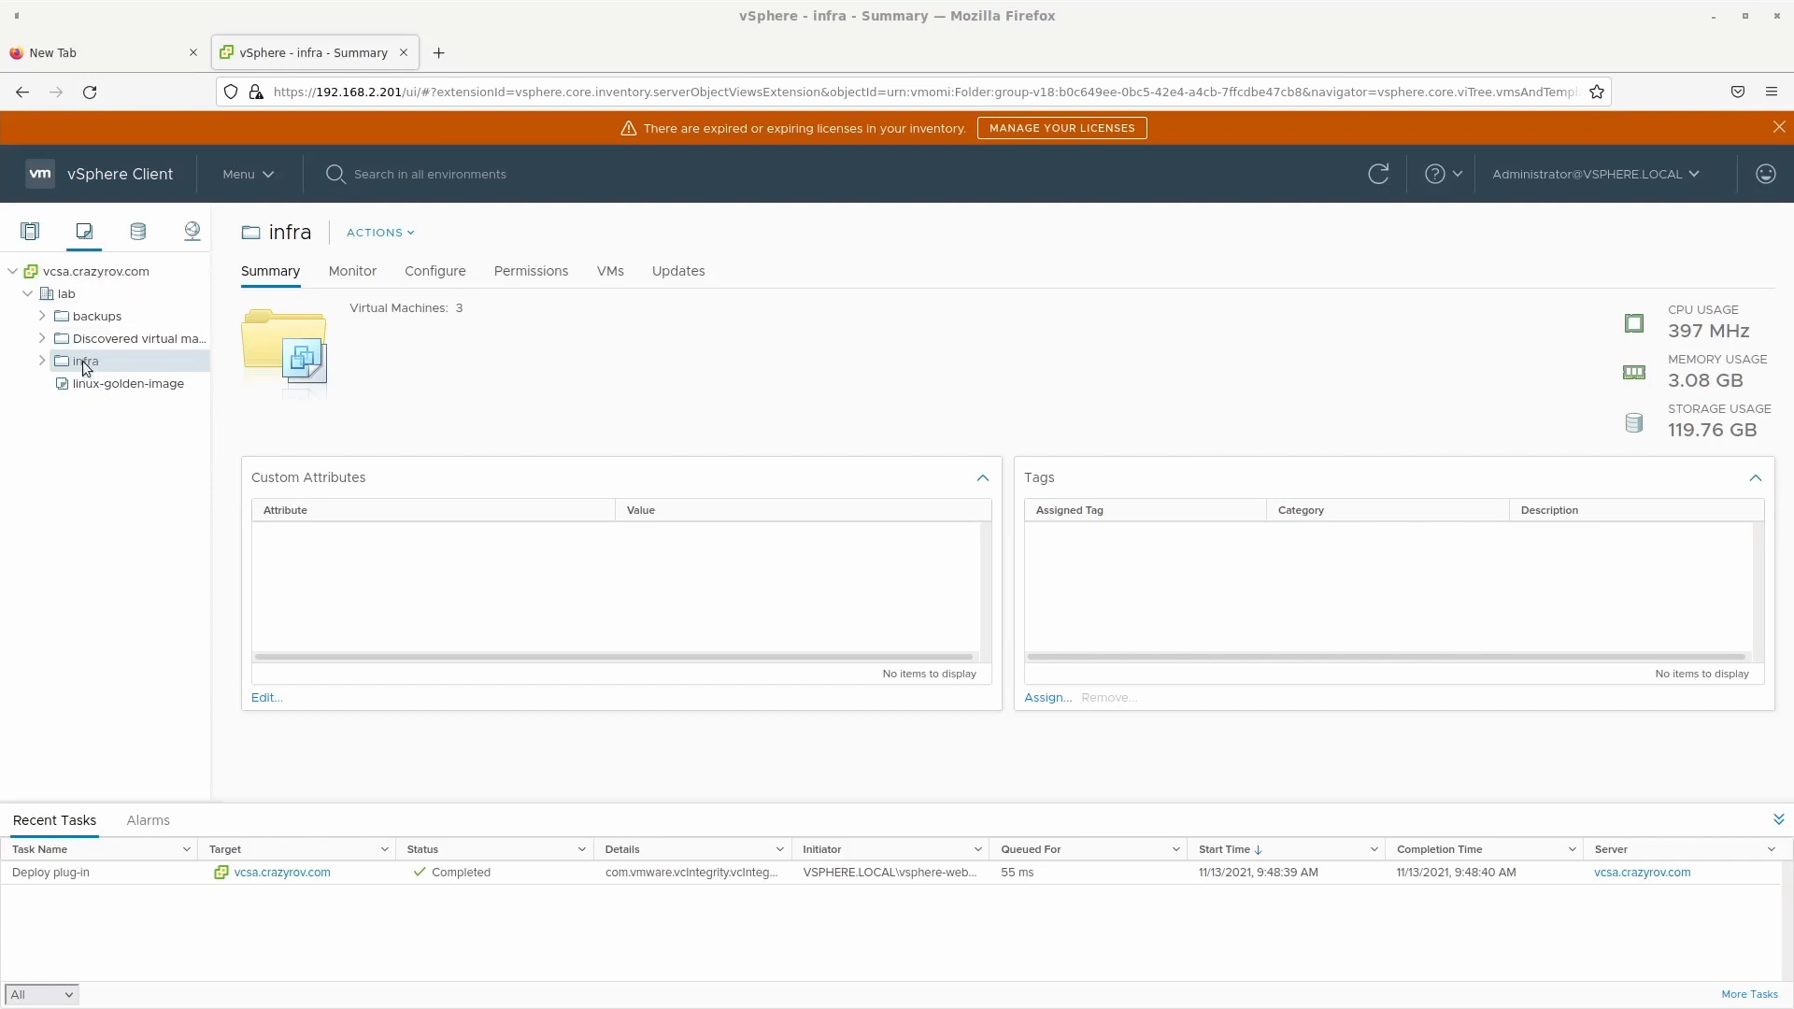
mouse_move(80, 378)
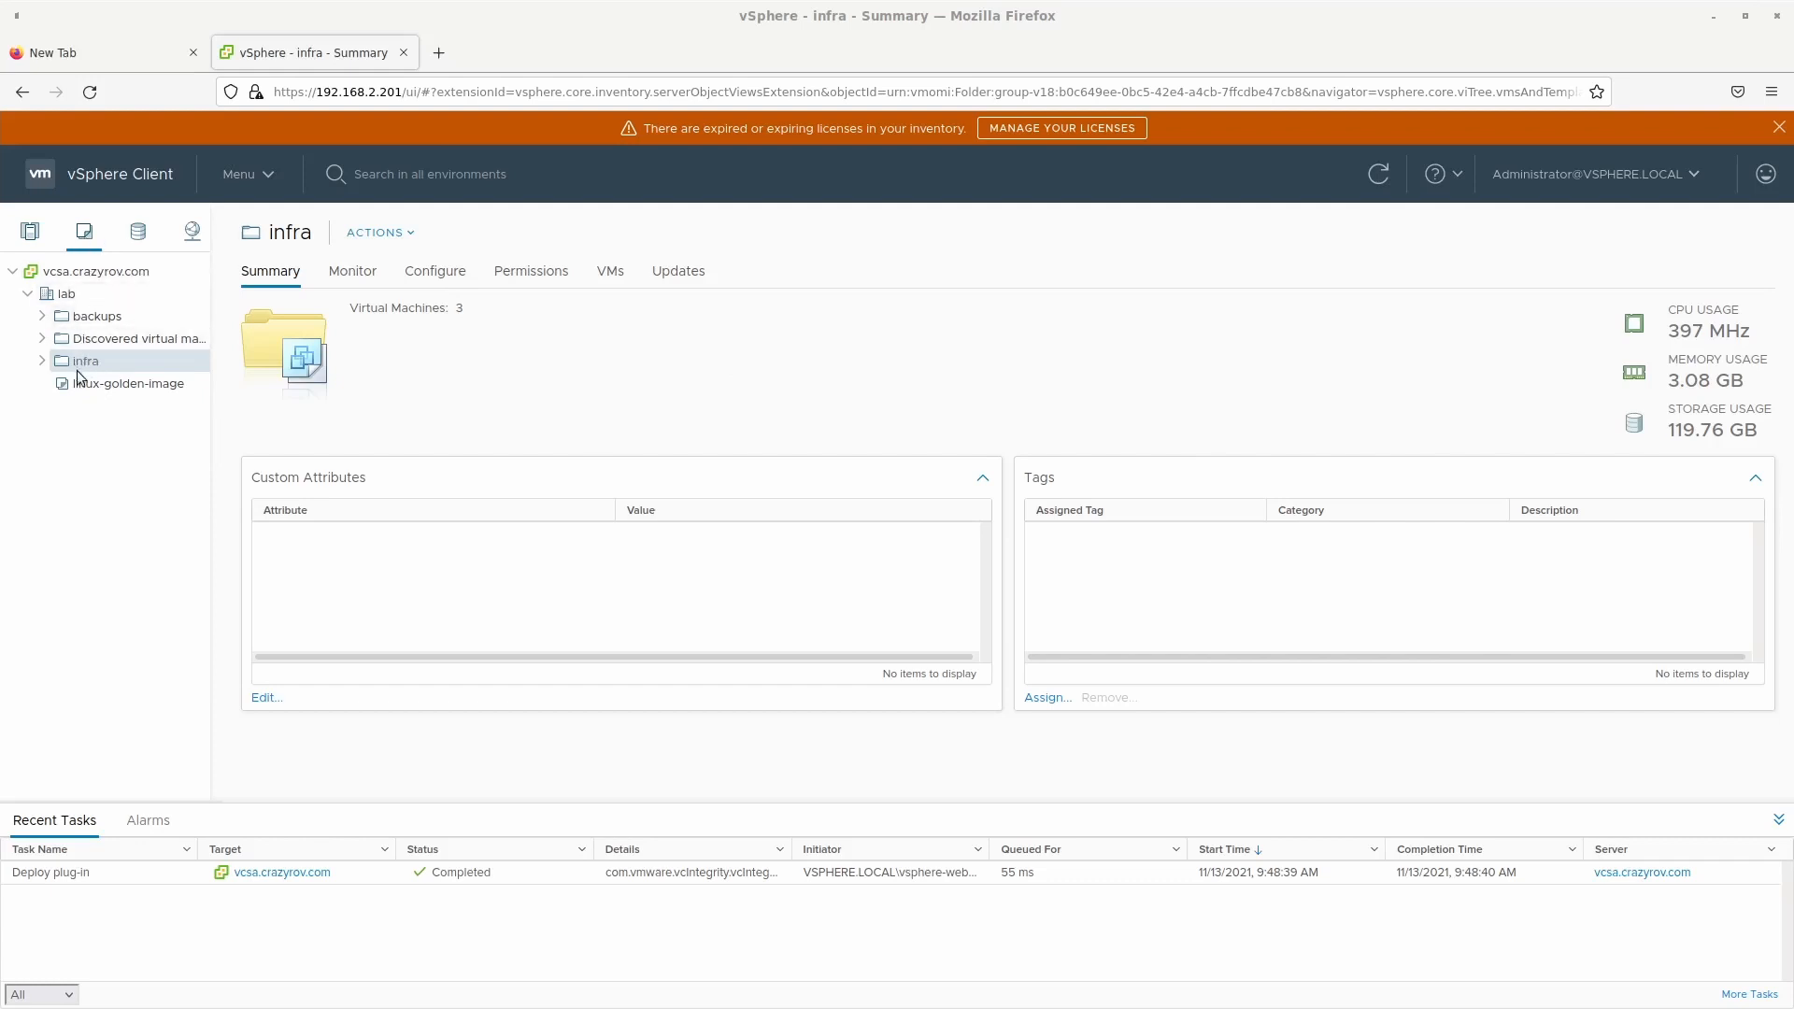
Expand the infra folder to show its VMs cb1, dc1 and vcsa.
left_click(43, 361)
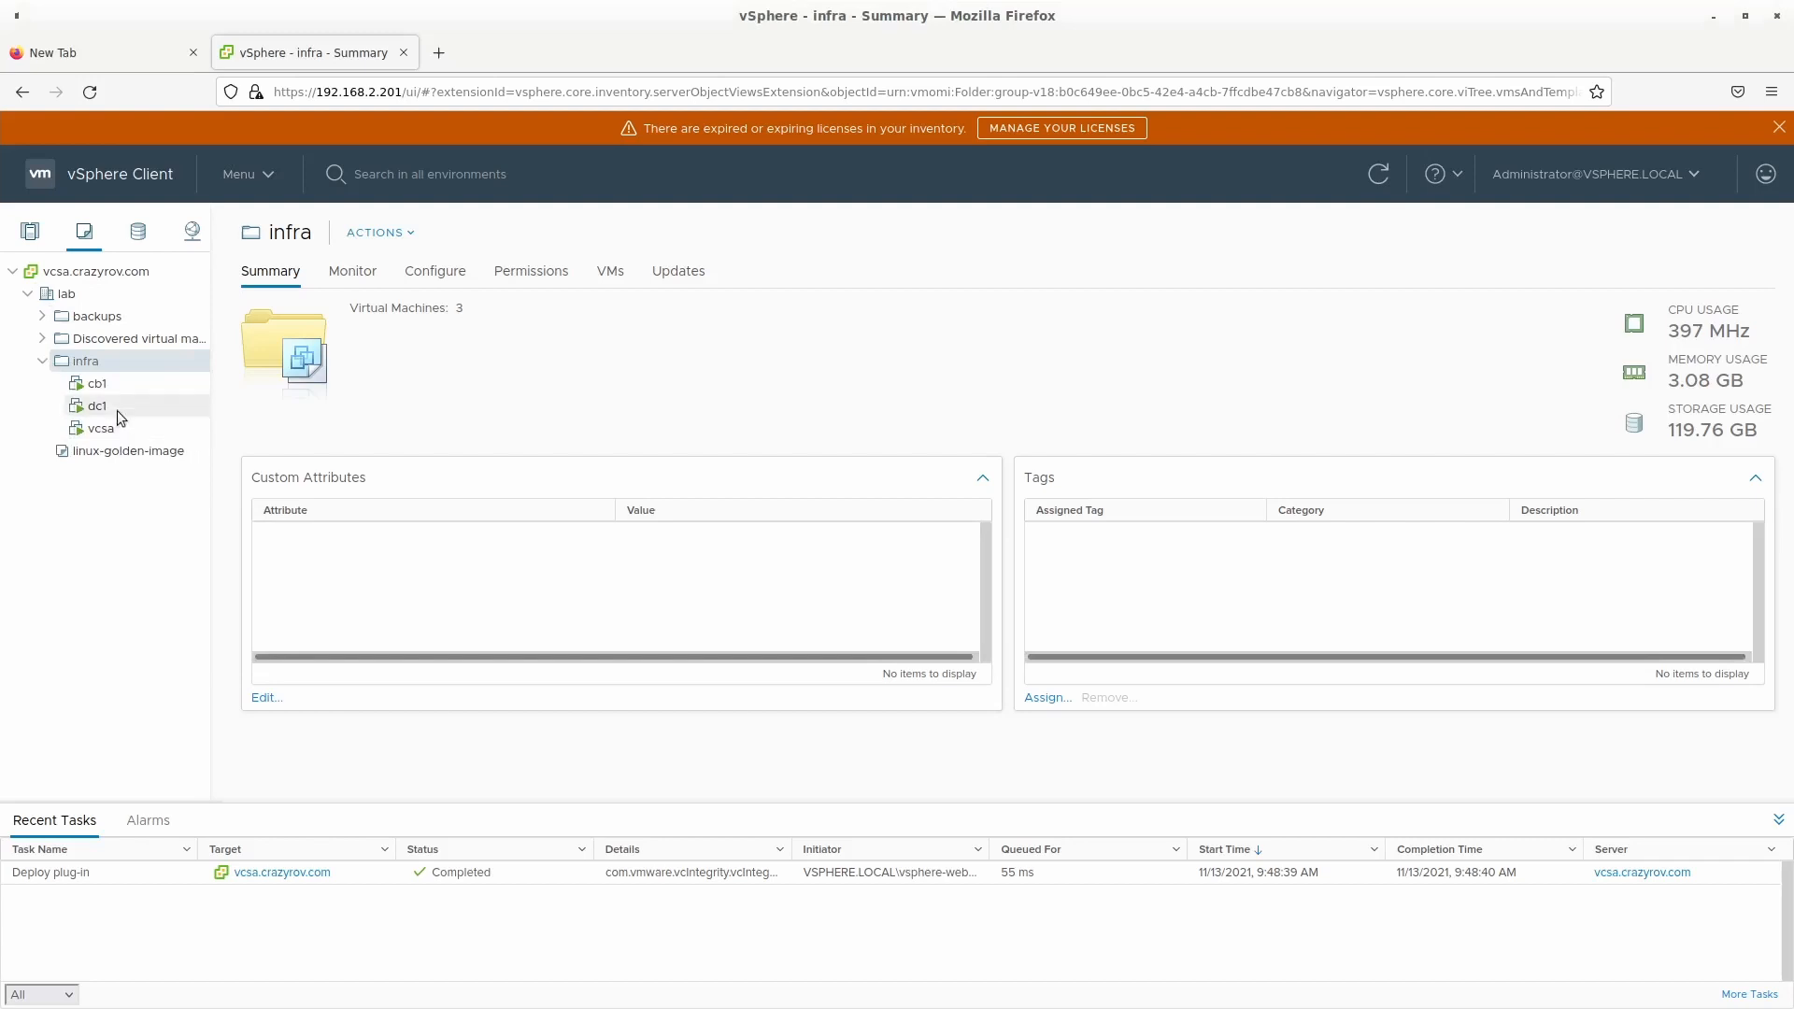
mouse_move(125, 369)
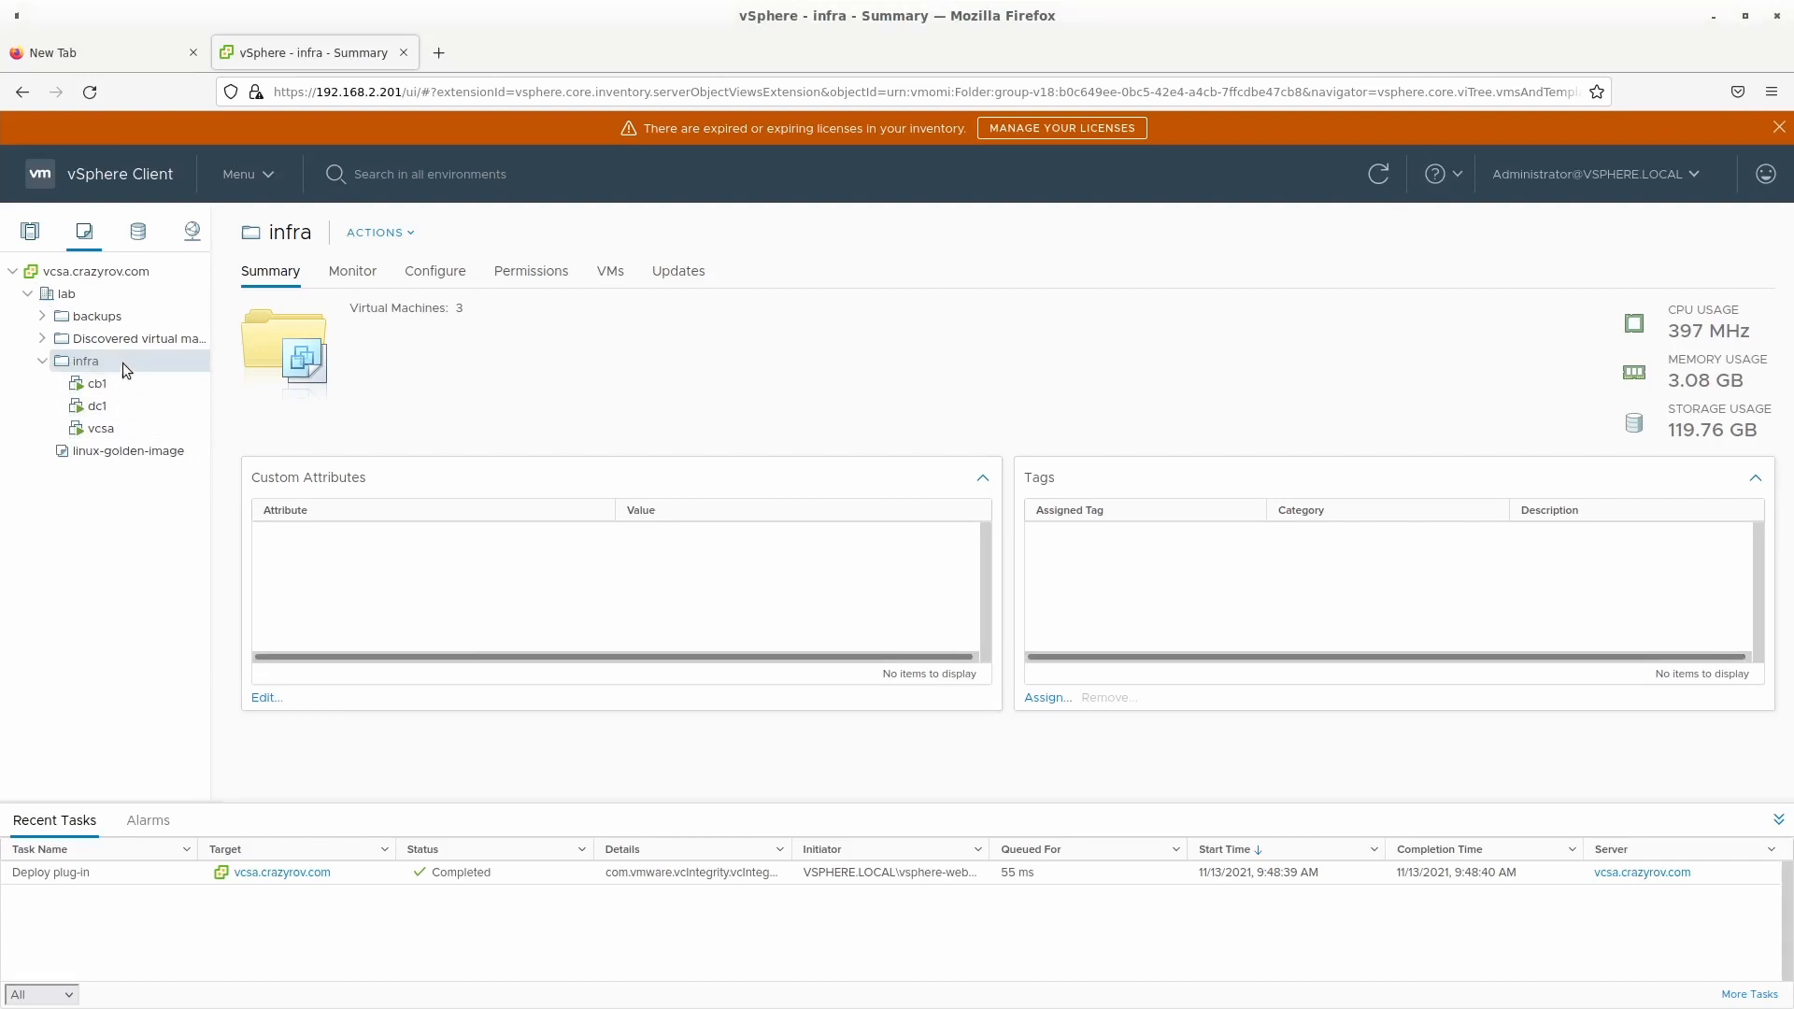
Start Deploy OVF Template on infra using local file CloudBoost-19.2.0.0.Build.2.ova.
right_click(83, 361)
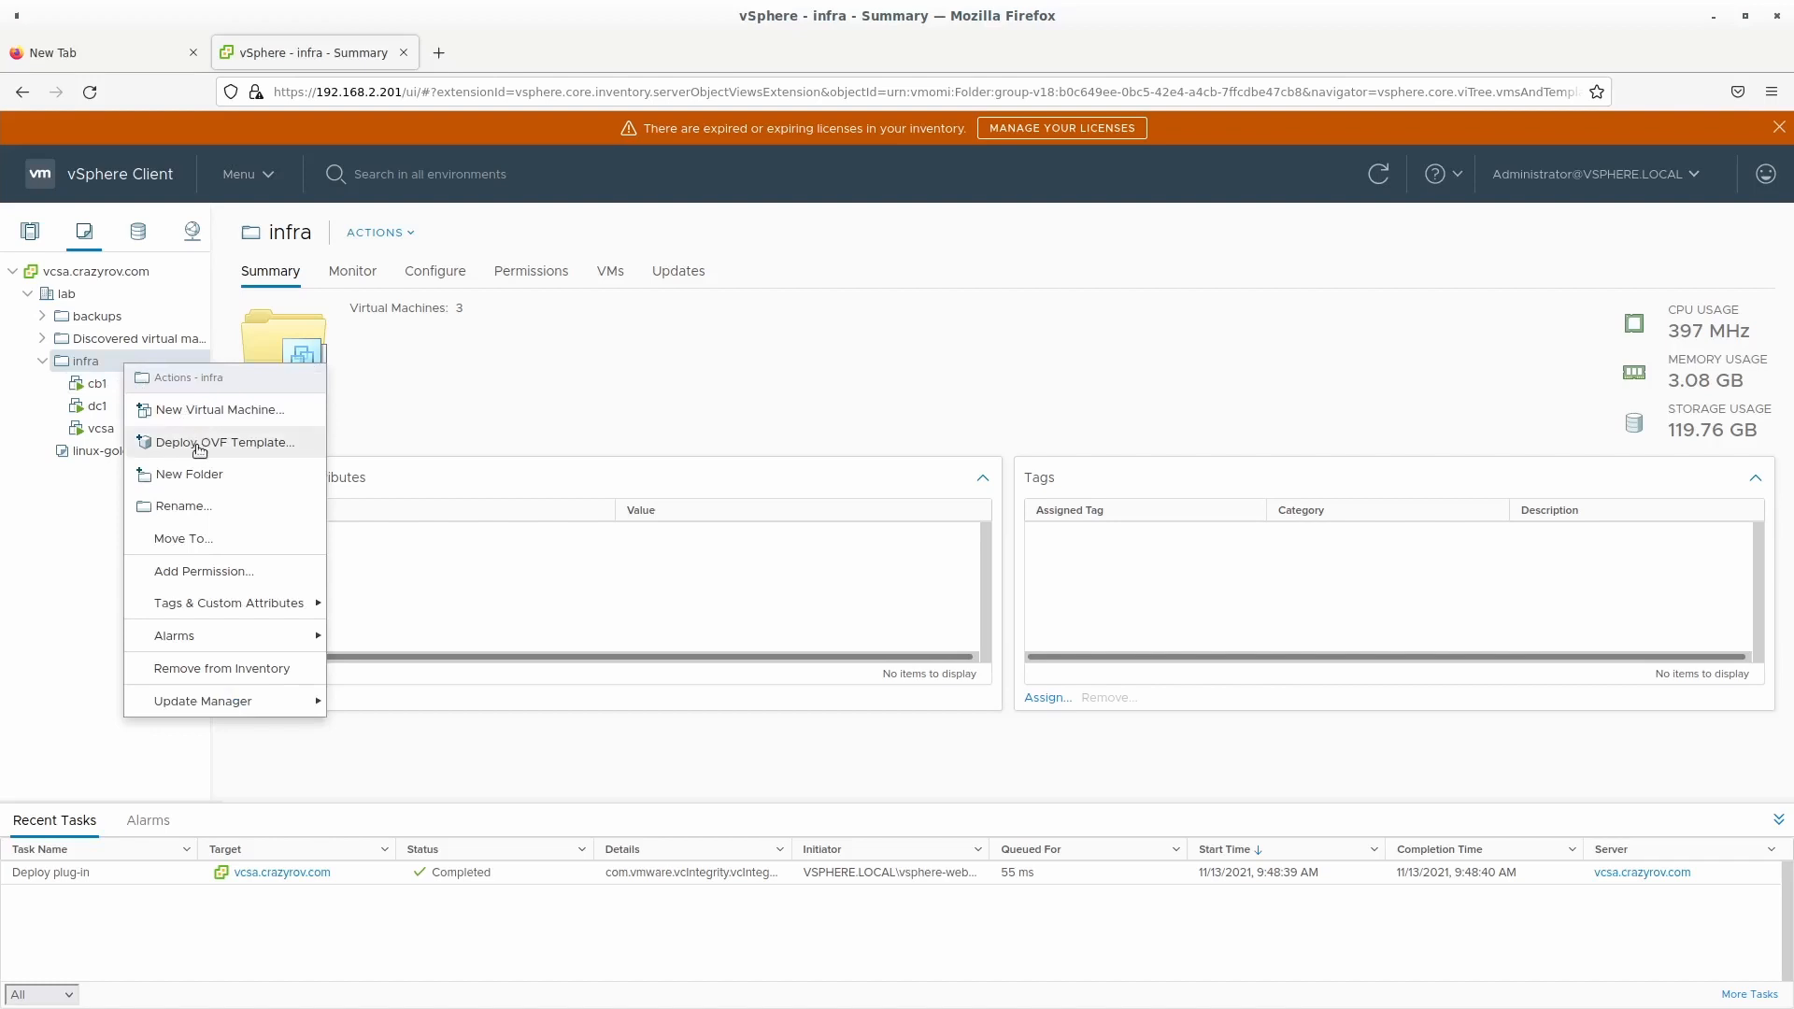
left_click(226, 441)
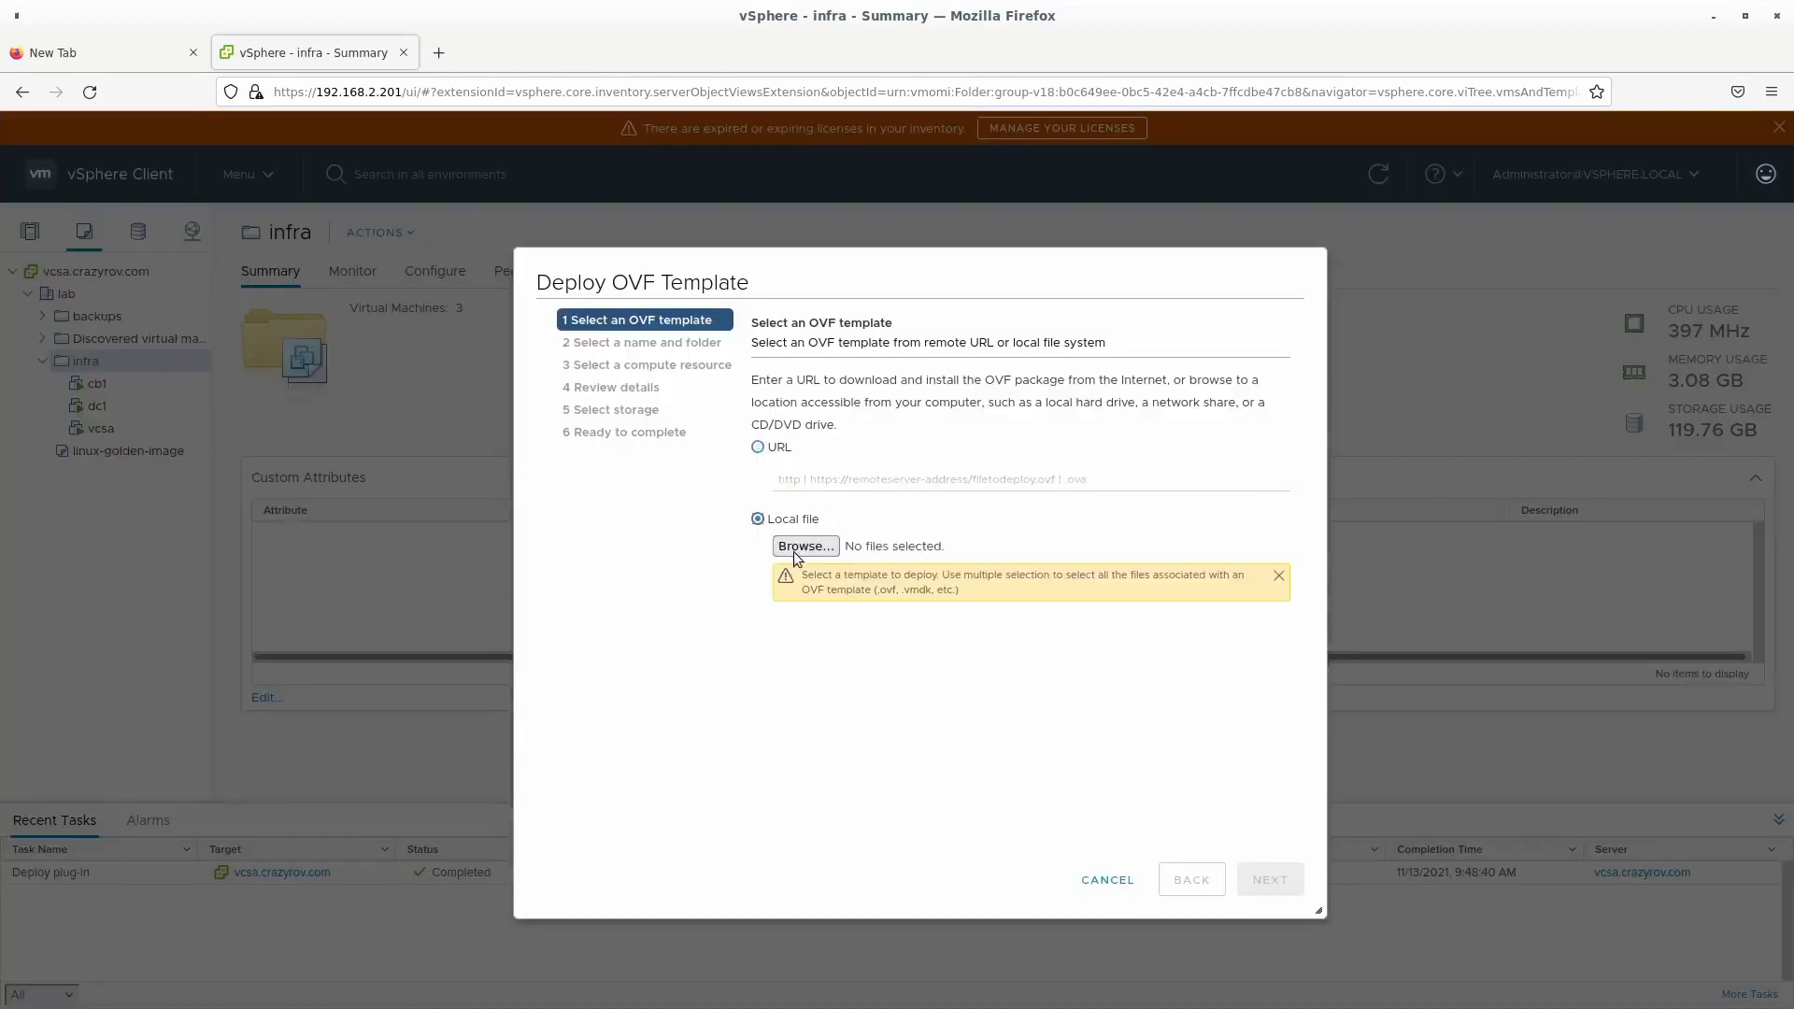
left_click(804, 546)
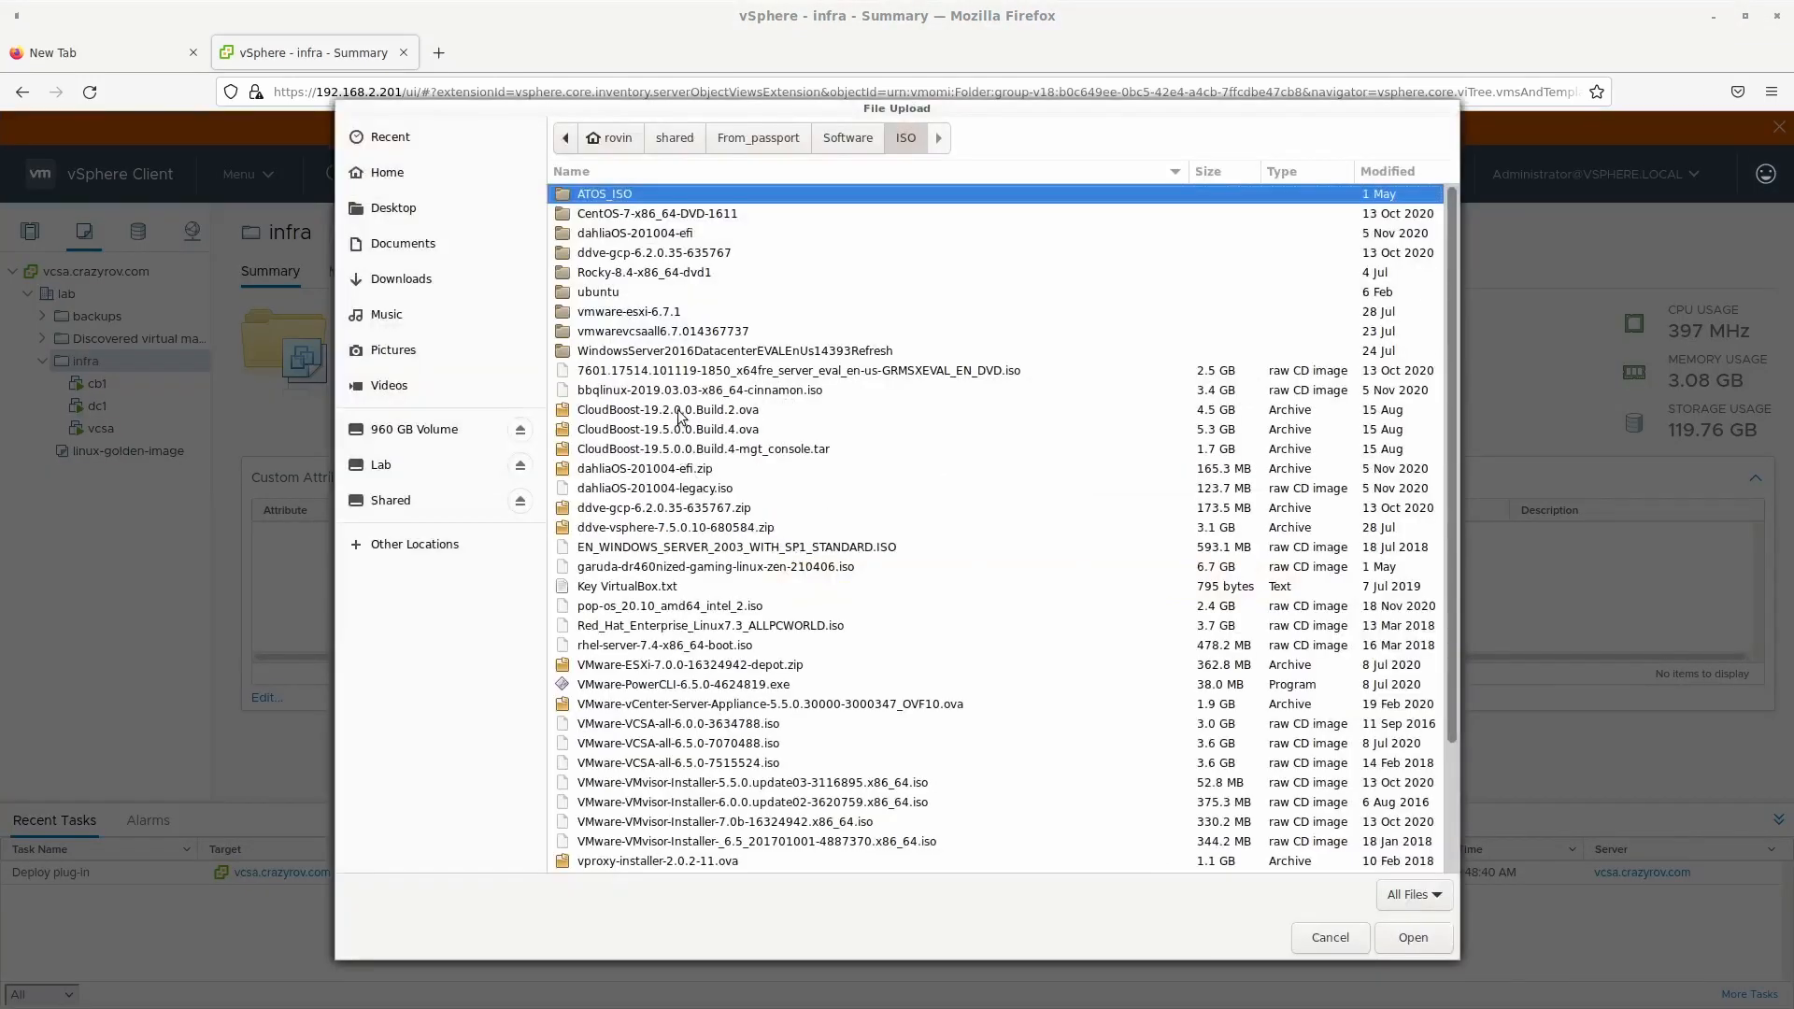
left_click(669, 409)
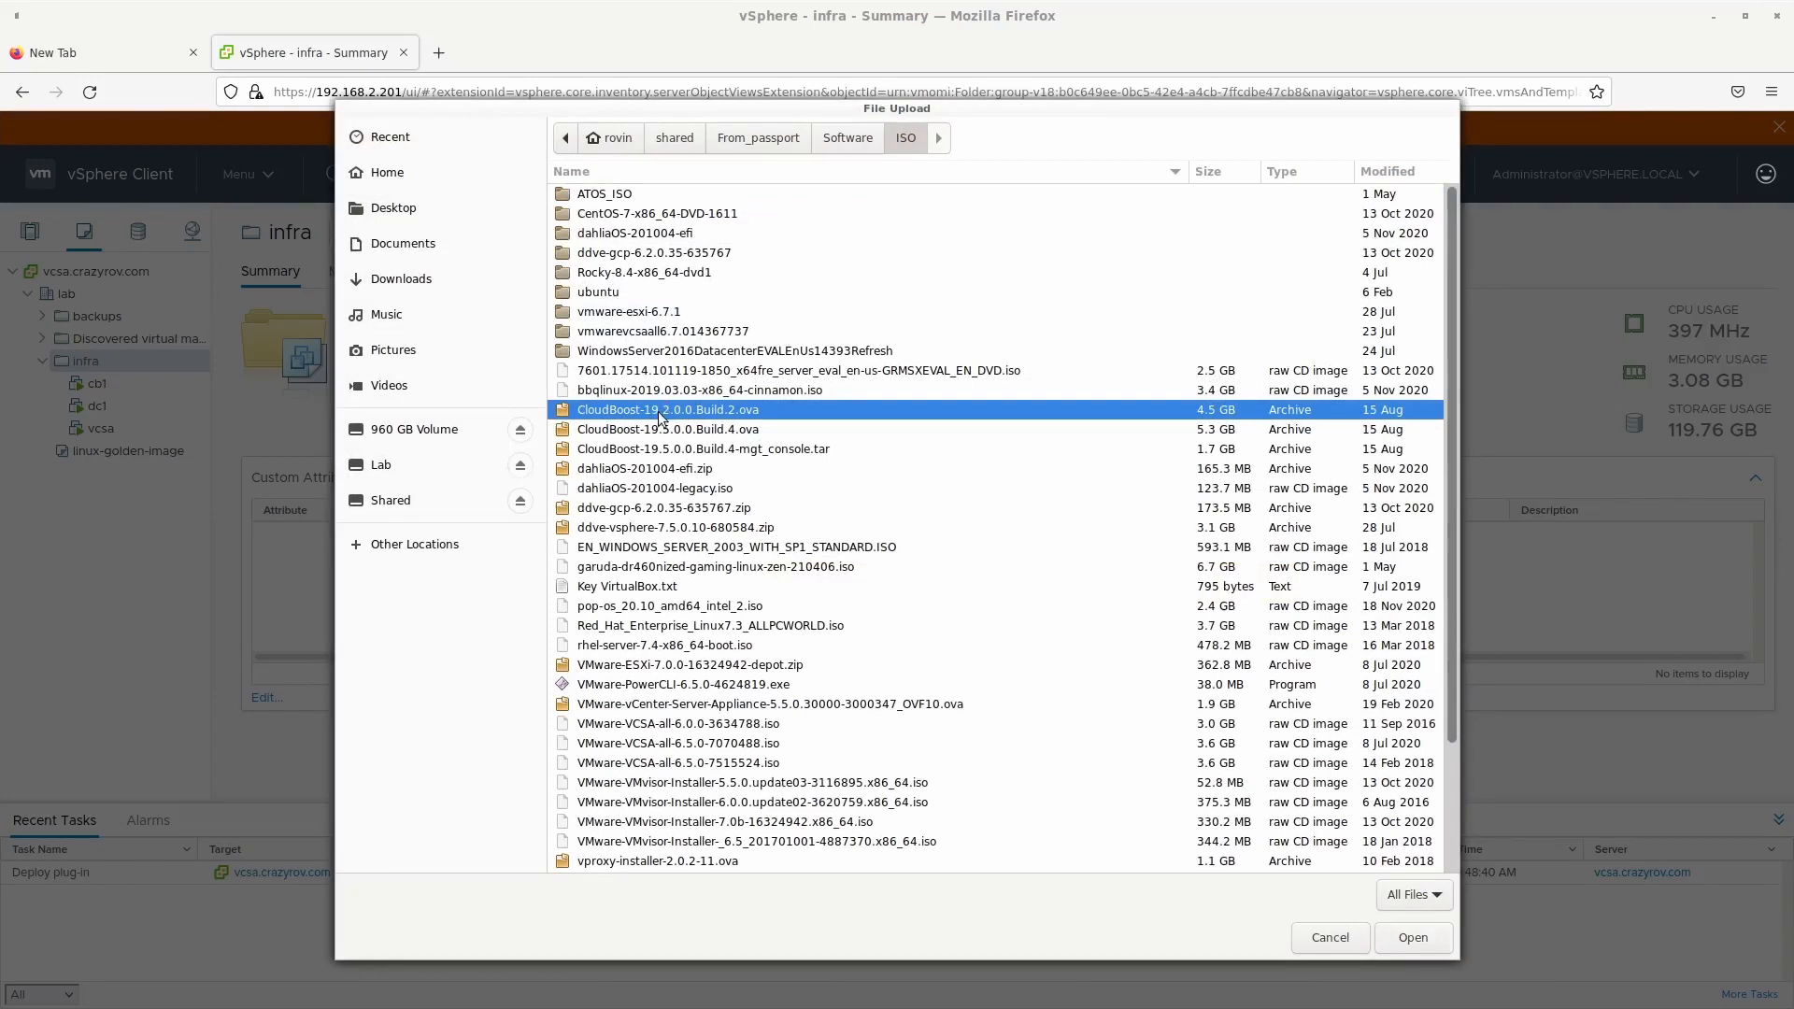
mouse_move(841, 383)
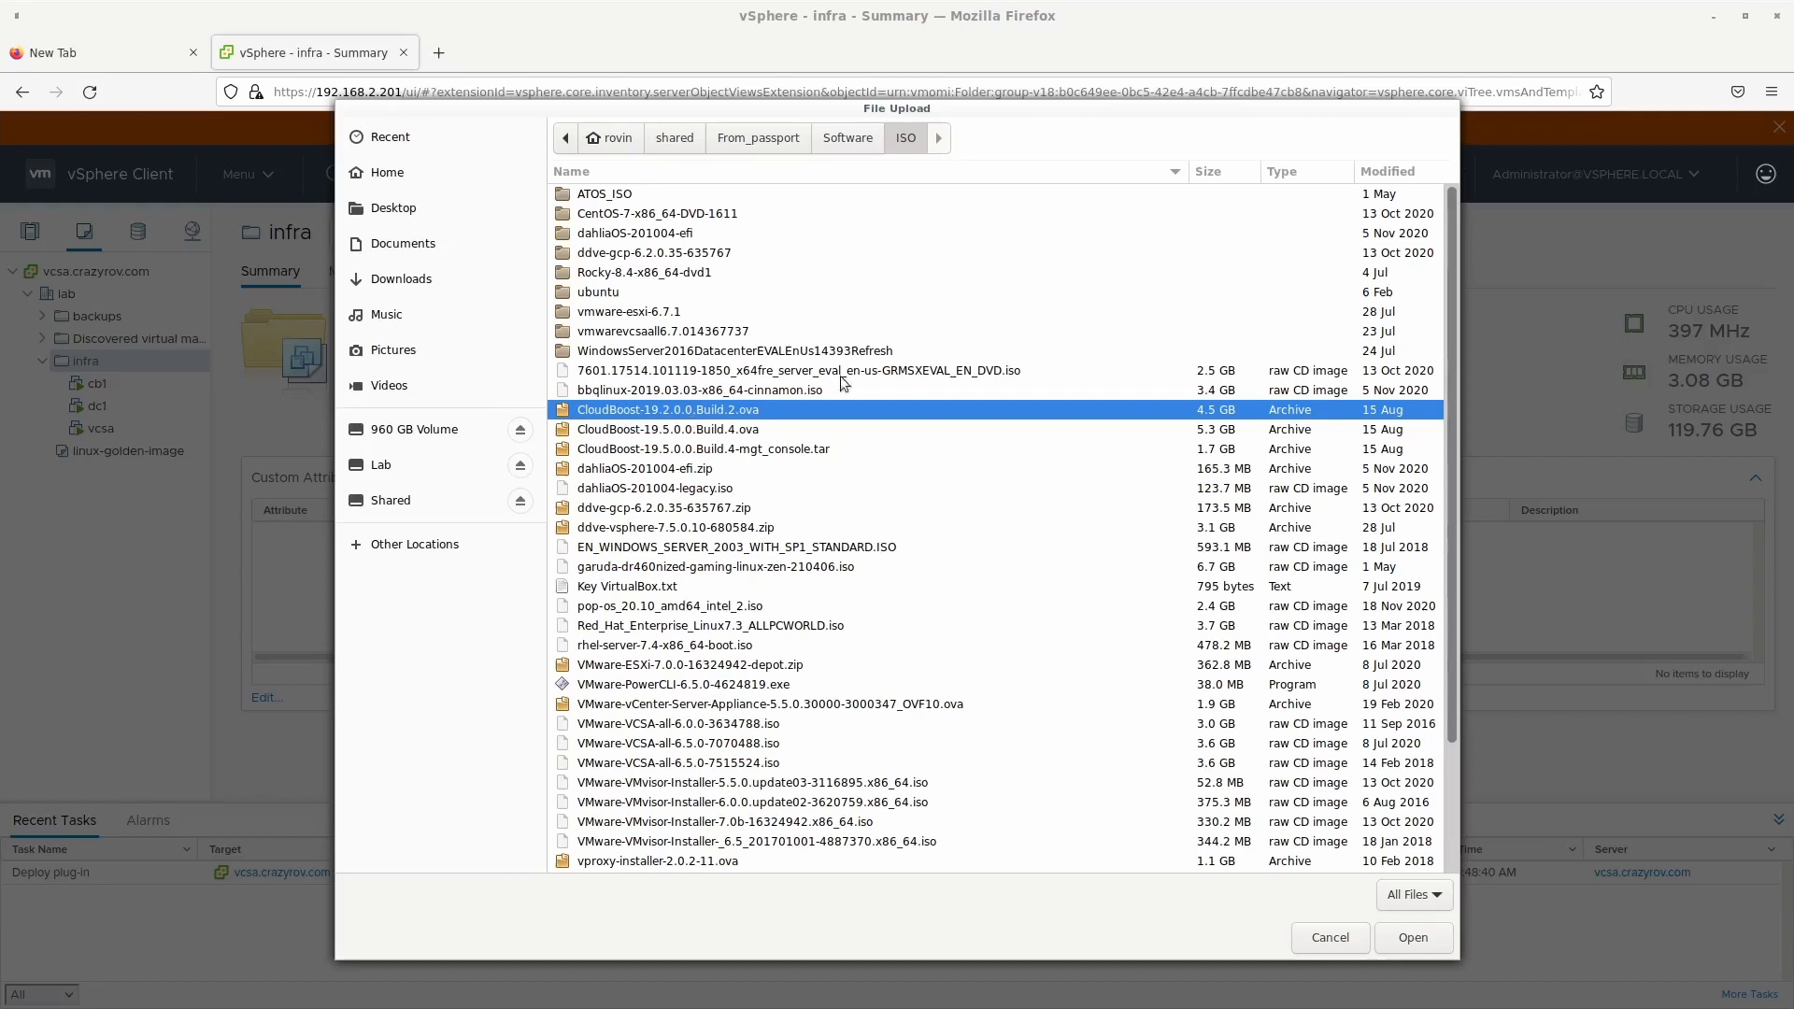
mouse_move(1445, 961)
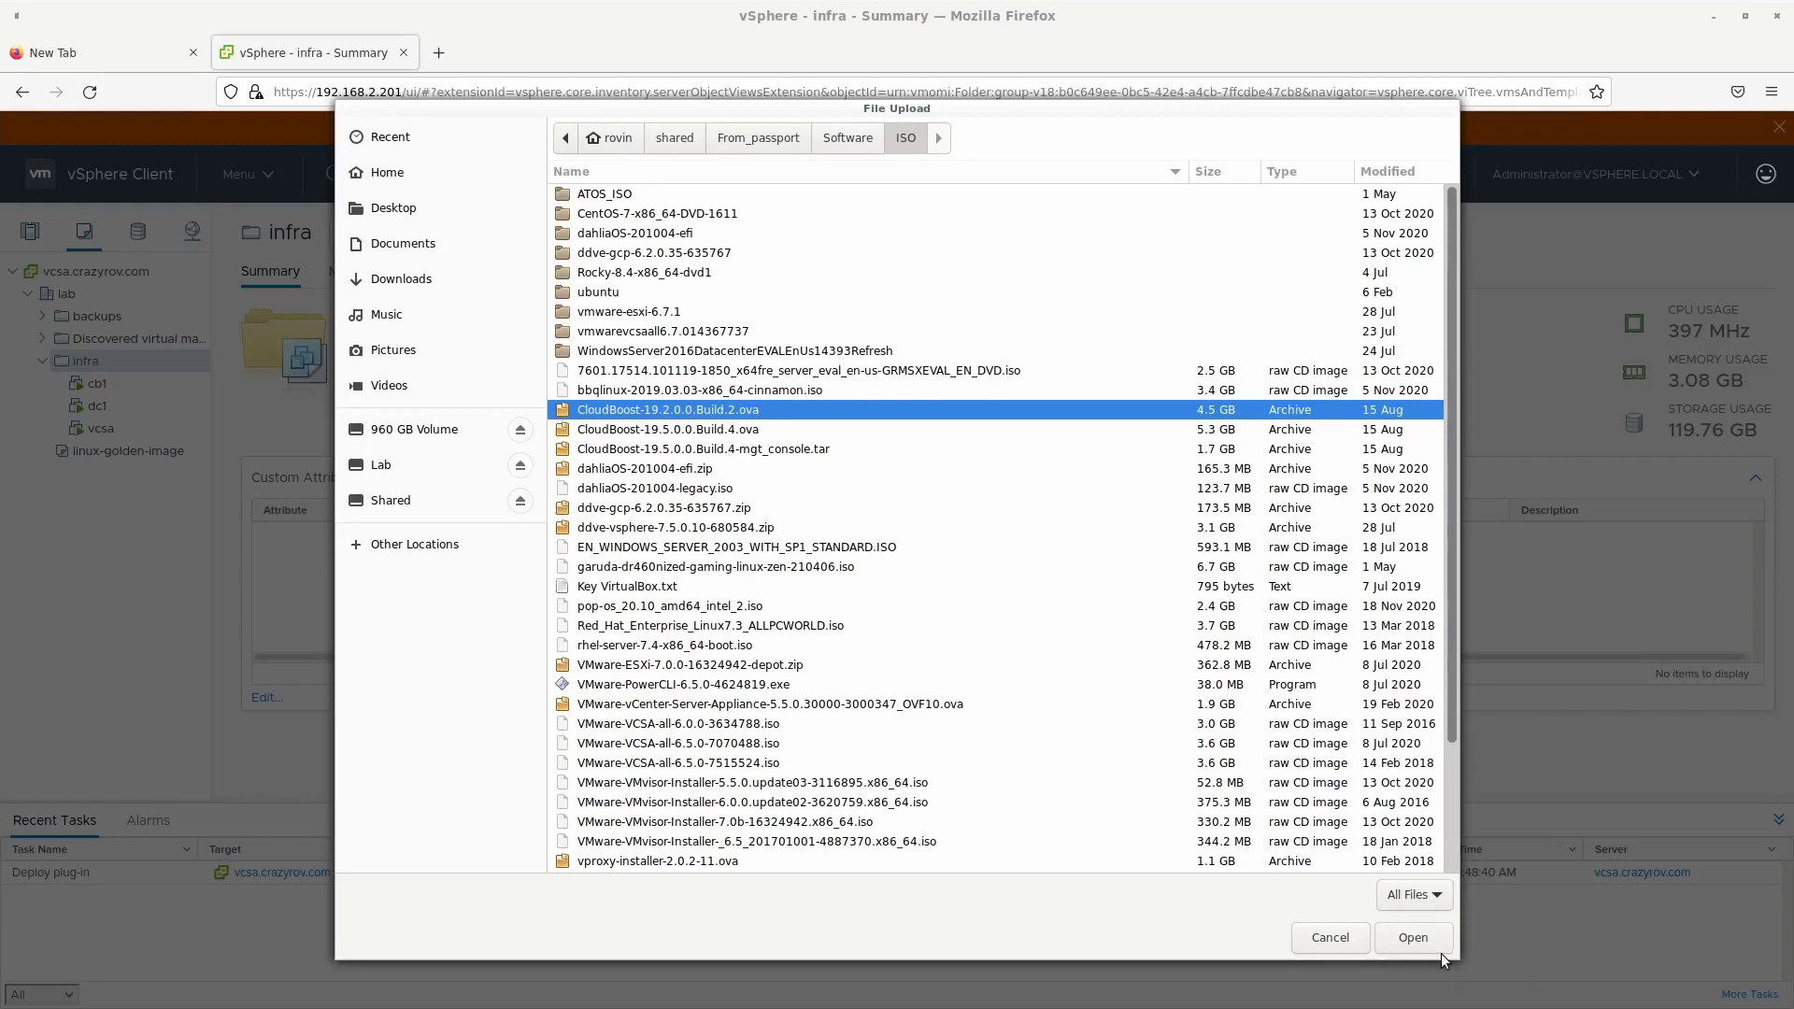
mouse_move(1405, 962)
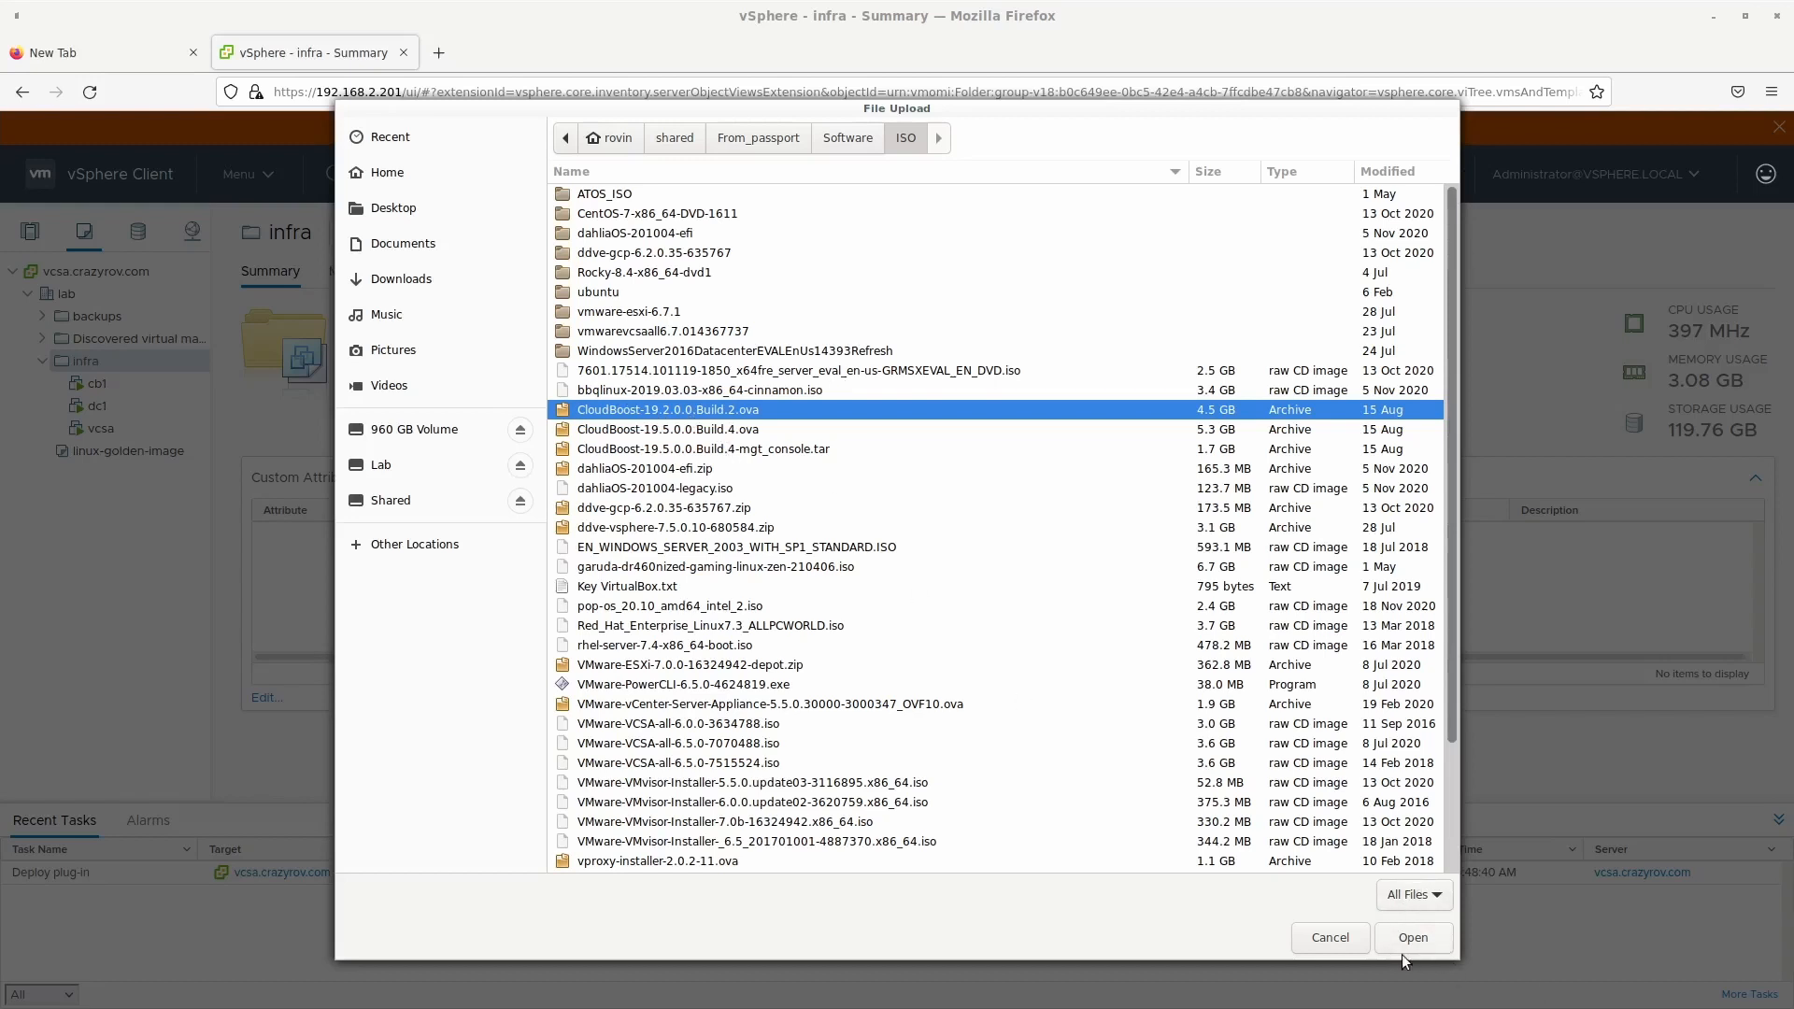
left_click(1413, 937)
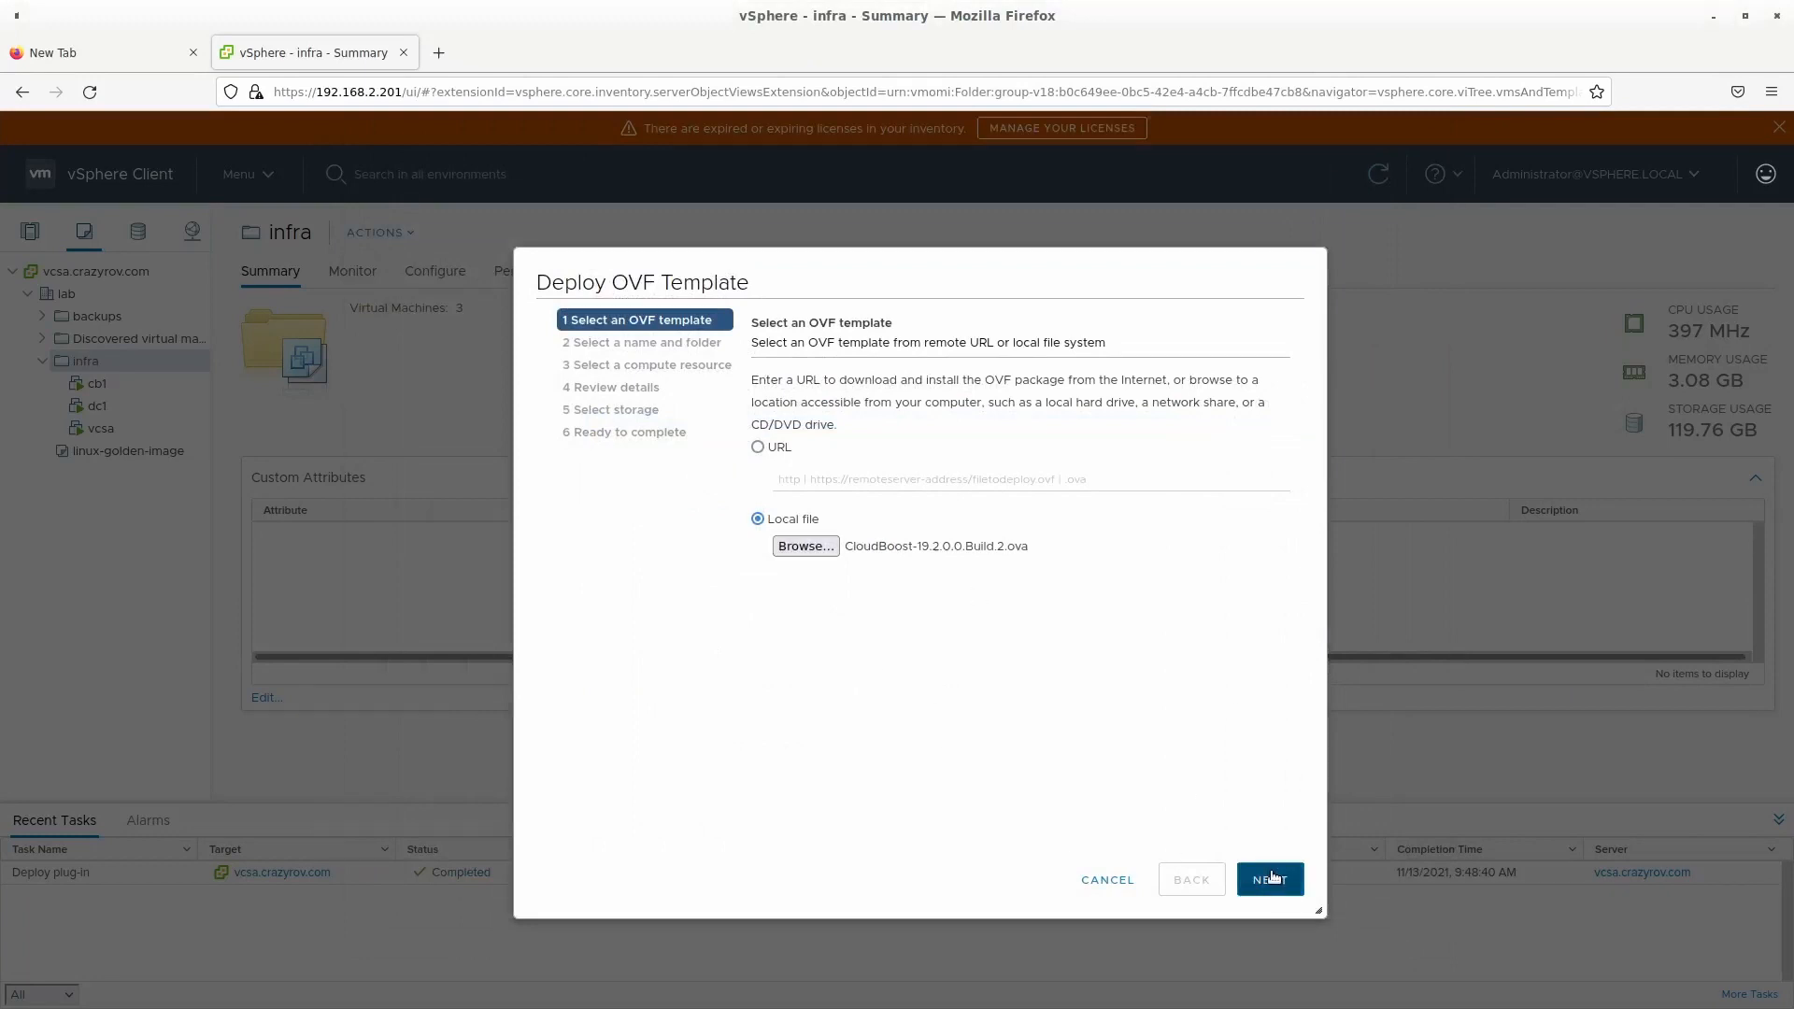
Name the VM cb2 in the infra folder on host esx1.crazyrov.com and reach Review details.
left_click(1269, 879)
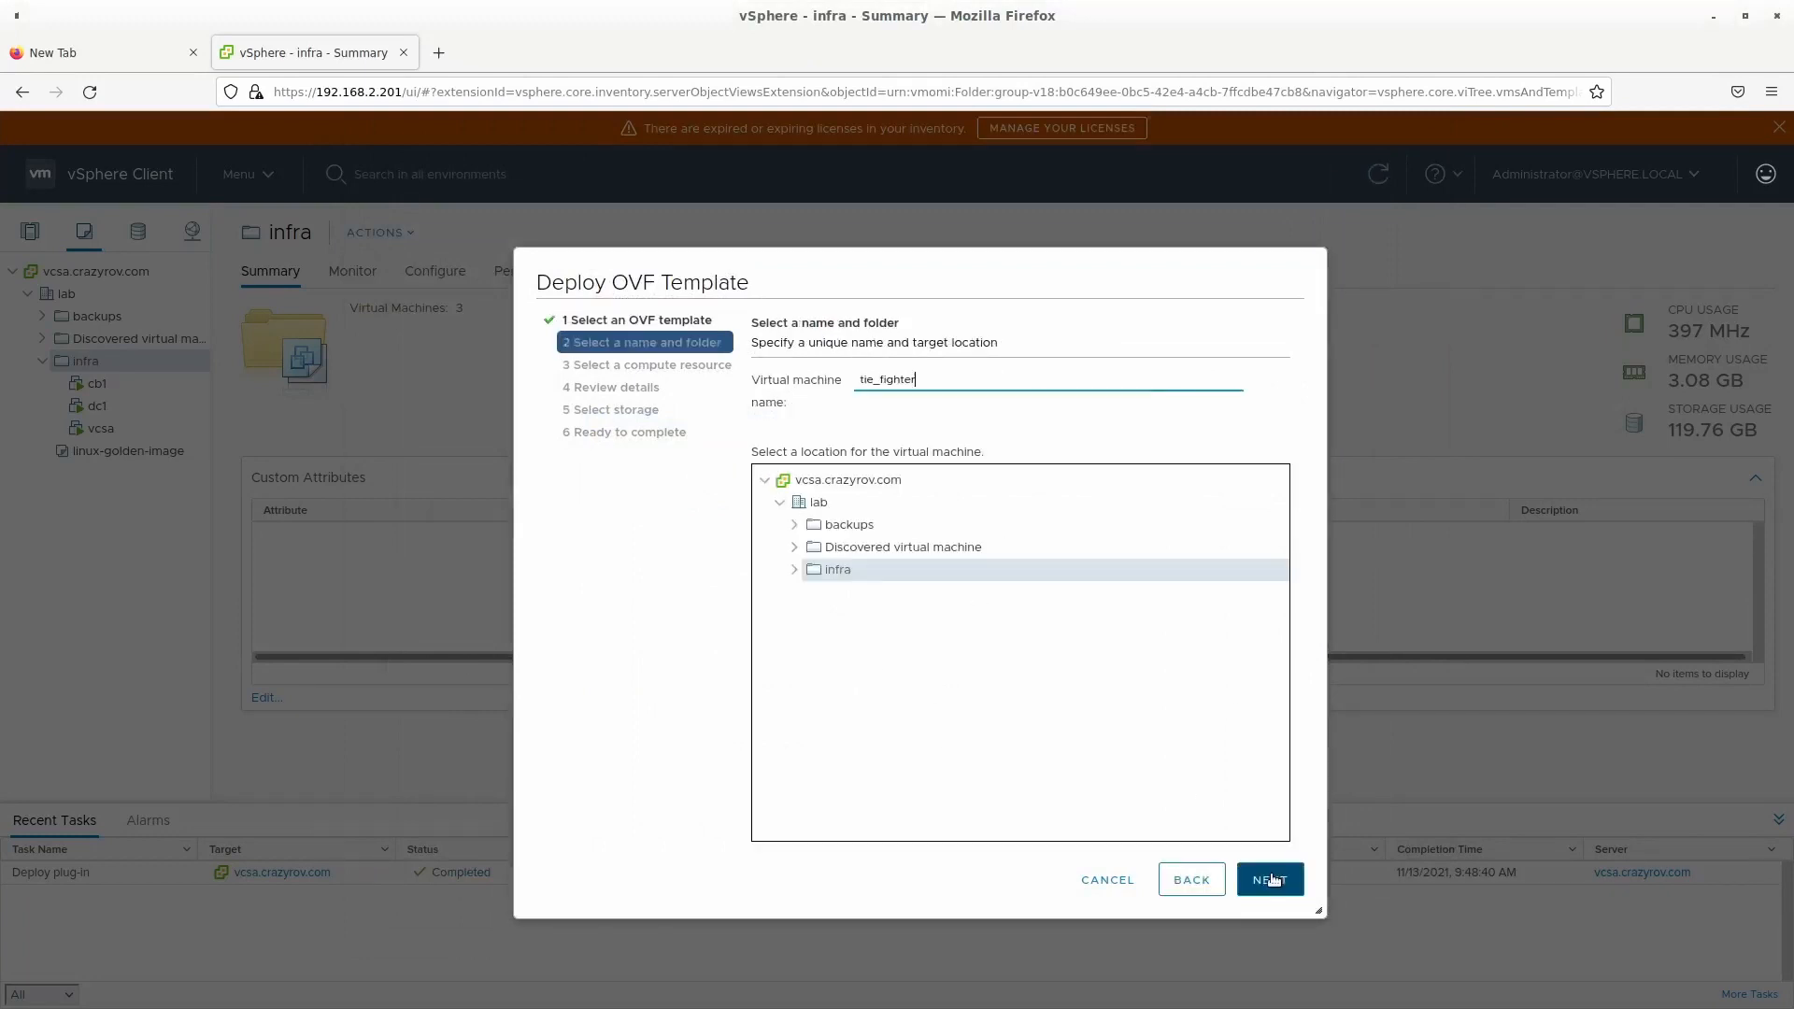
triple_click(886, 379)
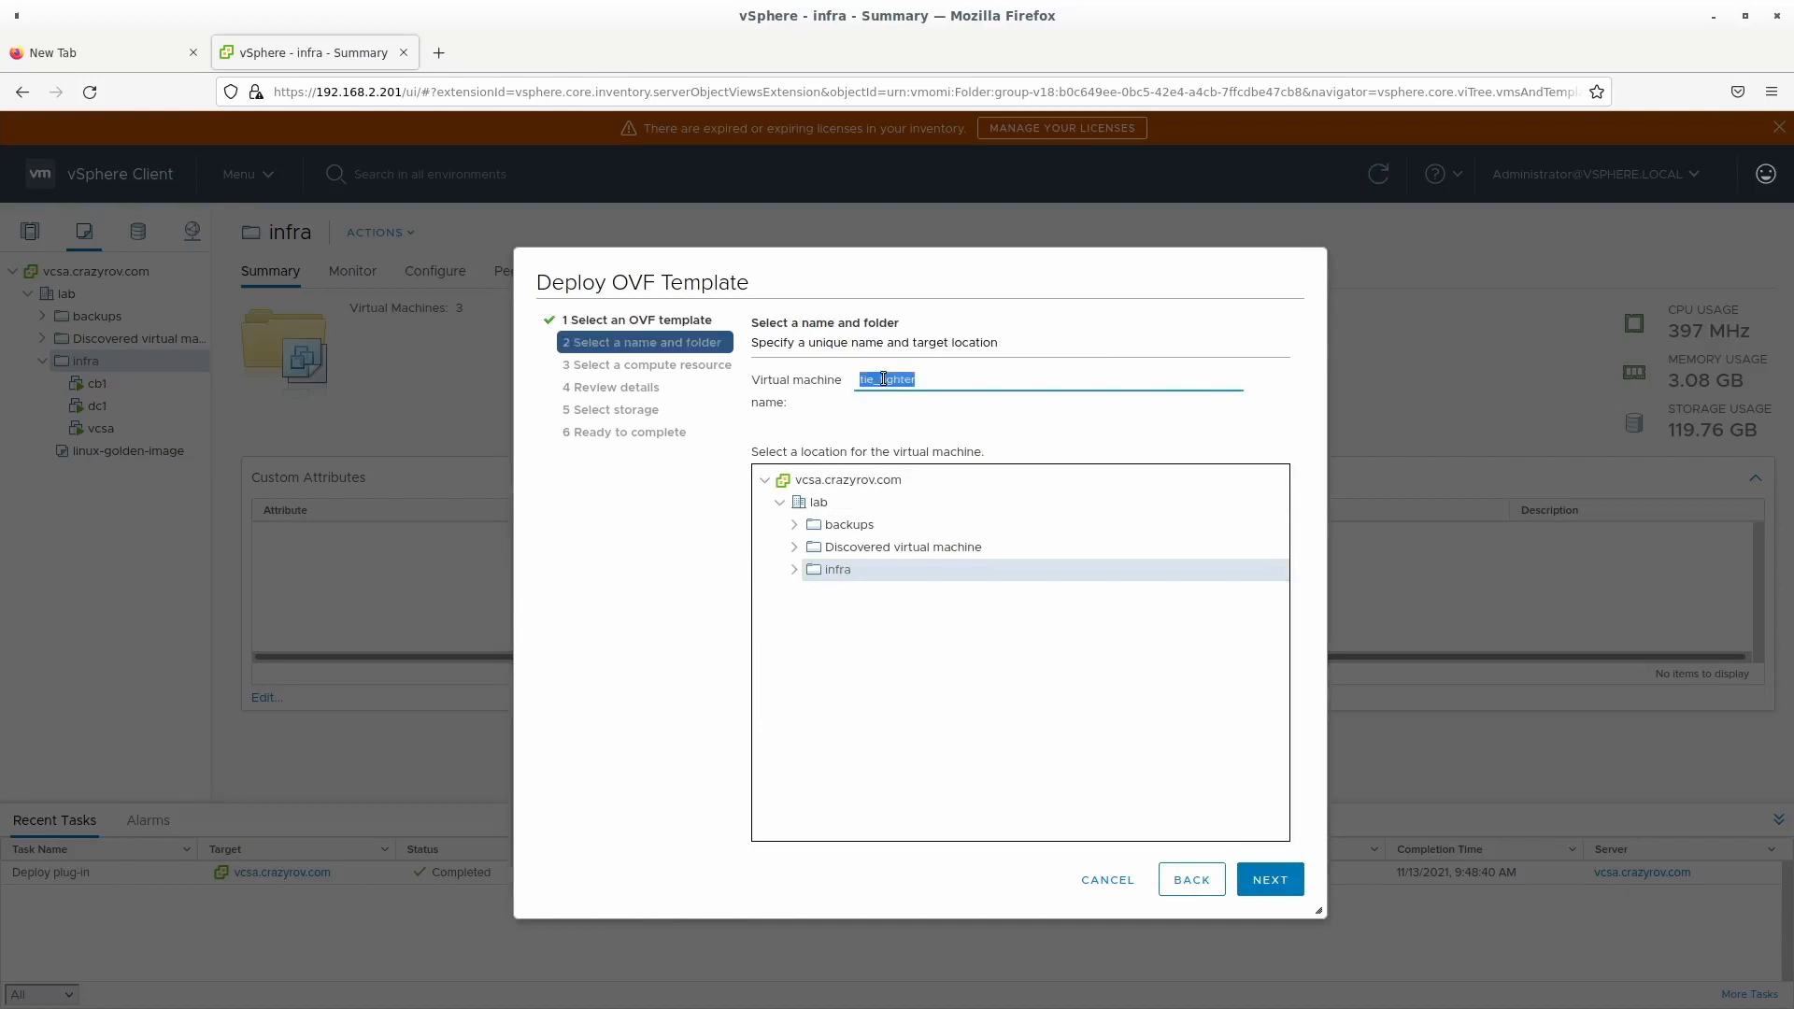
type("cb")
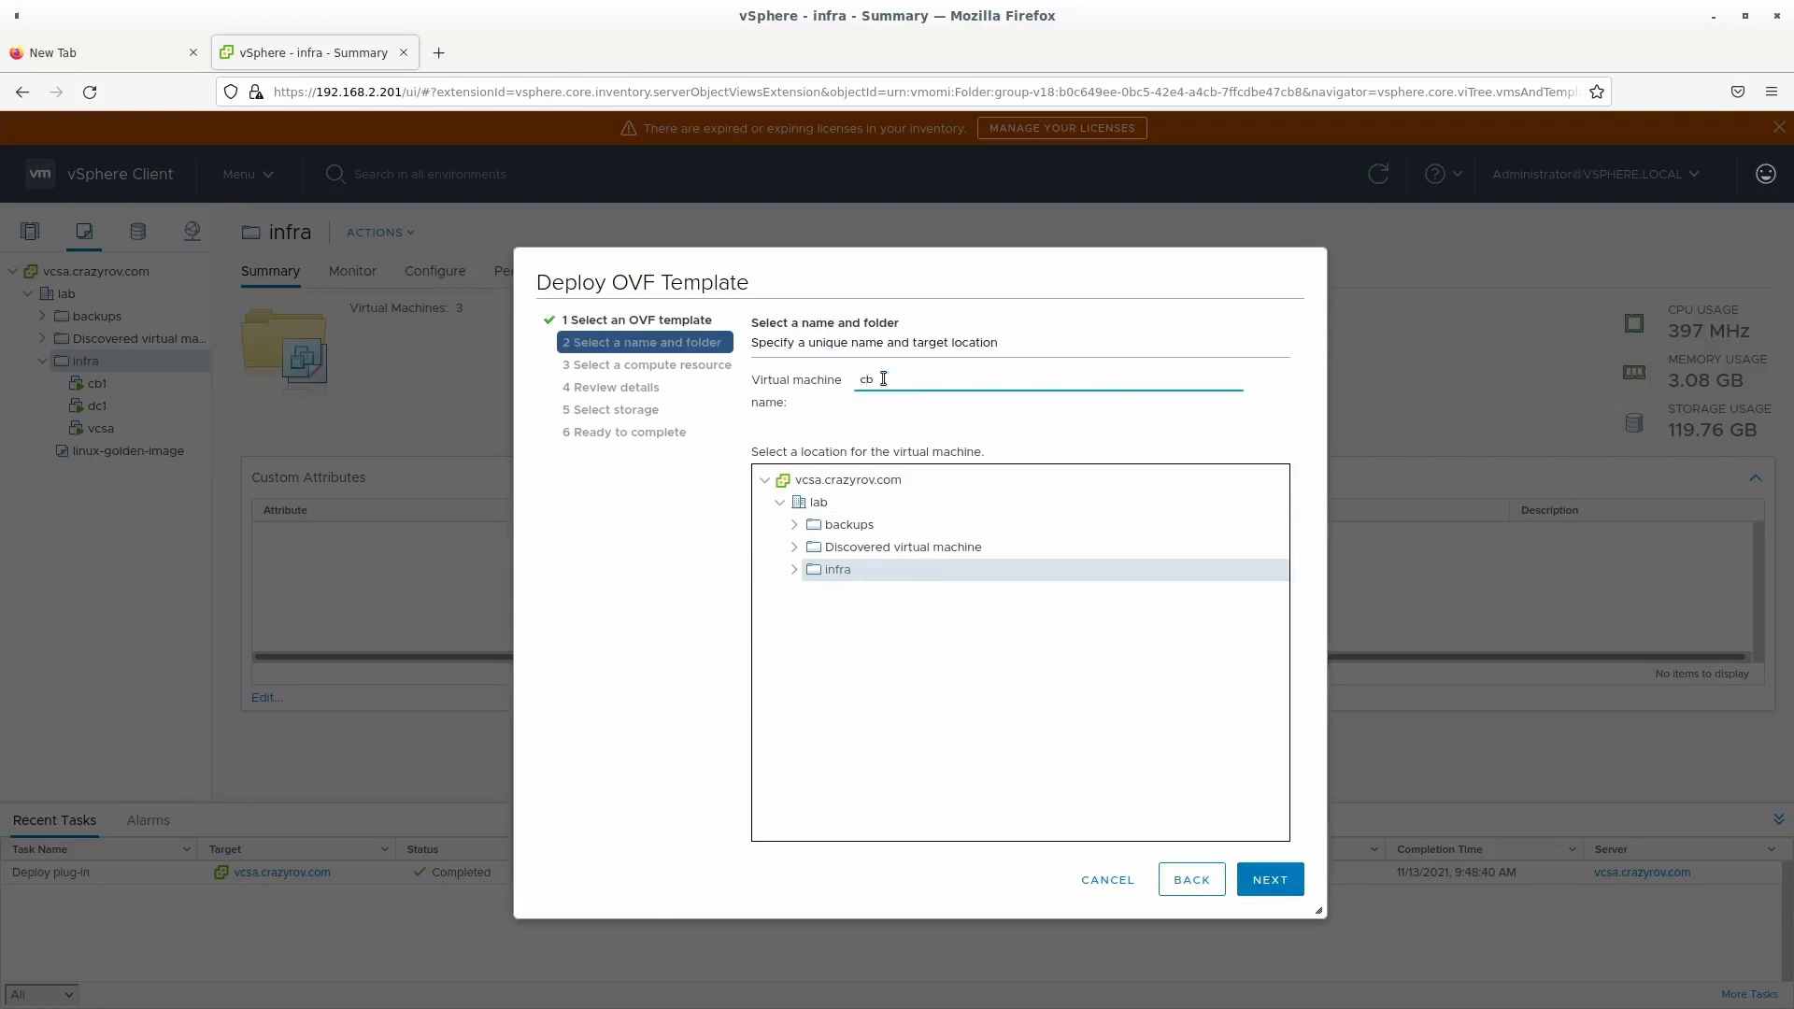
type("2")
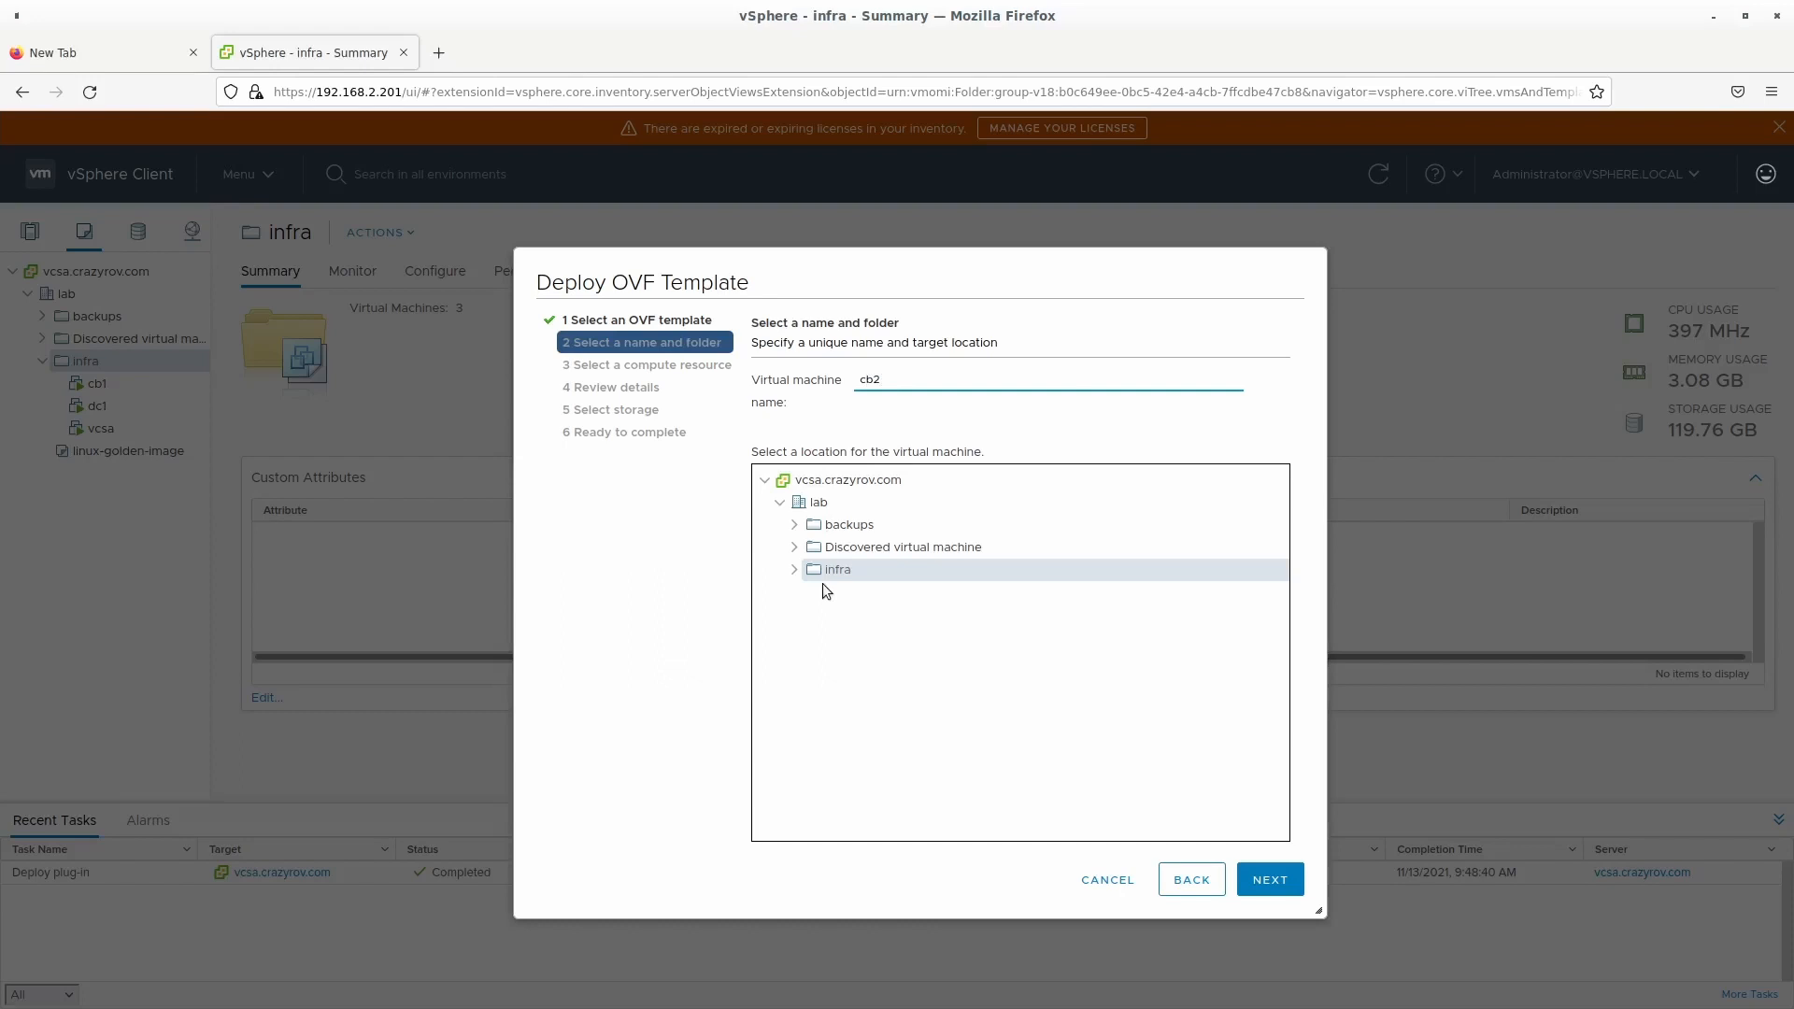
left_click(1267, 878)
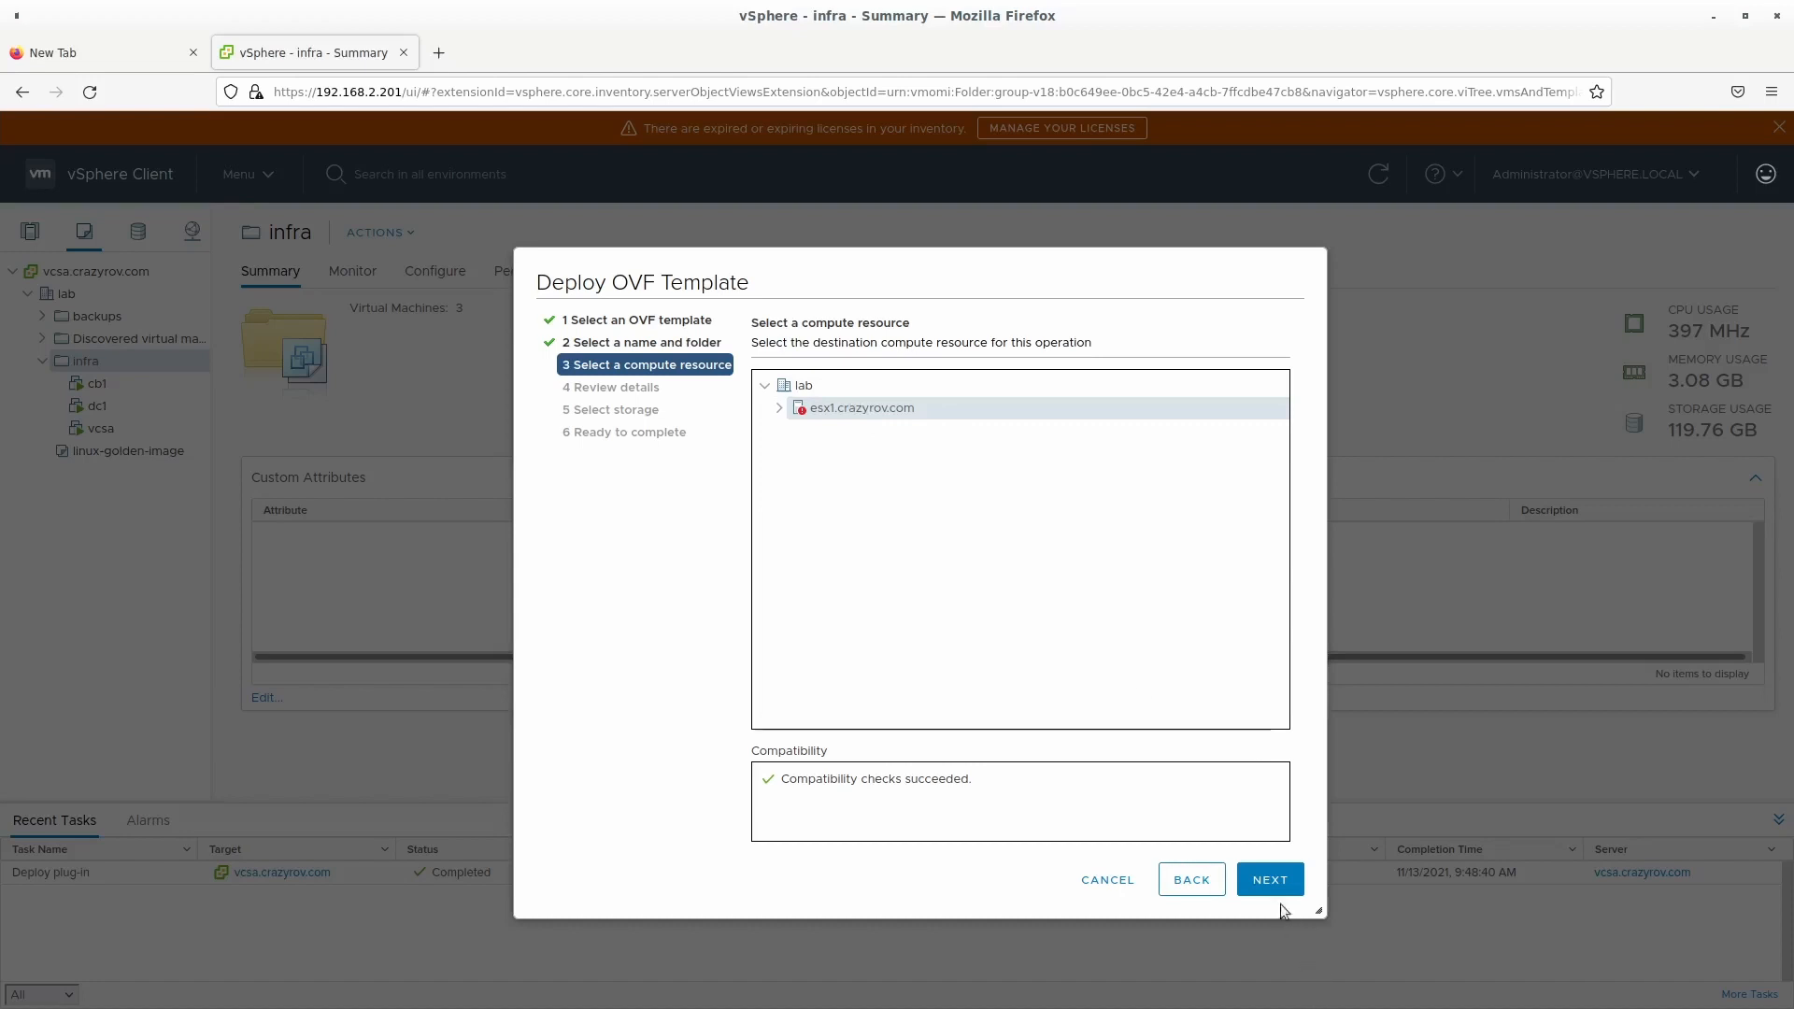
left_click(1267, 878)
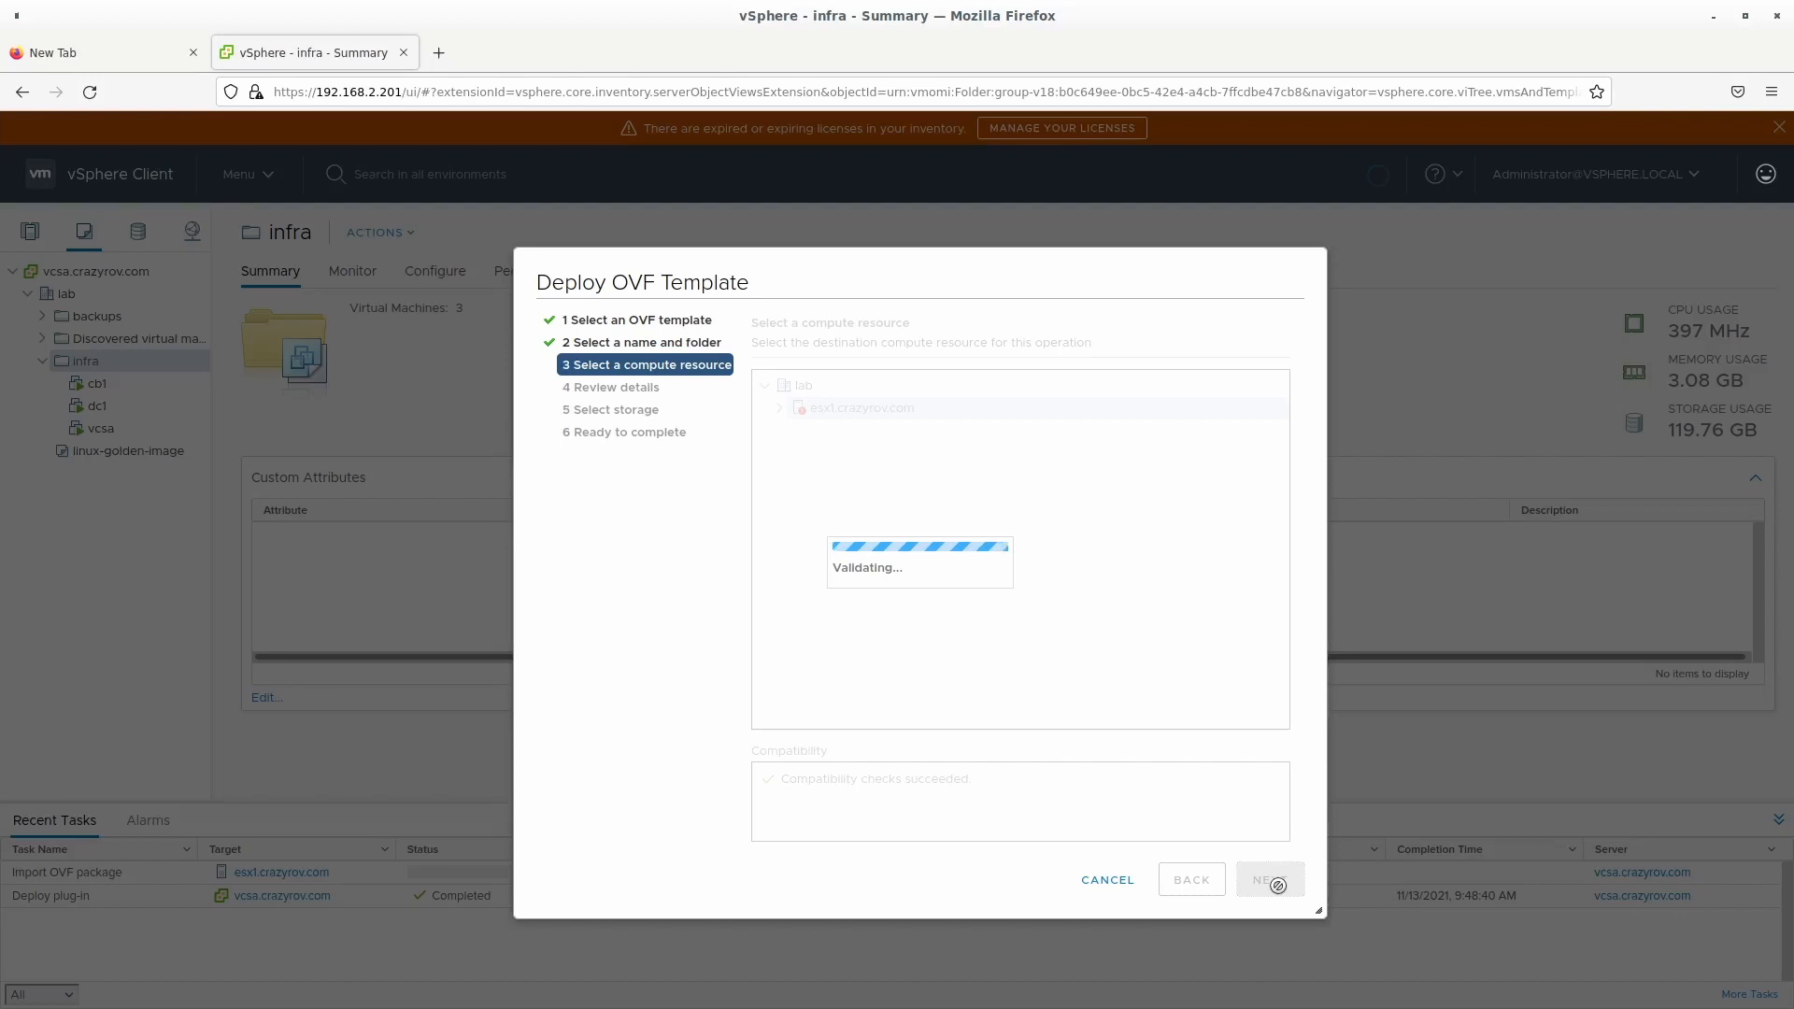
left_click(1267, 878)
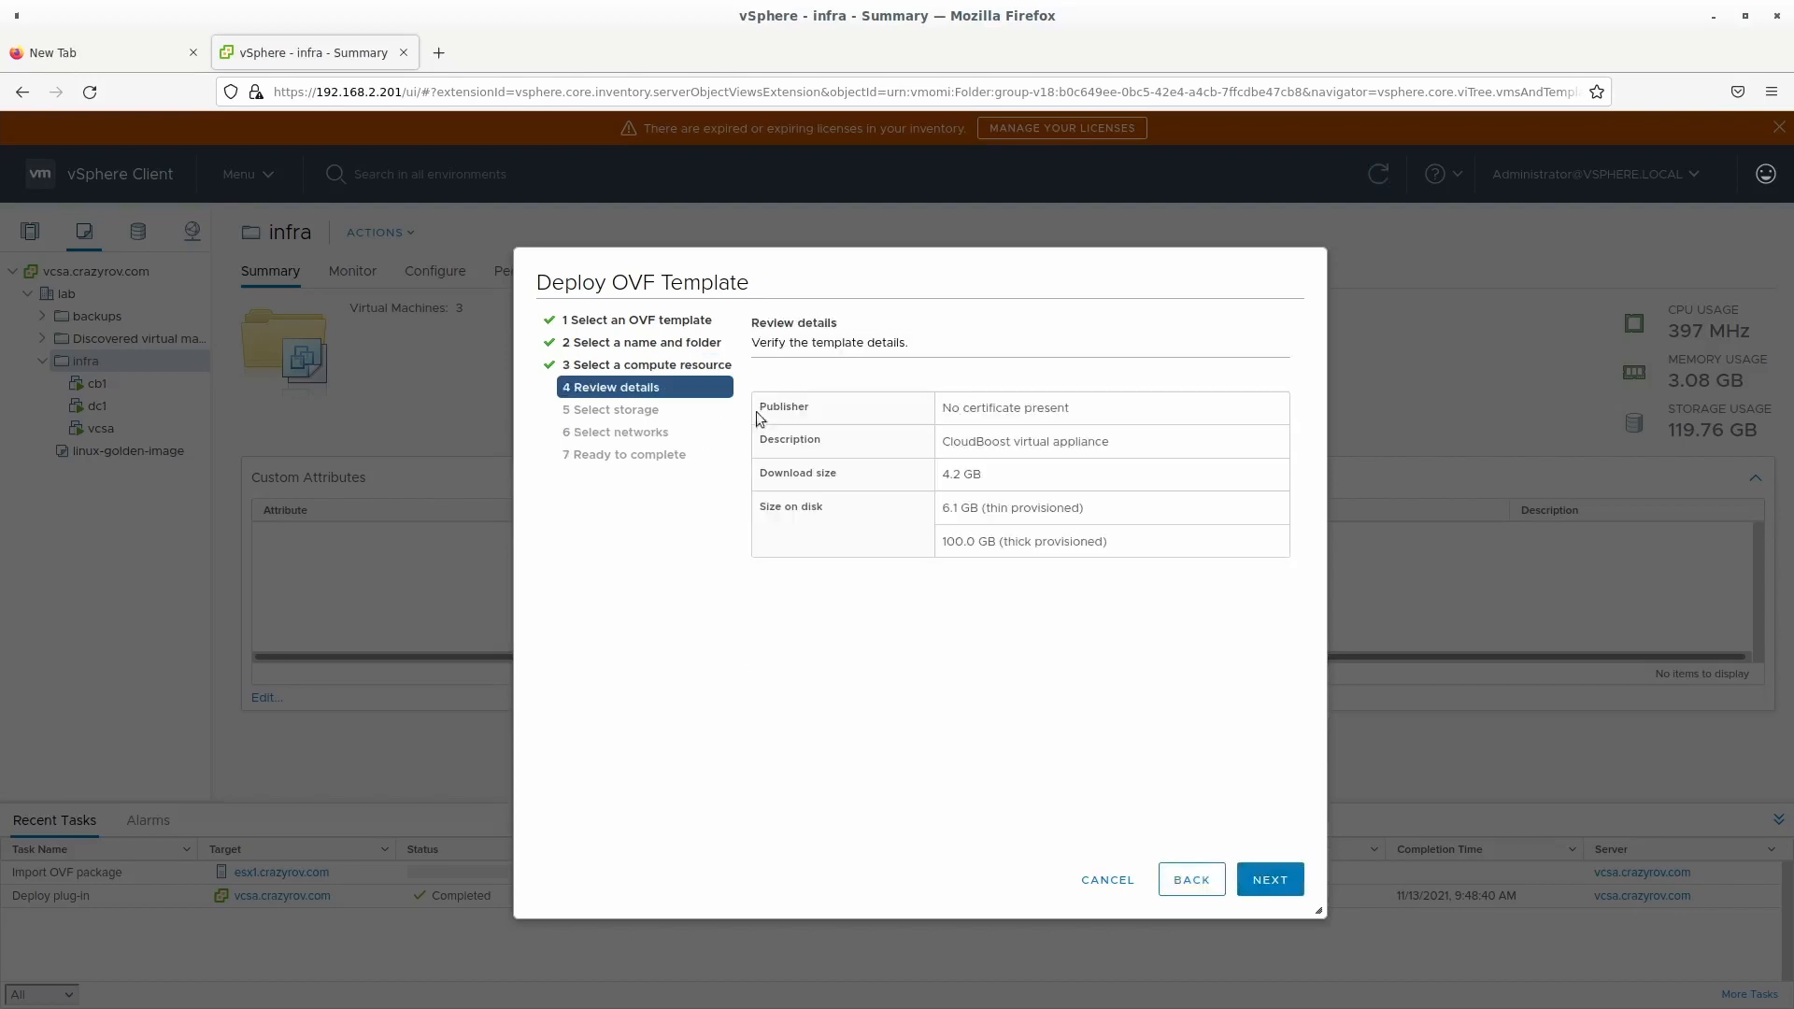
mouse_move(587, 404)
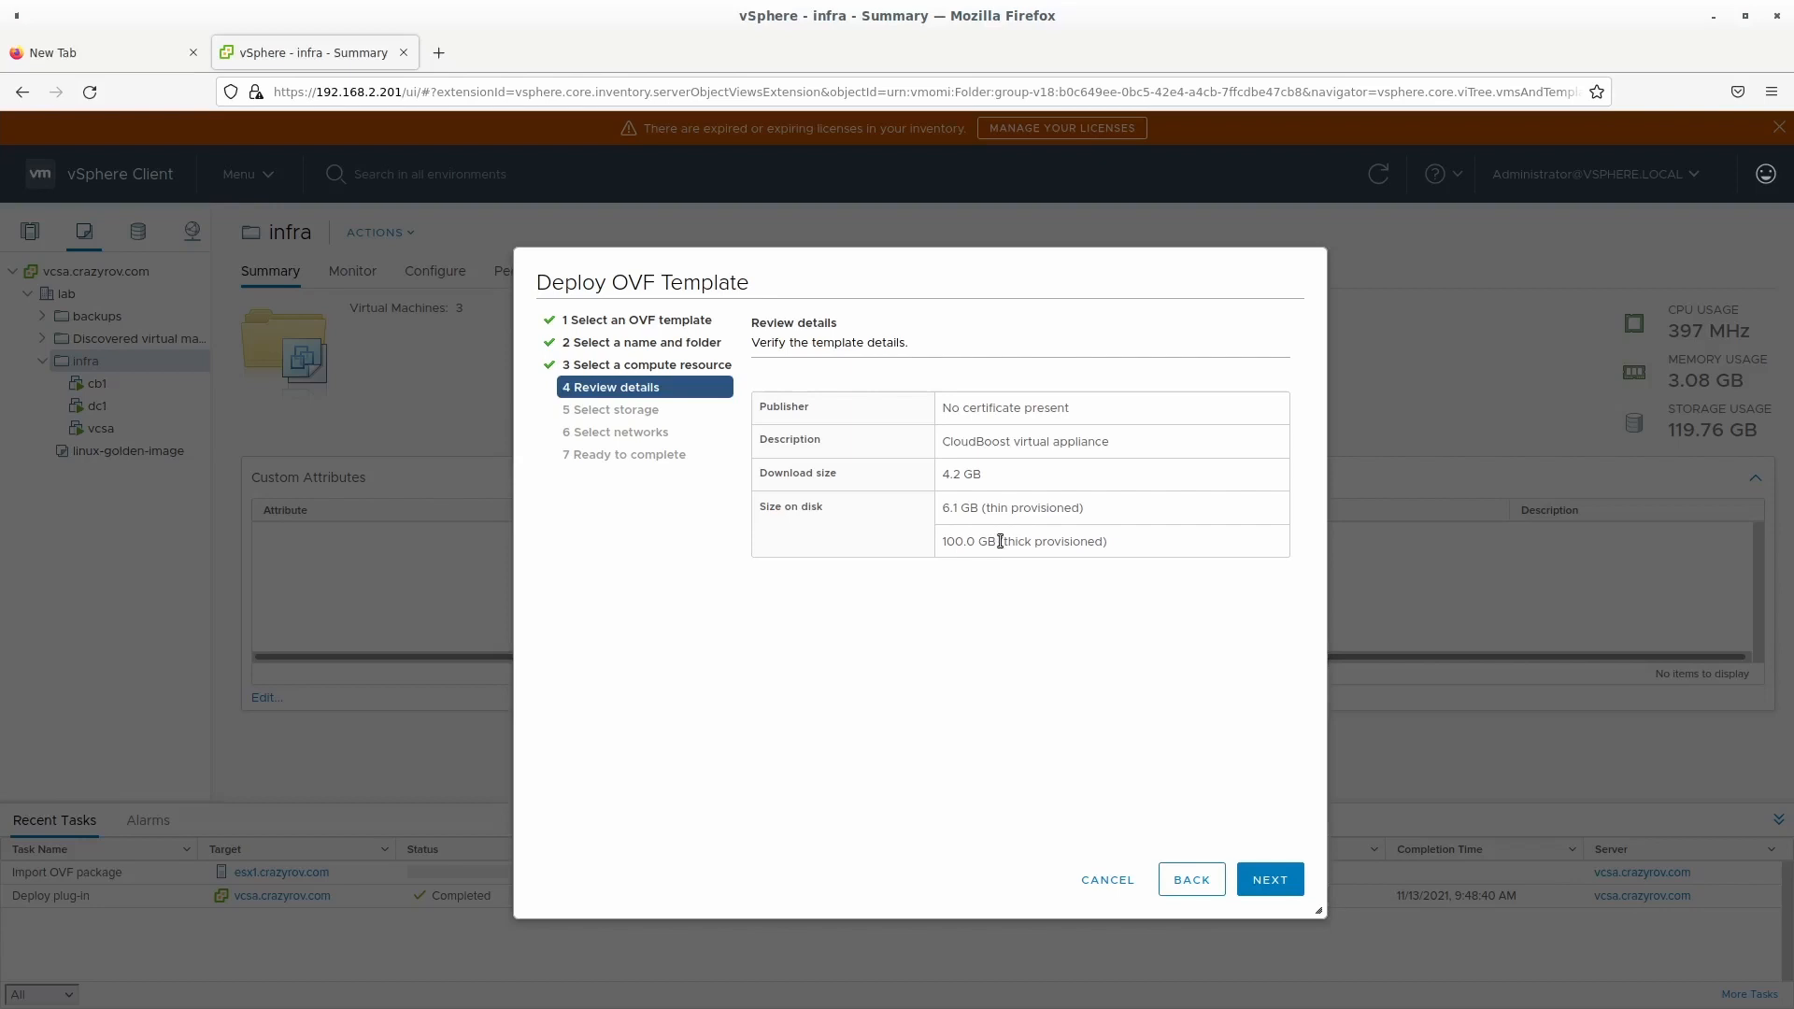
Choose Thin Provision on datastore1, keep VM Network, and reach Ready to complete.
left_click(1267, 878)
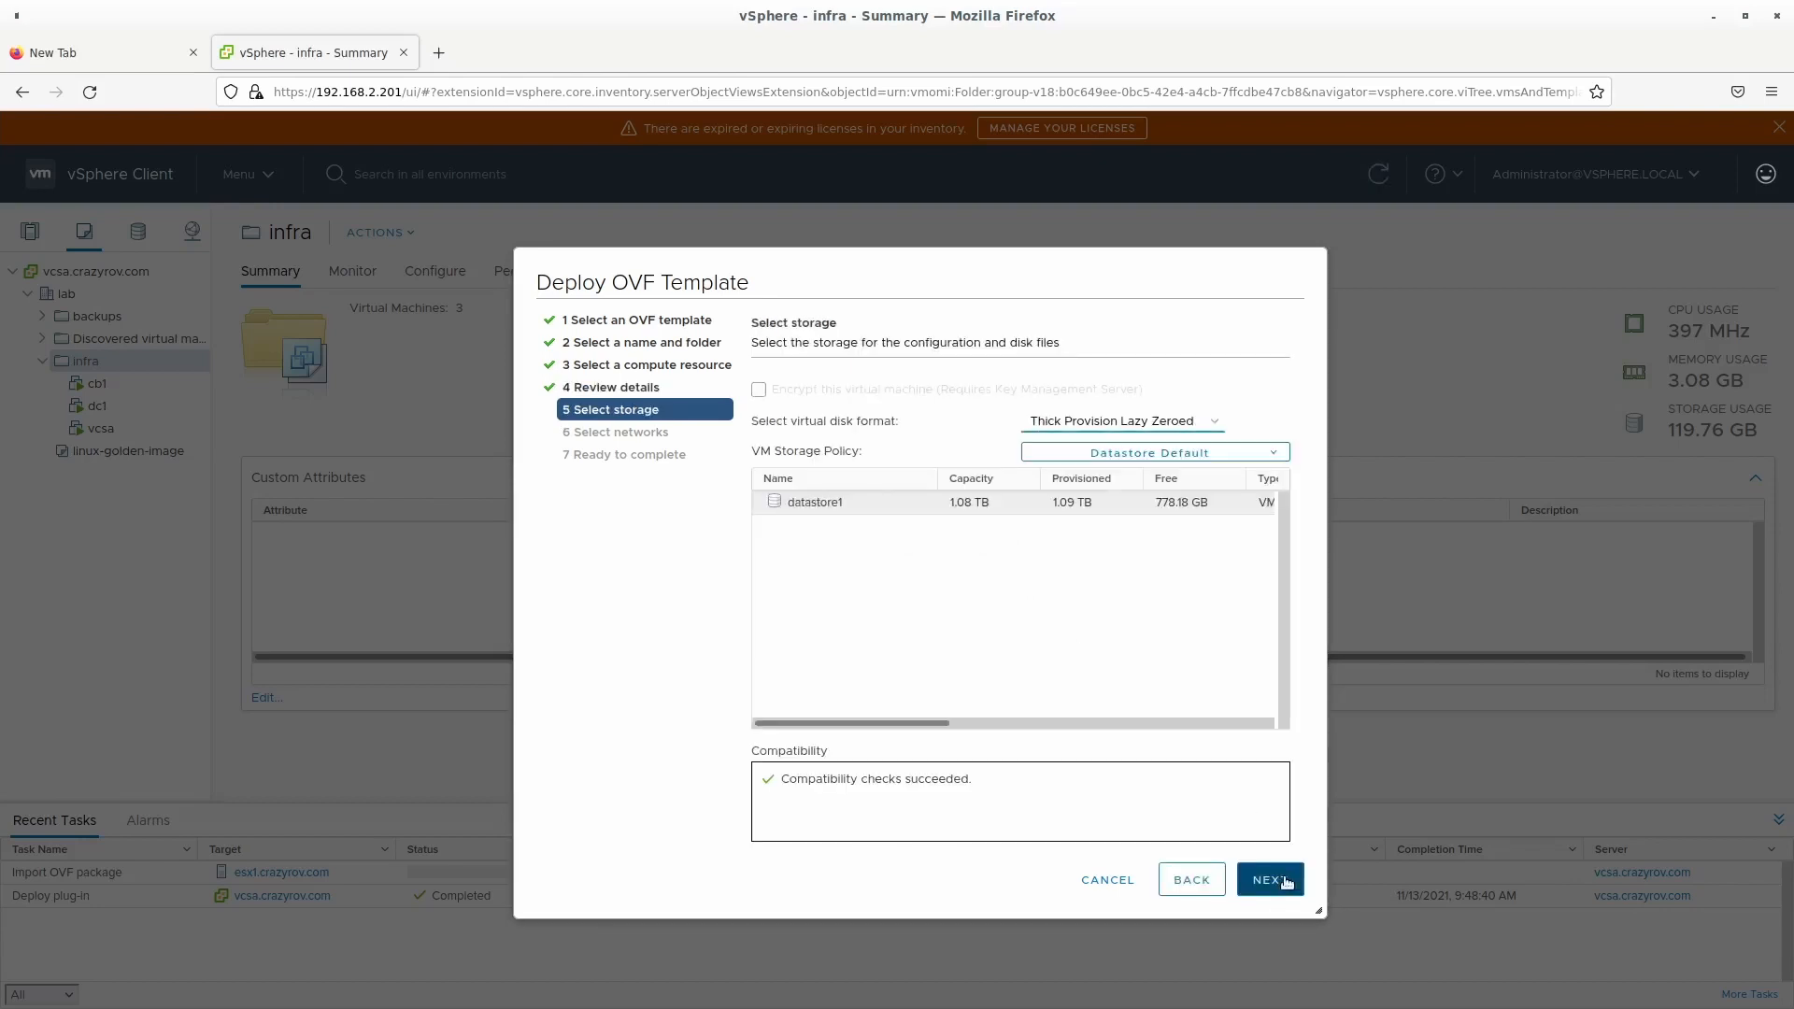
mouse_move(972, 501)
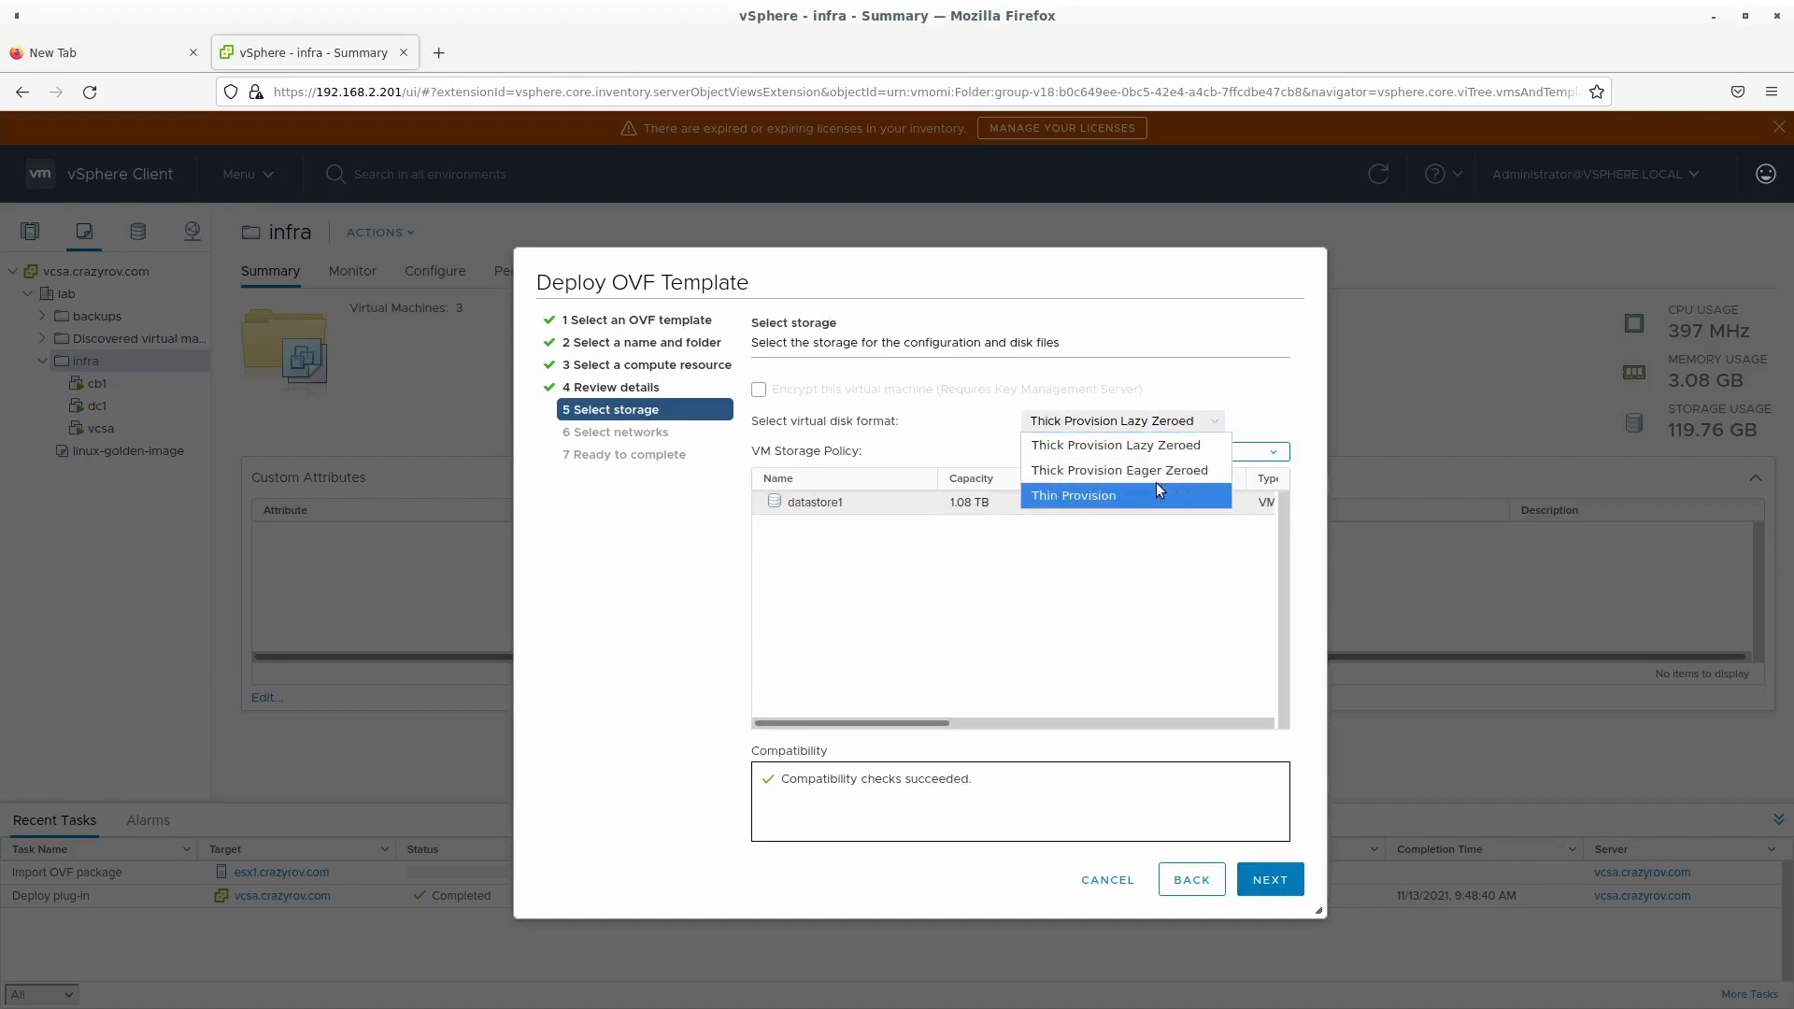
mouse_move(1153, 508)
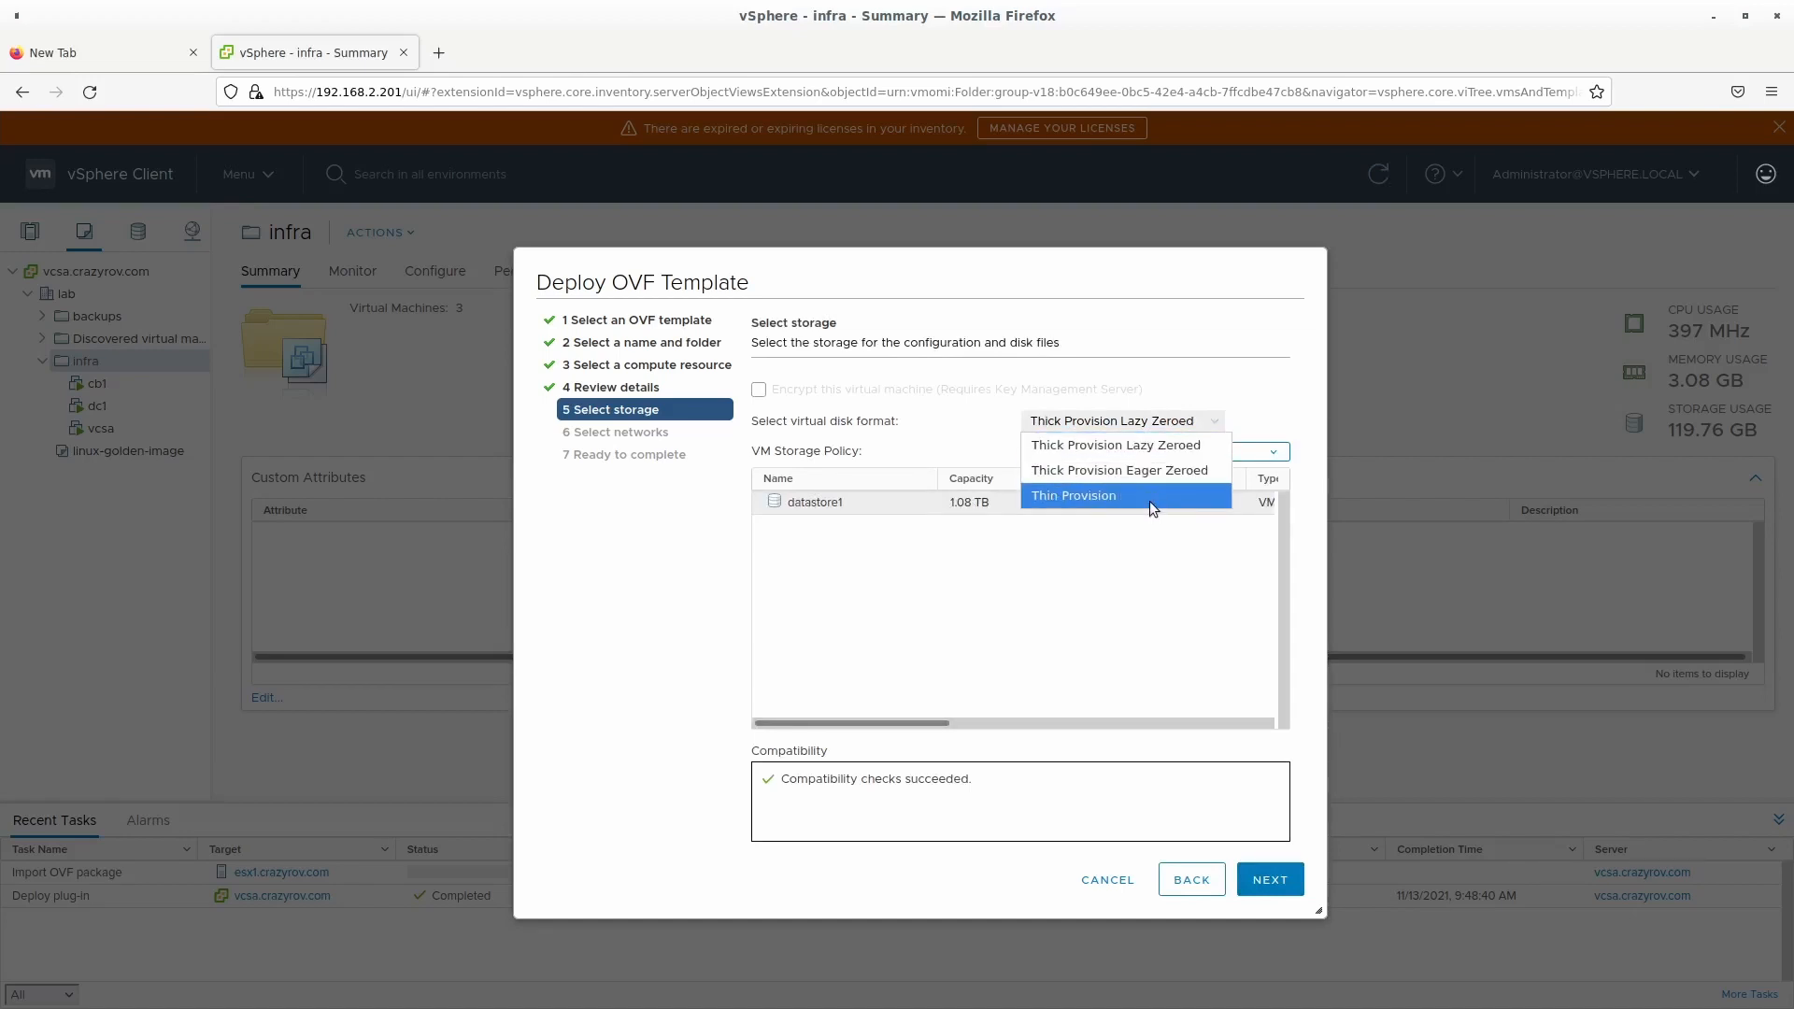
mouse_move(1151, 501)
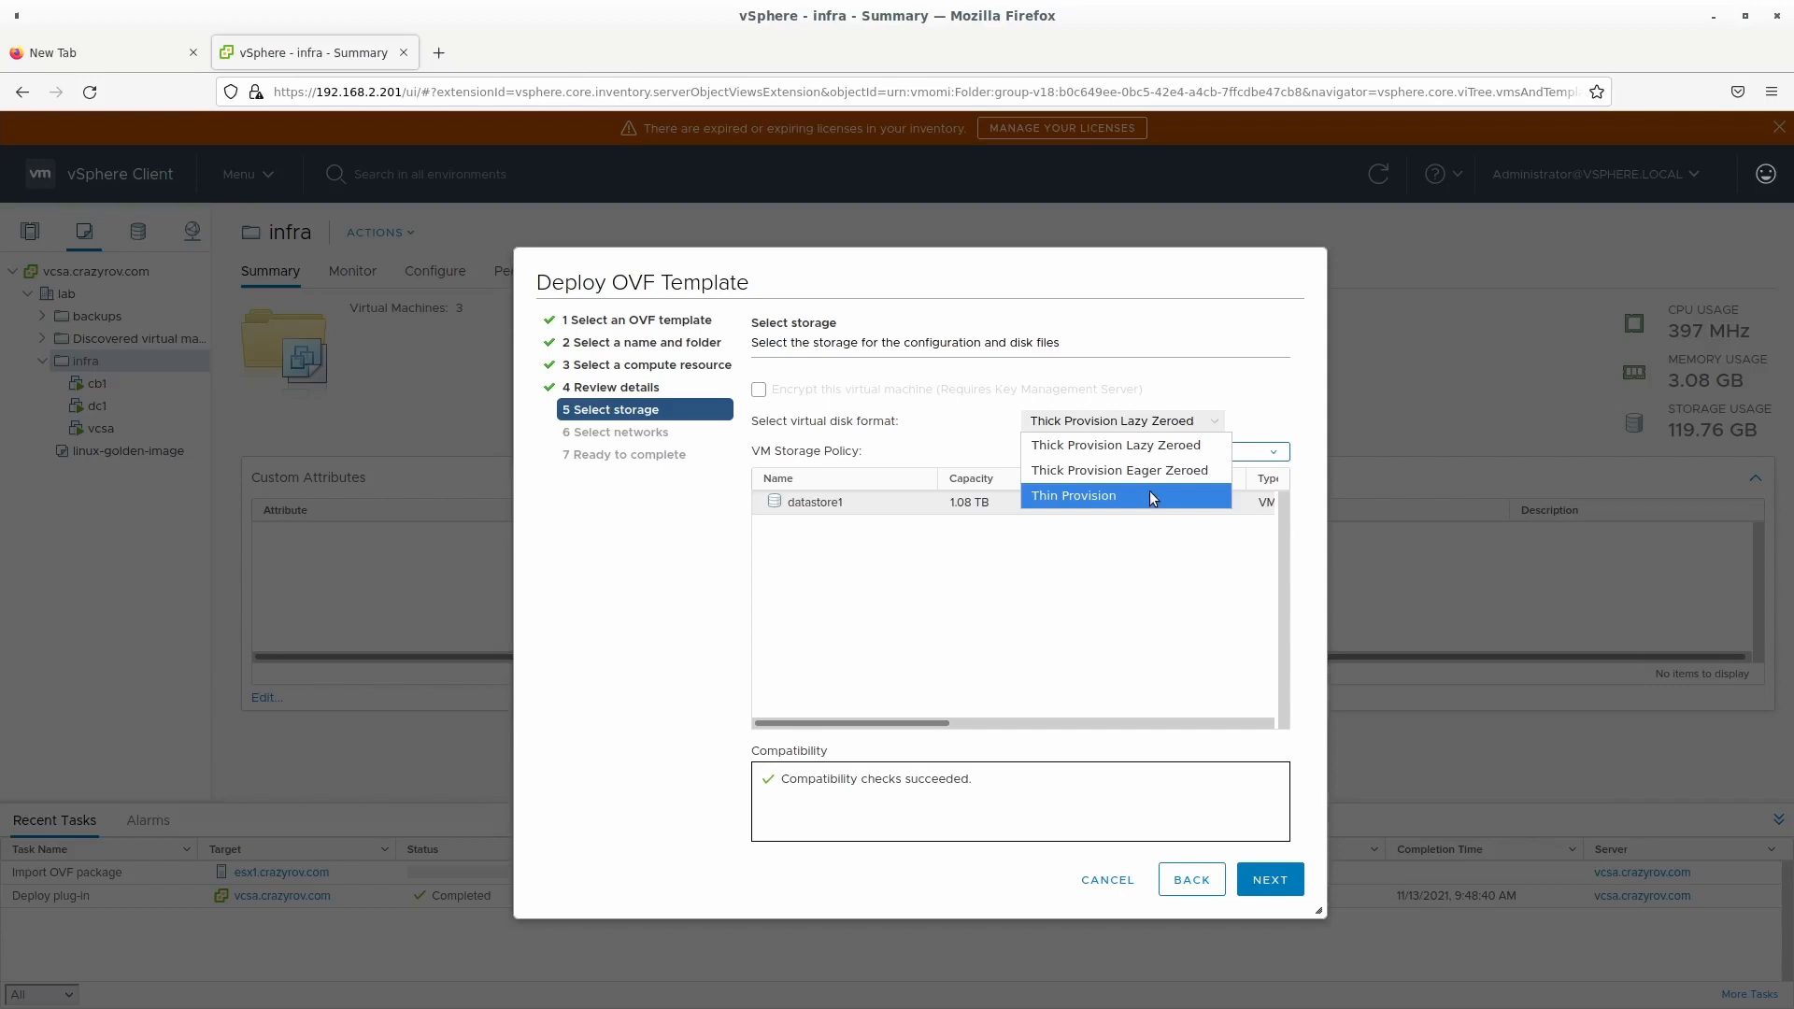
left_click(1072, 493)
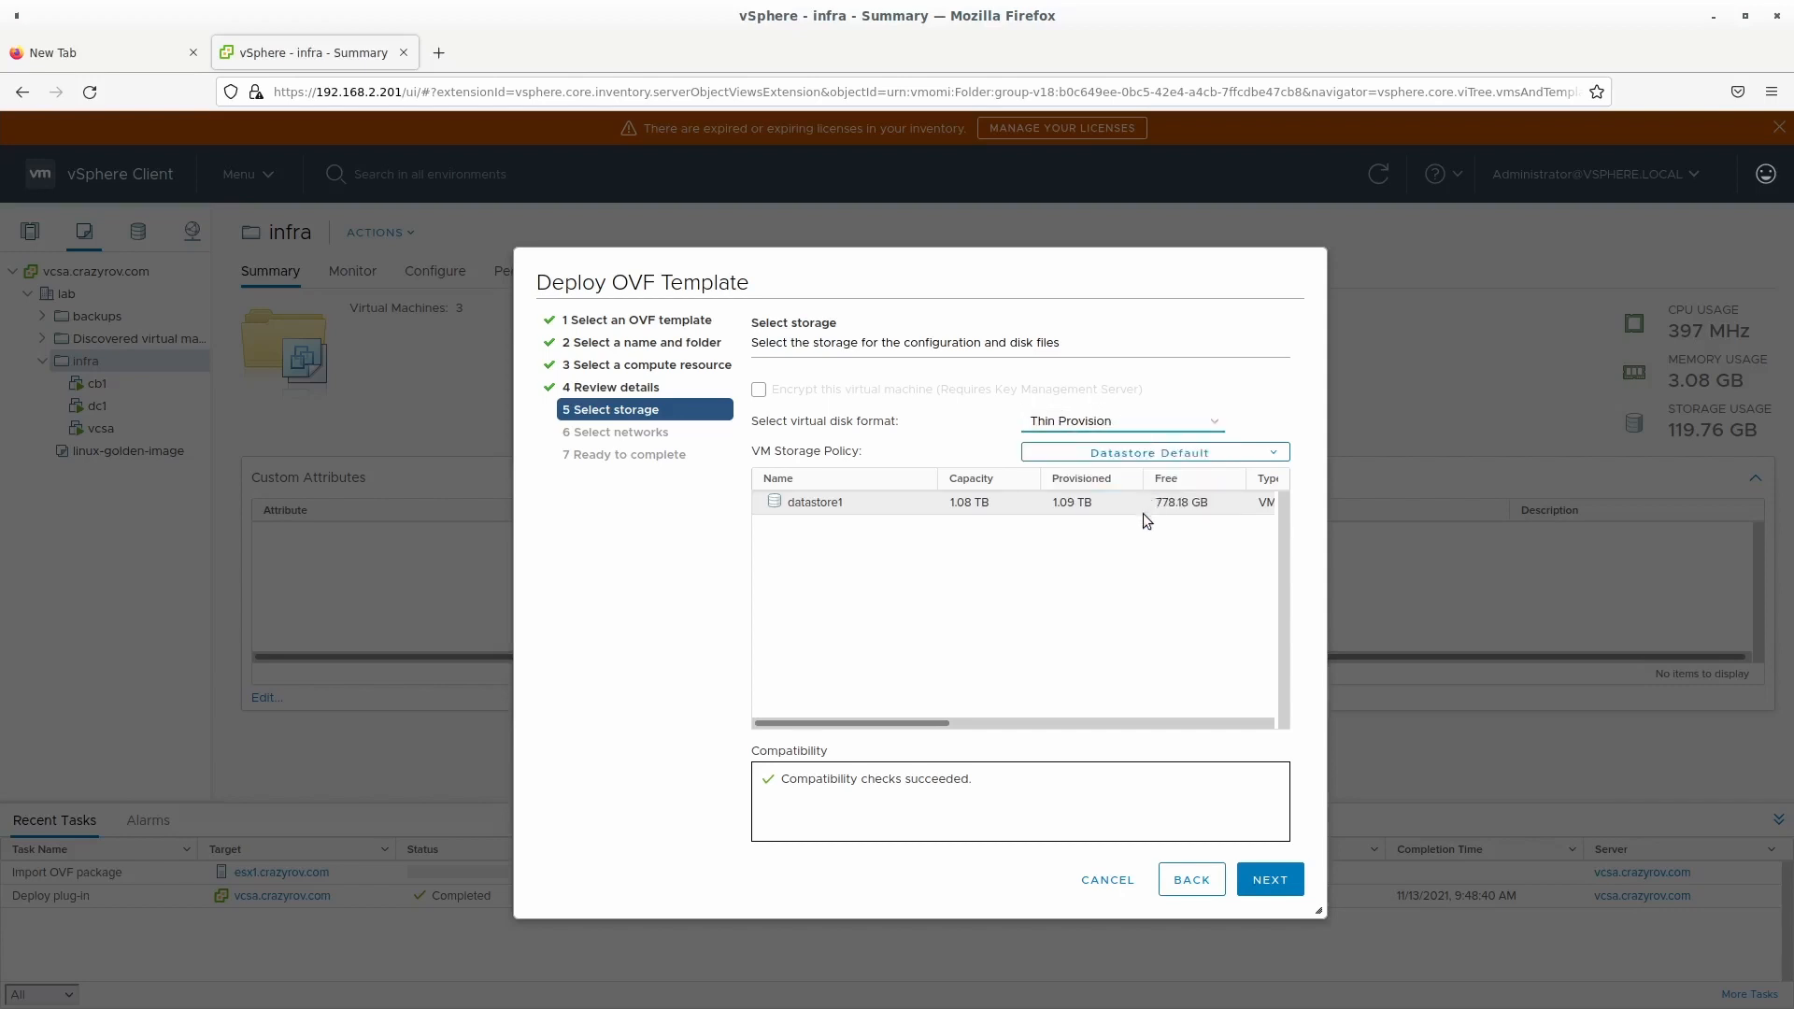
mouse_move(817, 437)
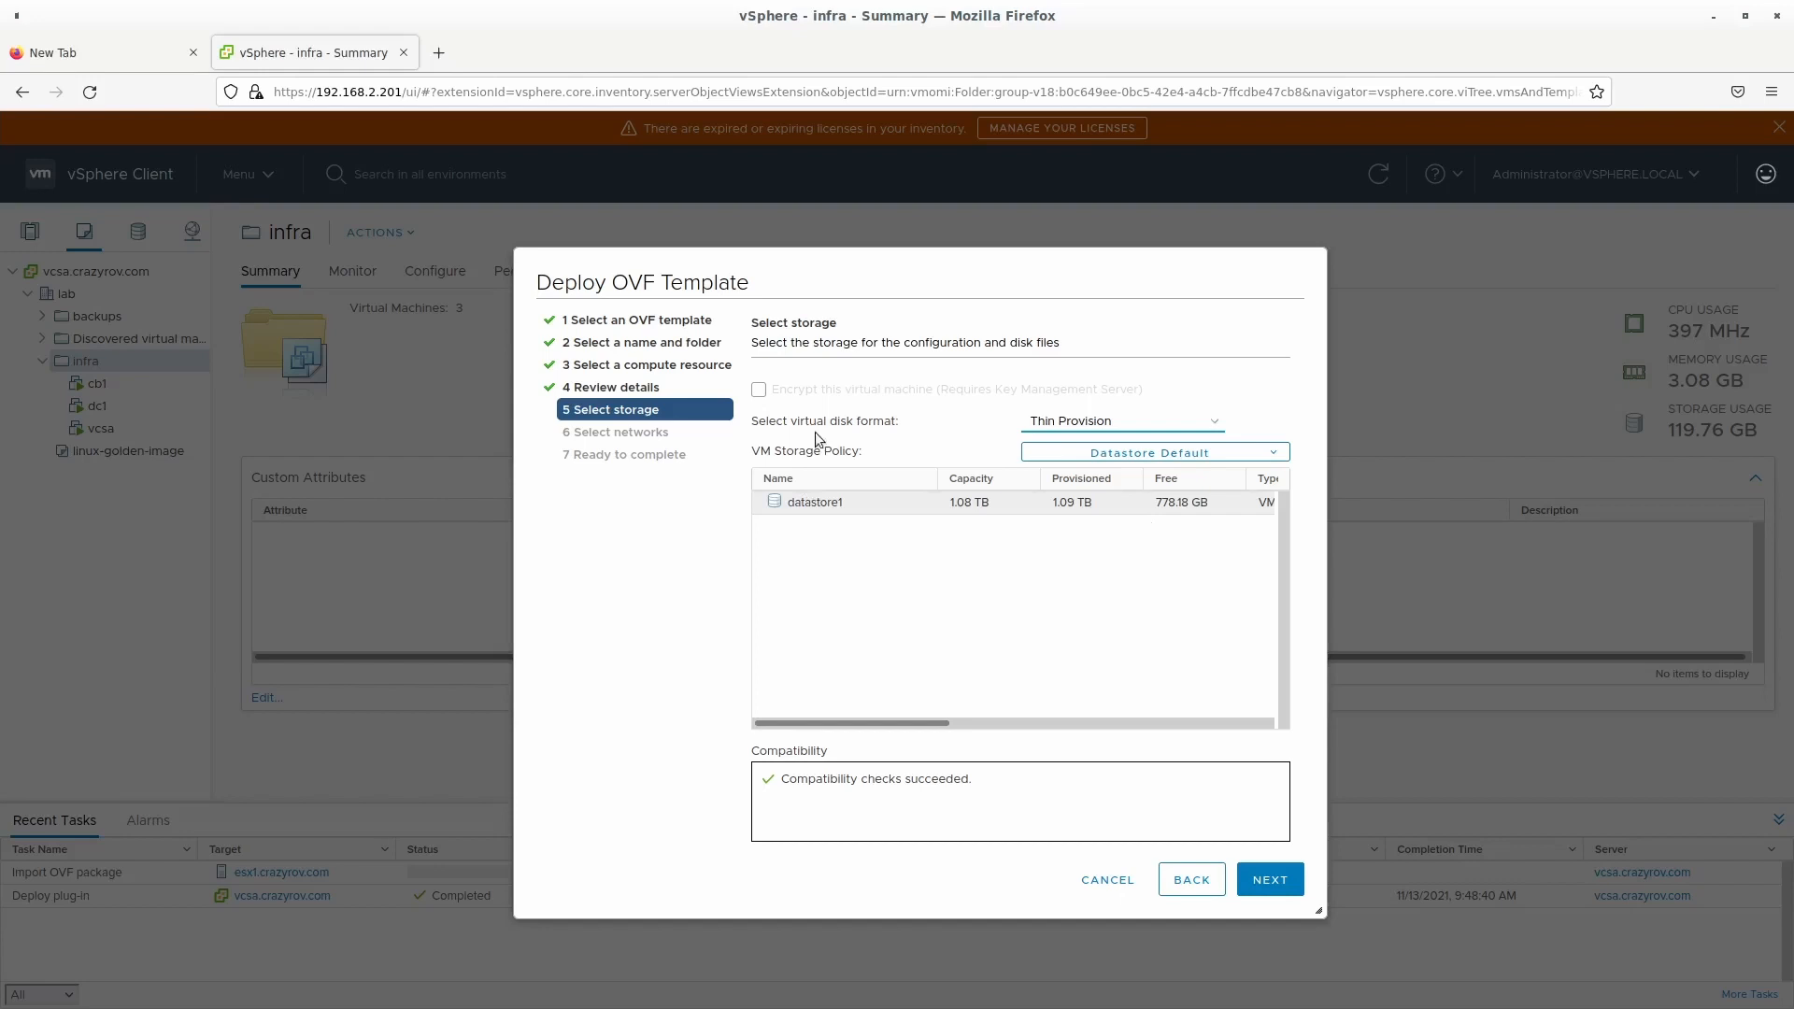
mouse_move(1026, 593)
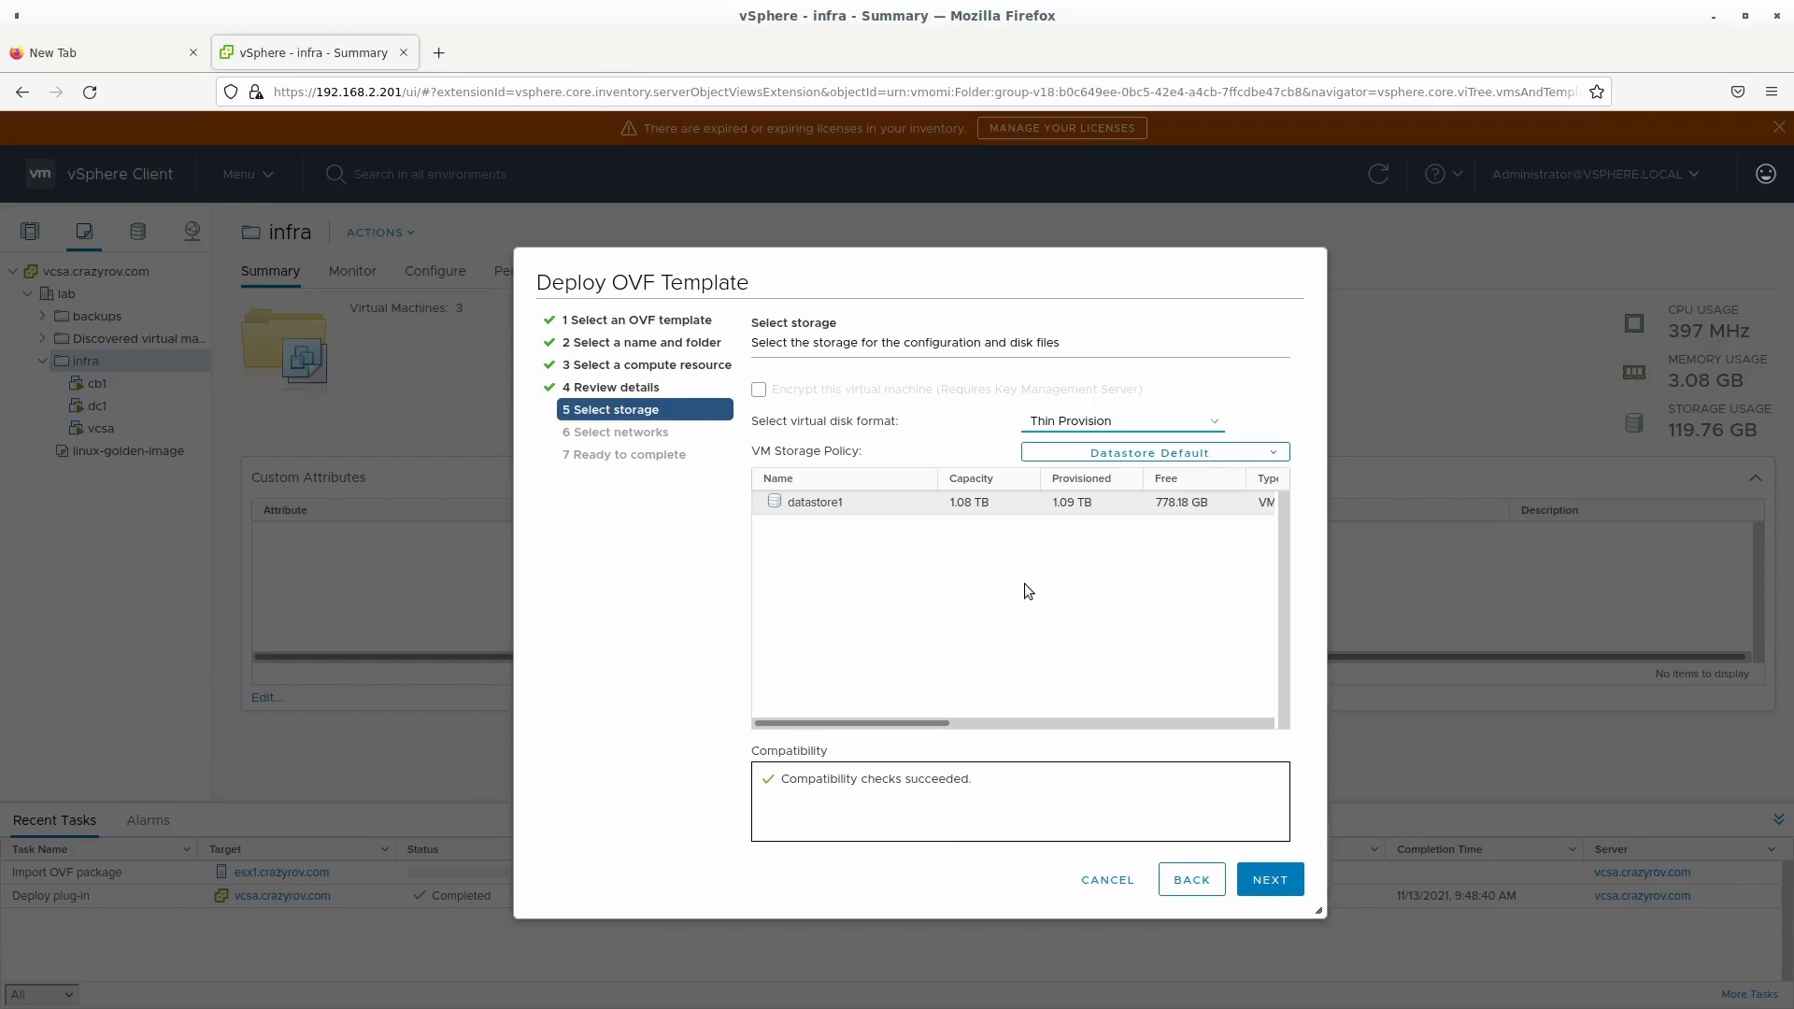
mouse_move(1340, 974)
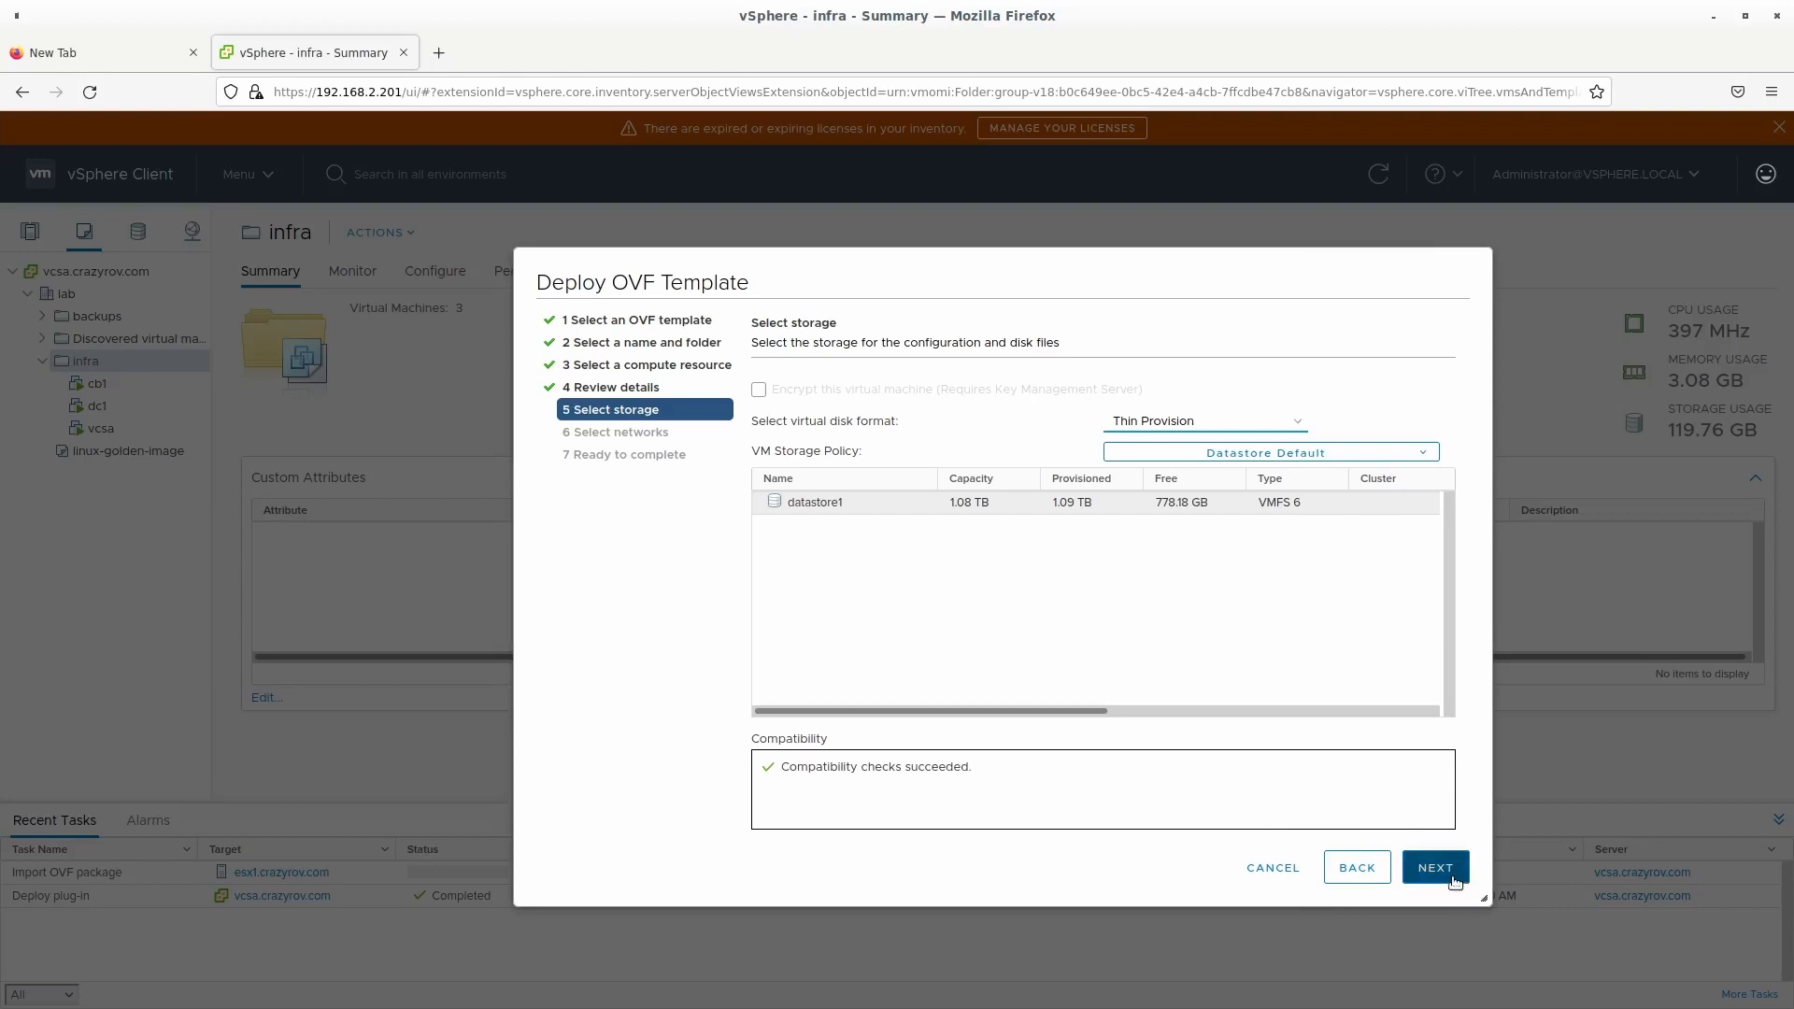
left_click(1434, 867)
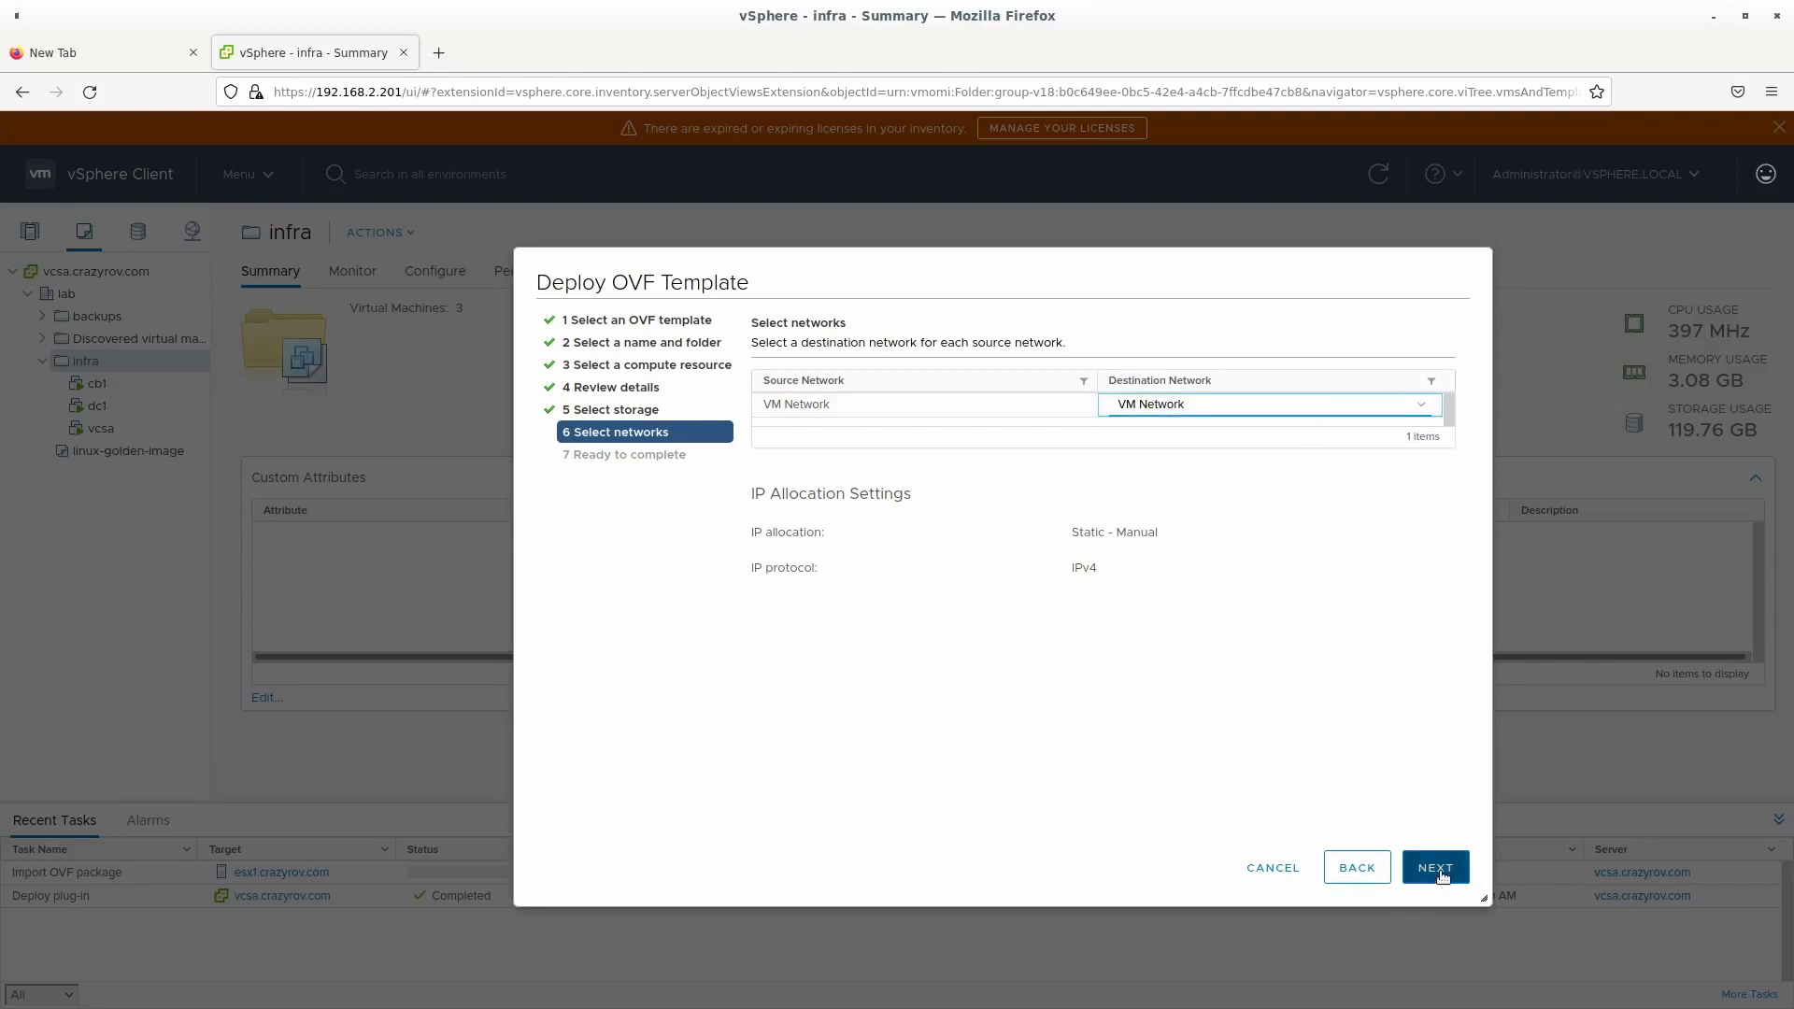
left_click(1433, 865)
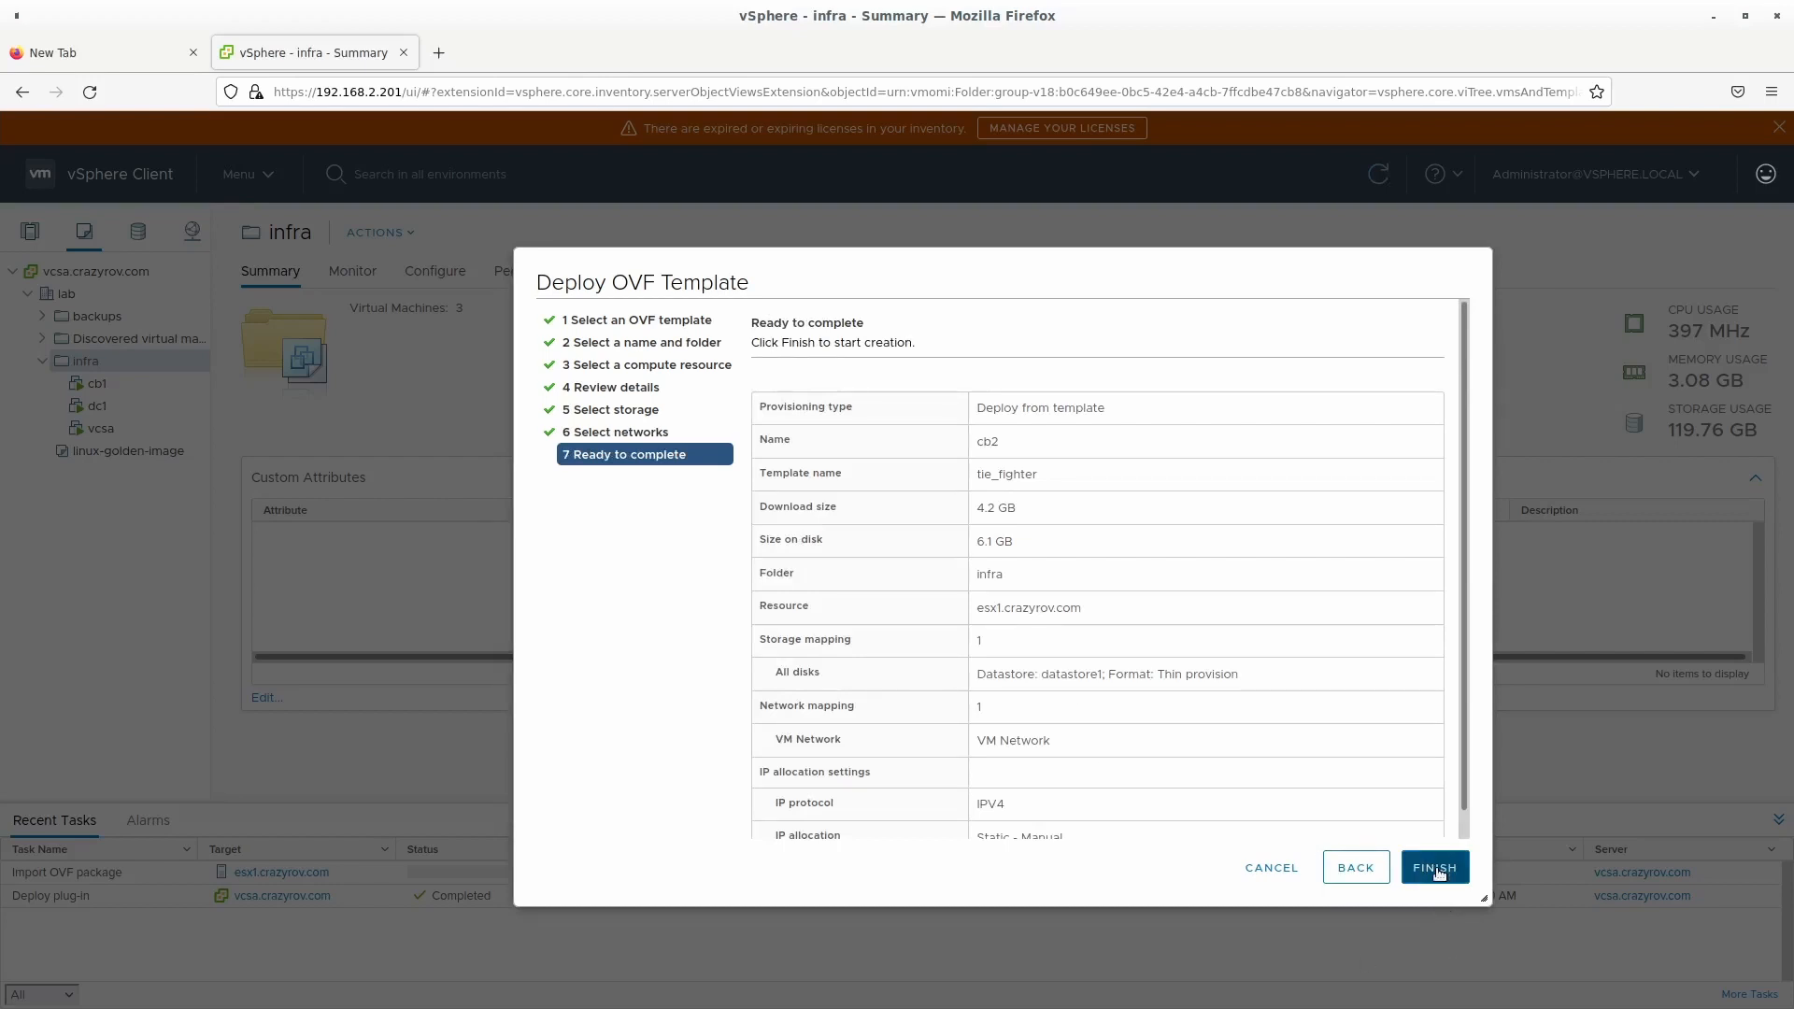
Finish the wizard to deploy cb2 and go to the Hosts and Clusters inventory.
left_click(1434, 867)
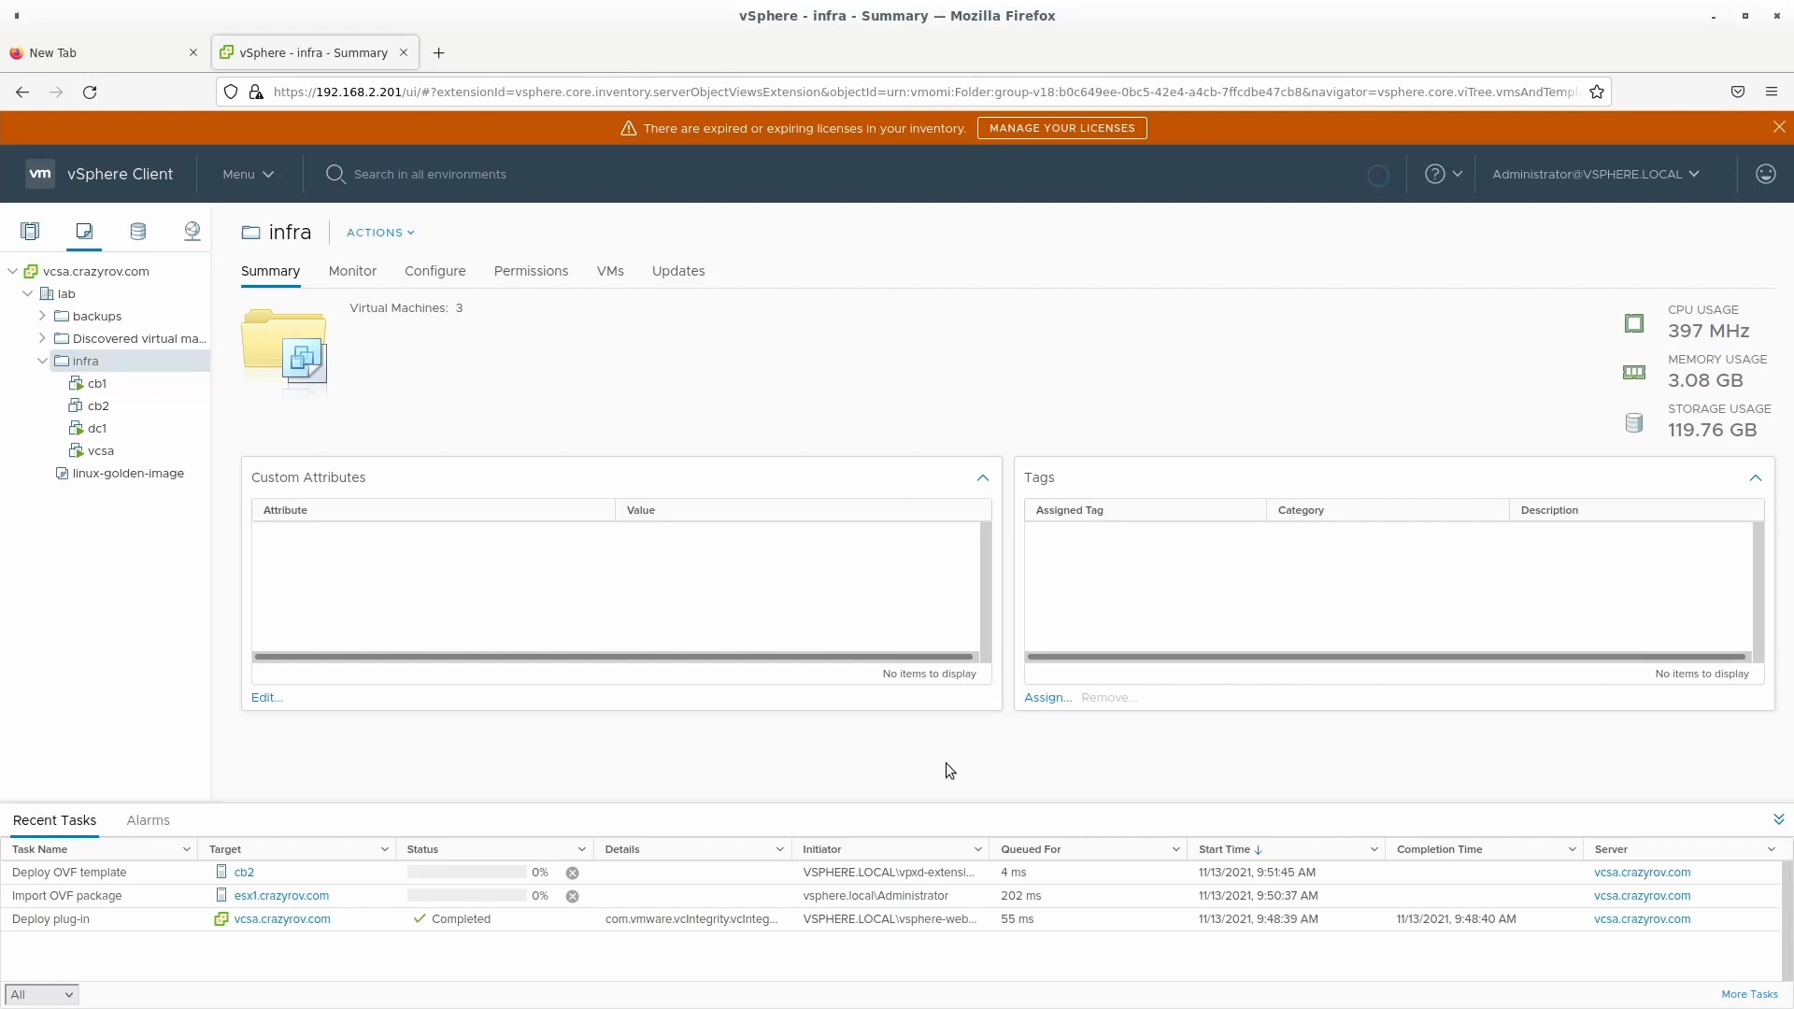
mouse_move(547, 792)
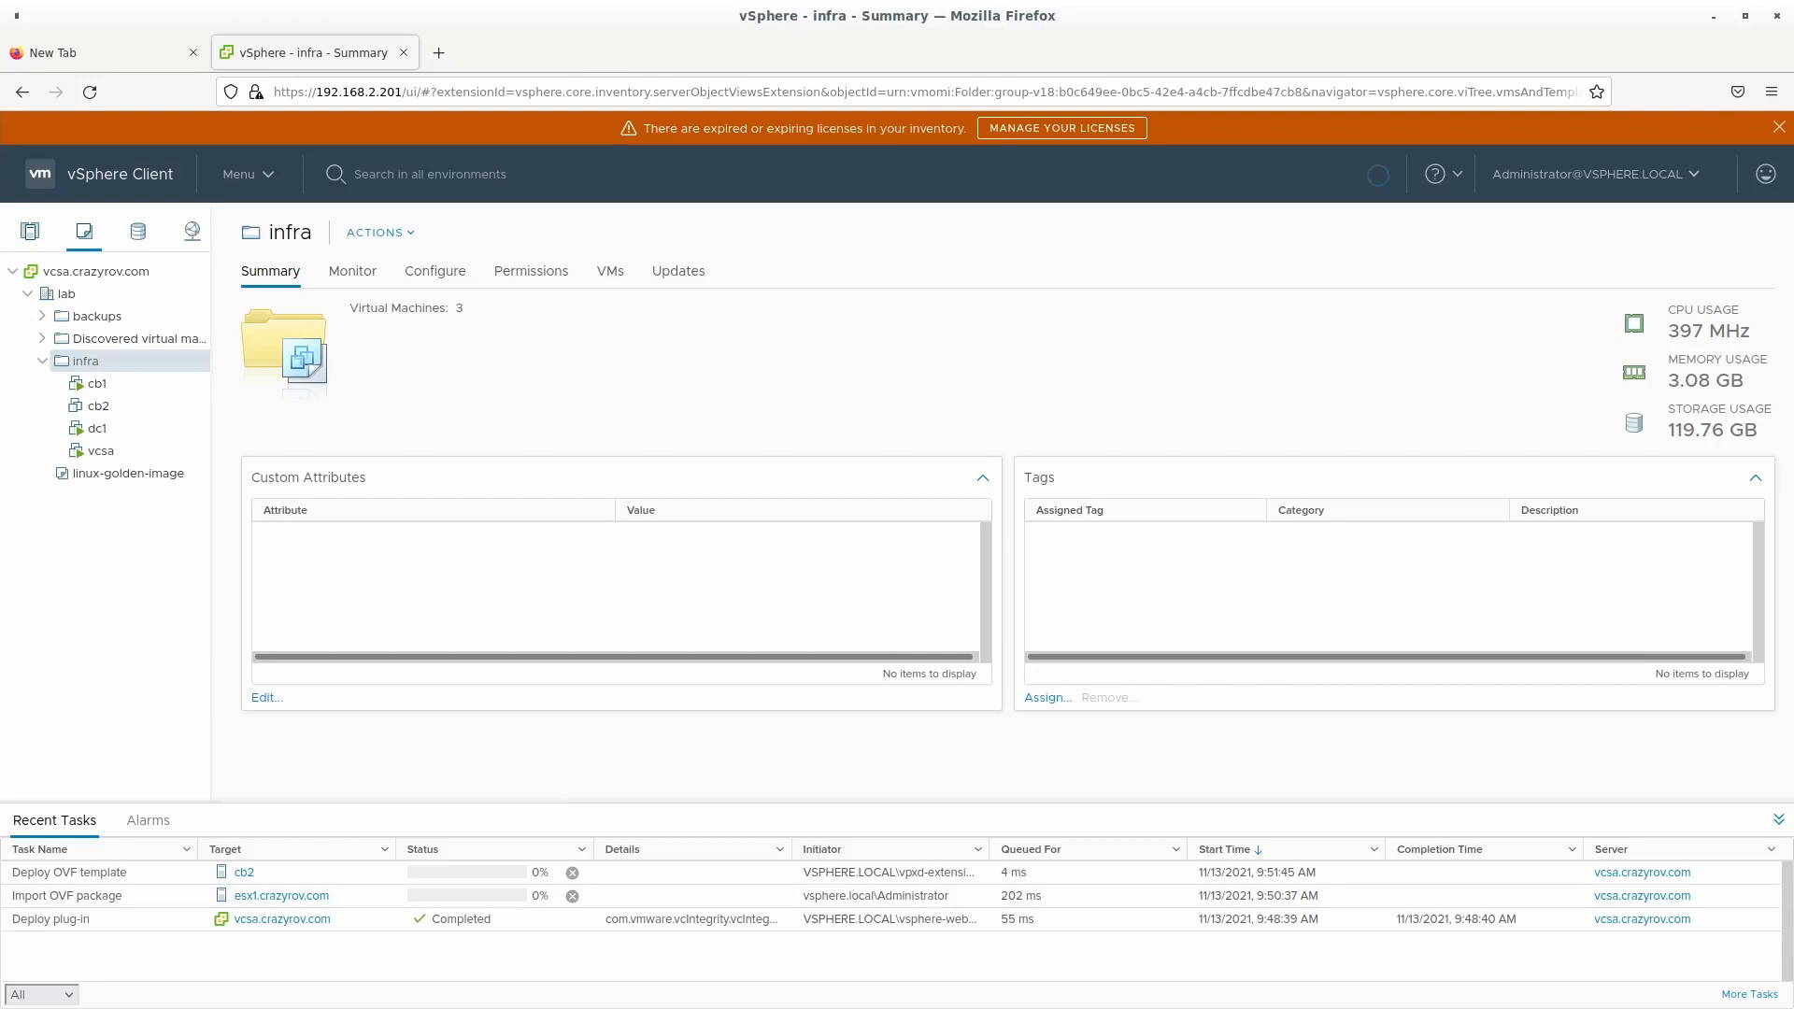
left_click(97, 271)
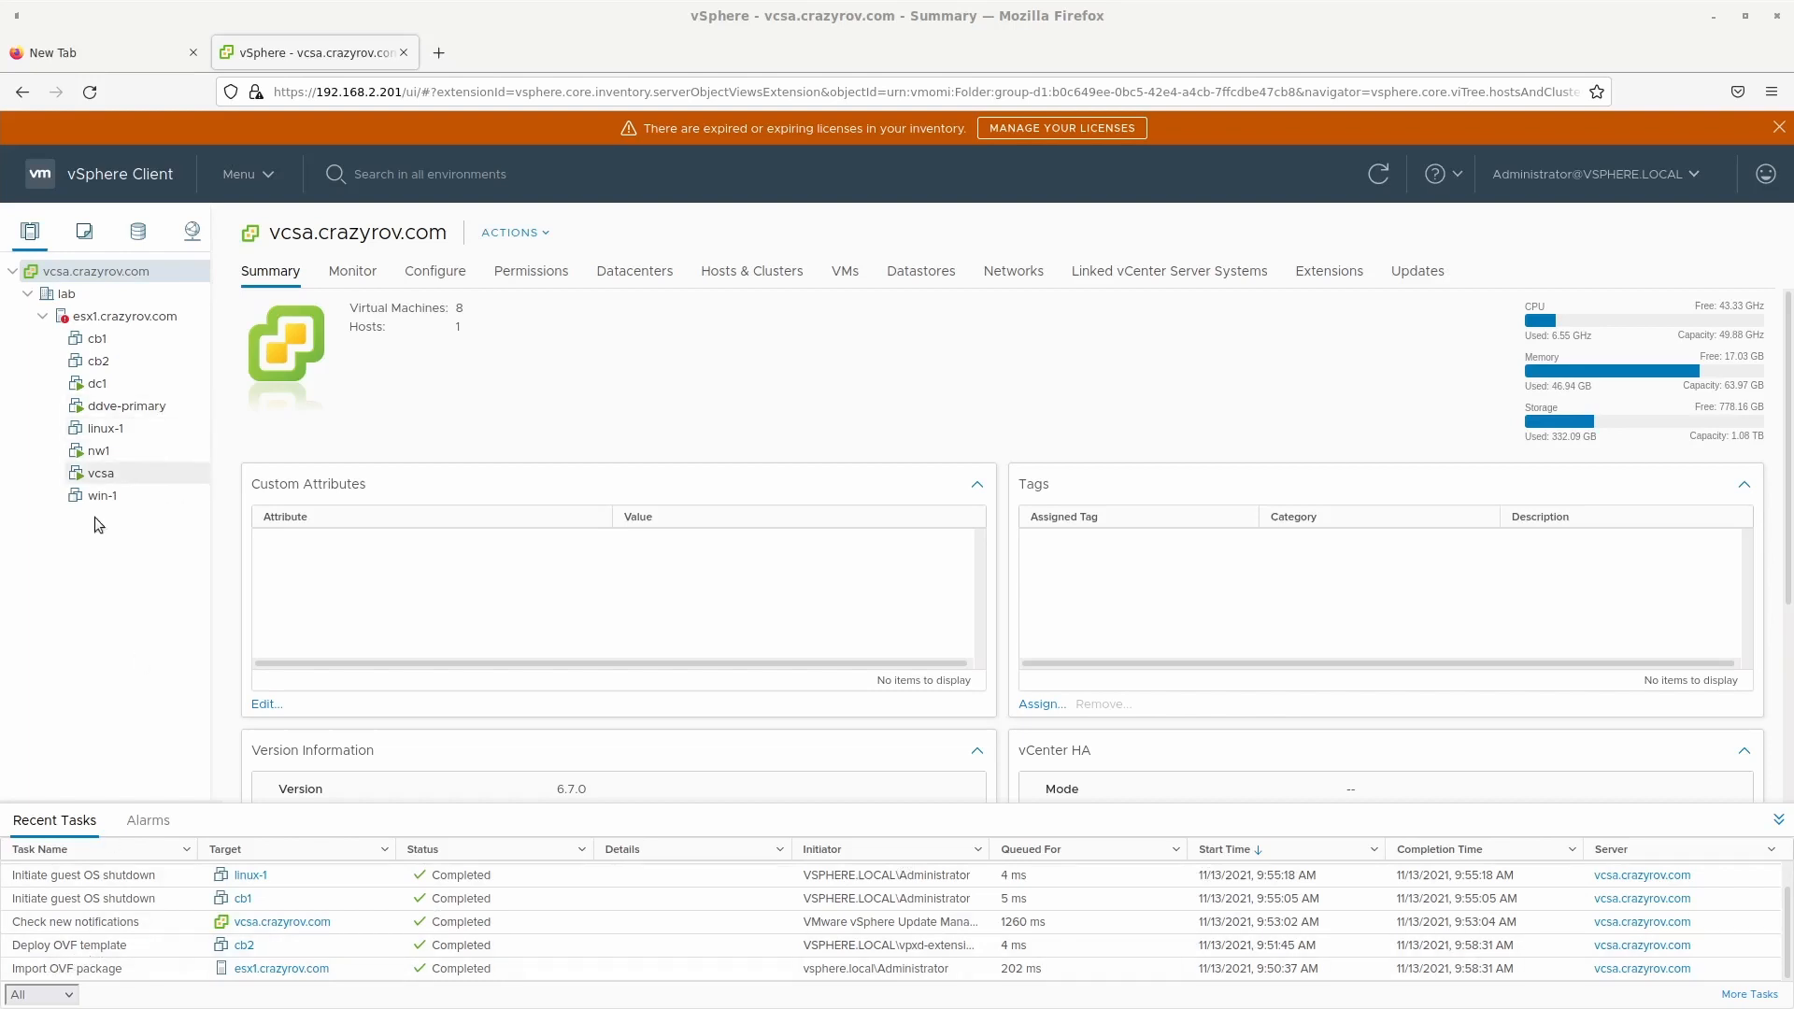
Select cb2 in the inventory and power it on.
left_click(97, 361)
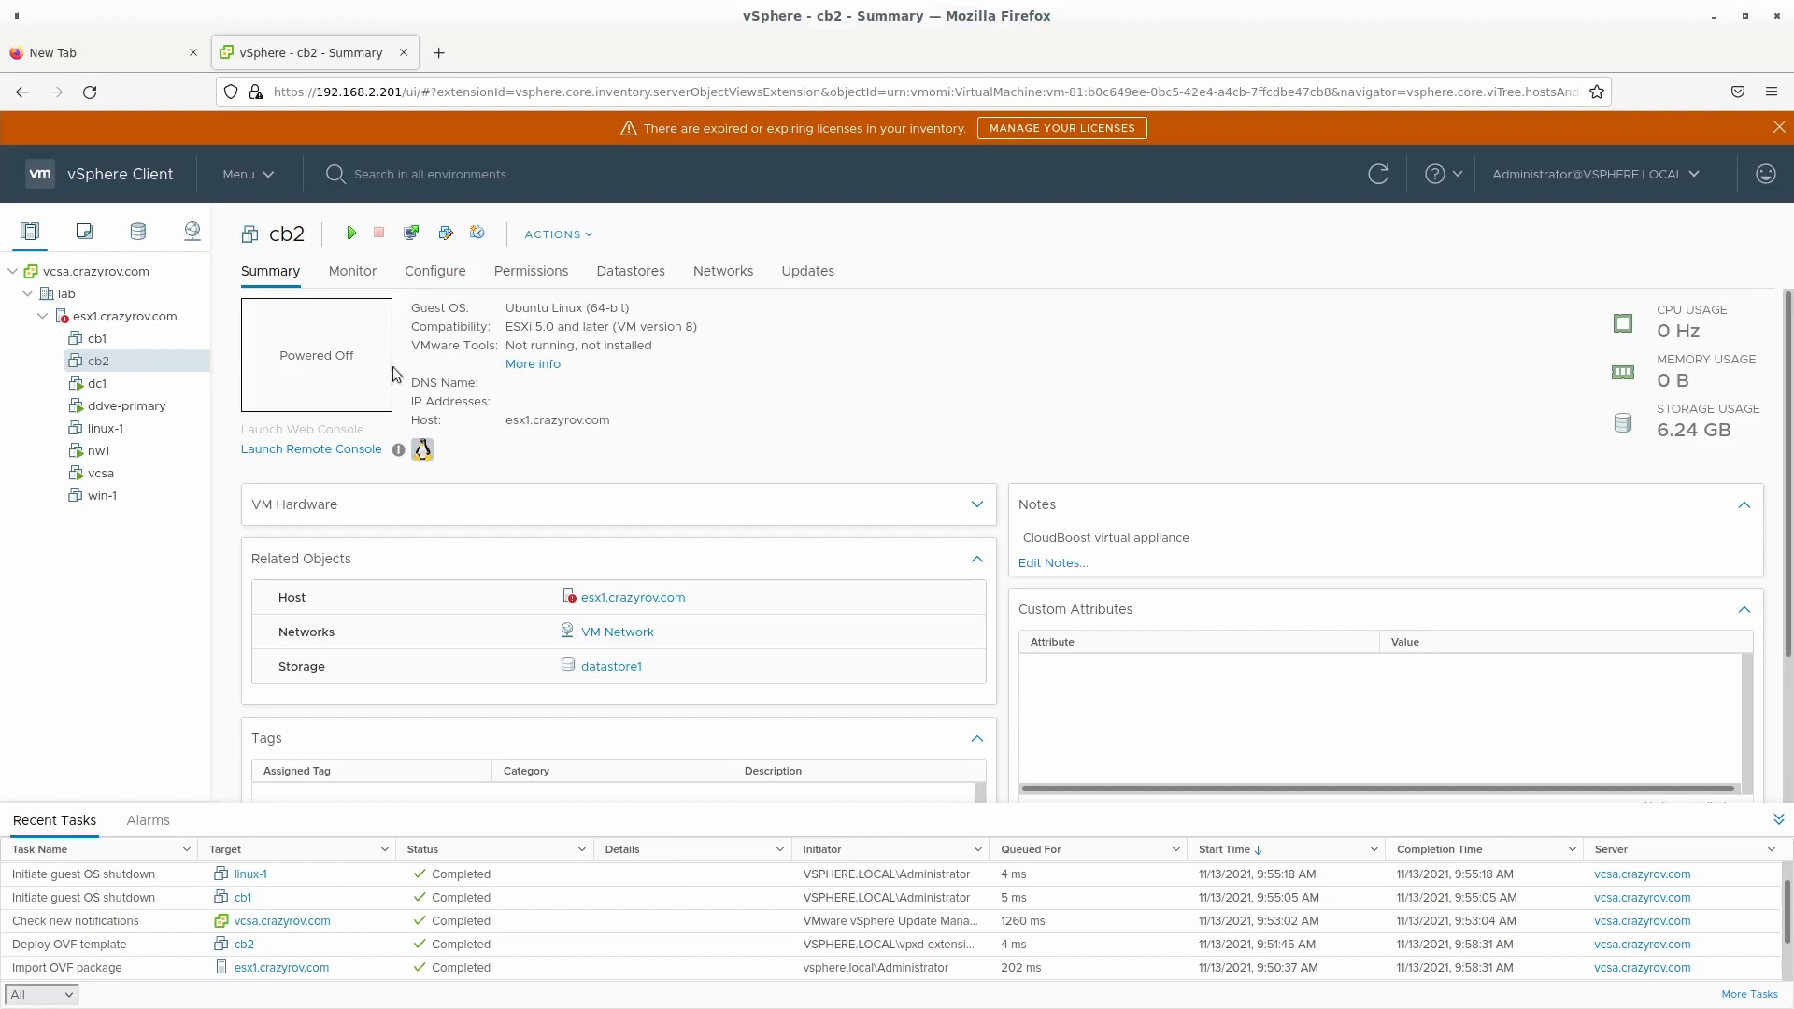
left_click(349, 231)
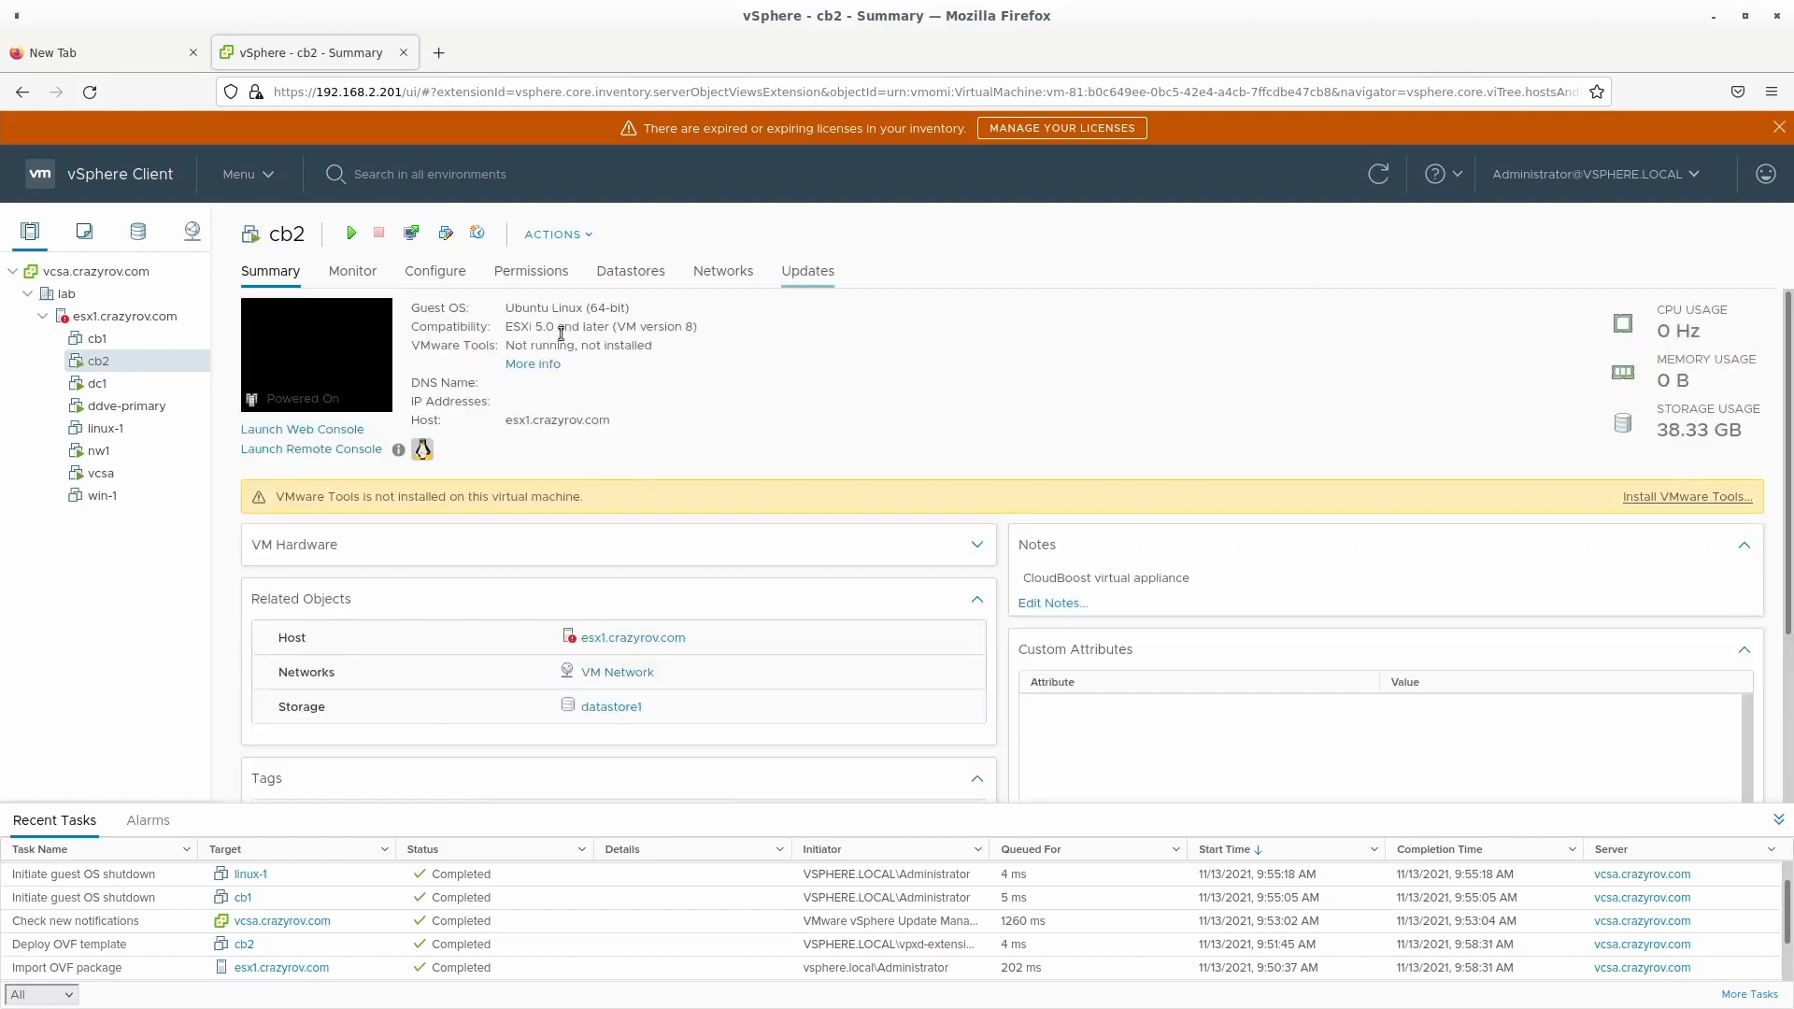
mouse_move(306, 381)
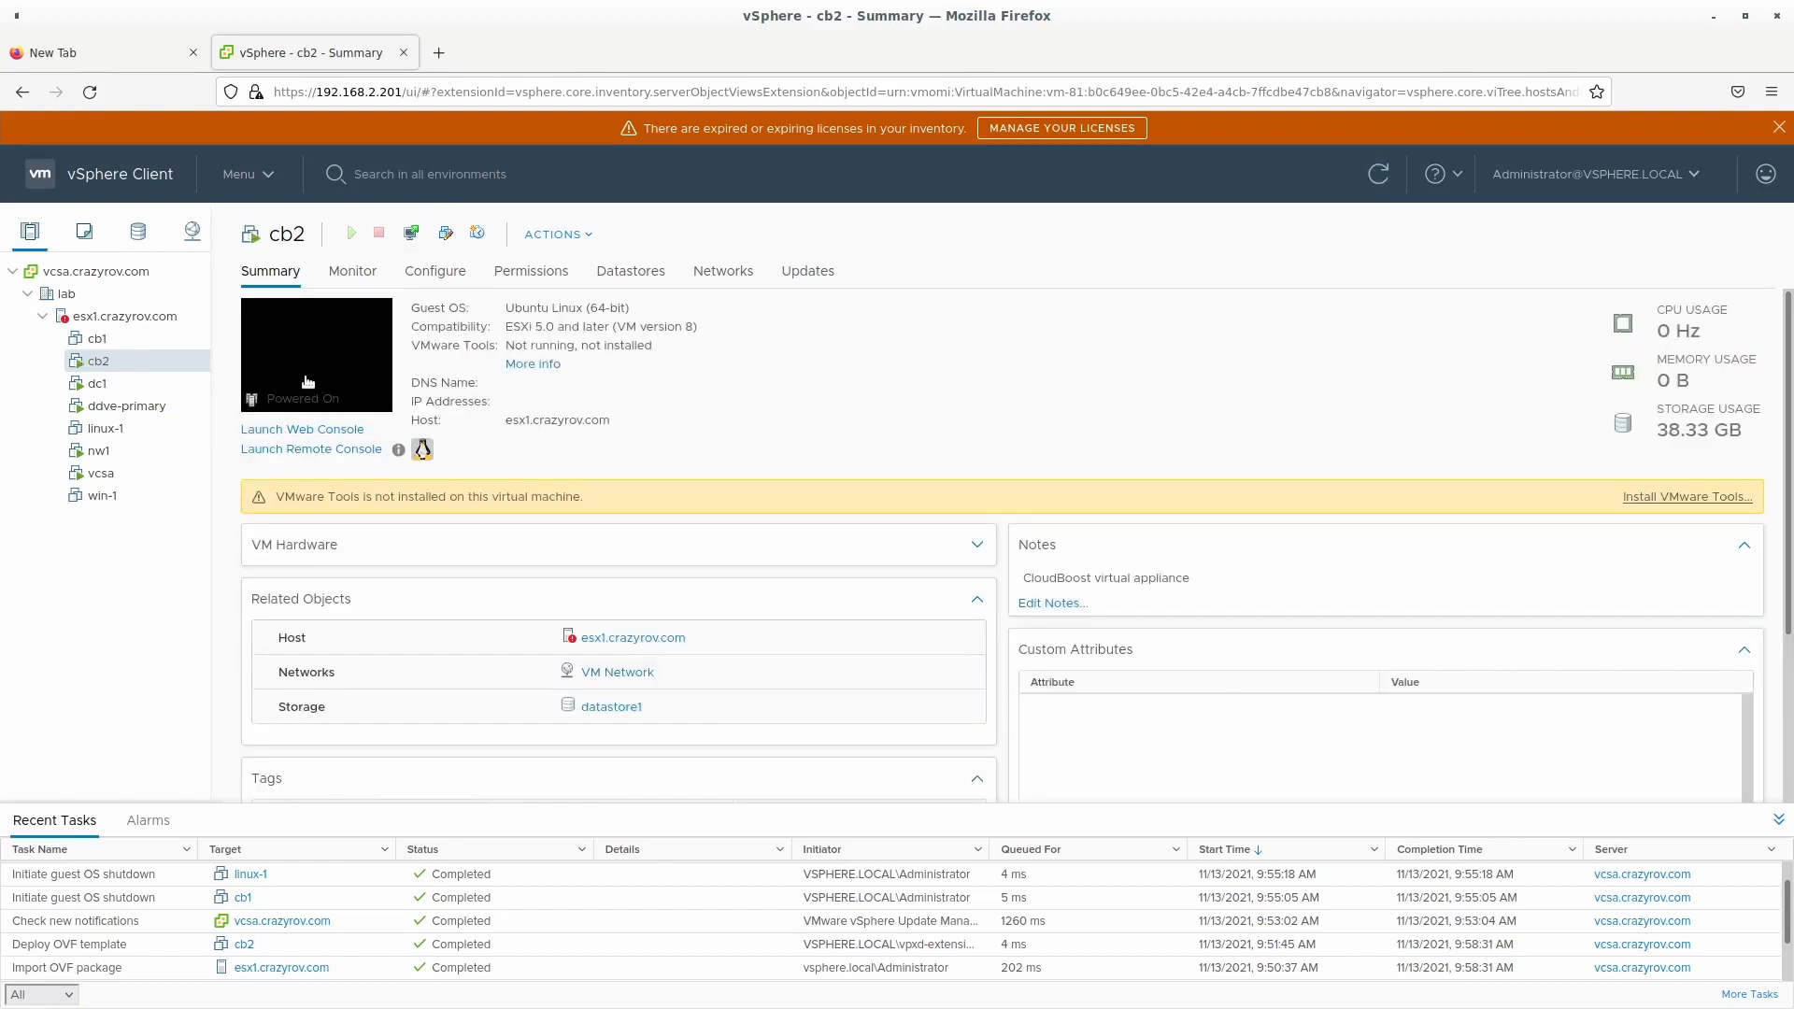
Launch cb2's web console and allow pop-ups from 192.168.2.201 in Firefox.
left_click(303, 428)
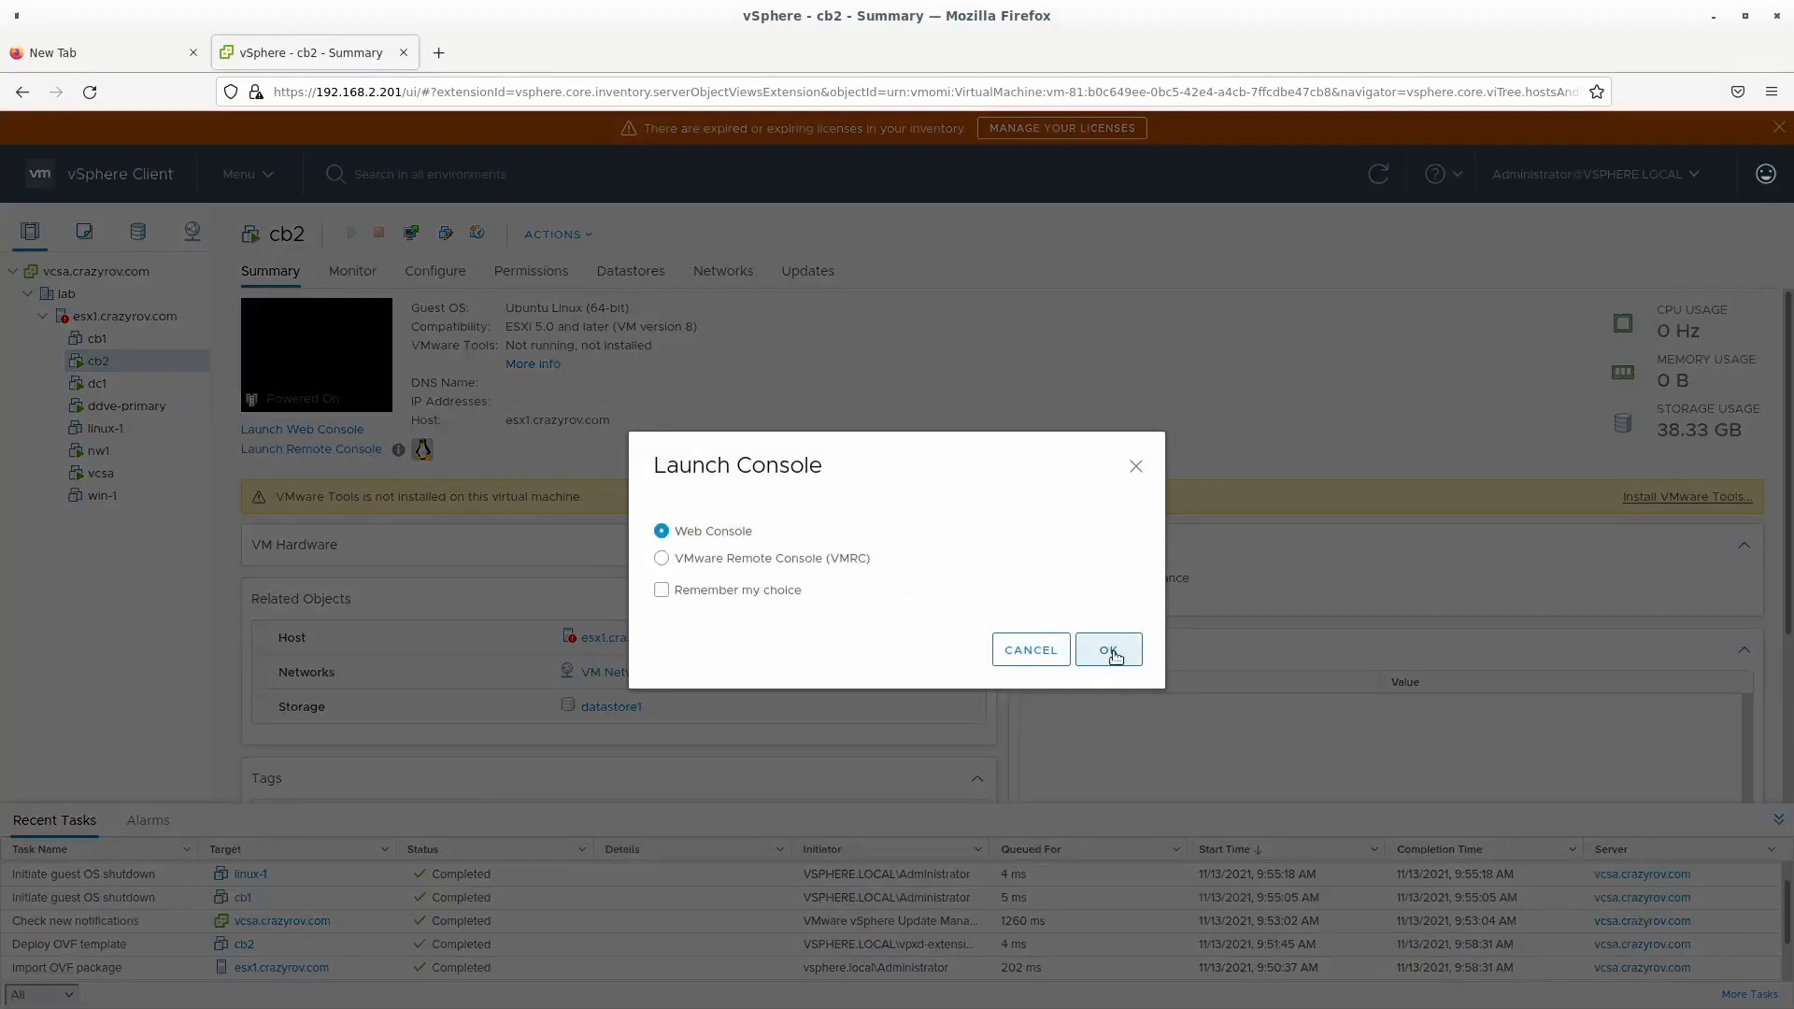
left_click(1107, 649)
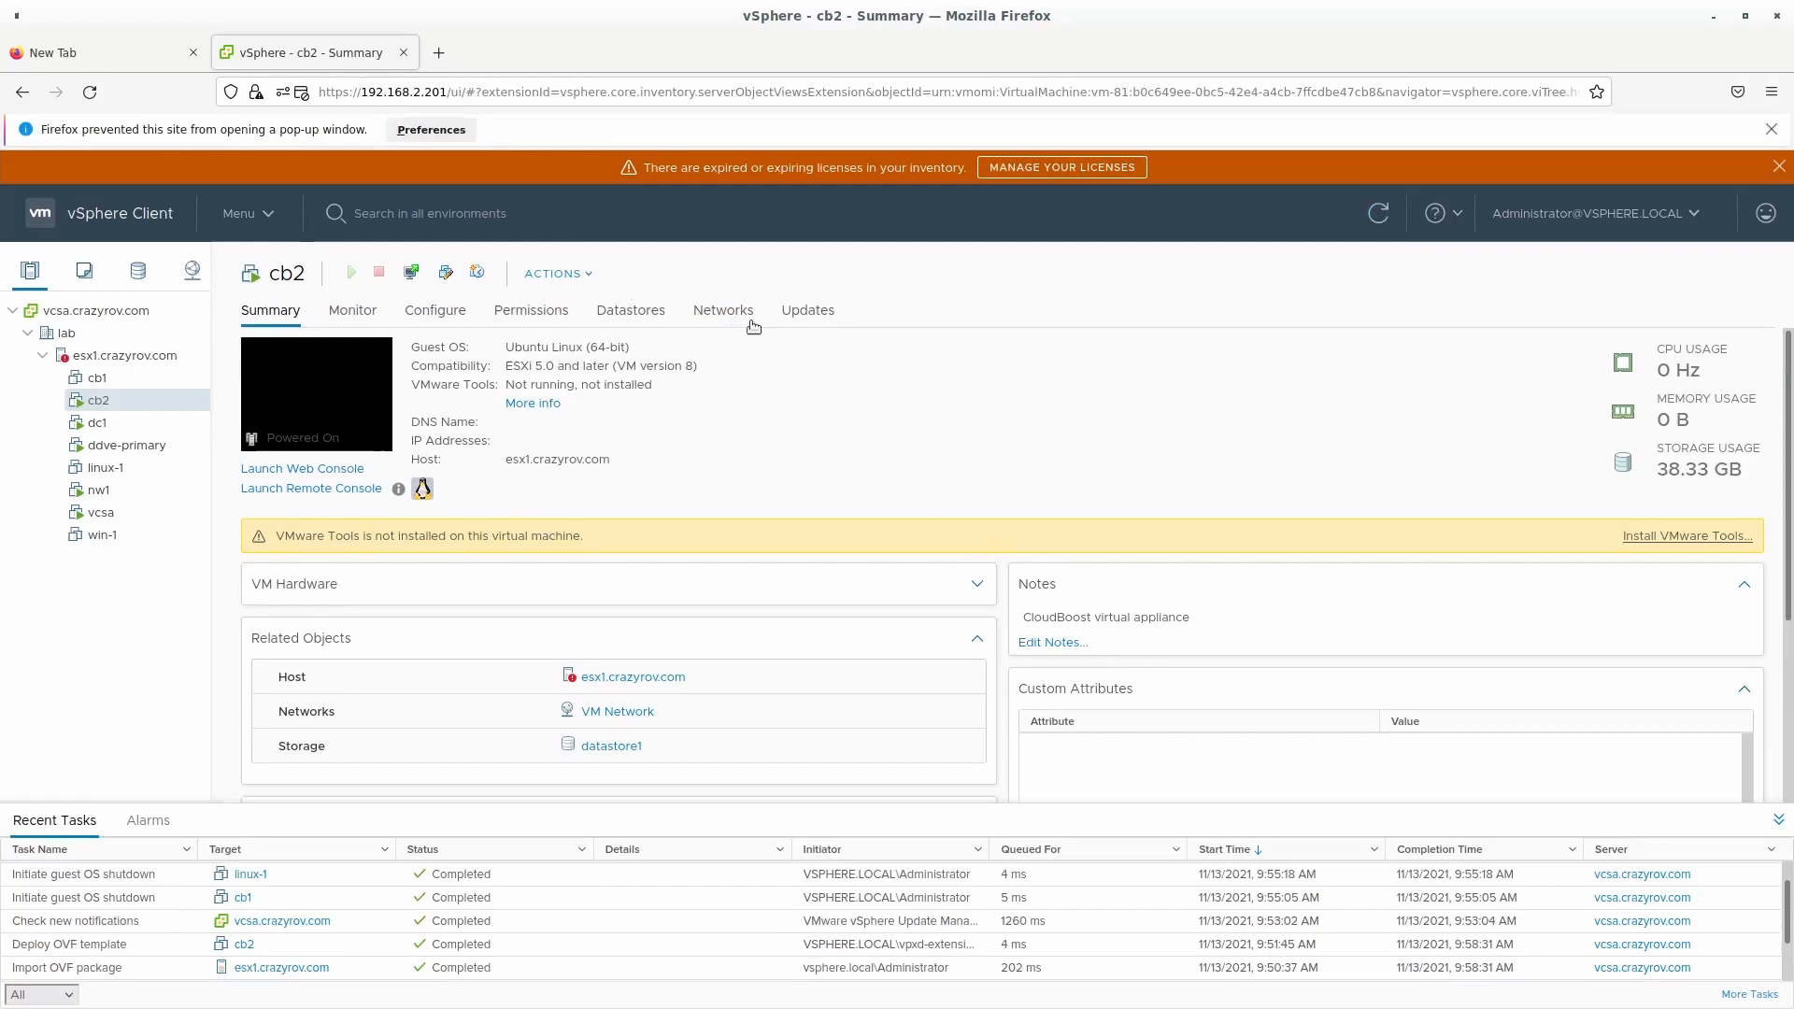
left_click(431, 129)
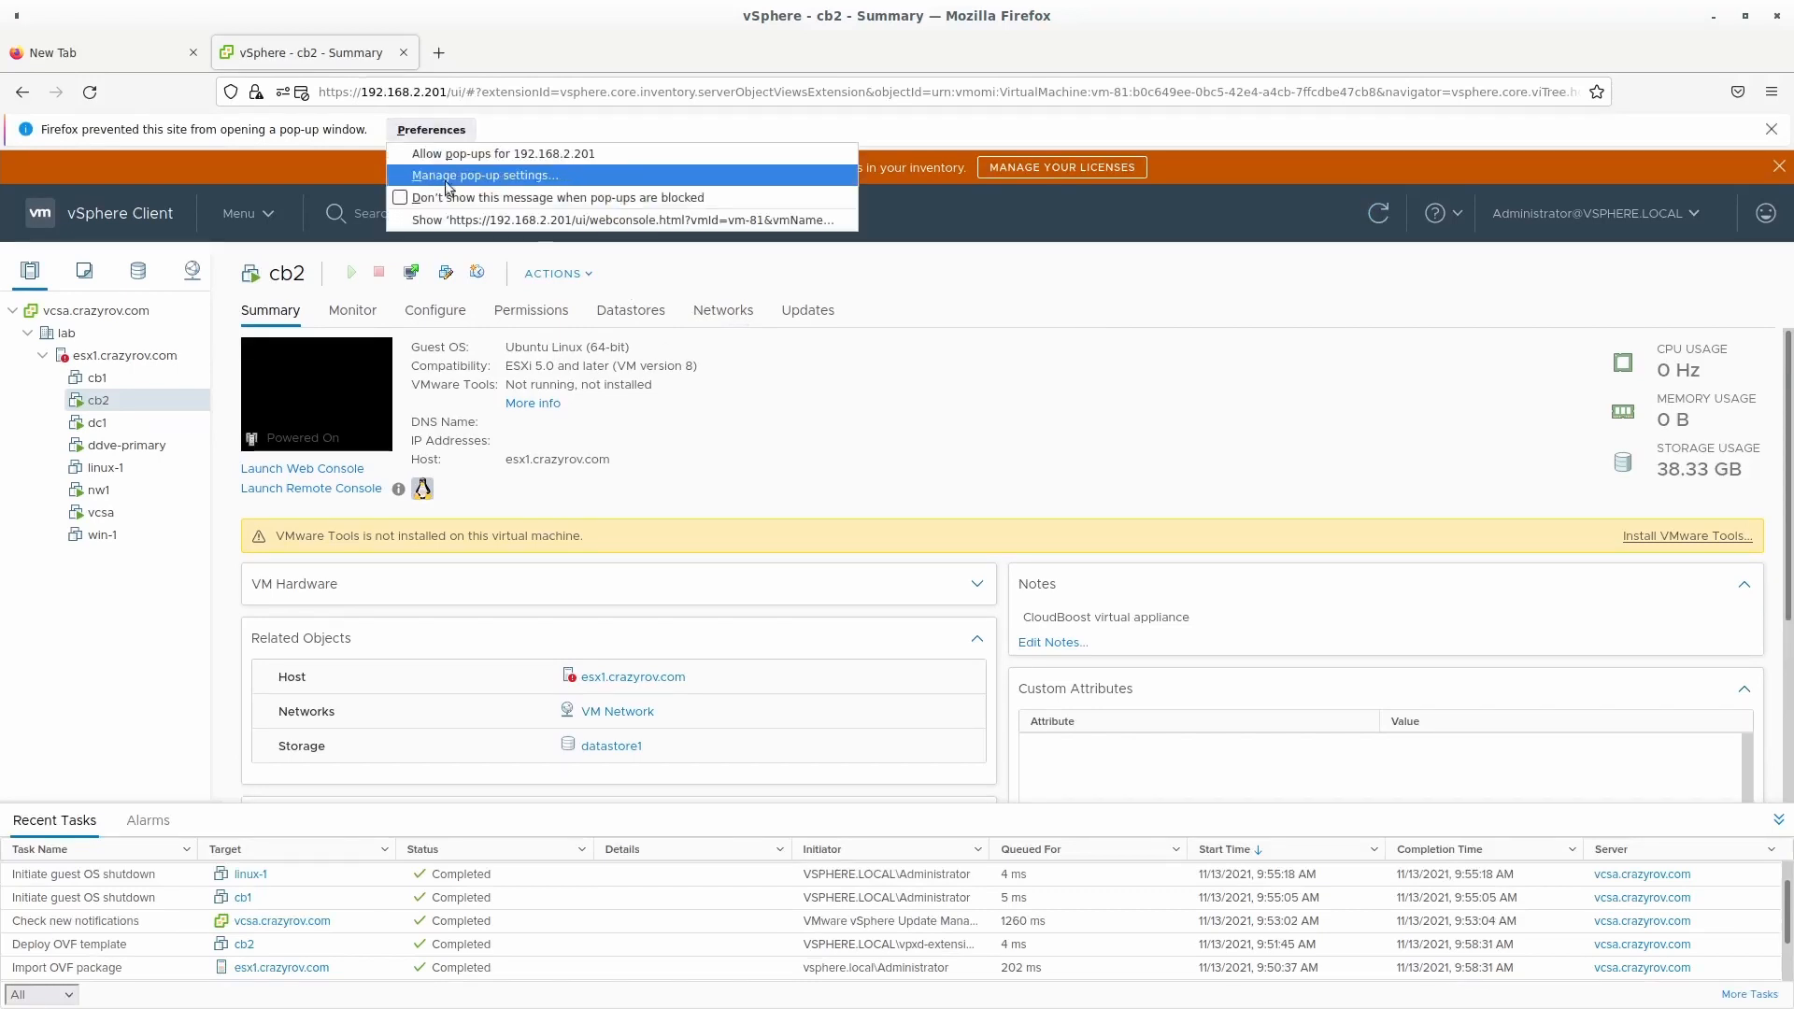
left_click(620, 220)
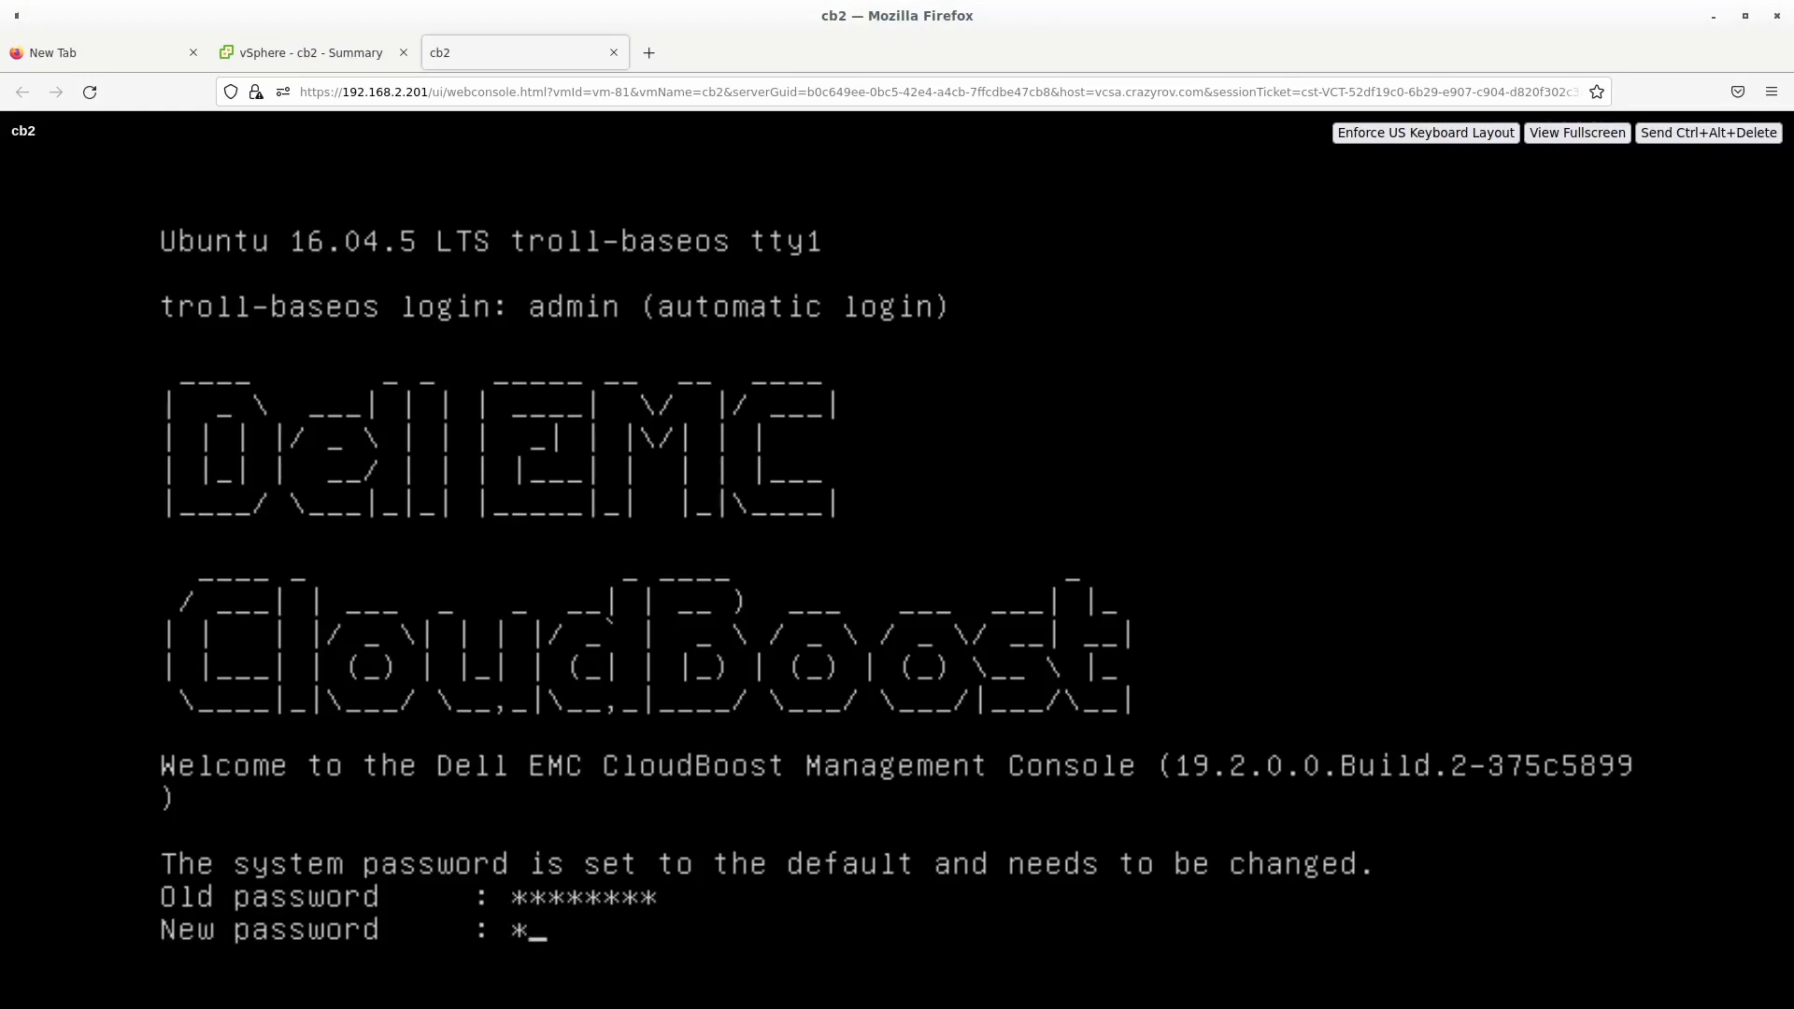
Submit the new system password for cb2.
key("Return")
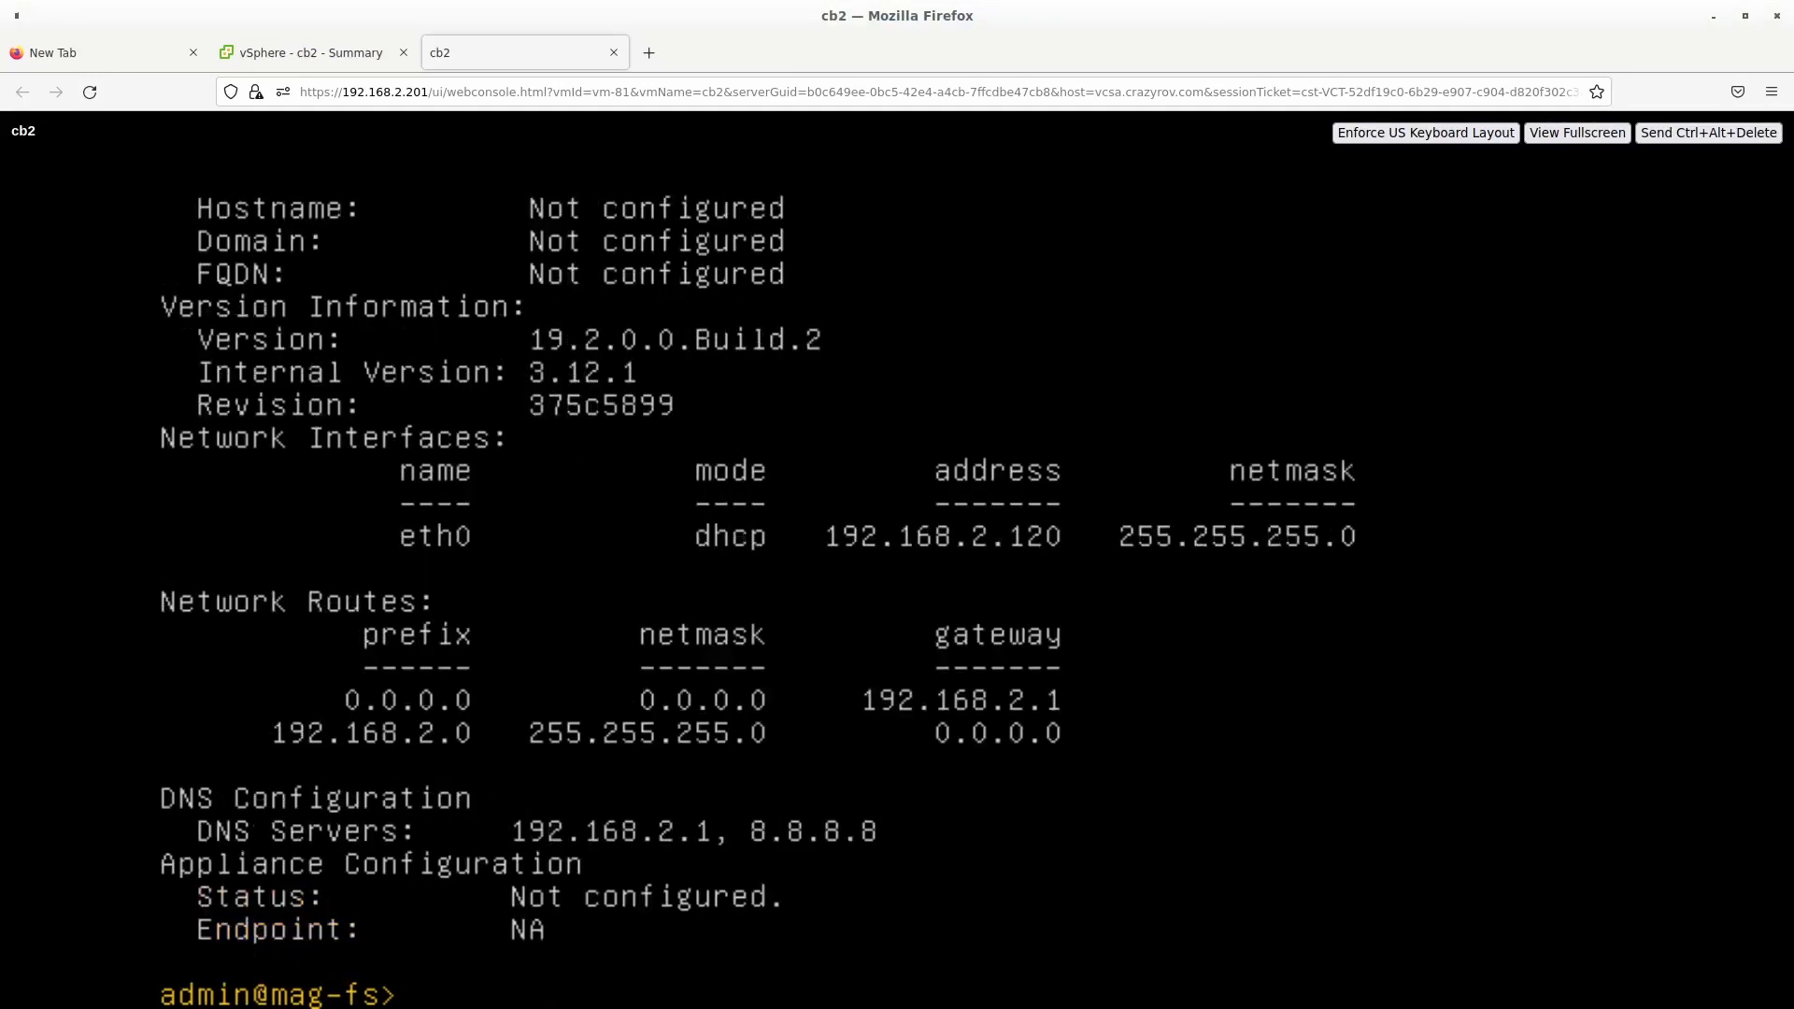
Run net config eth0 192.168.2.42 netmask 255.255.255.0 with gw 192.168.2.1.
left_click(649, 53)
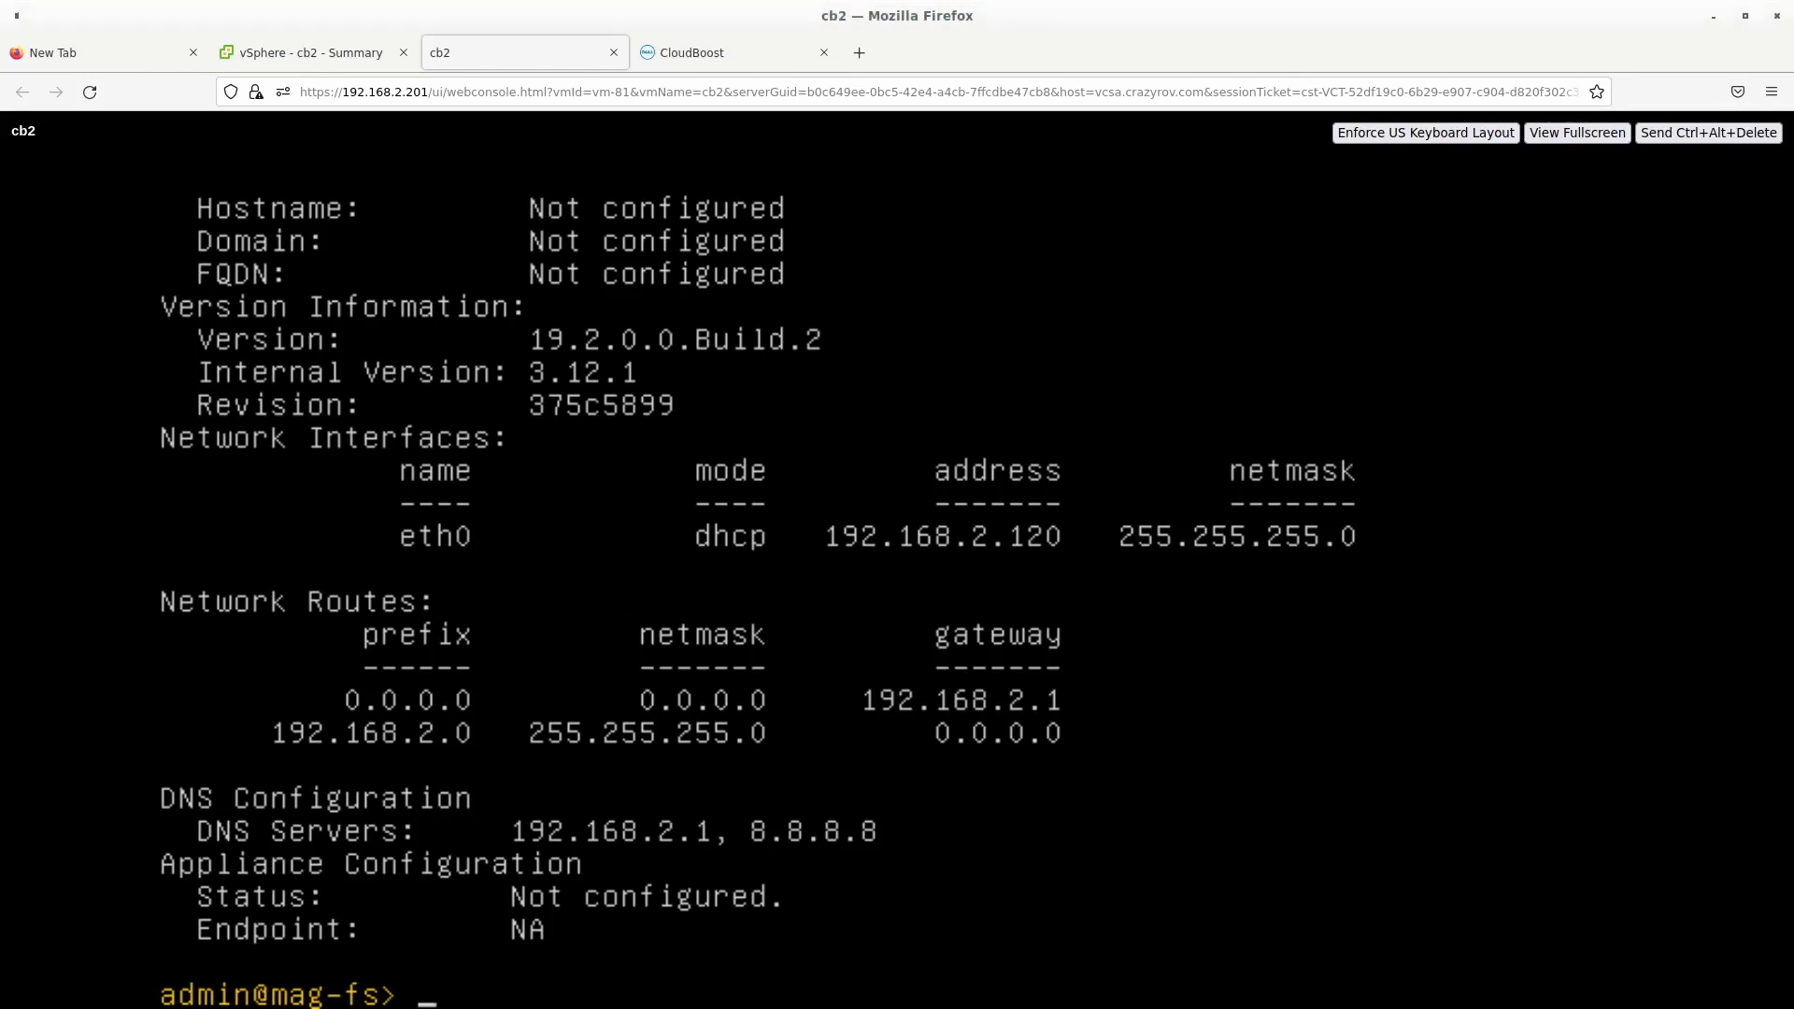
type("net config")
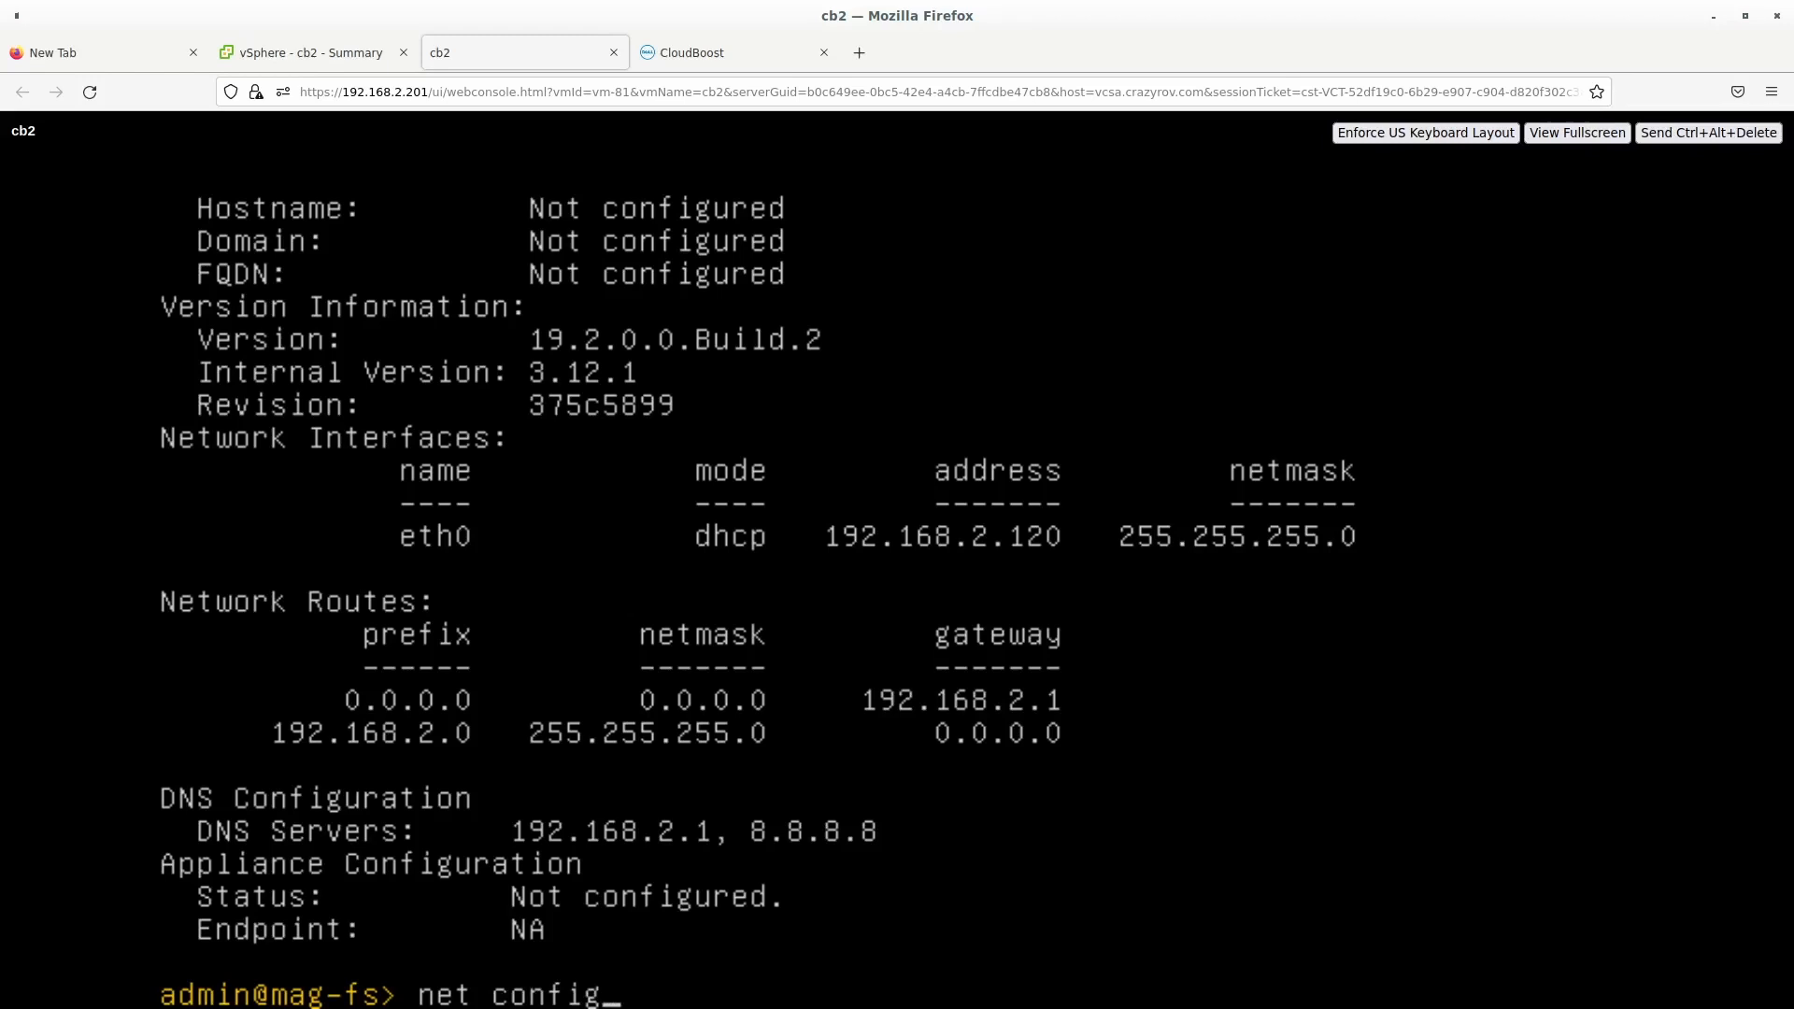
type("eth0")
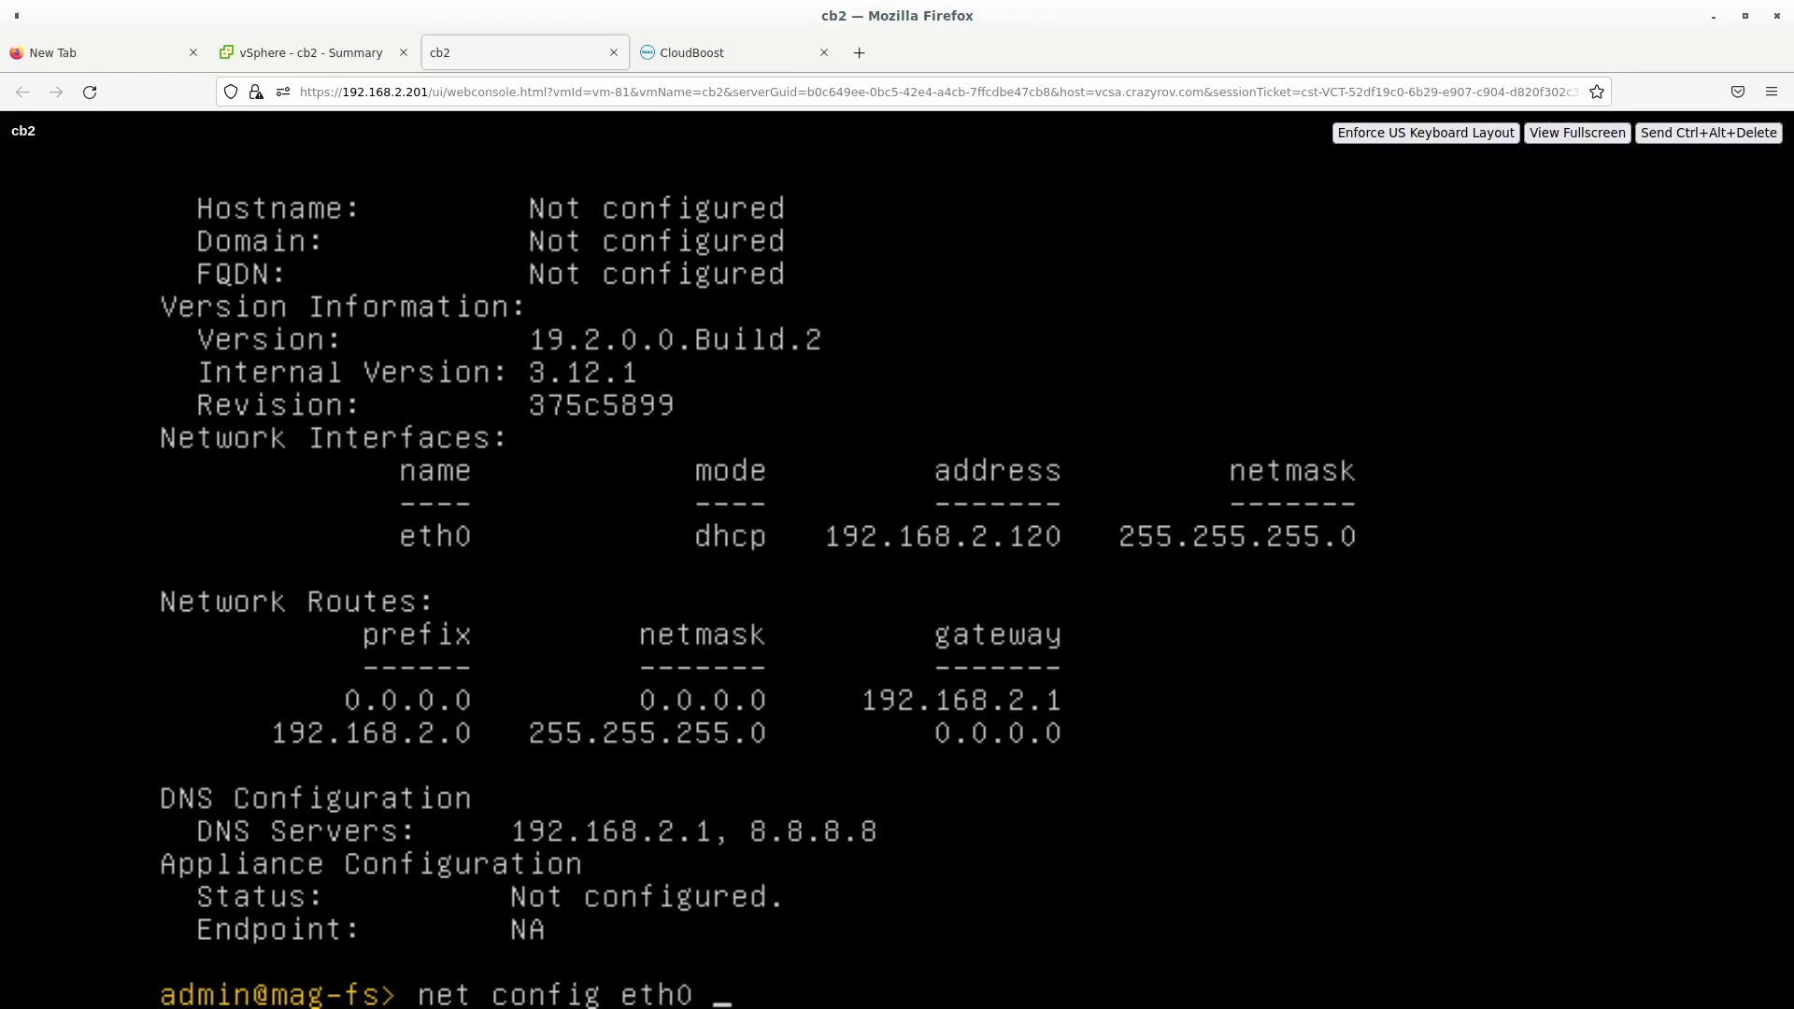
type("19")
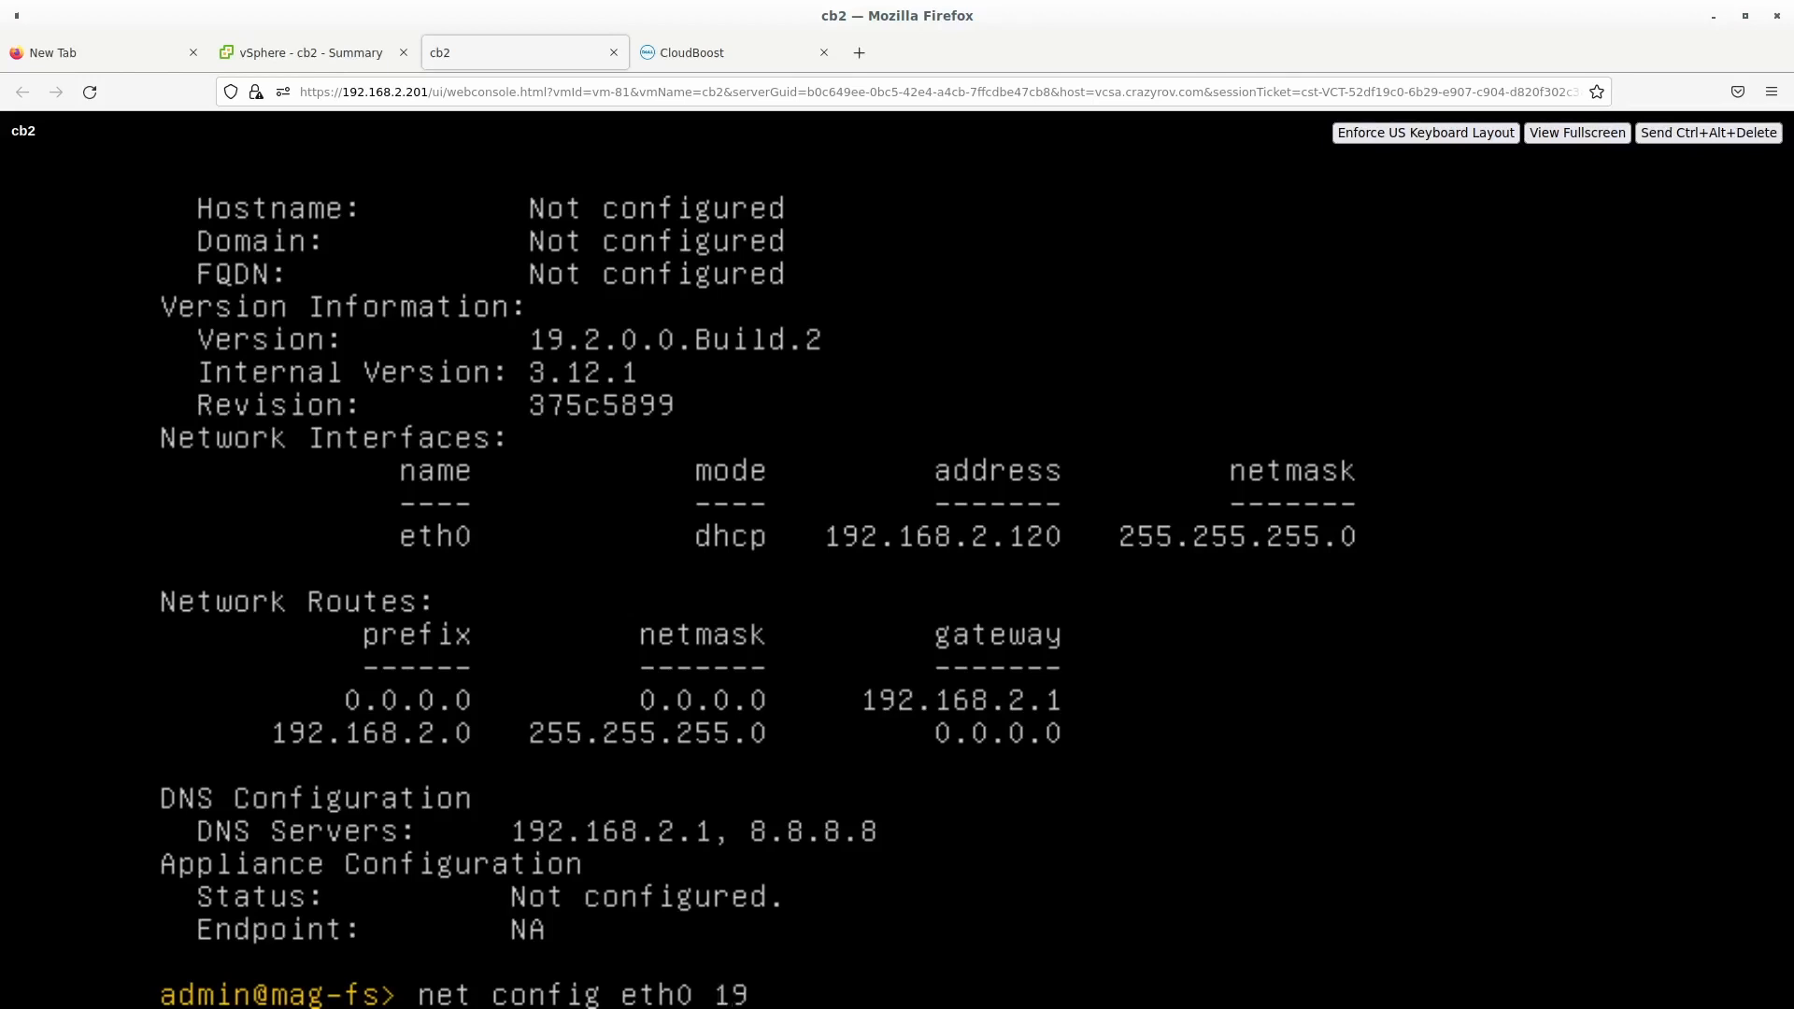
type("2.")
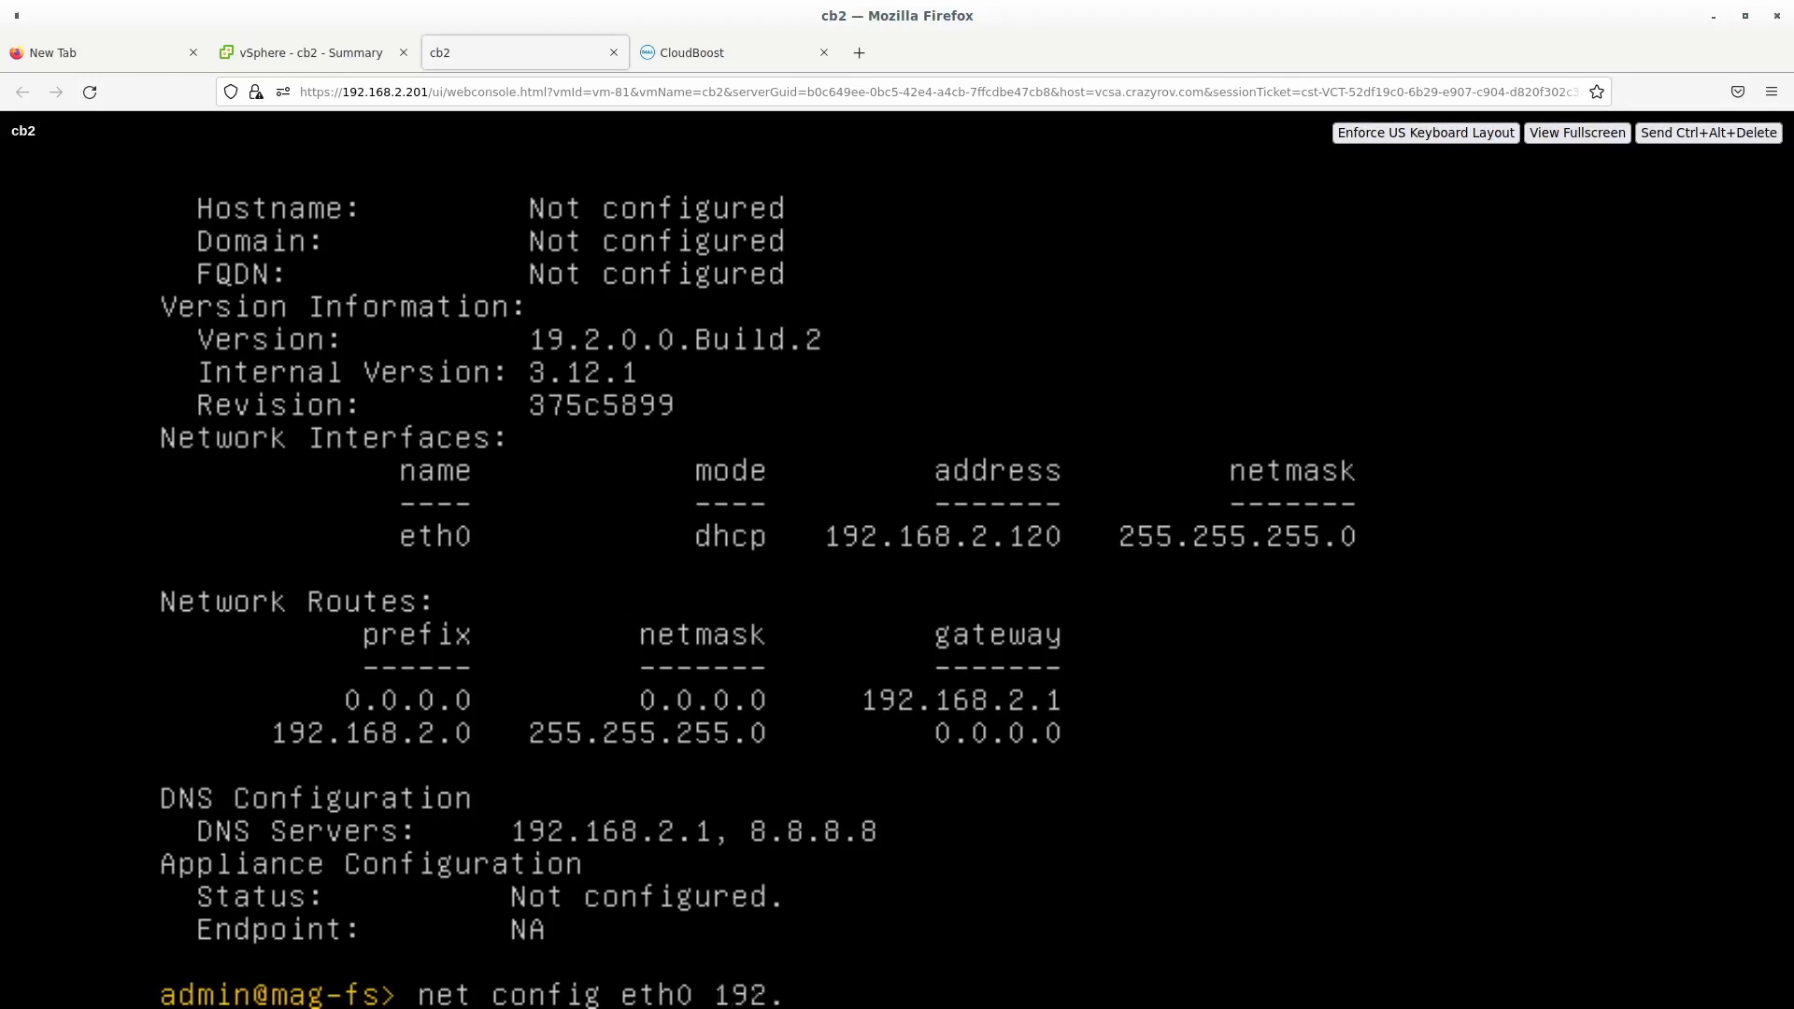
type("168.2.")
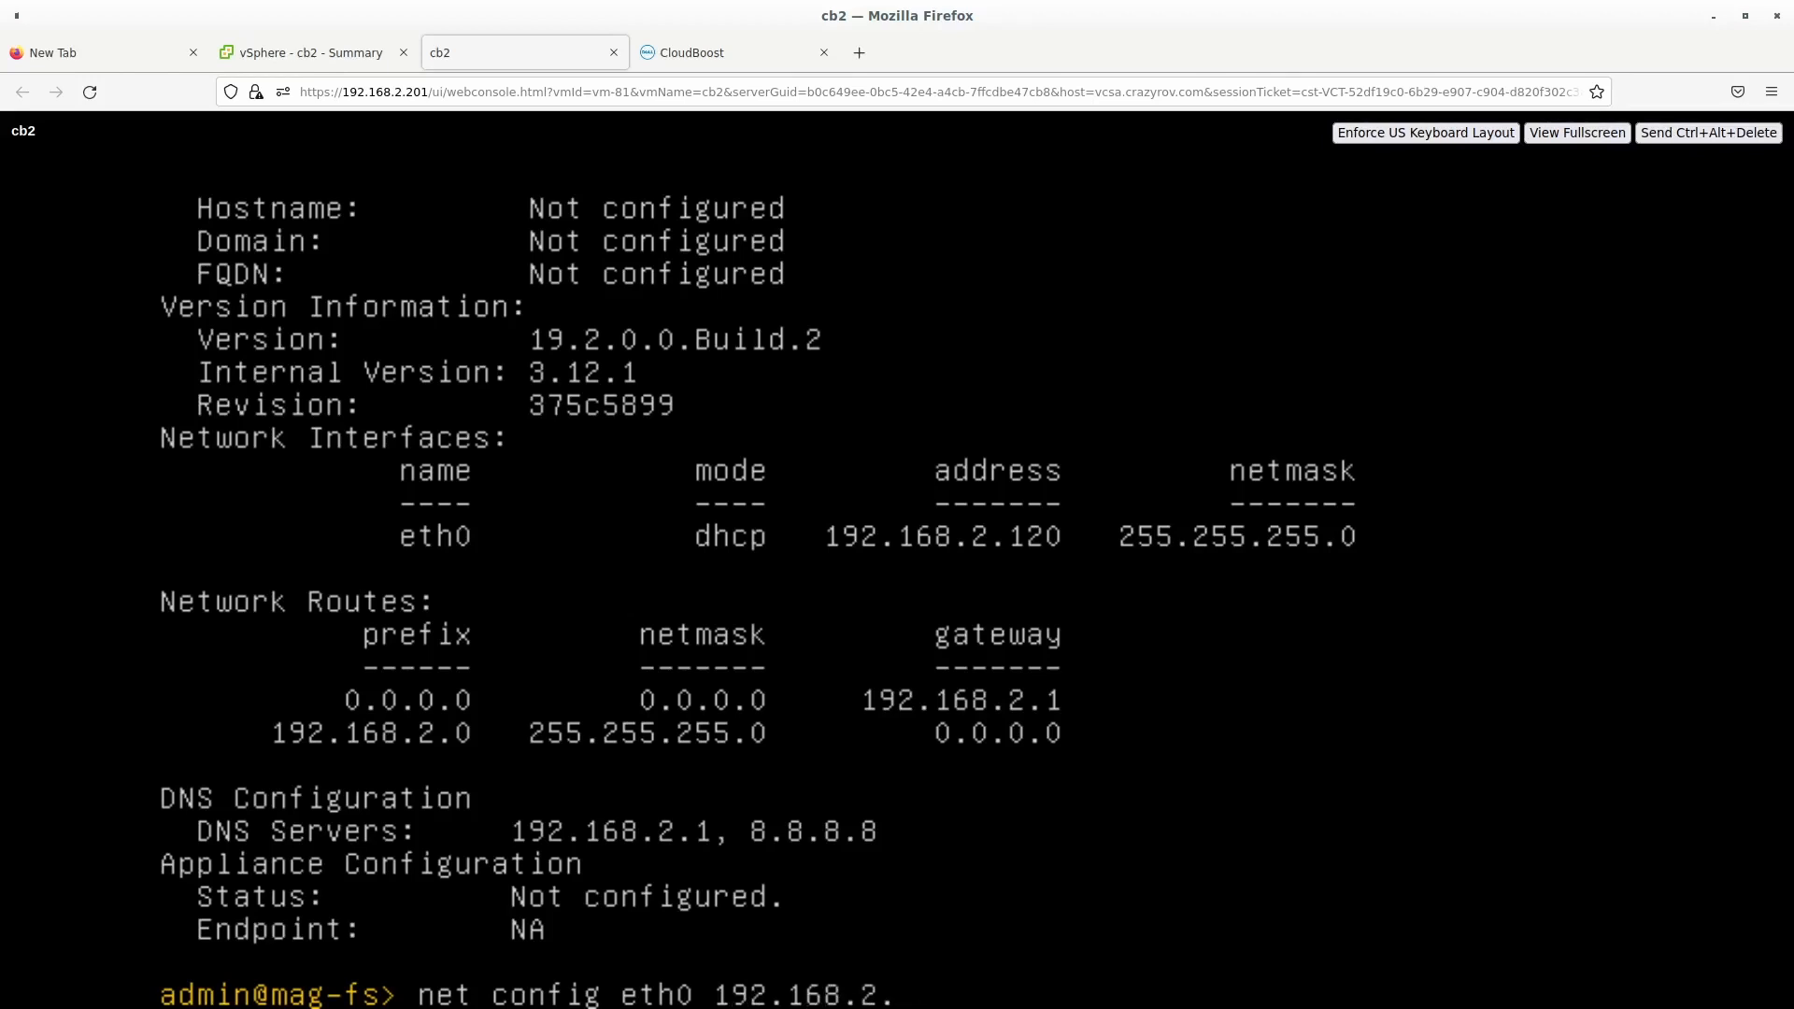
type("42")
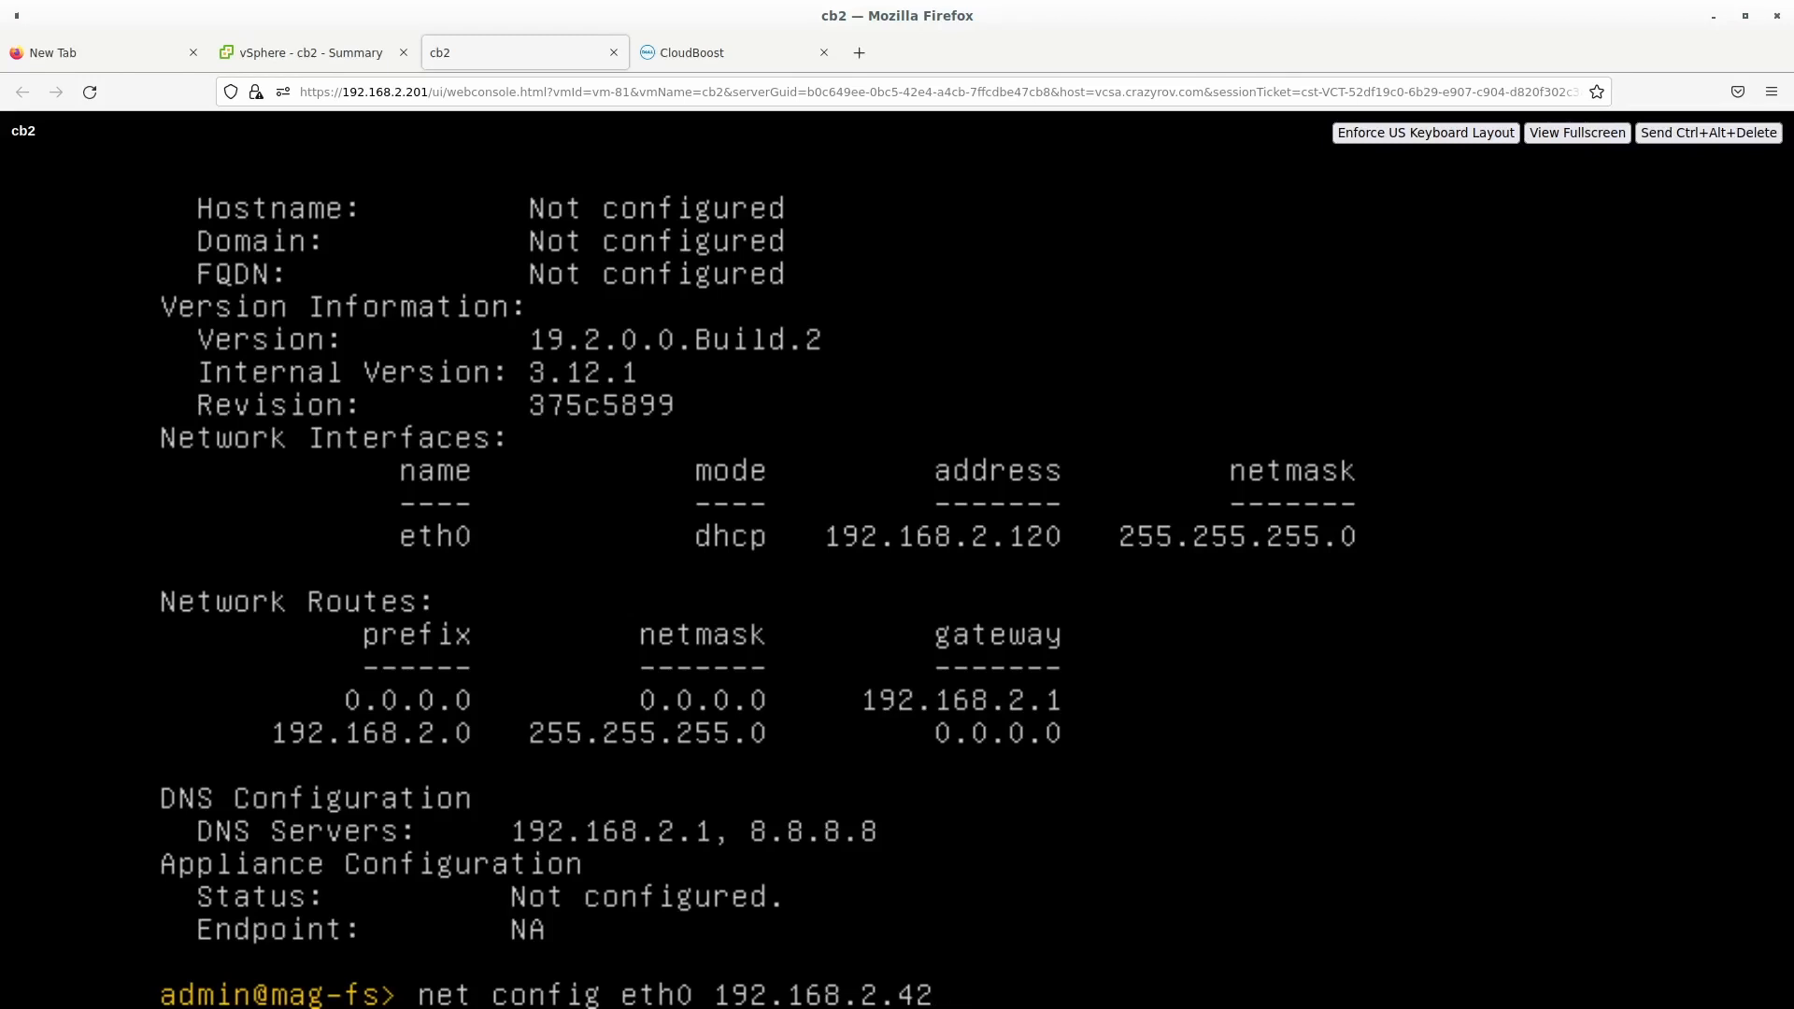
type("netmask 255.255.255.")
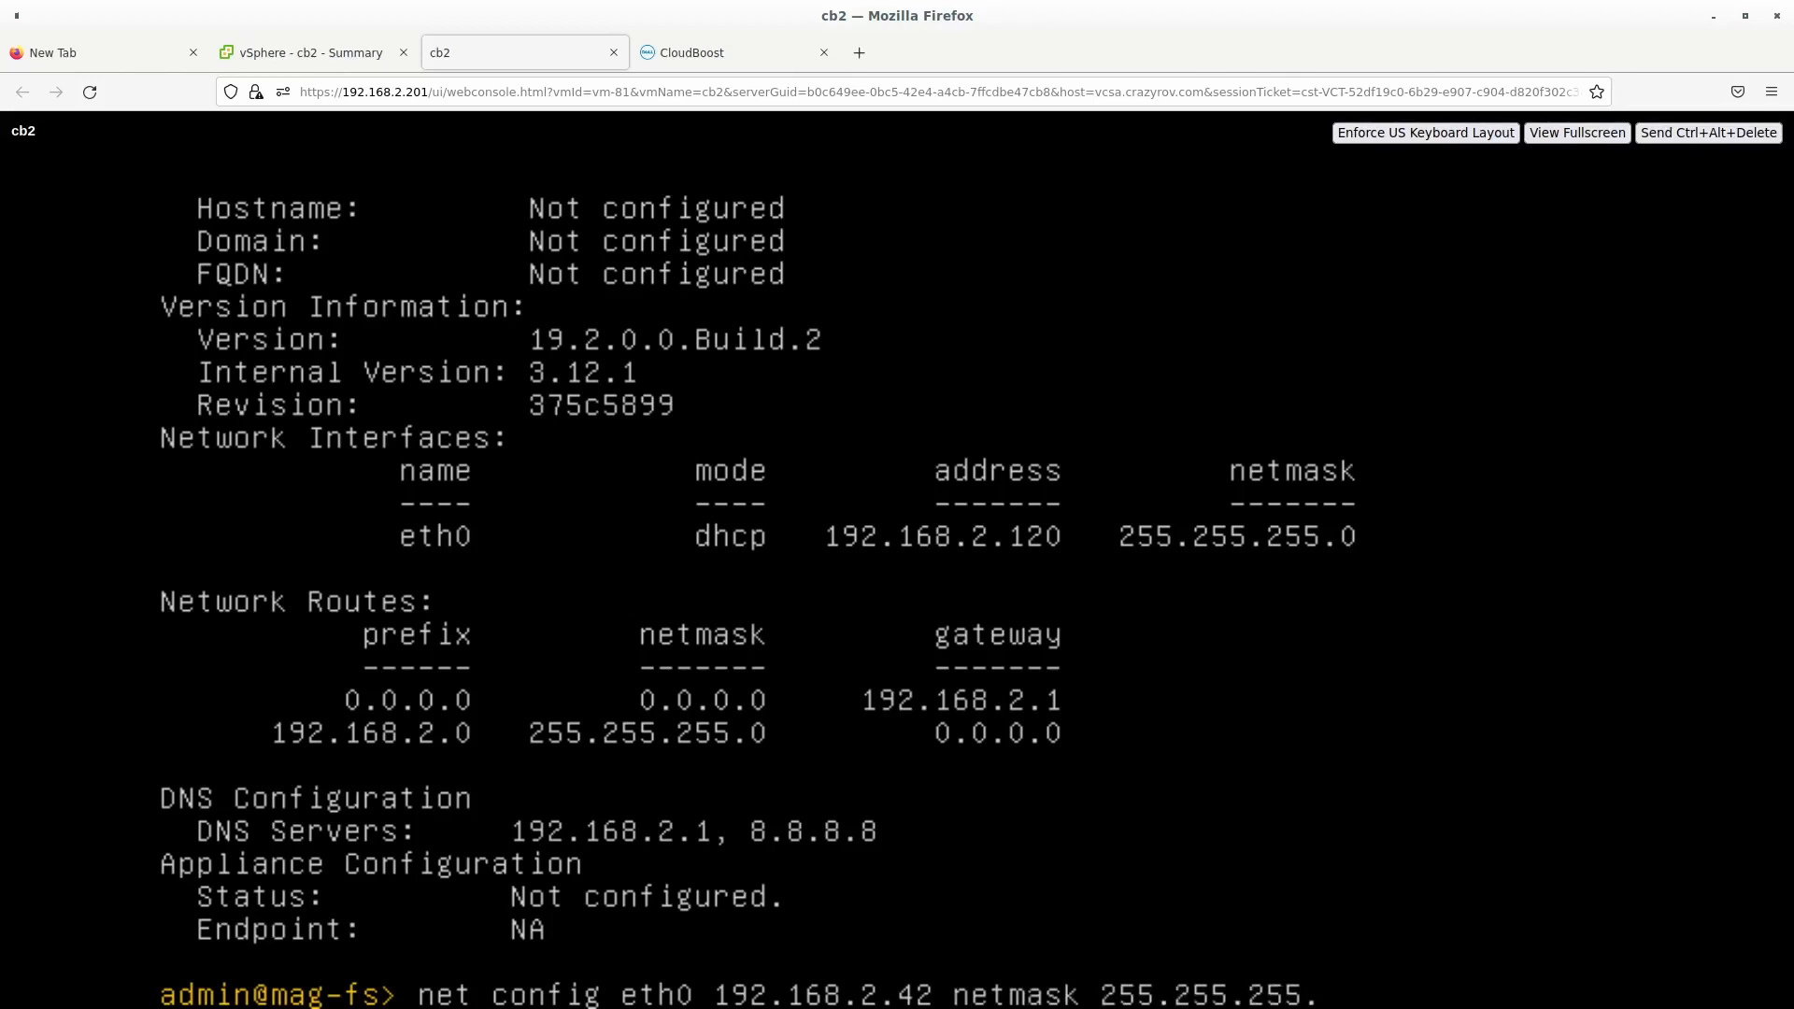
type("0")
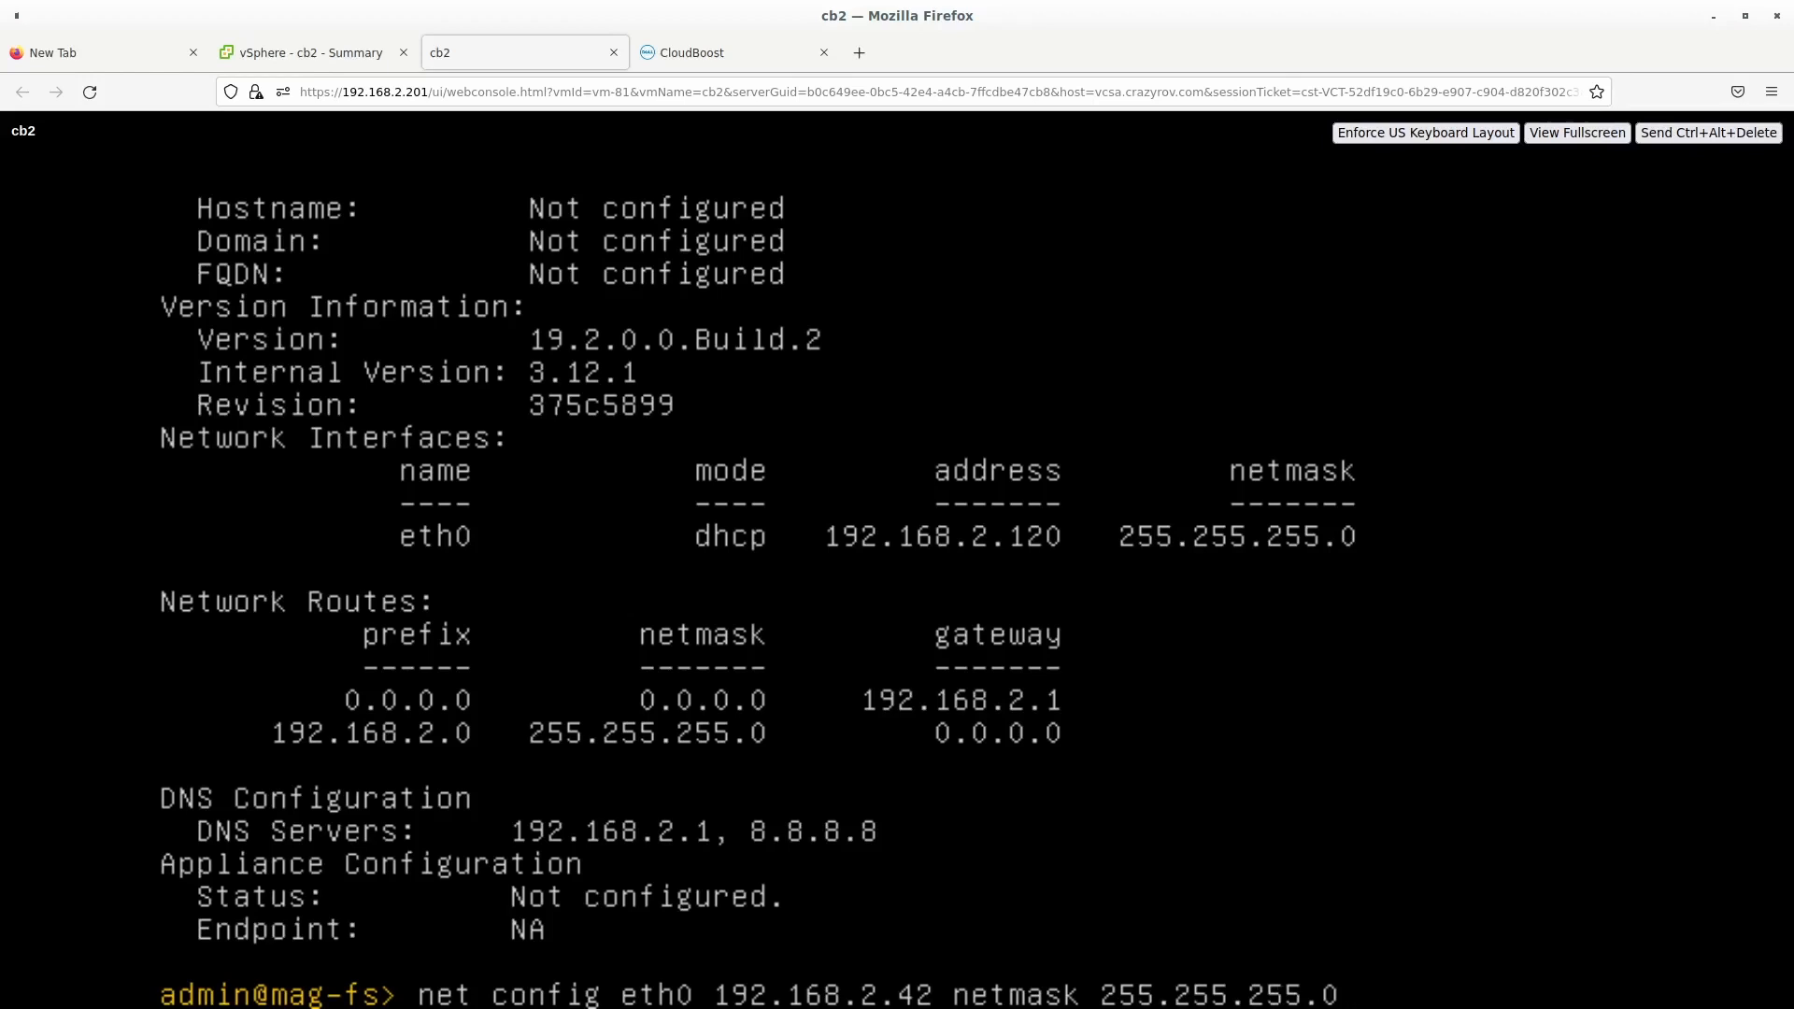
type("gw 192")
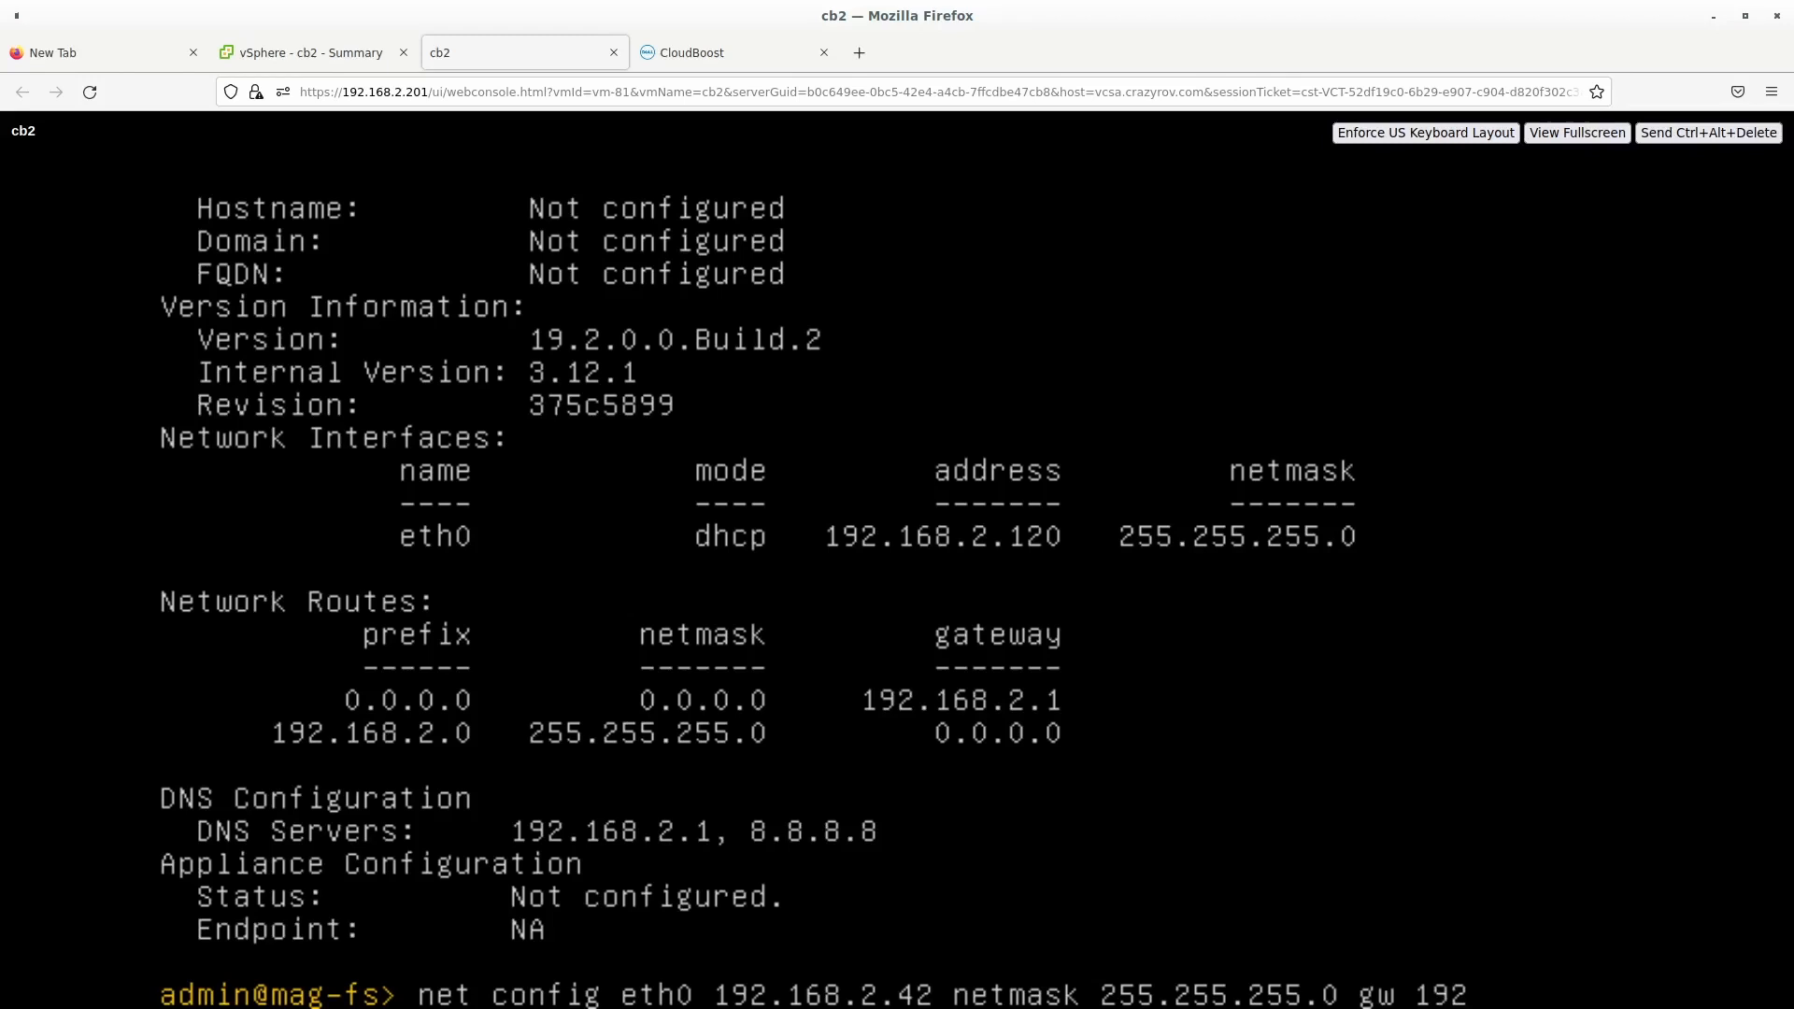
type(".168.2.1")
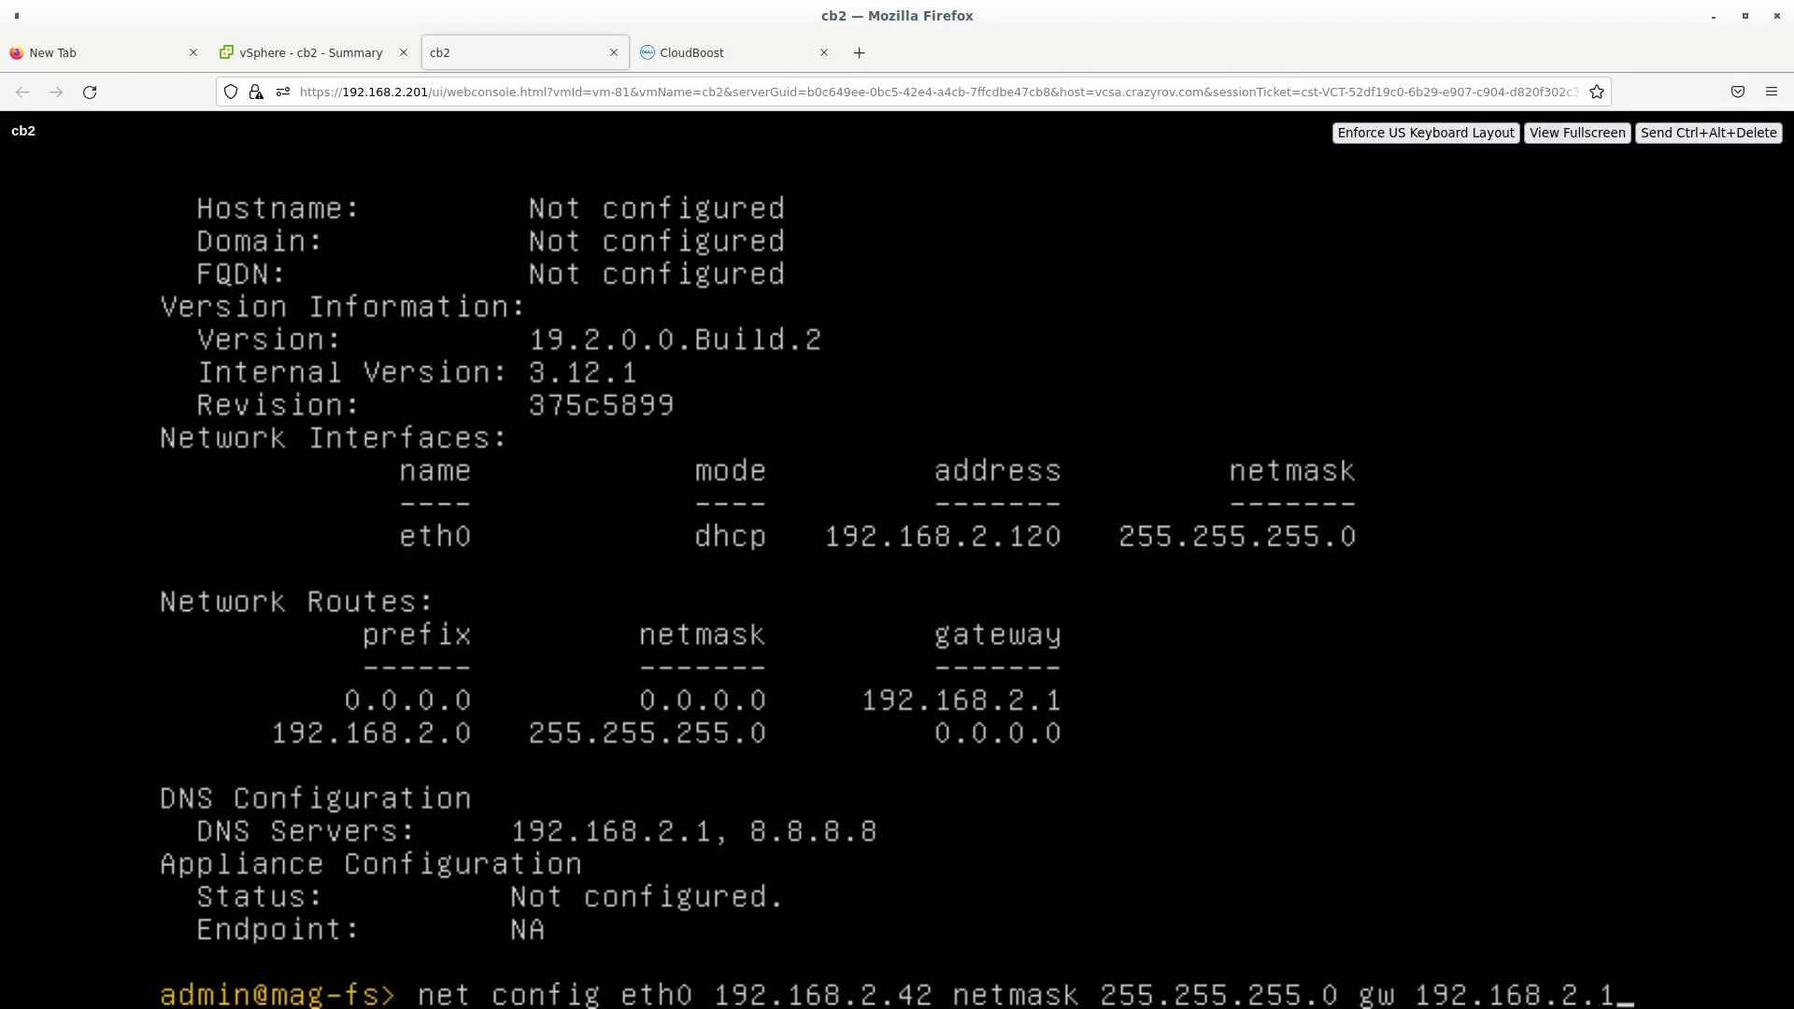
key("Return")
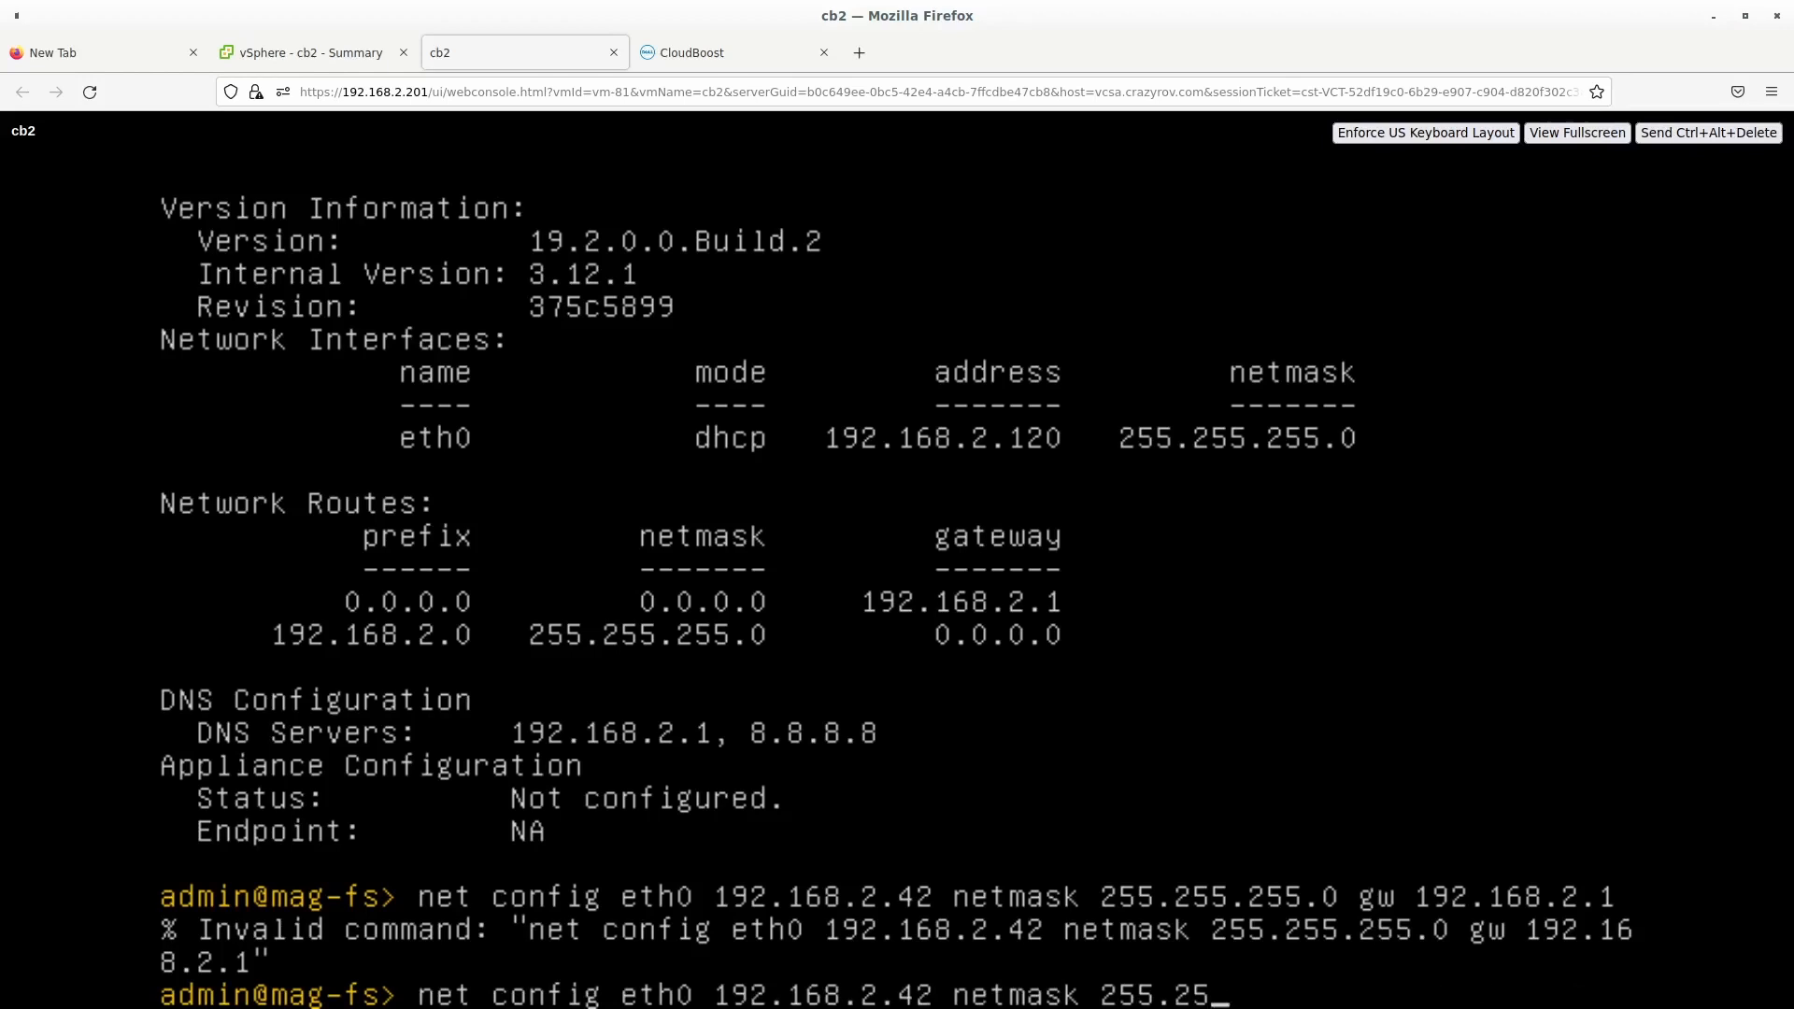
Correct and rerun the net config command so eth0 becomes static 192.168.2.42.
type("5.255.0")
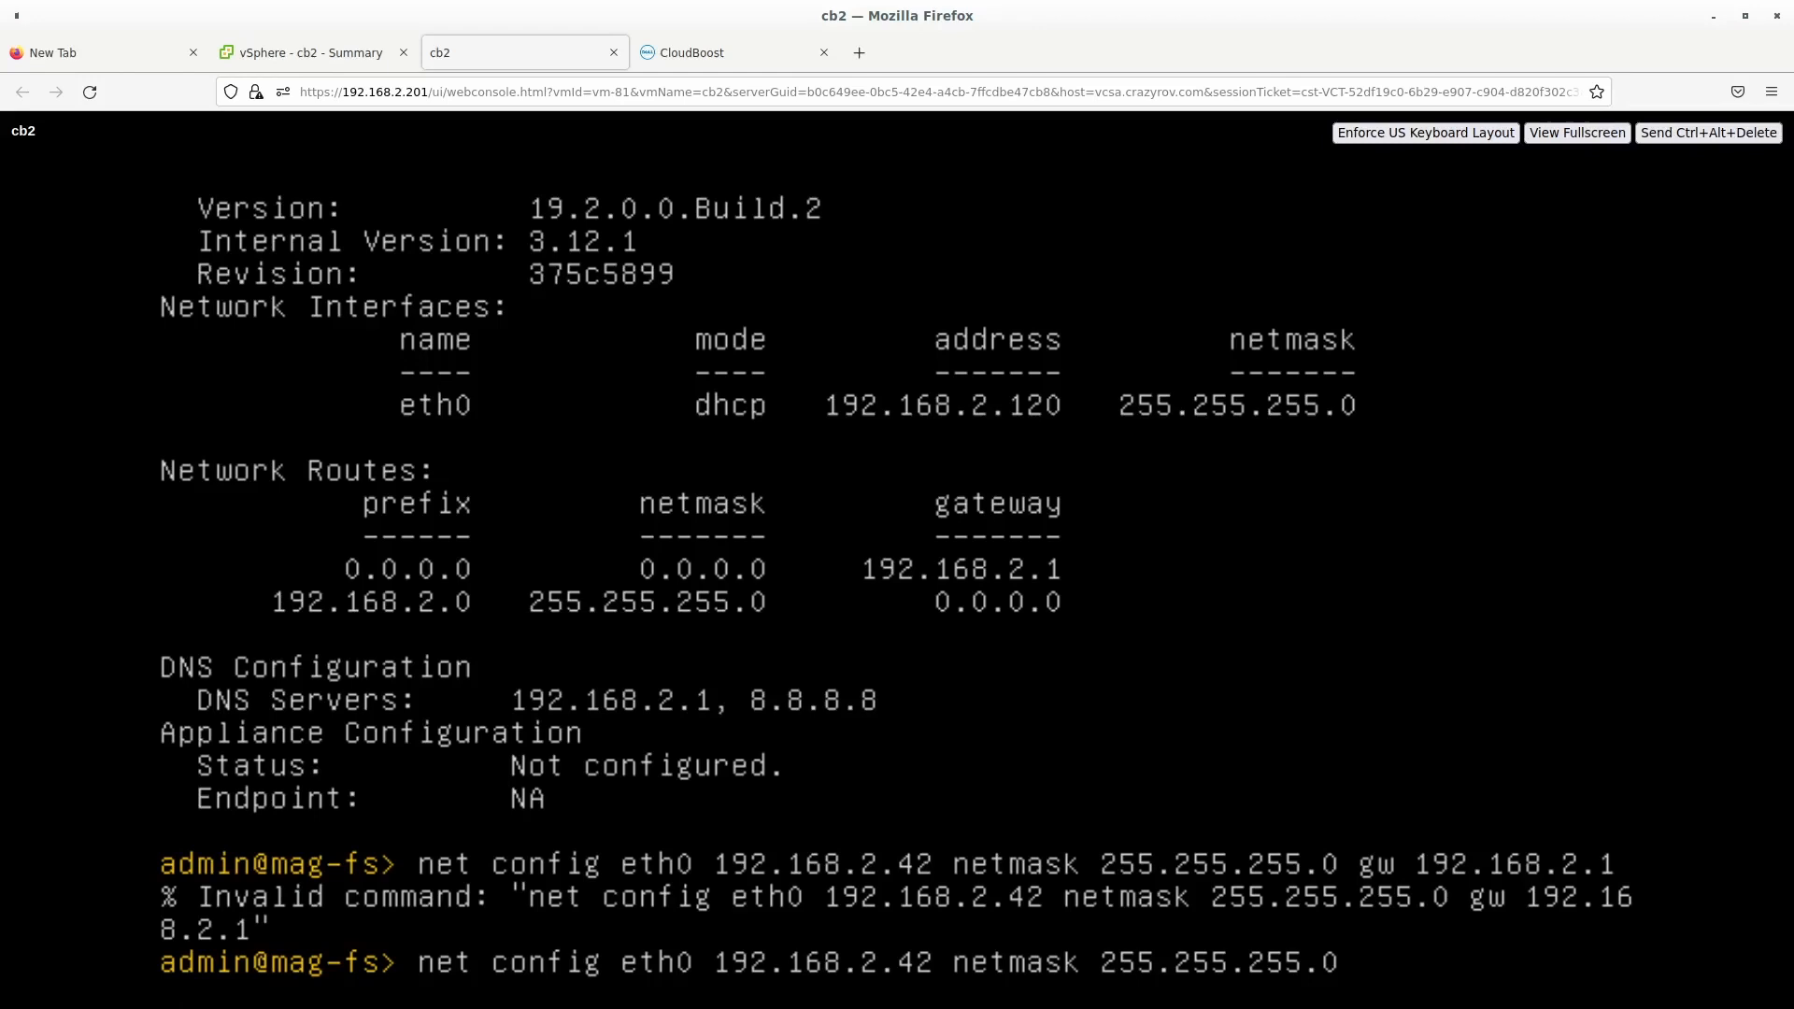
key("Return")
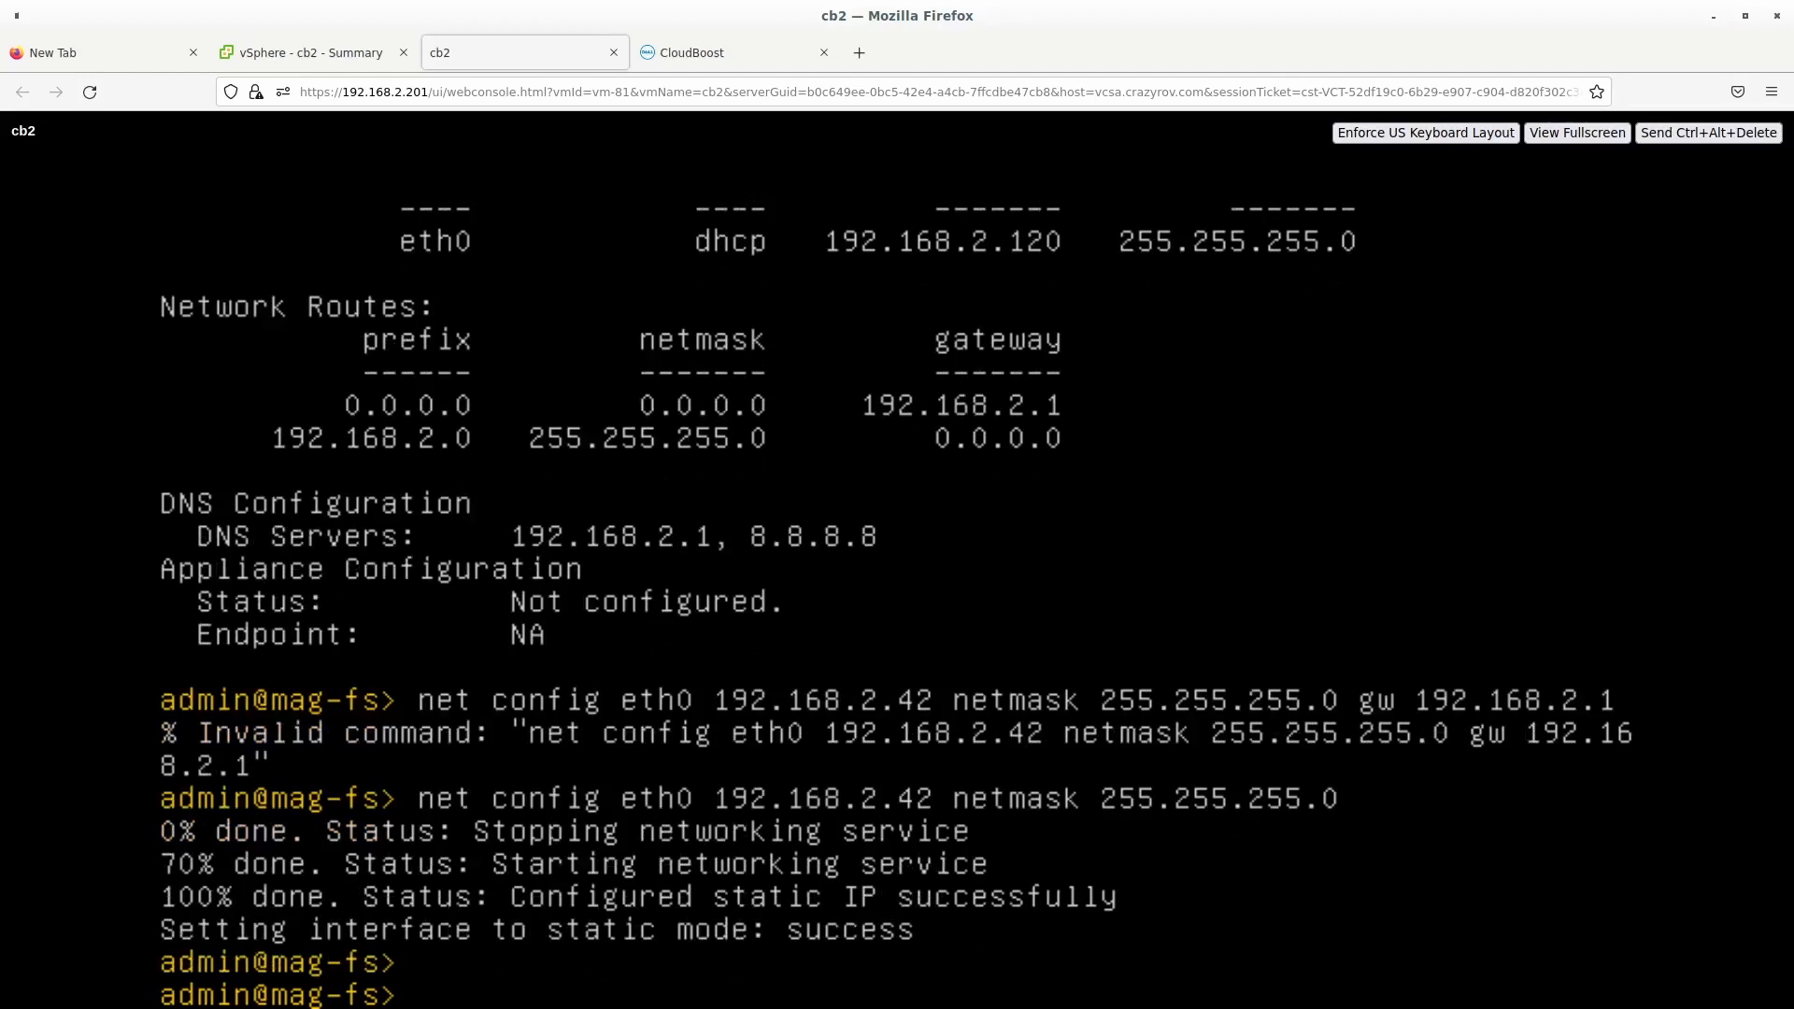
type("st")
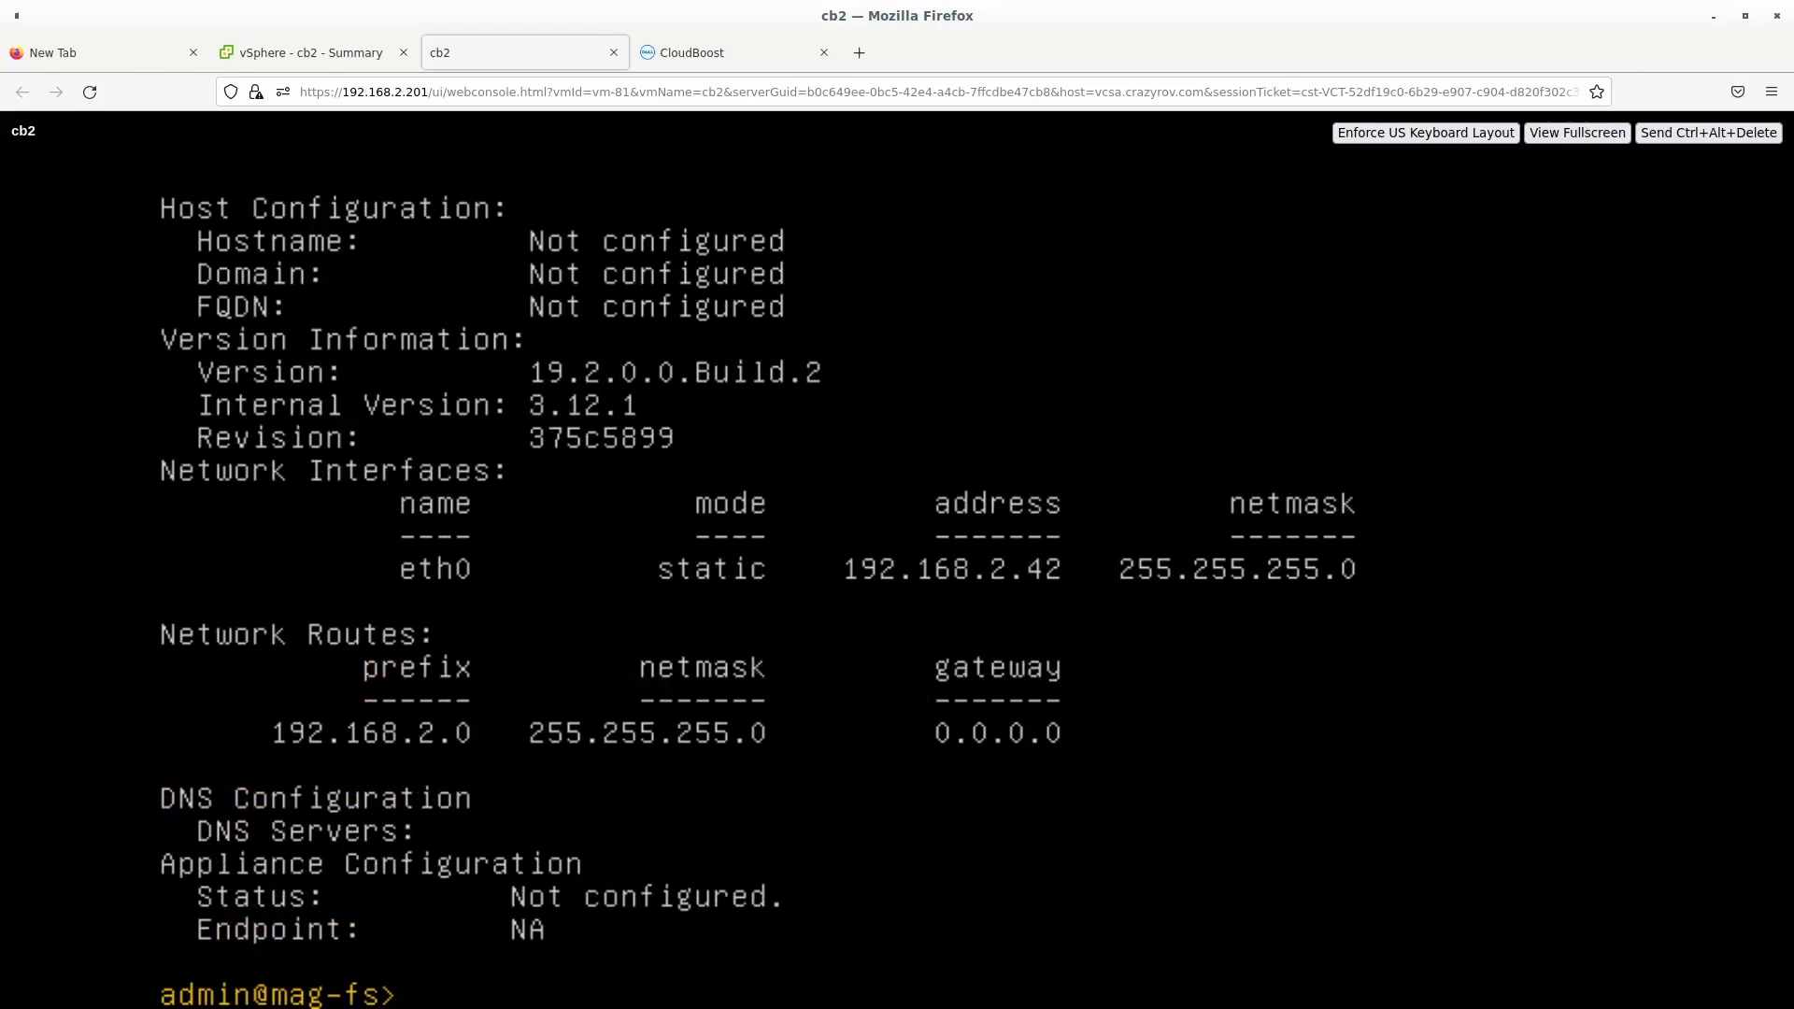
Run route add 0.0.0.0 netmask 0.0.0.0 gw 192.168.2.1 to add the default route.
type("etha")
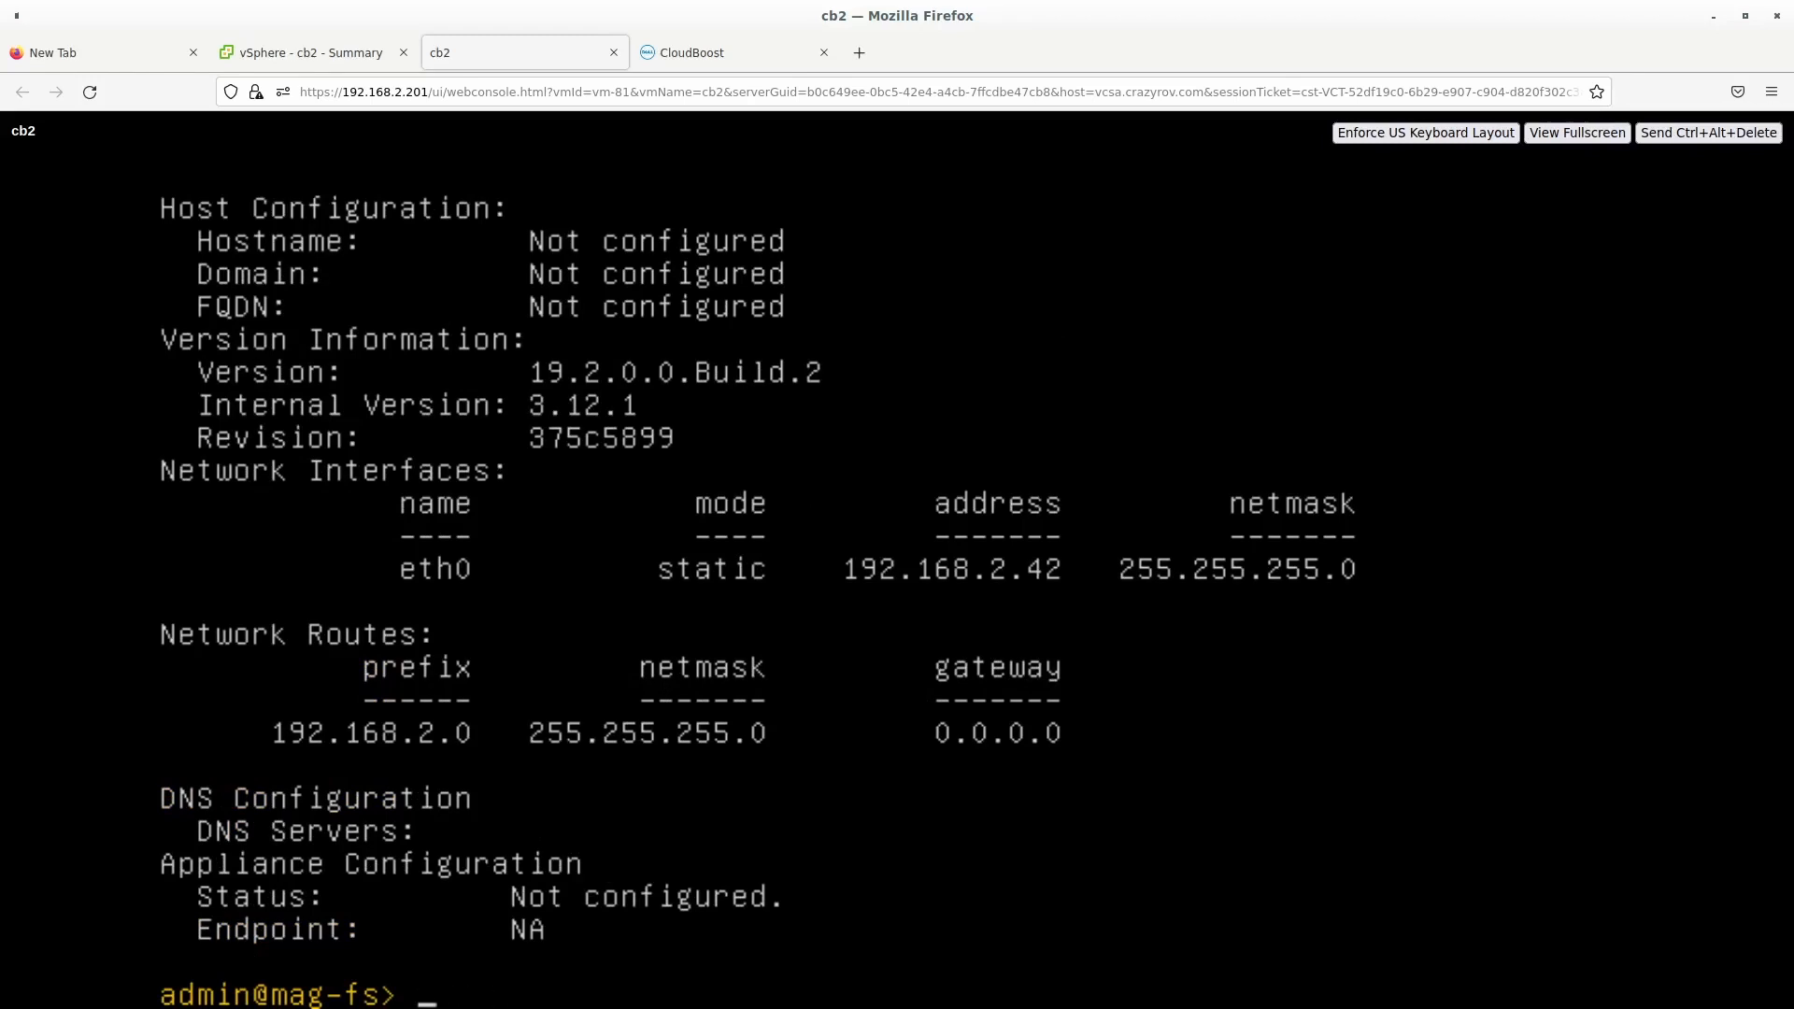
type("route add")
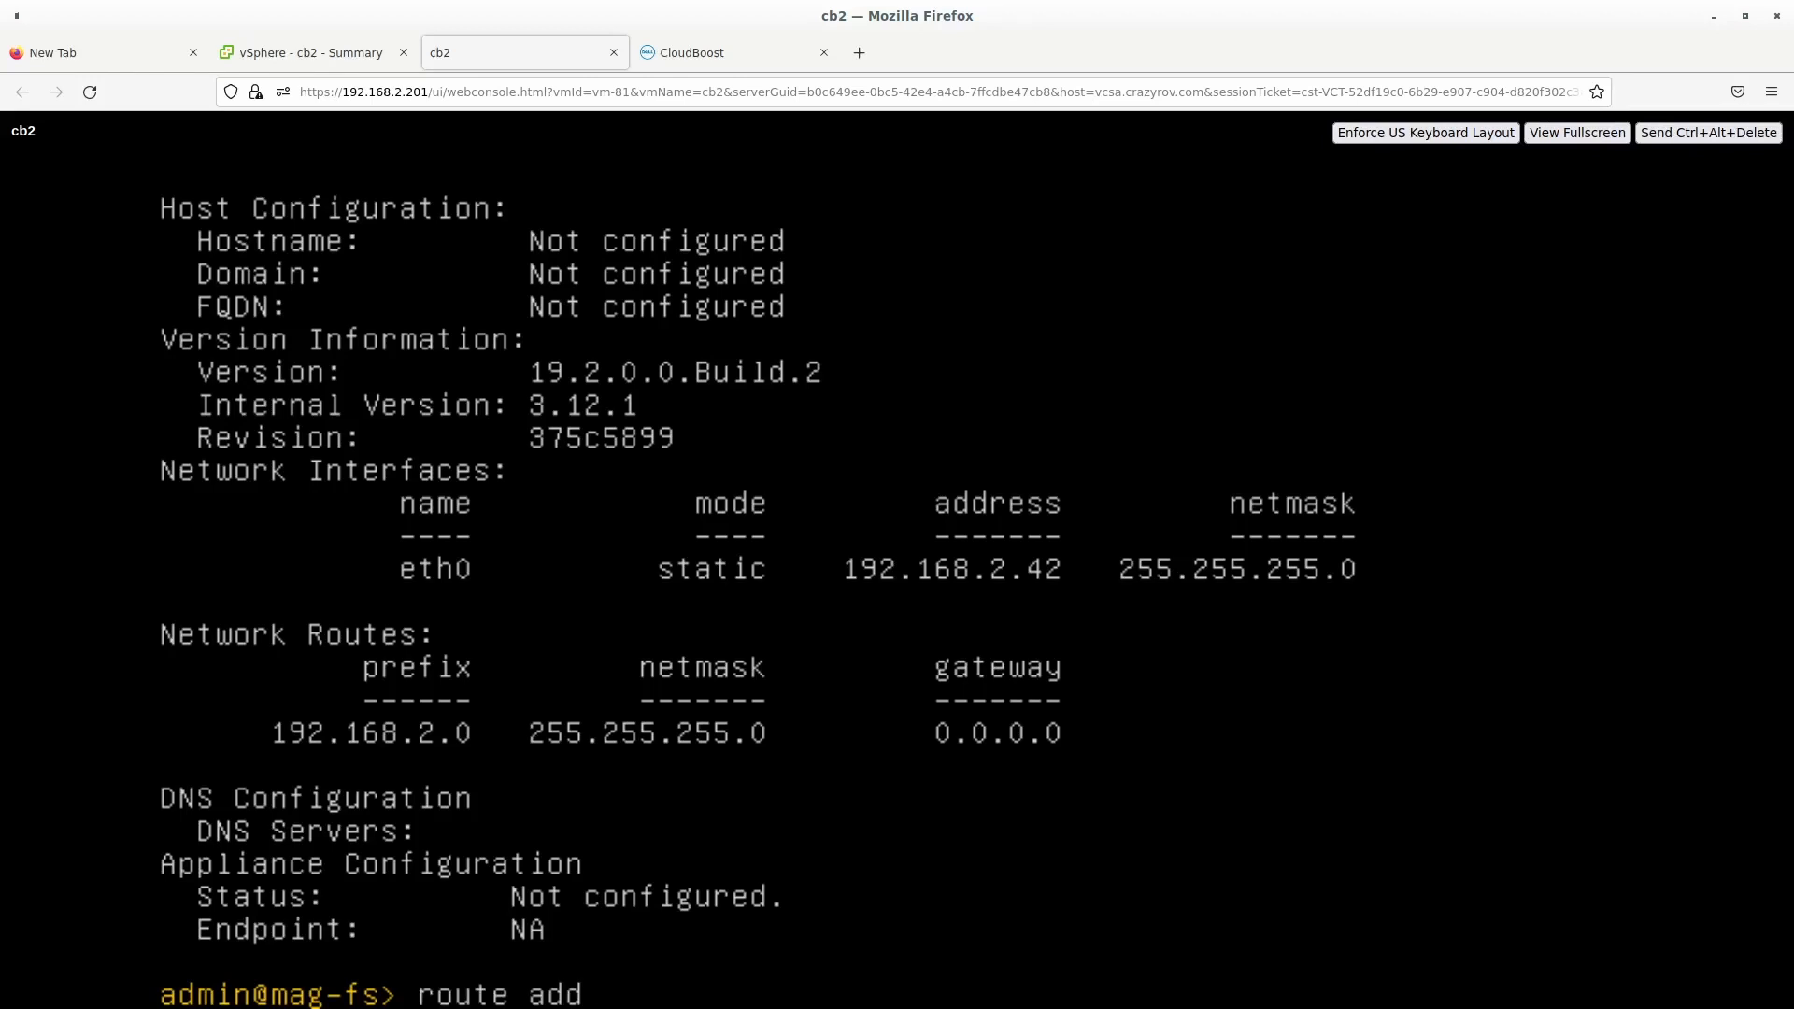
type("0.0.0.0")
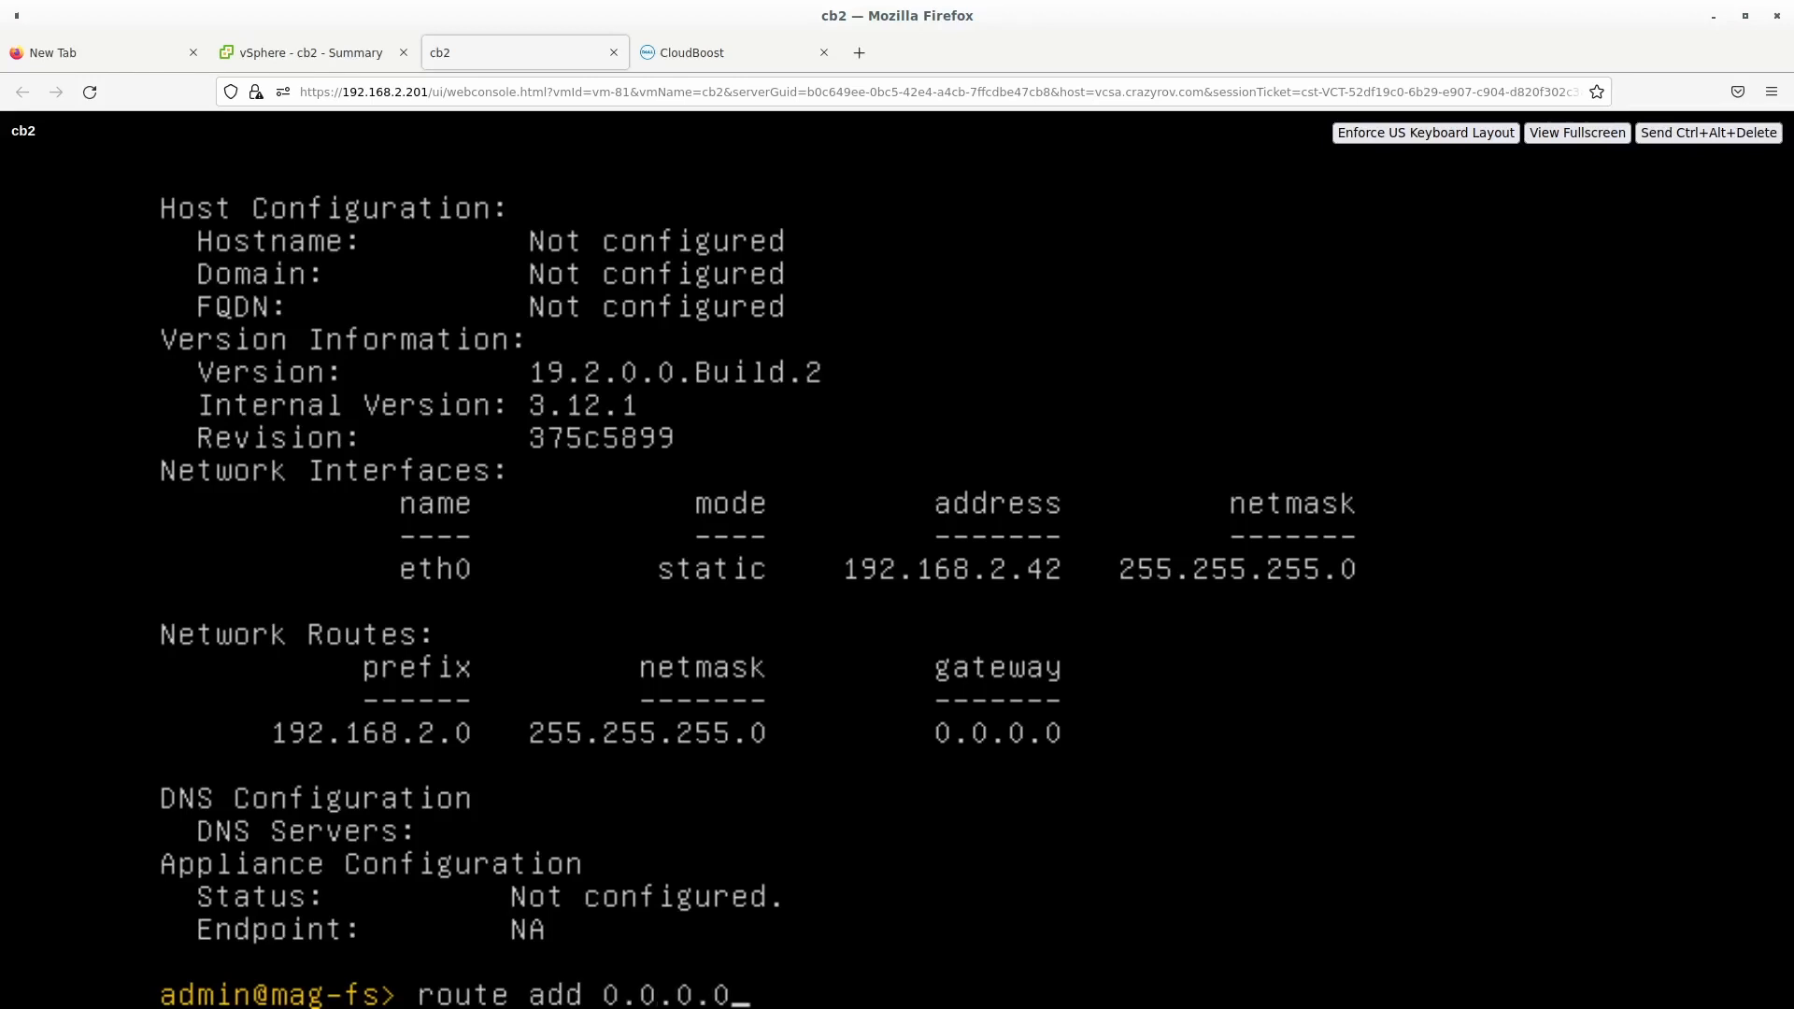
type("net")
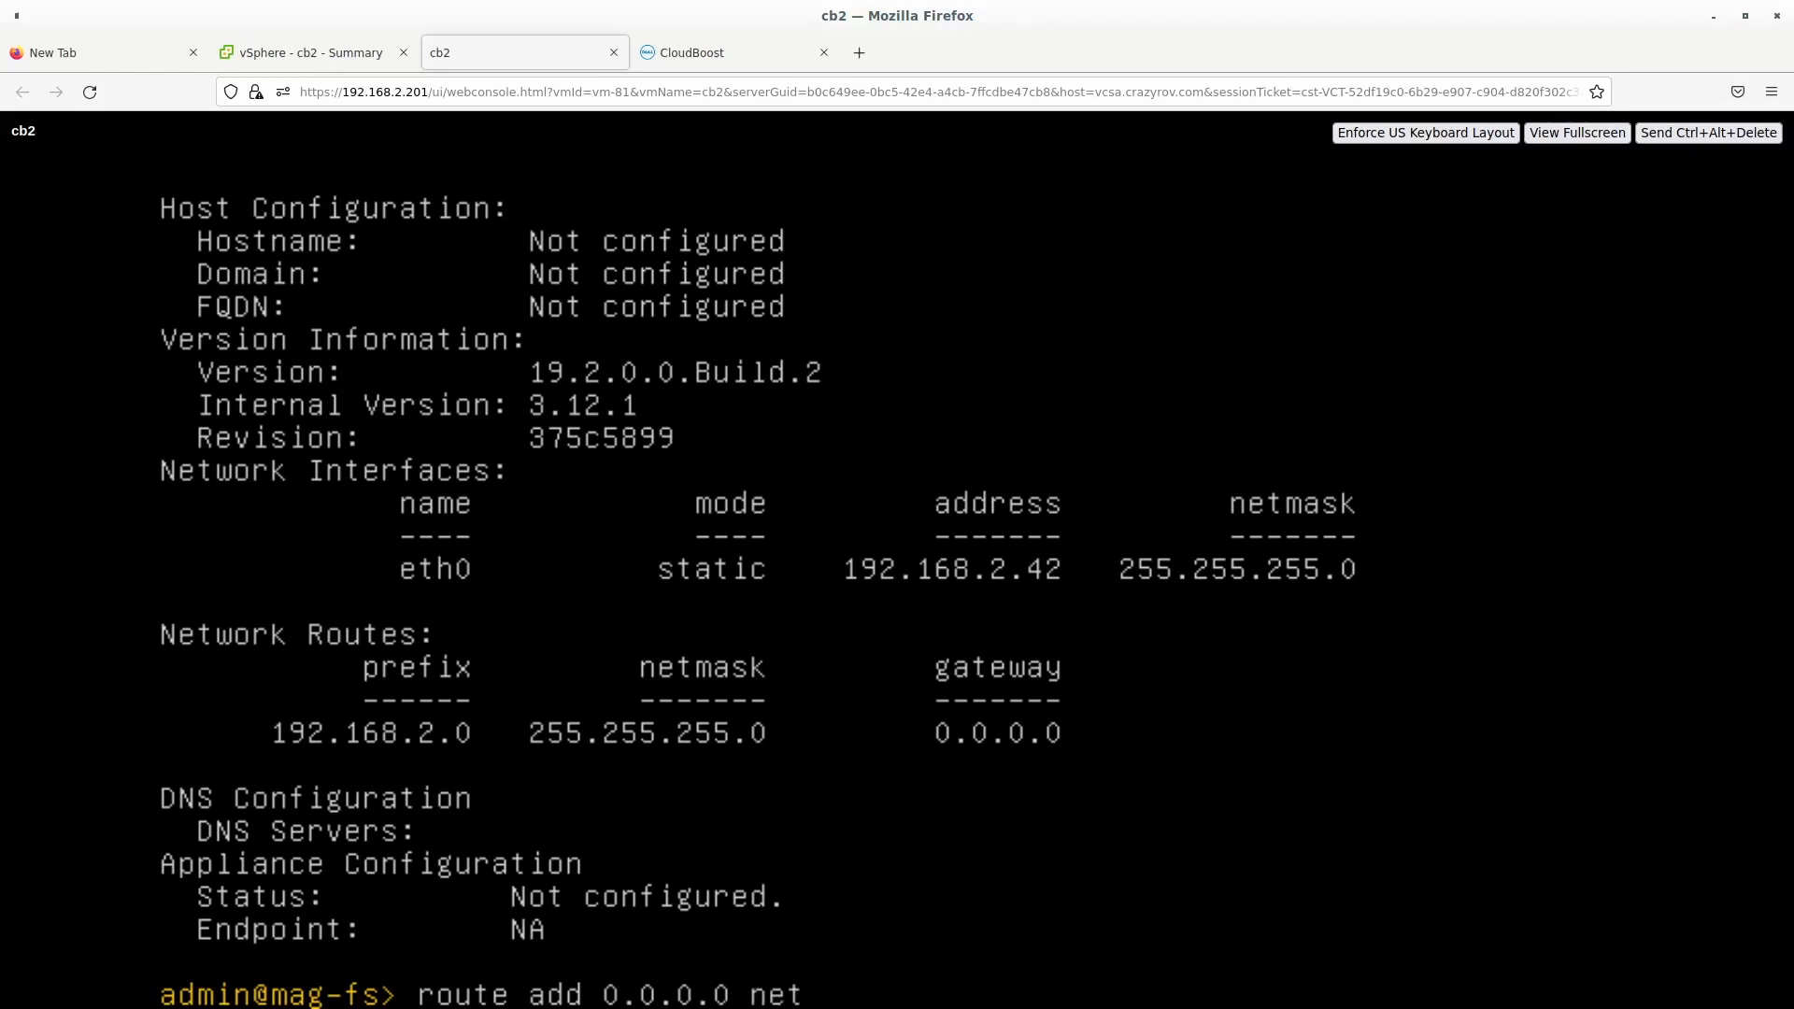
type("mask")
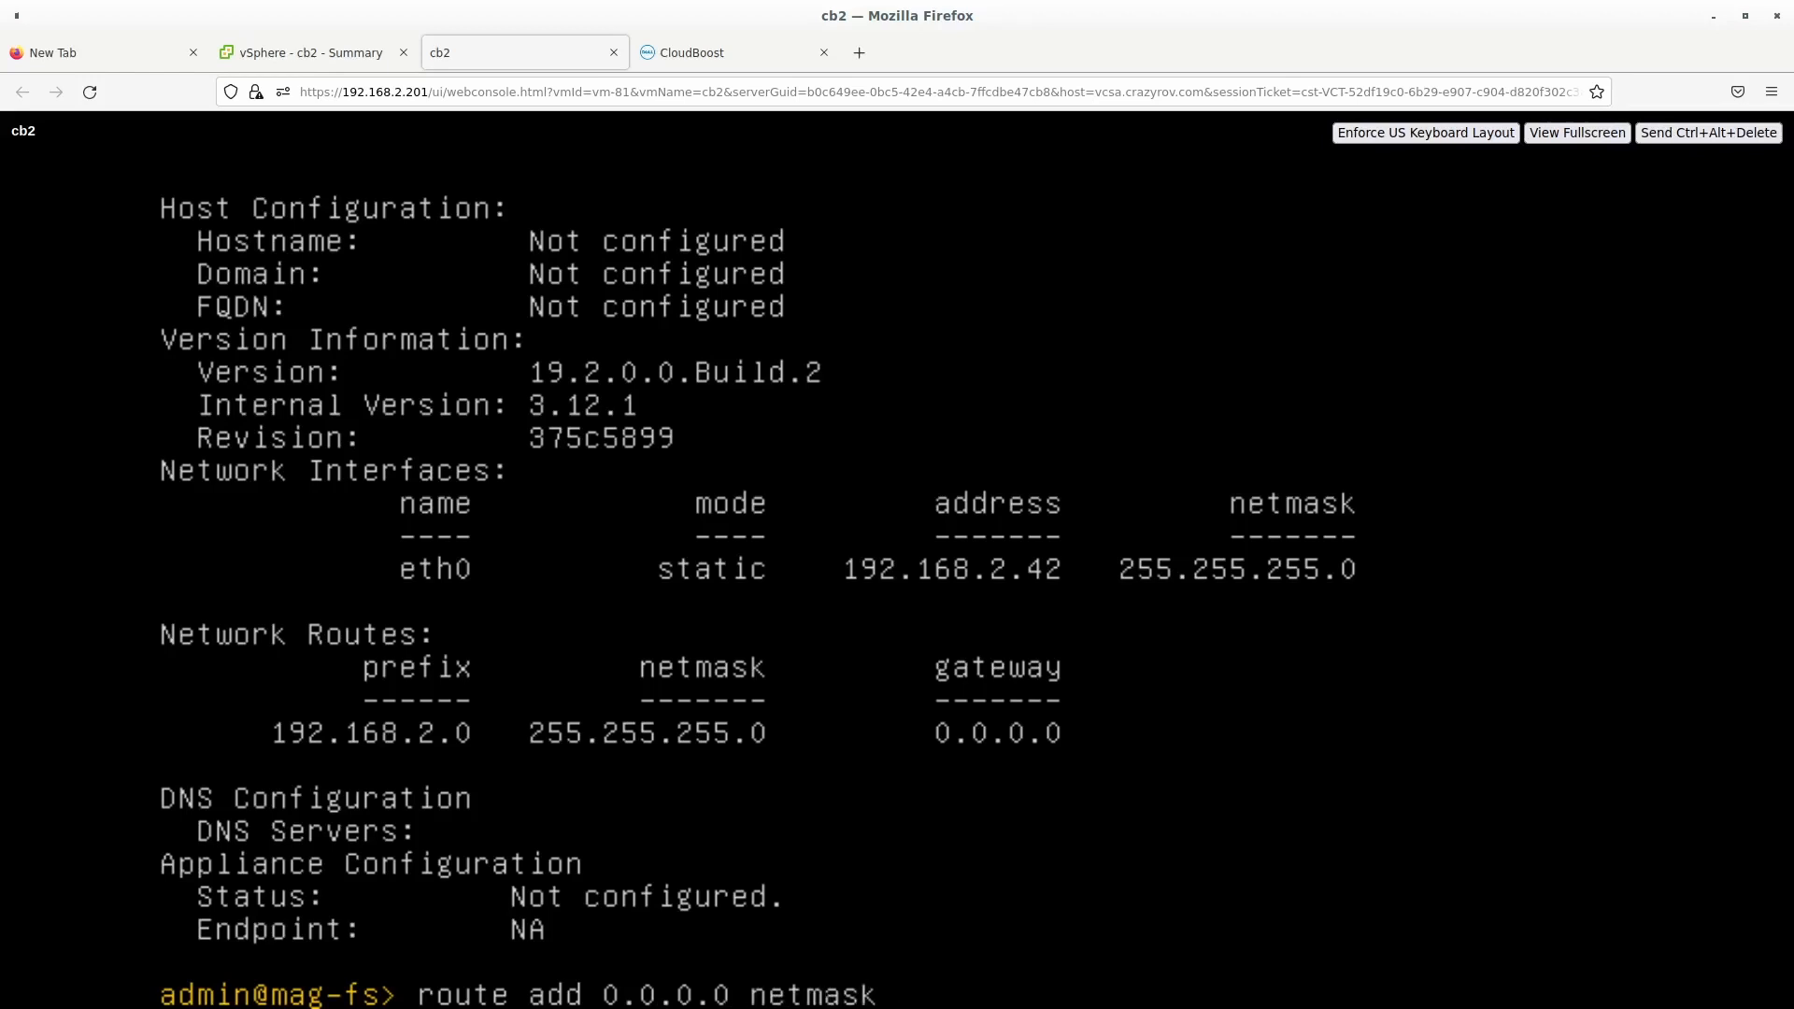
type("0.0.0.0")
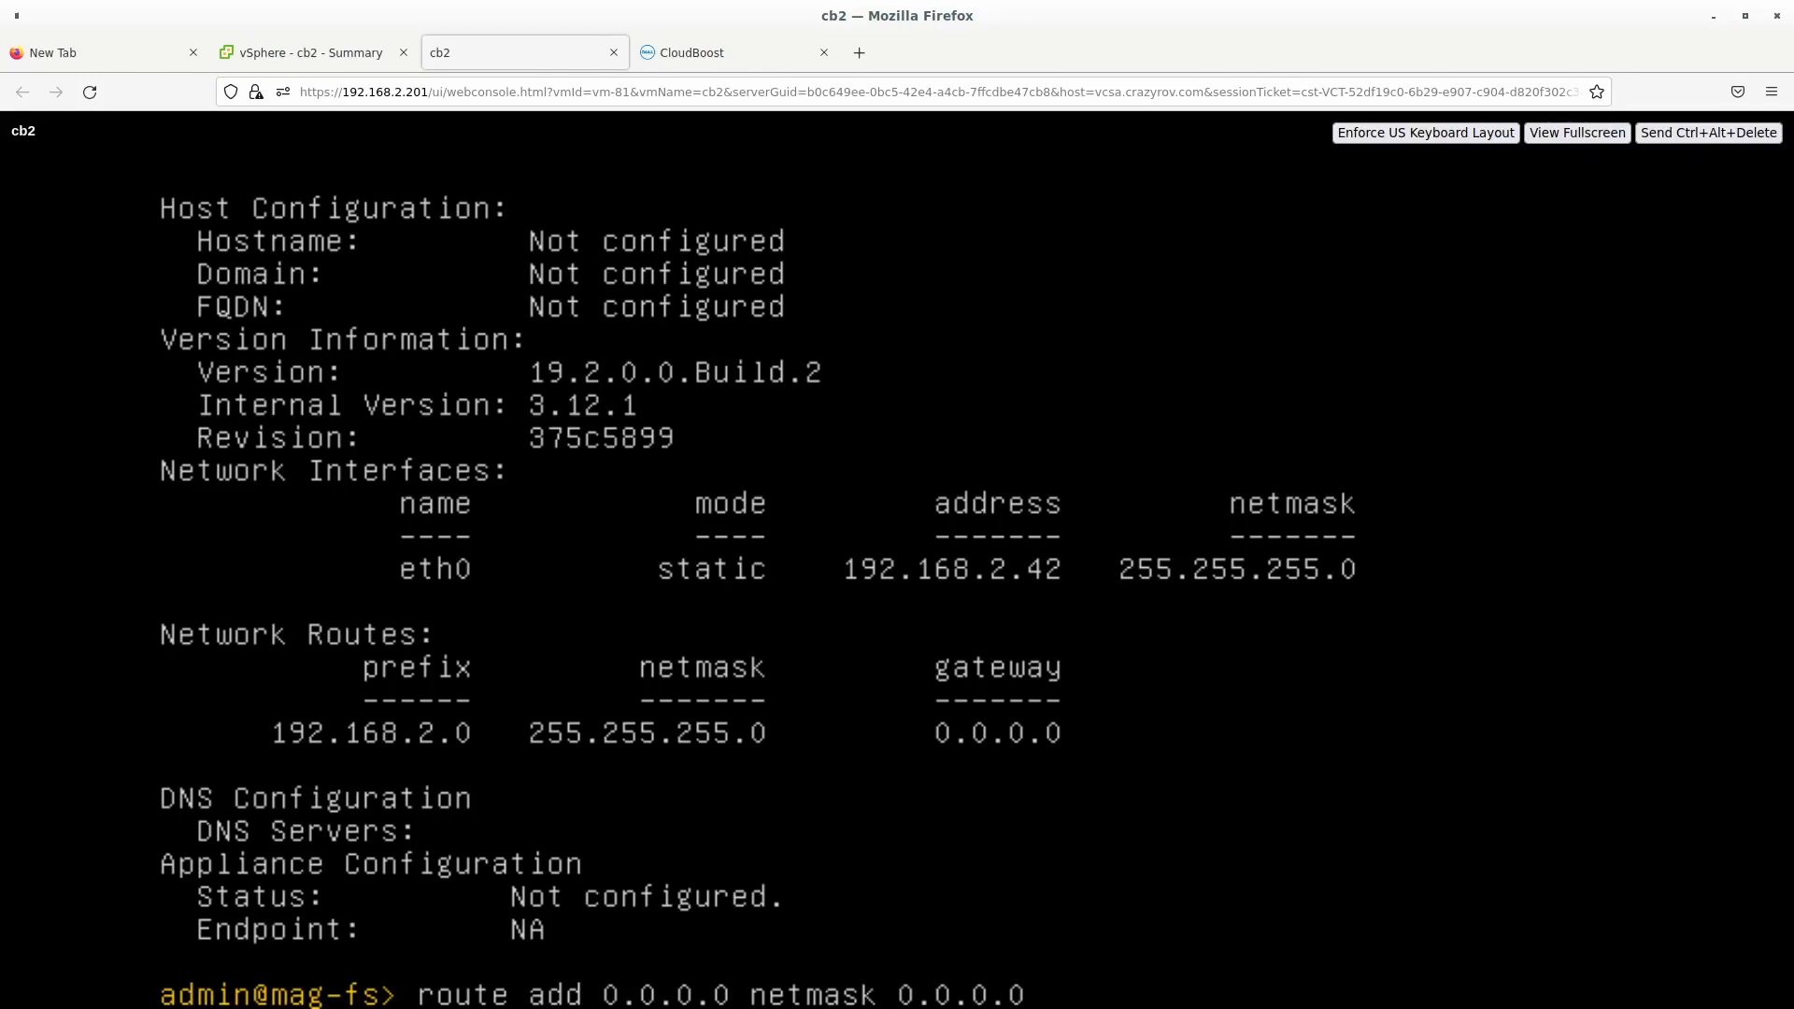
type("gw 192.")
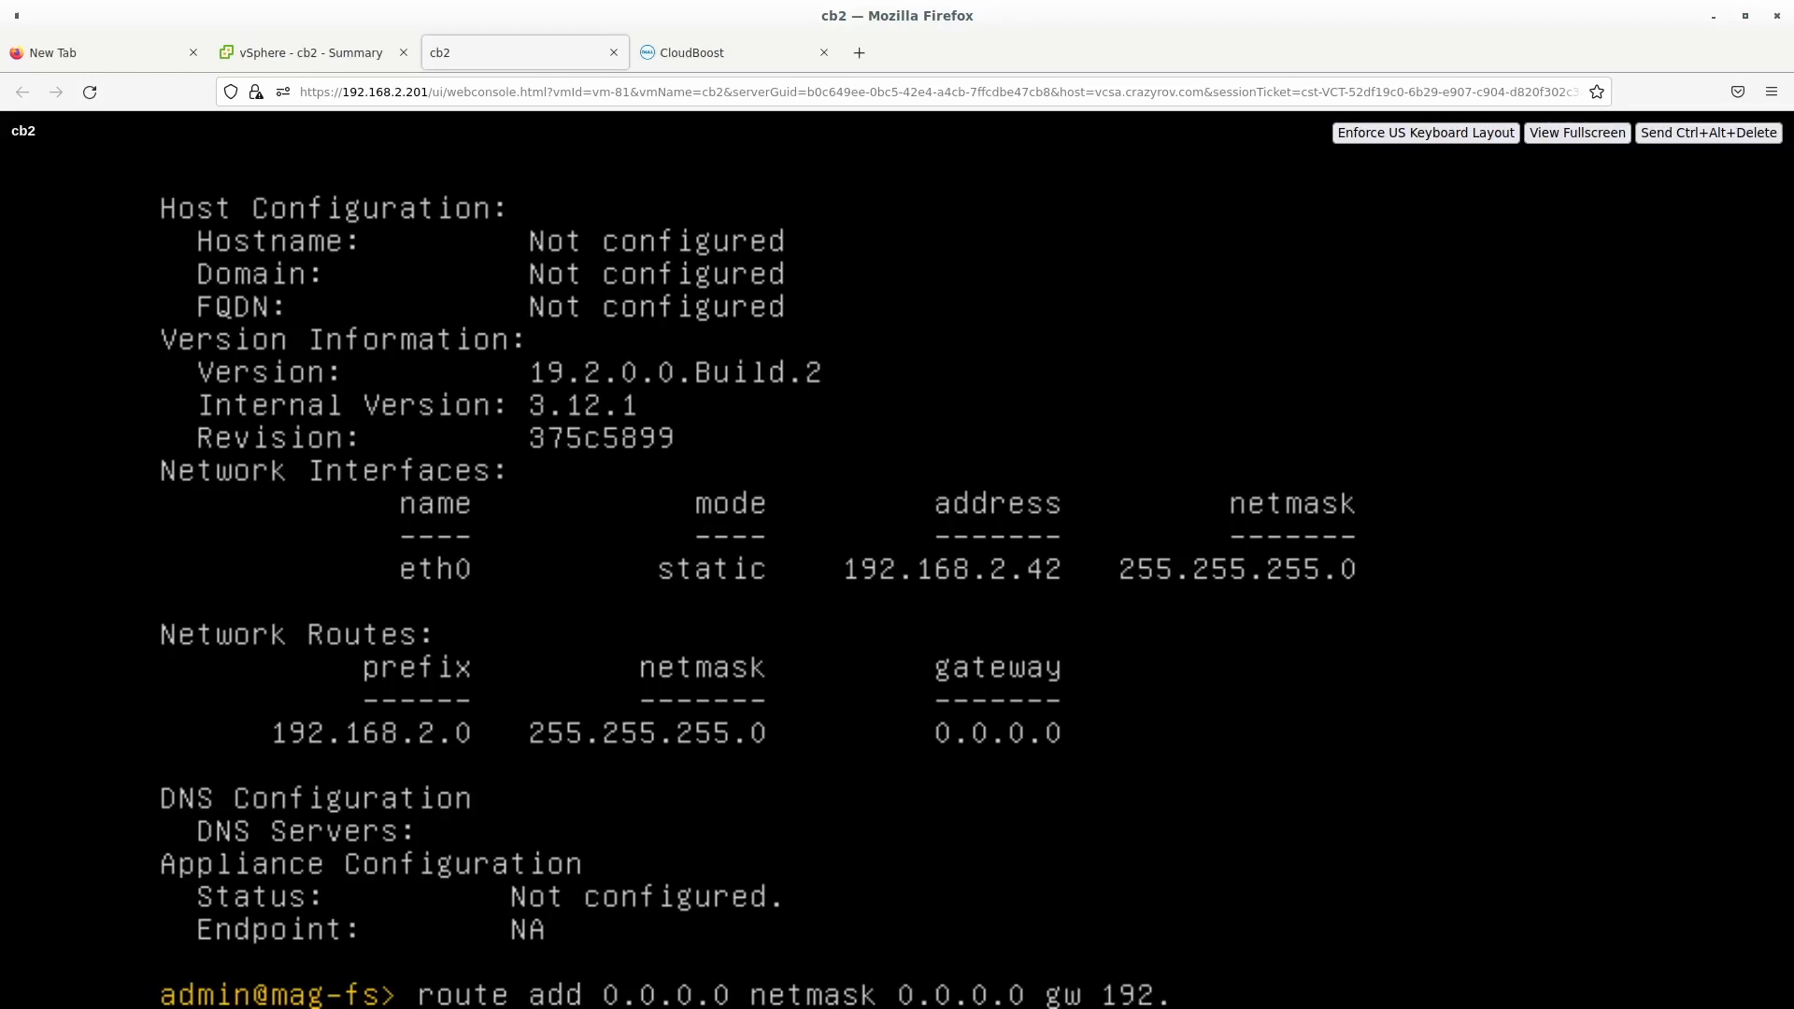
type("168.2.1")
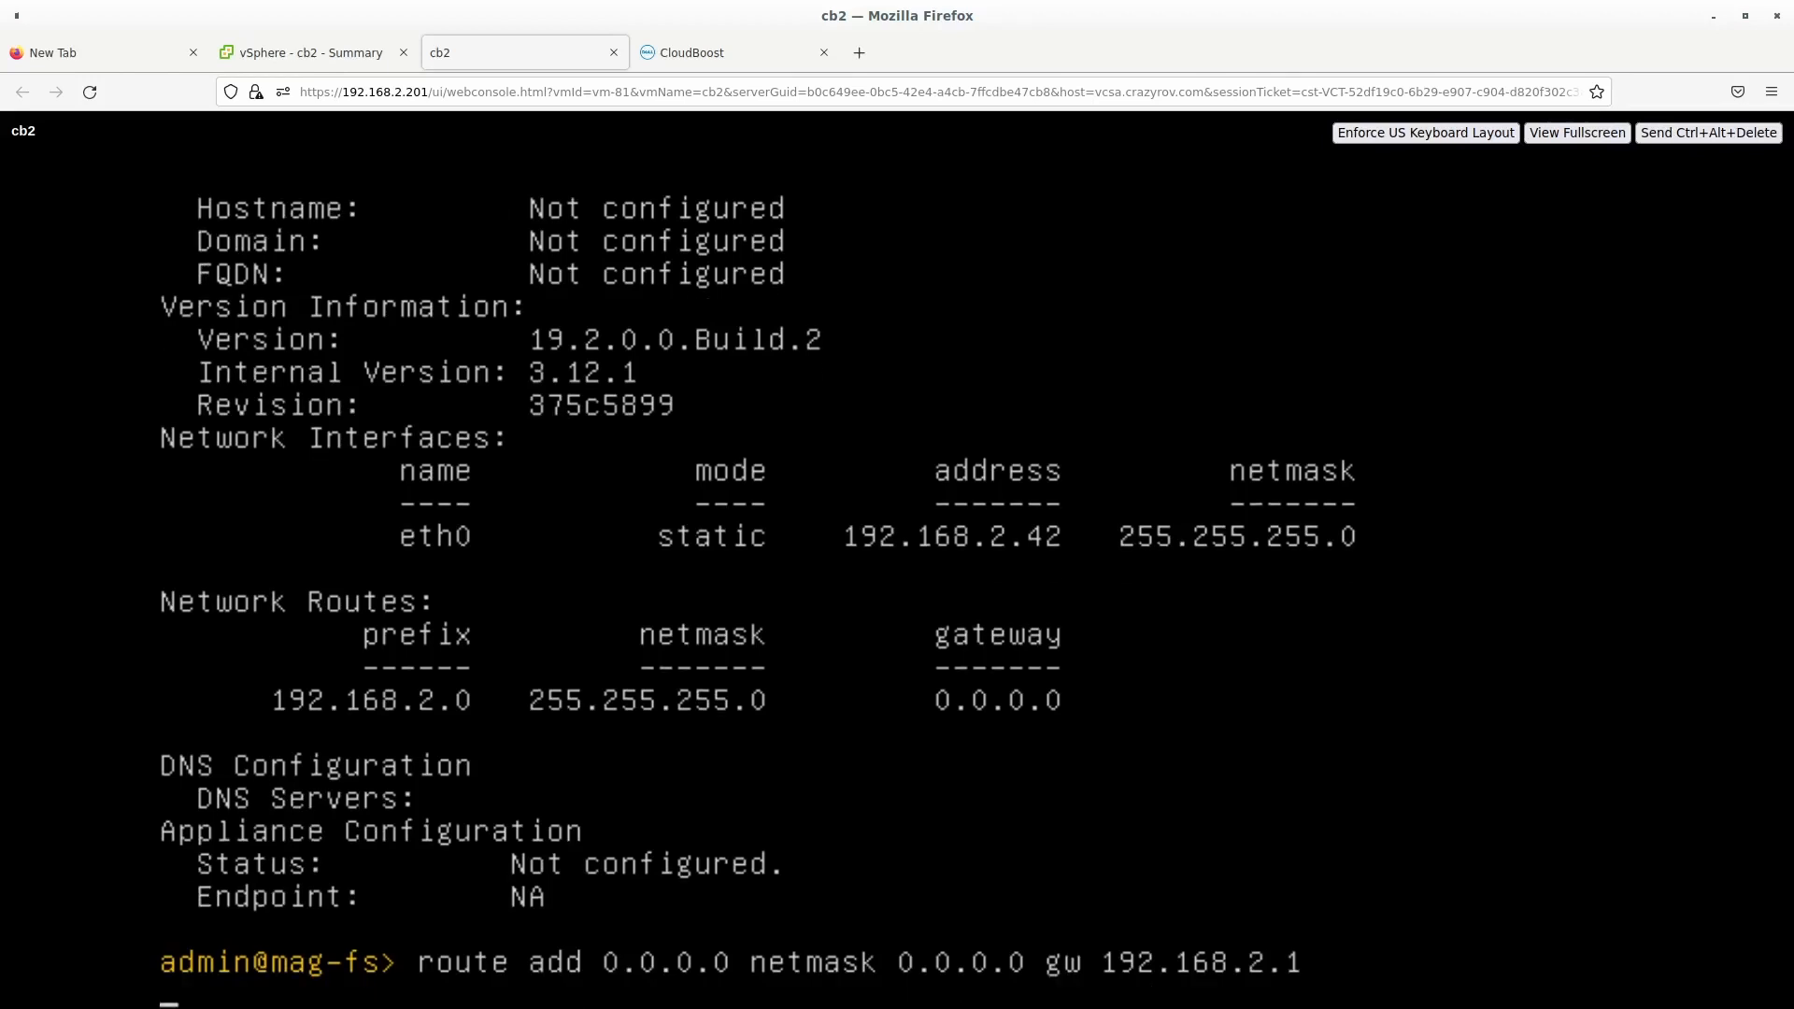
key("Return")
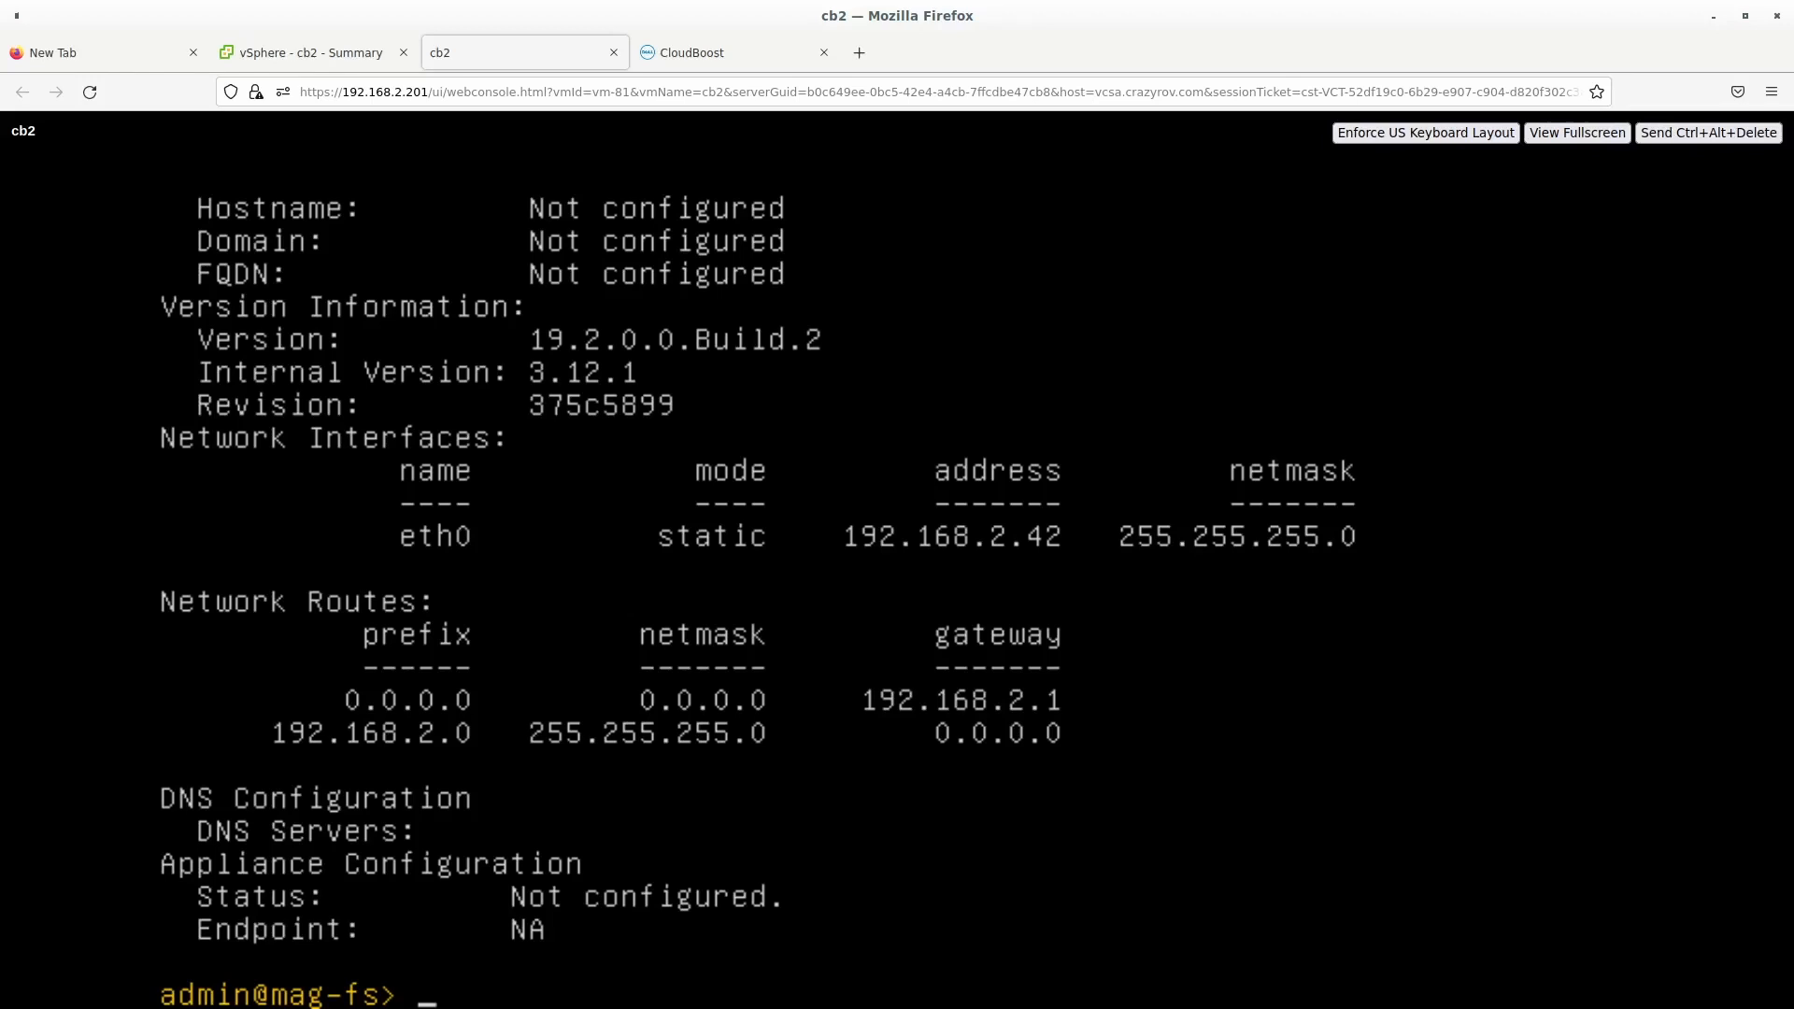
Run 'dns set primary 192.168.2.10' to make it the appliance's primary DNS server.
type("dns se")
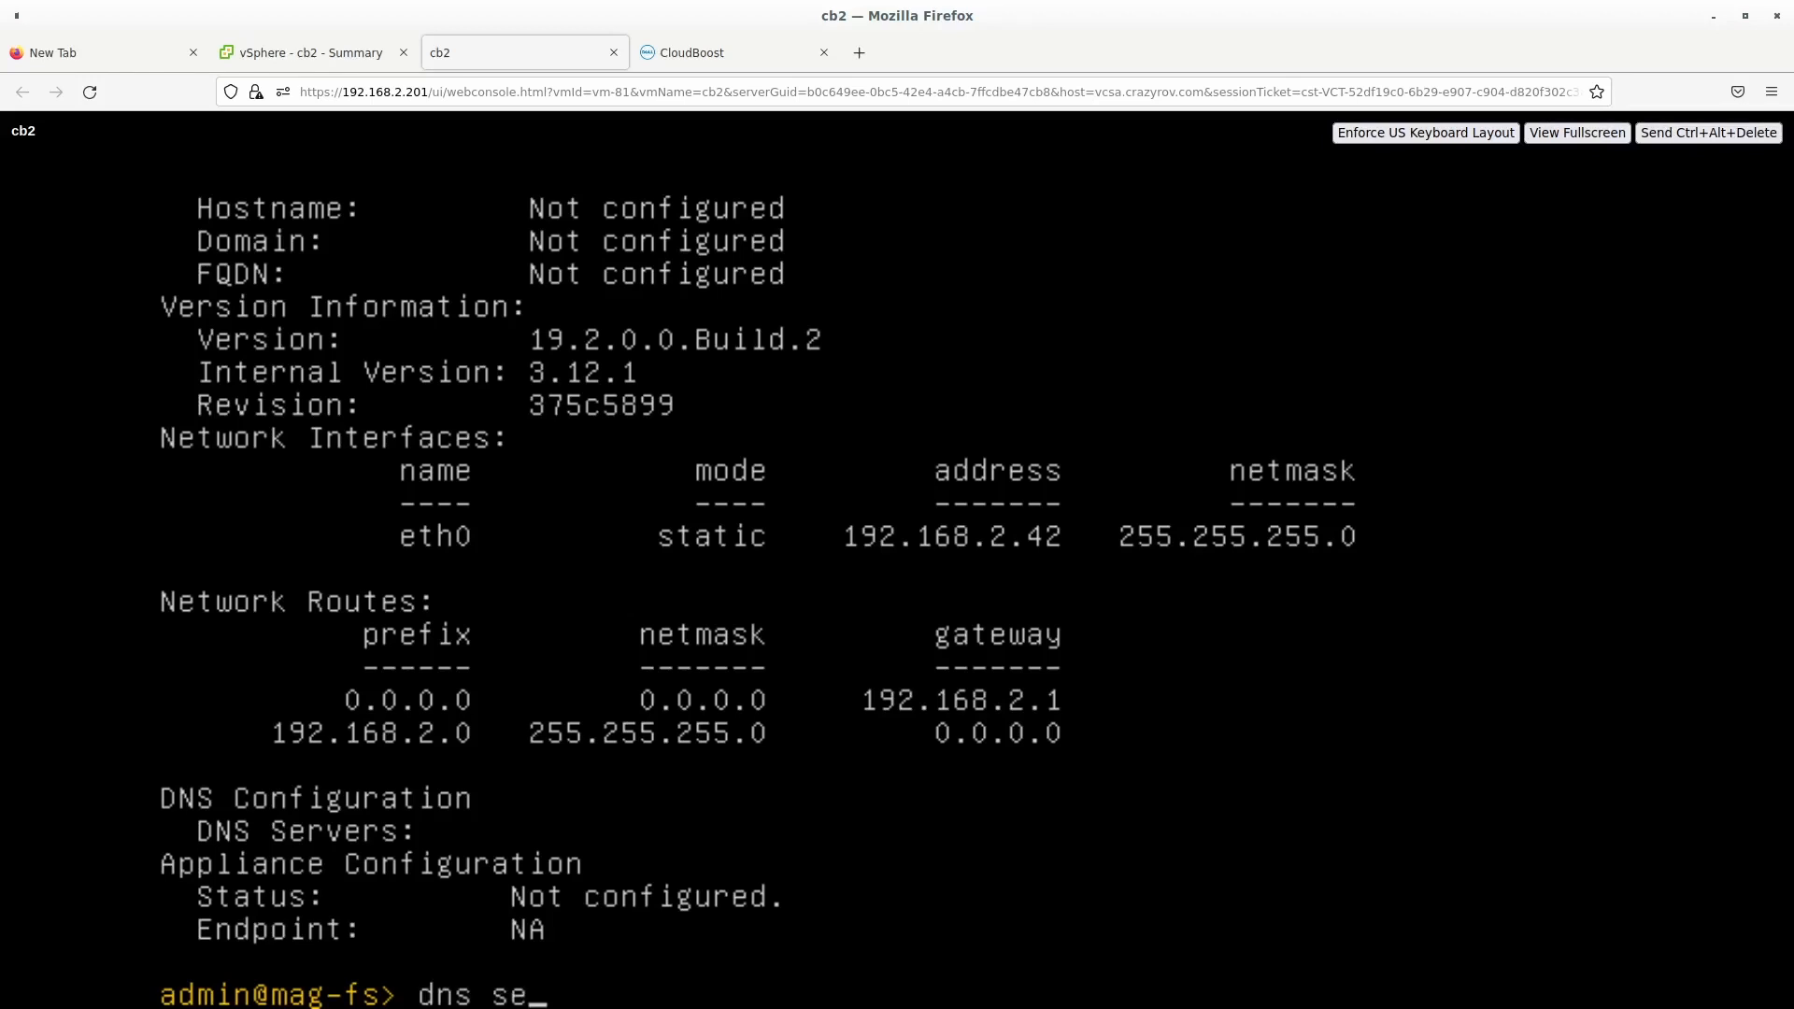
type("t prima")
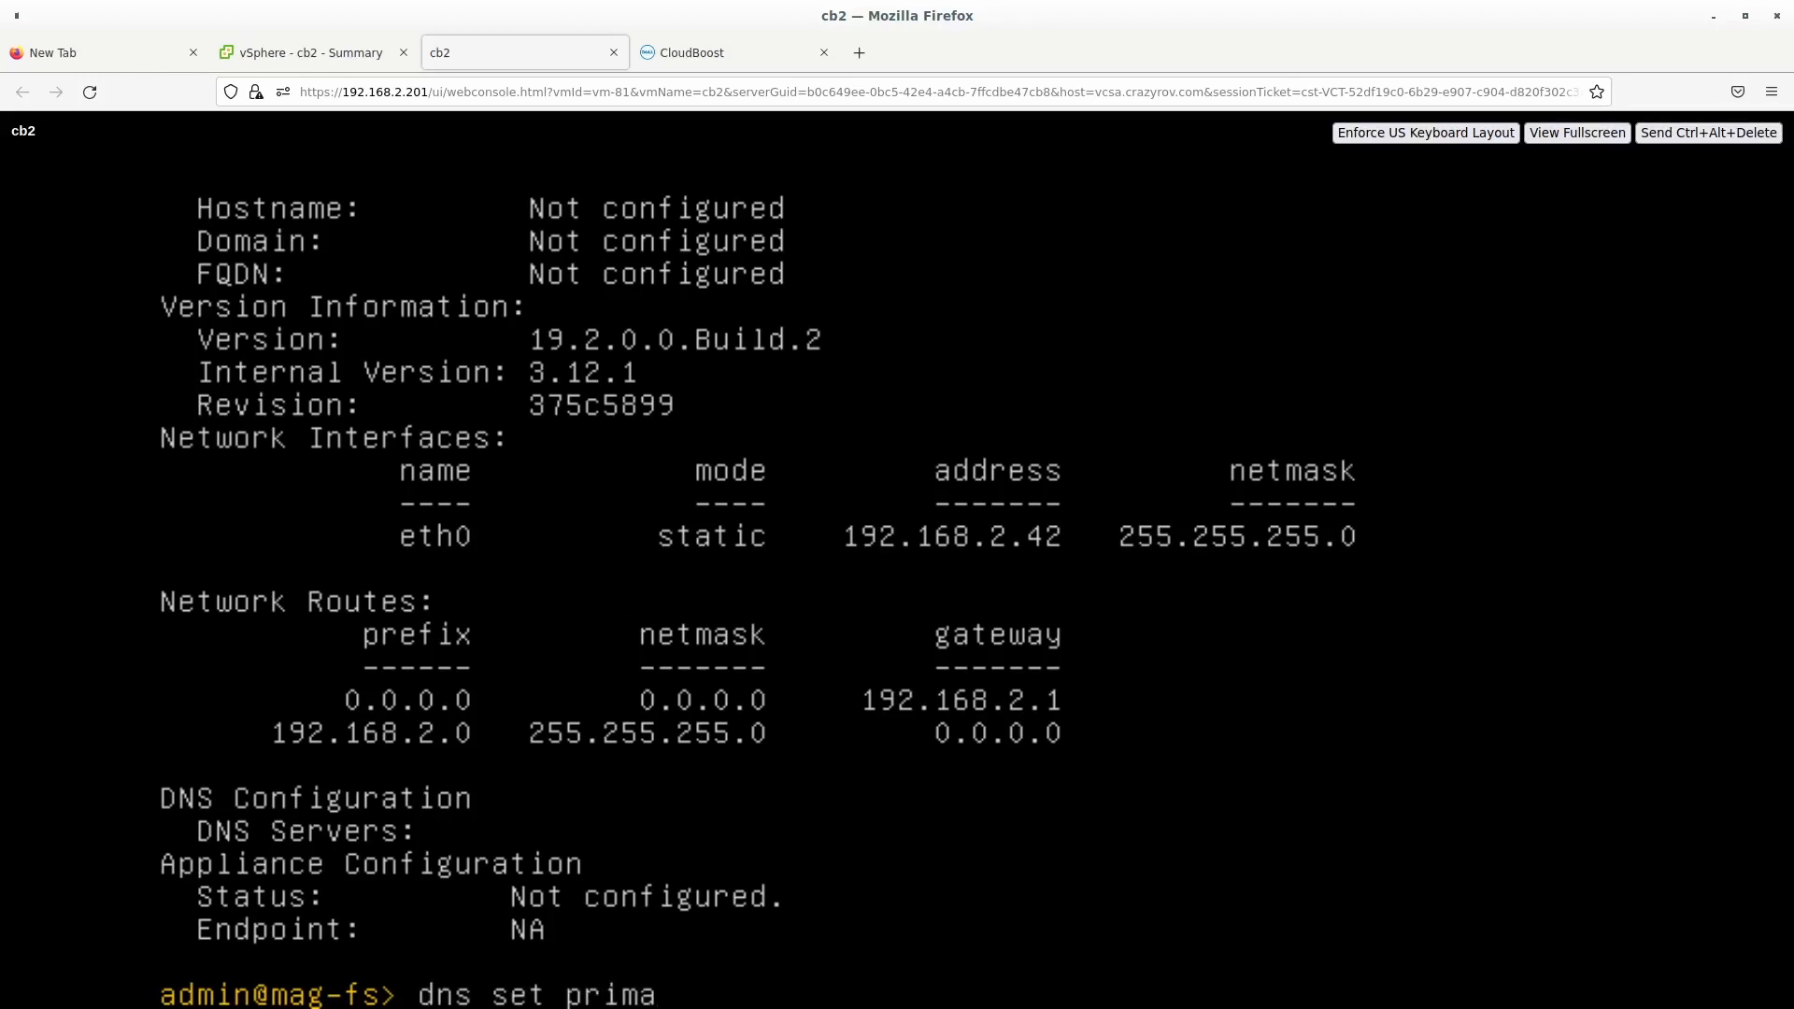
type("ry")
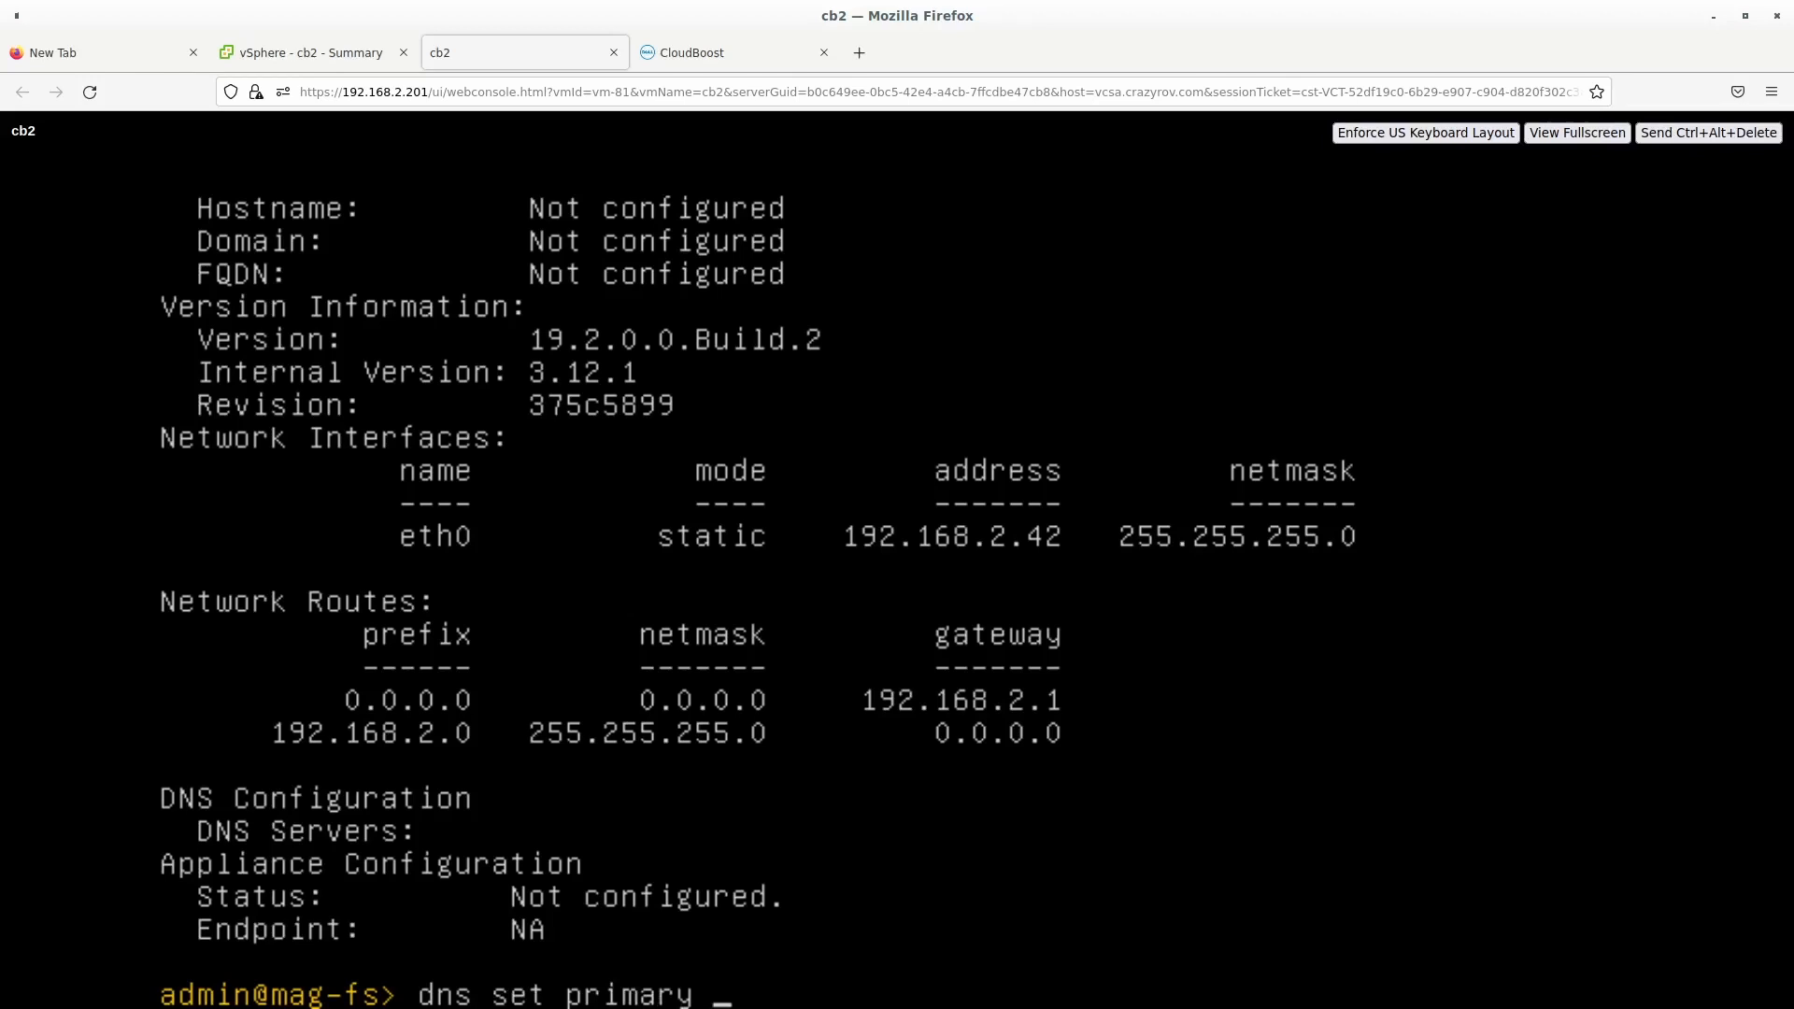
type("192.")
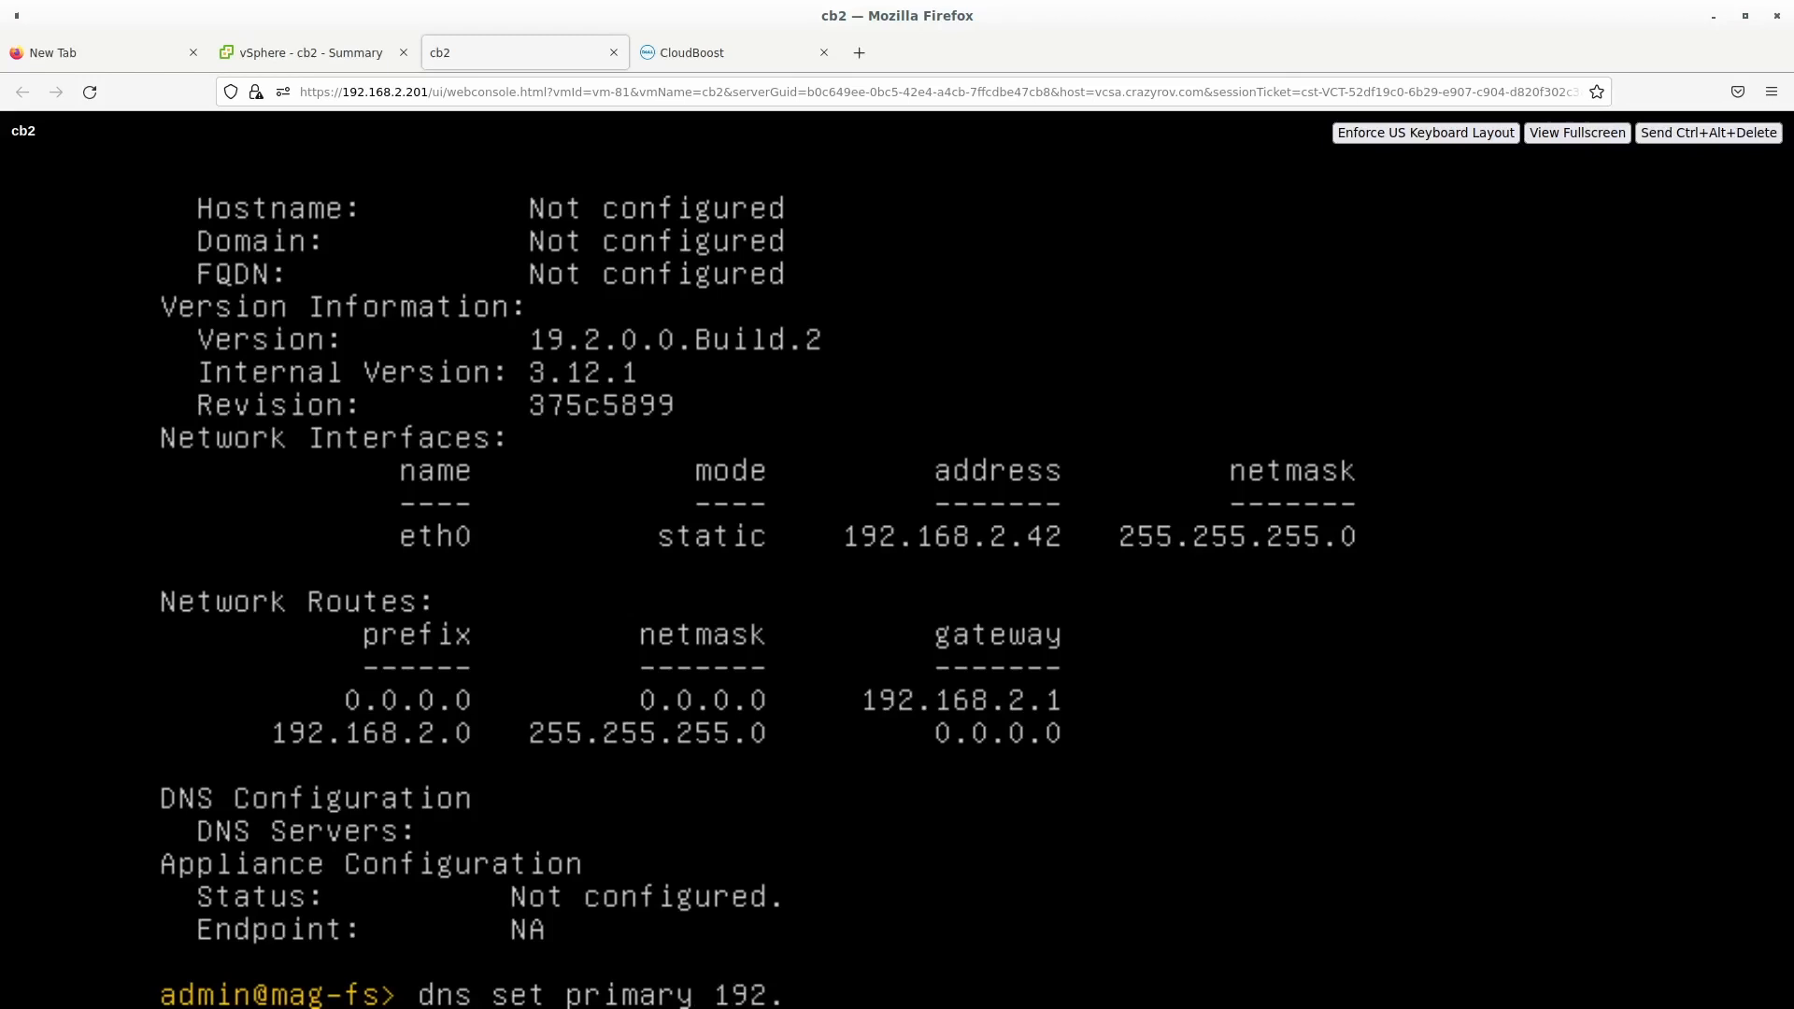
type("168.2.")
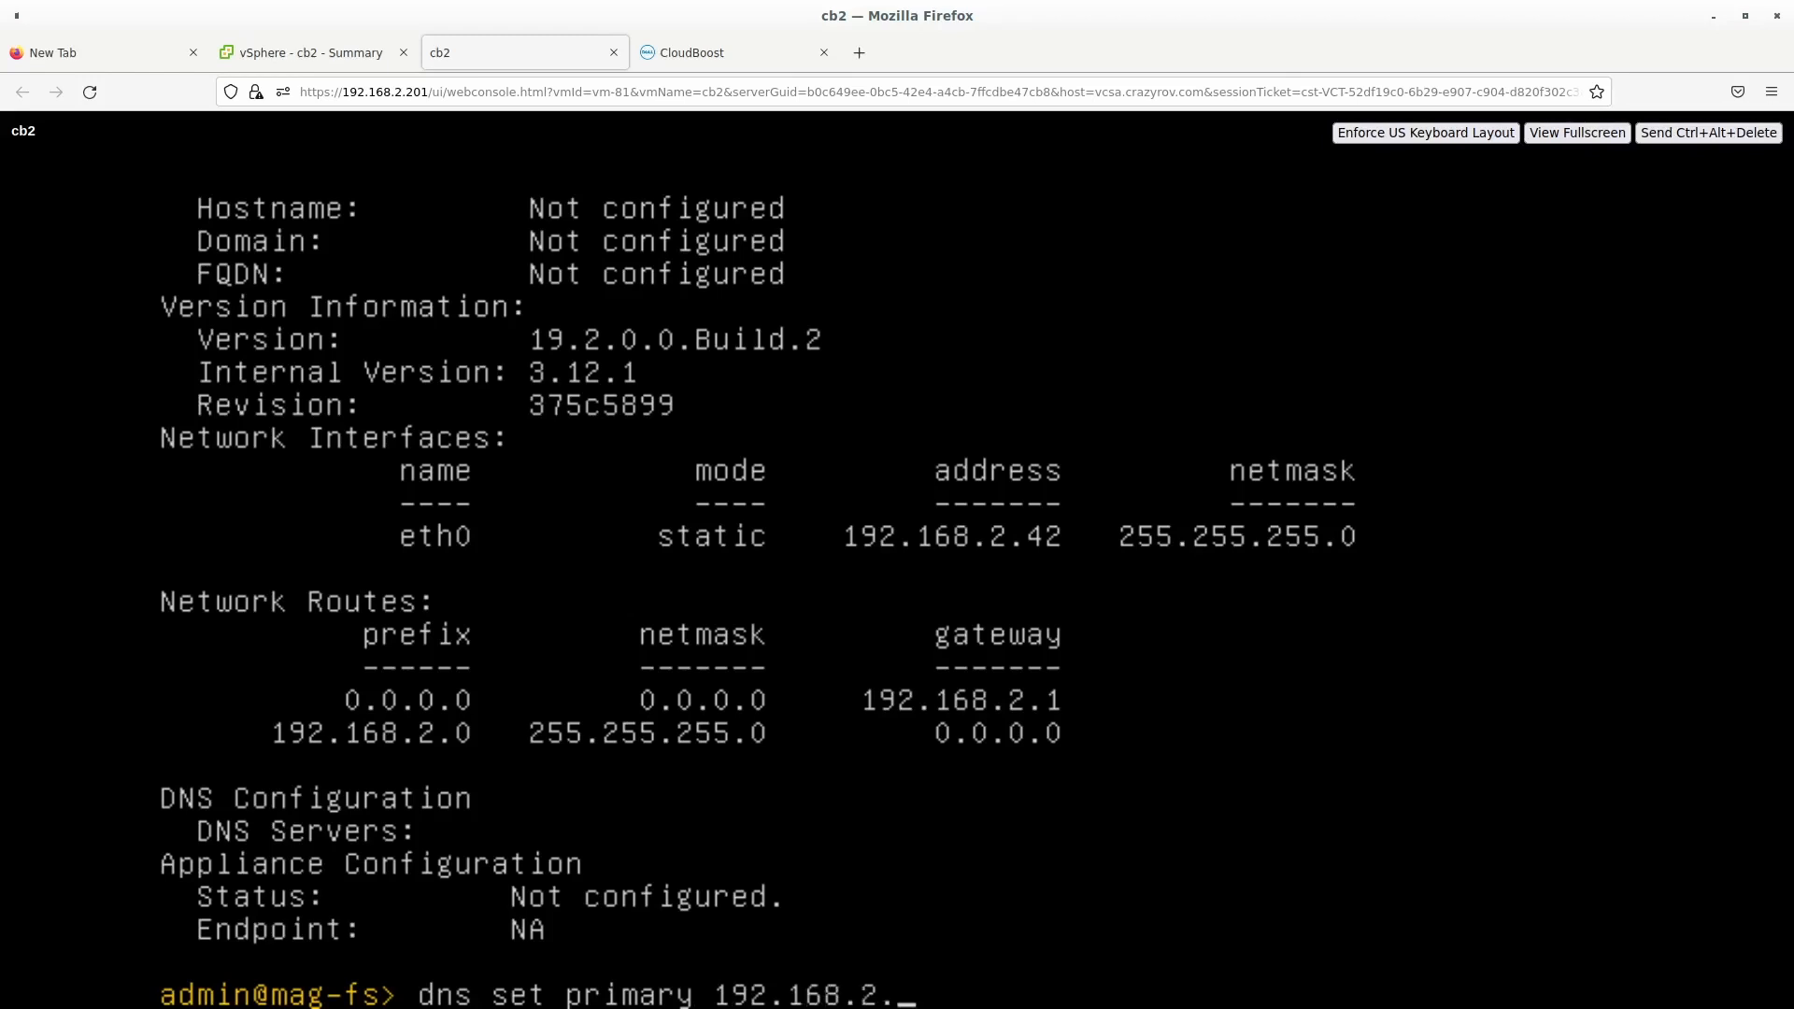
type("10")
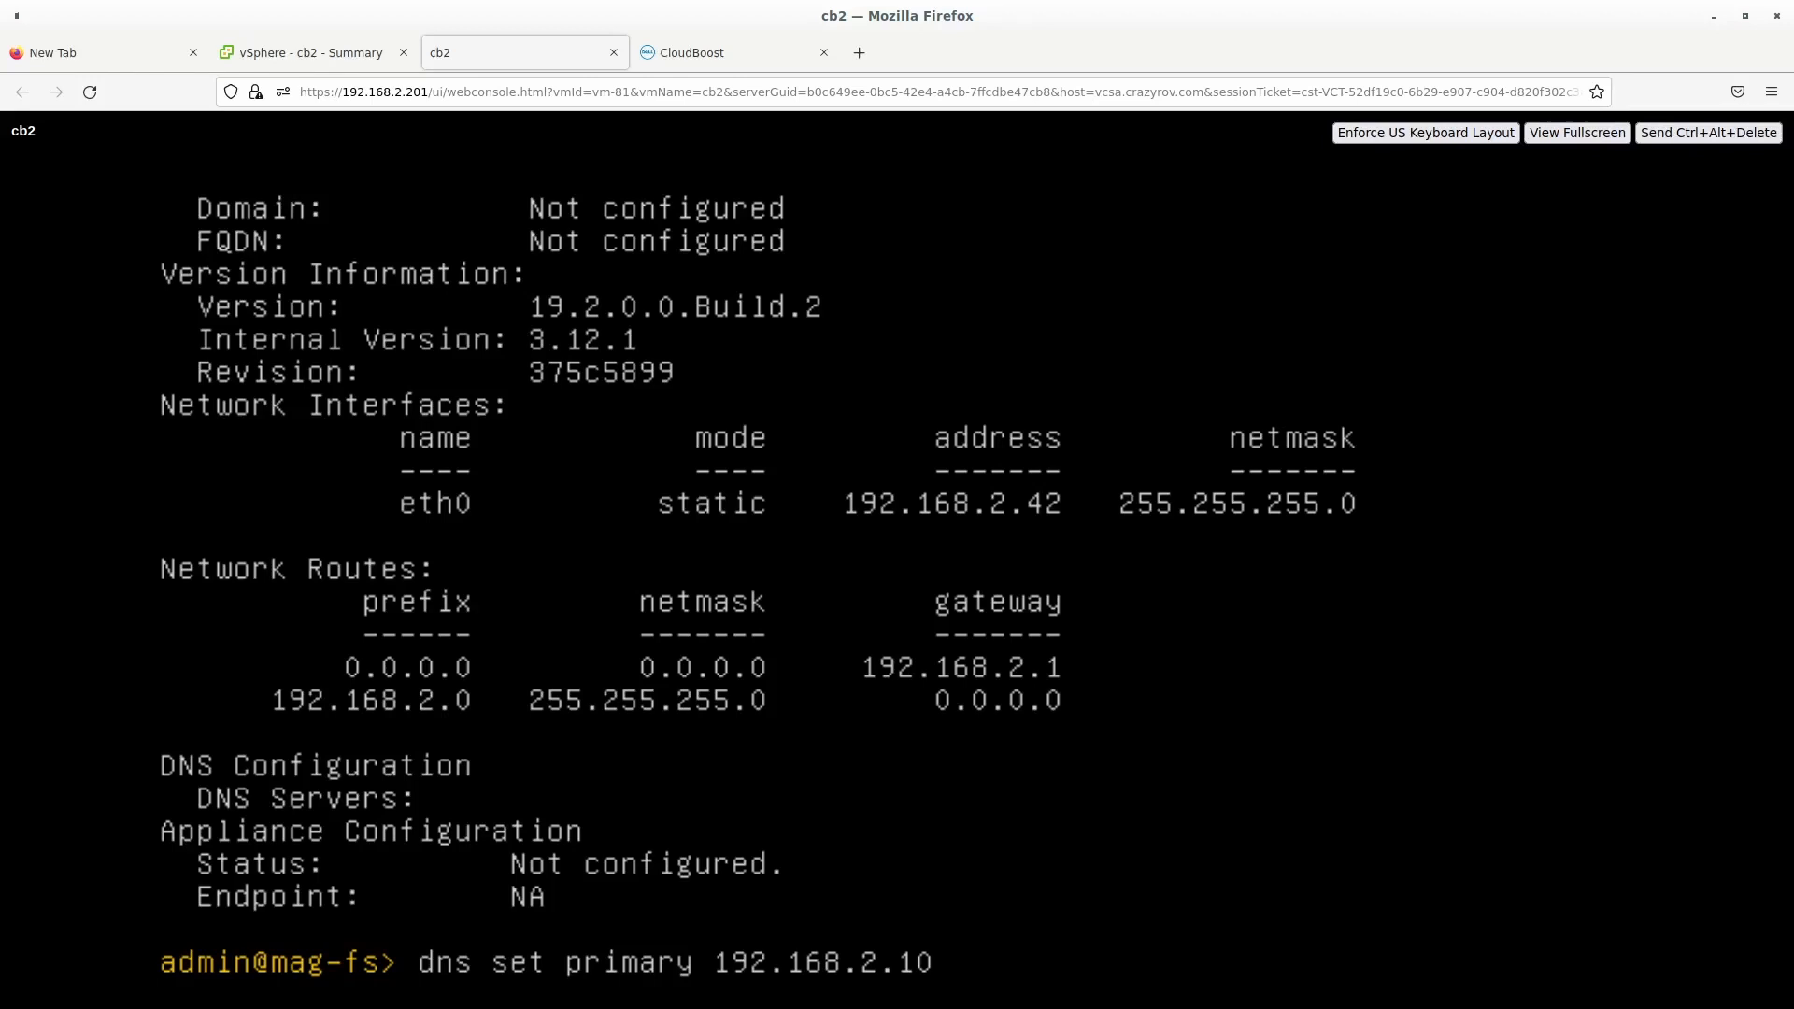
key("Return")
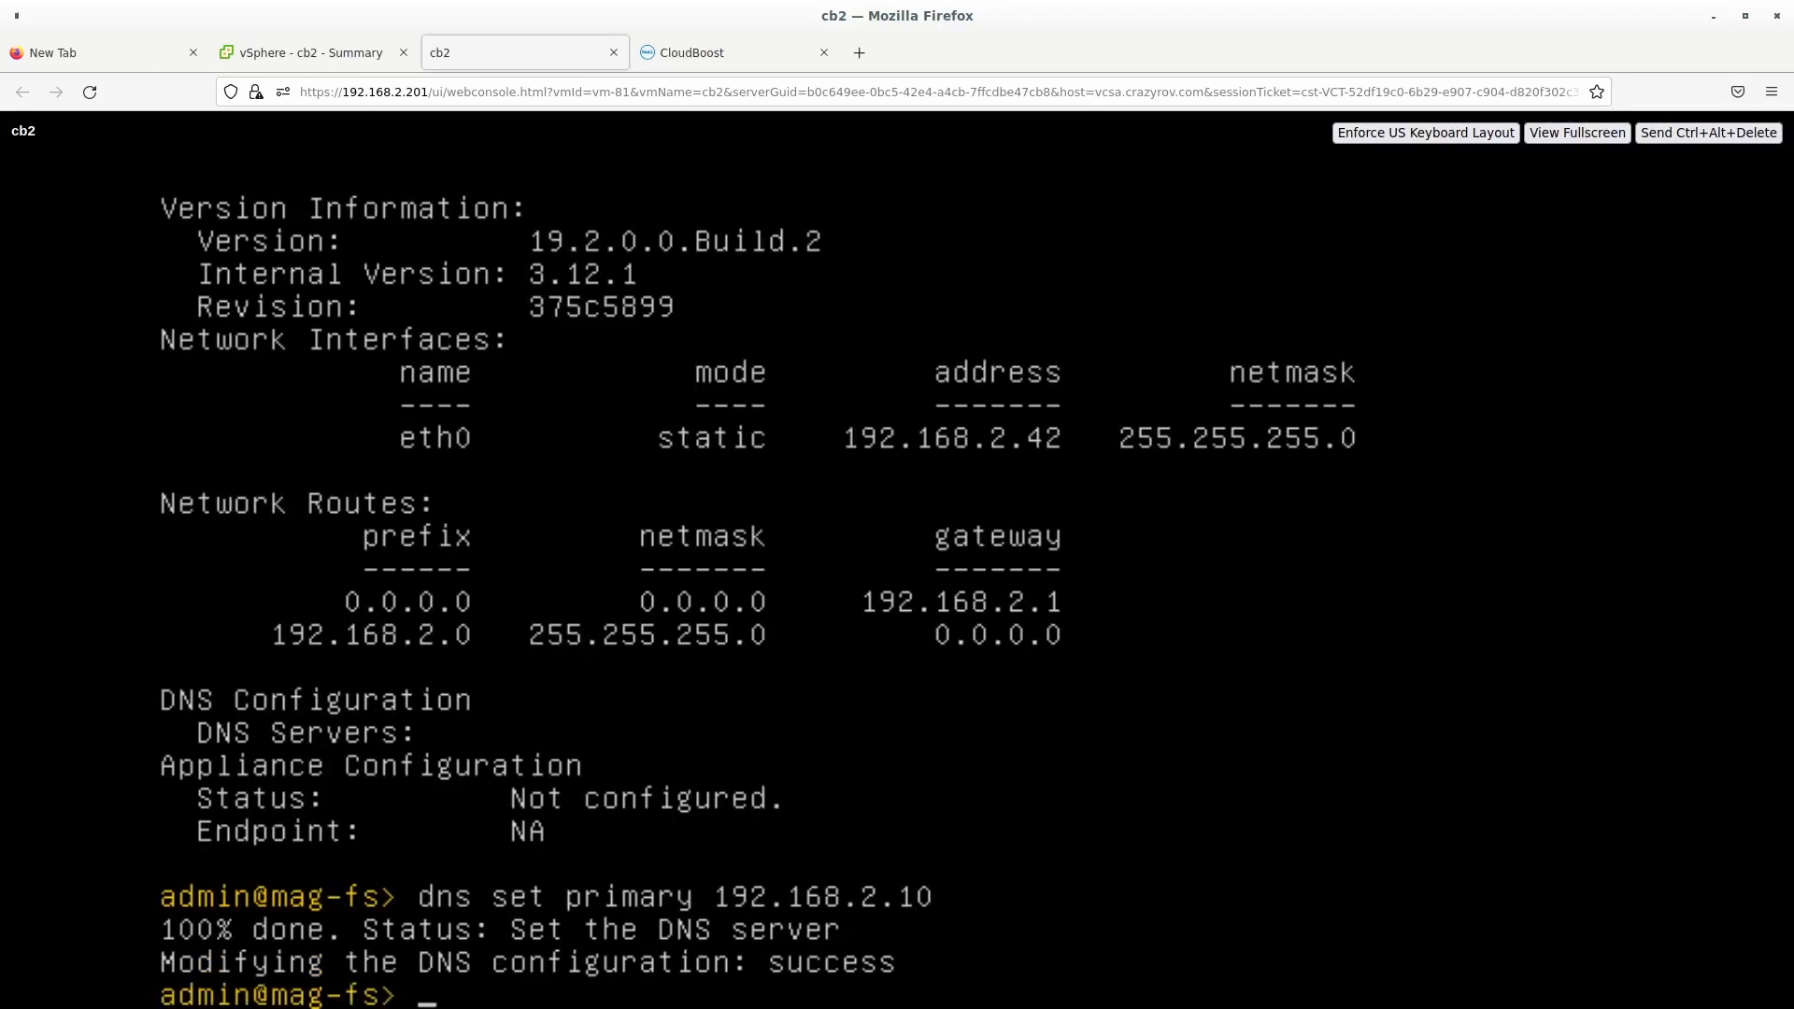
Set 192.168.2.1 as secondary DNS, then begin 'dns set tertiary 8.' for the third server.
type("dns set se")
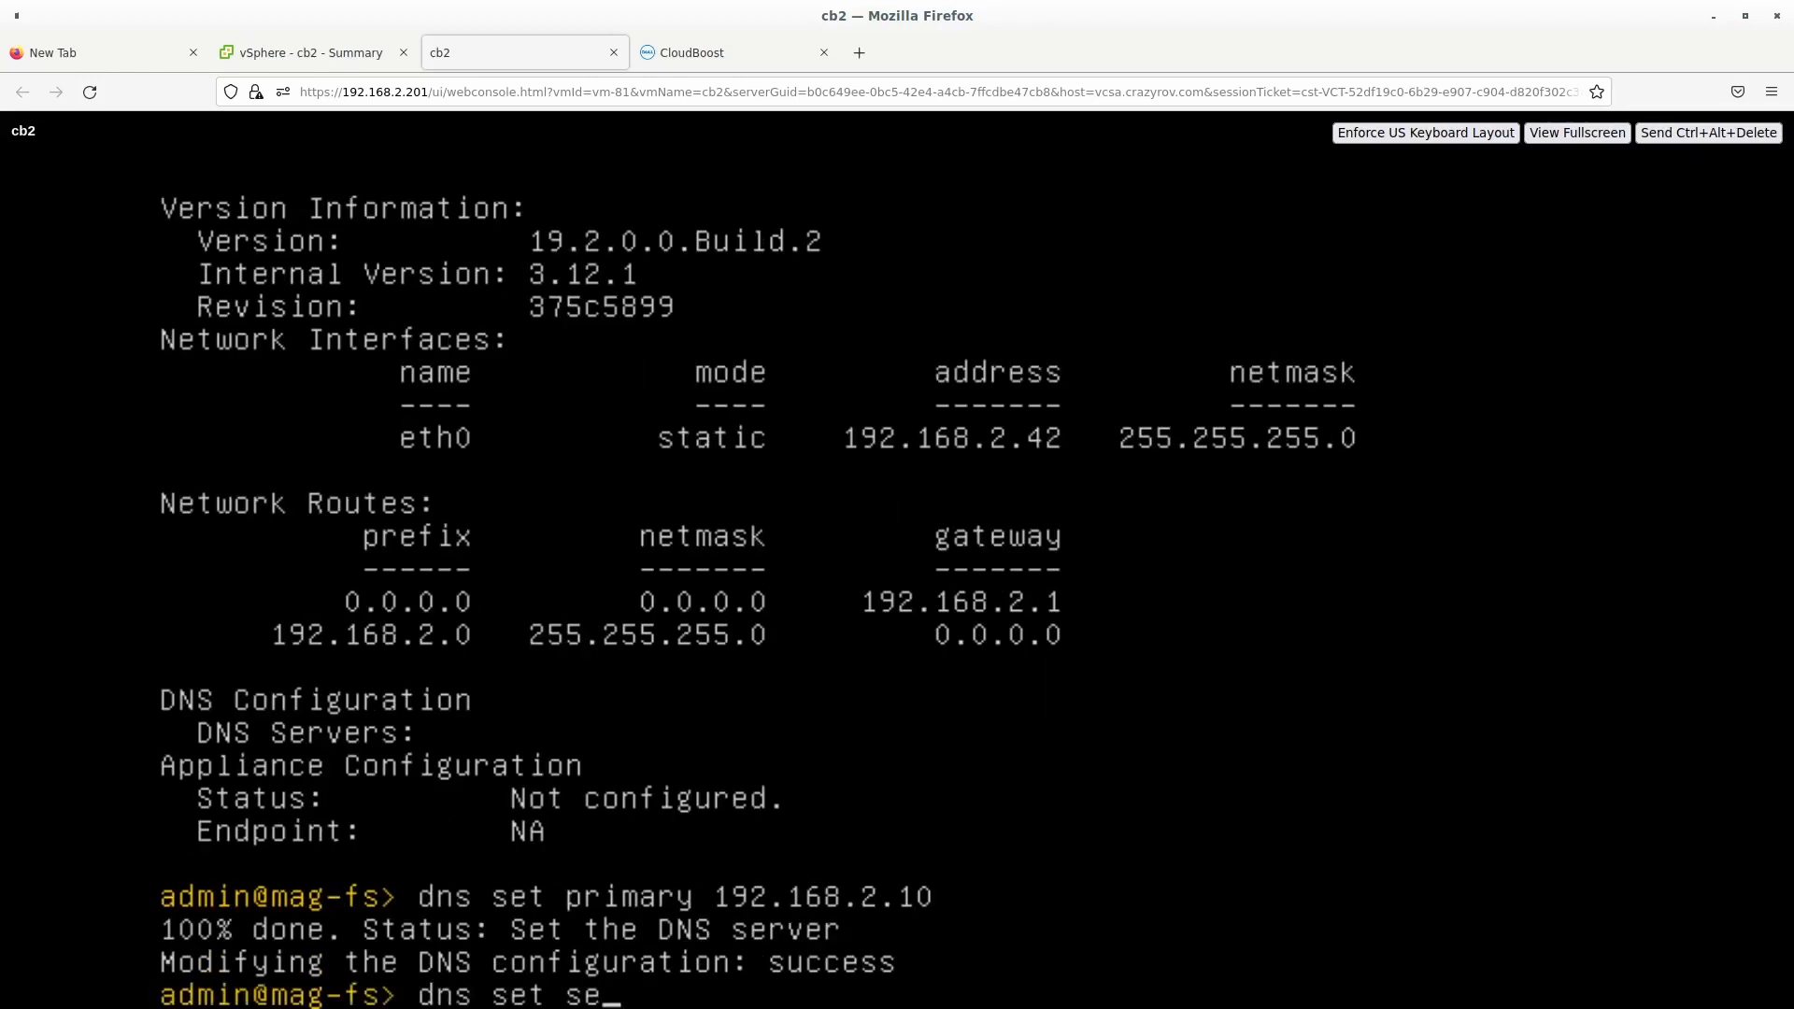
type("condary")
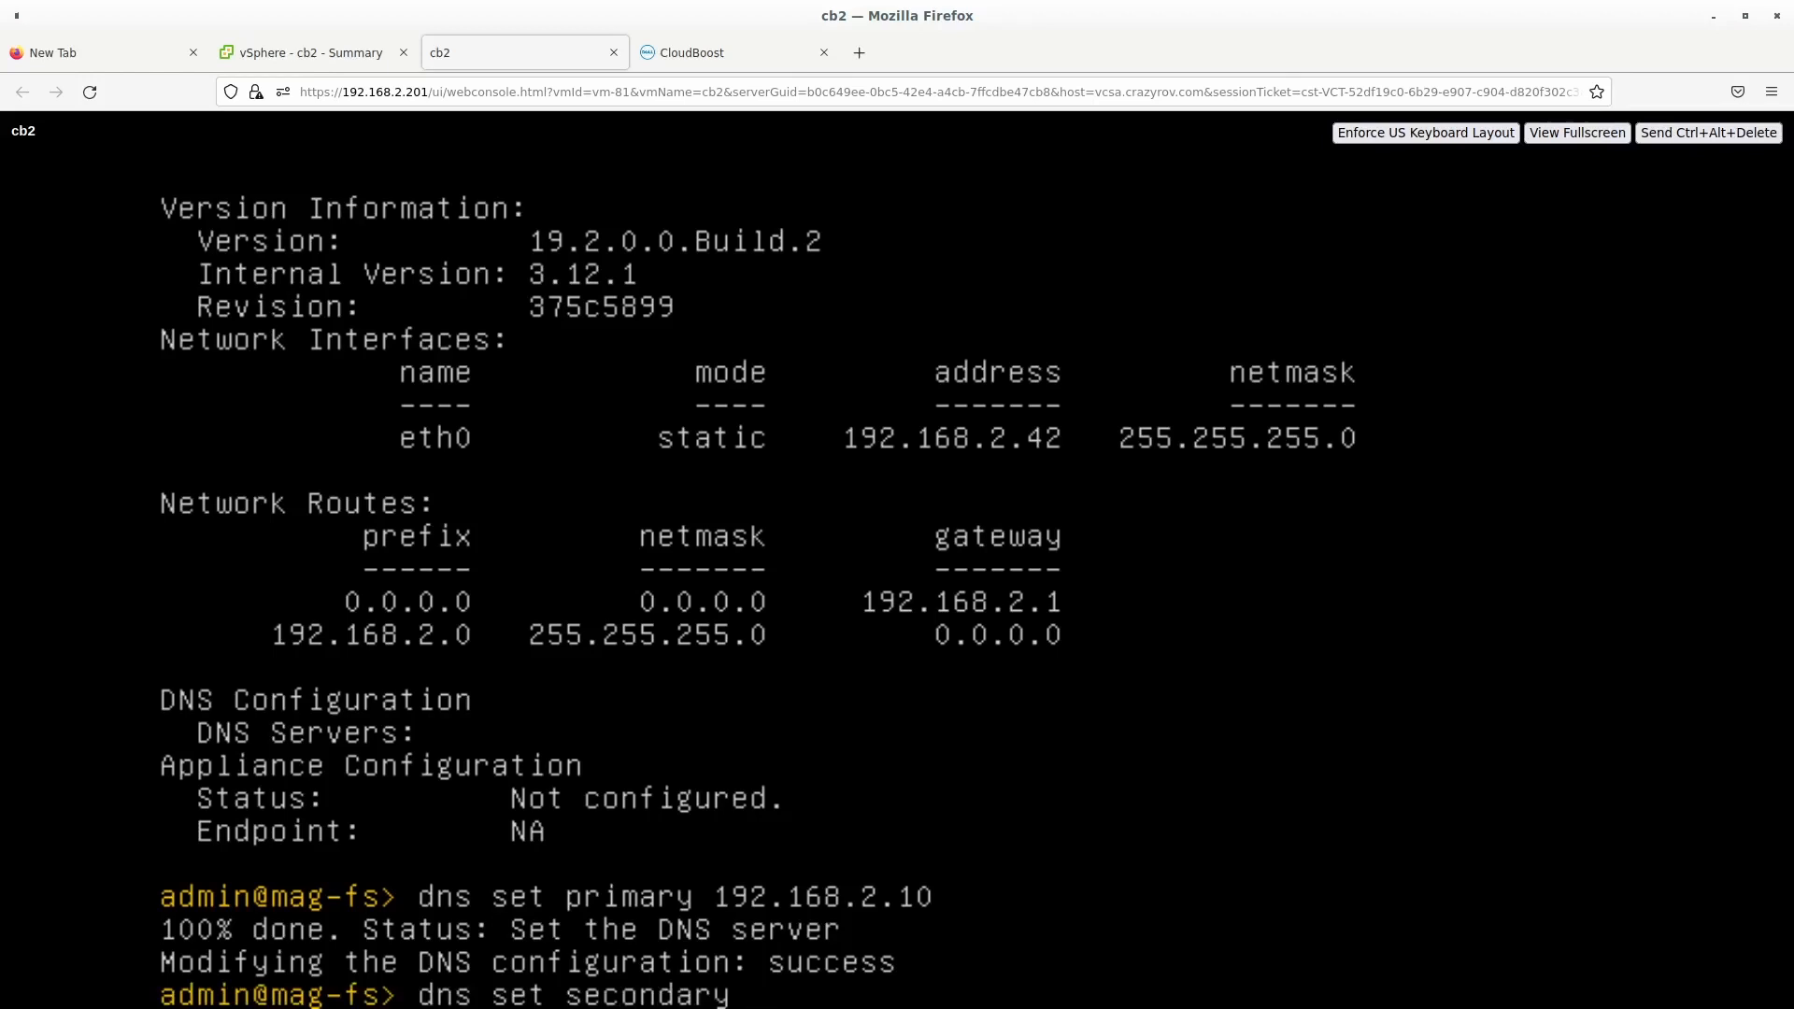
type("192.1")
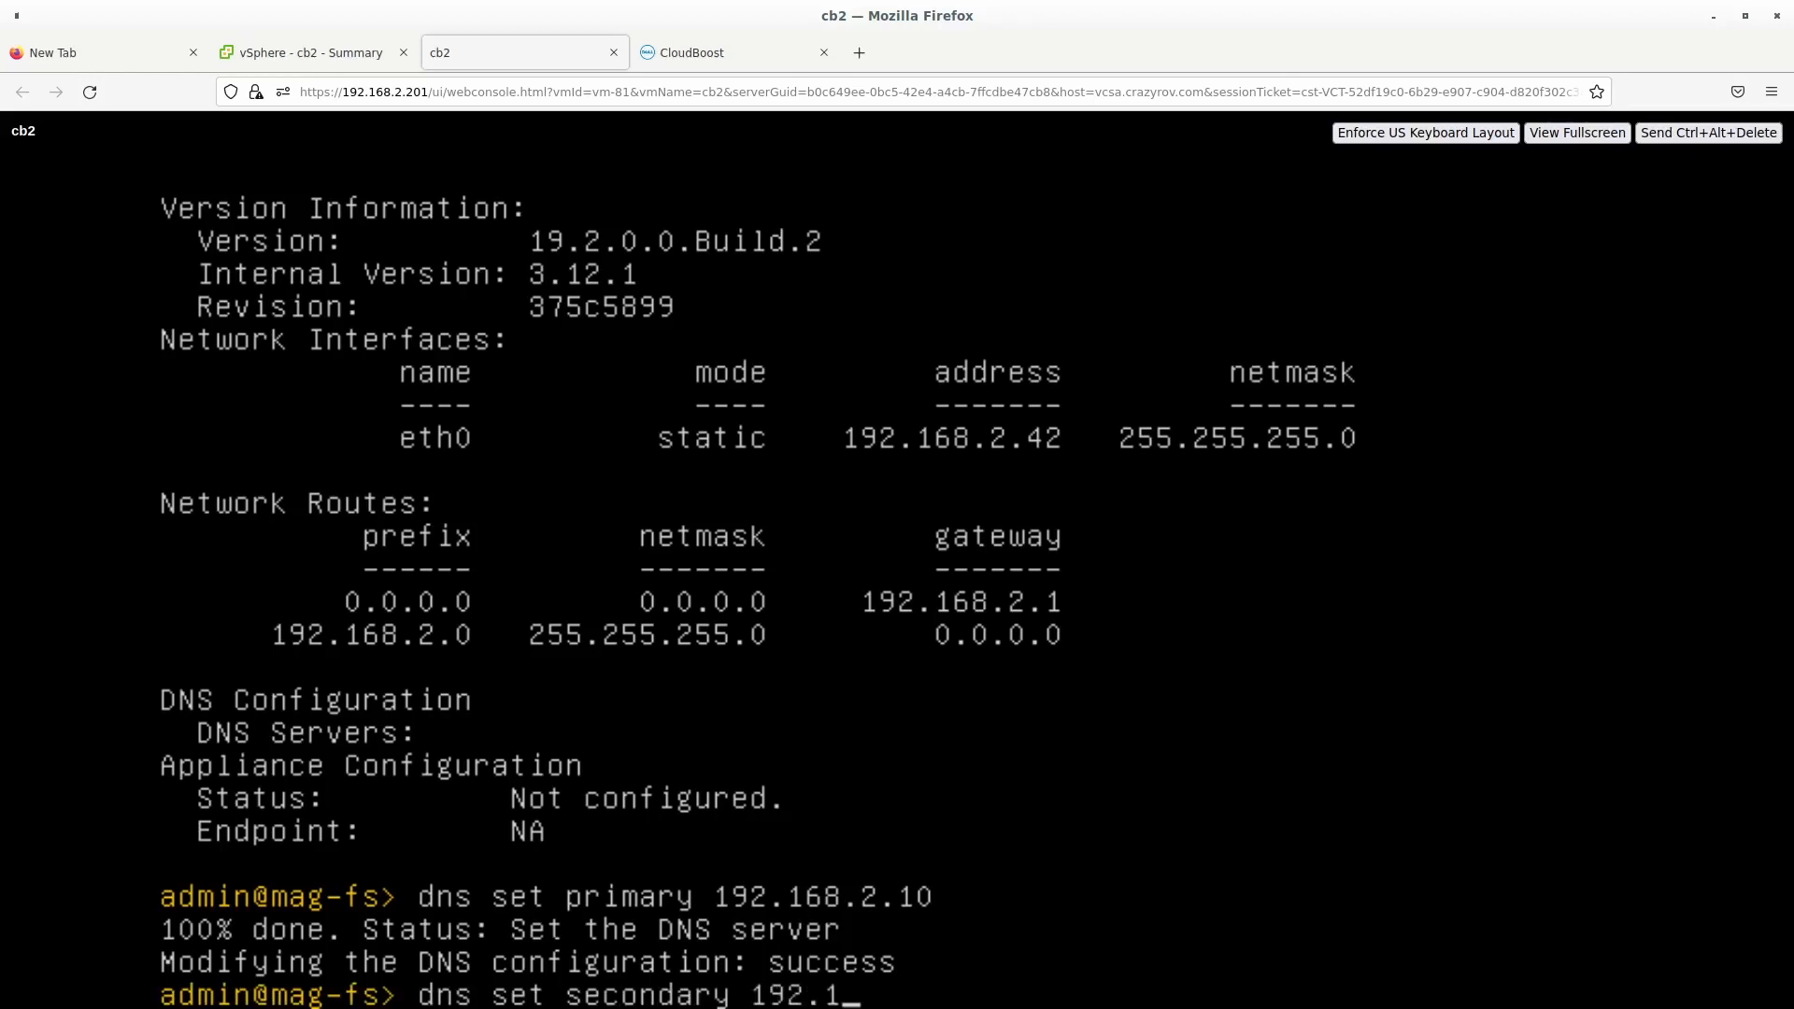
type("68.2.")
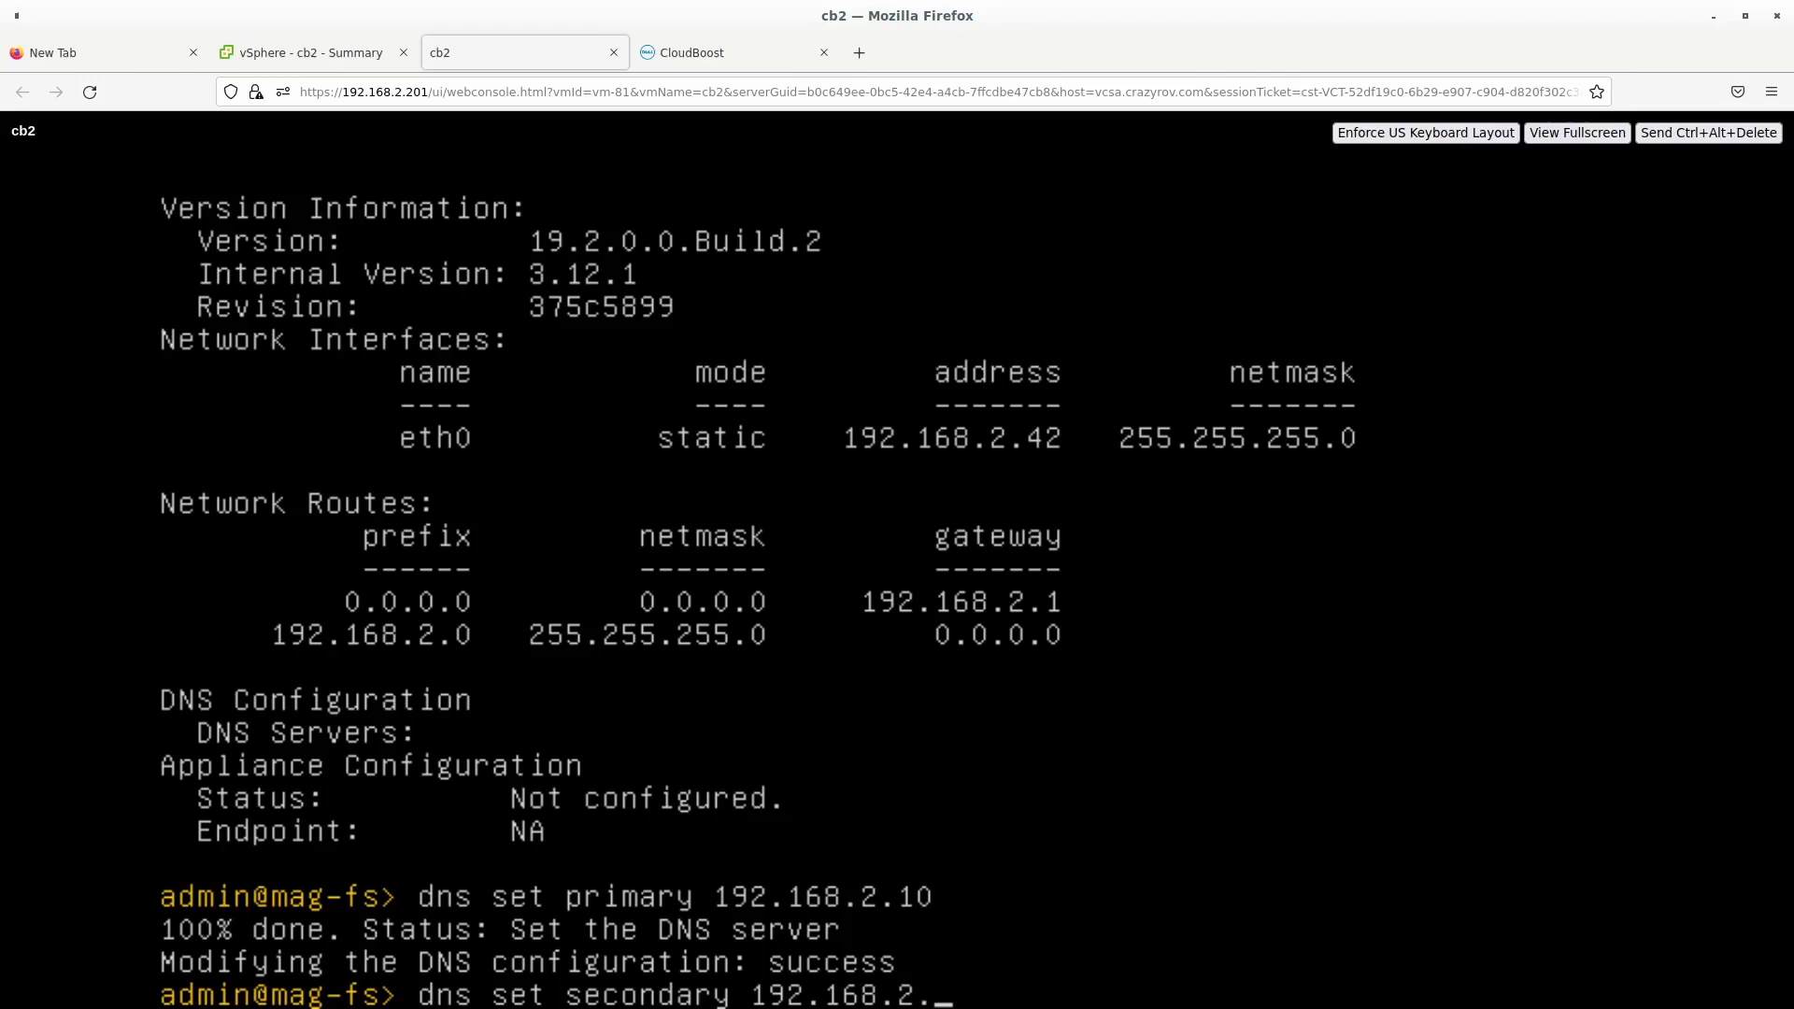
type("1")
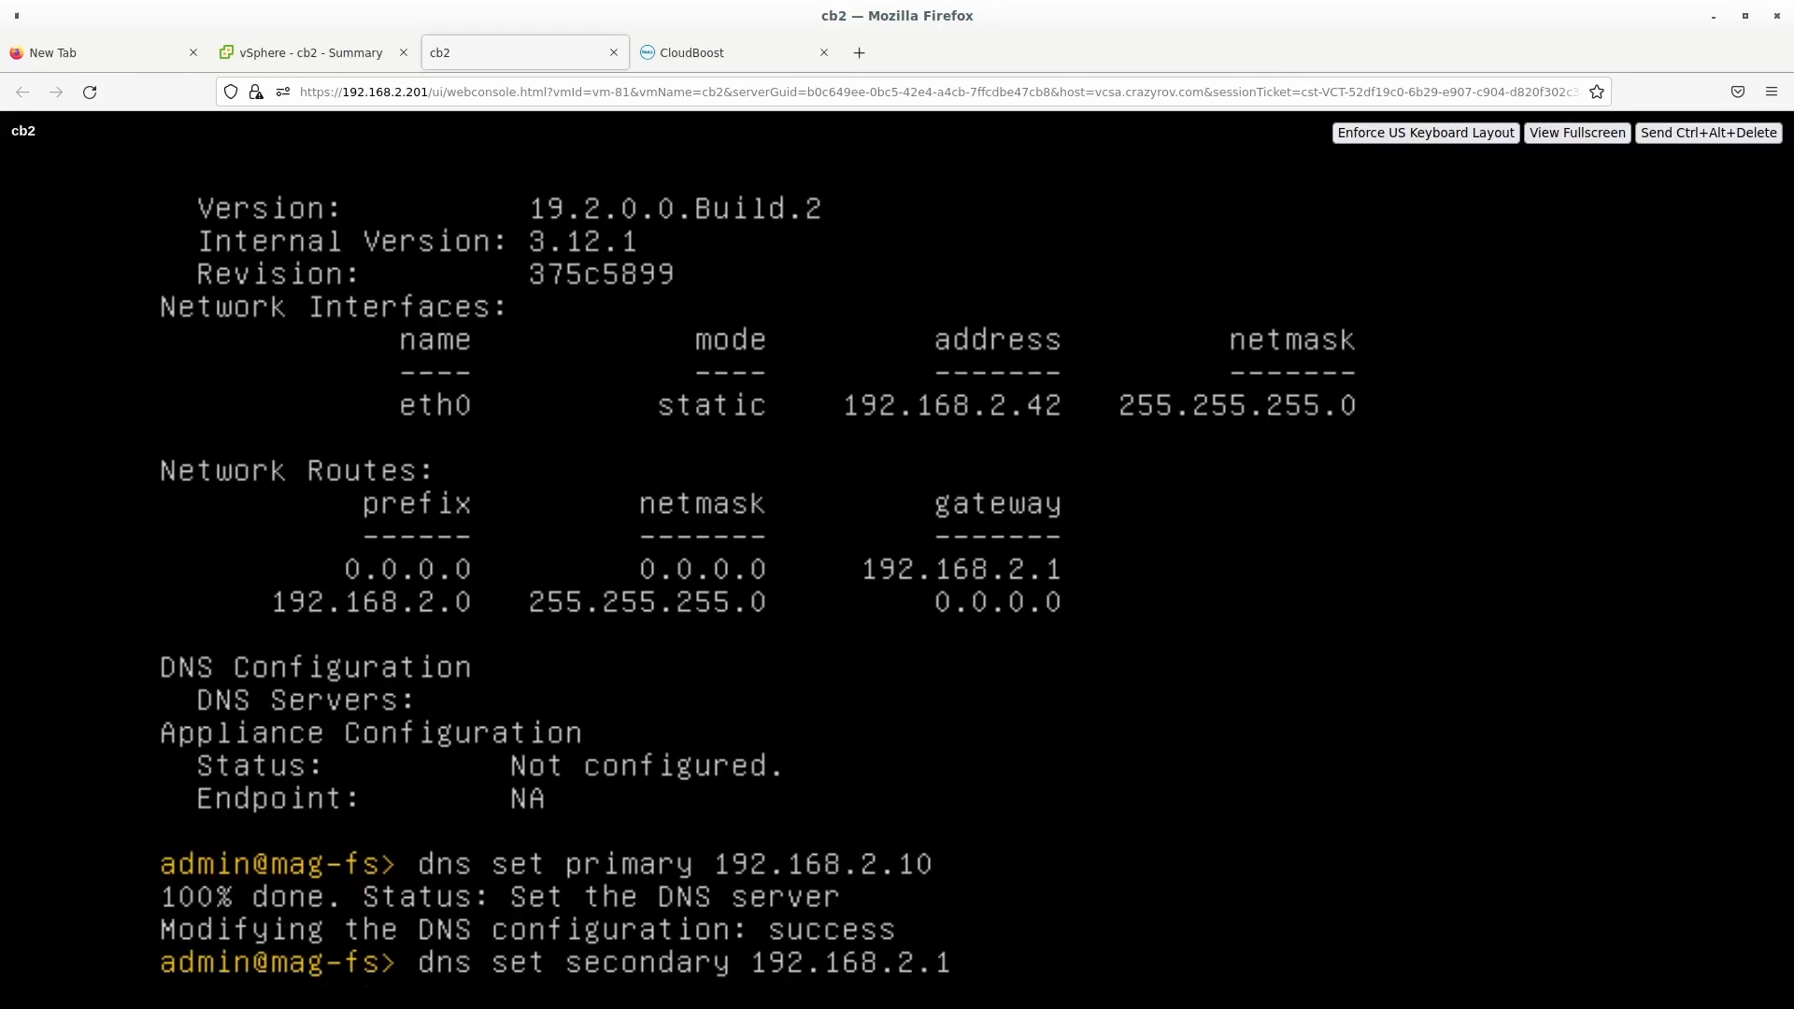
key("Return")
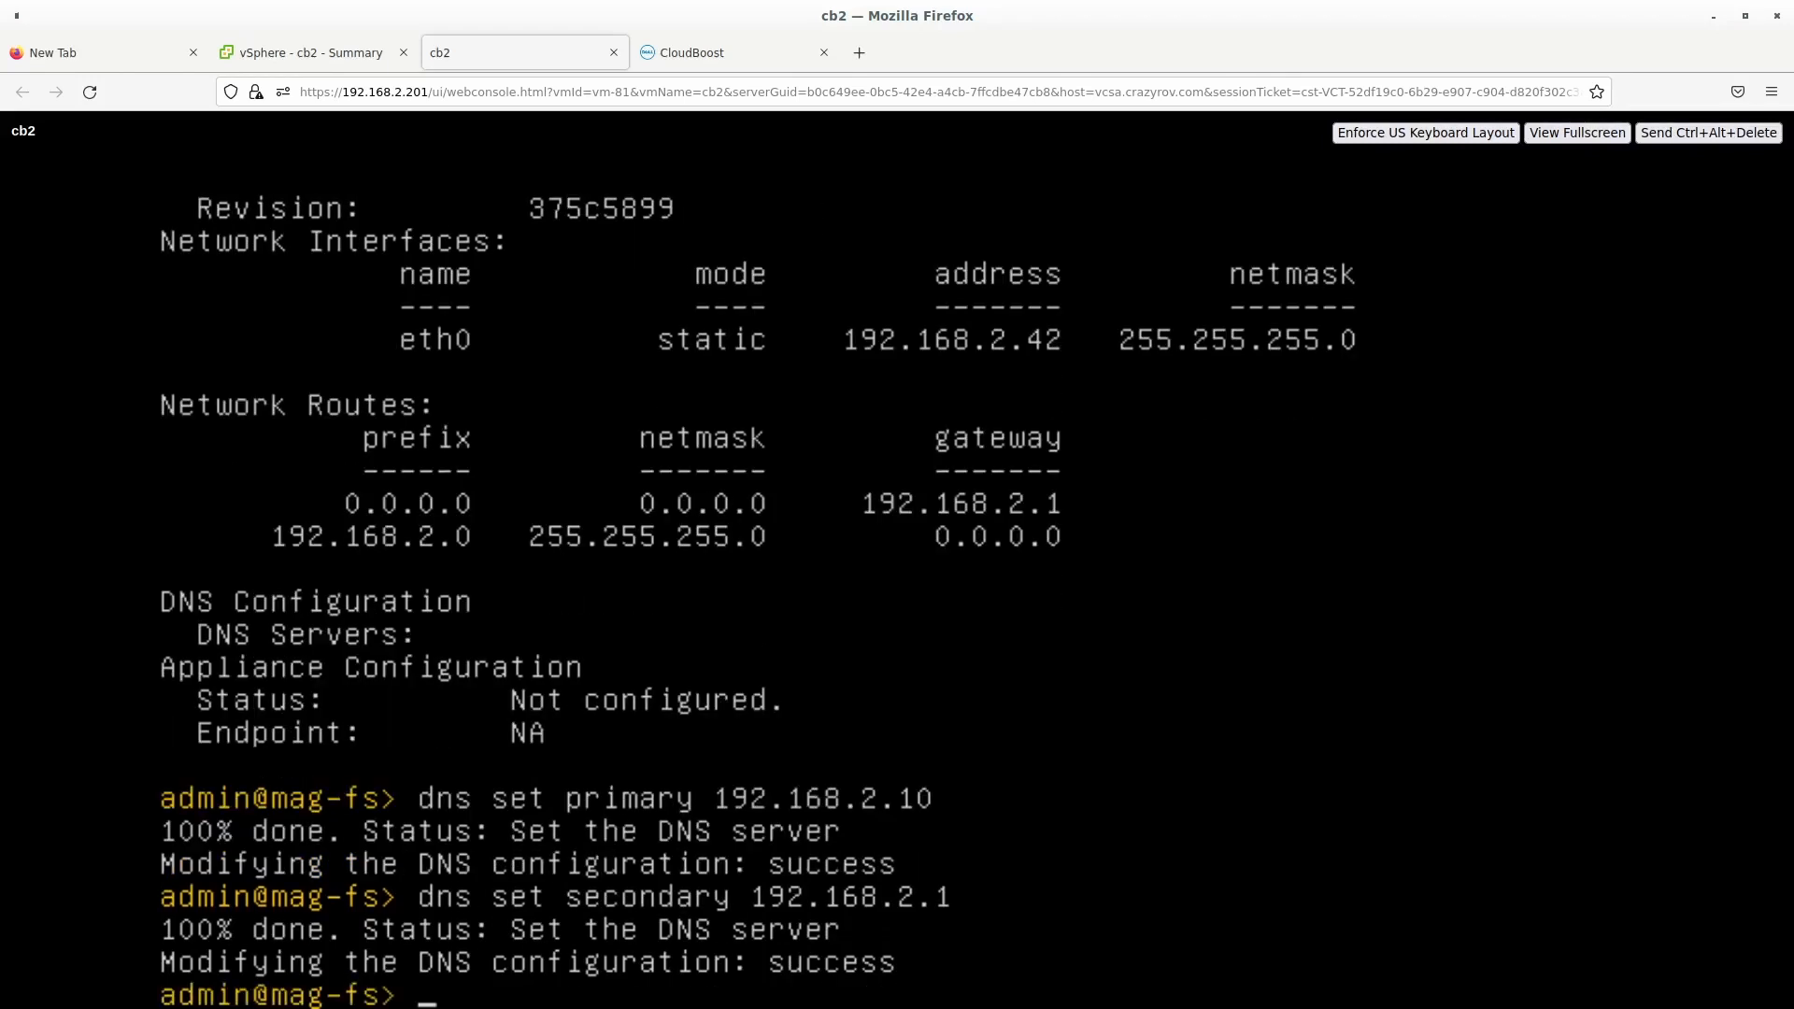
type("dns set")
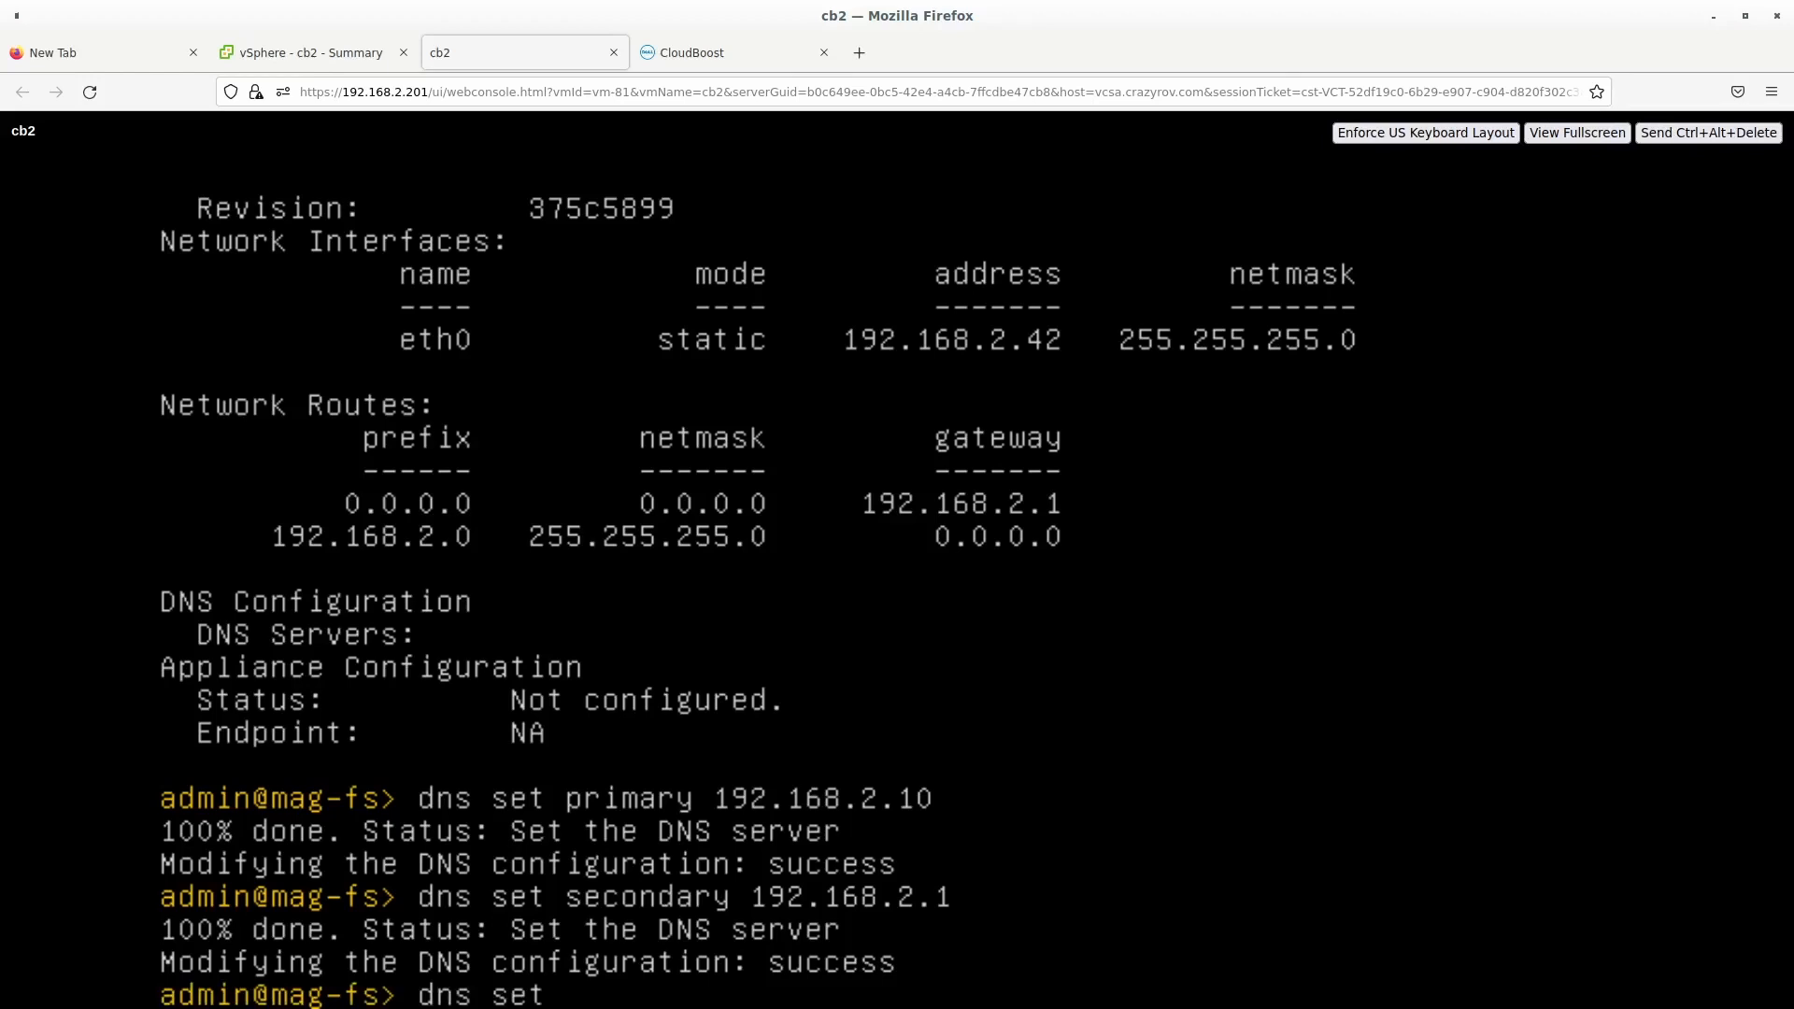
type("tertiary")
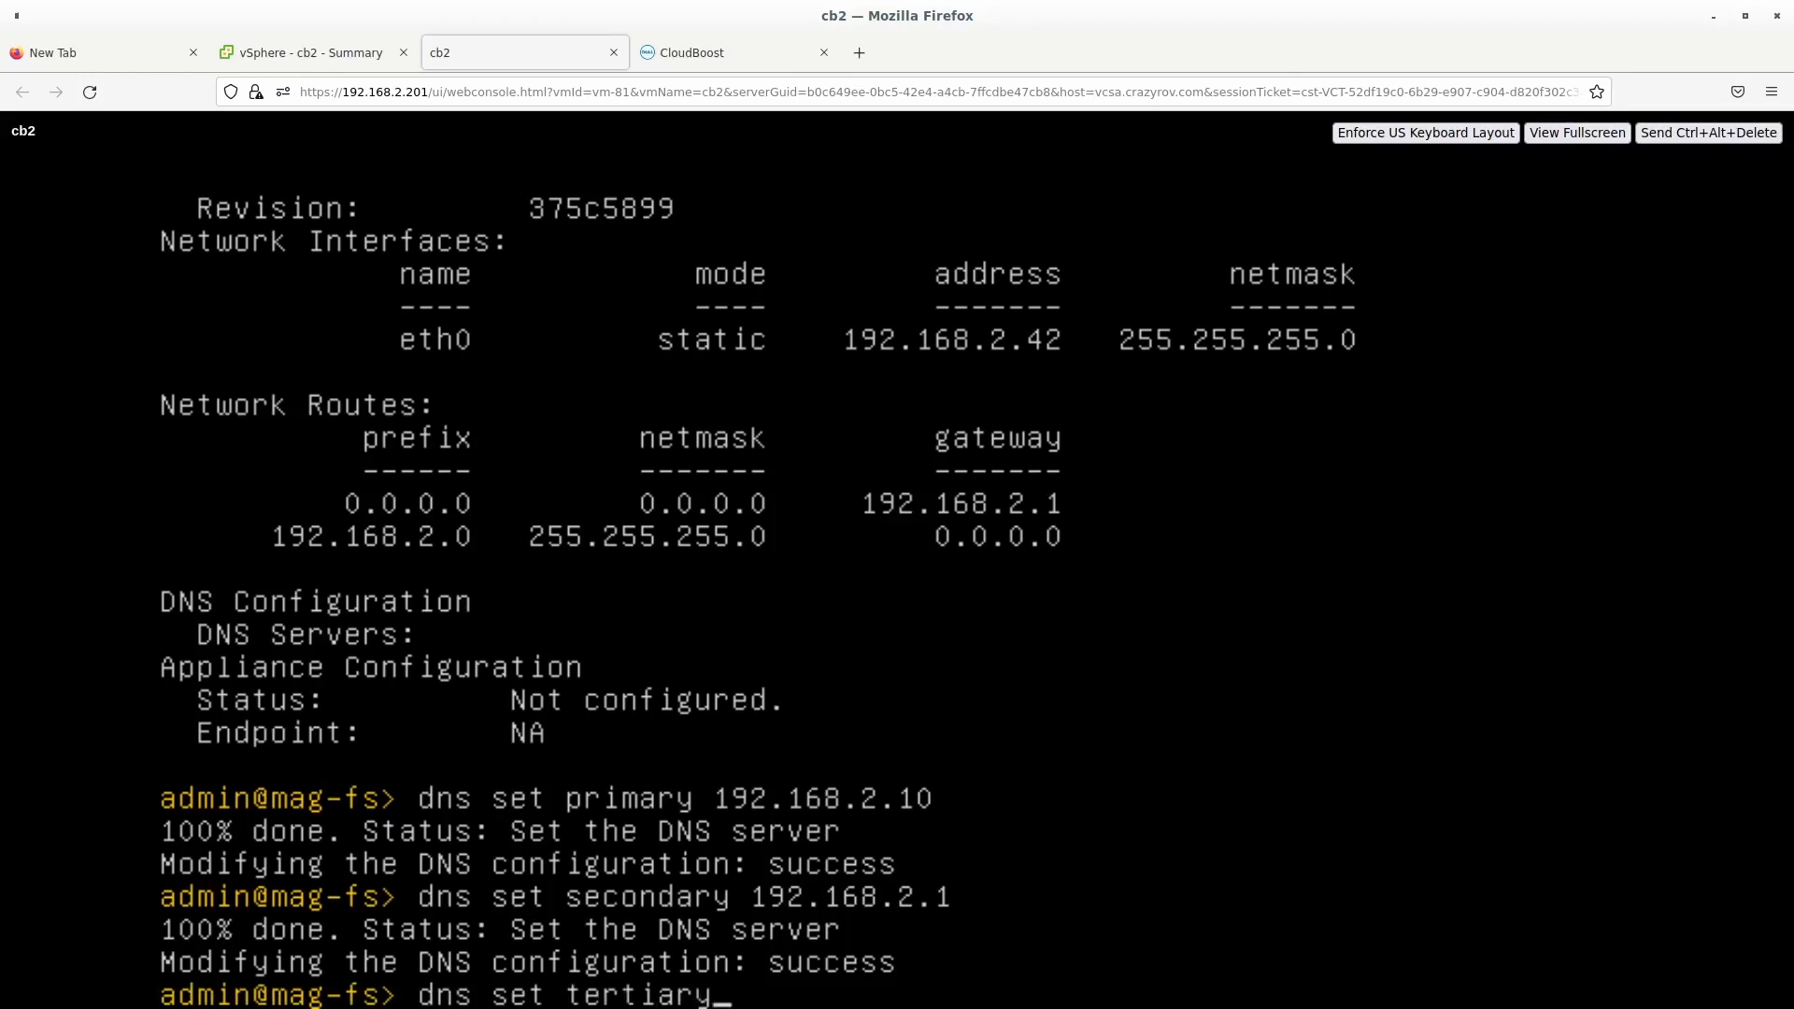
type("8.")
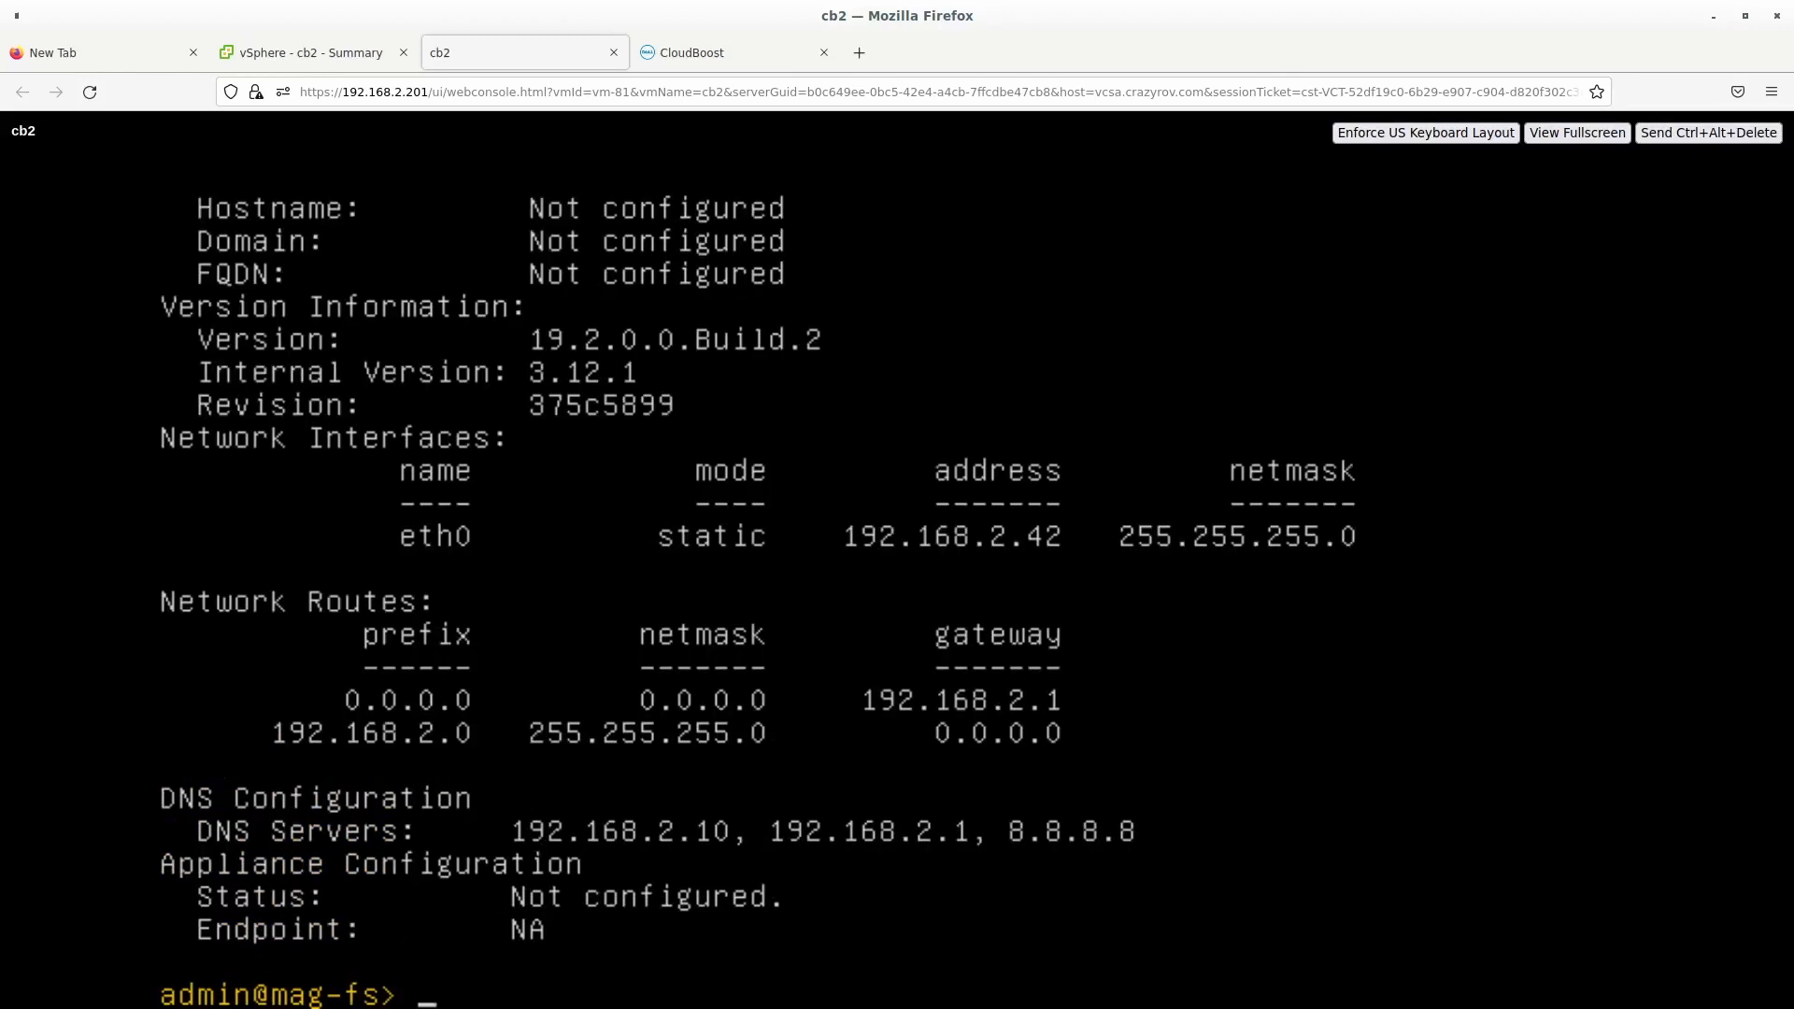
mouse_move(1011, 60)
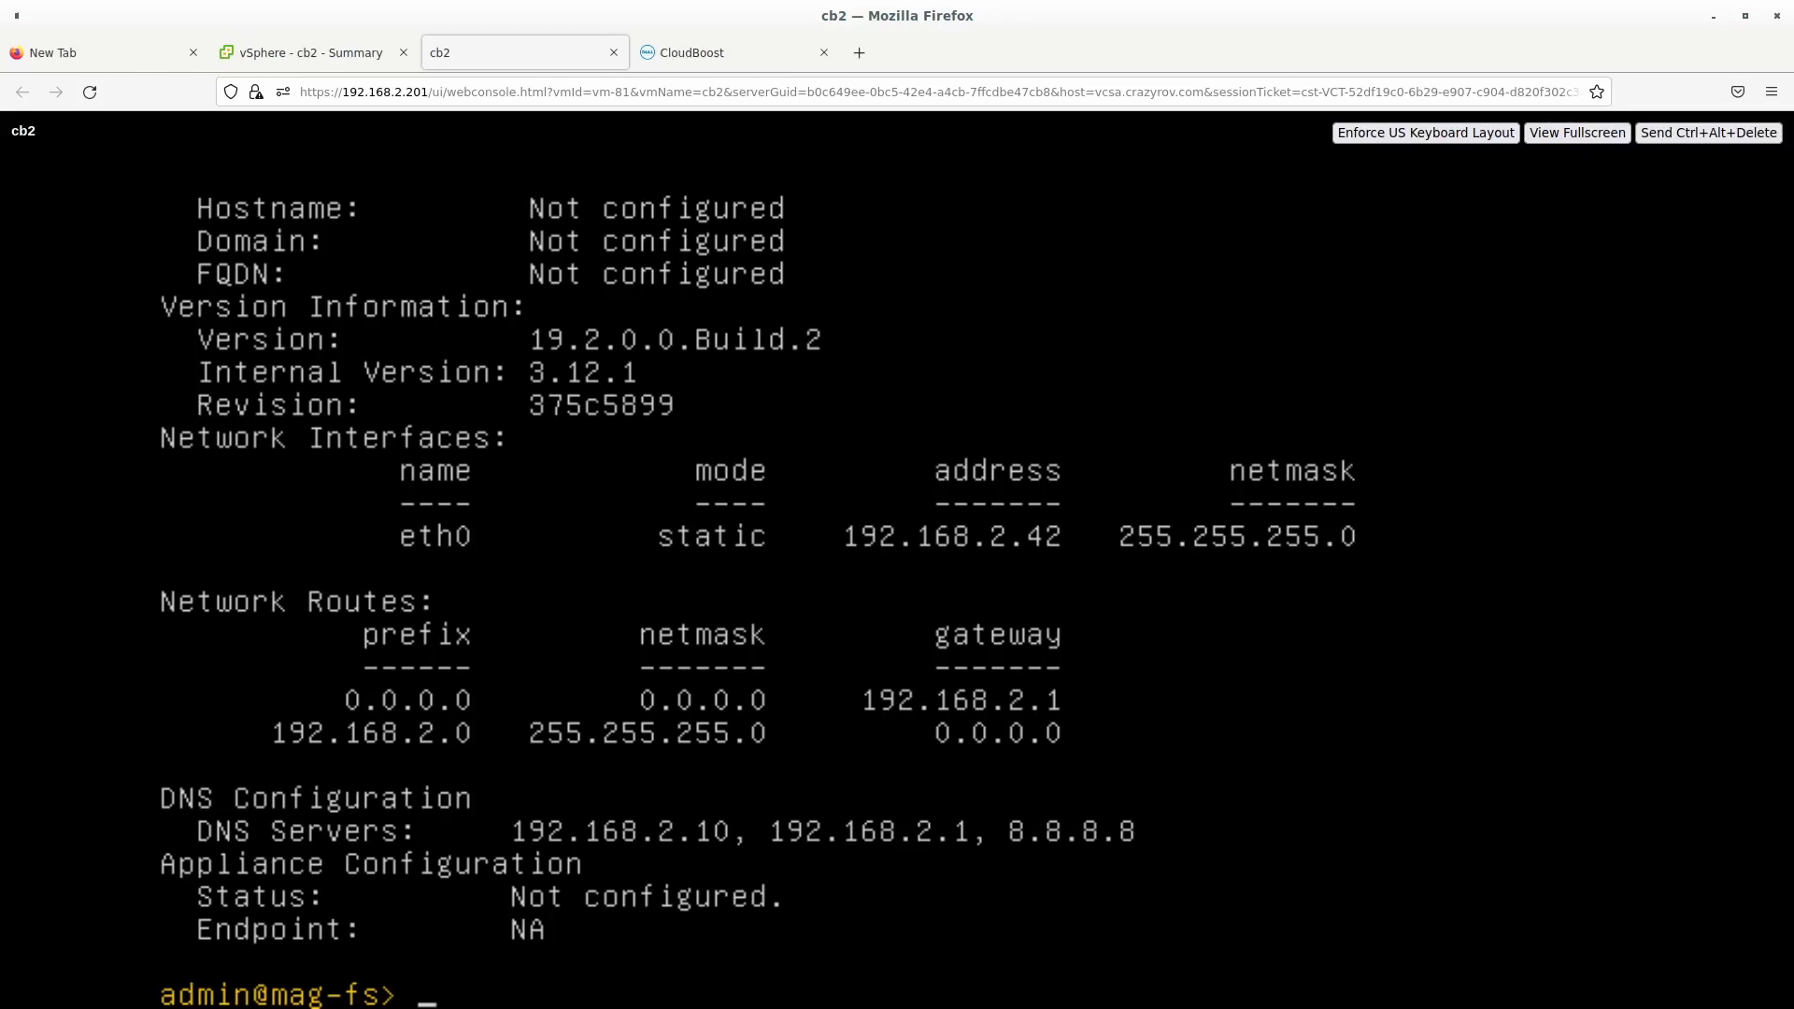
Run 'fqdn cb2.crazyrov.com' on the appliance, then start 'status' to verify hostname and domain.
type("f")
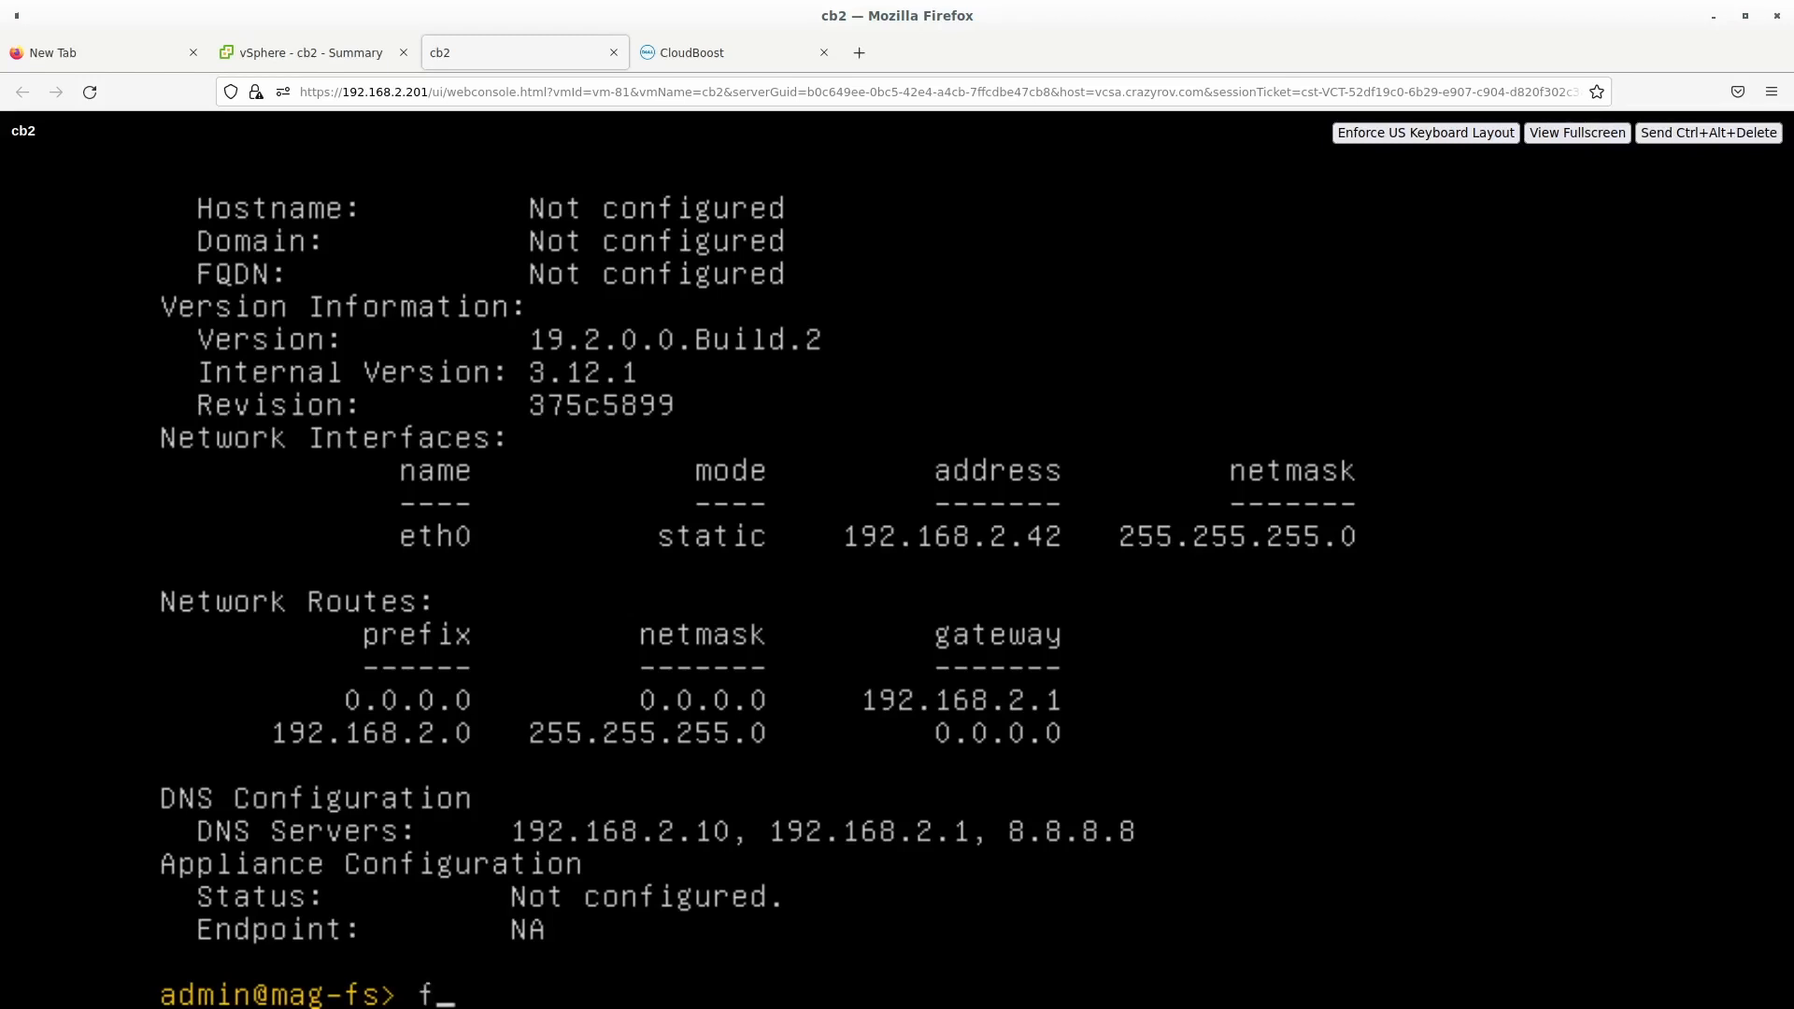
type("qdn b")
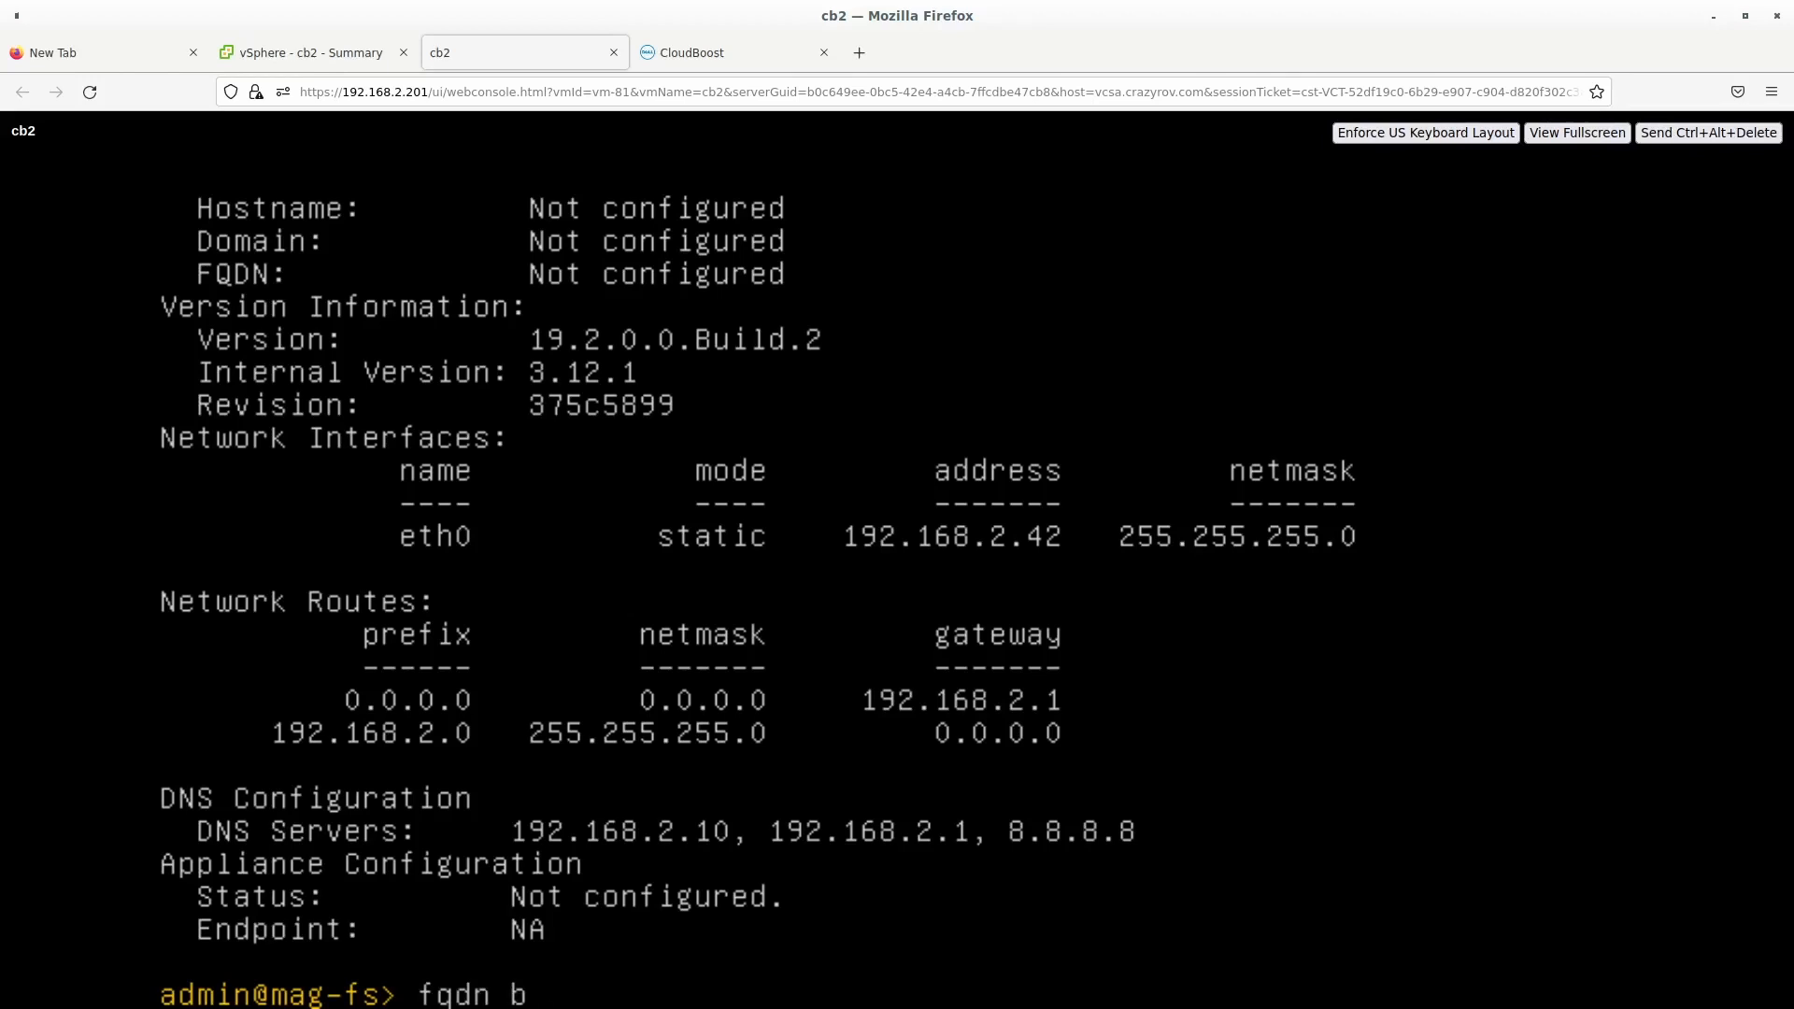
type("c2")
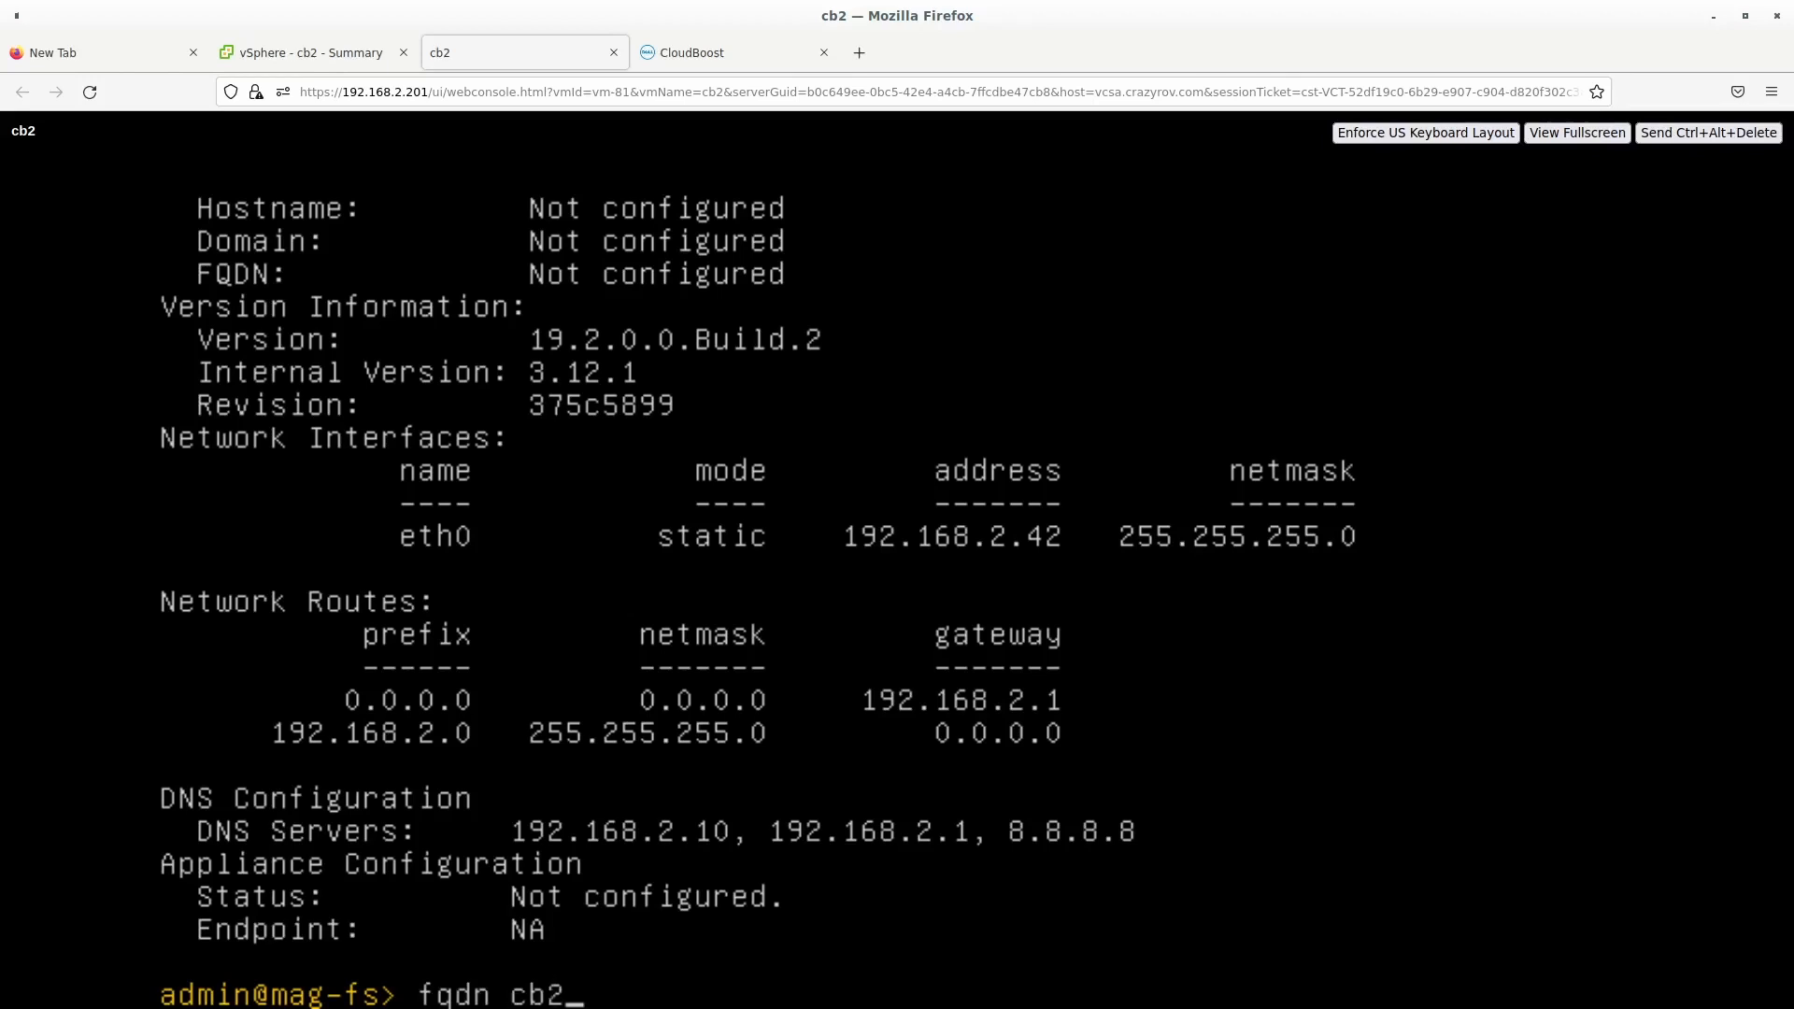
type(".crazyrov.com")
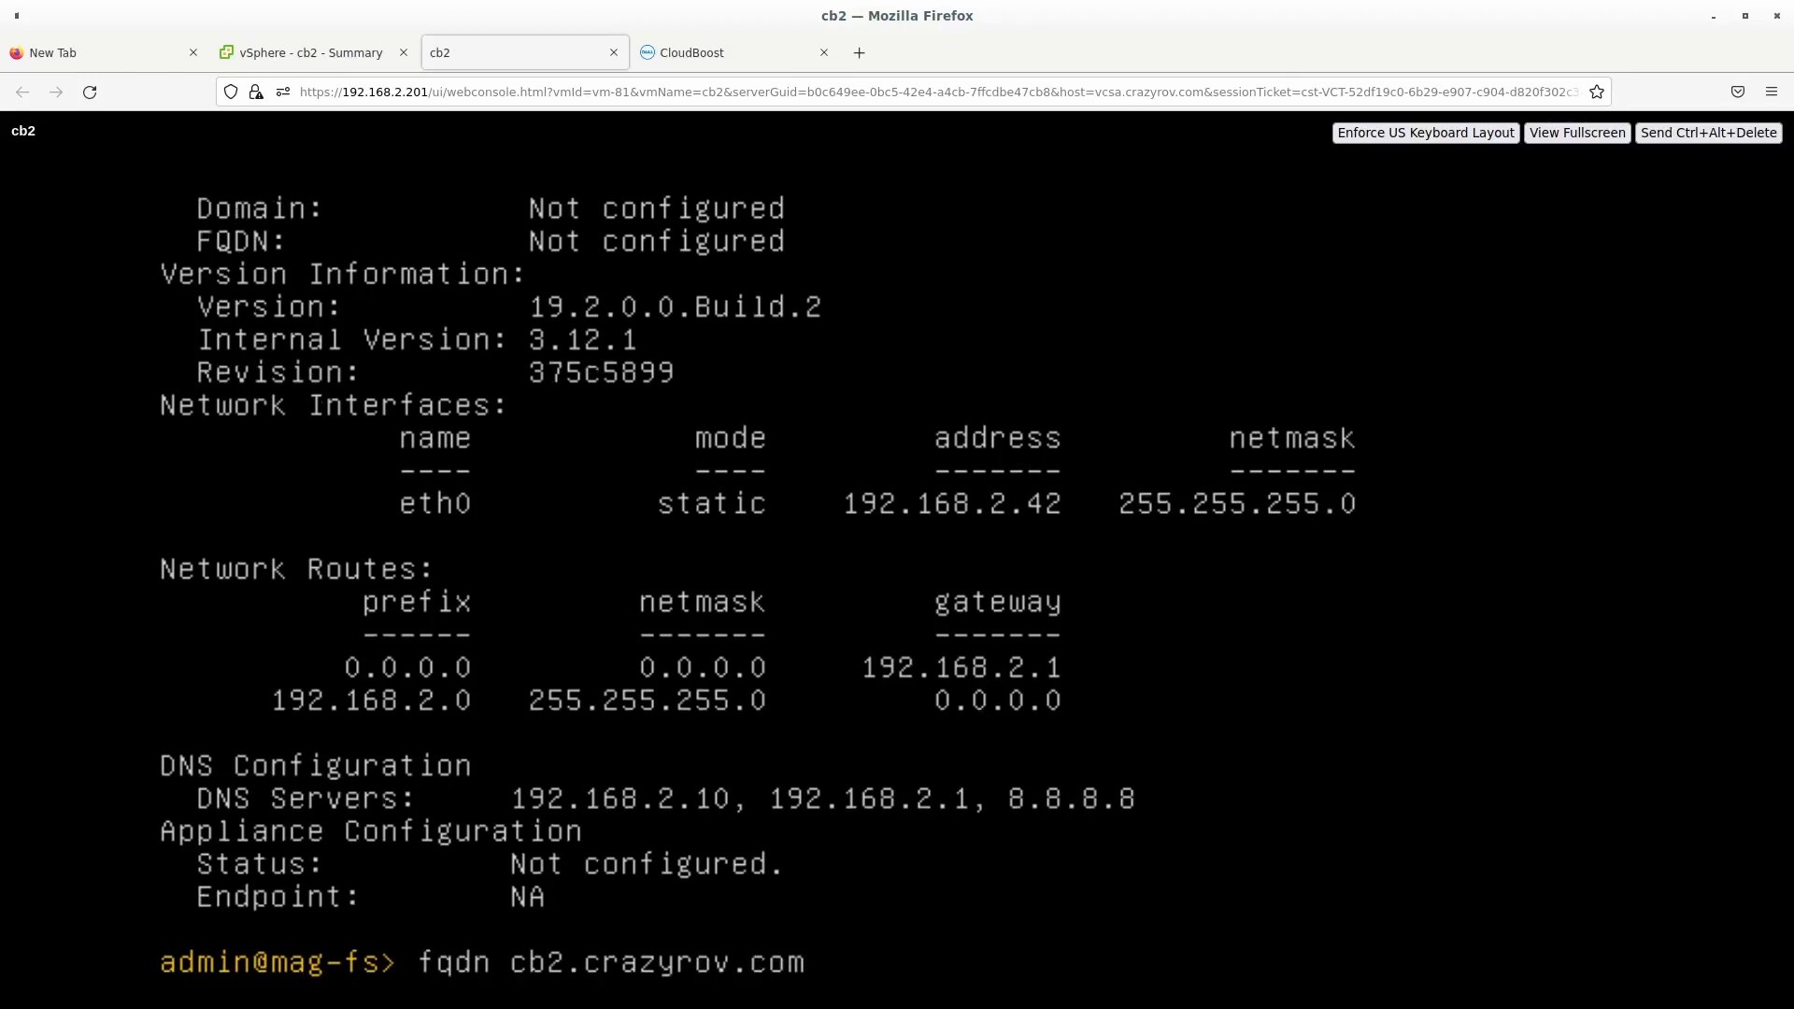
key("Return")
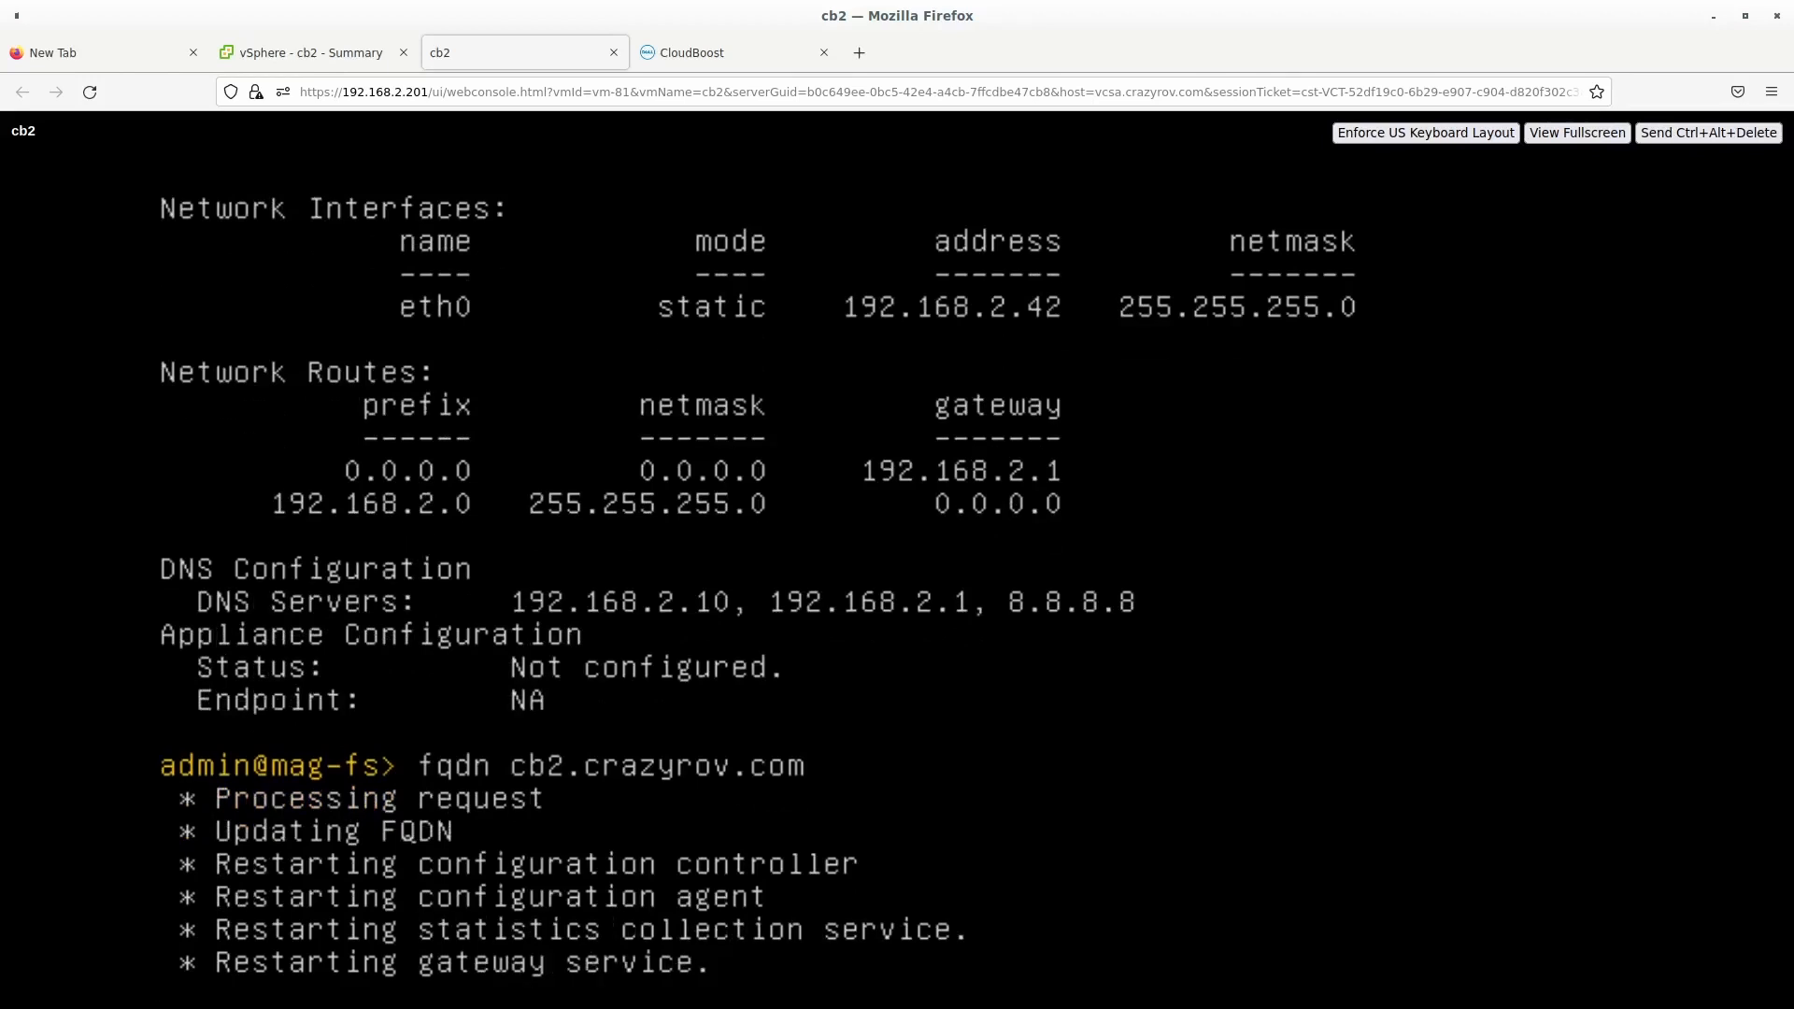
scroll("down", 3)
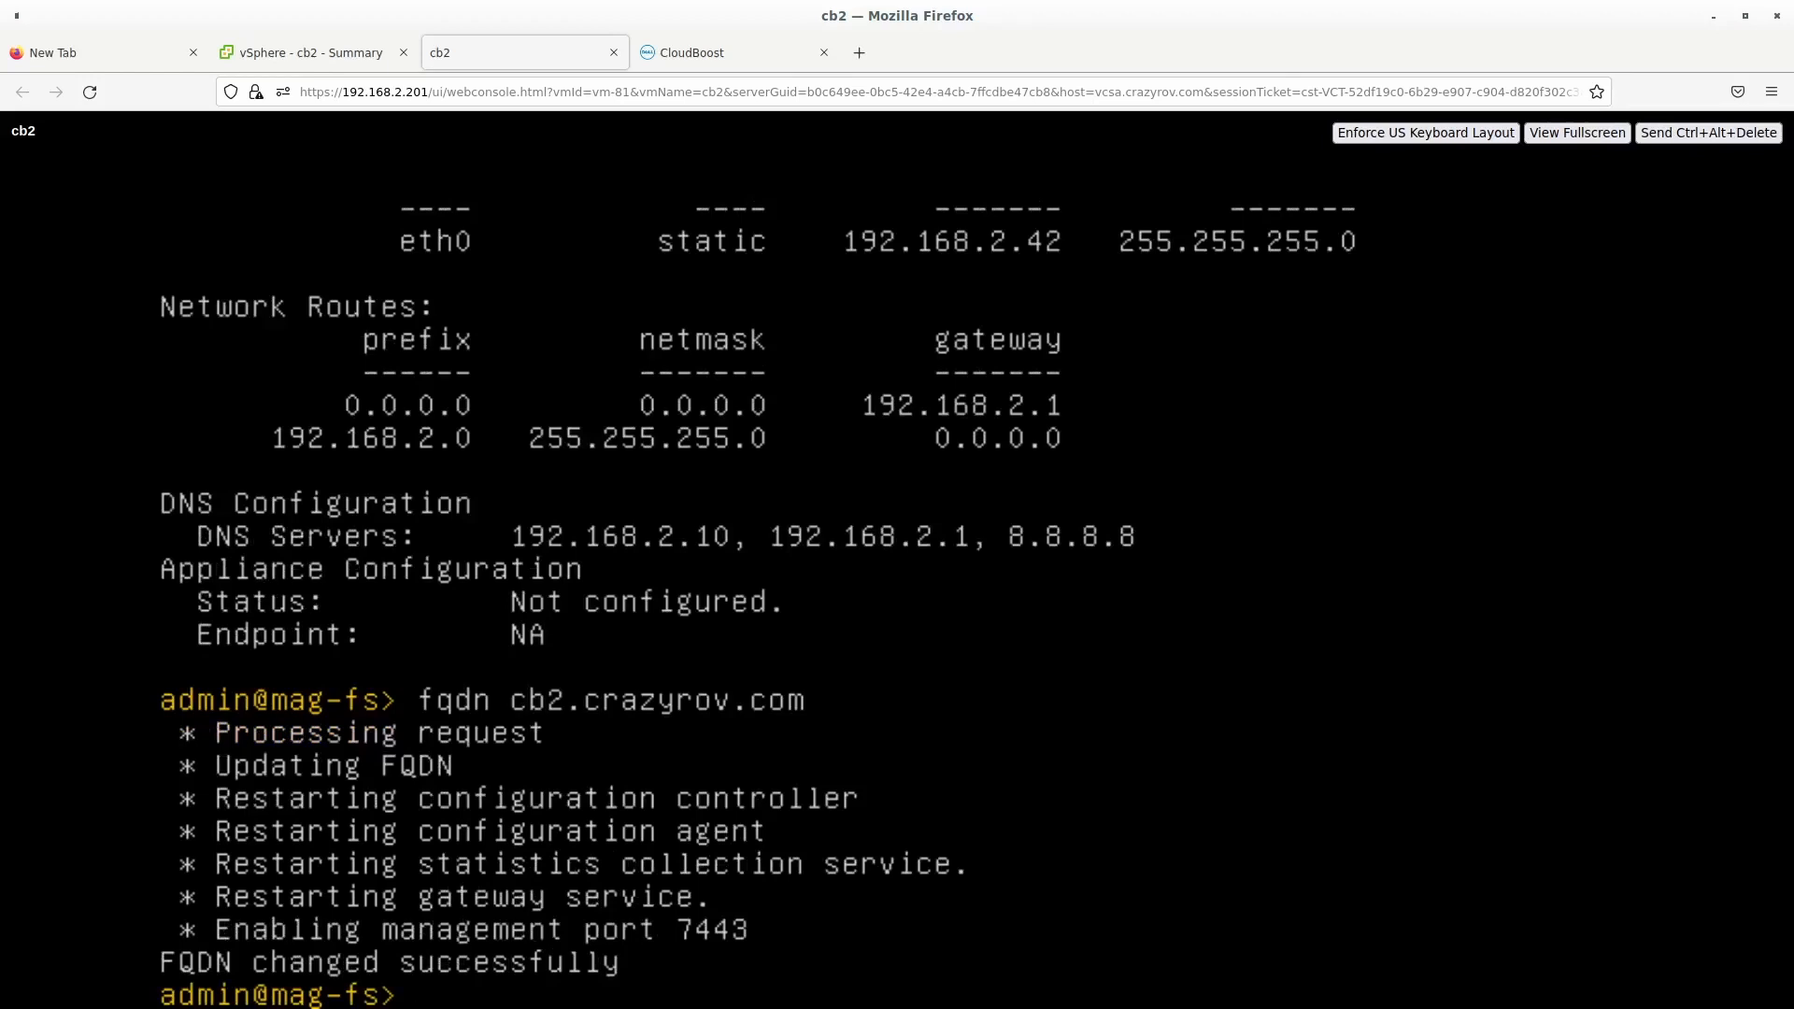
type("stat")
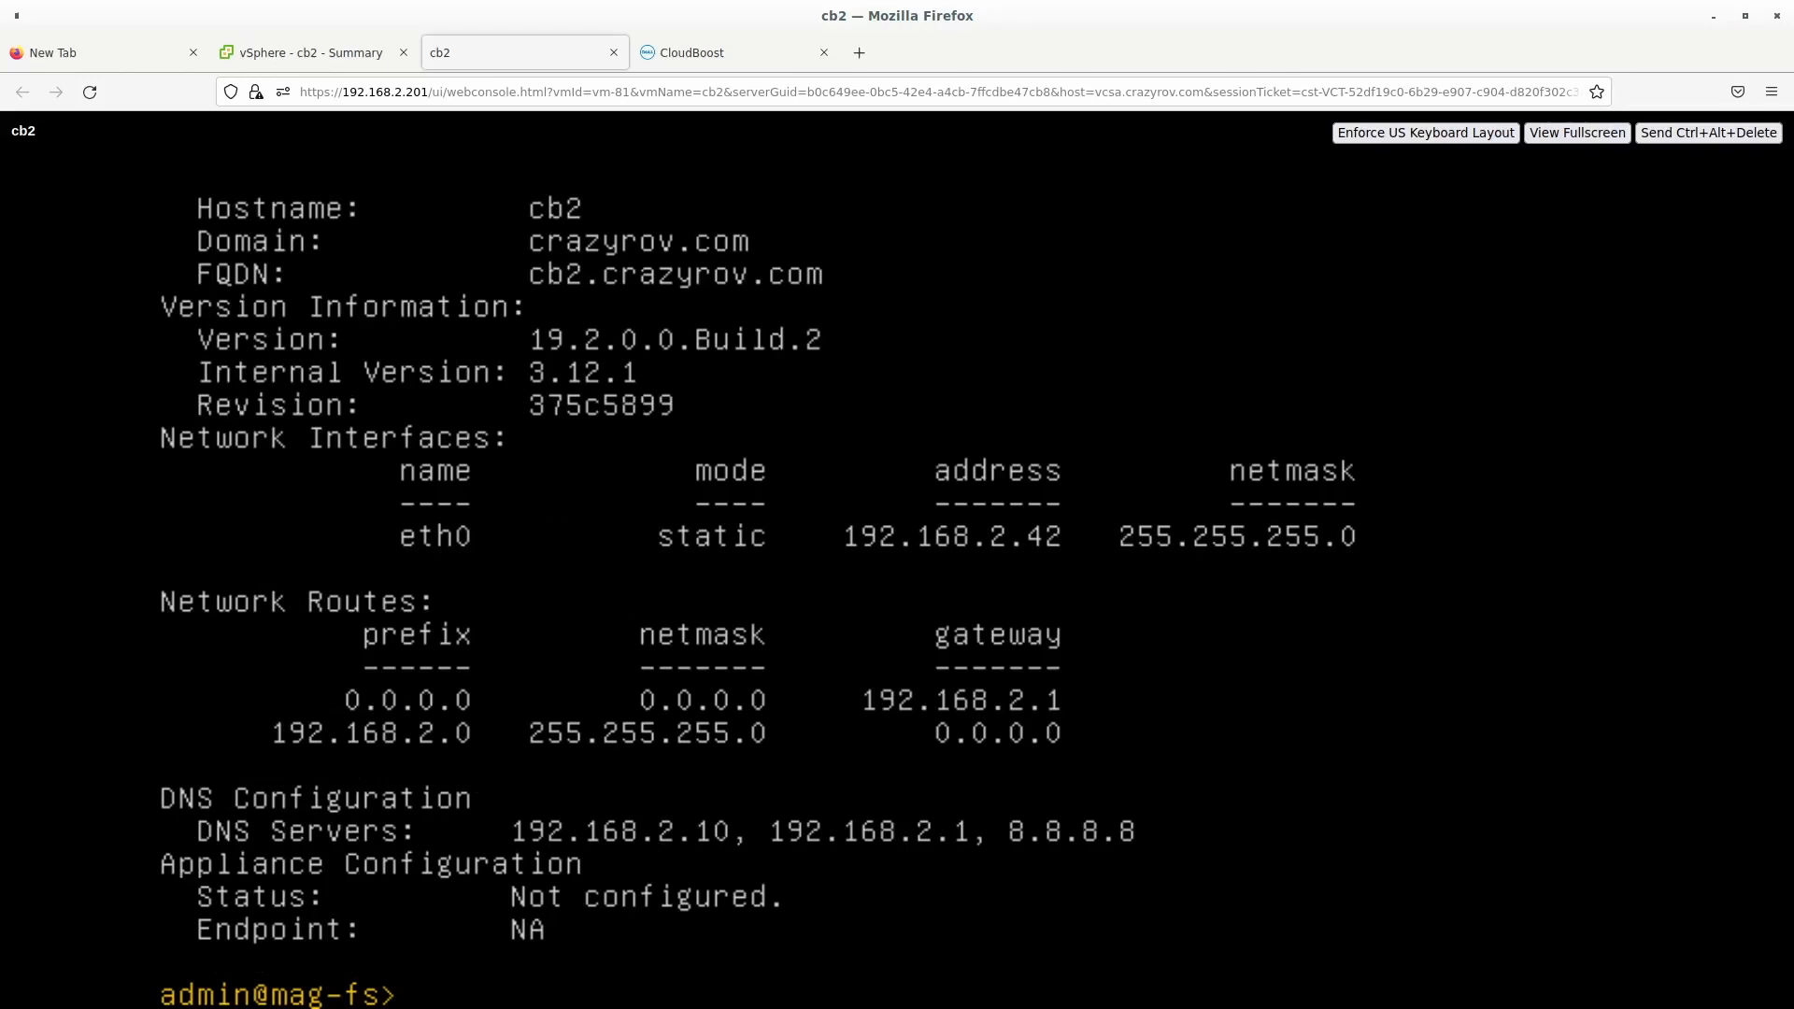
mouse_move(8, 823)
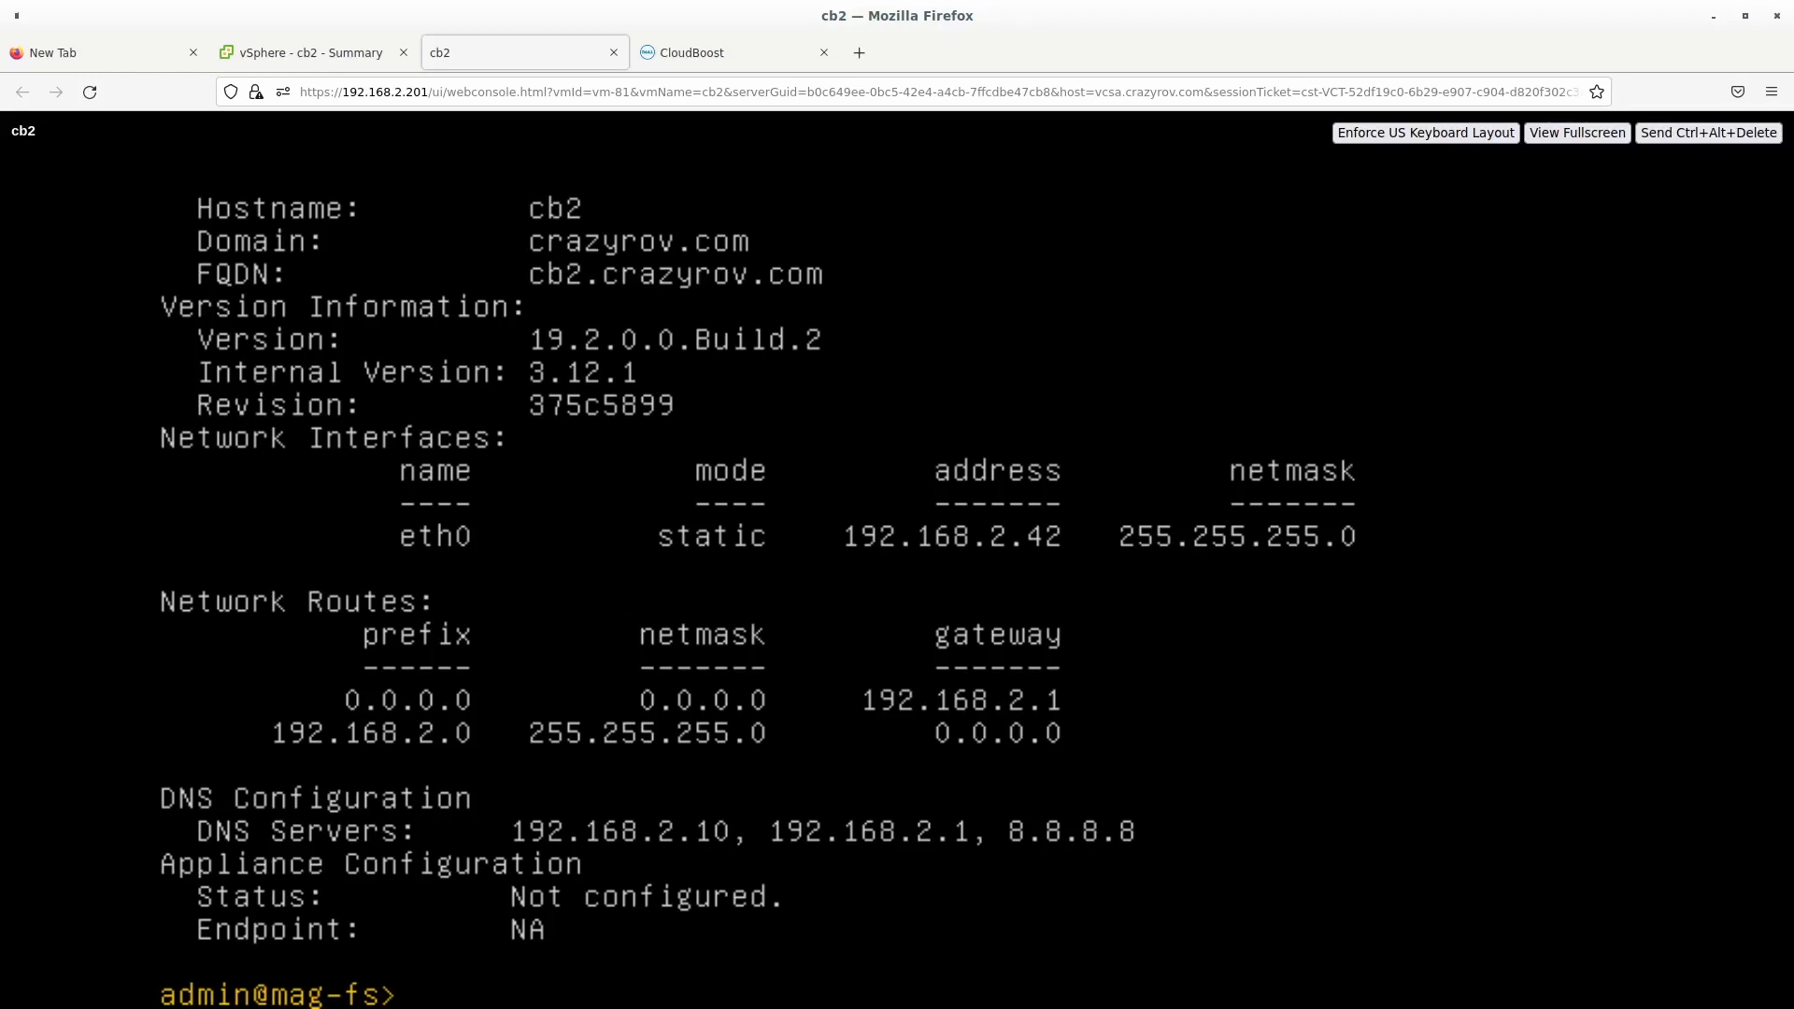
Browse to the appliance console at 192.168.2.42:7443, accept the certificate risk and fill the admin credentials.
left_click(860, 52)
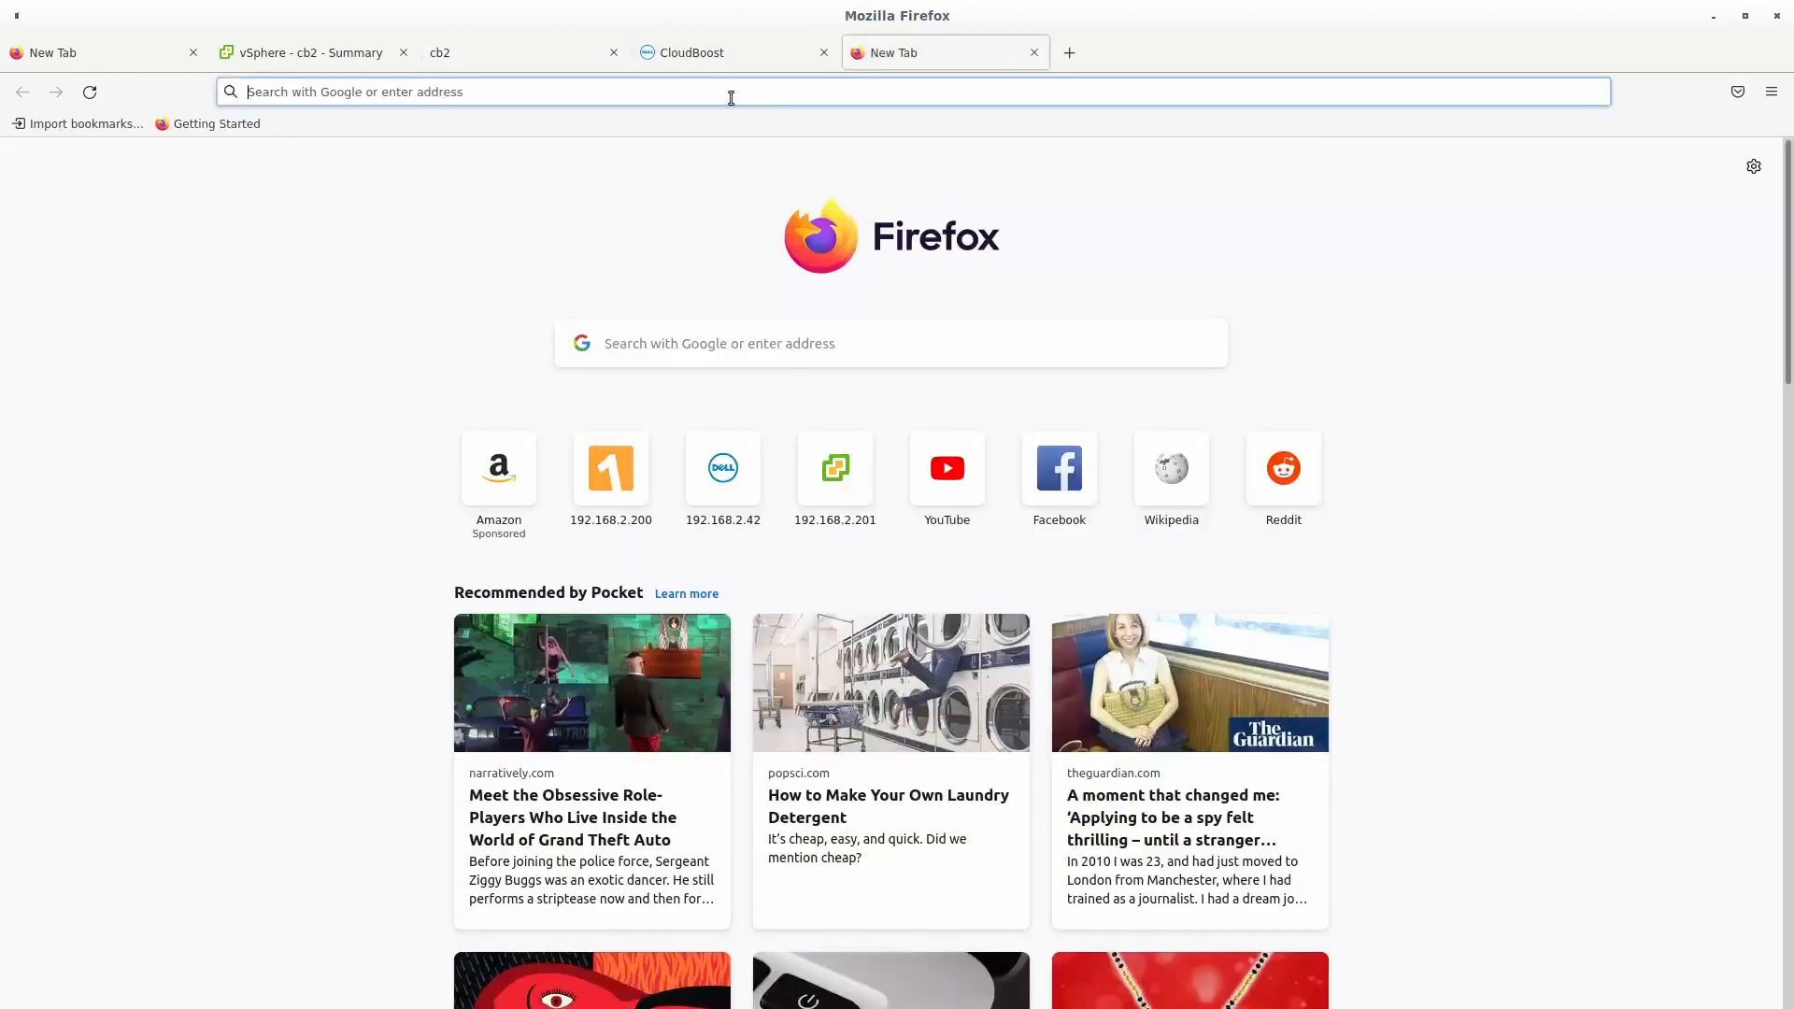
type("192.168.2.200/")
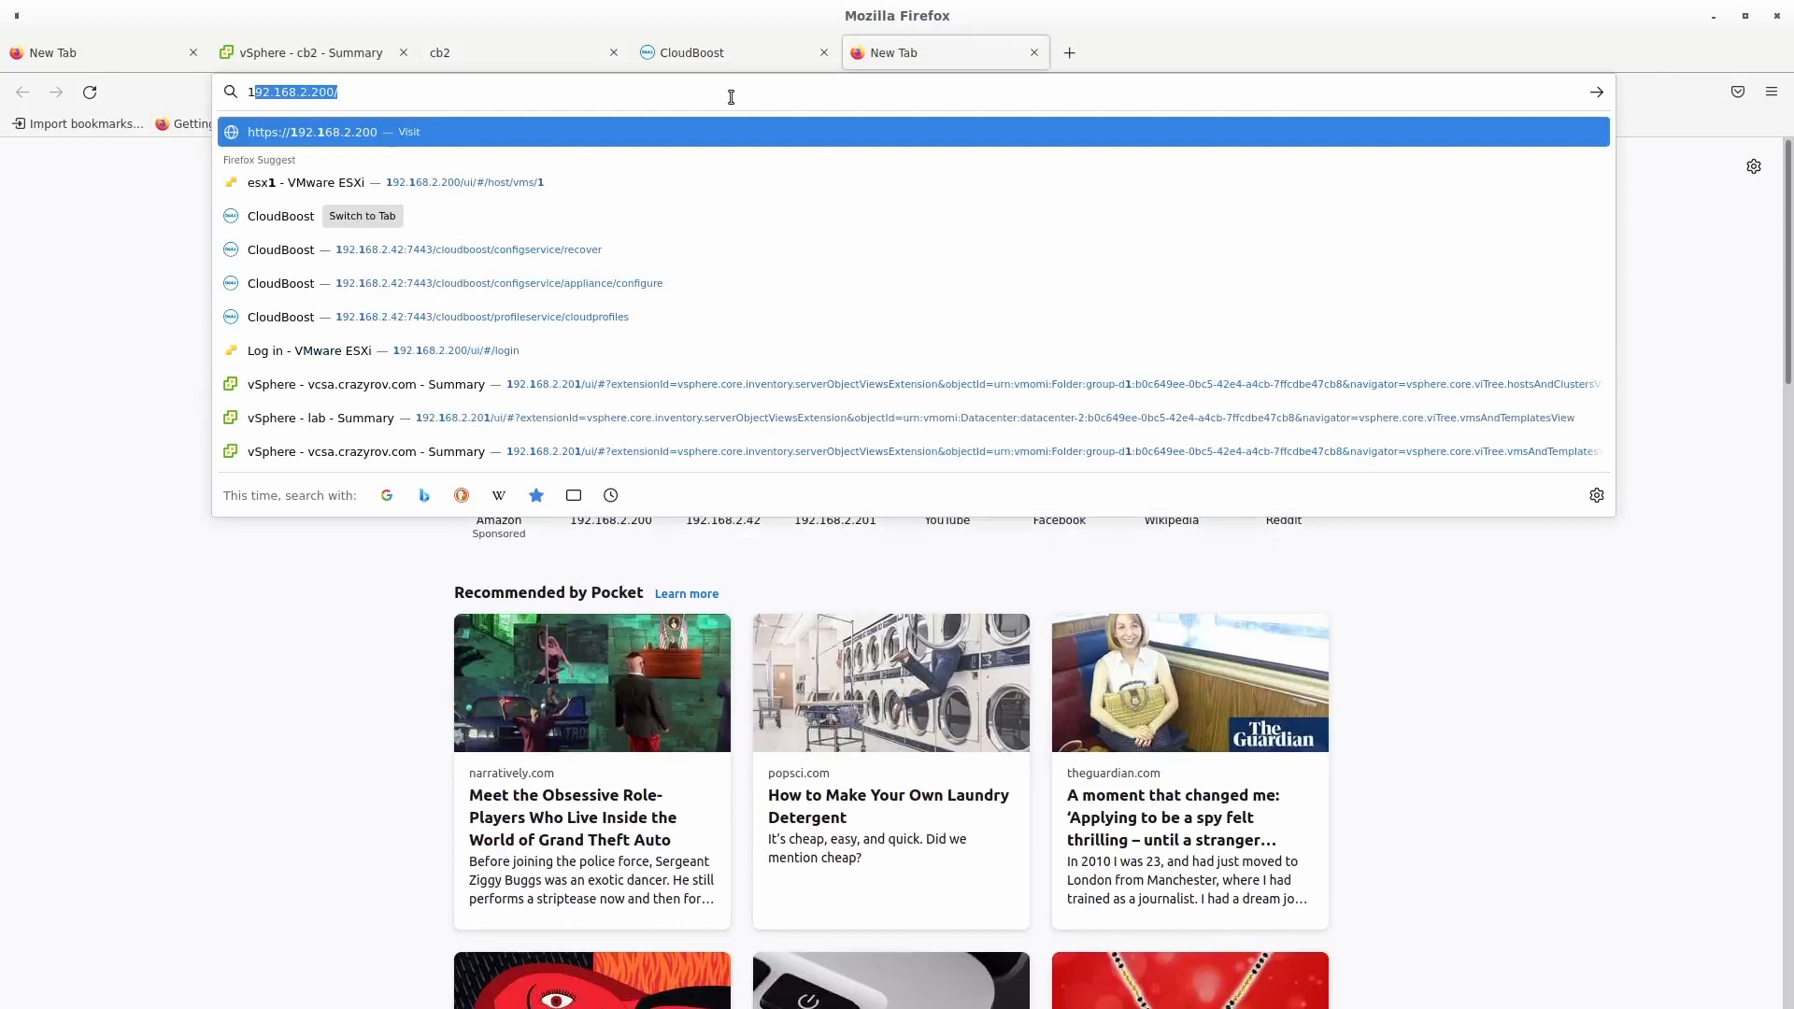
mouse_move(712, 123)
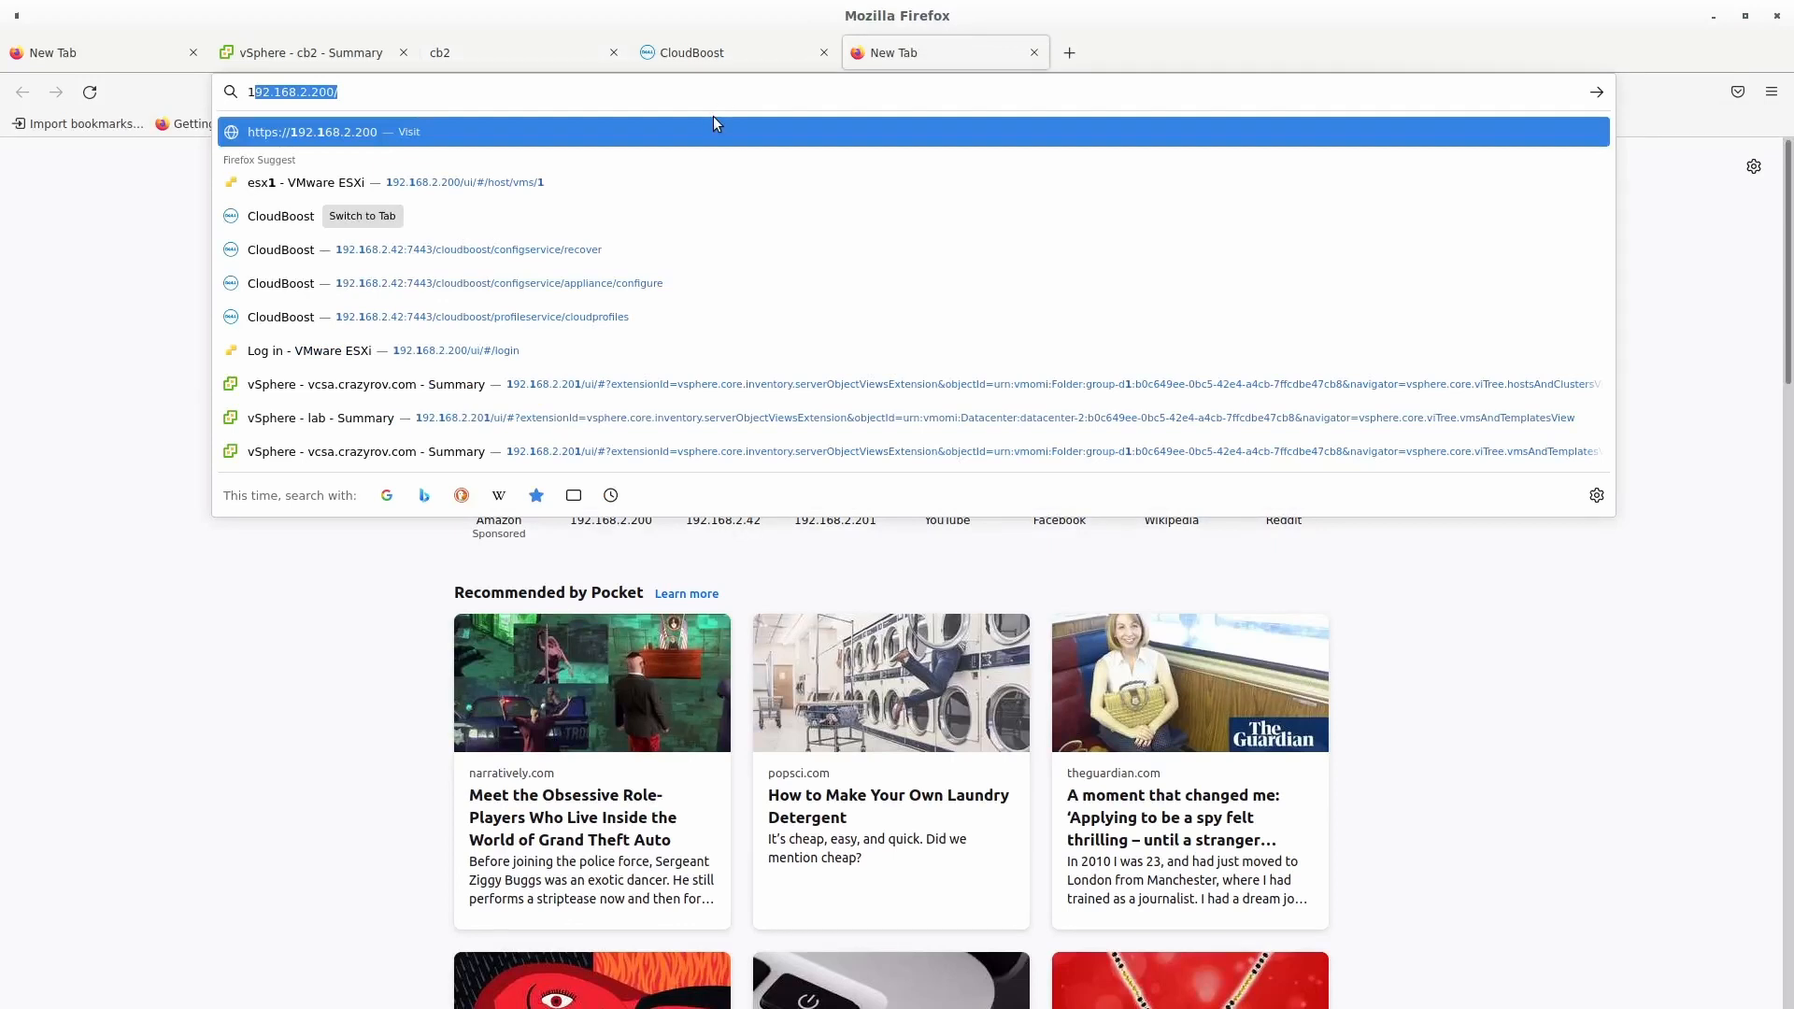
mouse_move(603, 248)
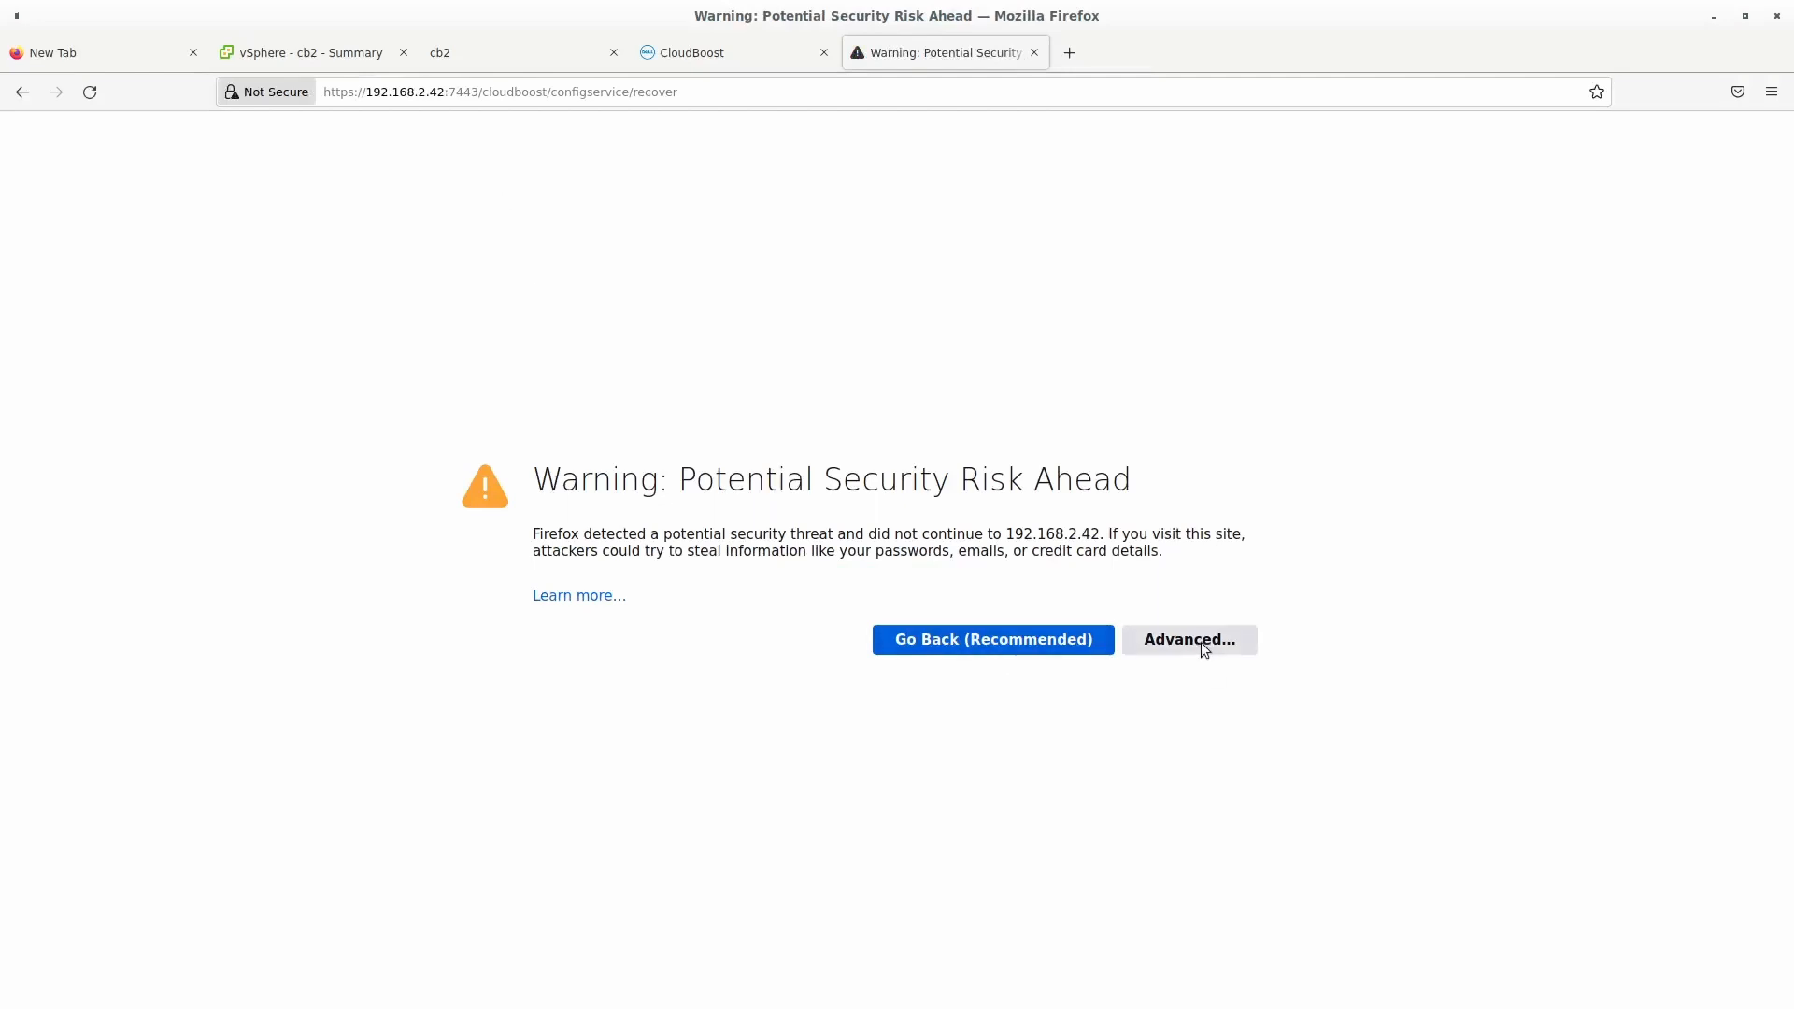
left_click(1188, 639)
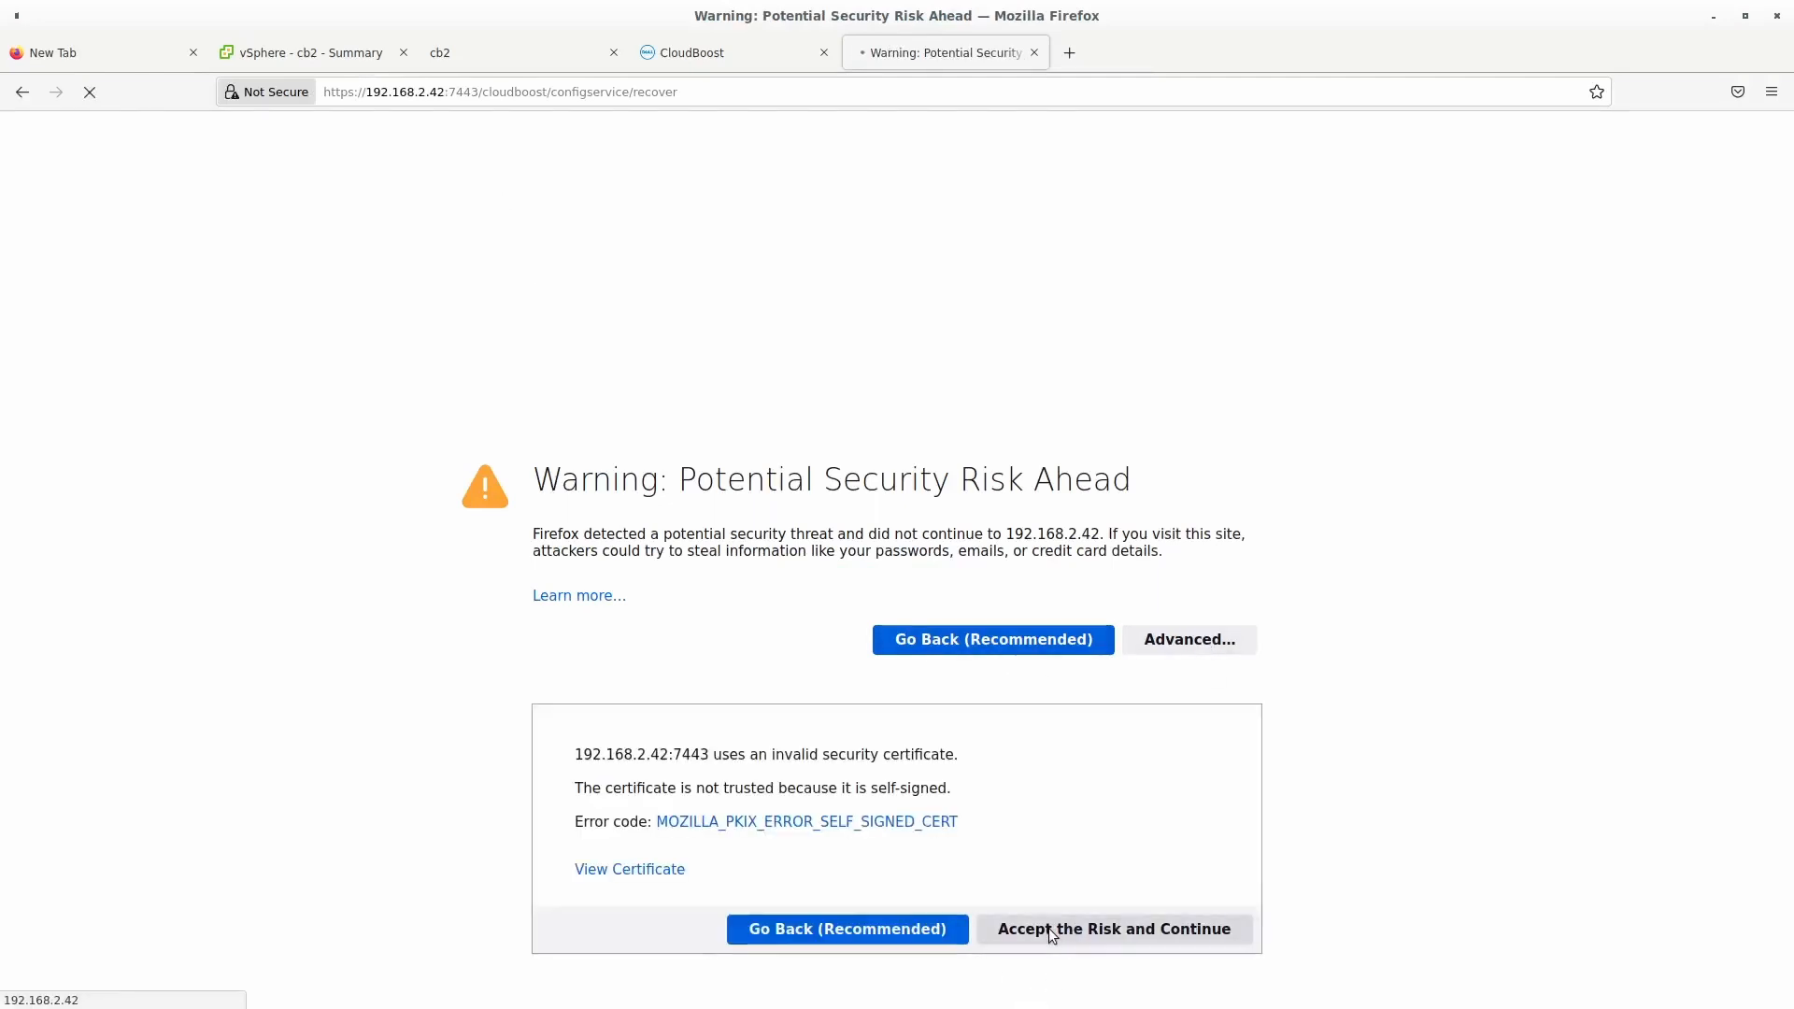
left_click(1114, 929)
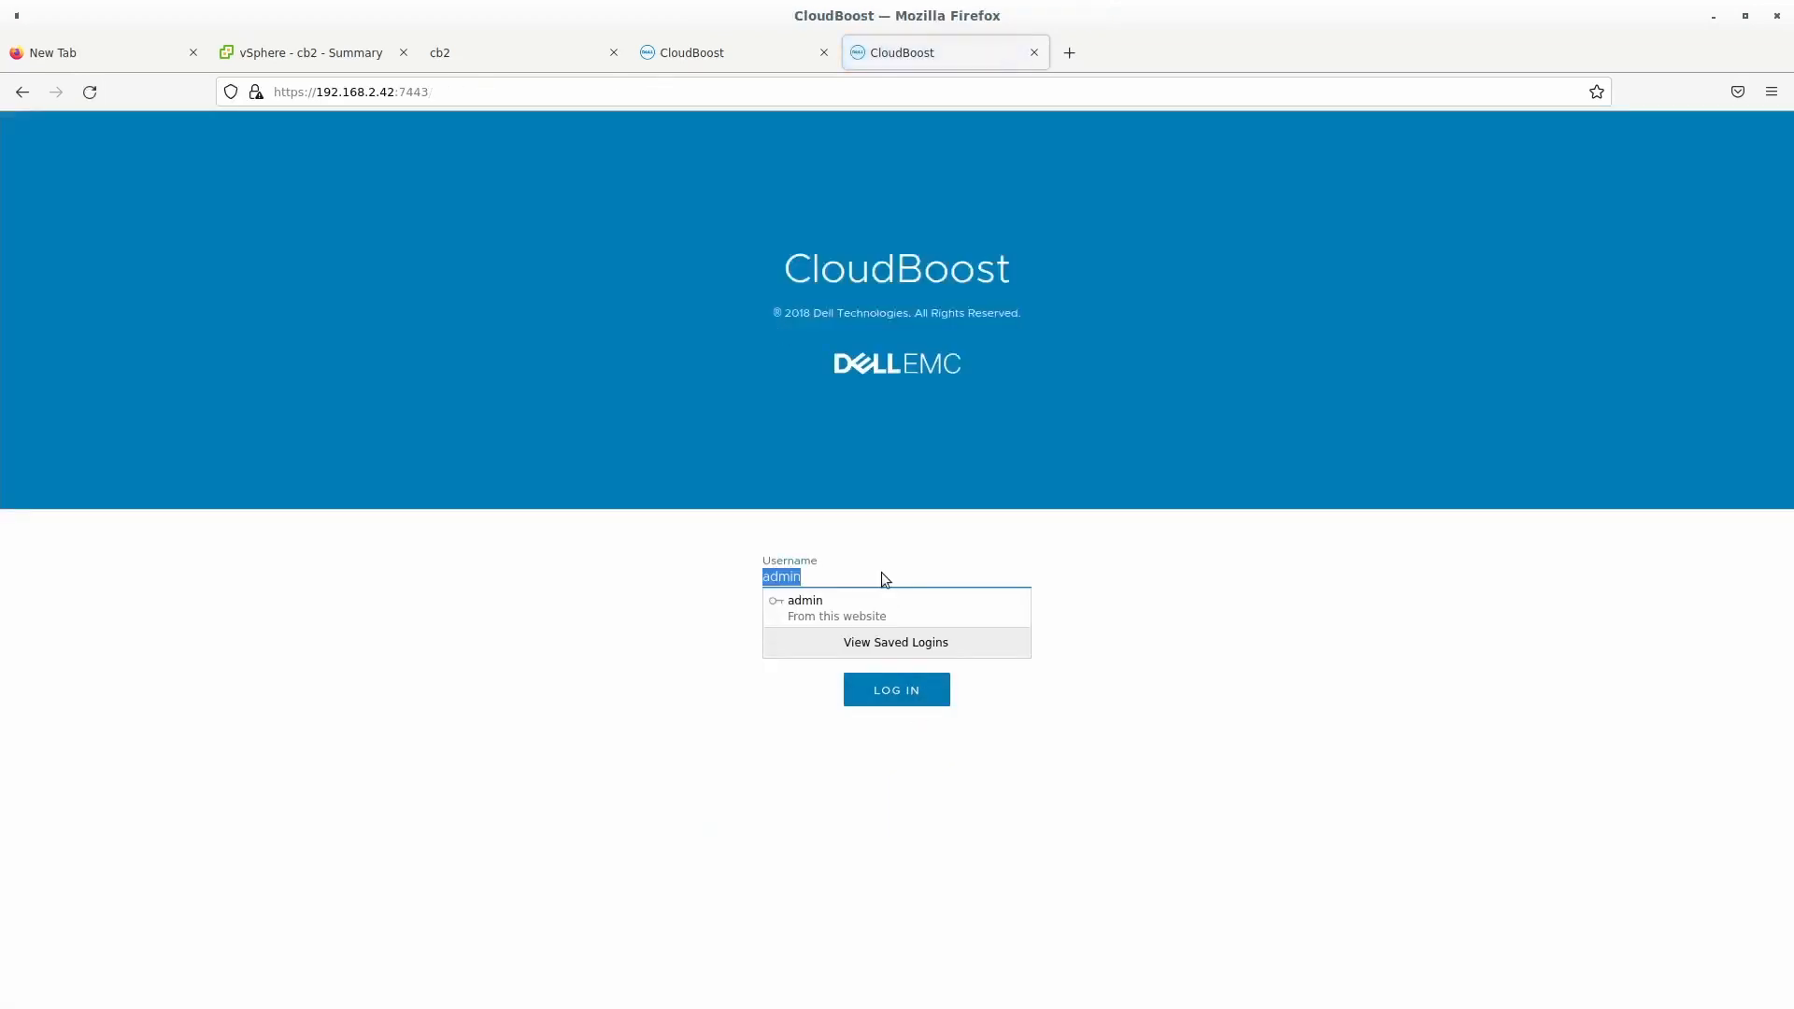
left_click(804, 606)
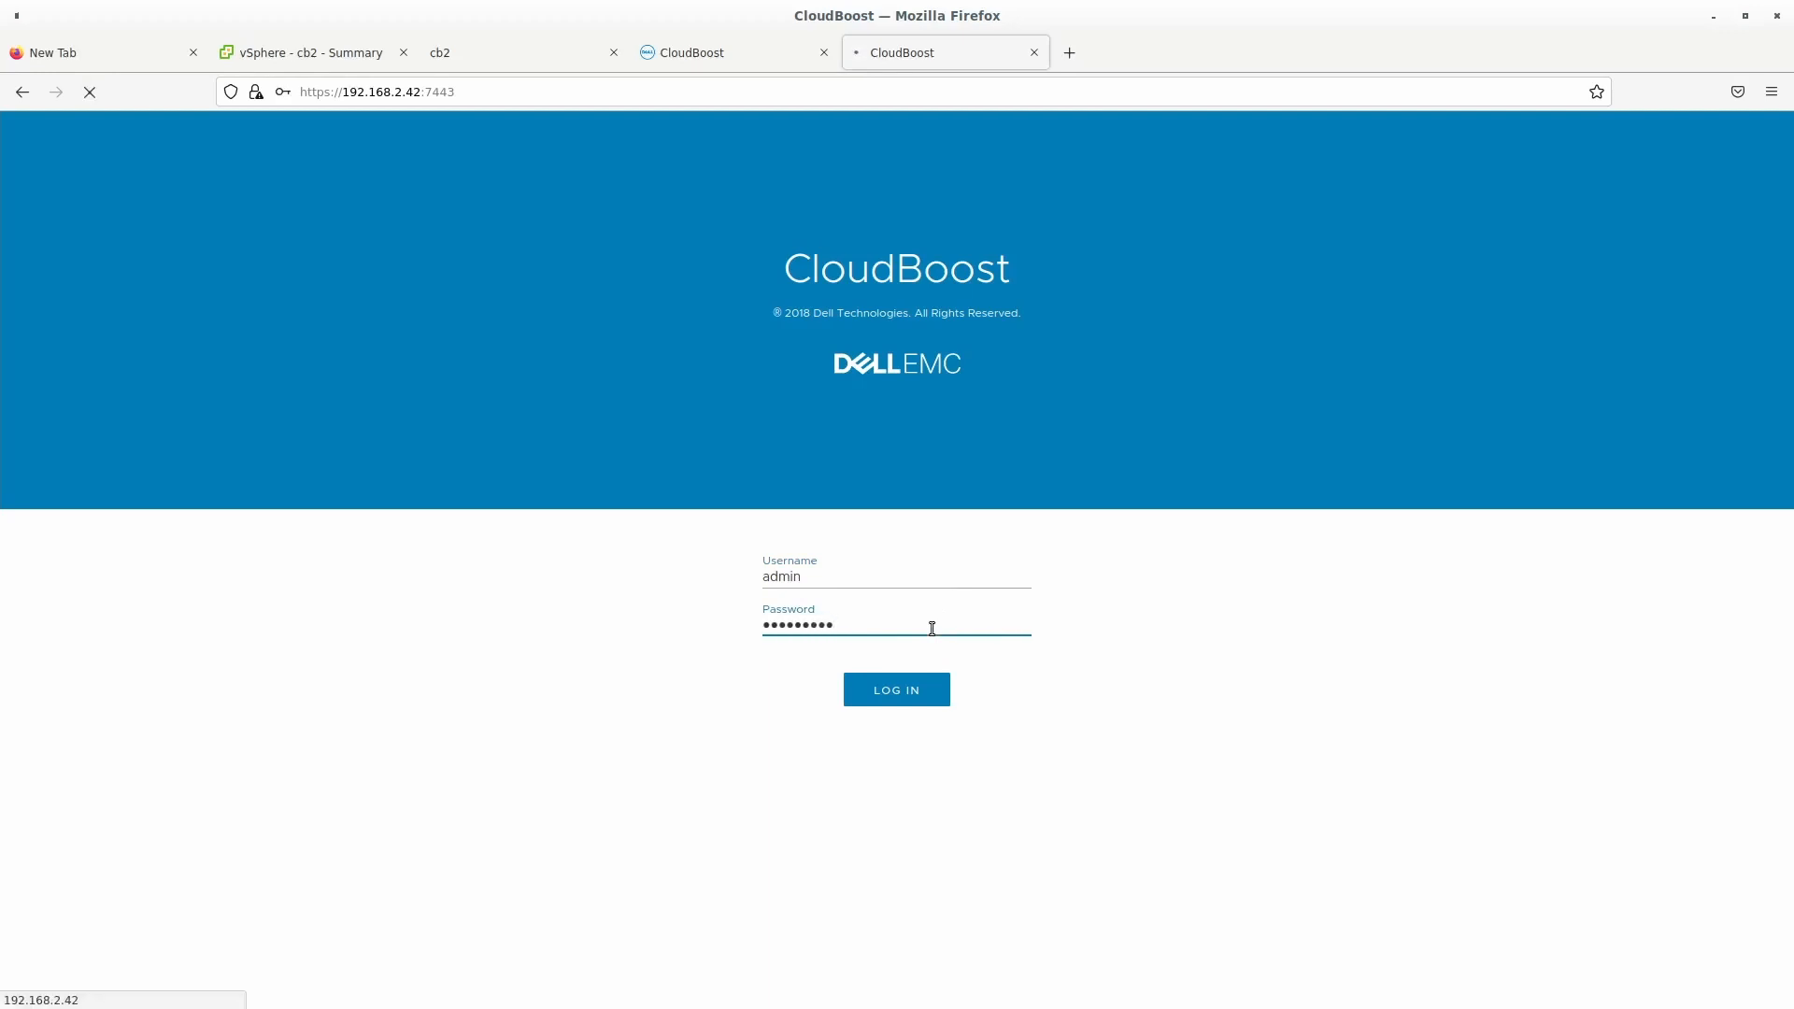
Log in, review Appliance Configuration and Appliance Recovery, then return to the empty Cloud Profile list.
left_click(895, 690)
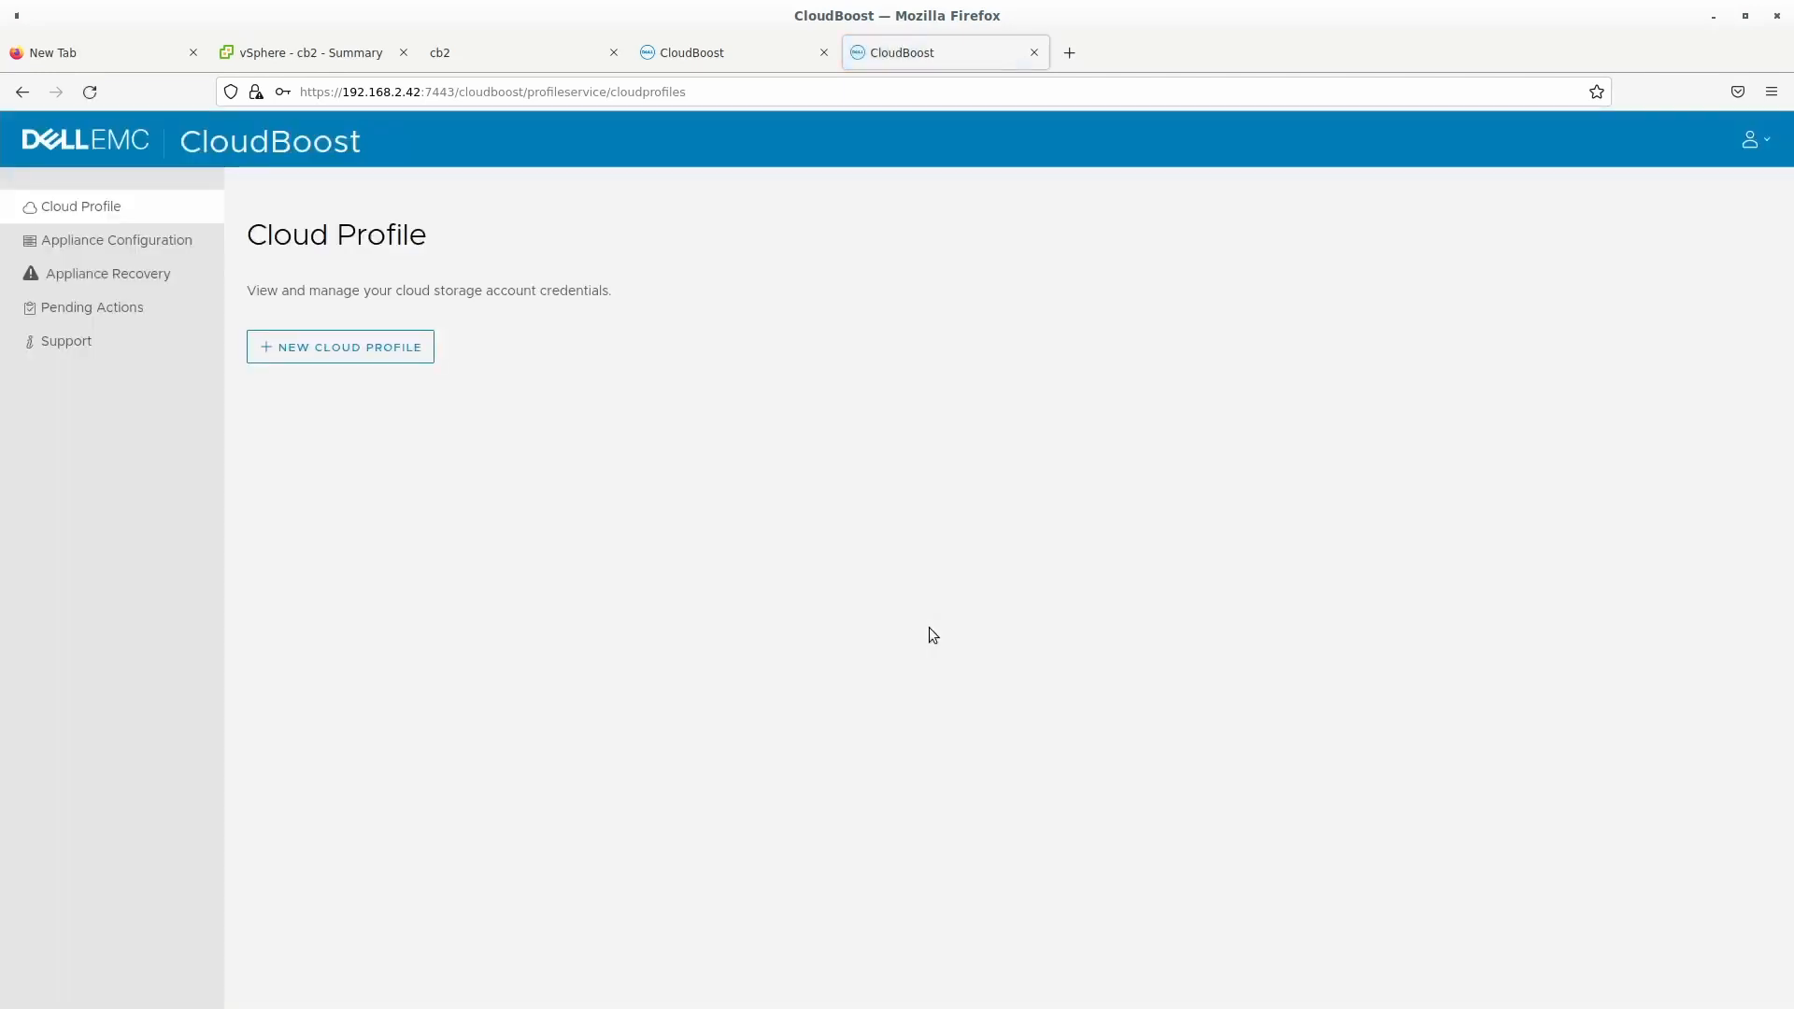
mouse_move(116, 239)
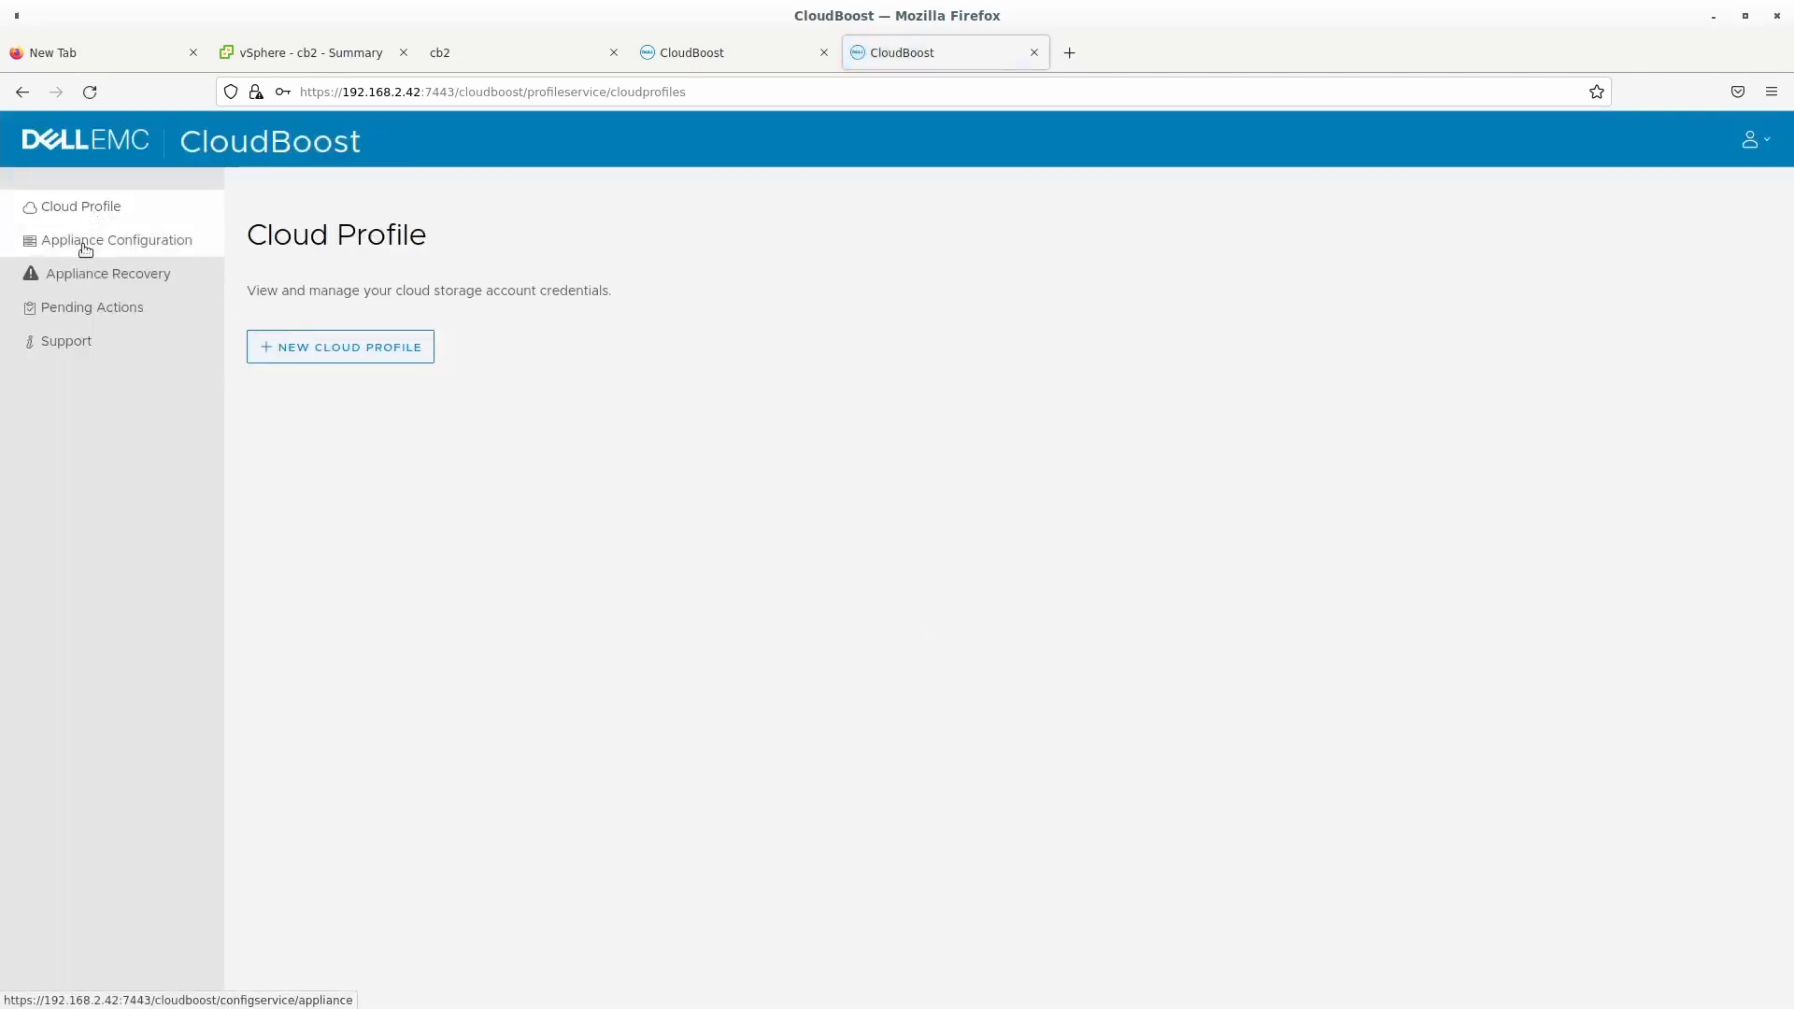
mouse_move(532, 294)
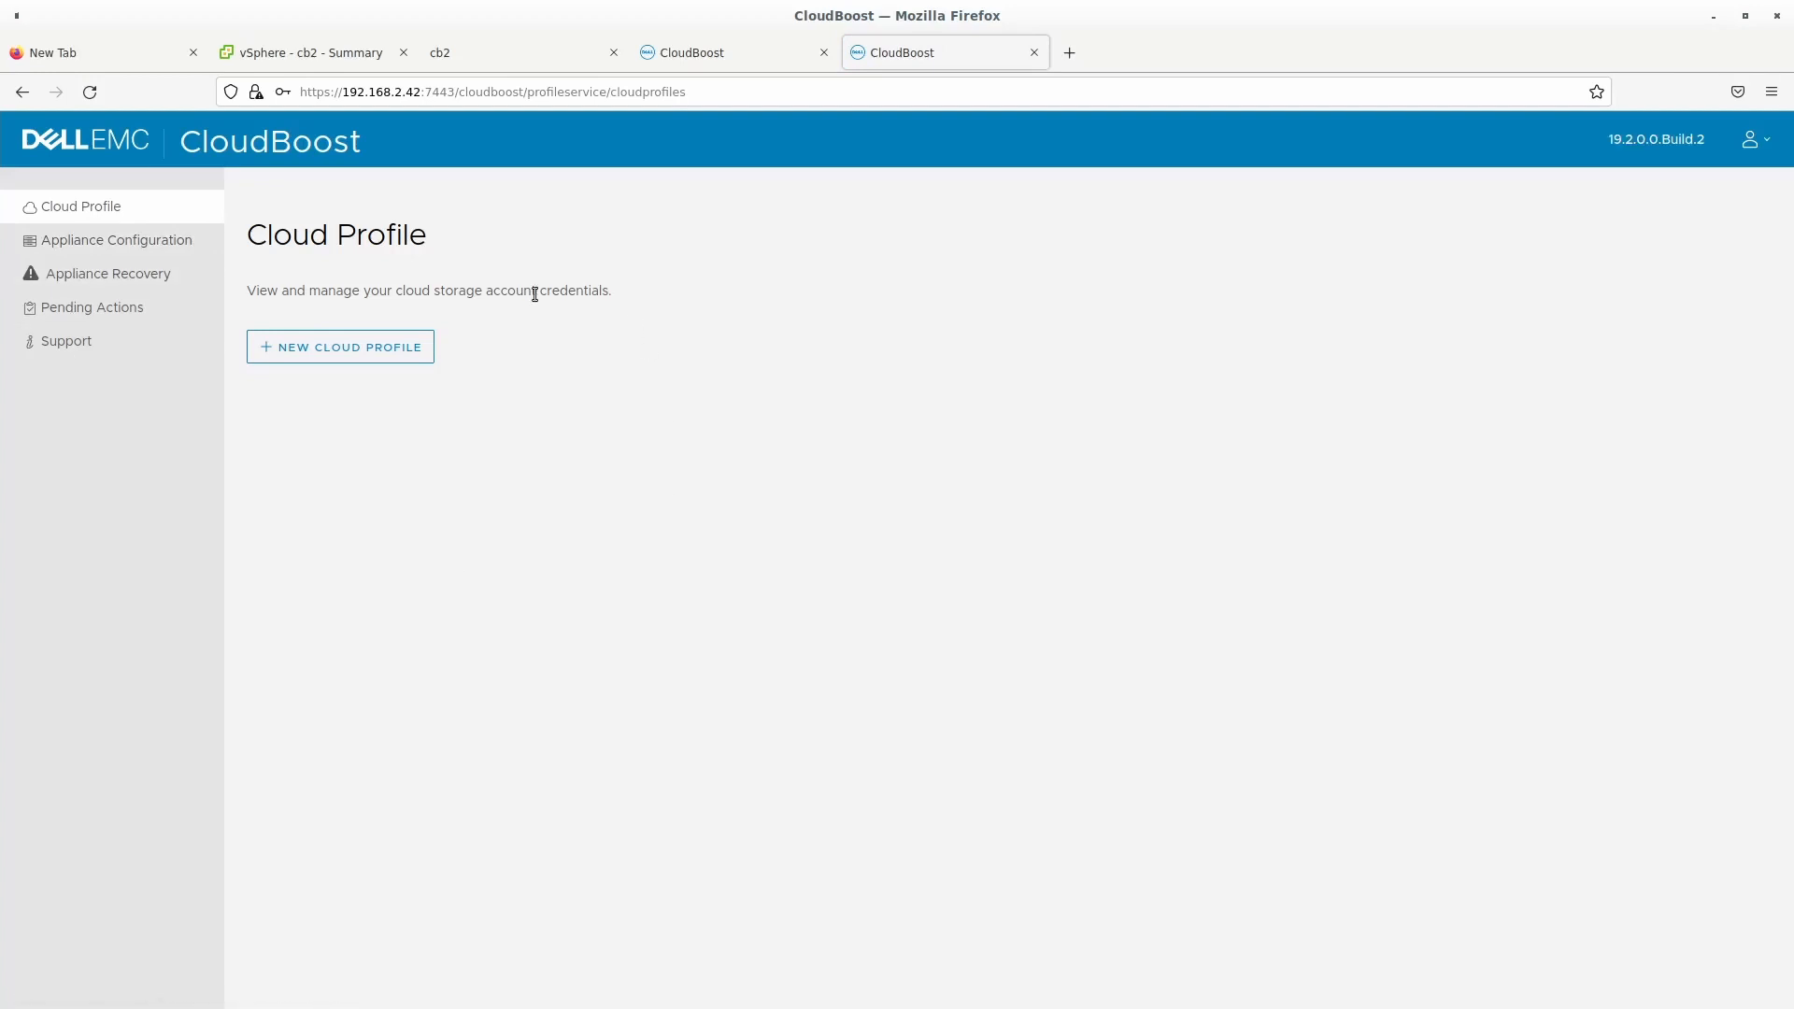
mouse_move(103, 307)
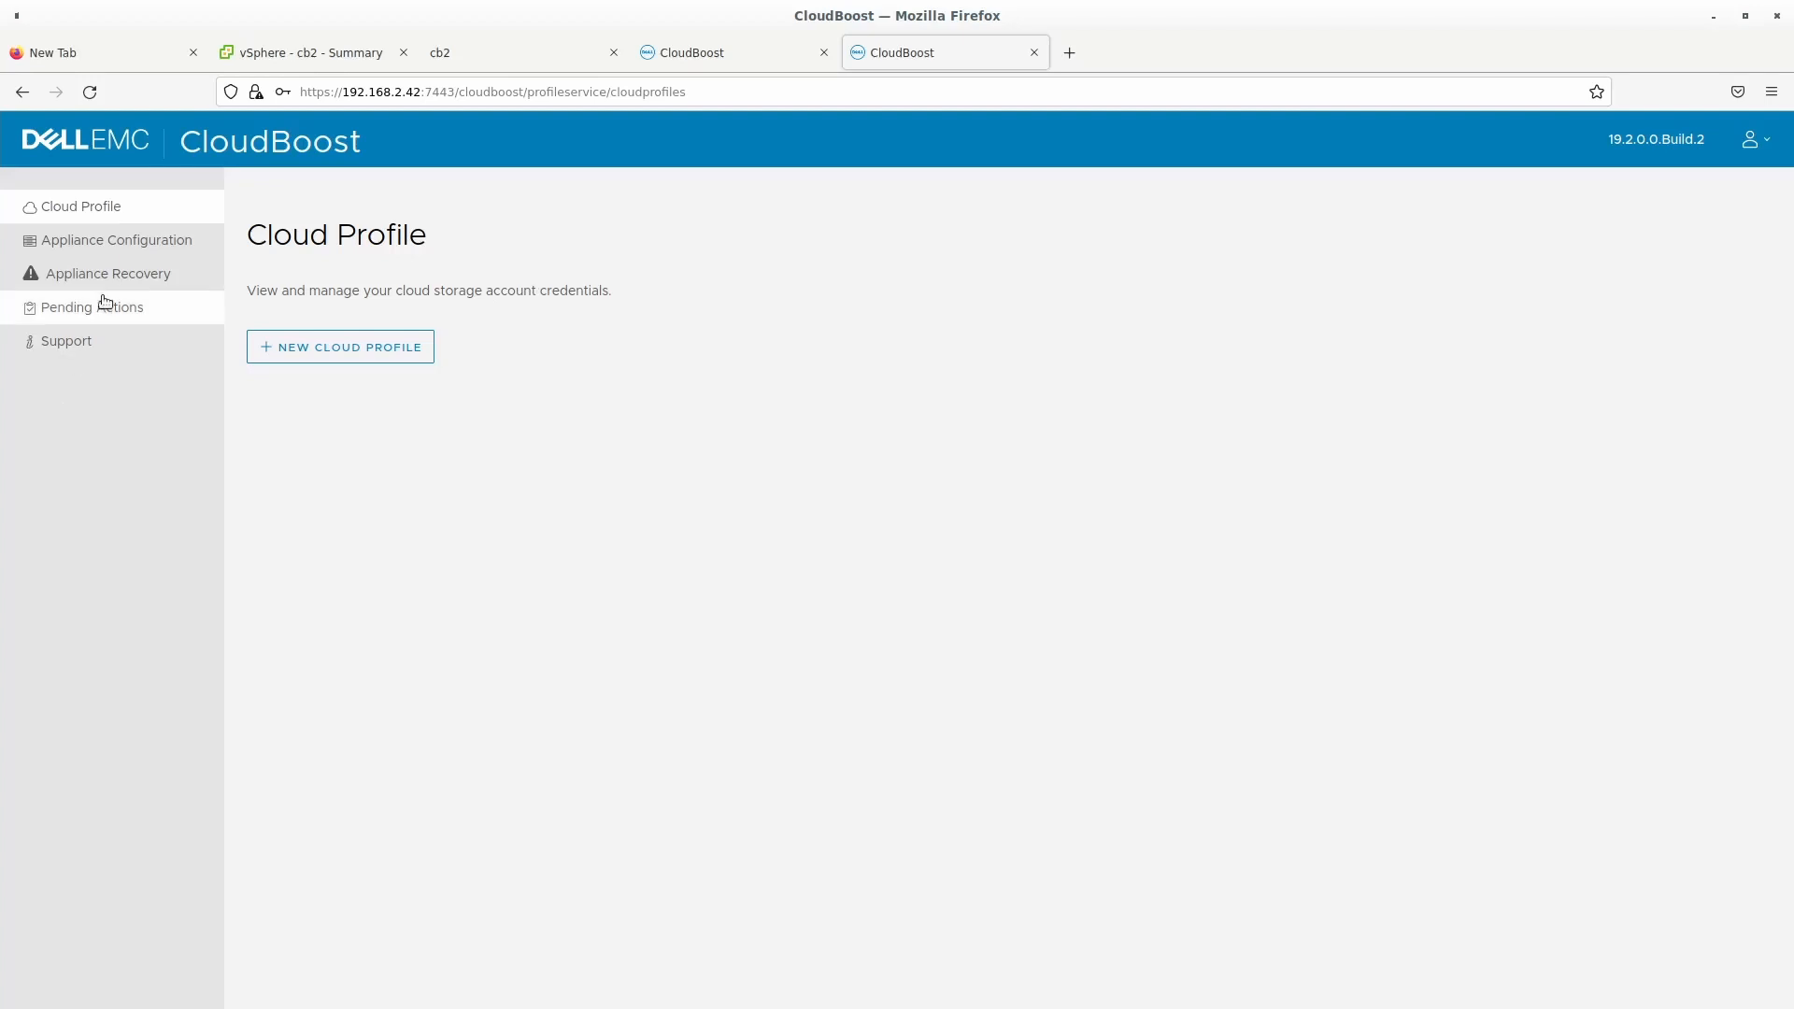
mouse_move(116, 241)
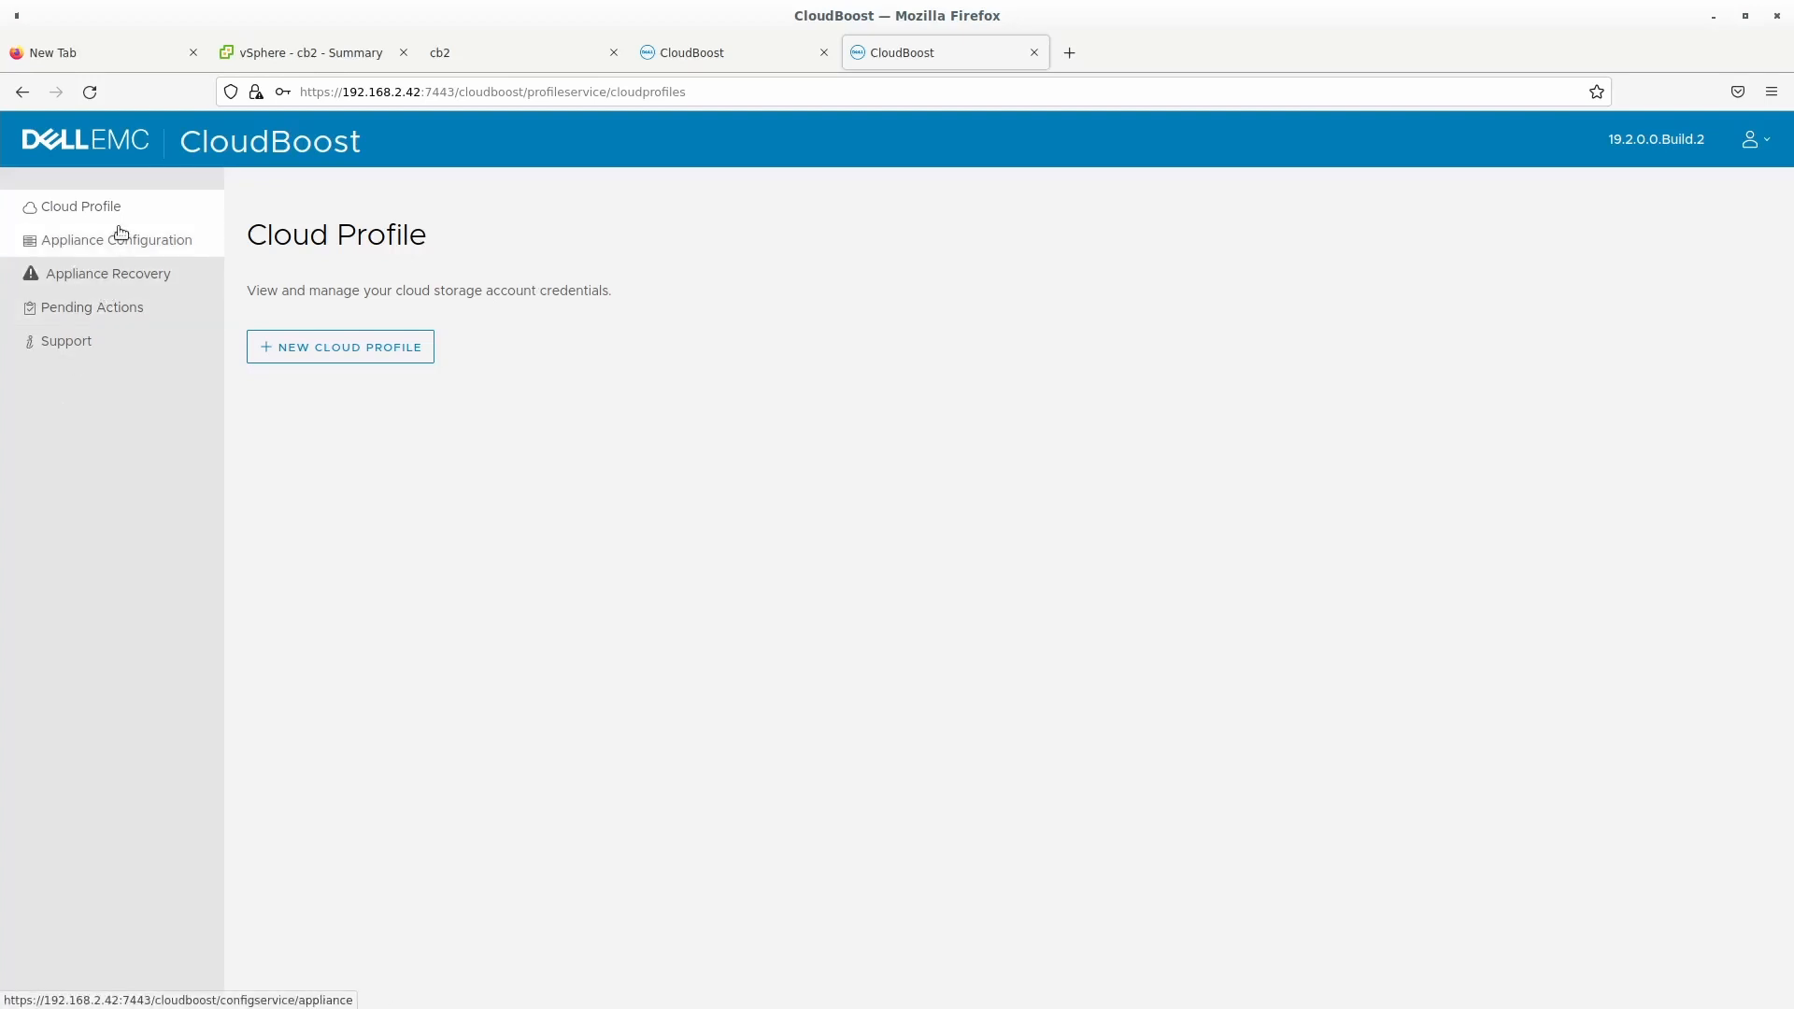
mouse_move(77, 243)
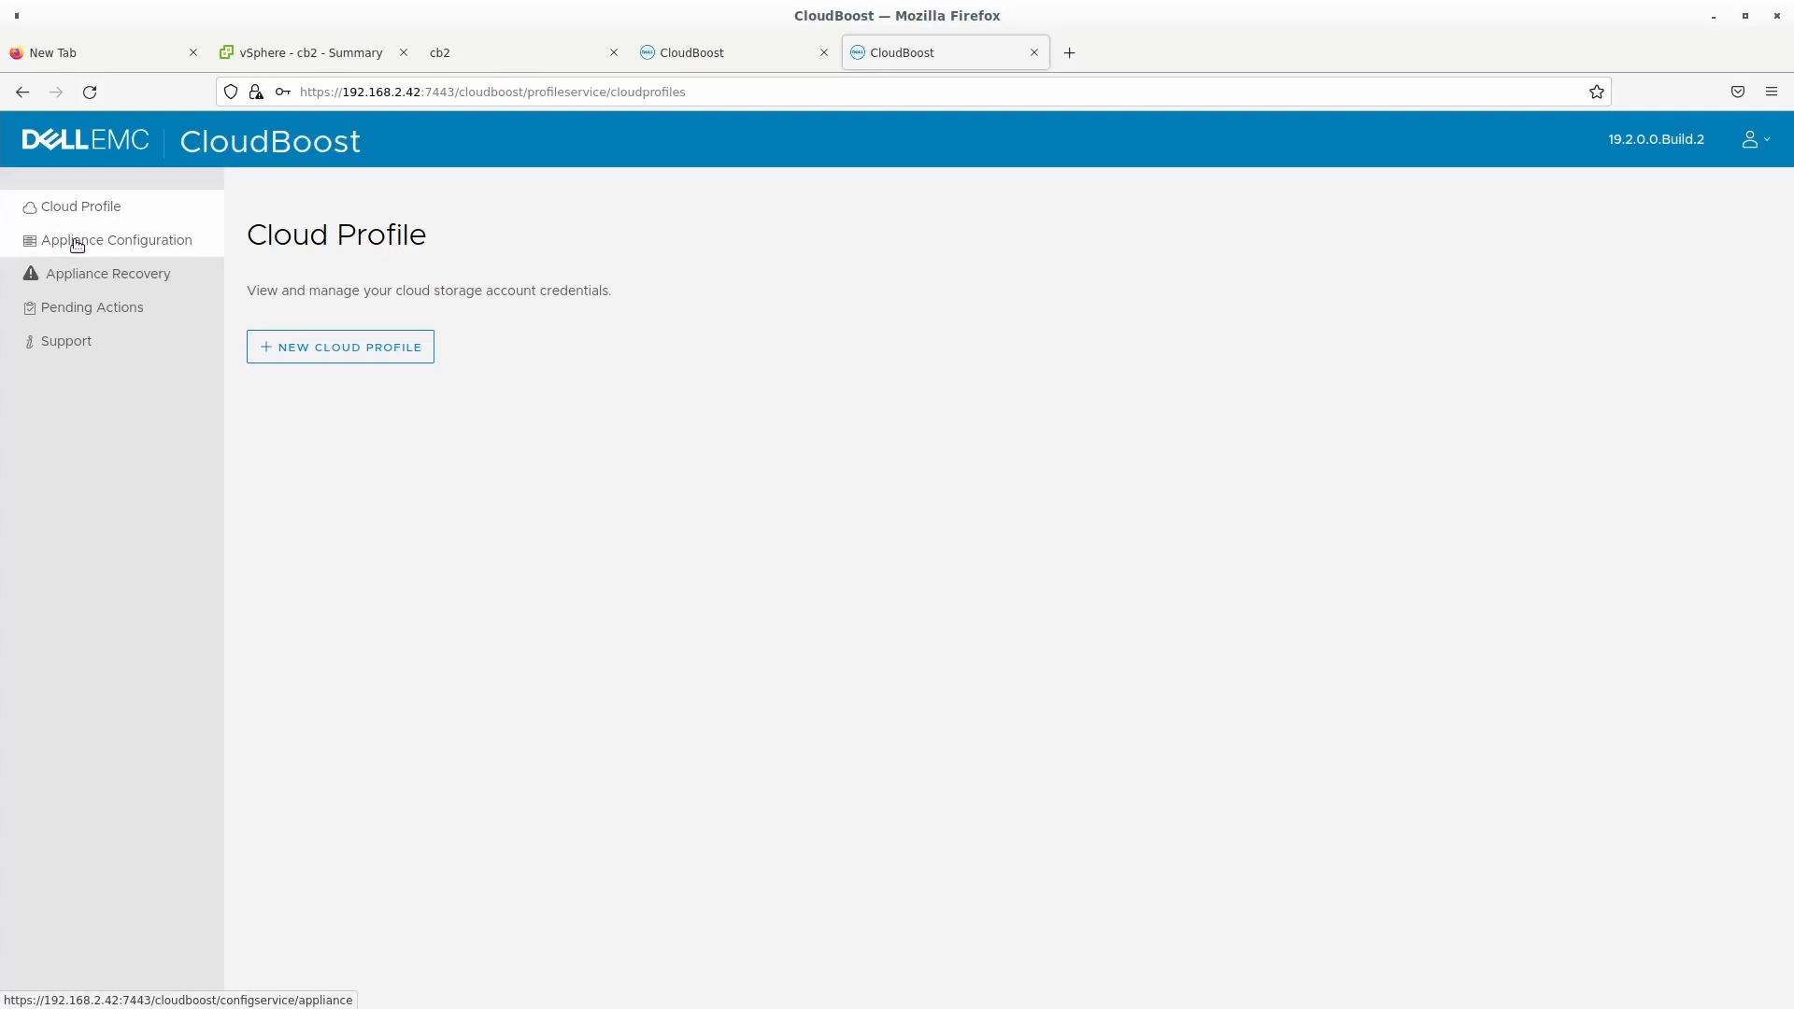
left_click(116, 239)
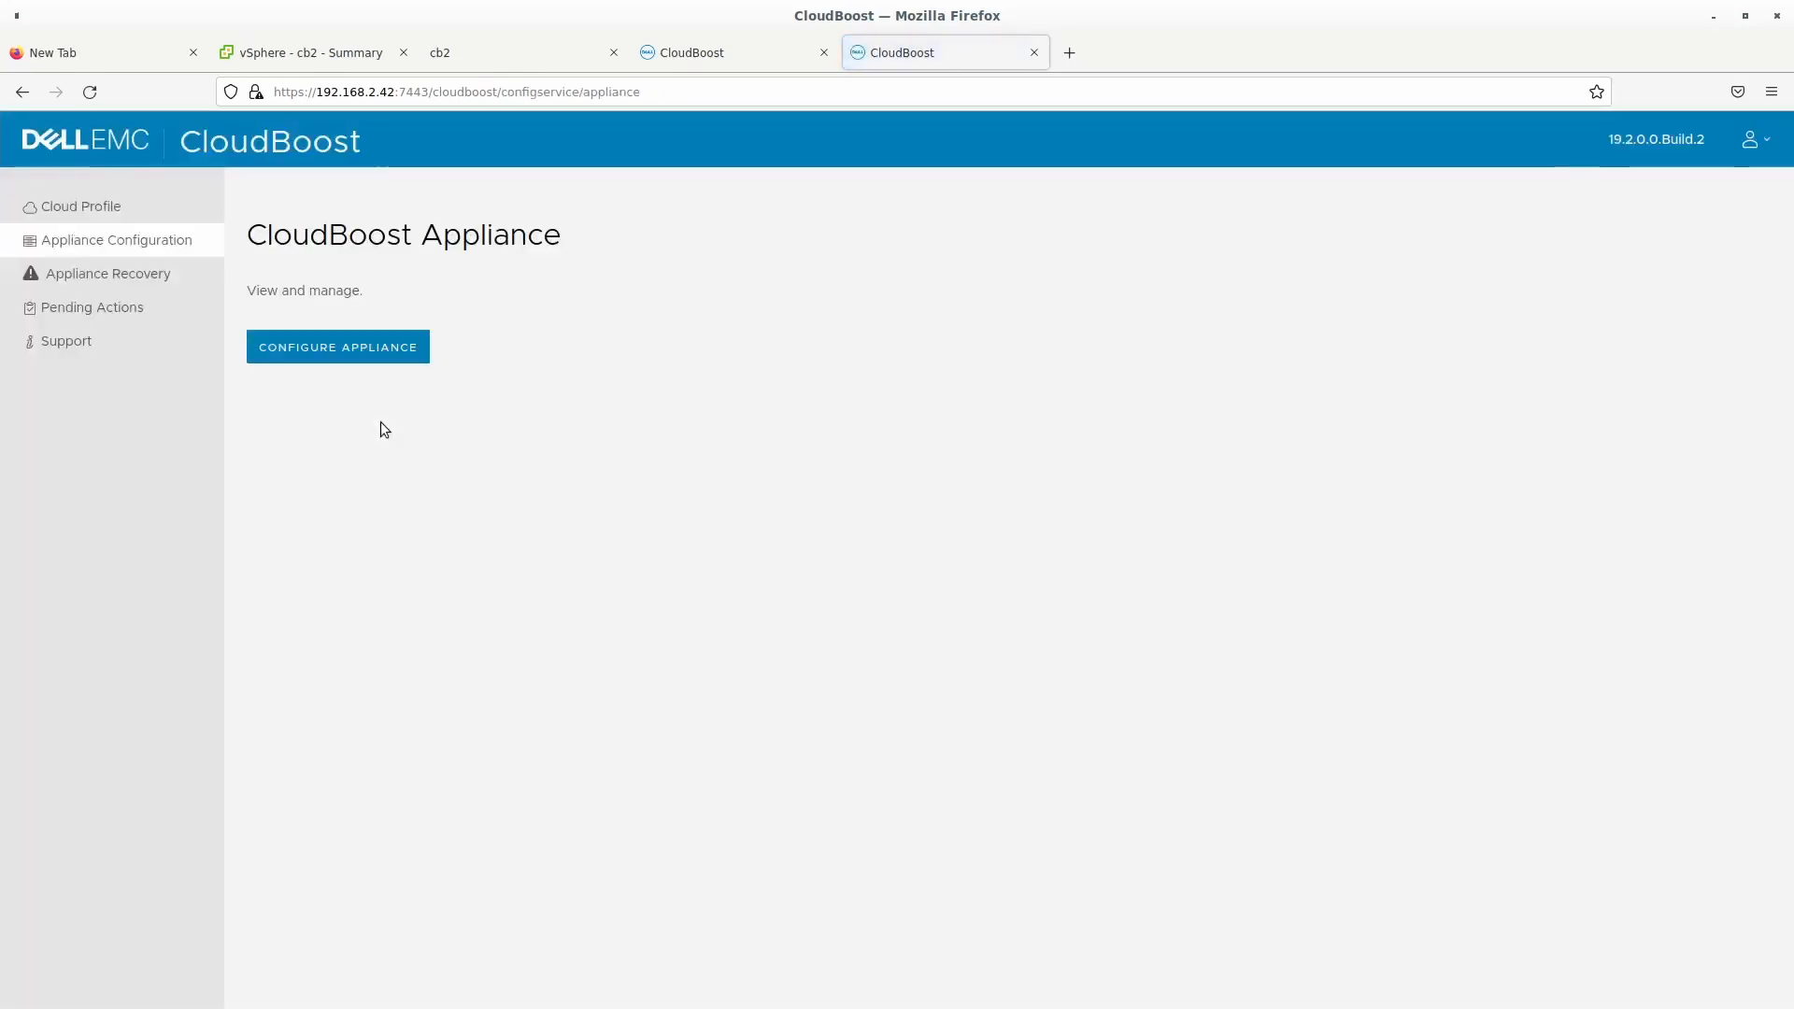
mouse_move(107, 279)
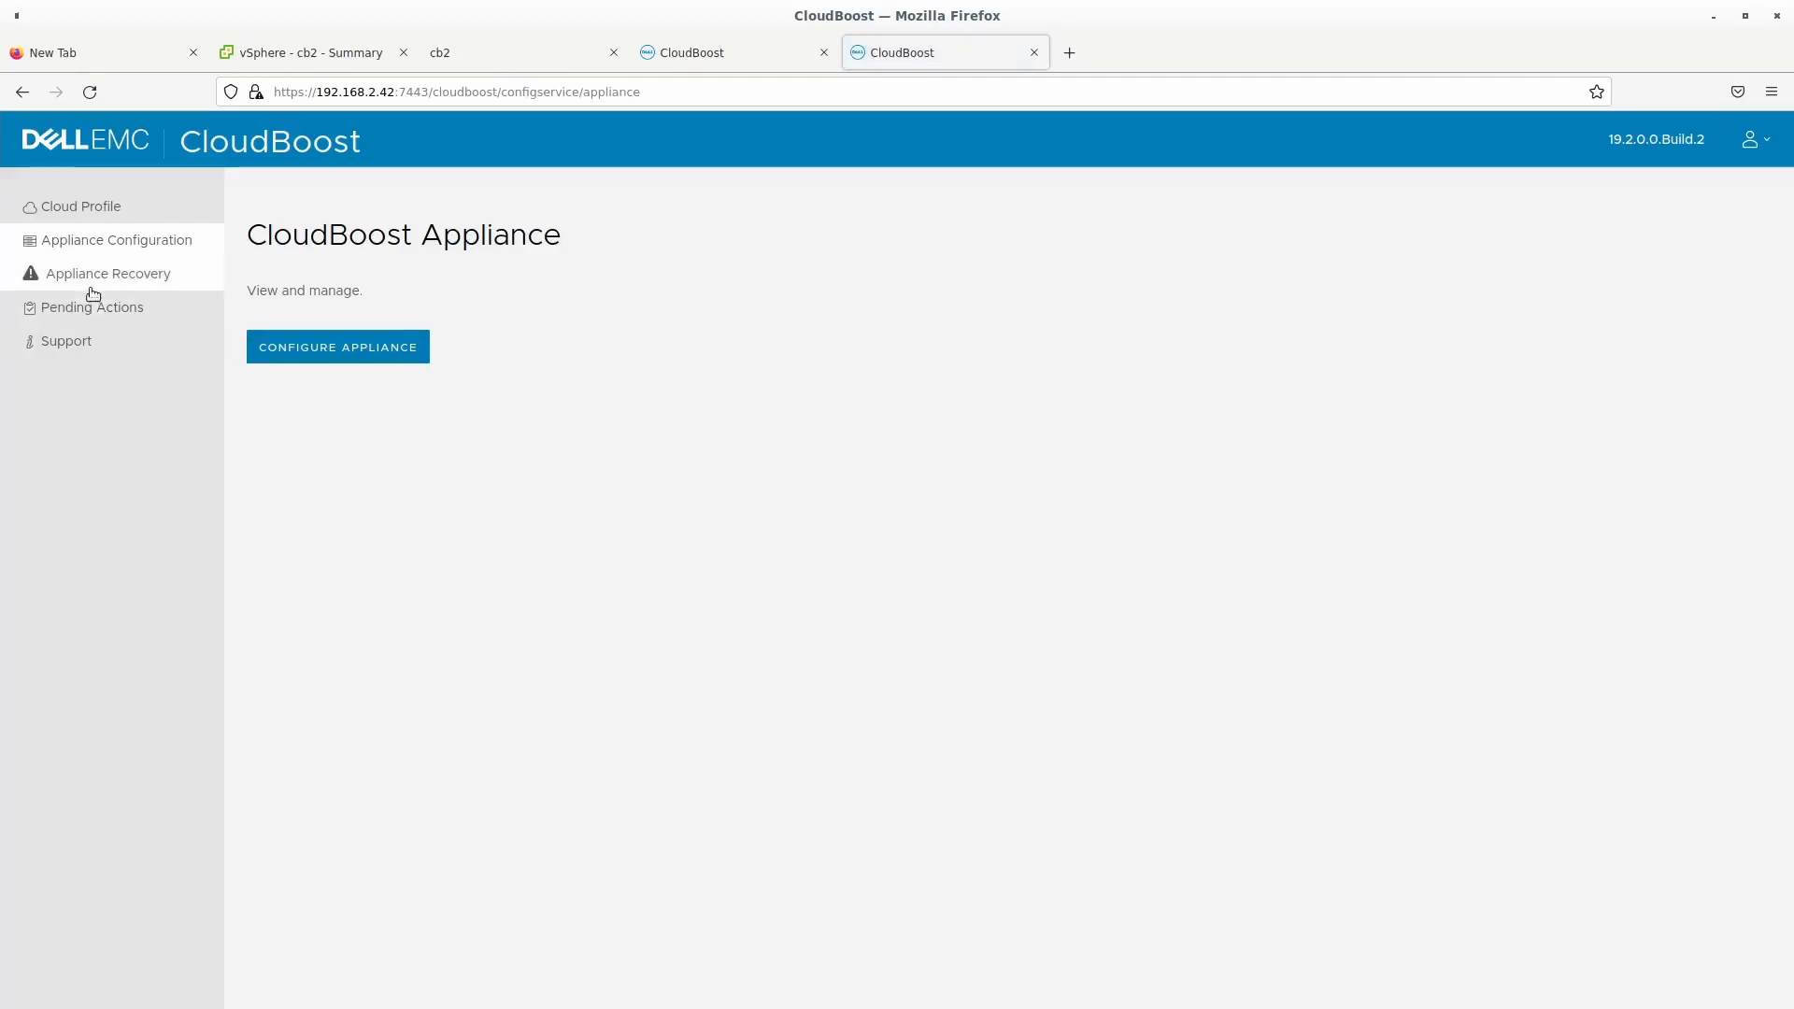
left_click(109, 273)
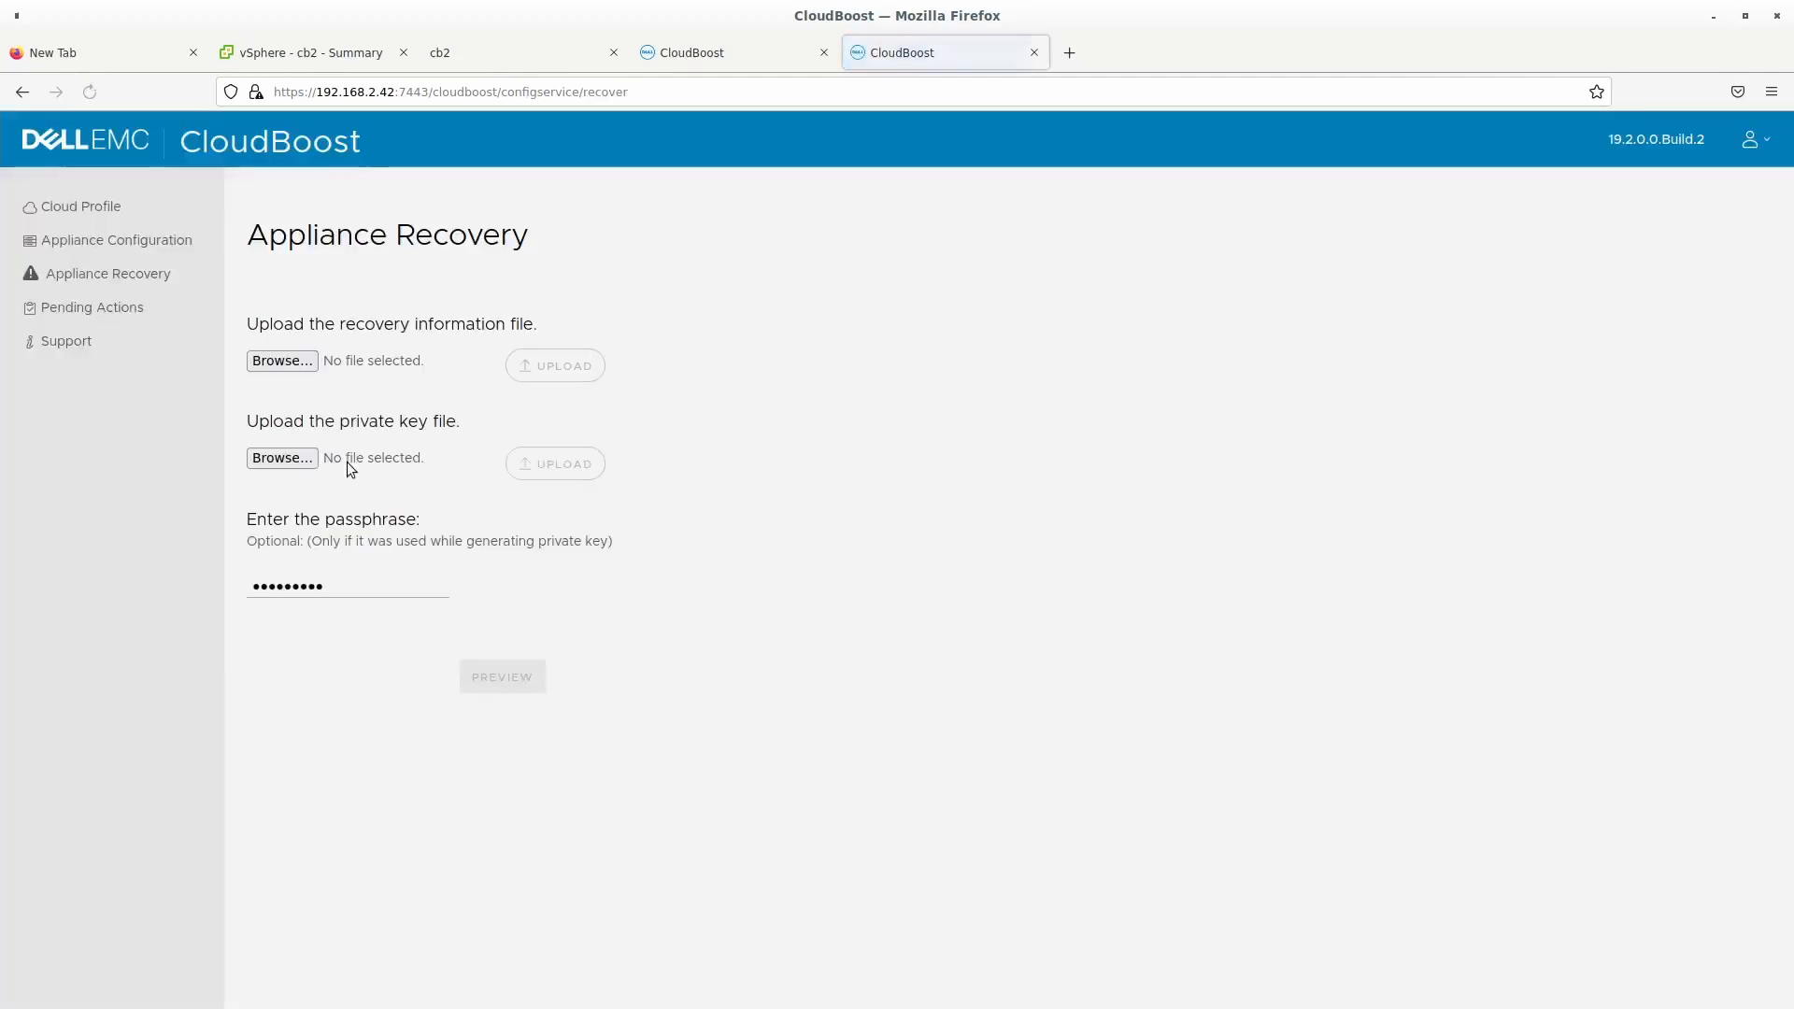
mouse_move(78, 211)
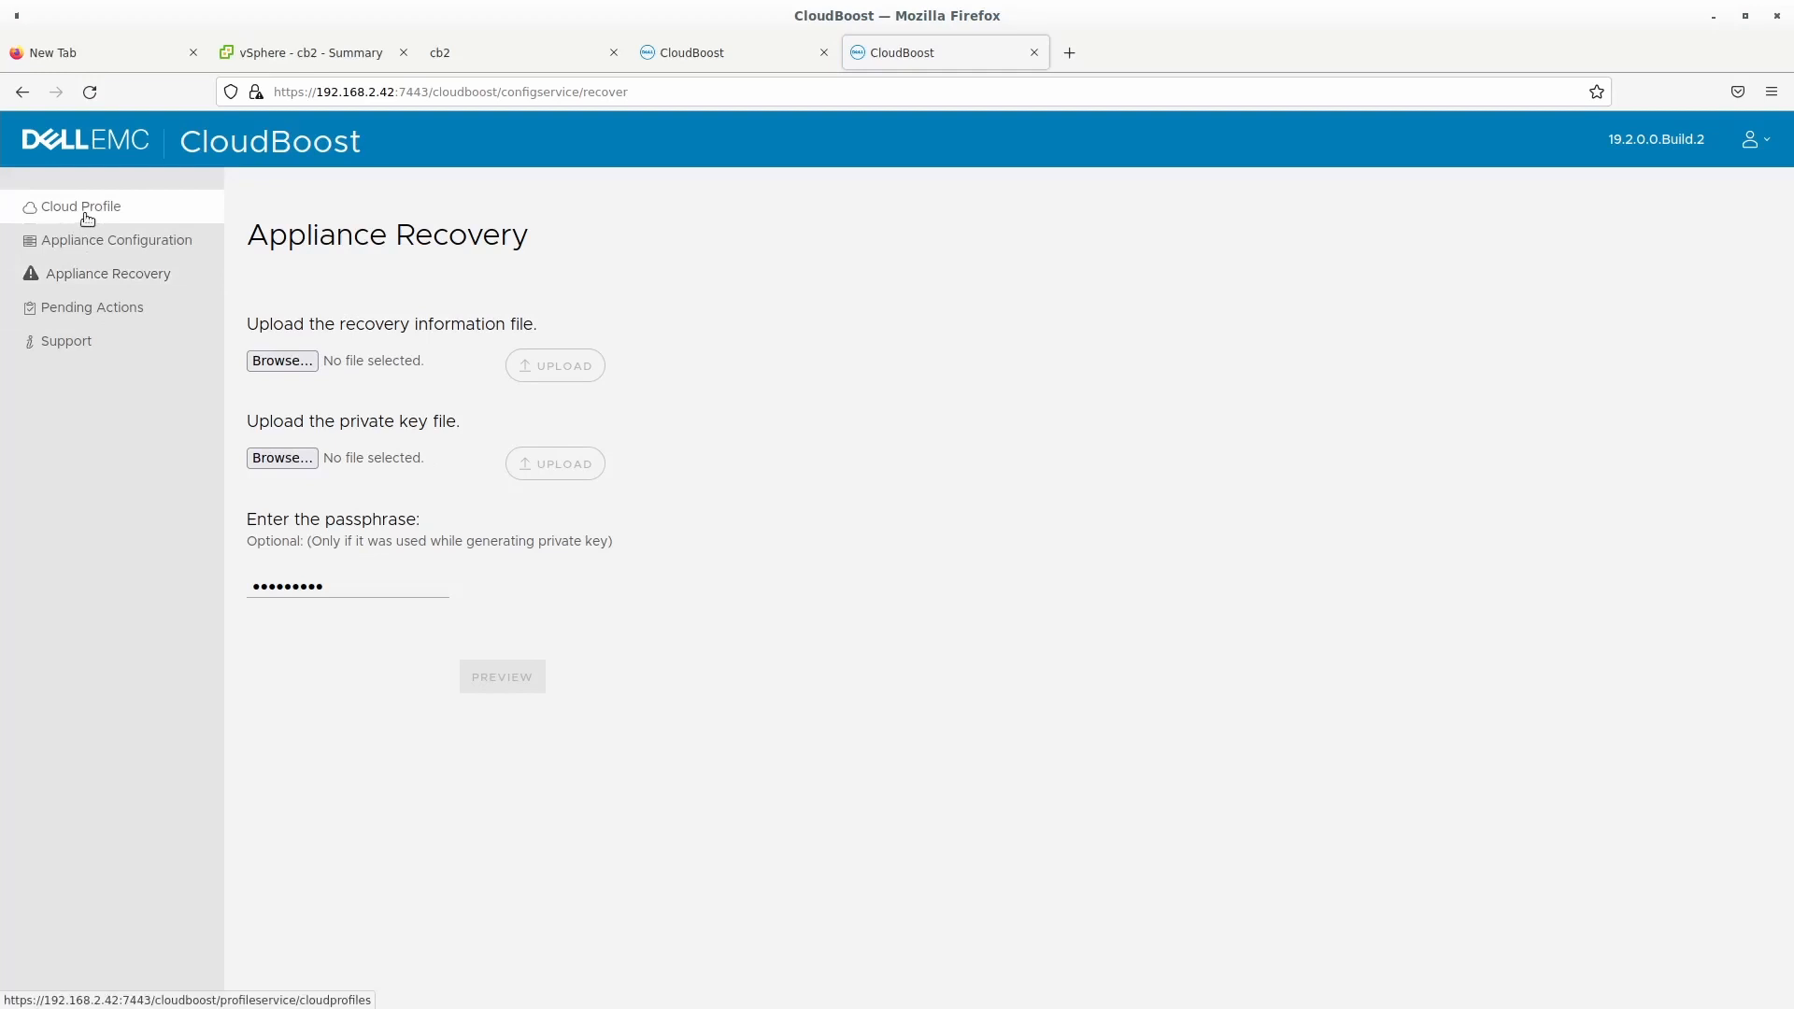
left_click(81, 206)
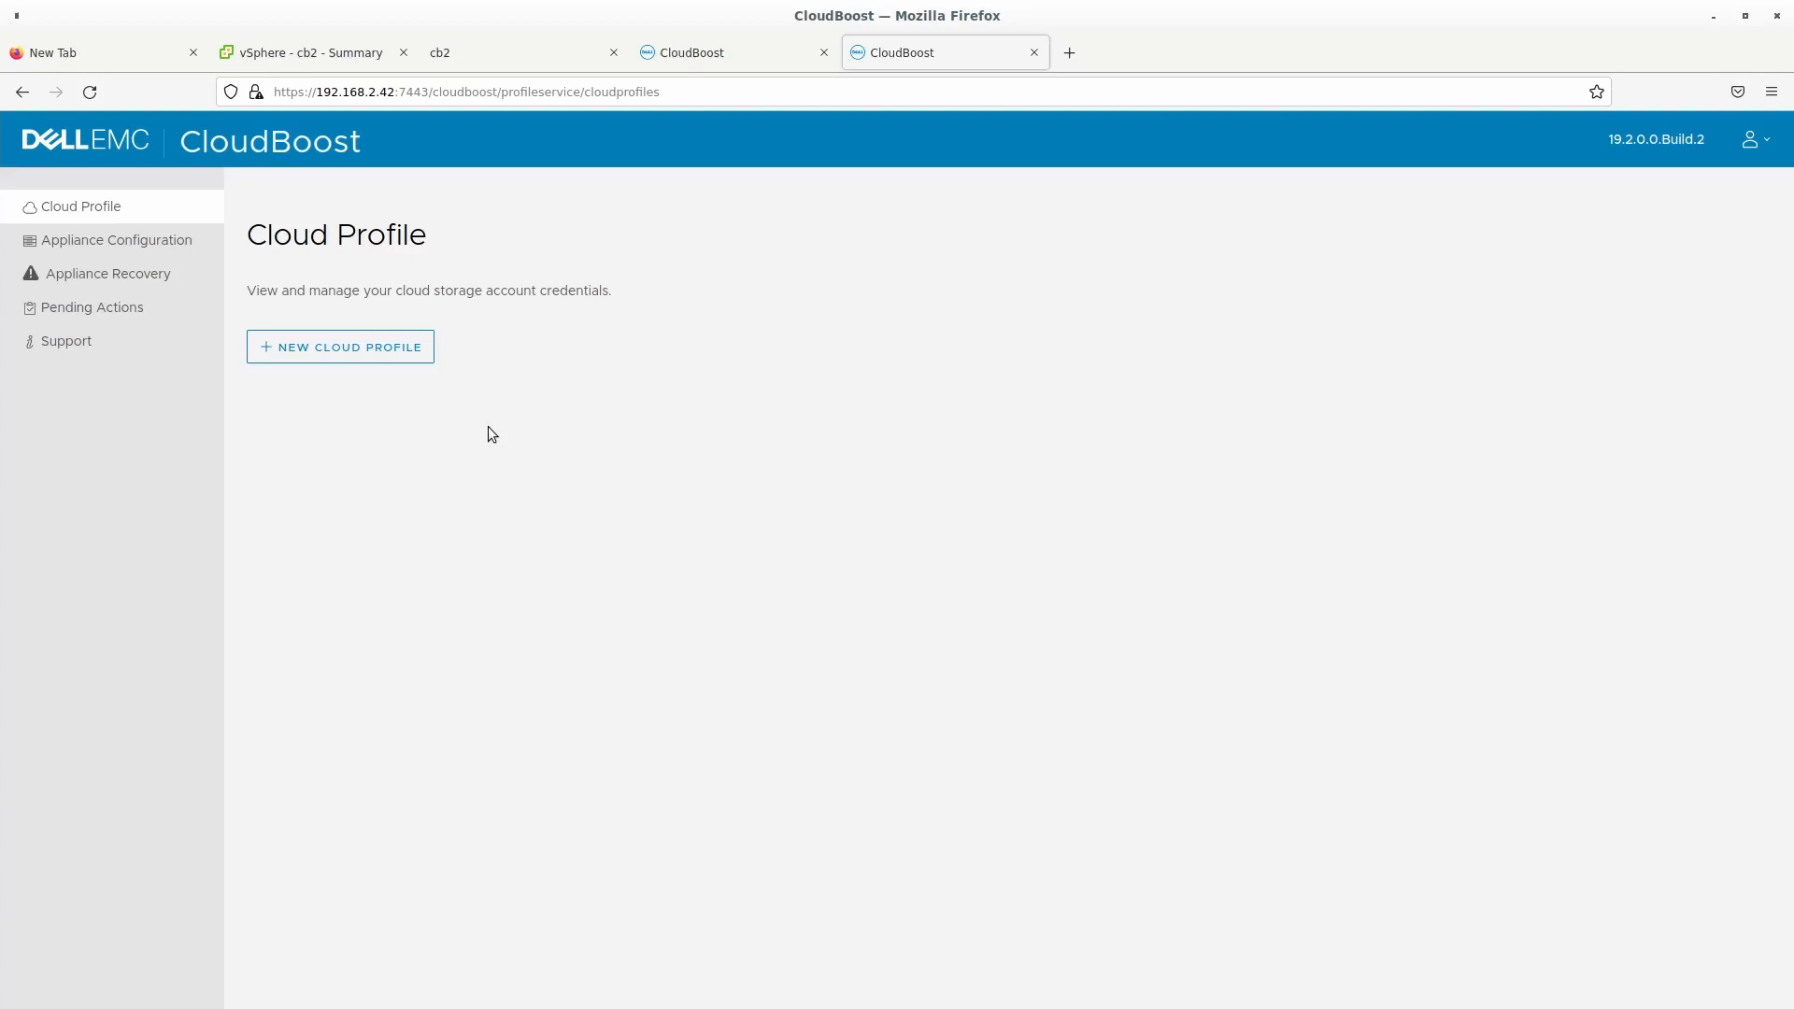
mouse_move(929, 324)
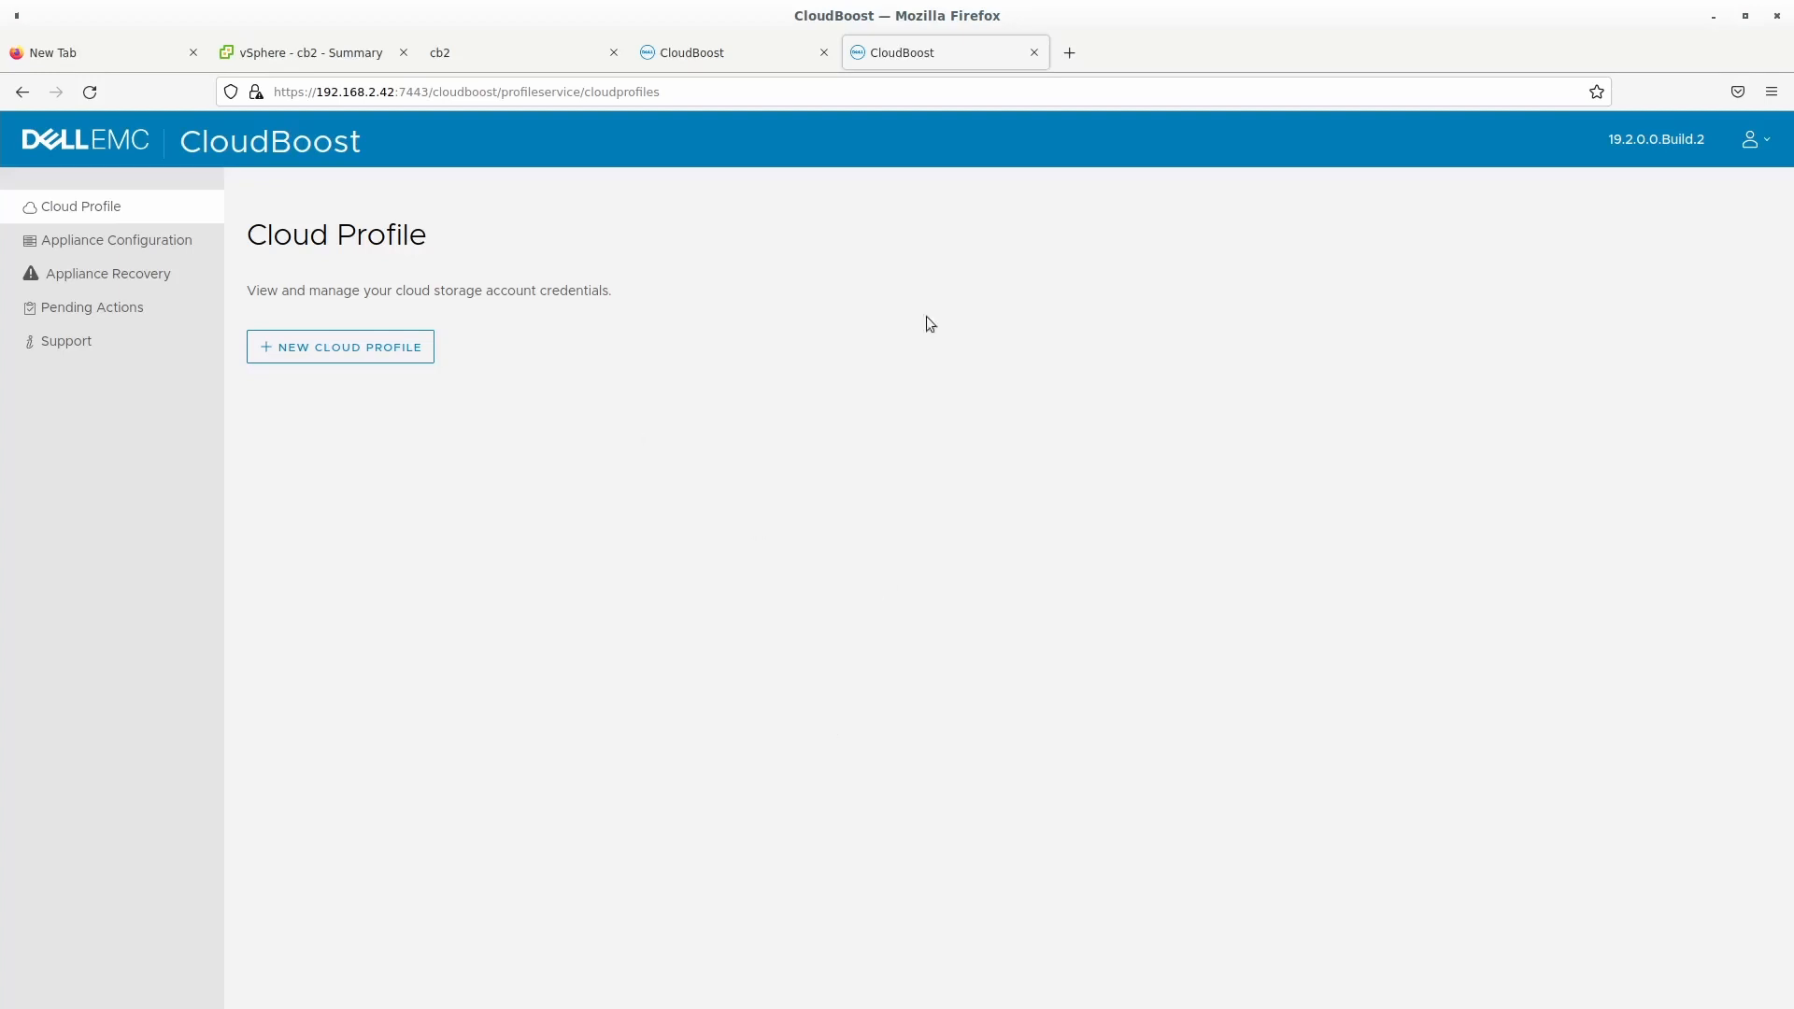
mouse_move(380, 335)
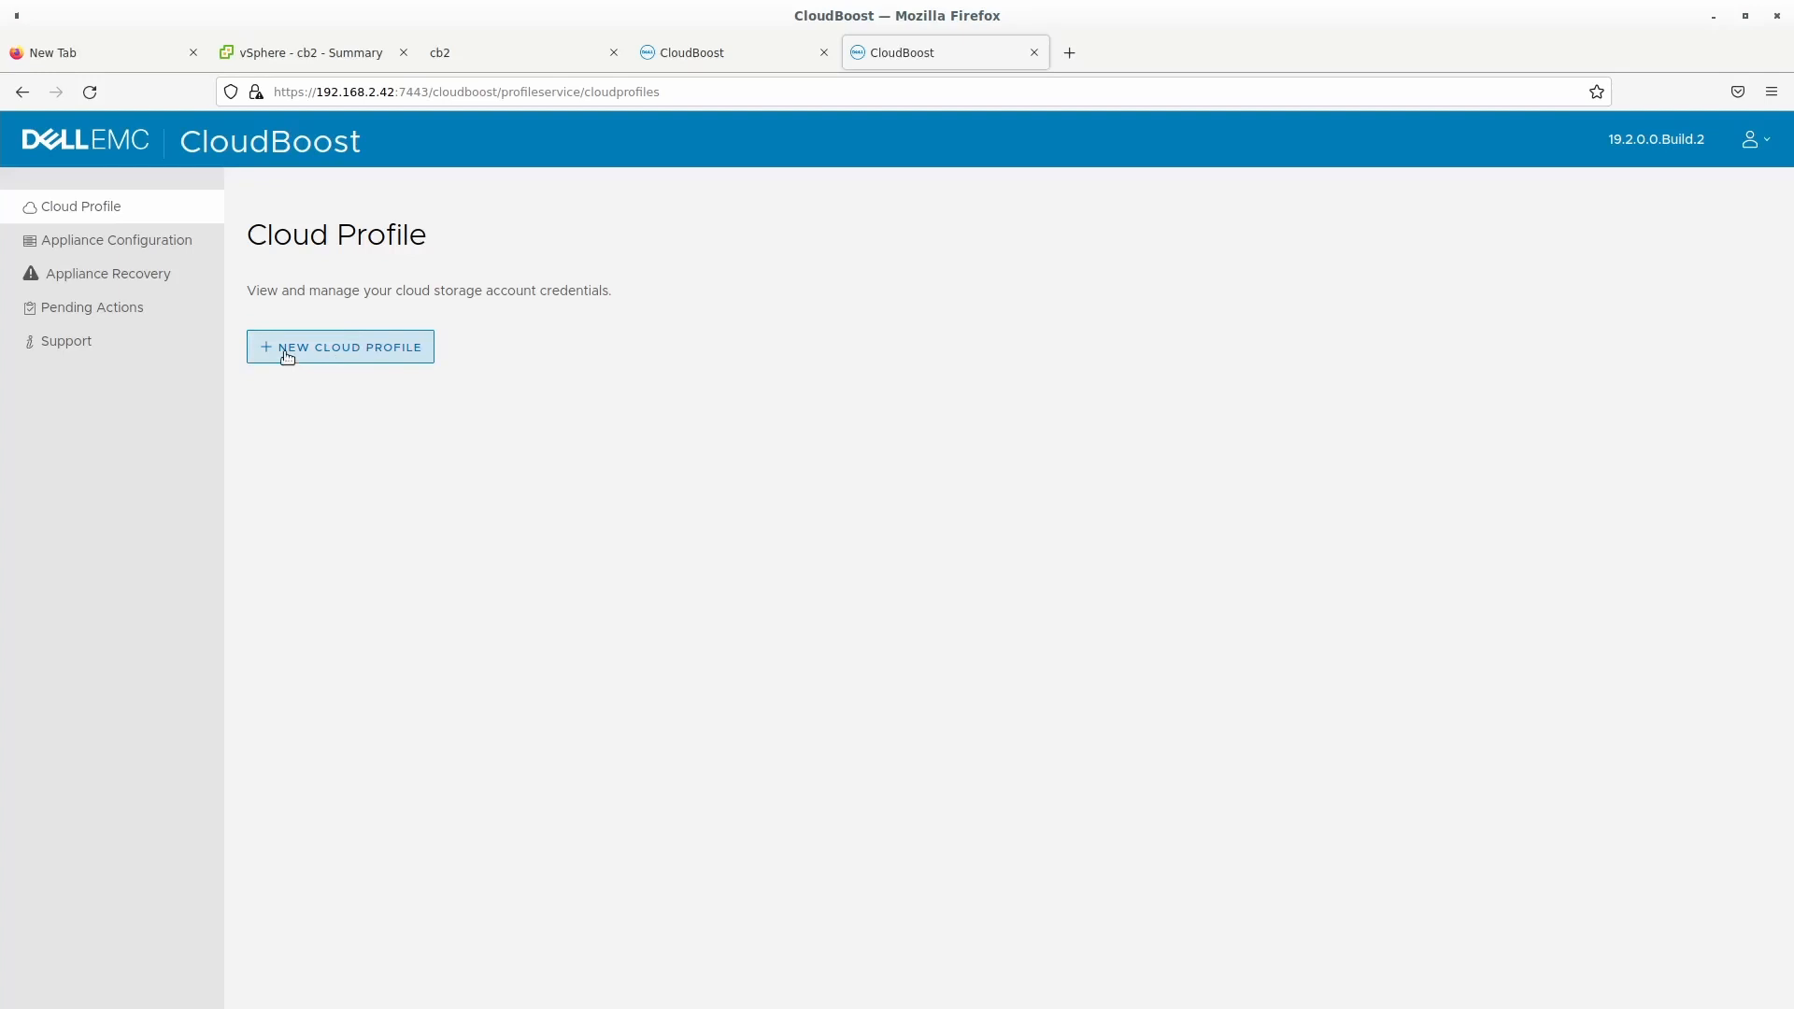
Create a new cloud profile with a 'gcp' display name and Google Cloud Storage as provider.
left_click(340, 347)
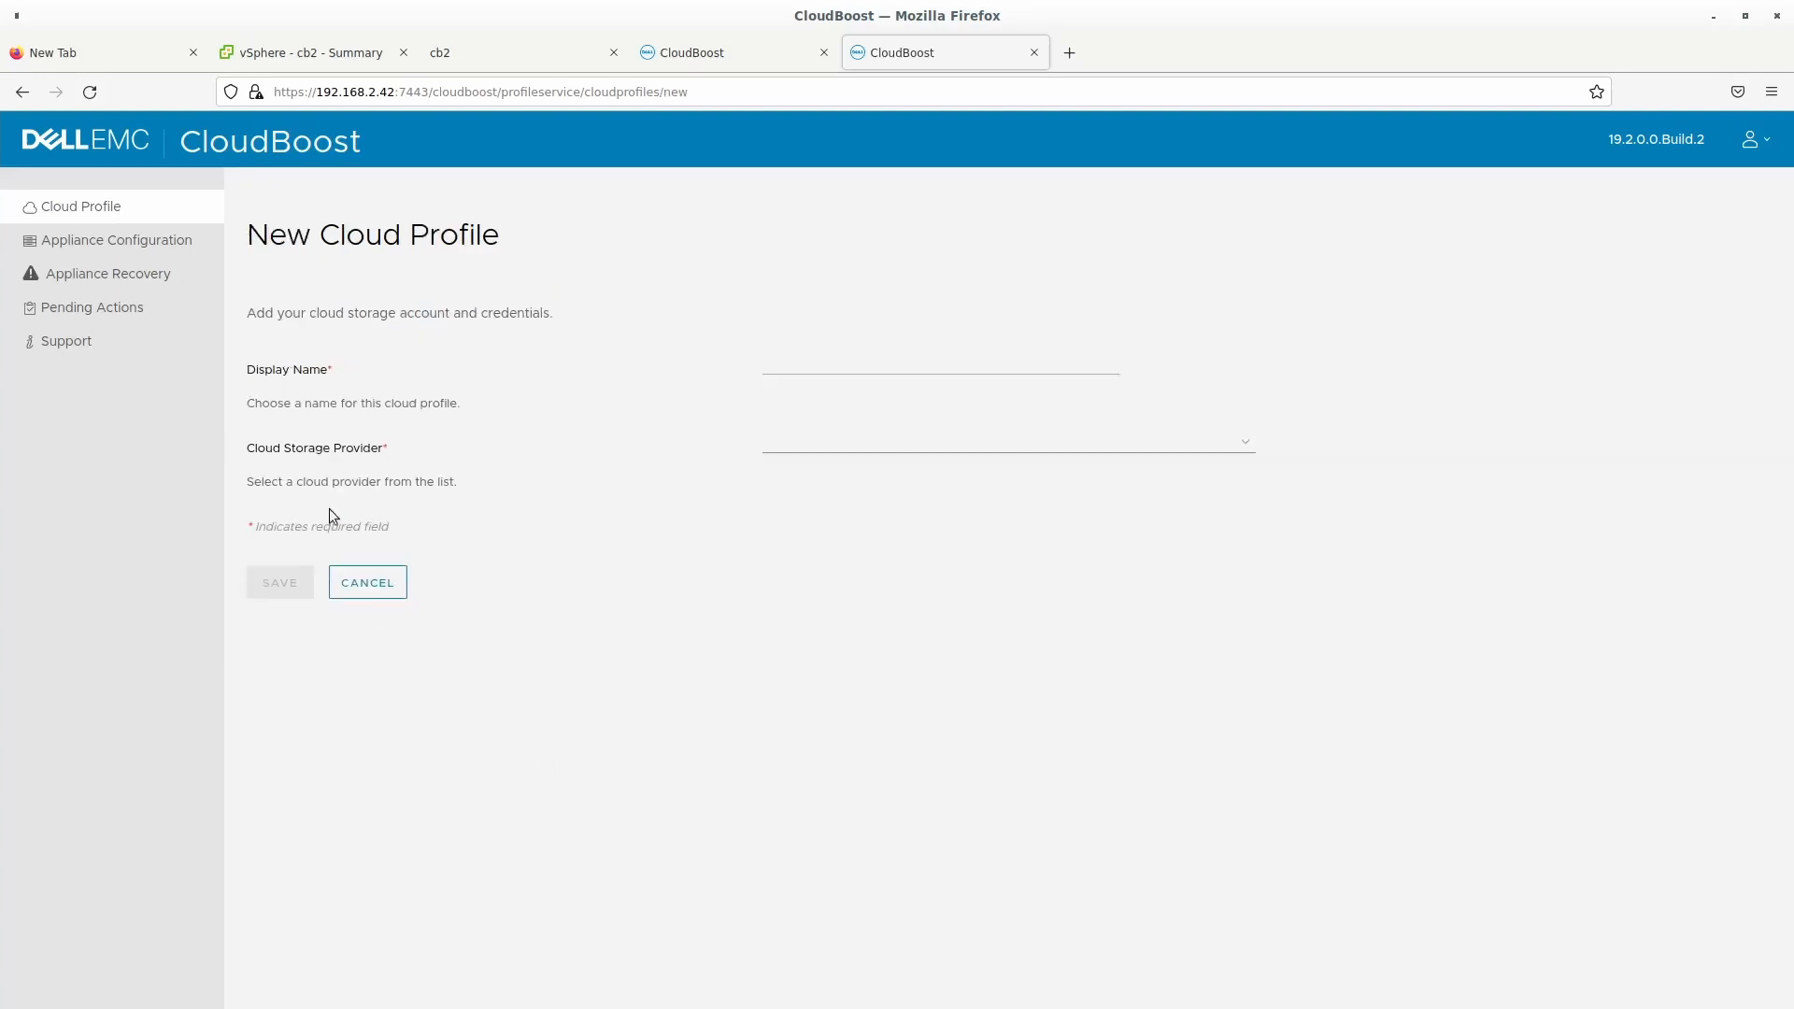
left_click(938, 365)
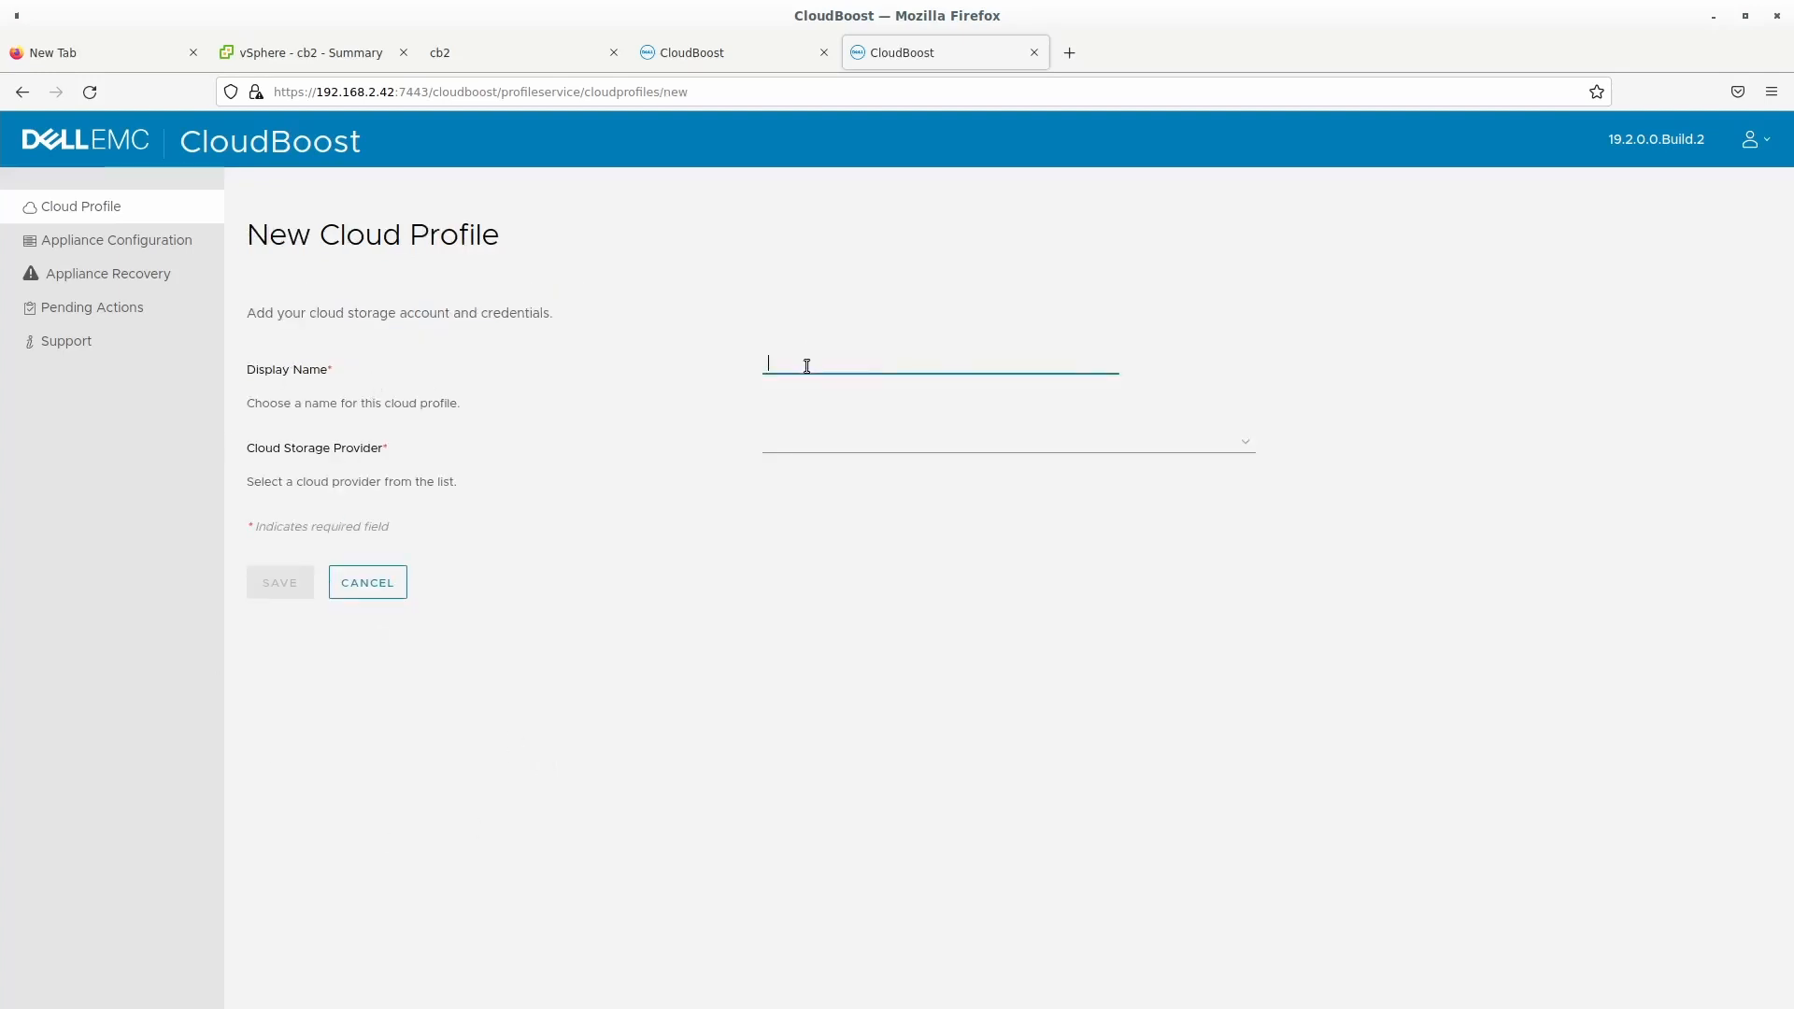
type("gcp")
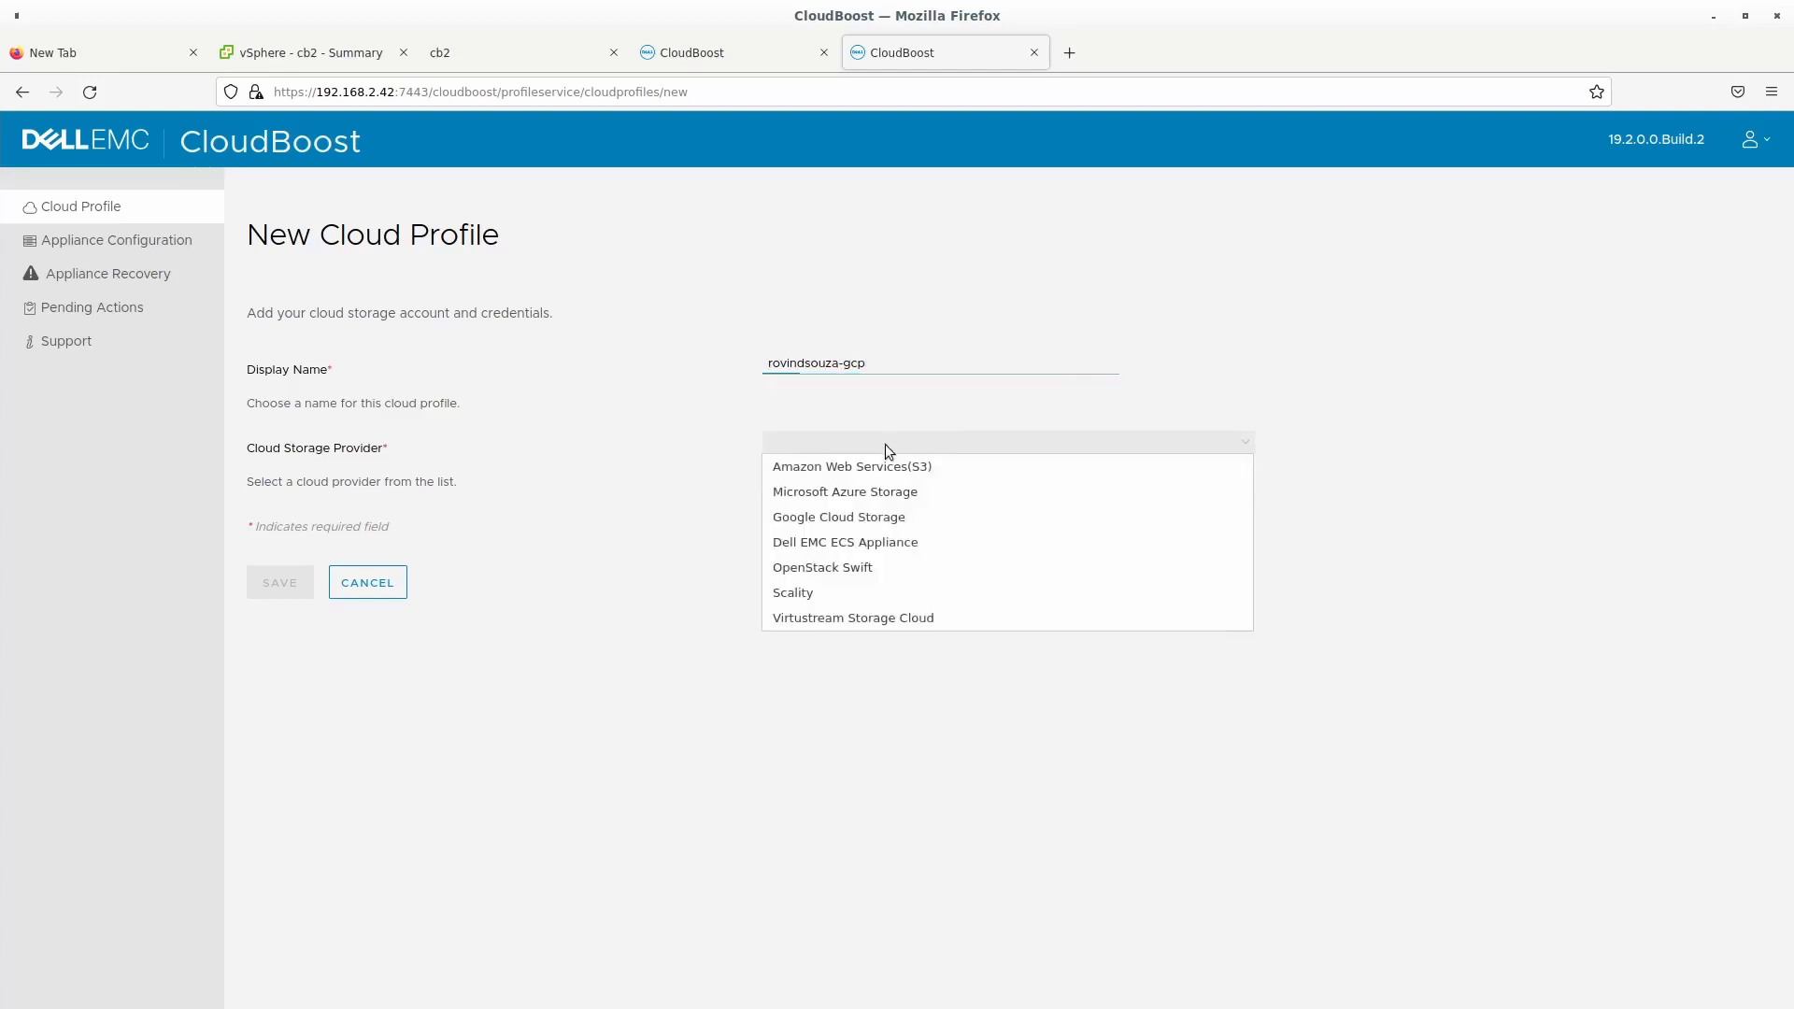
mouse_move(852, 466)
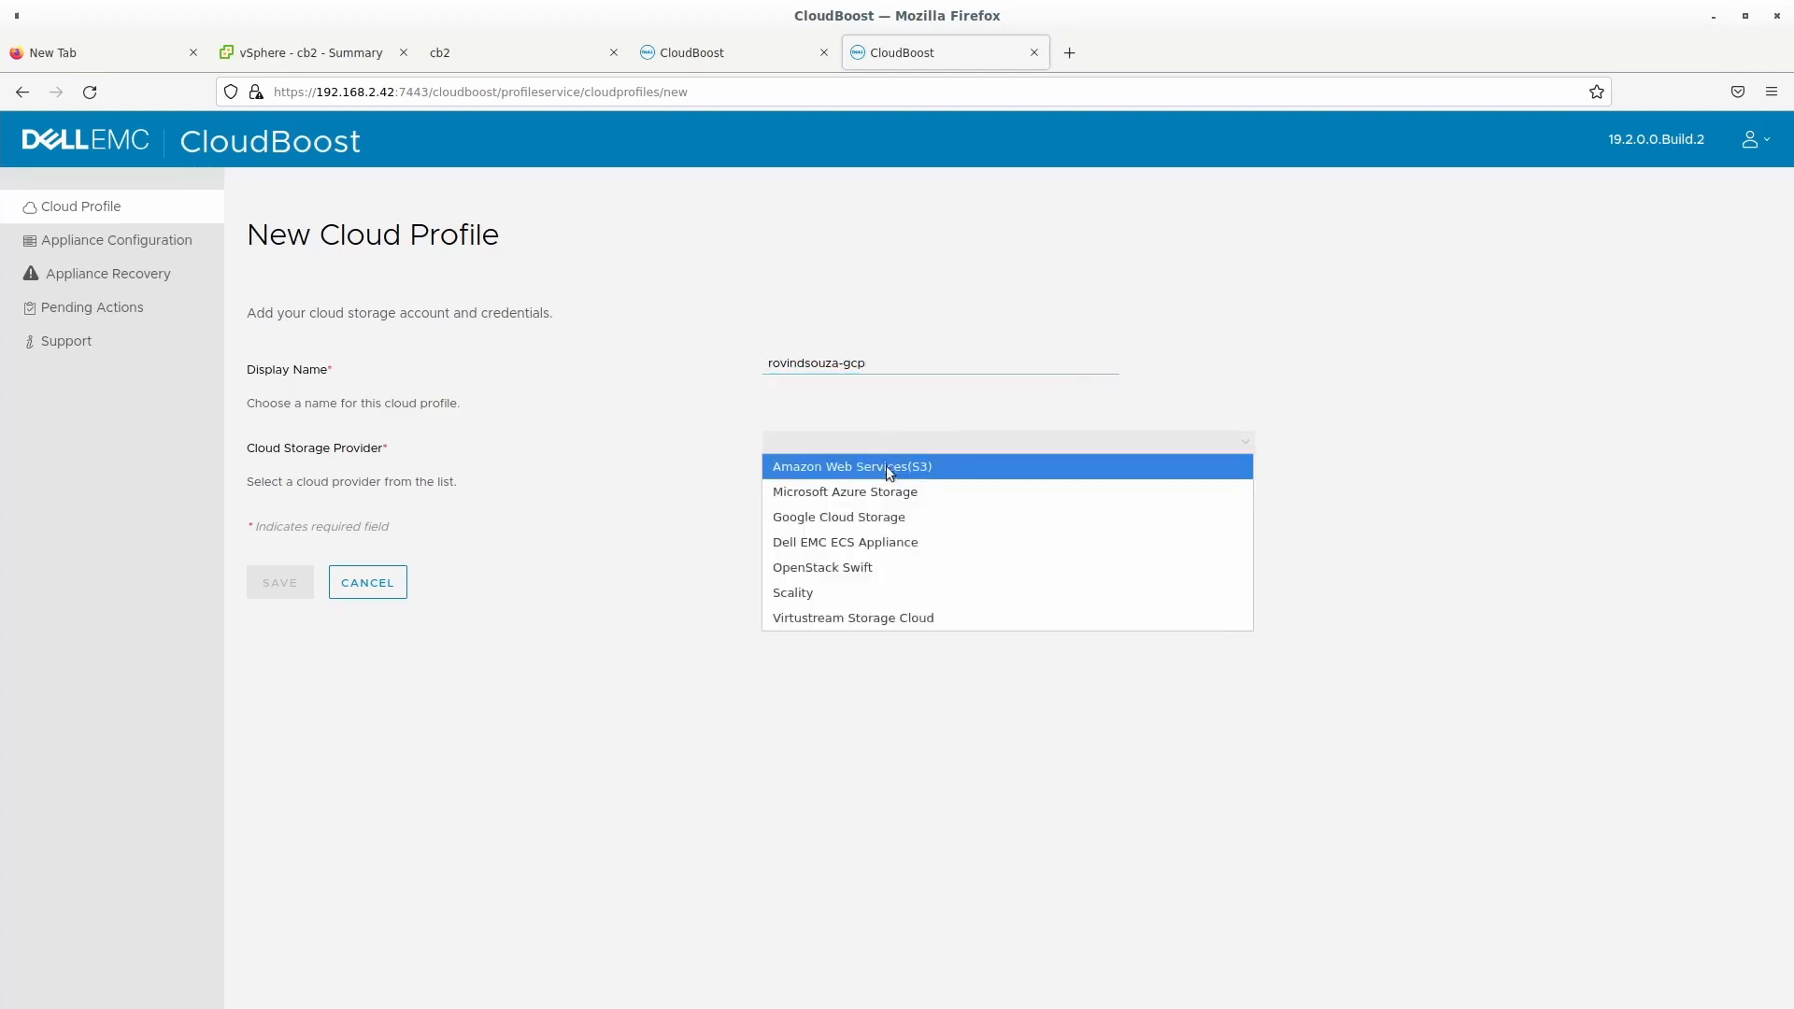
mouse_move(886, 492)
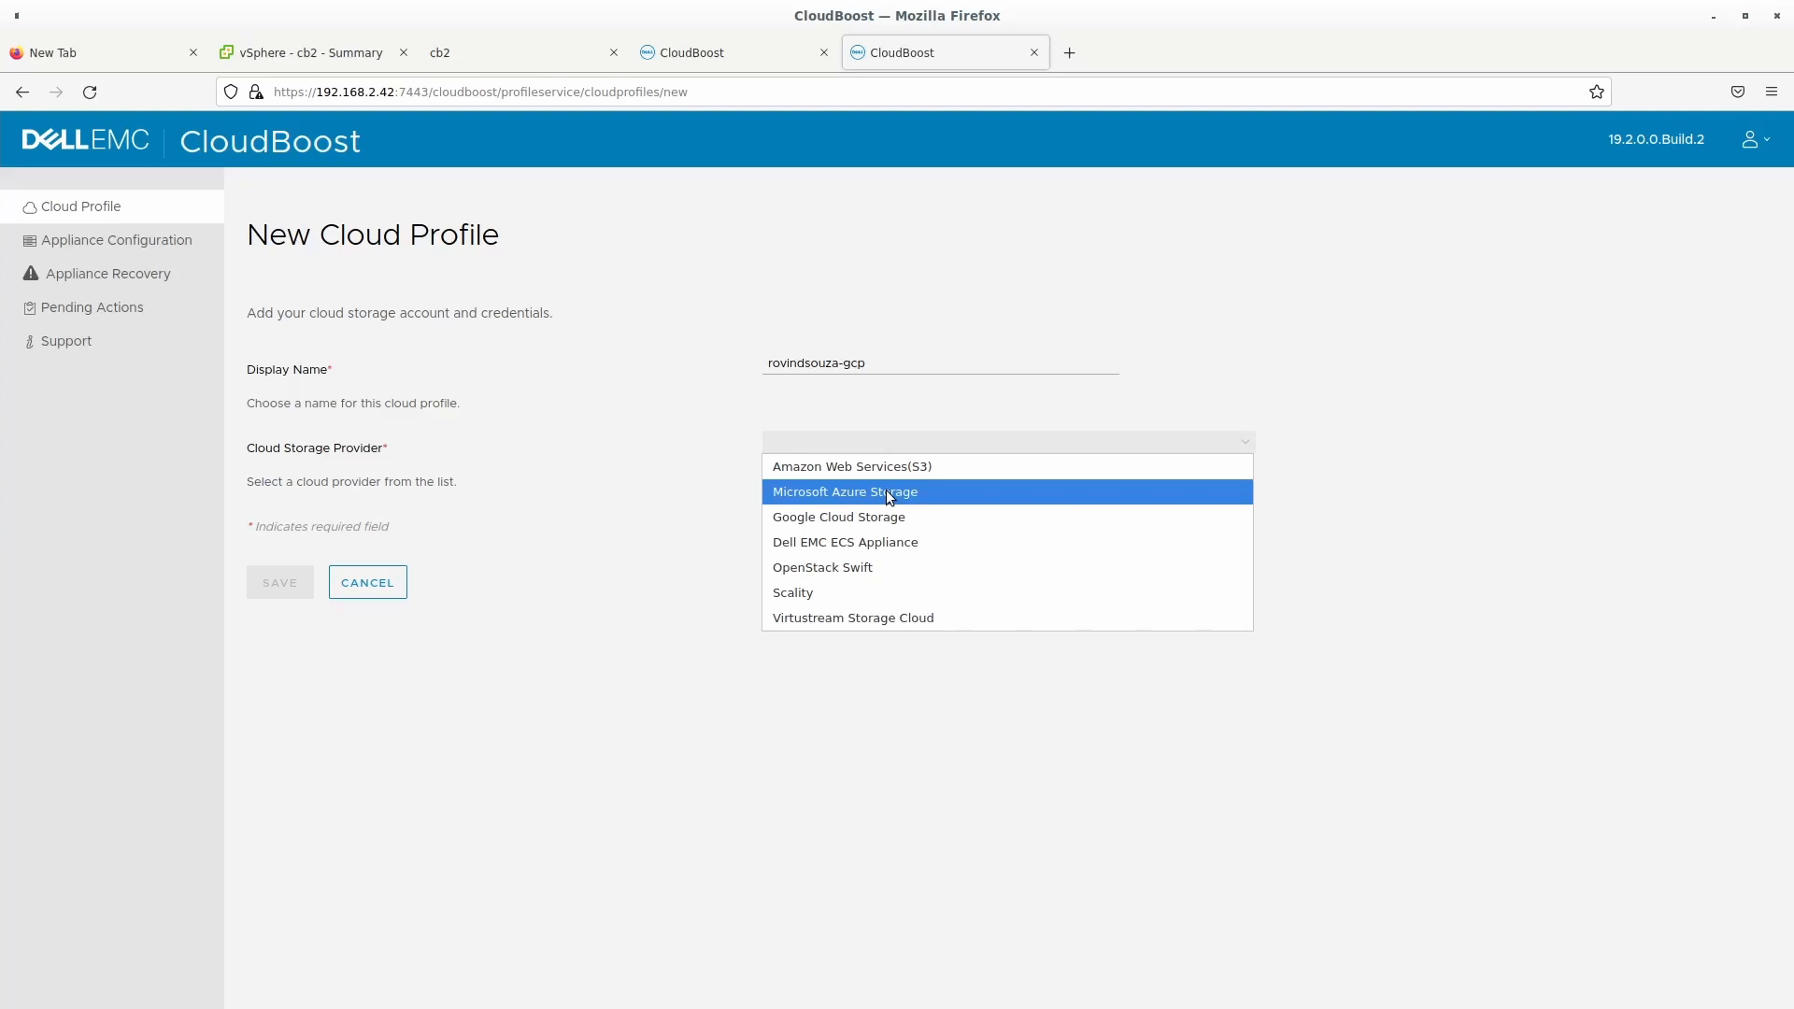
mouse_move(920, 593)
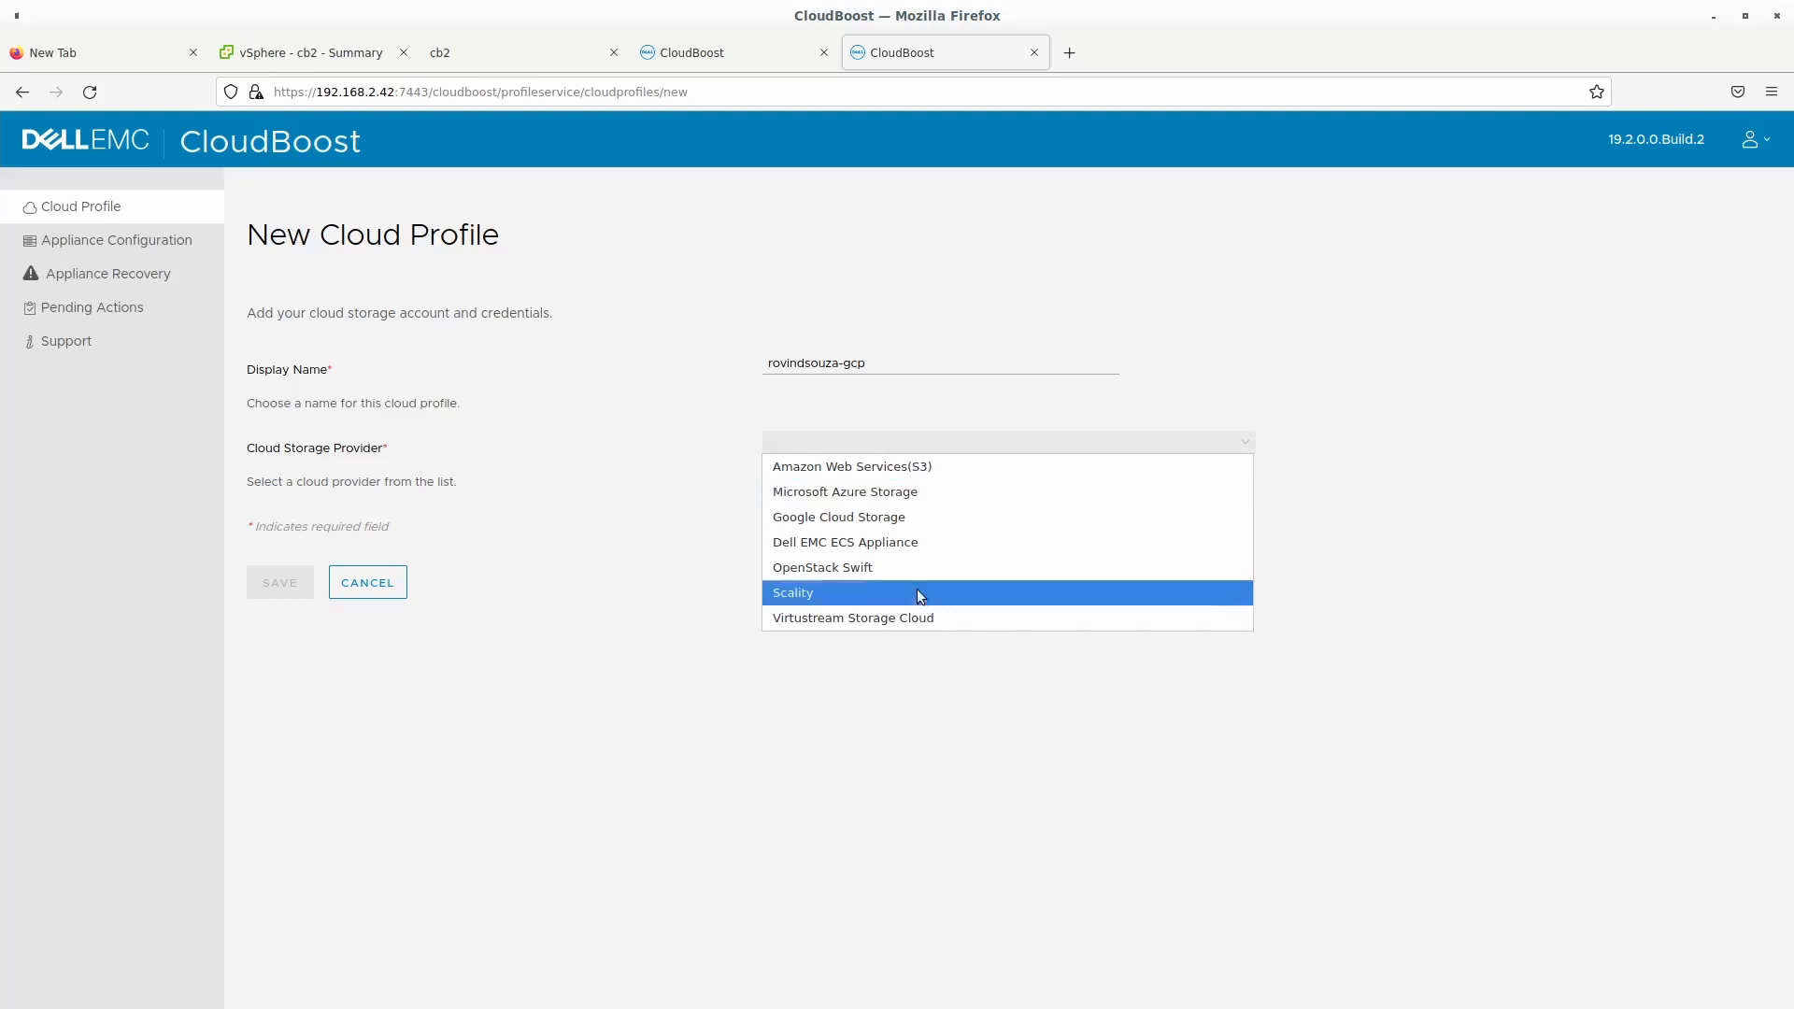
mouse_move(925, 517)
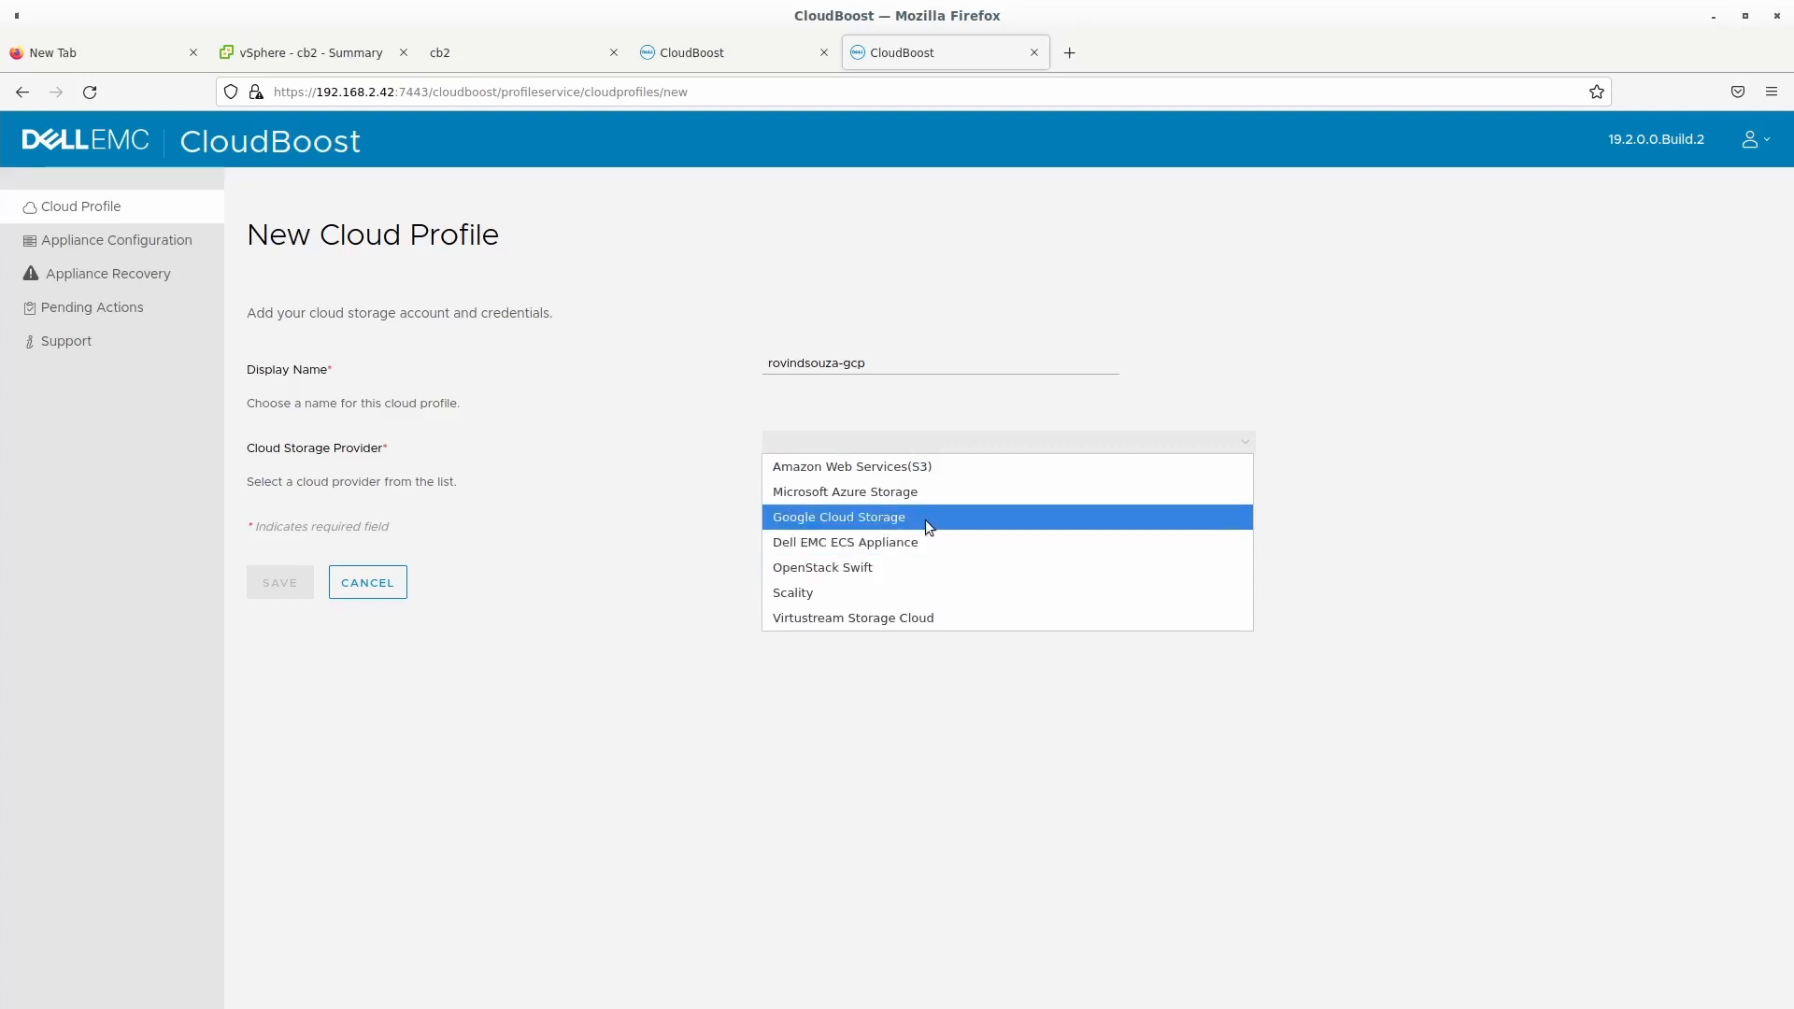
left_click(837, 516)
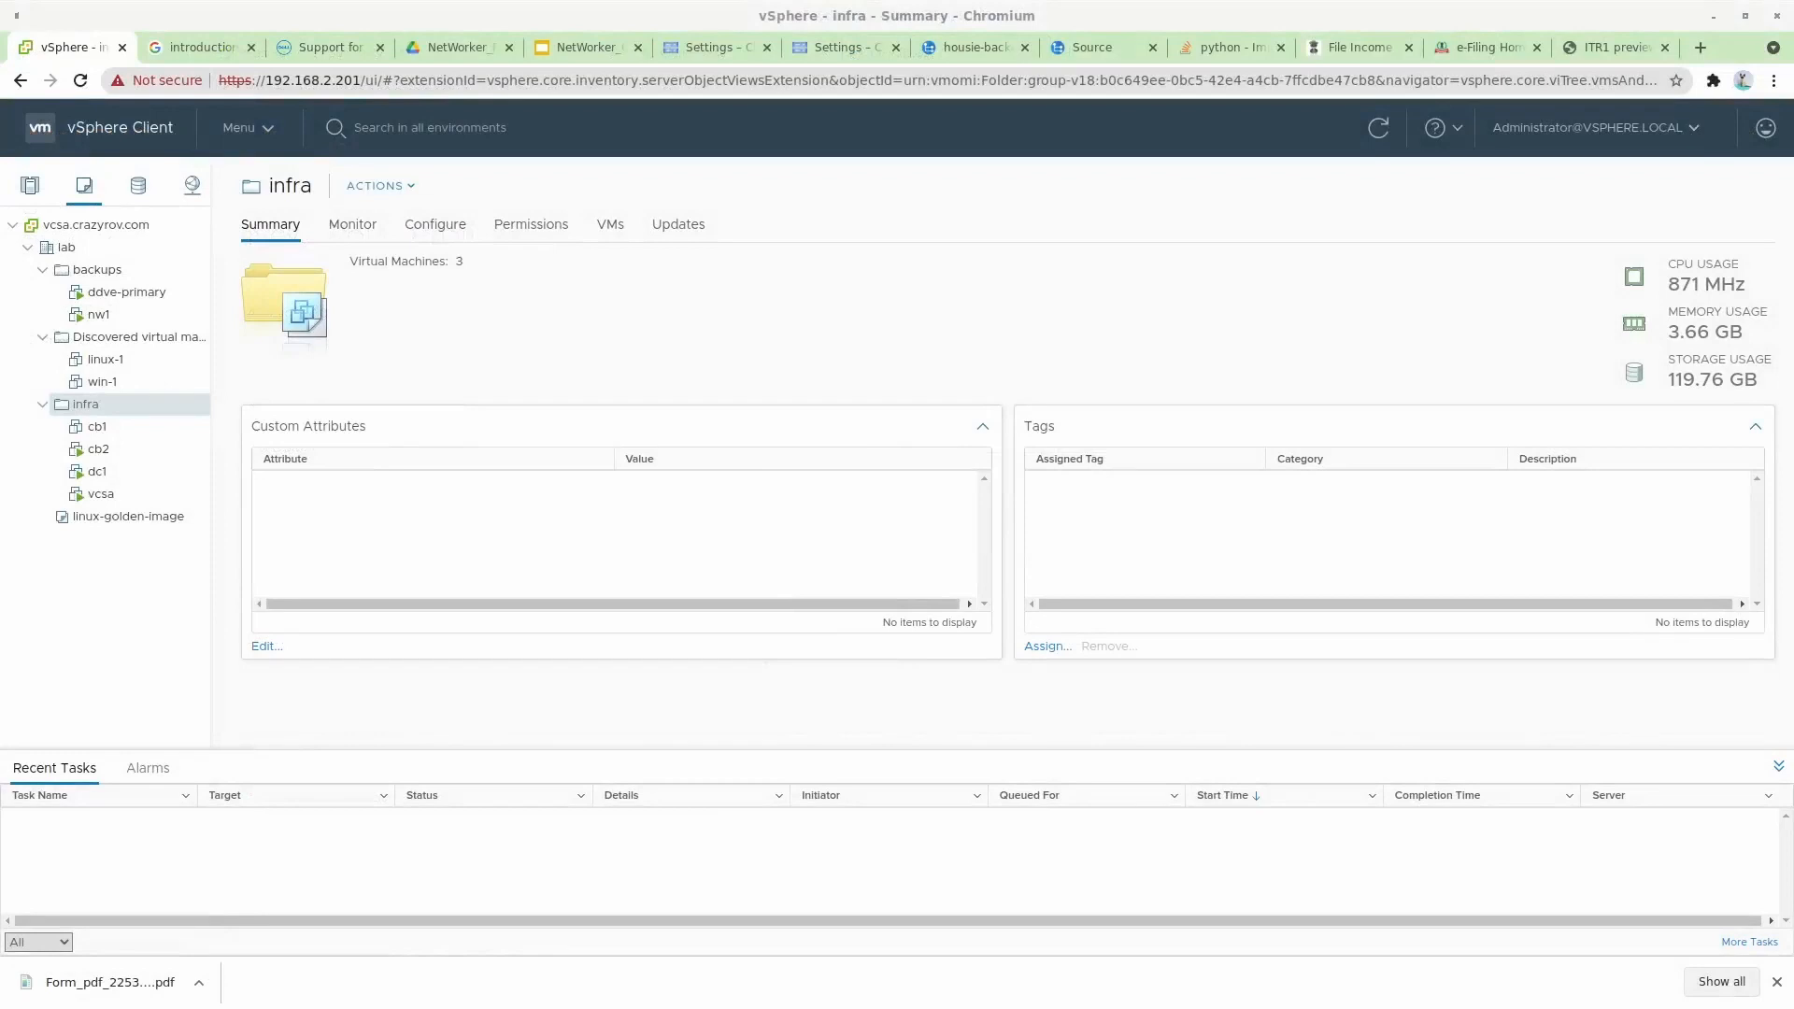
In GCP Cloud Storage settings, select the storage endpoint URI on the Interoperability page.
left_click(710, 47)
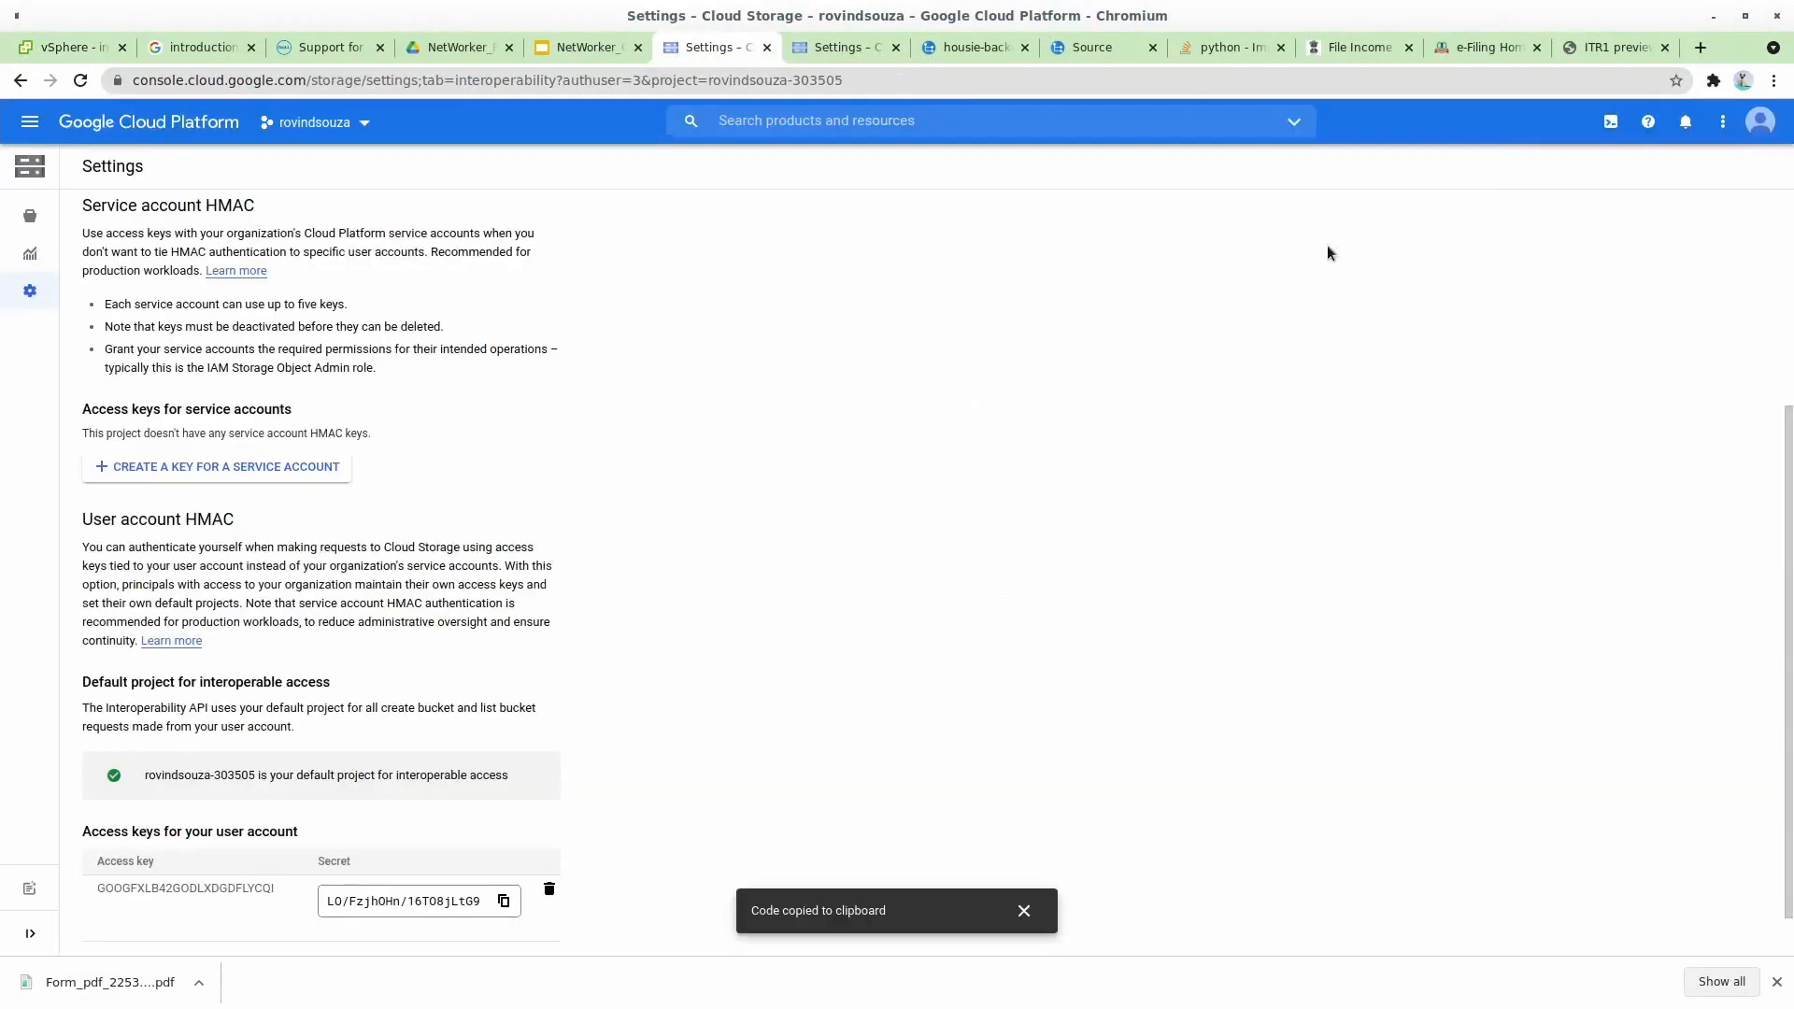
scroll("up", 3)
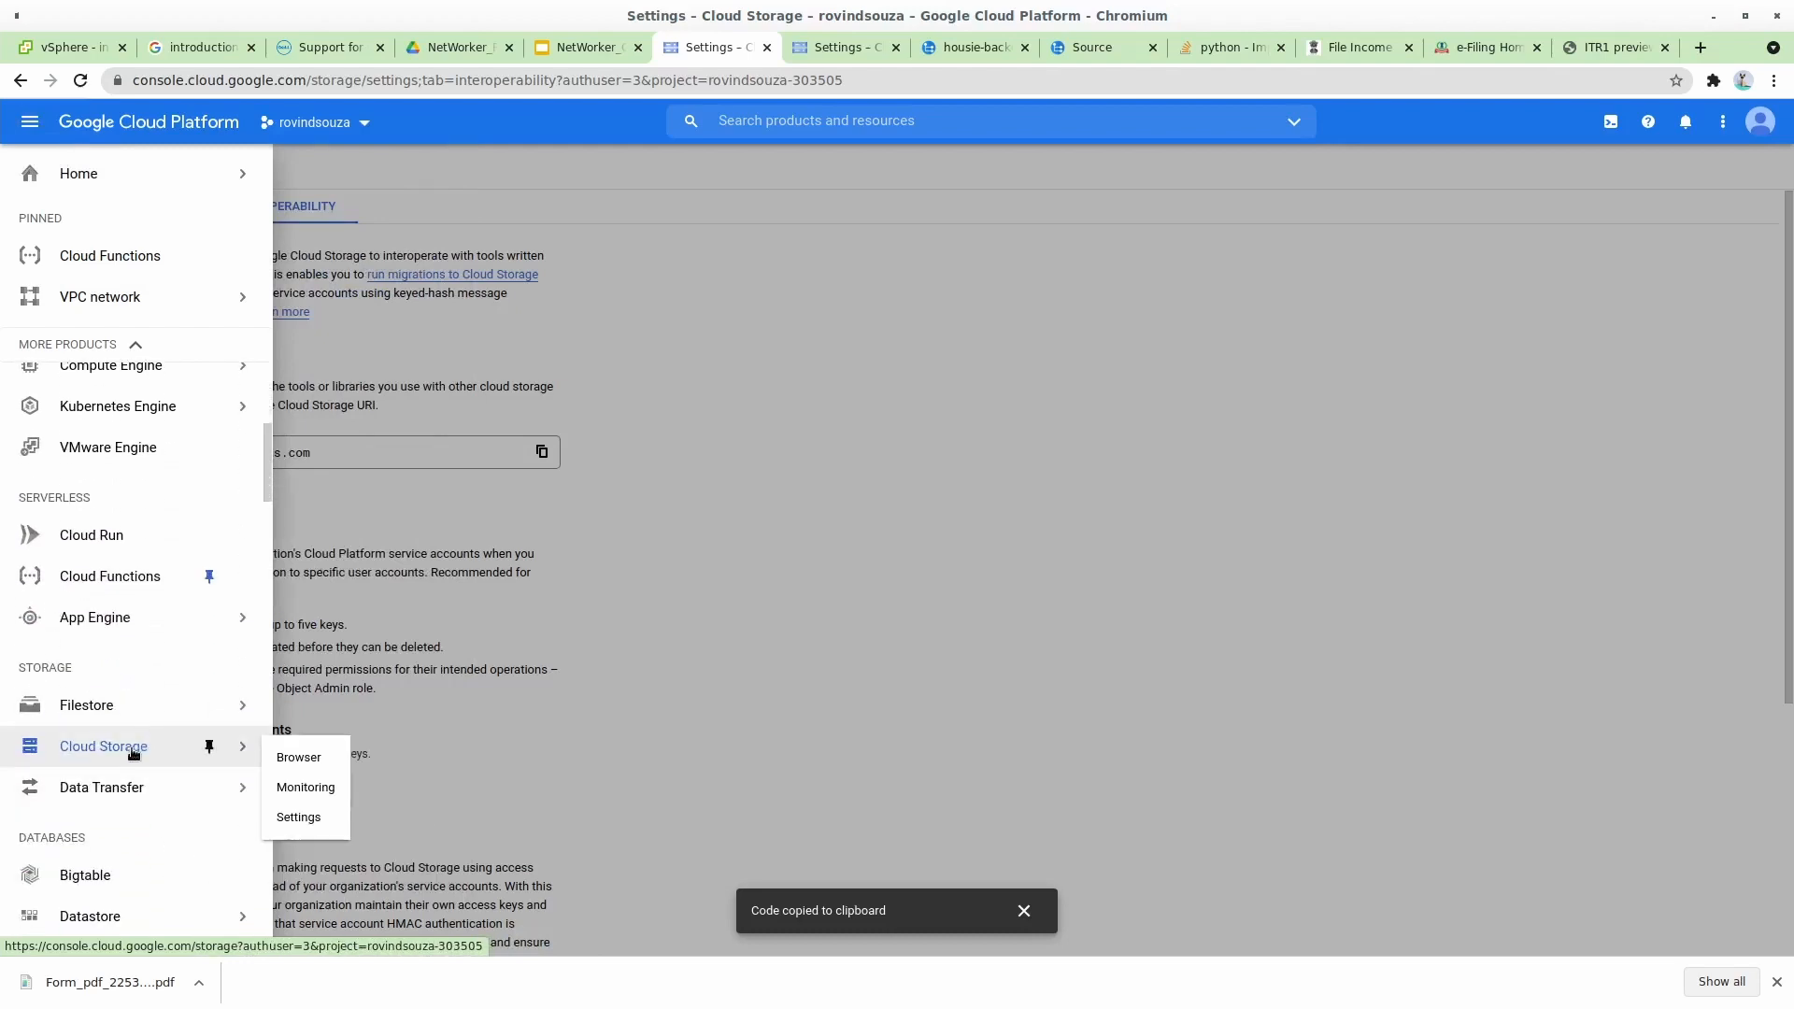
left_click(297, 816)
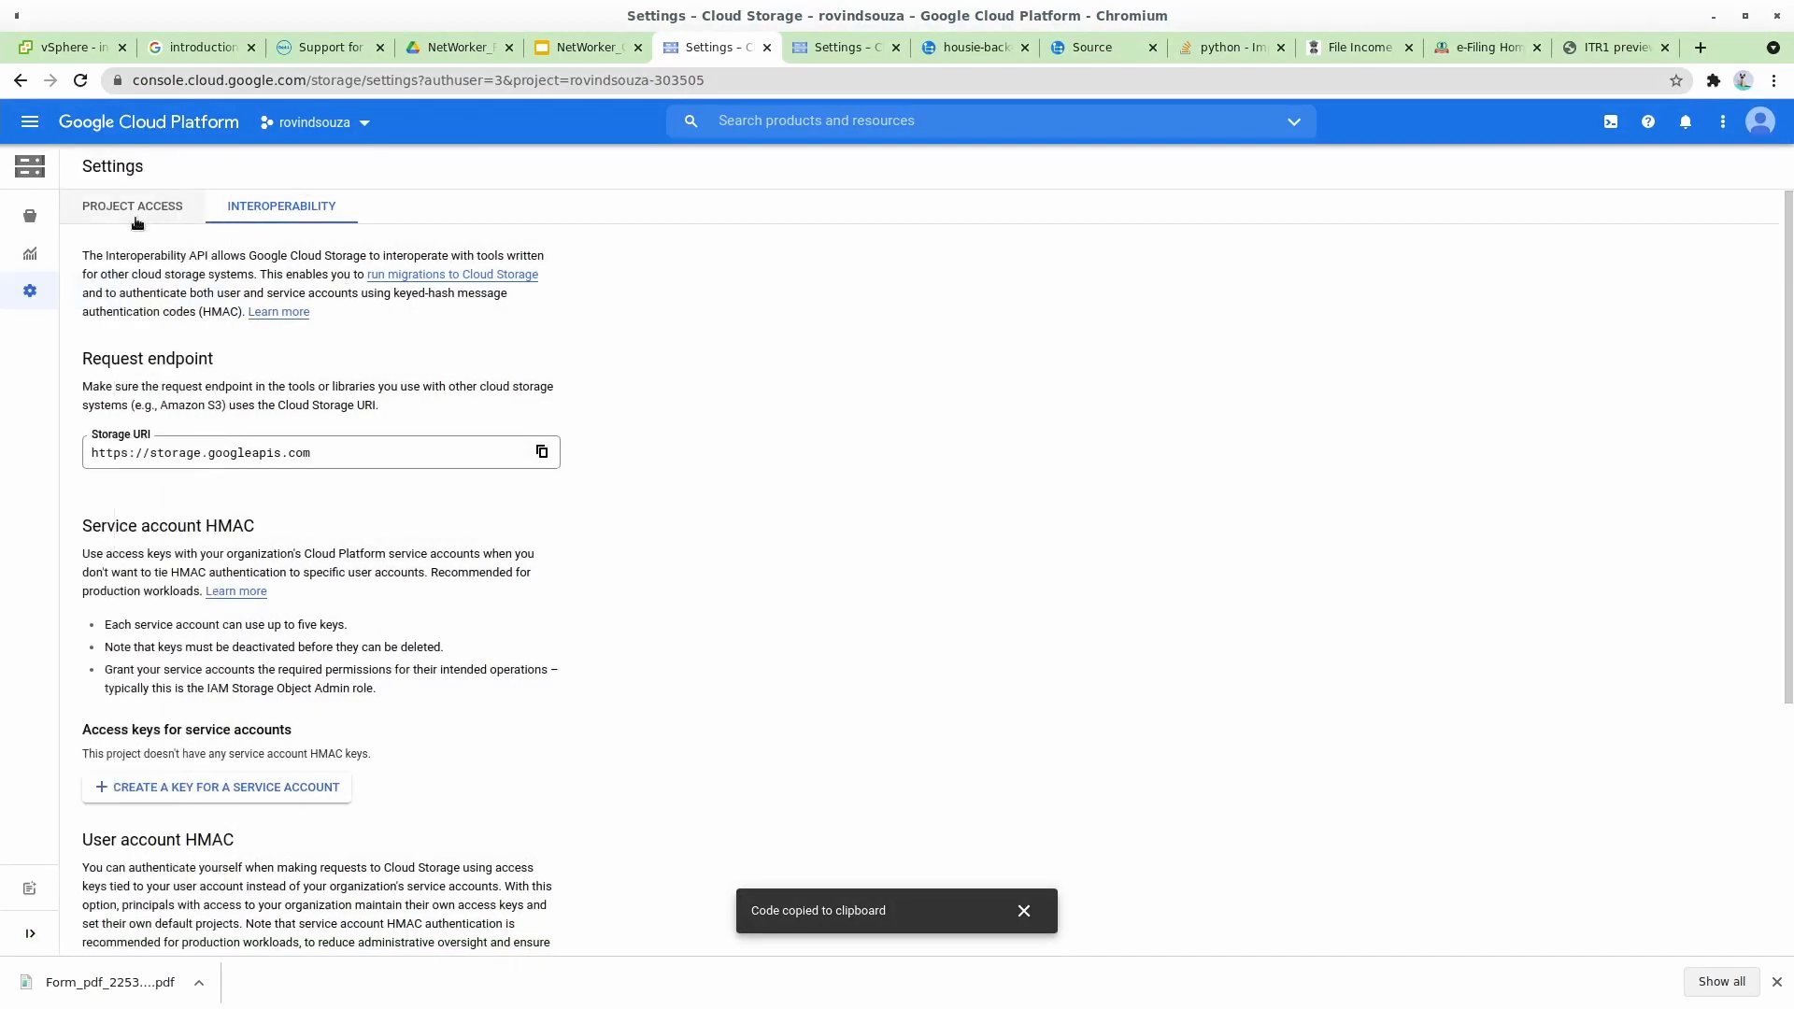
left_click(131, 206)
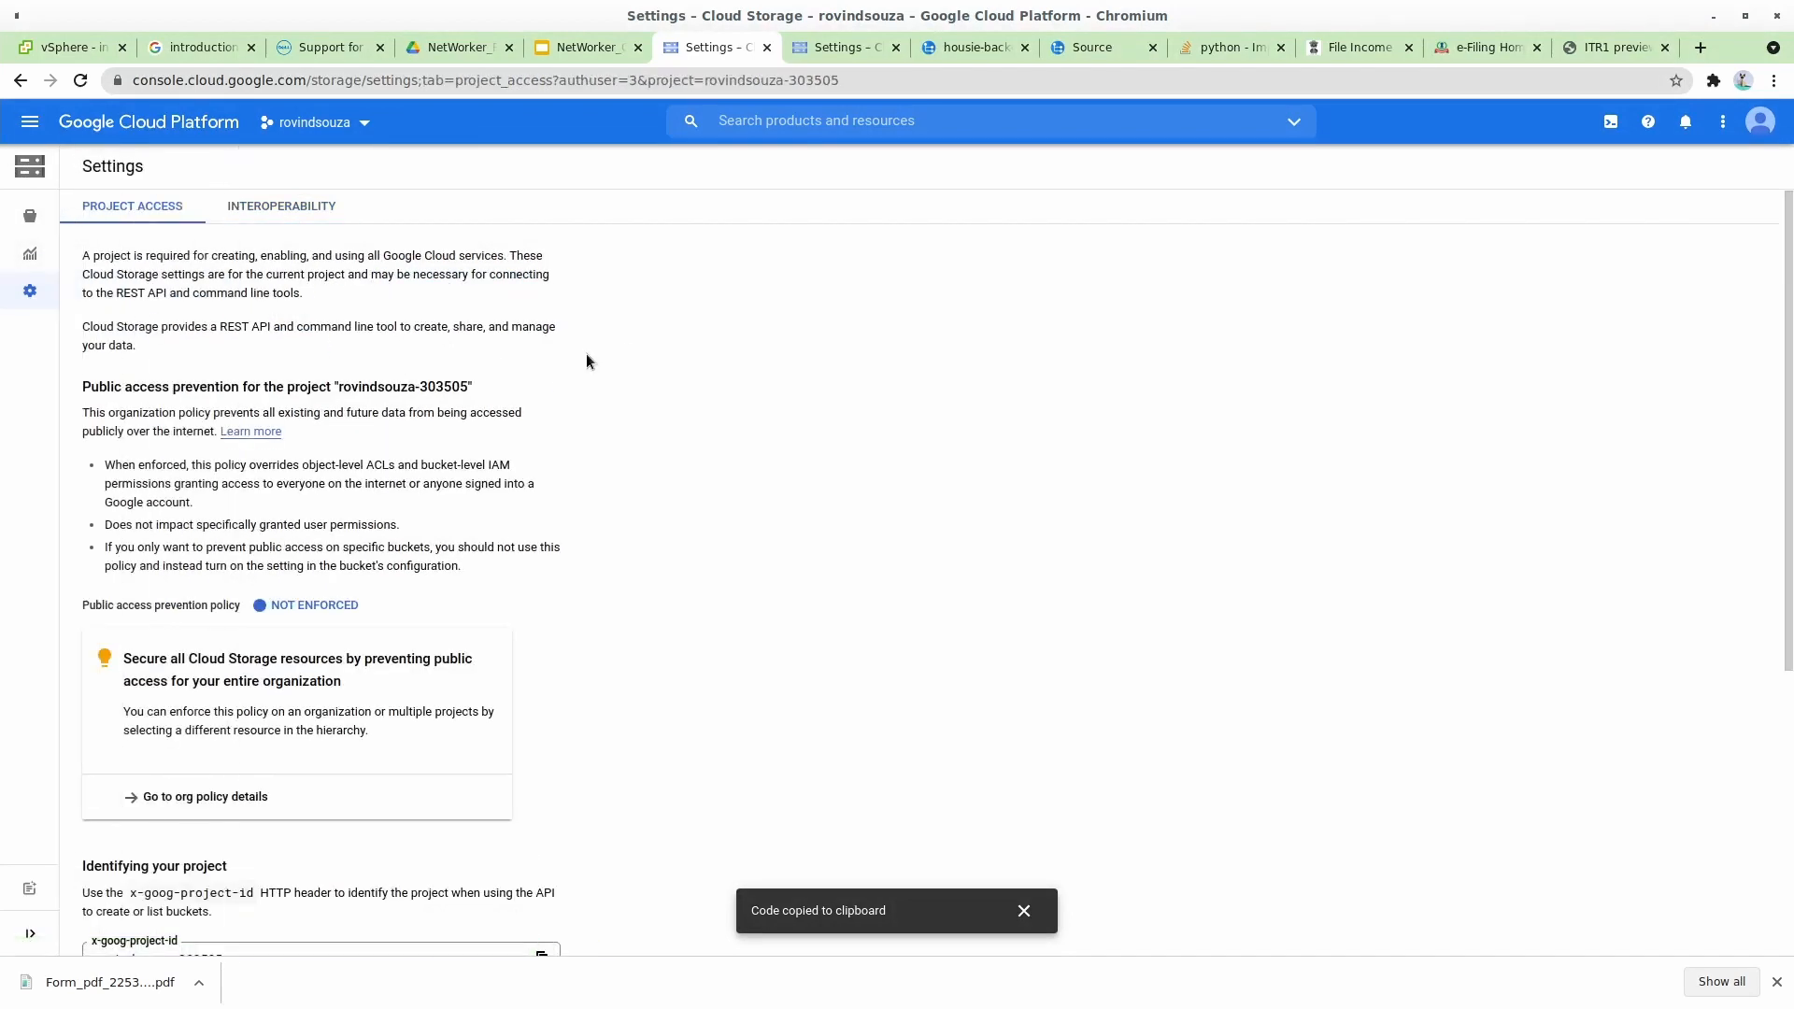
mouse_move(241, 770)
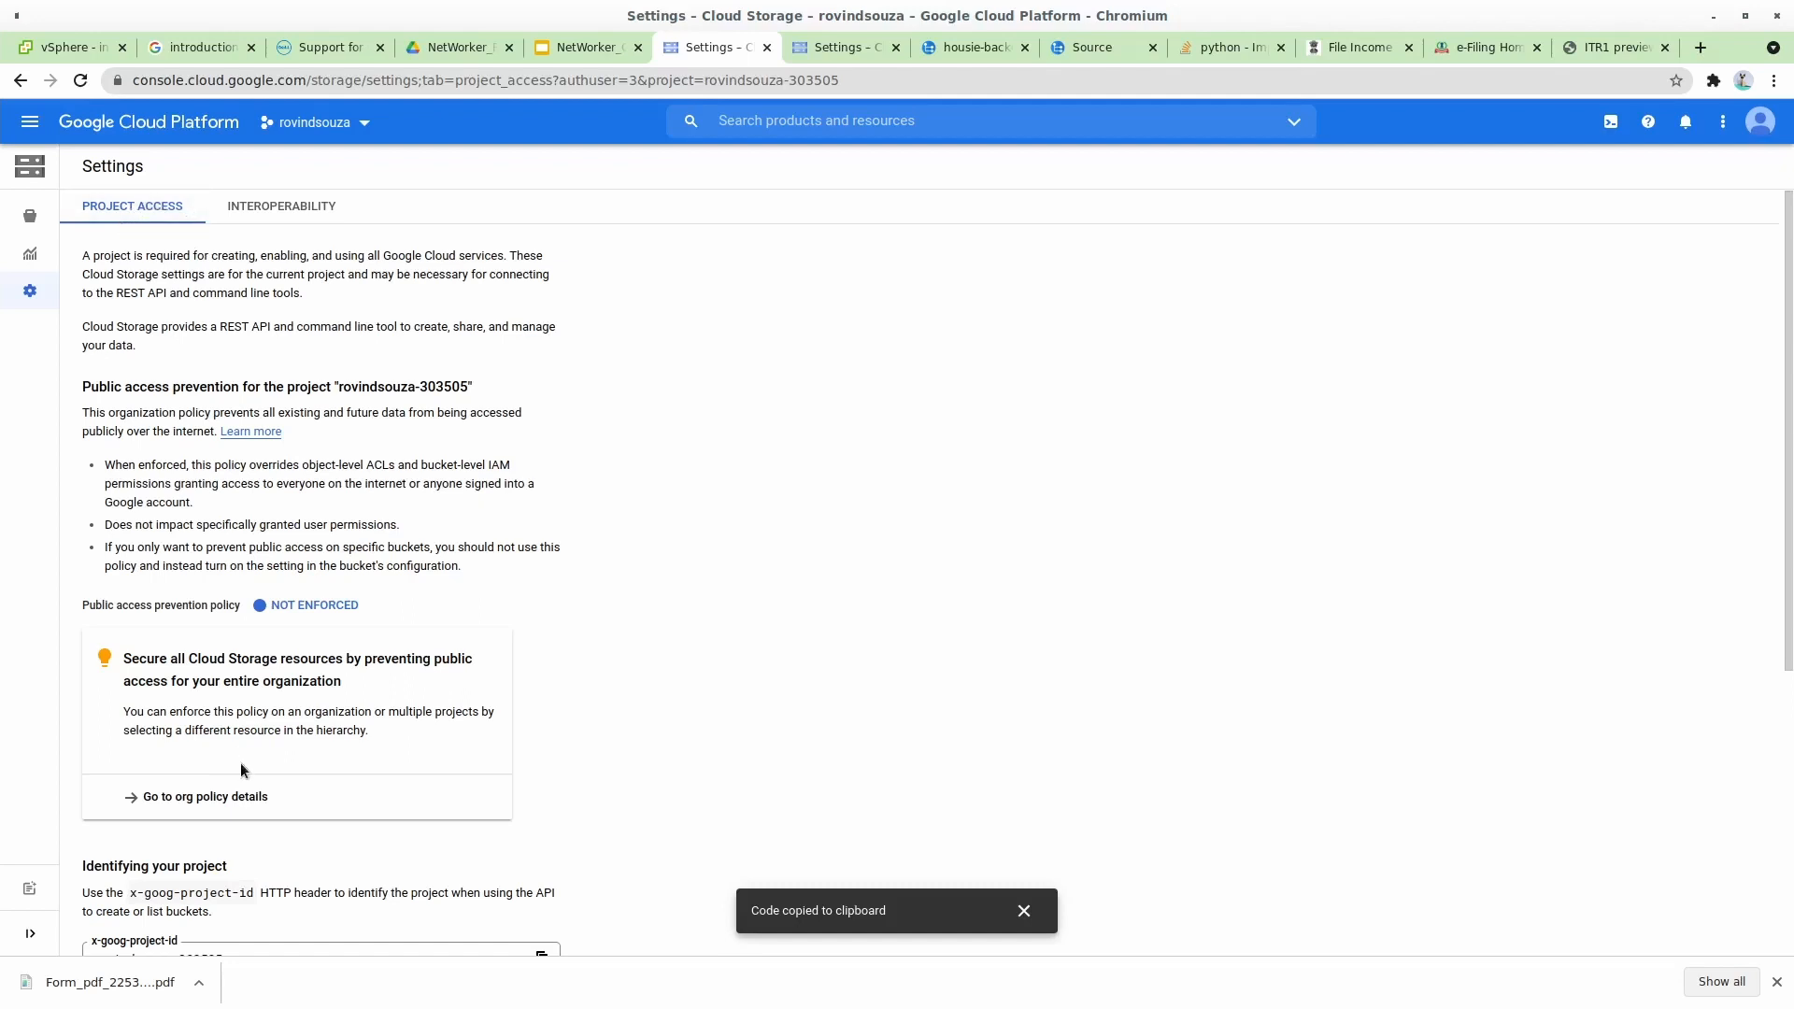
mouse_move(243, 293)
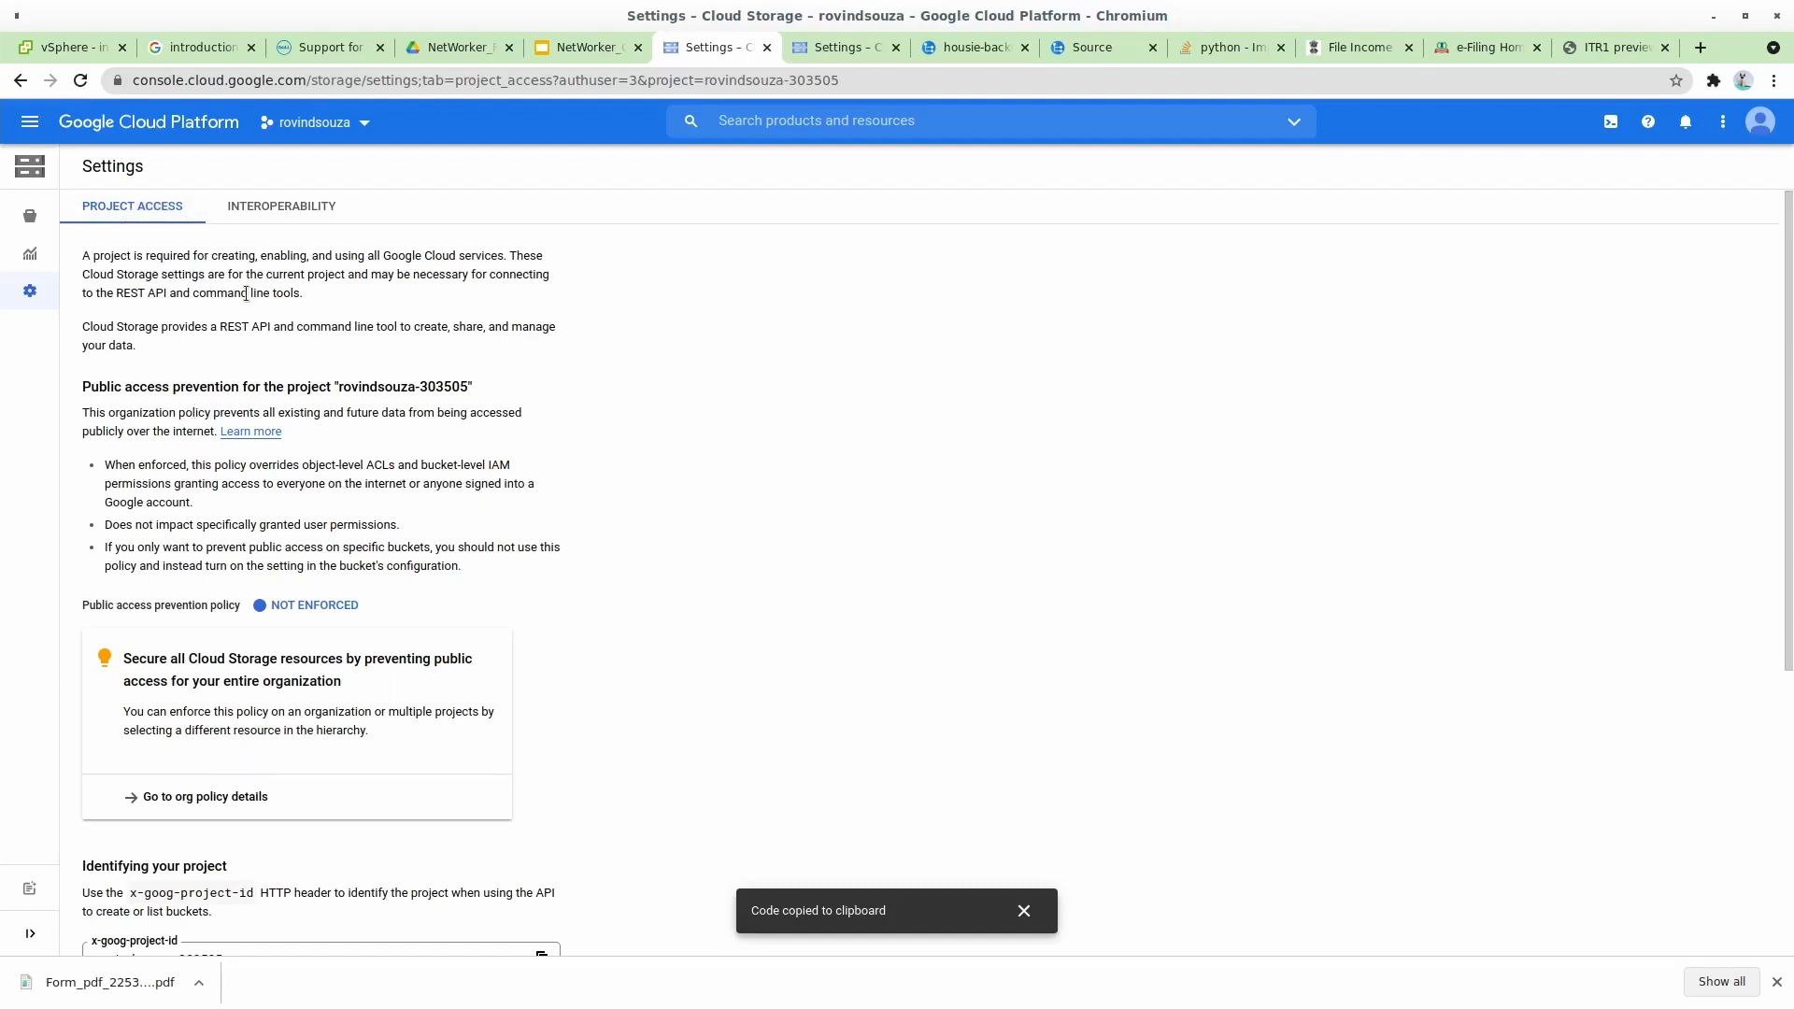
left_click(281, 206)
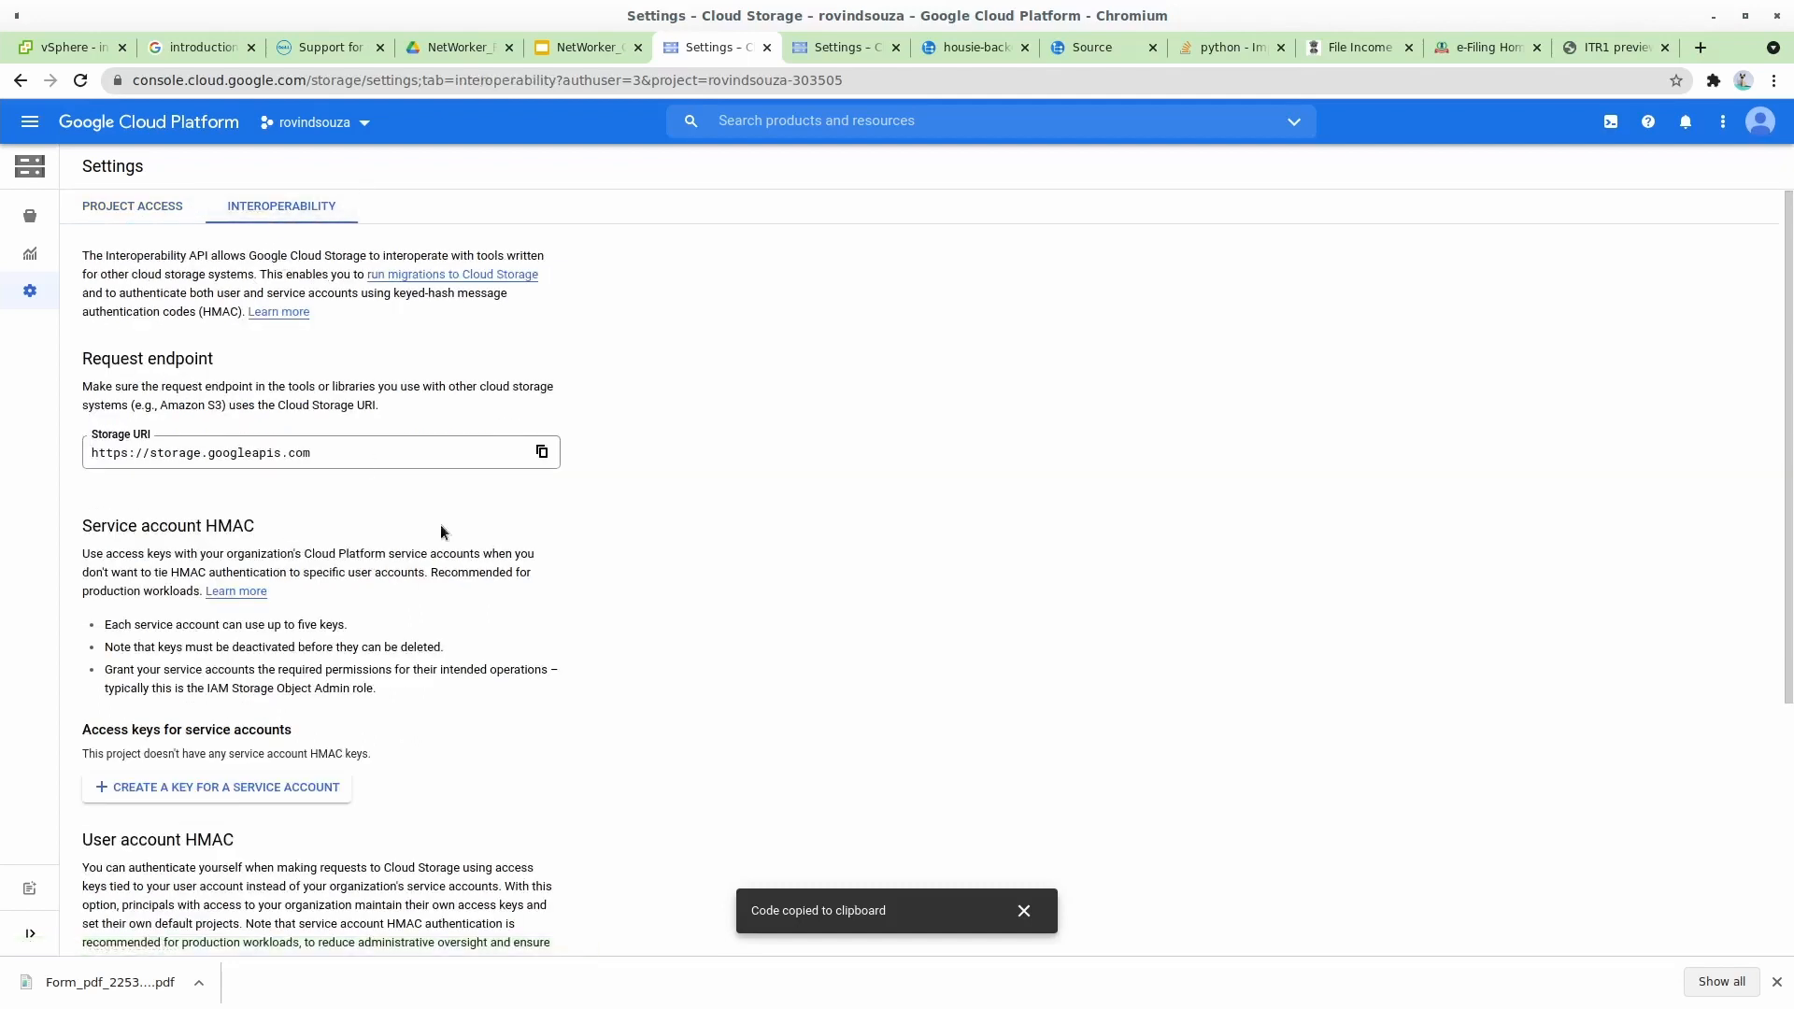
mouse_move(155, 437)
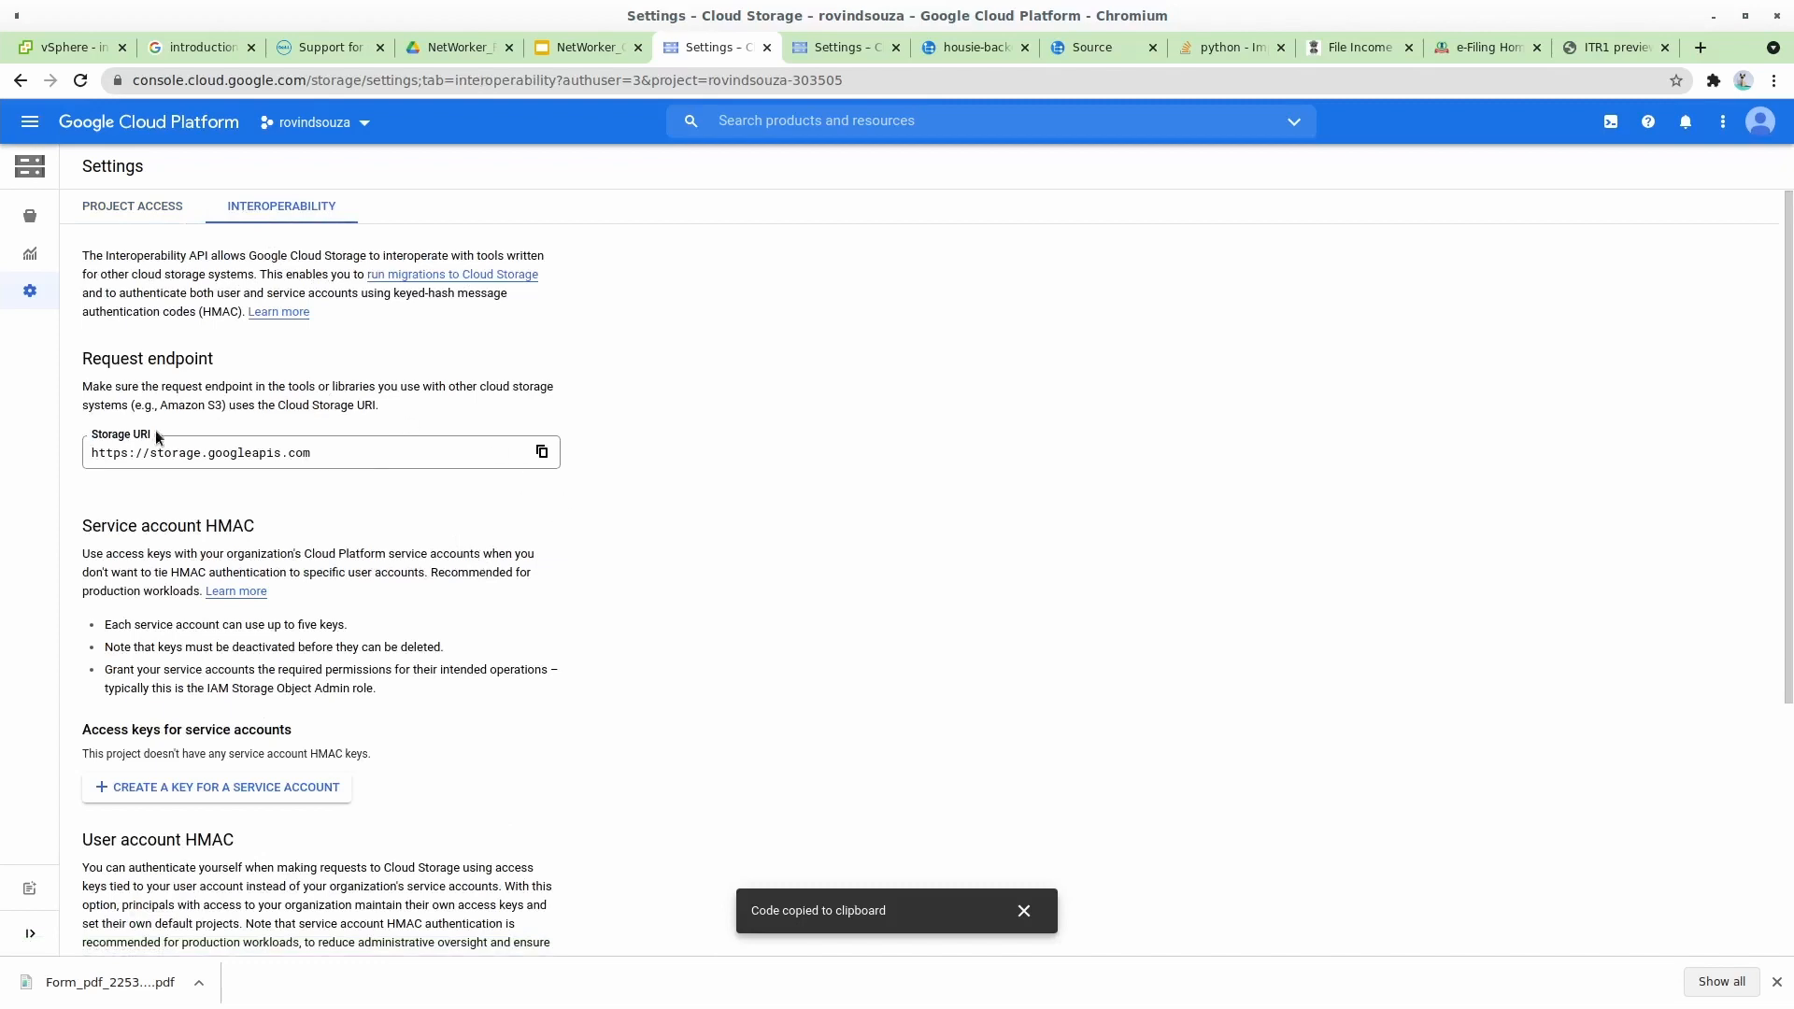
triple_click(200, 453)
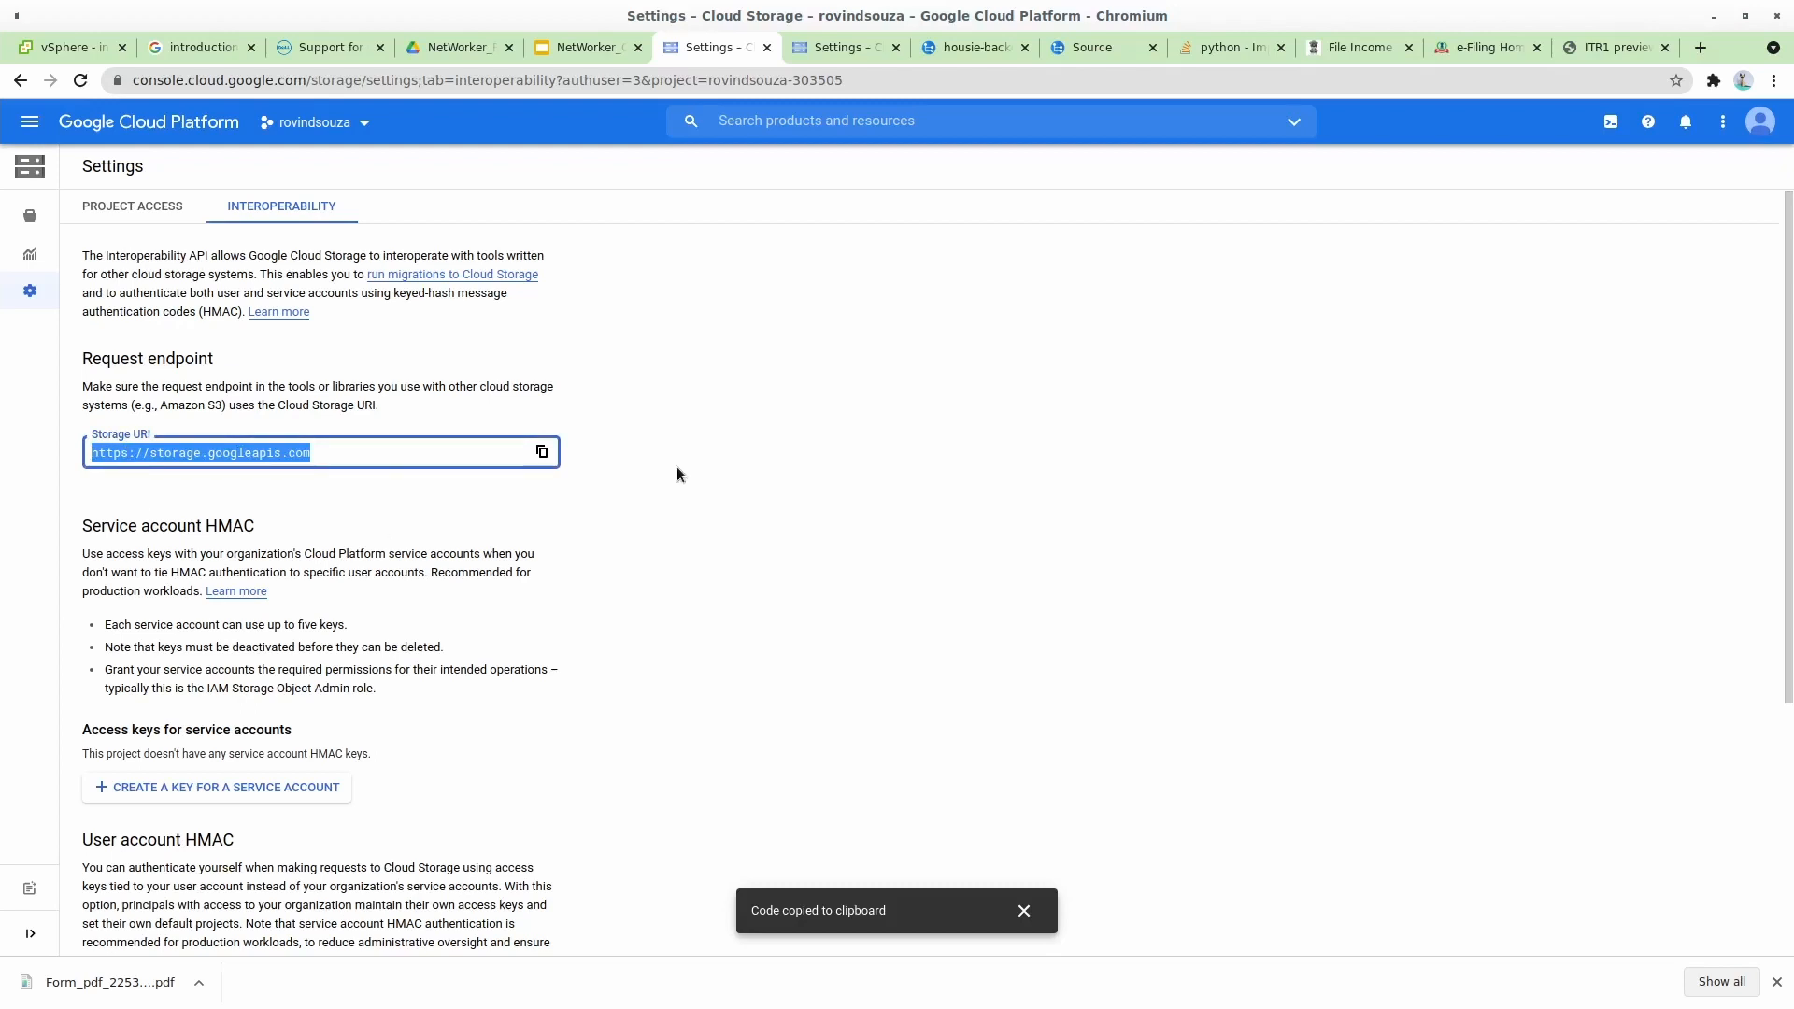
mouse_move(432, 790)
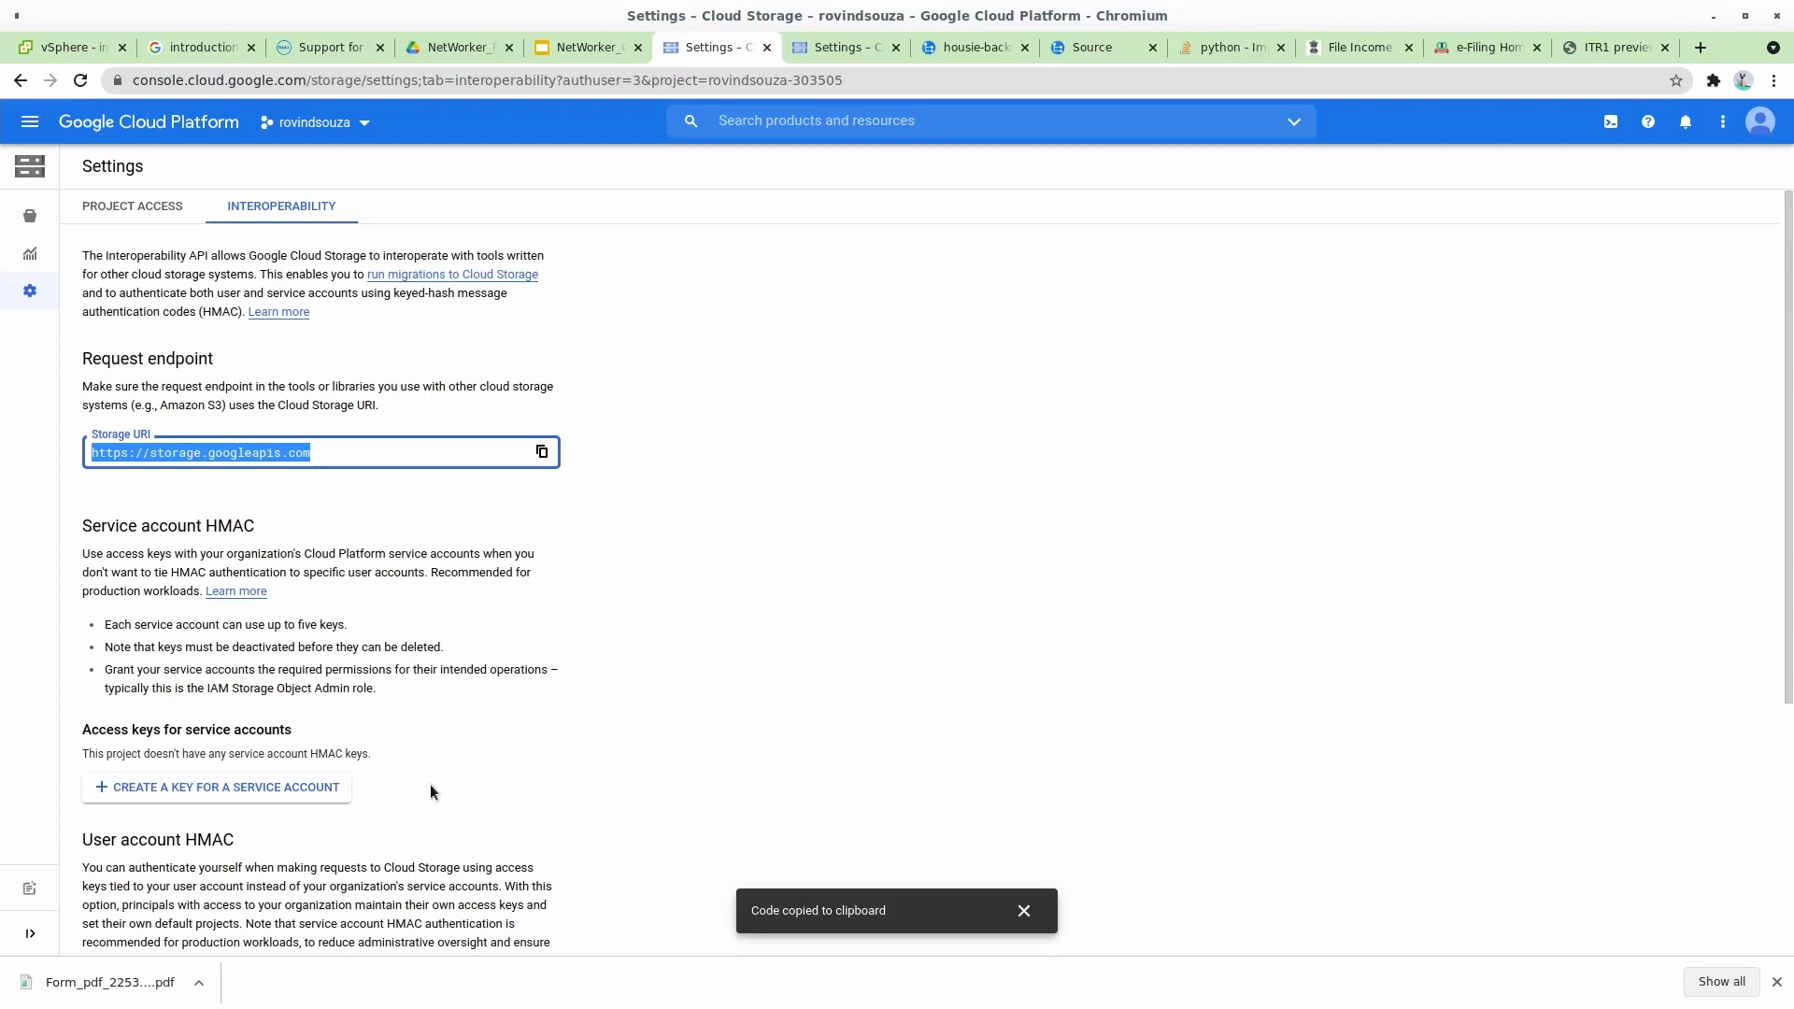
Copy the user account's HMAC access key from the interoperability settings.
scroll("down", 3)
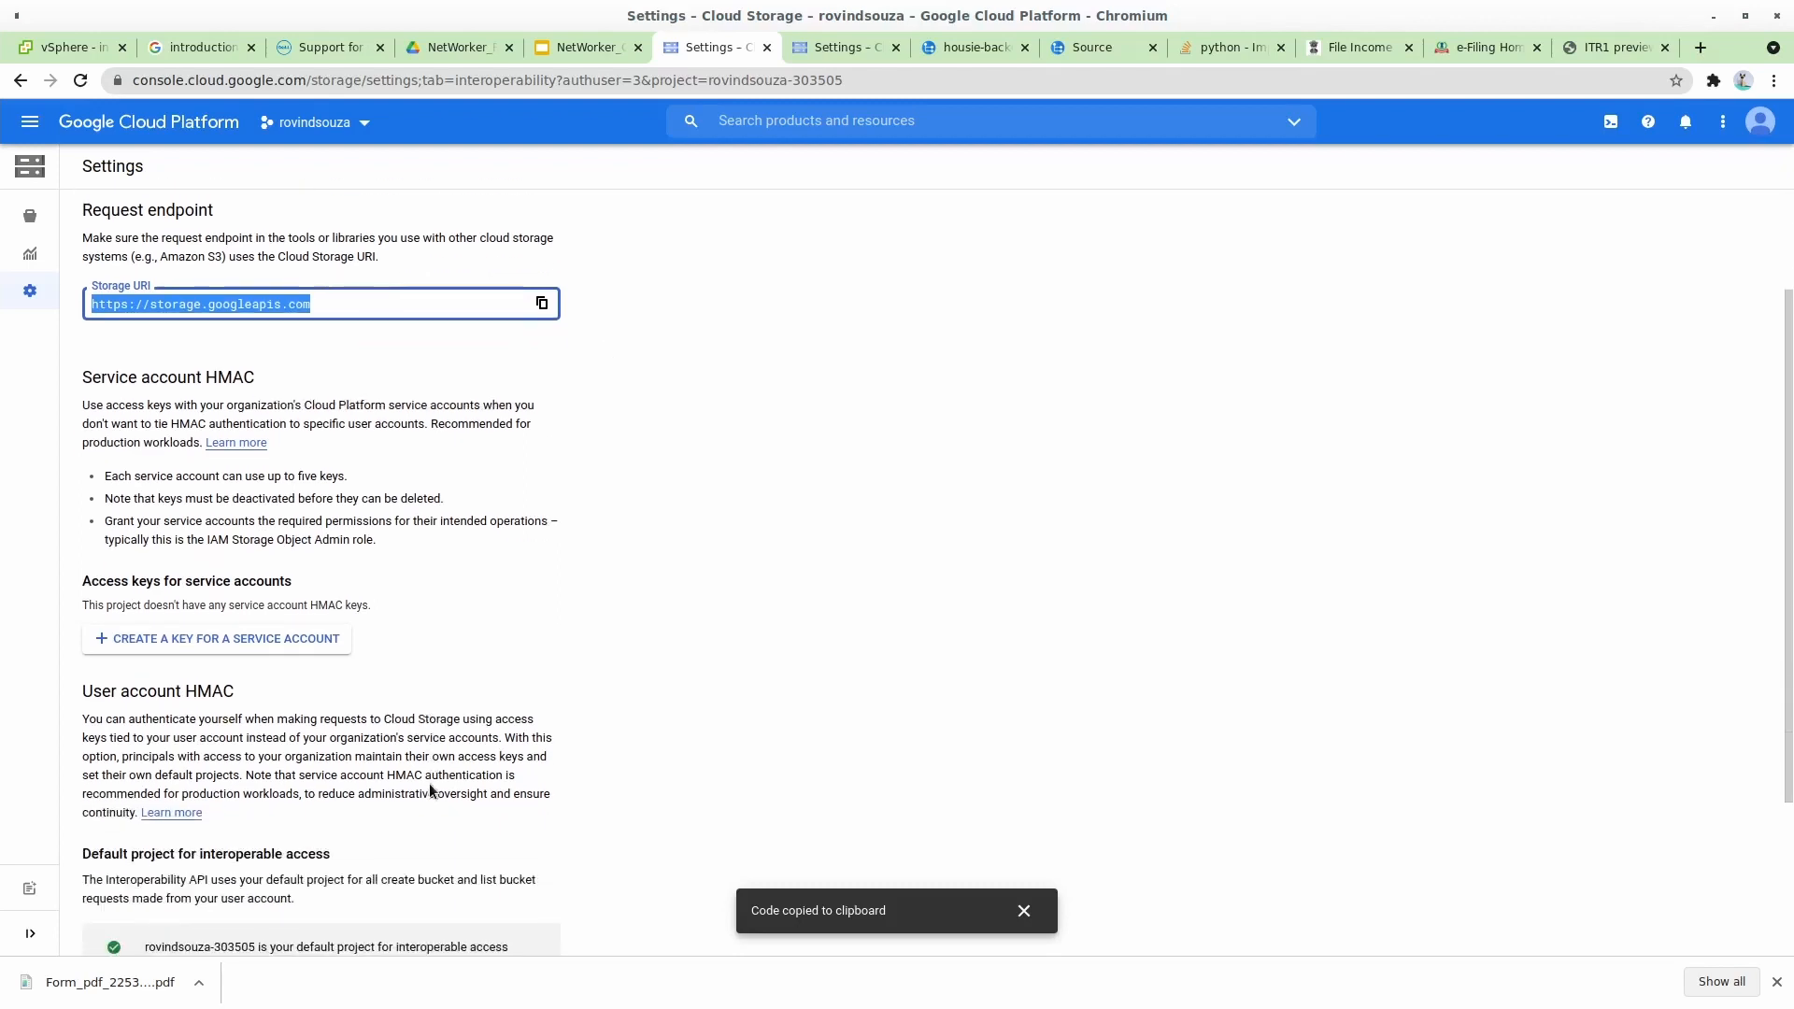
scroll("down", 3)
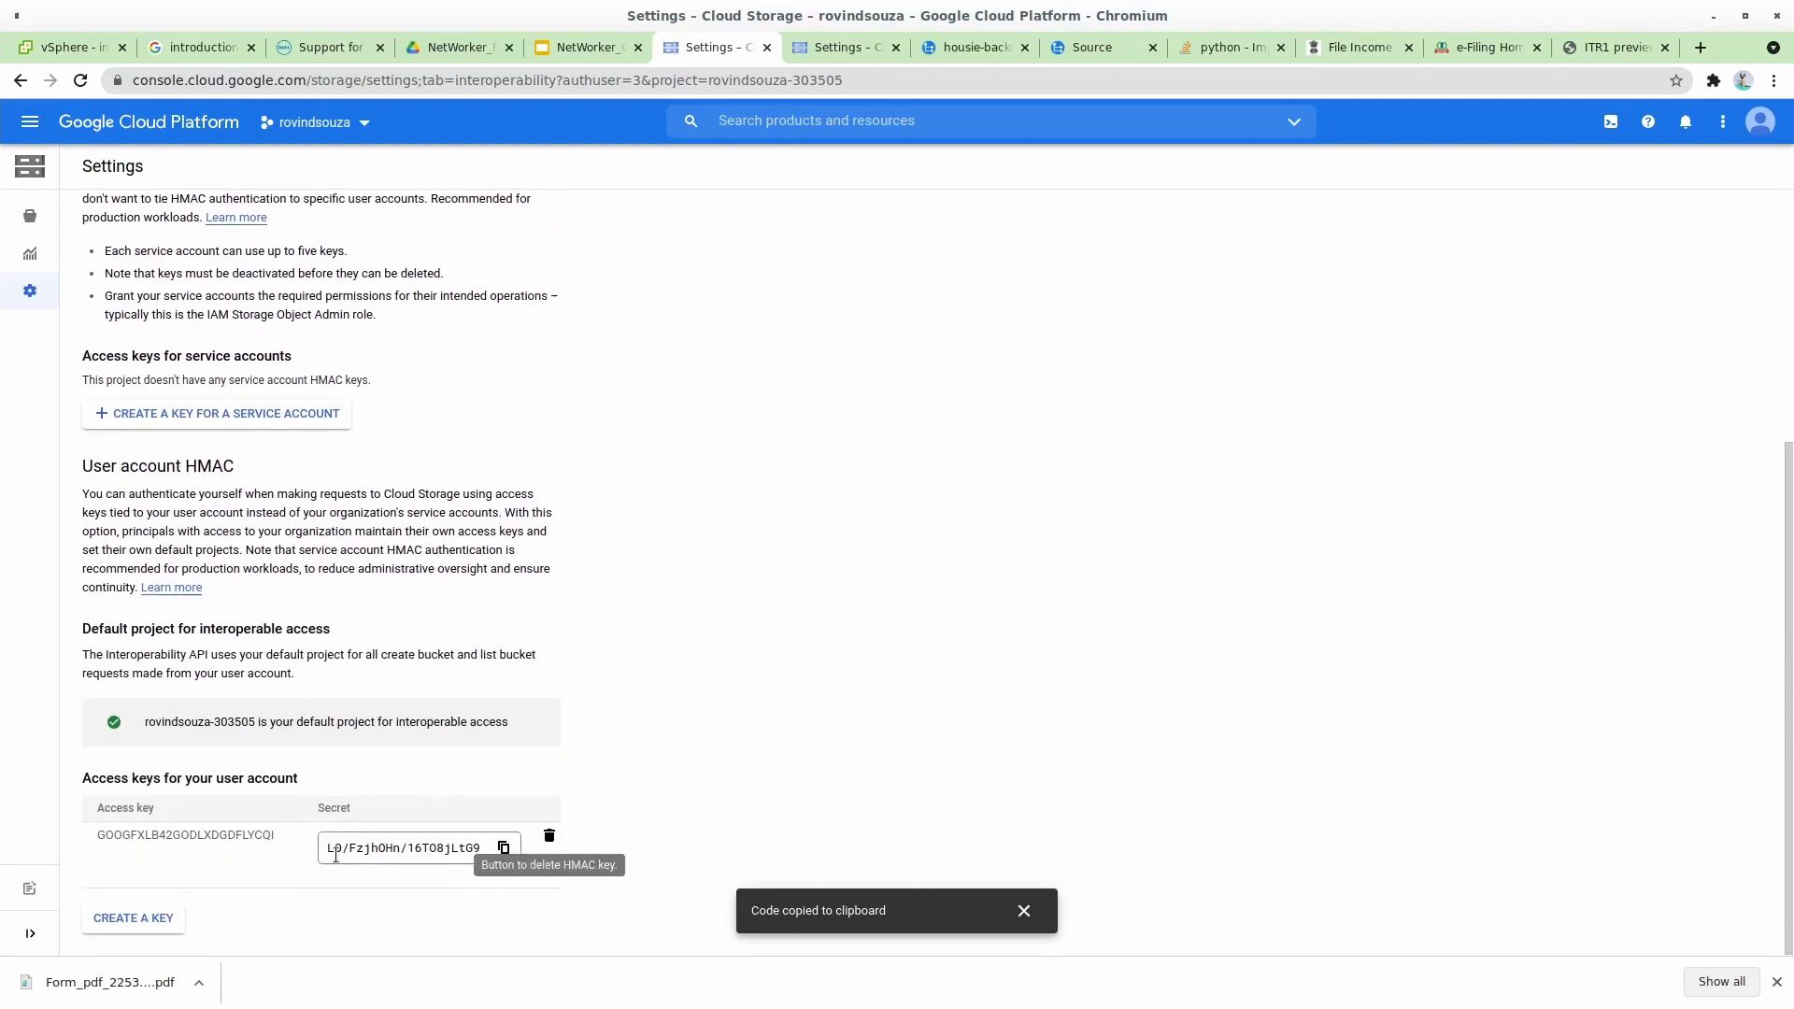
mouse_move(228, 738)
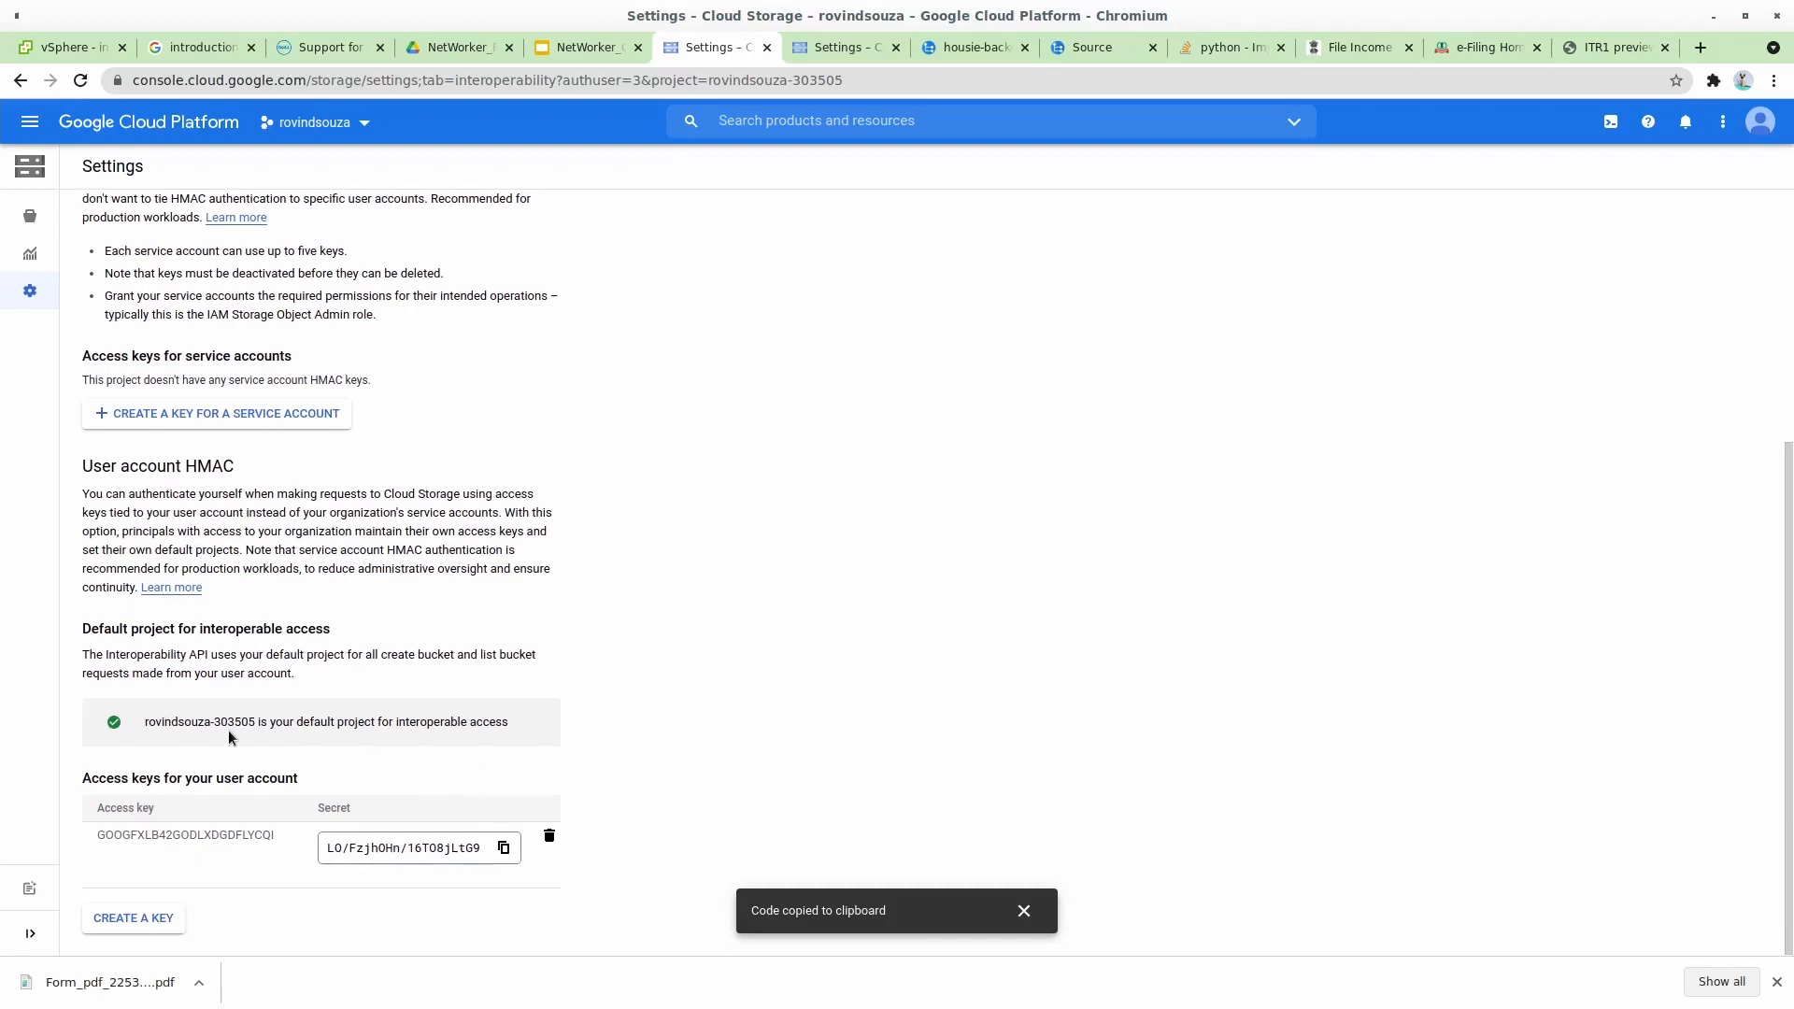
mouse_move(282, 695)
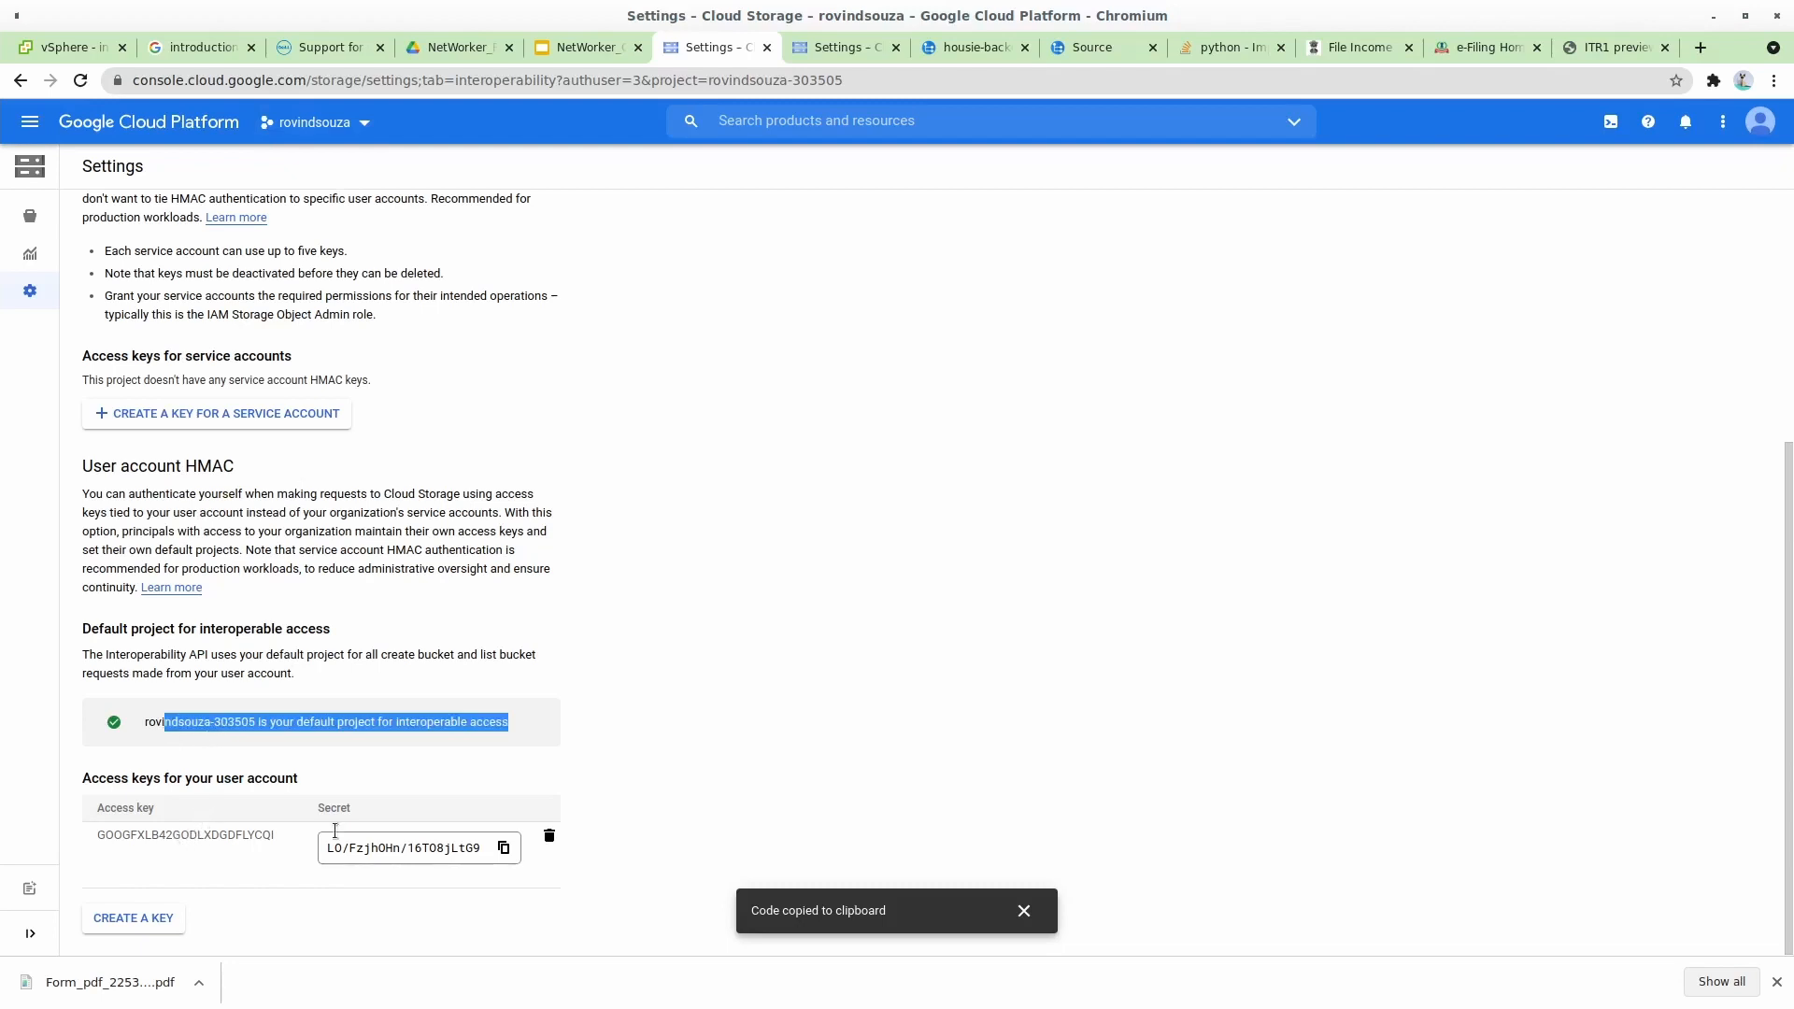
mouse_move(155, 873)
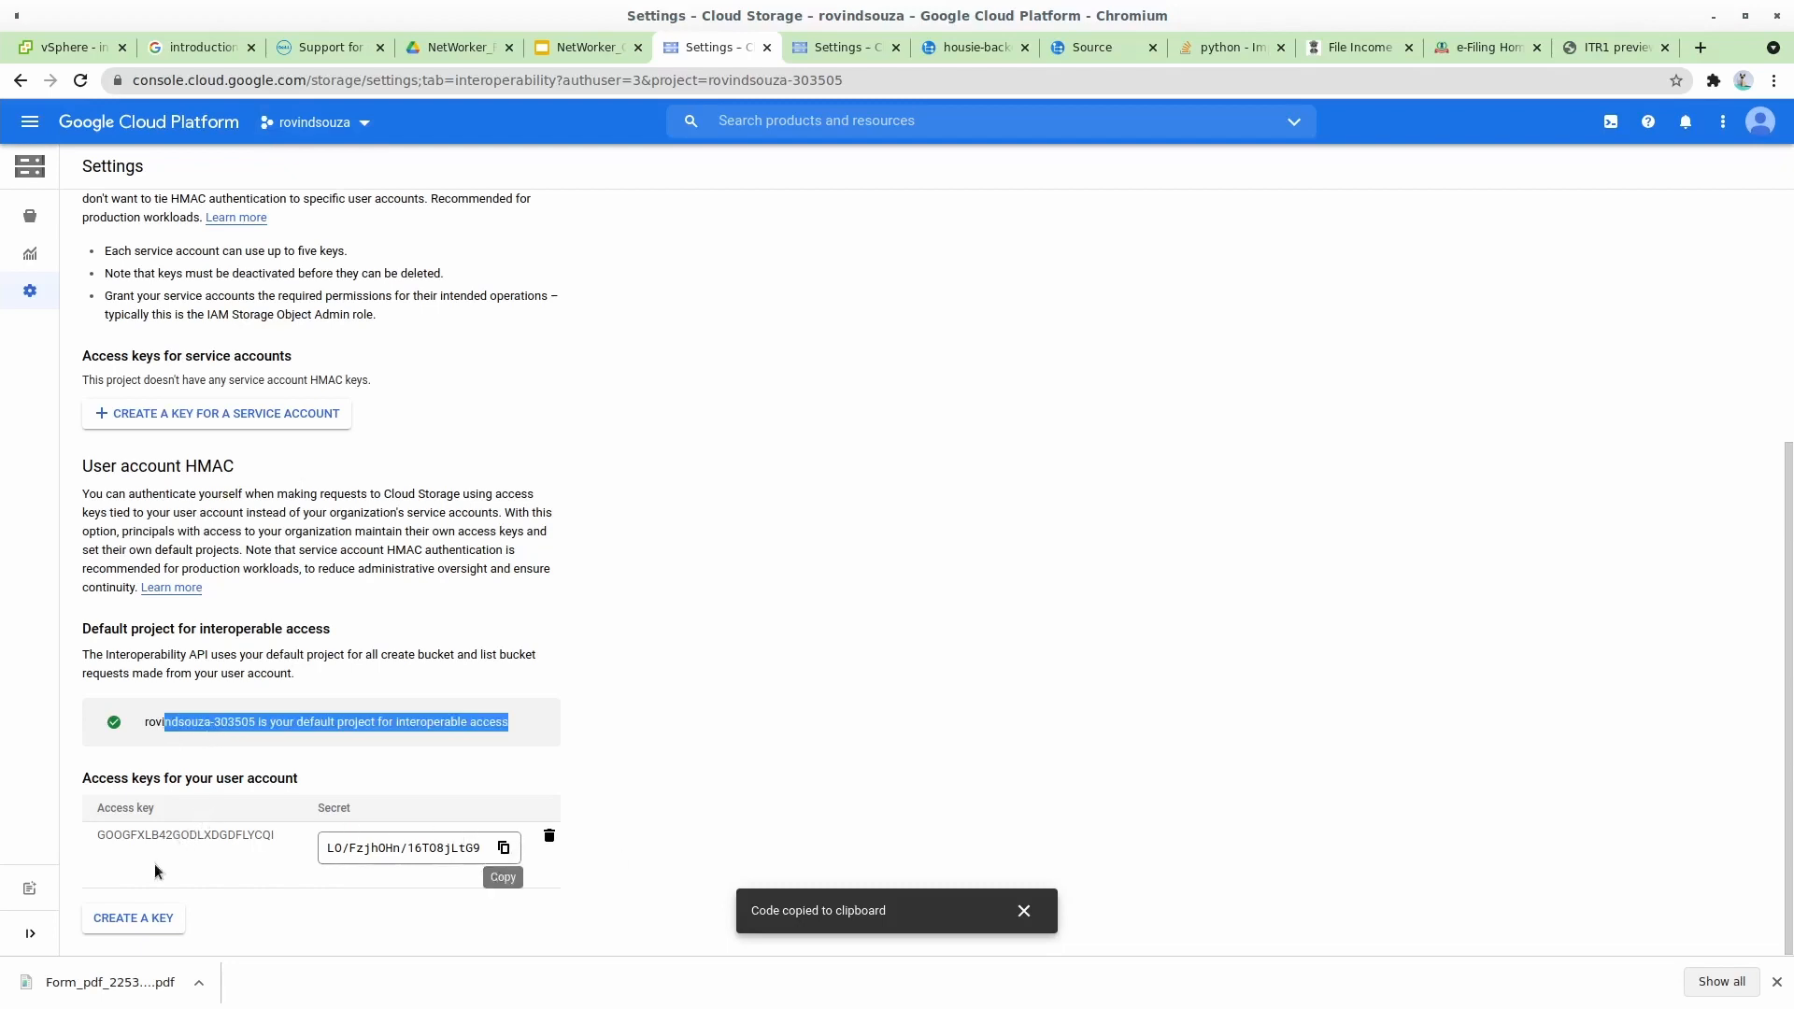
right_click(156, 834)
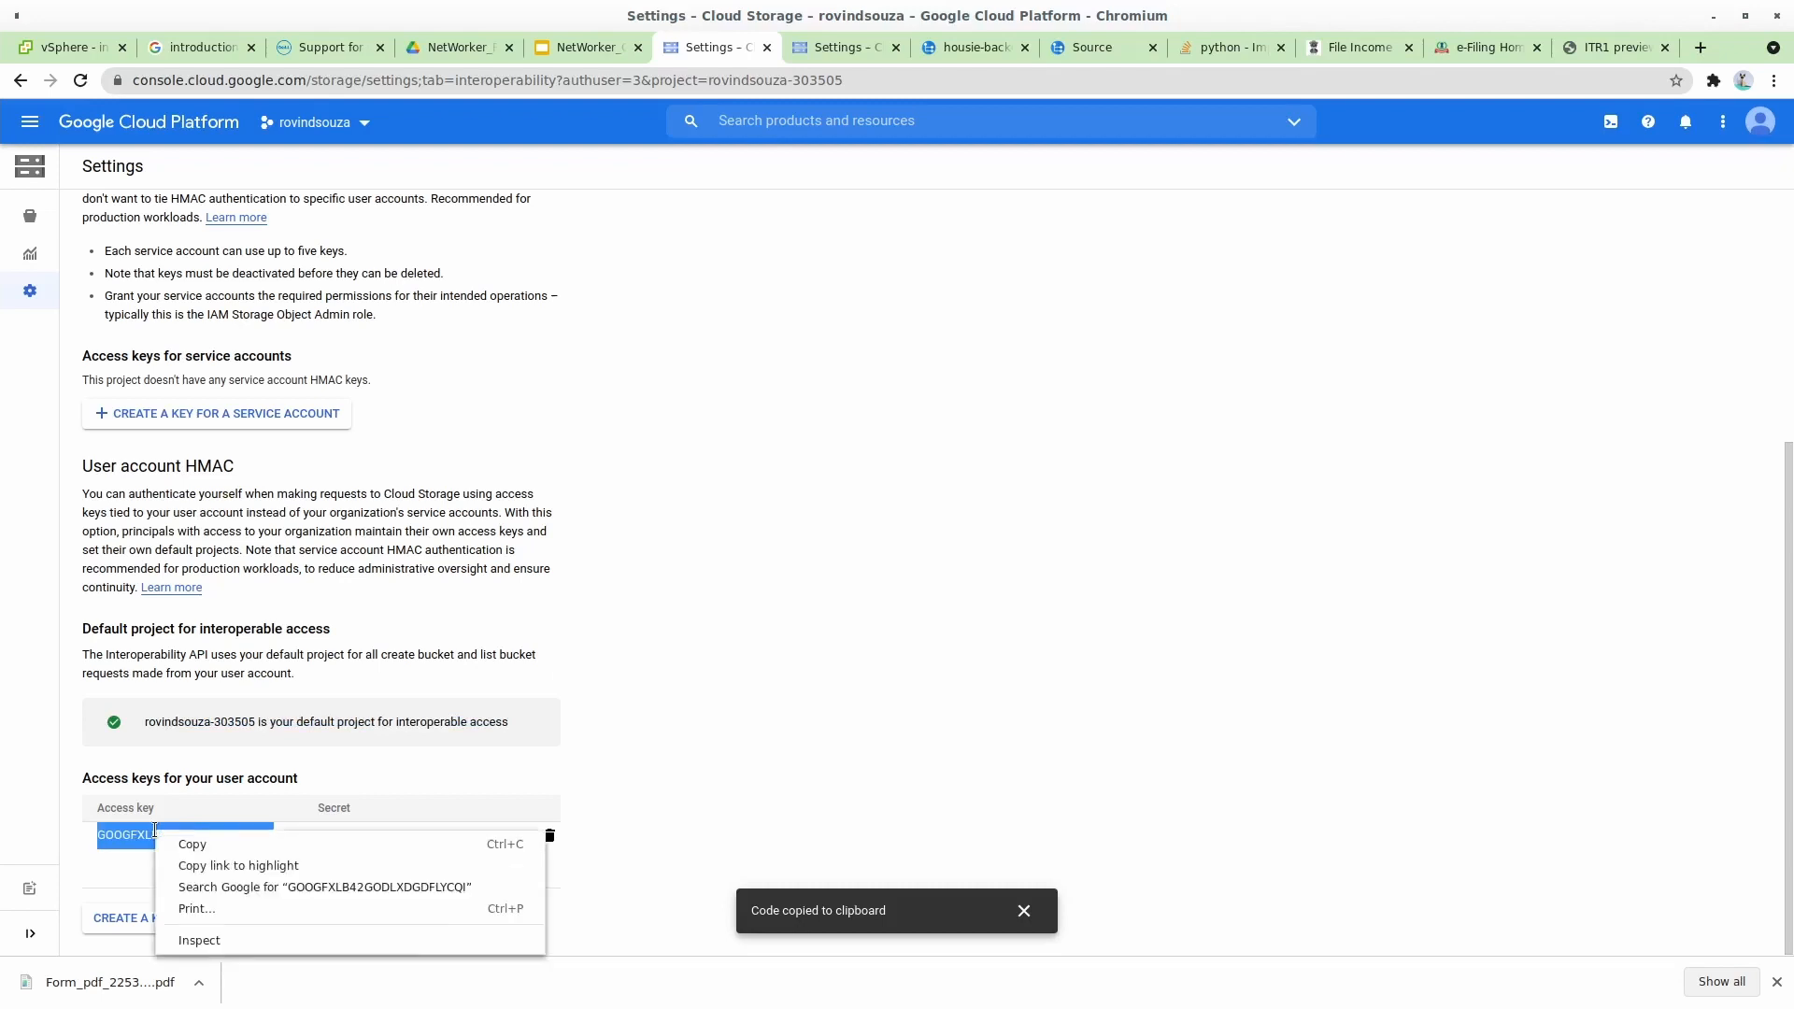
left_click(192, 843)
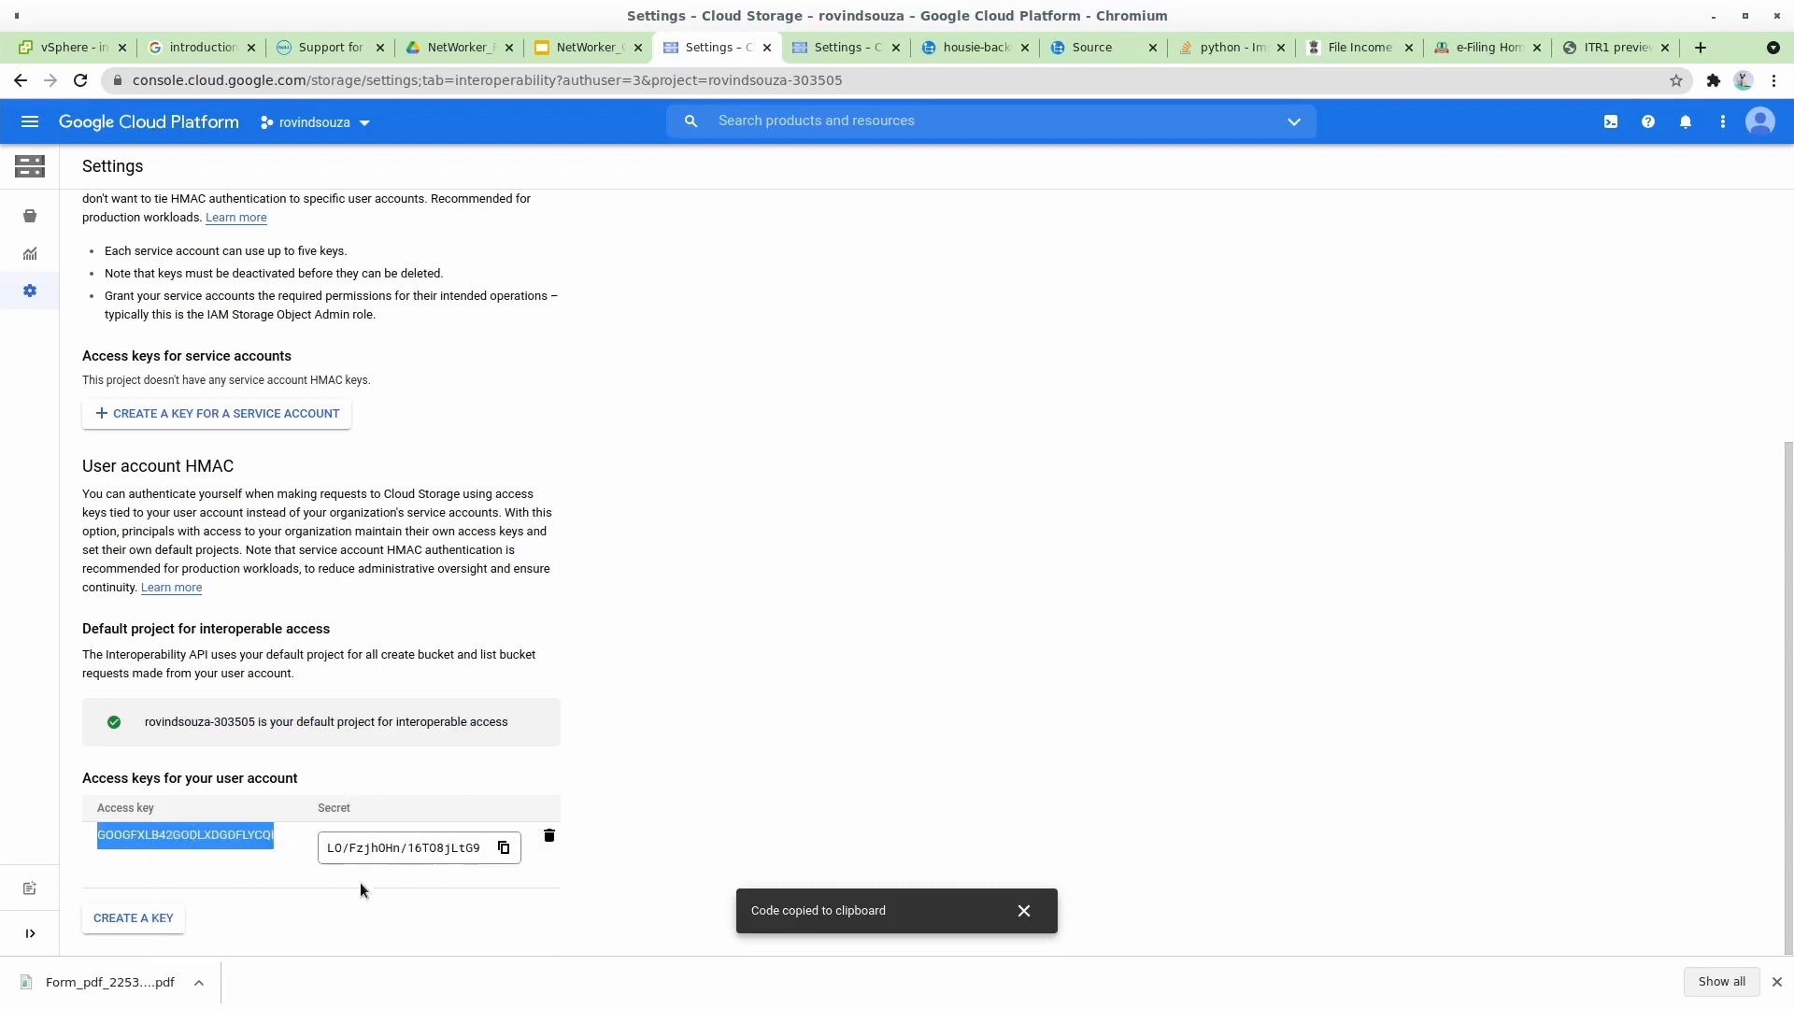
mouse_move(241, 863)
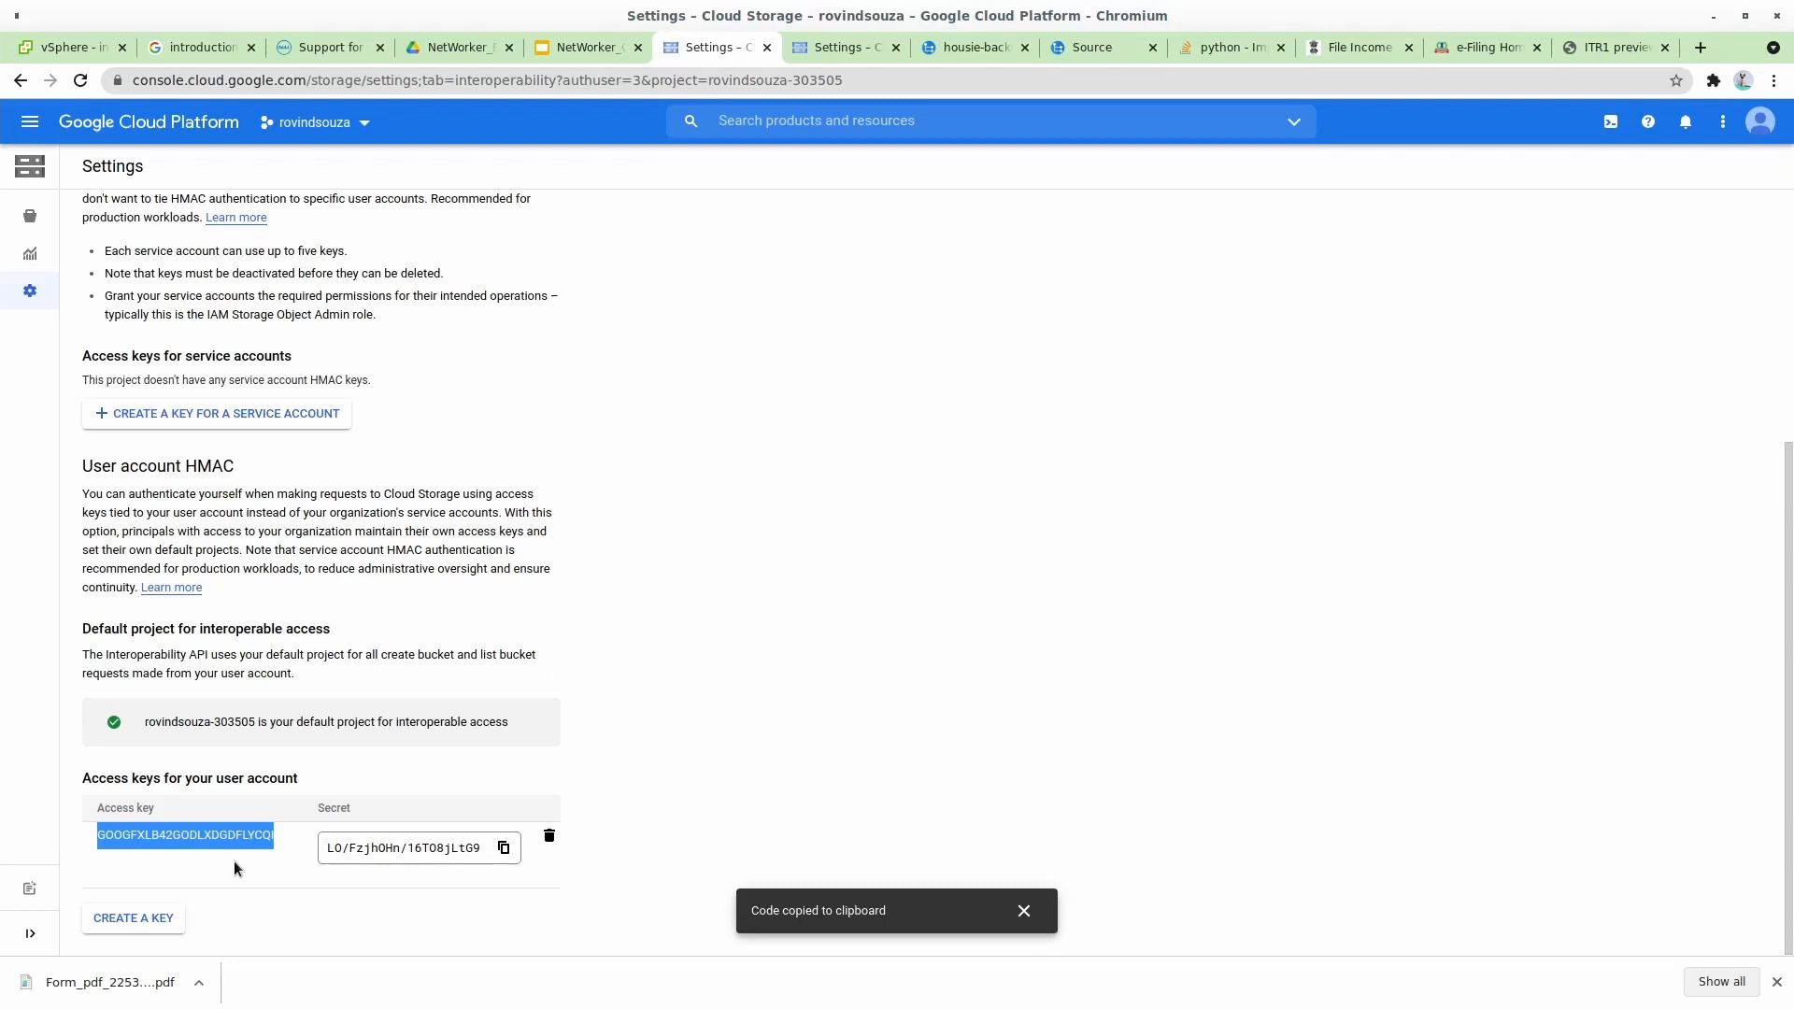
mouse_move(260, 815)
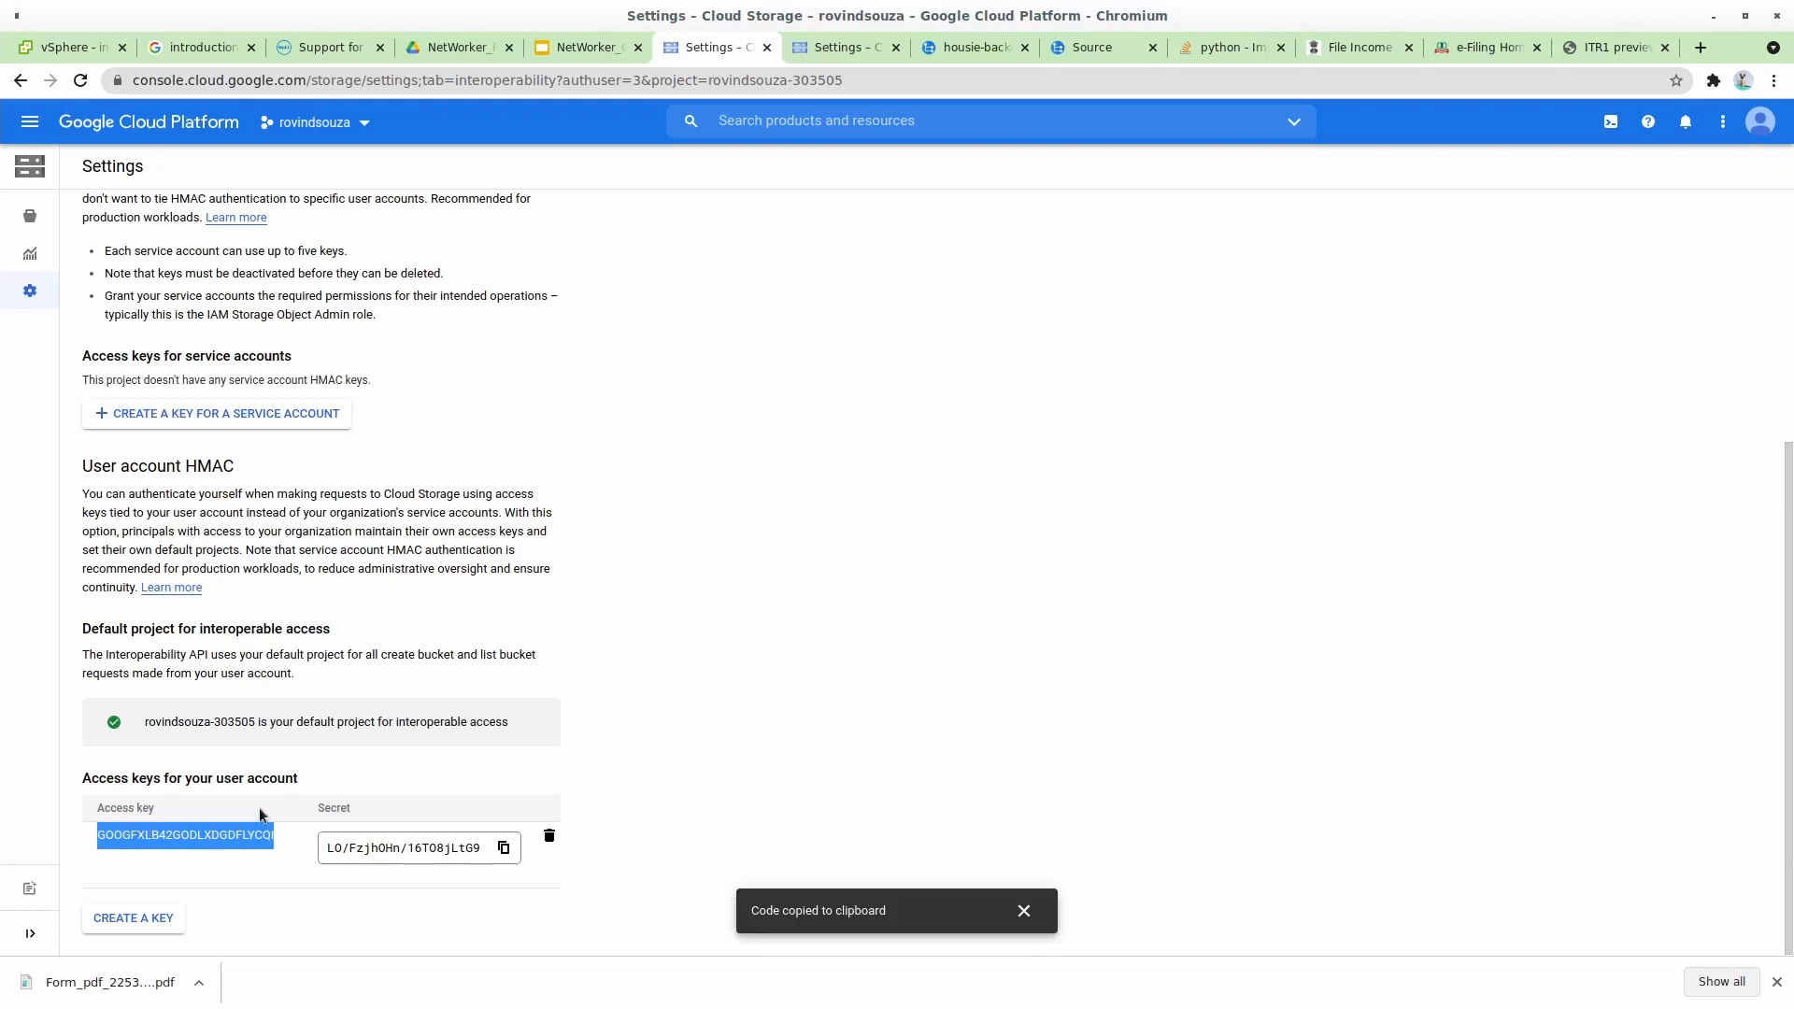
mouse_move(791, 359)
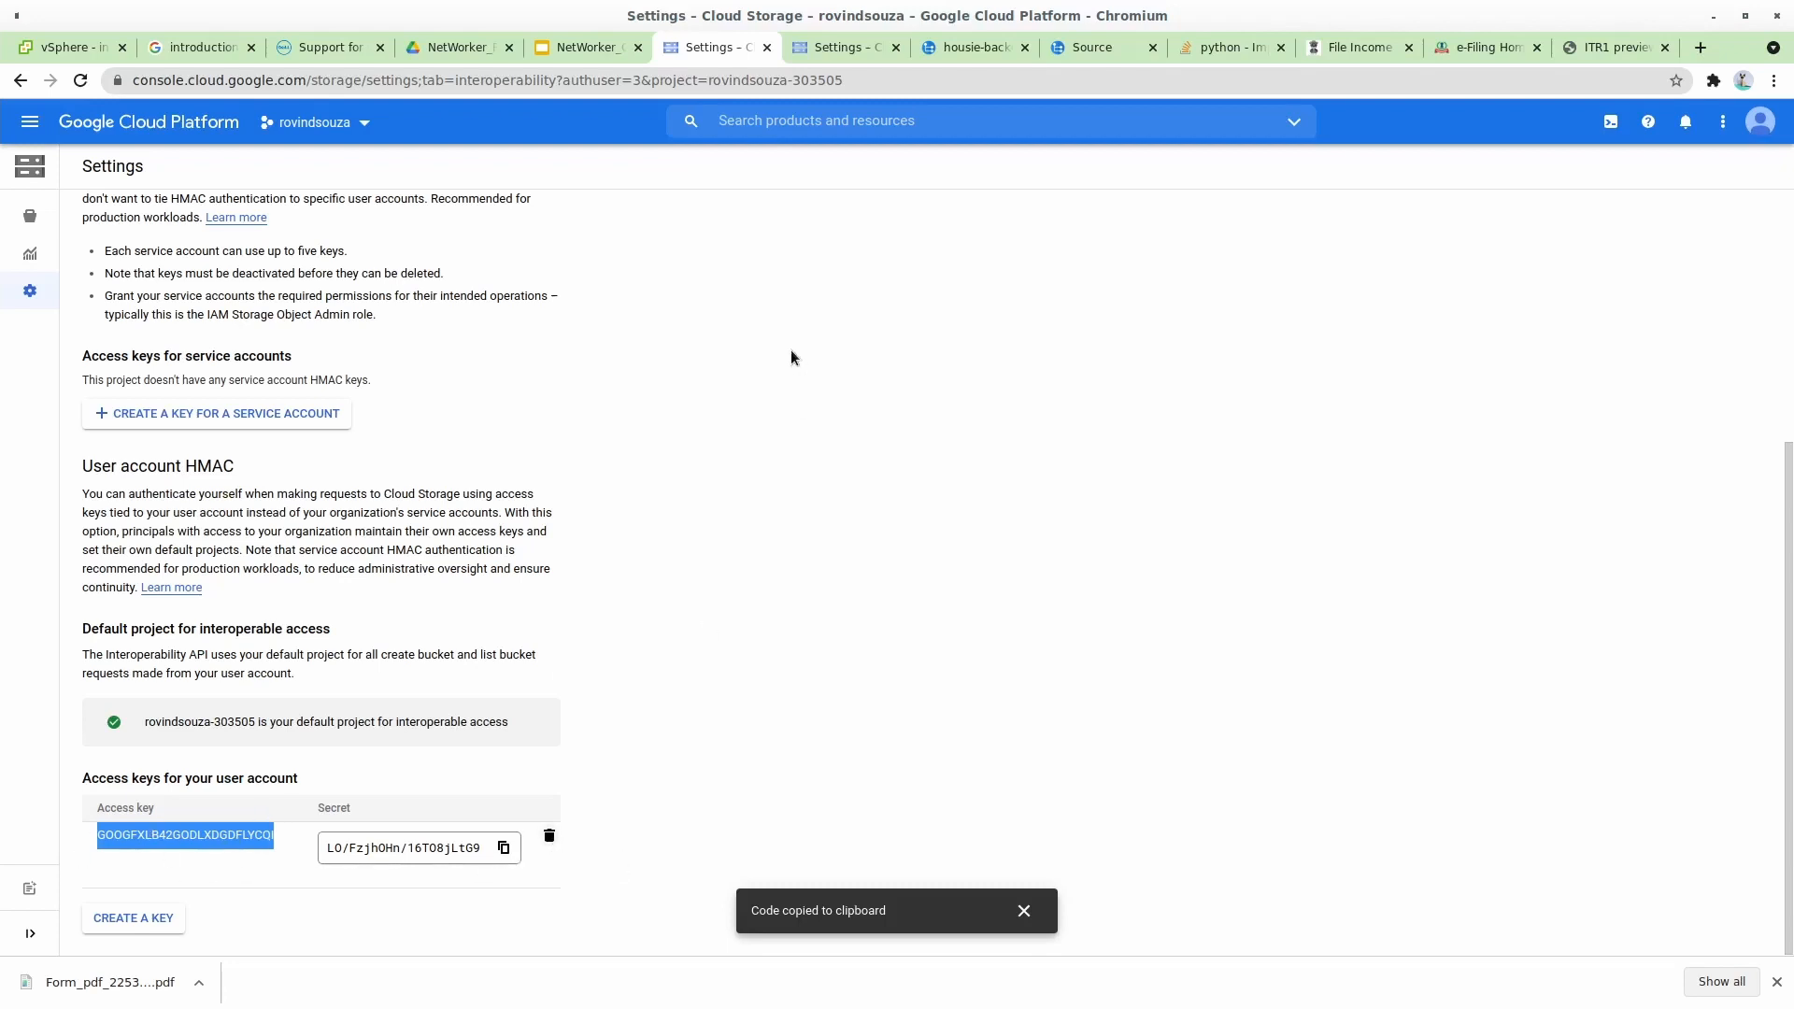
mouse_move(959, 406)
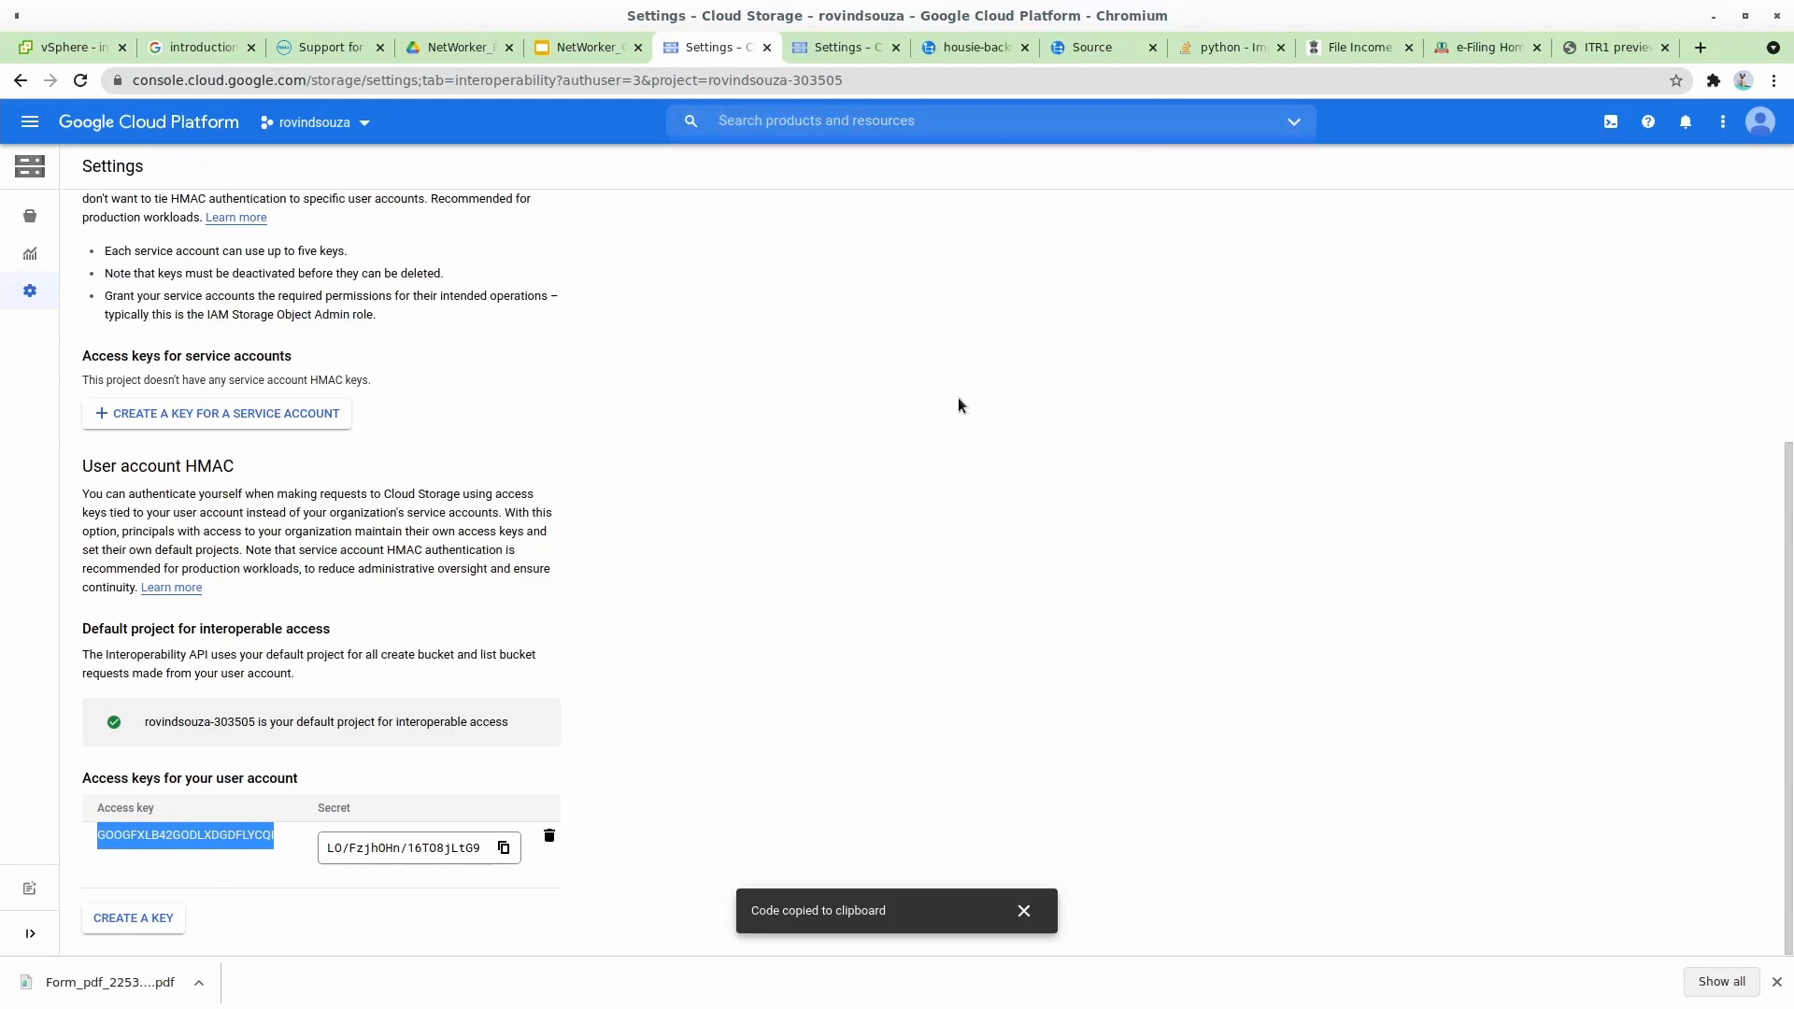
mouse_move(682, 651)
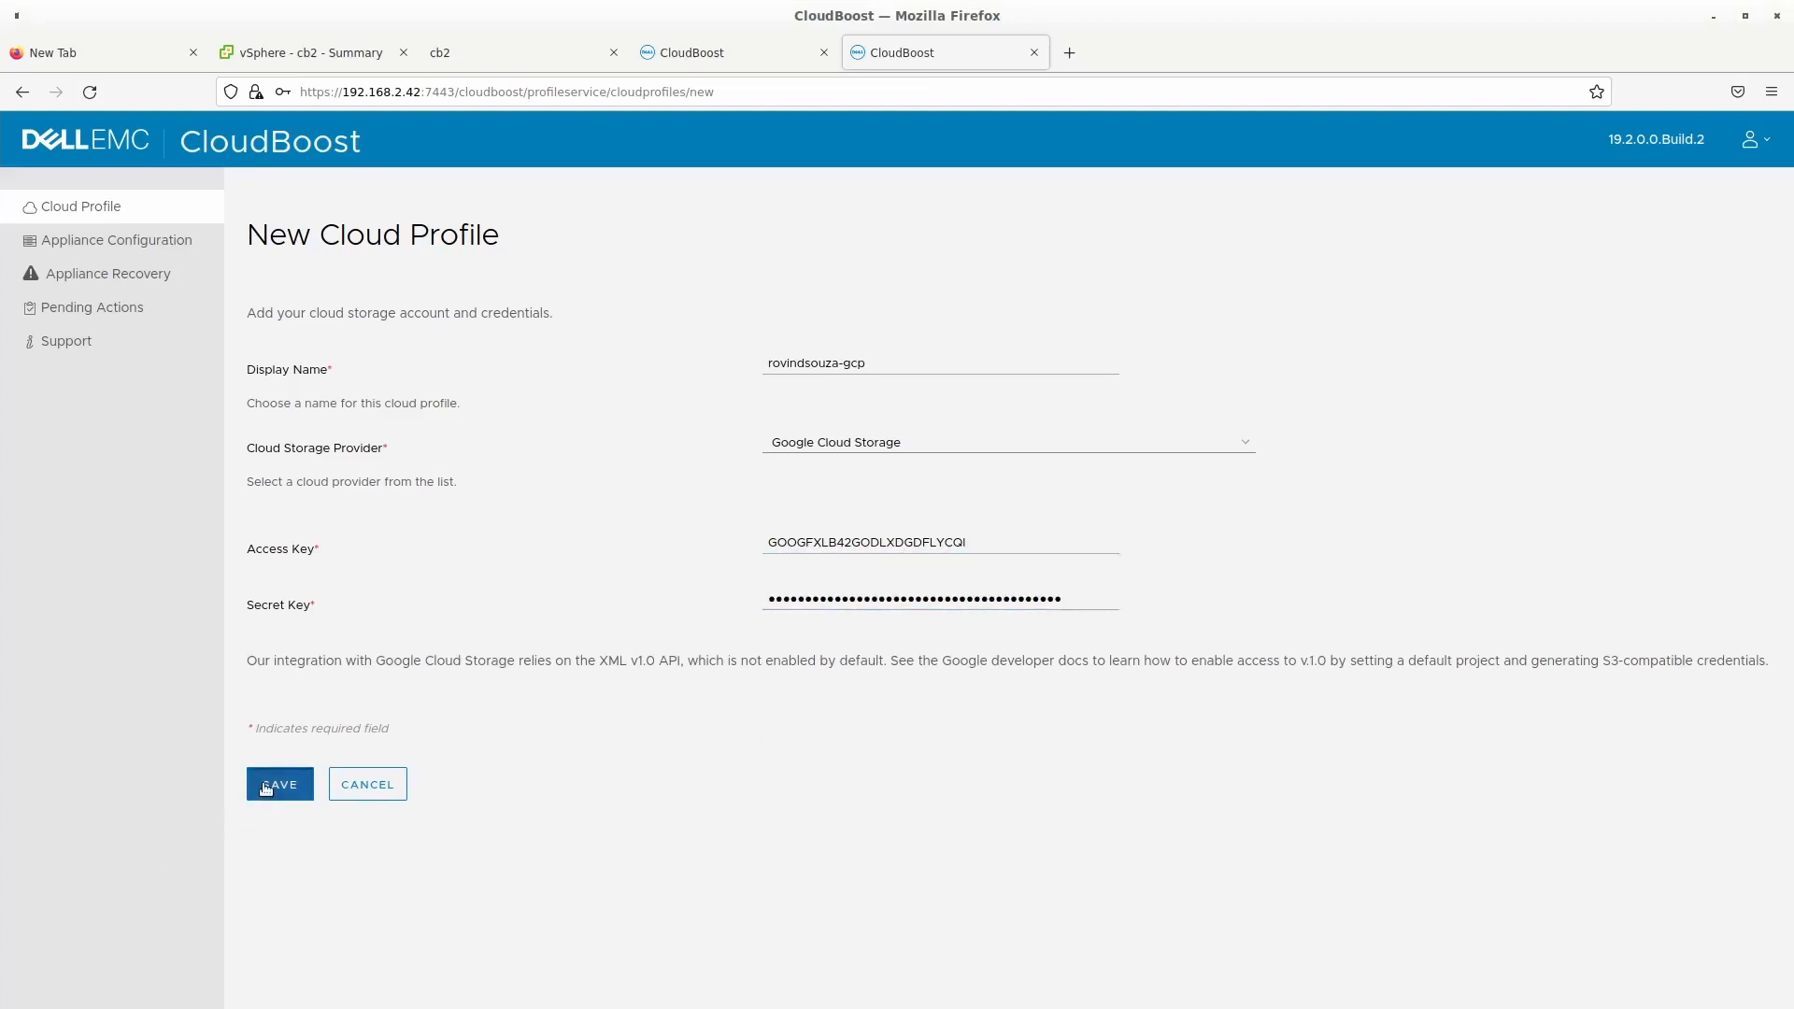
Save the rovindsouza-gcp profile without storing credentials in Firefox, then go to Appliance Configuration.
left_click(279, 783)
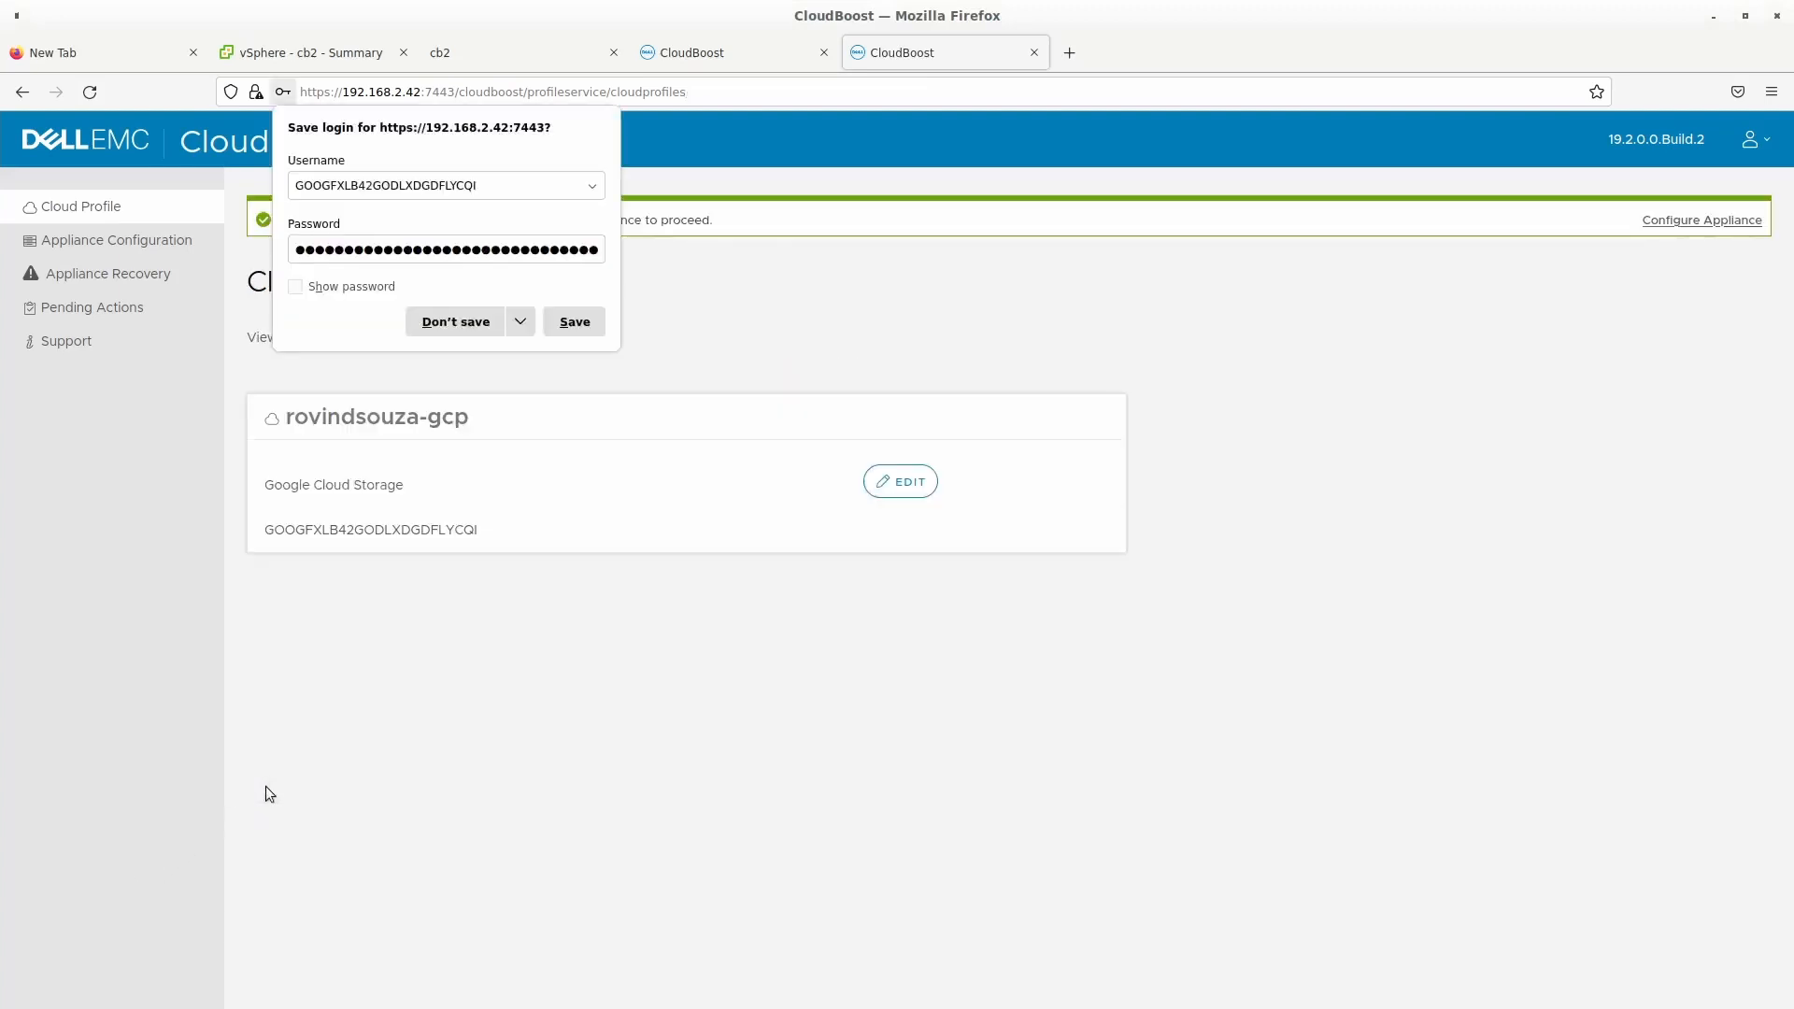
left_click(454, 321)
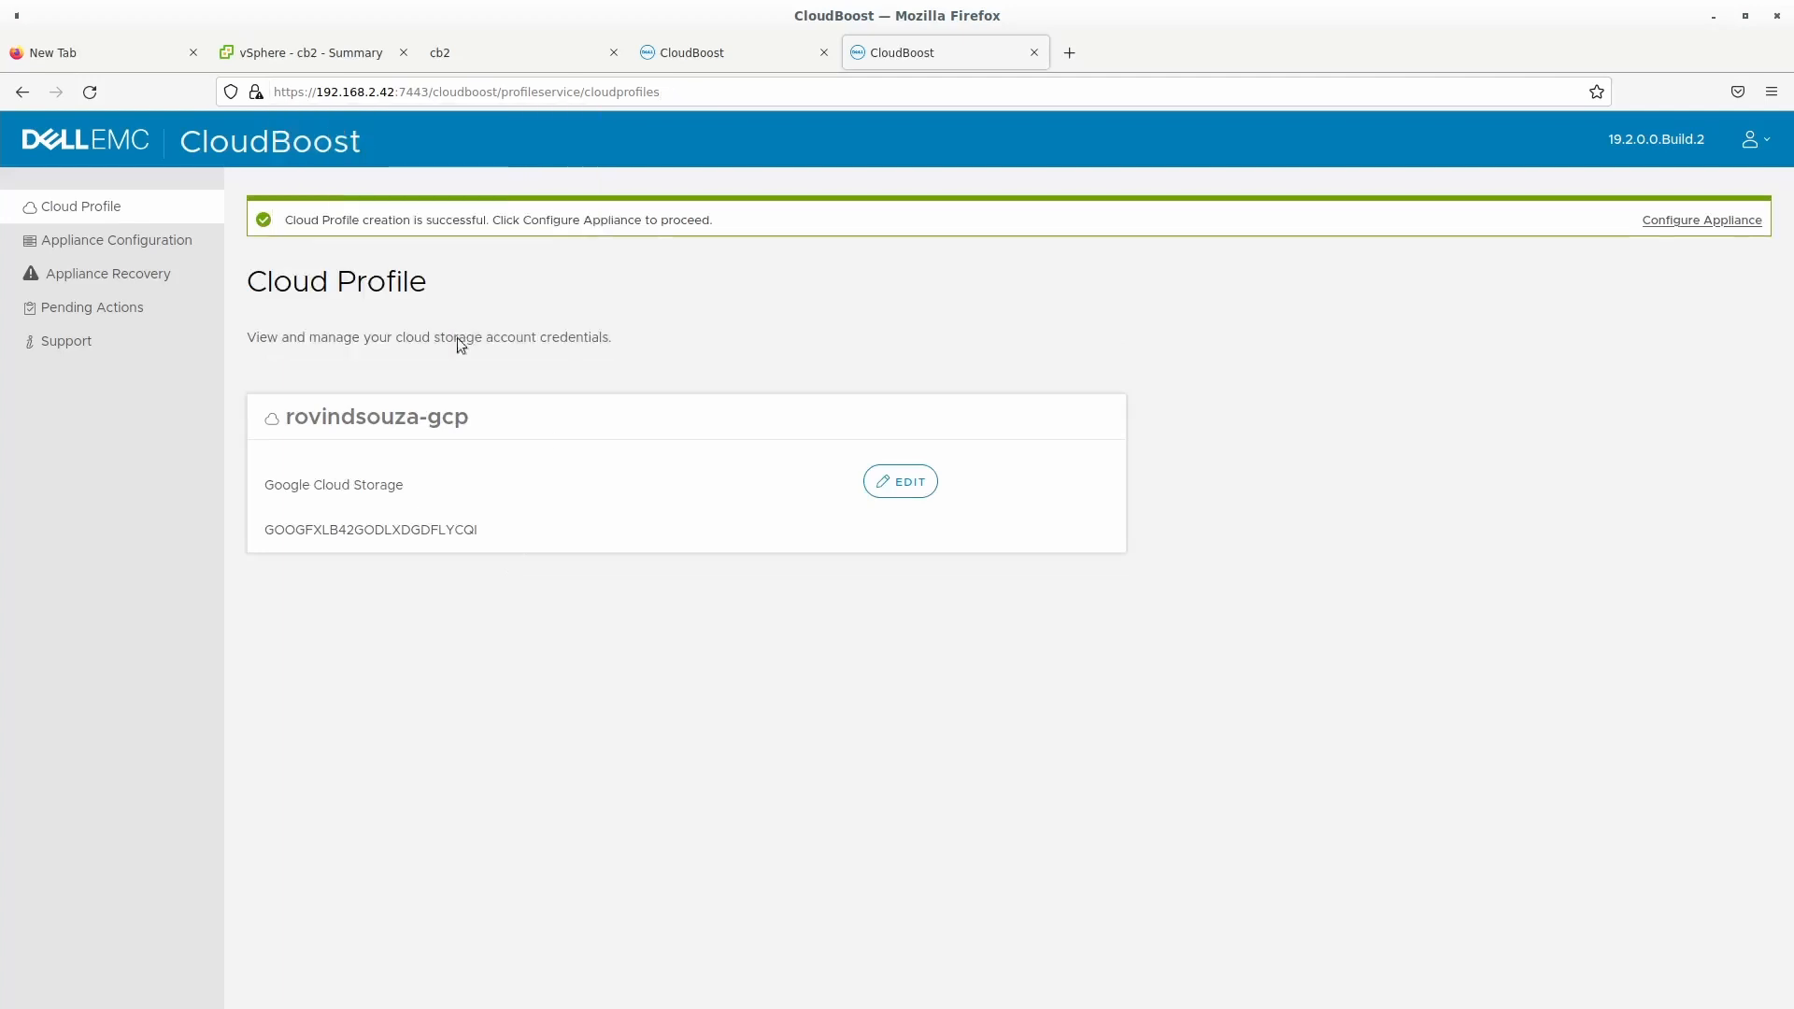
mouse_move(970, 594)
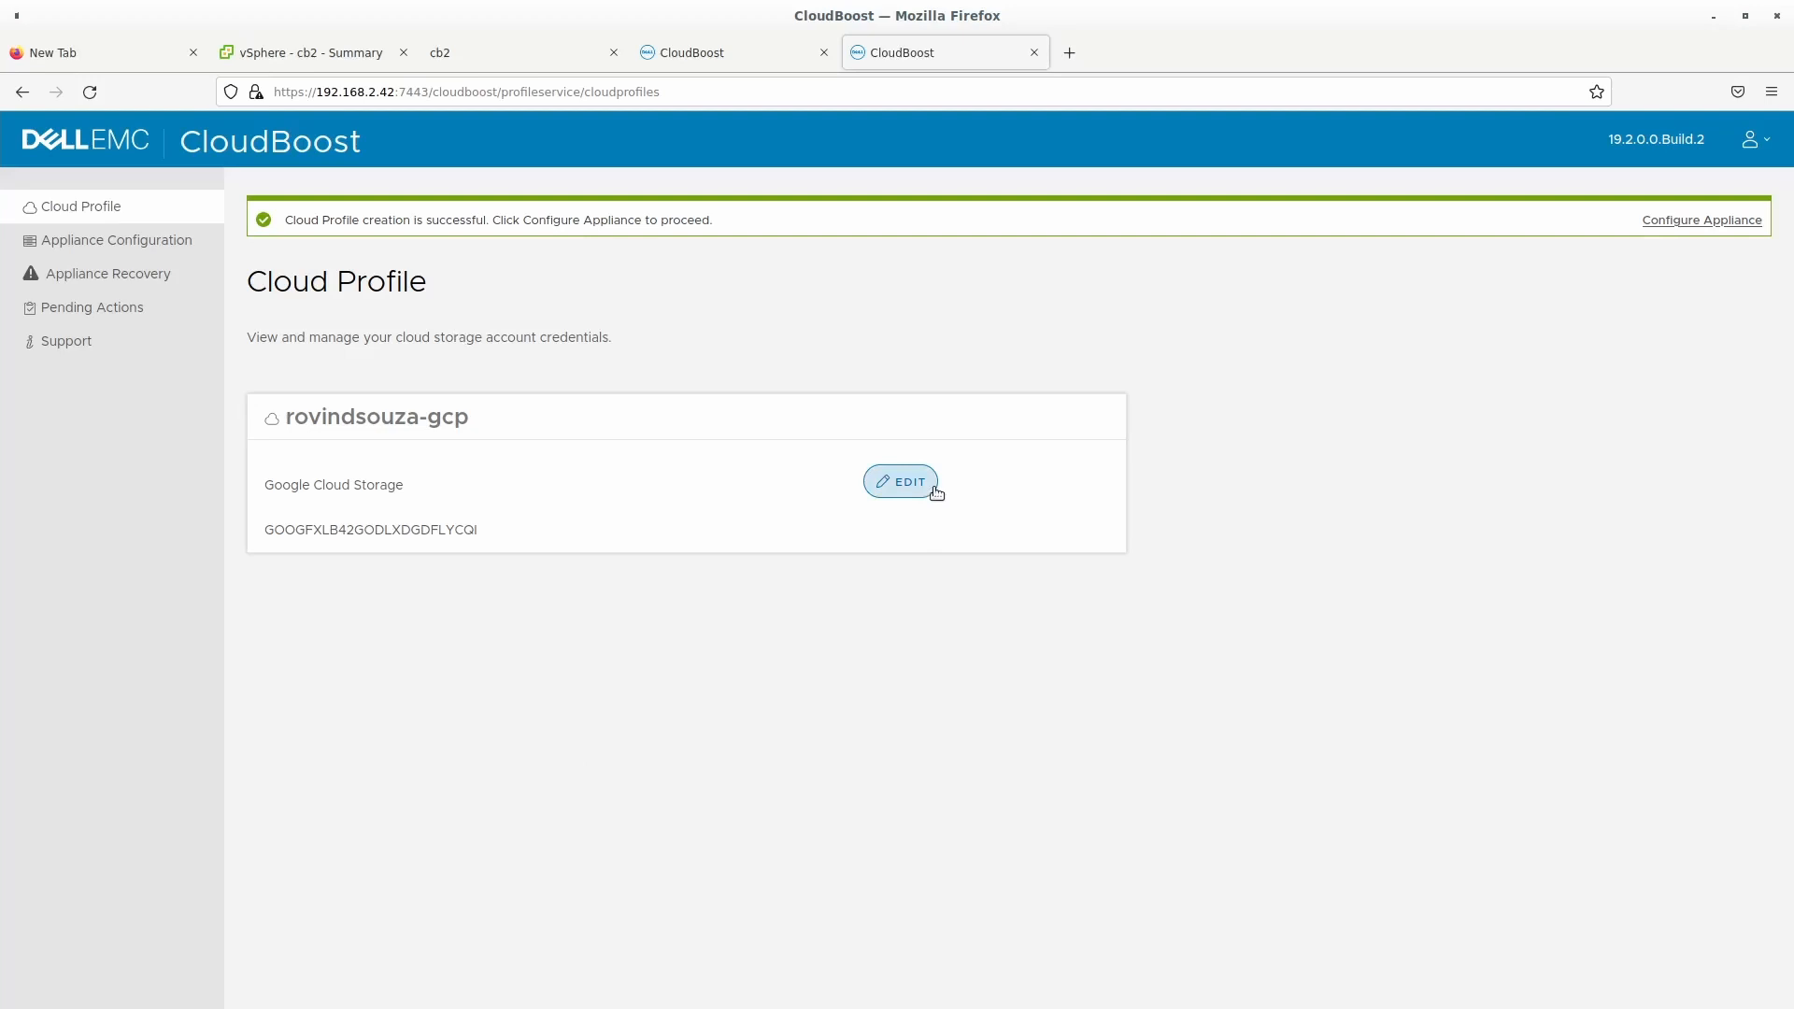
mouse_move(172, 273)
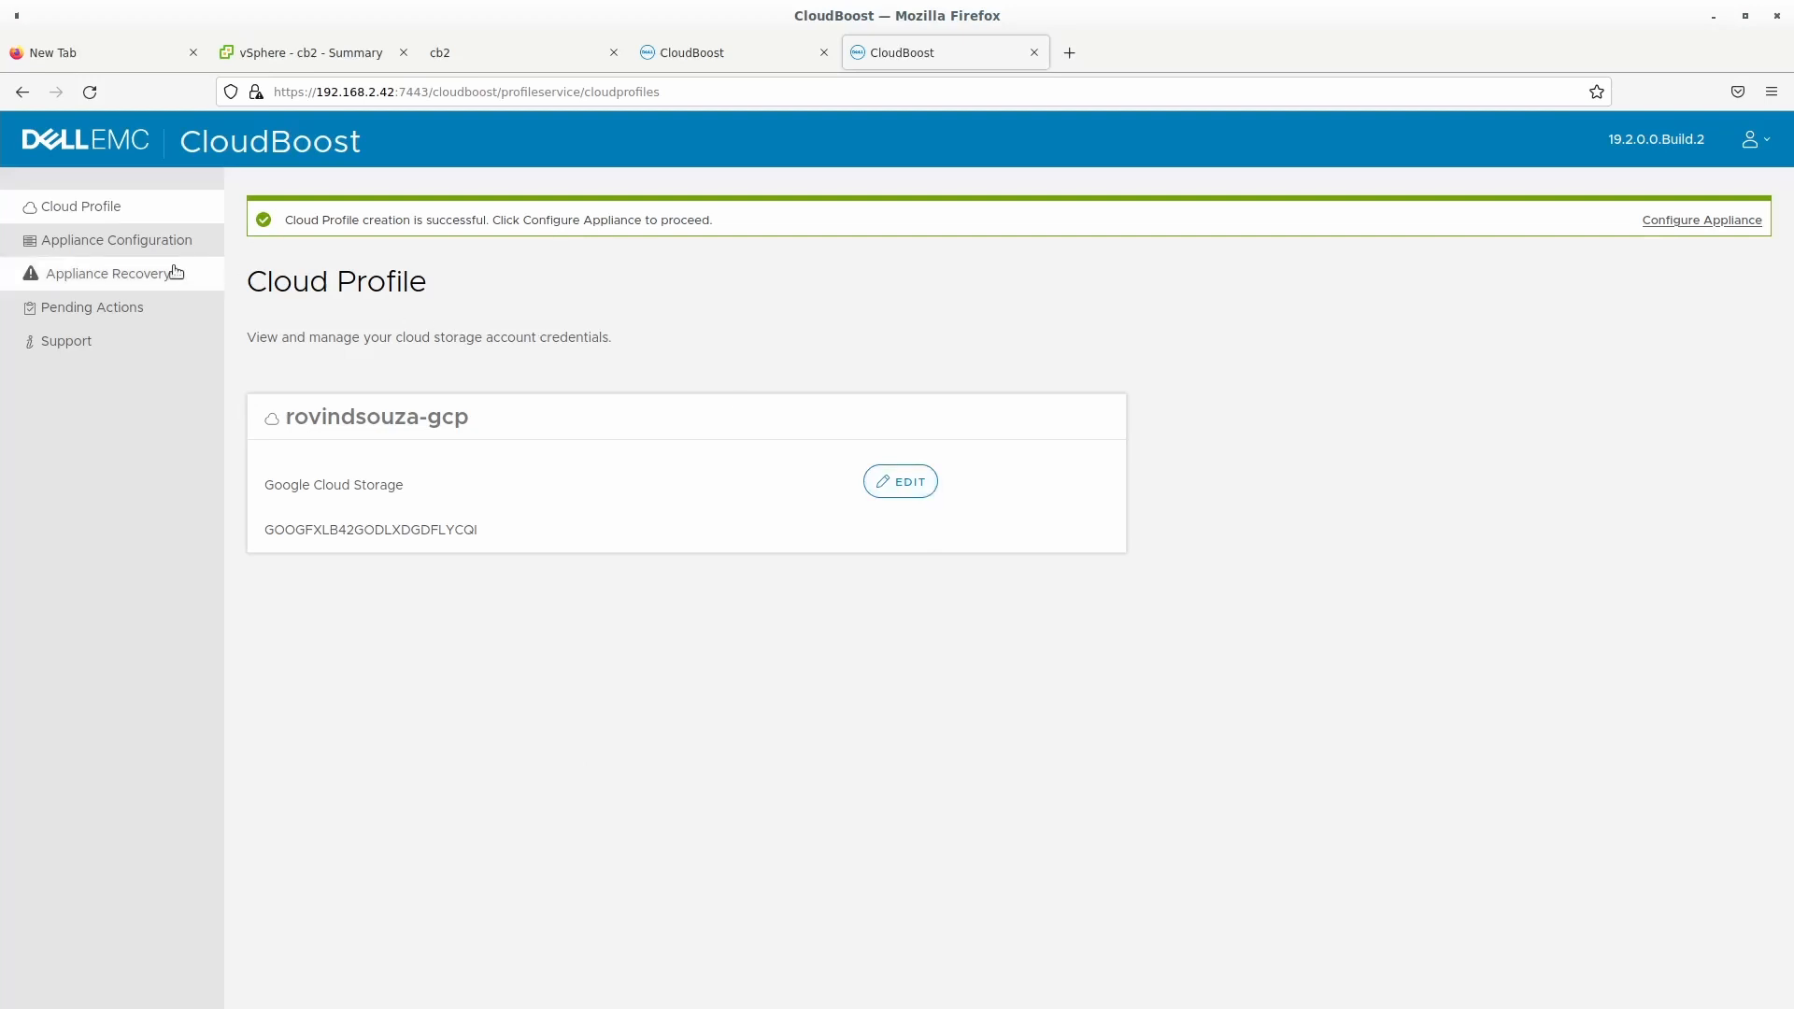
left_click(1700, 221)
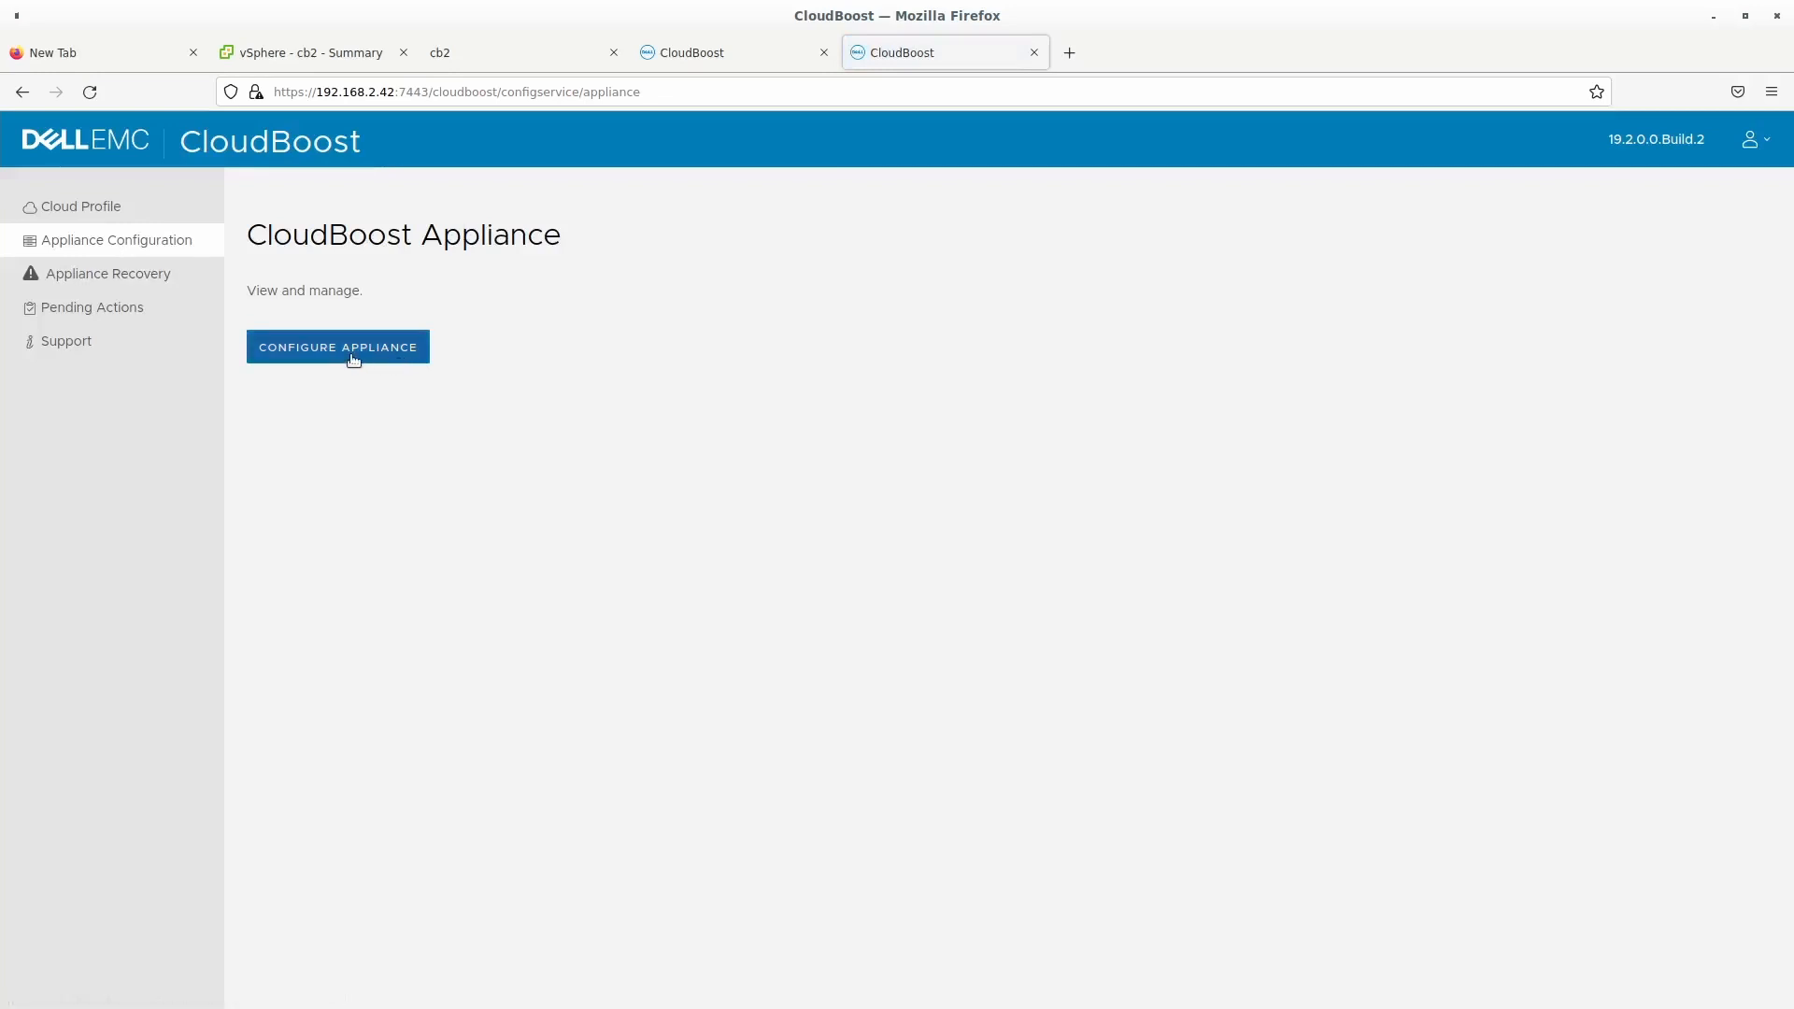
Rename the appliance from 192.168.2.42 to cb2.crazyrov.com and validate the rovindsouza-gcp cloud profile.
left_click(338, 348)
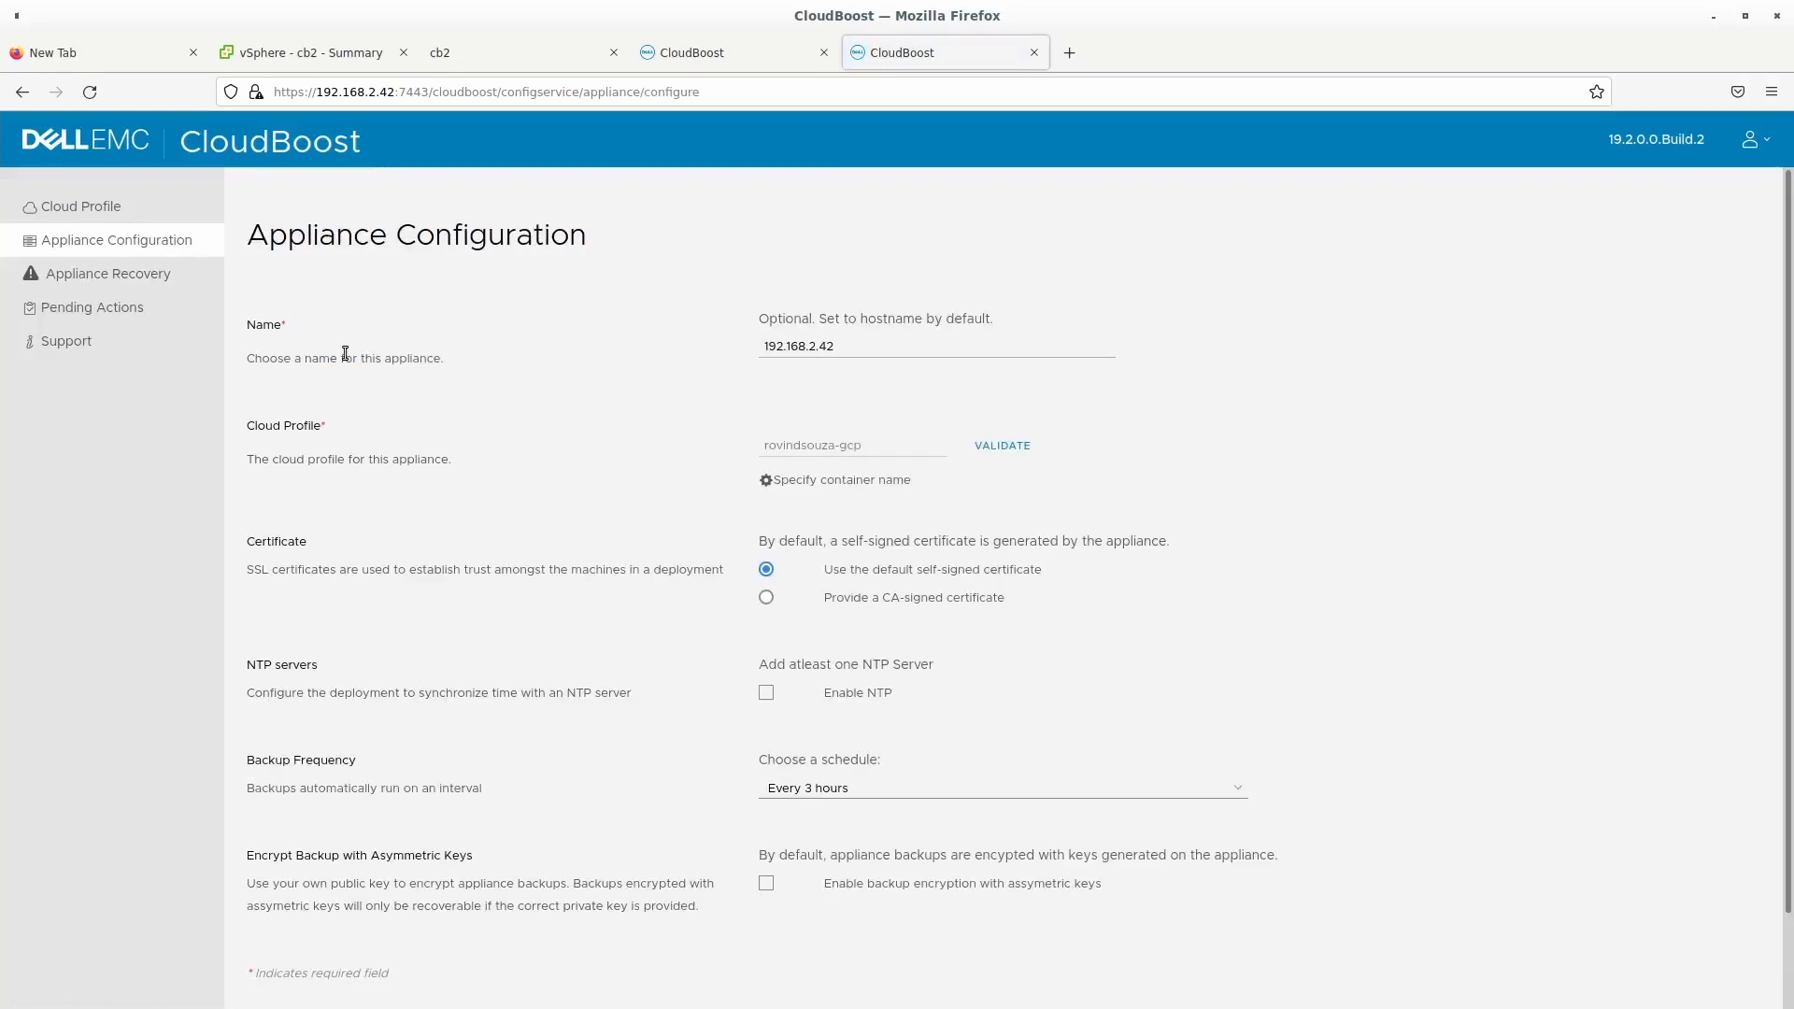
triple_click(798, 346)
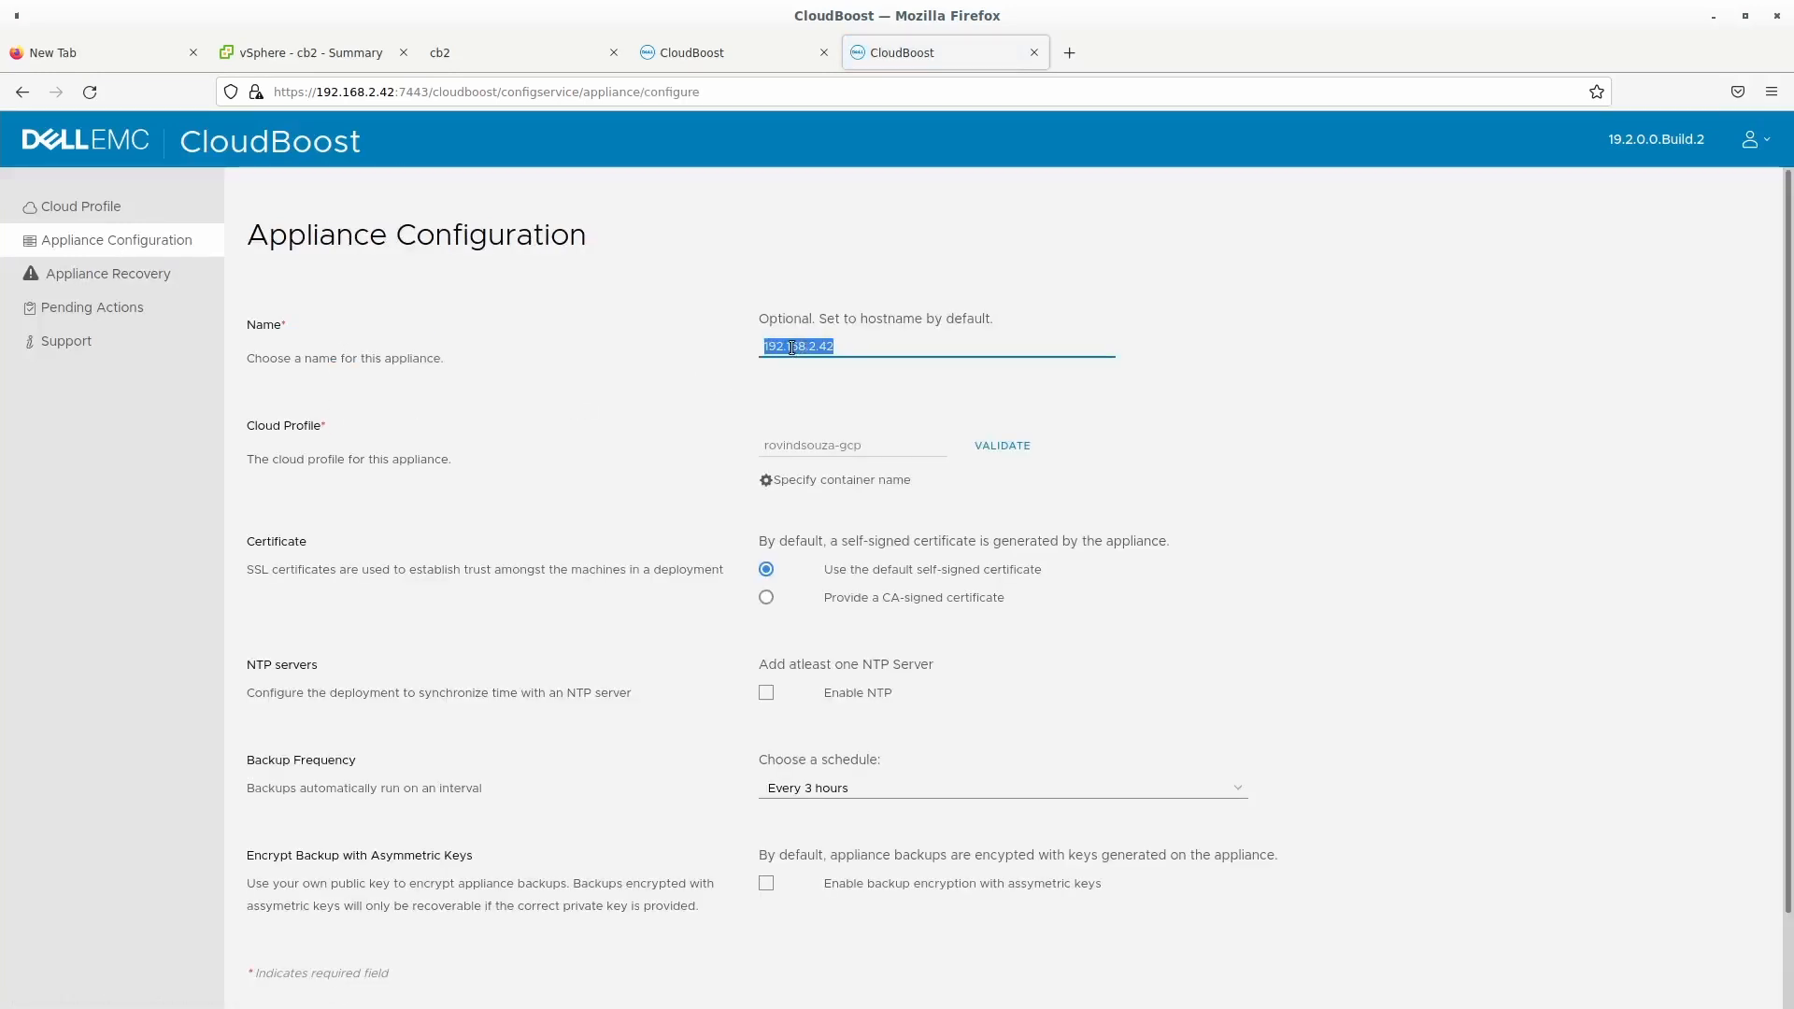
type("cb")
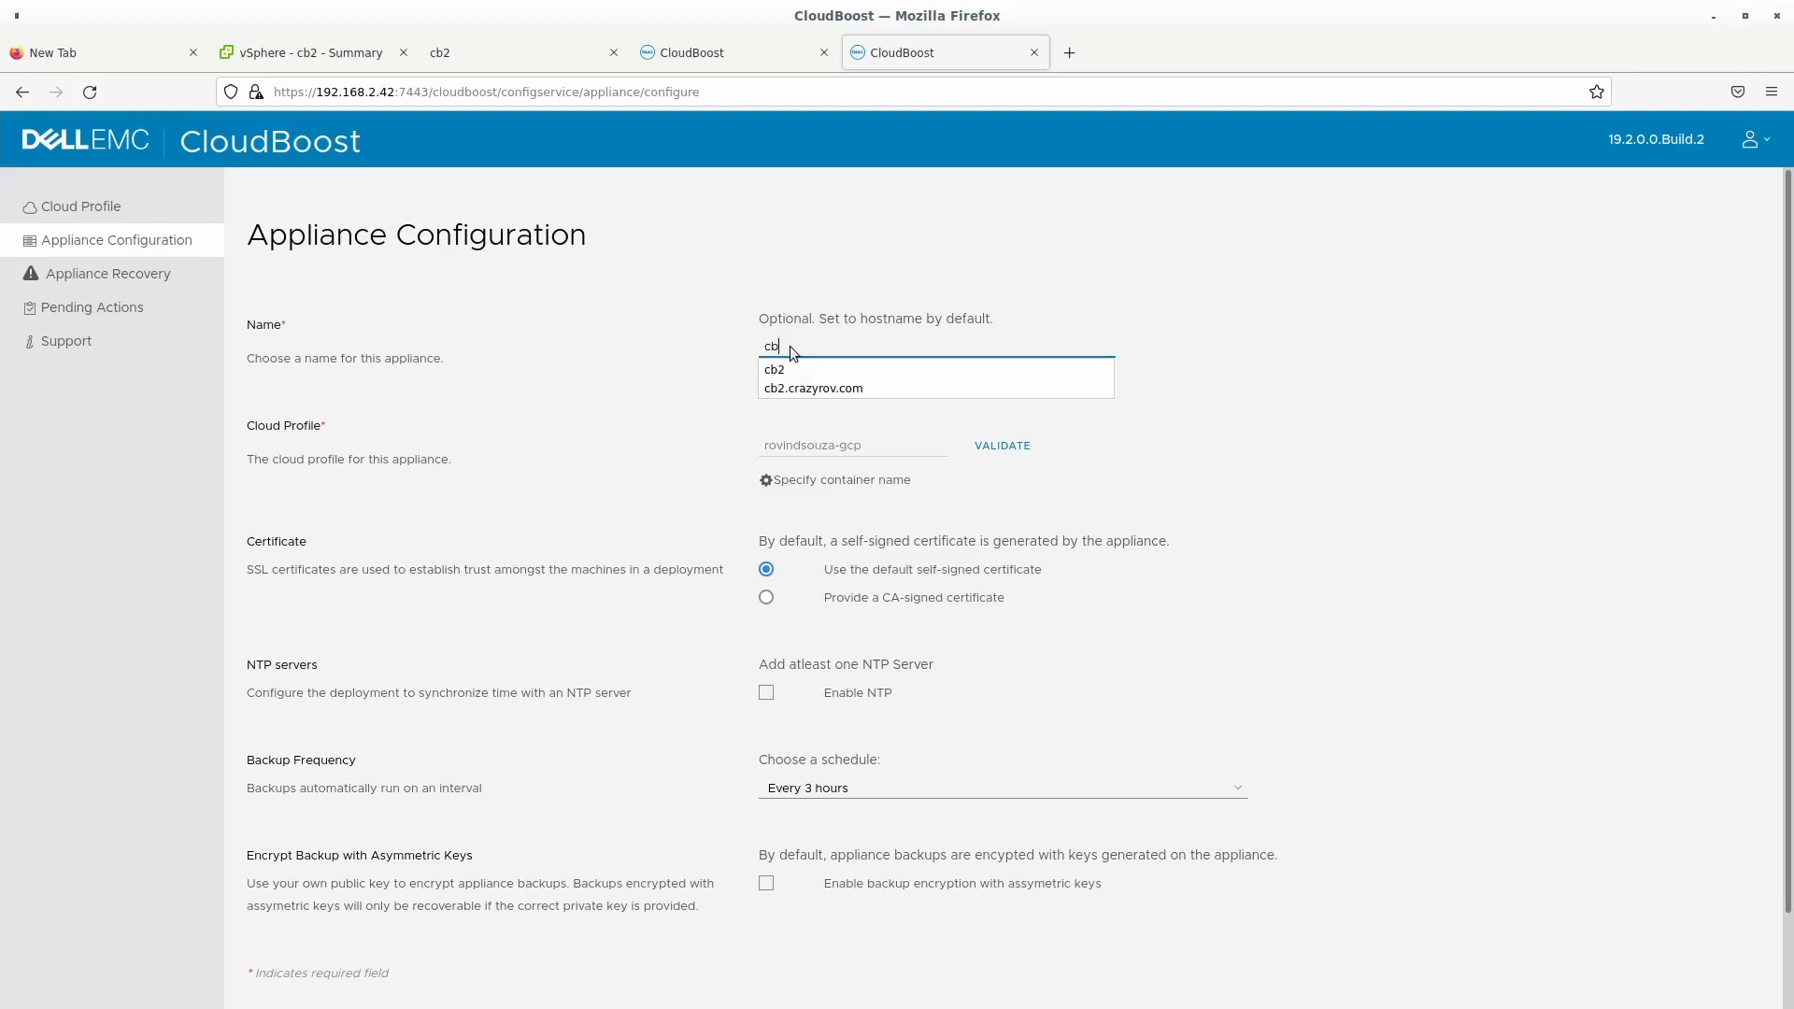
left_click(813, 387)
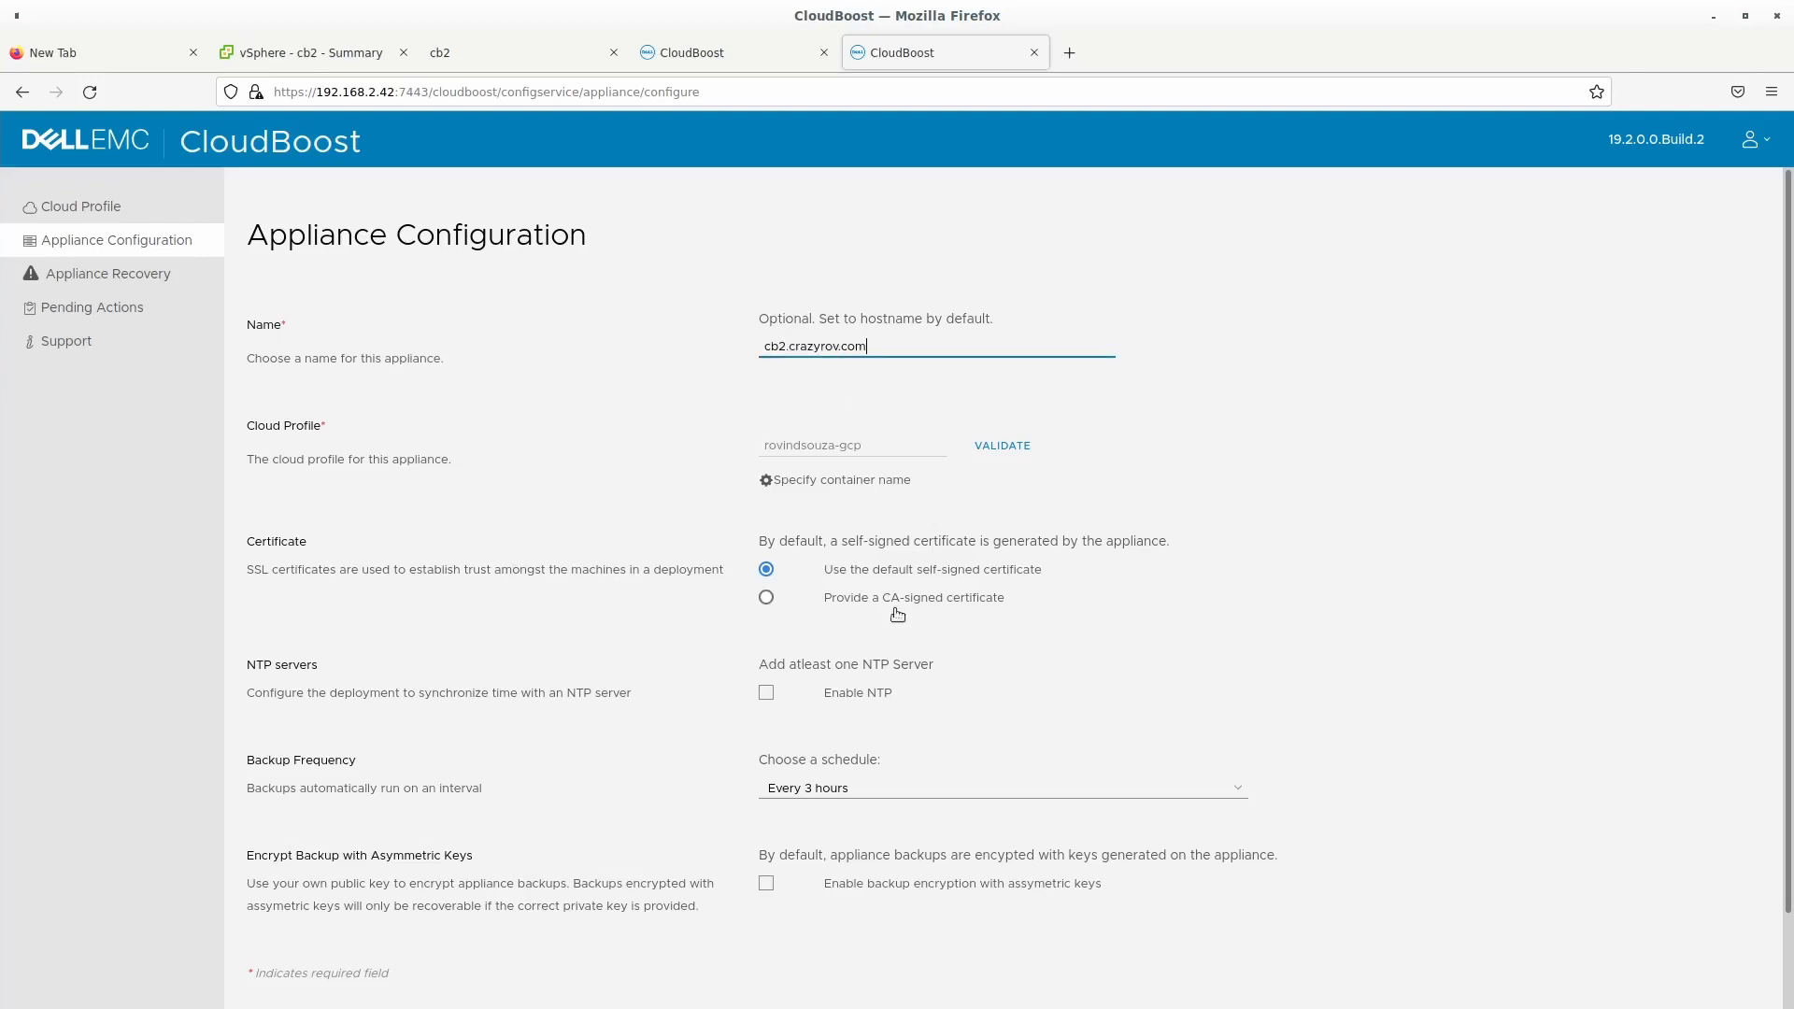
mouse_move(893, 430)
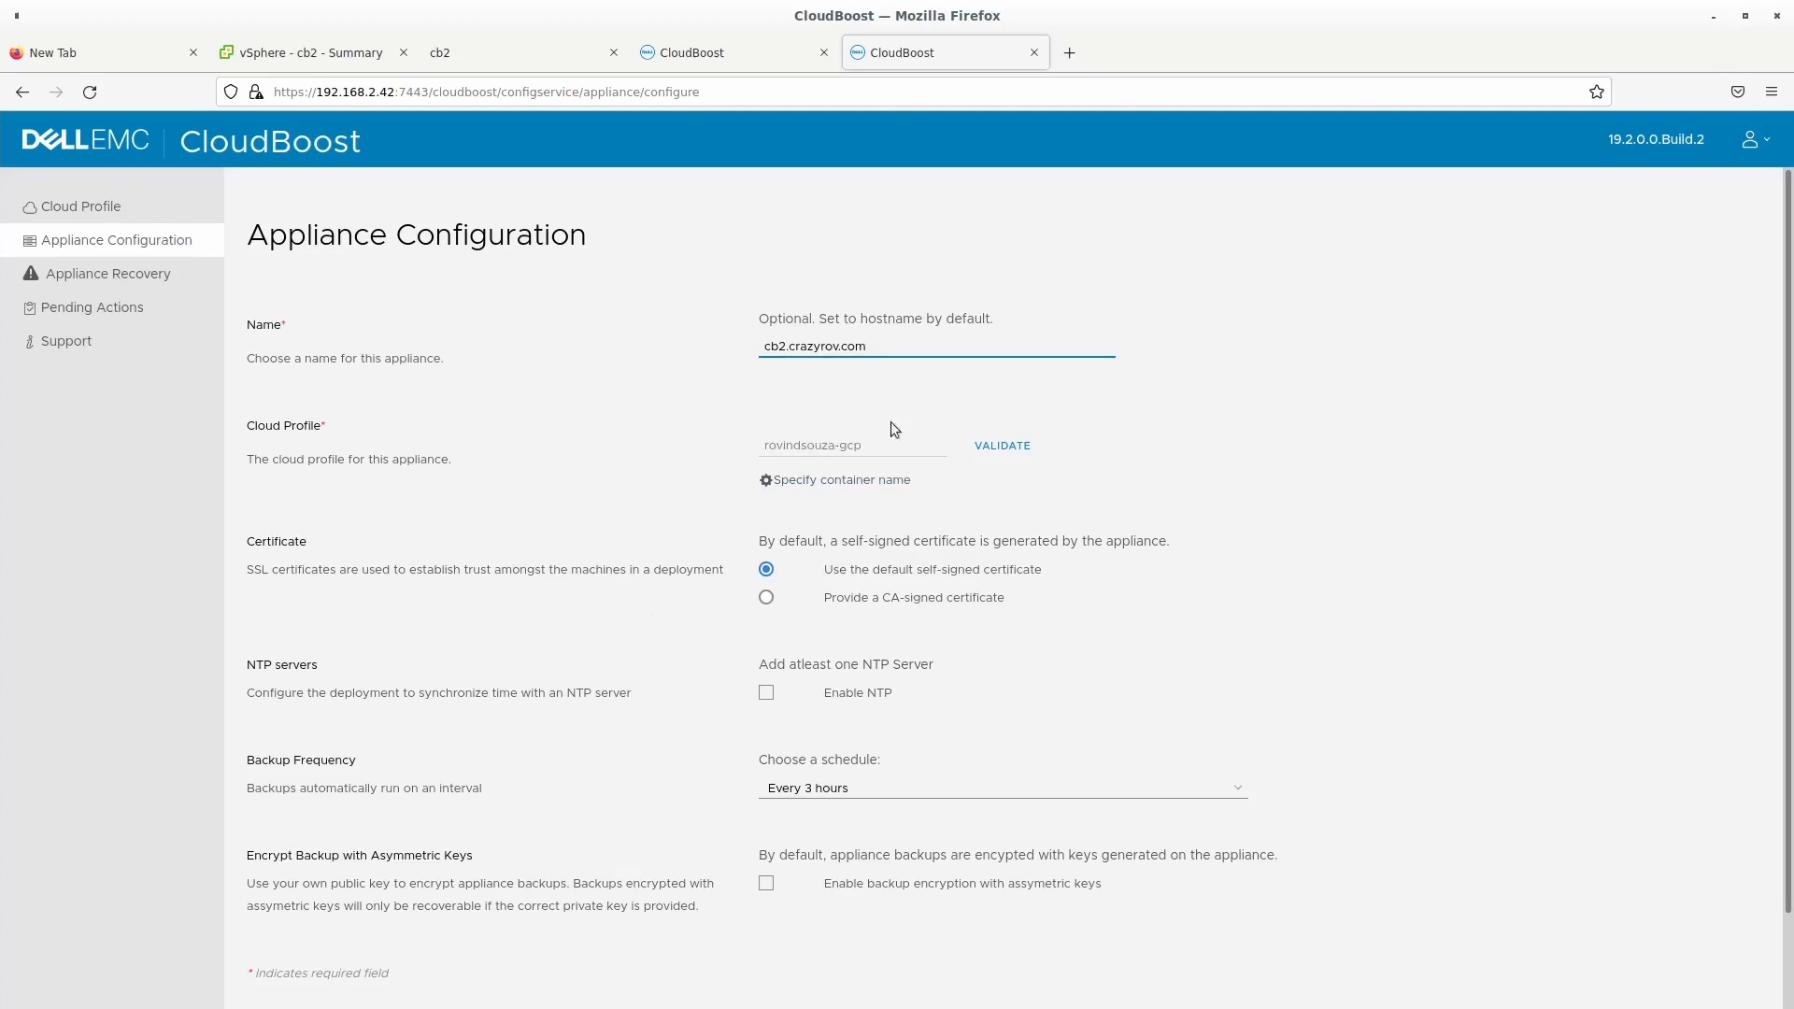
mouse_move(805, 455)
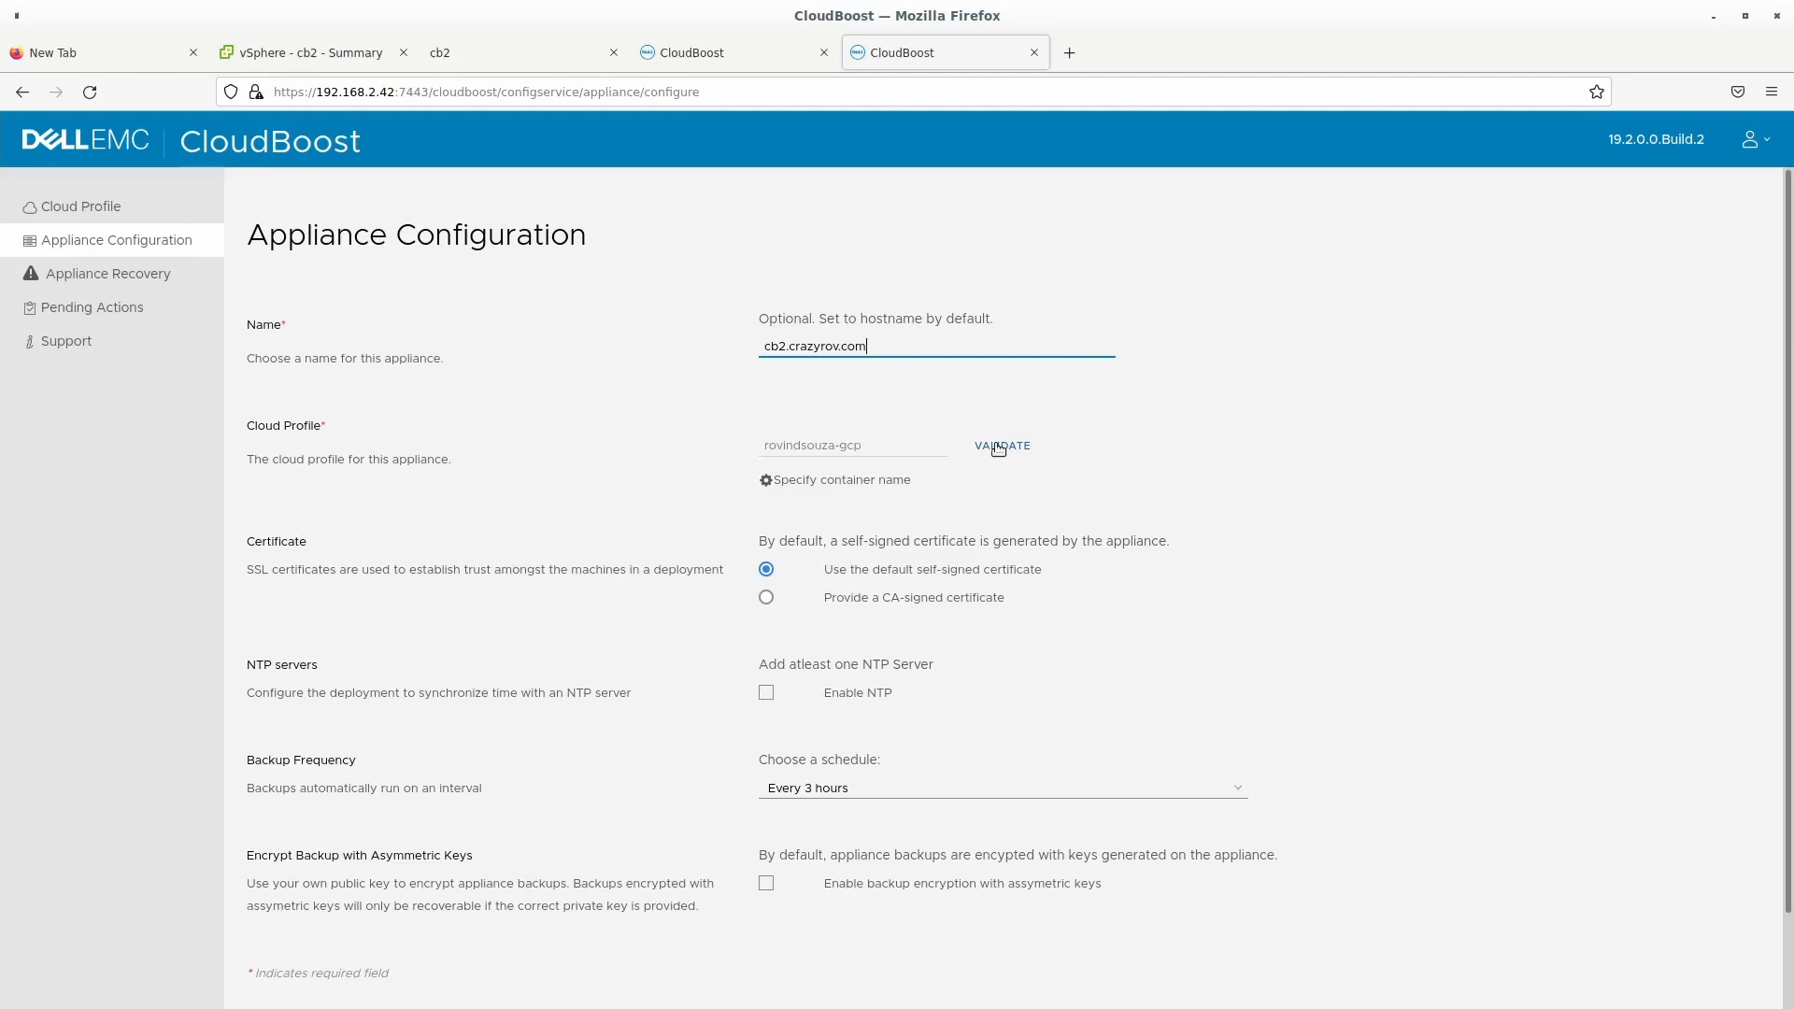
left_click(1001, 447)
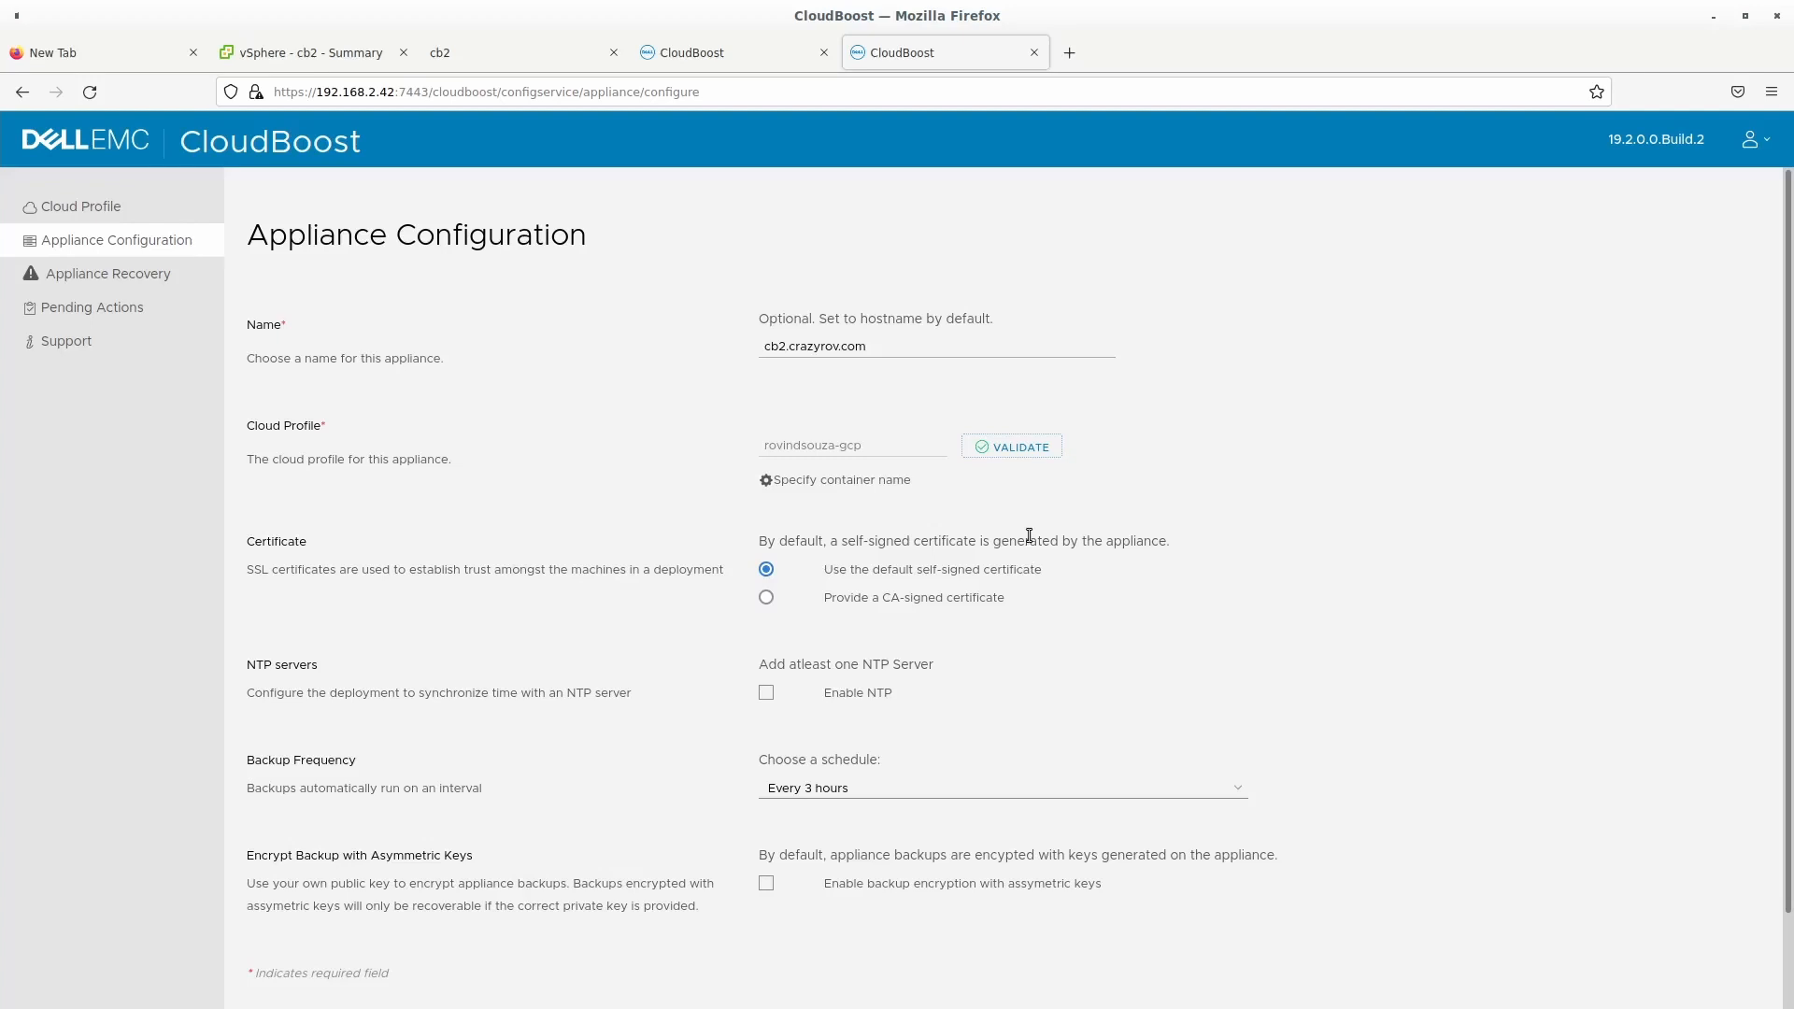
mouse_move(1121, 448)
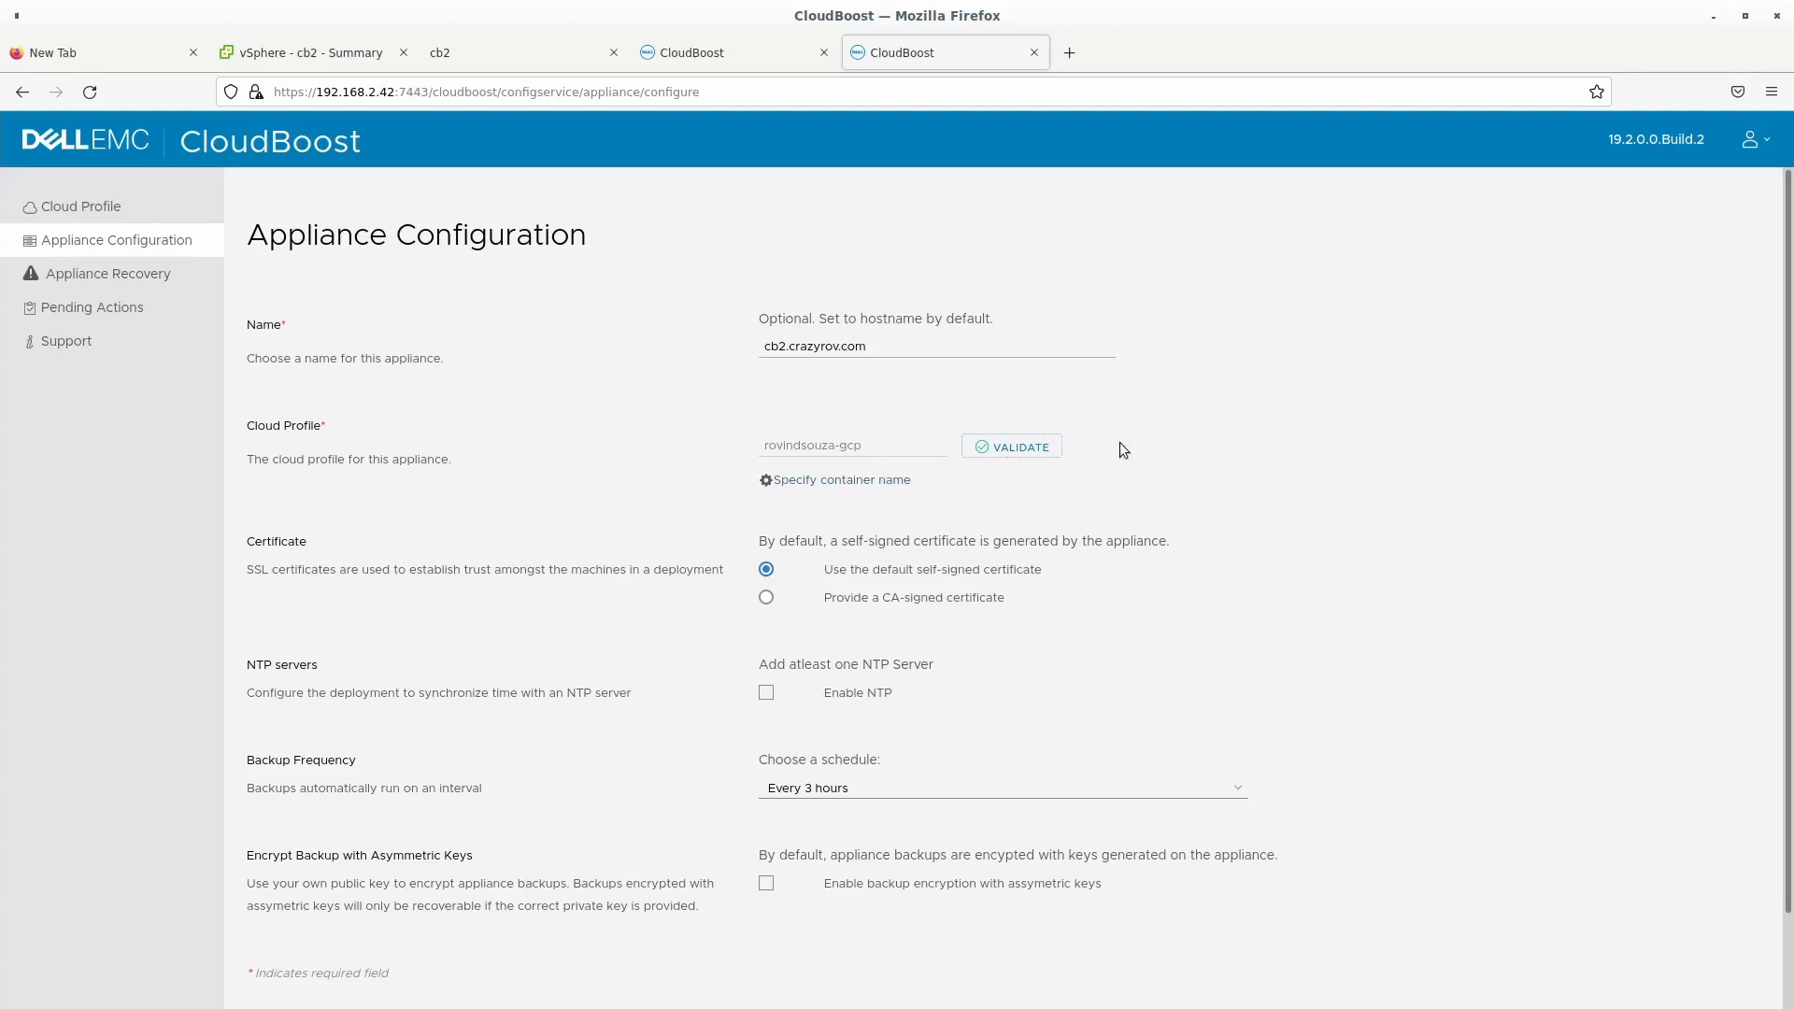
scroll("down", 3)
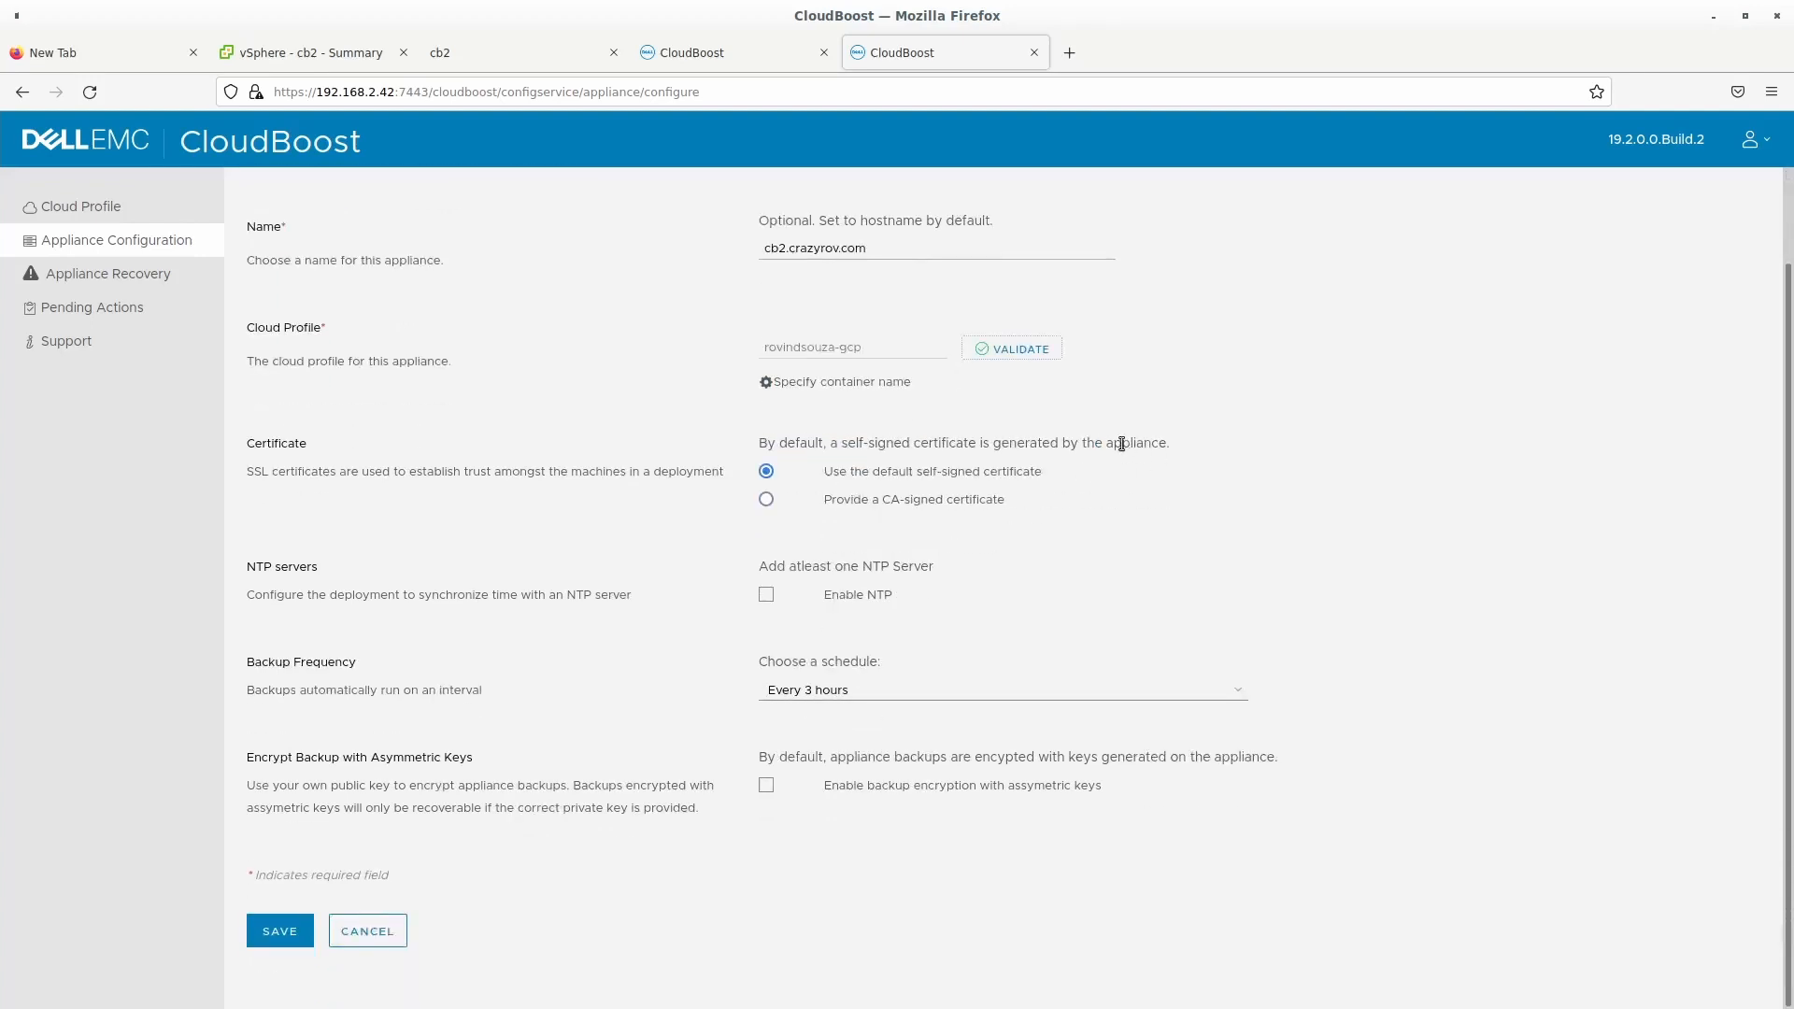
scroll("up", 3)
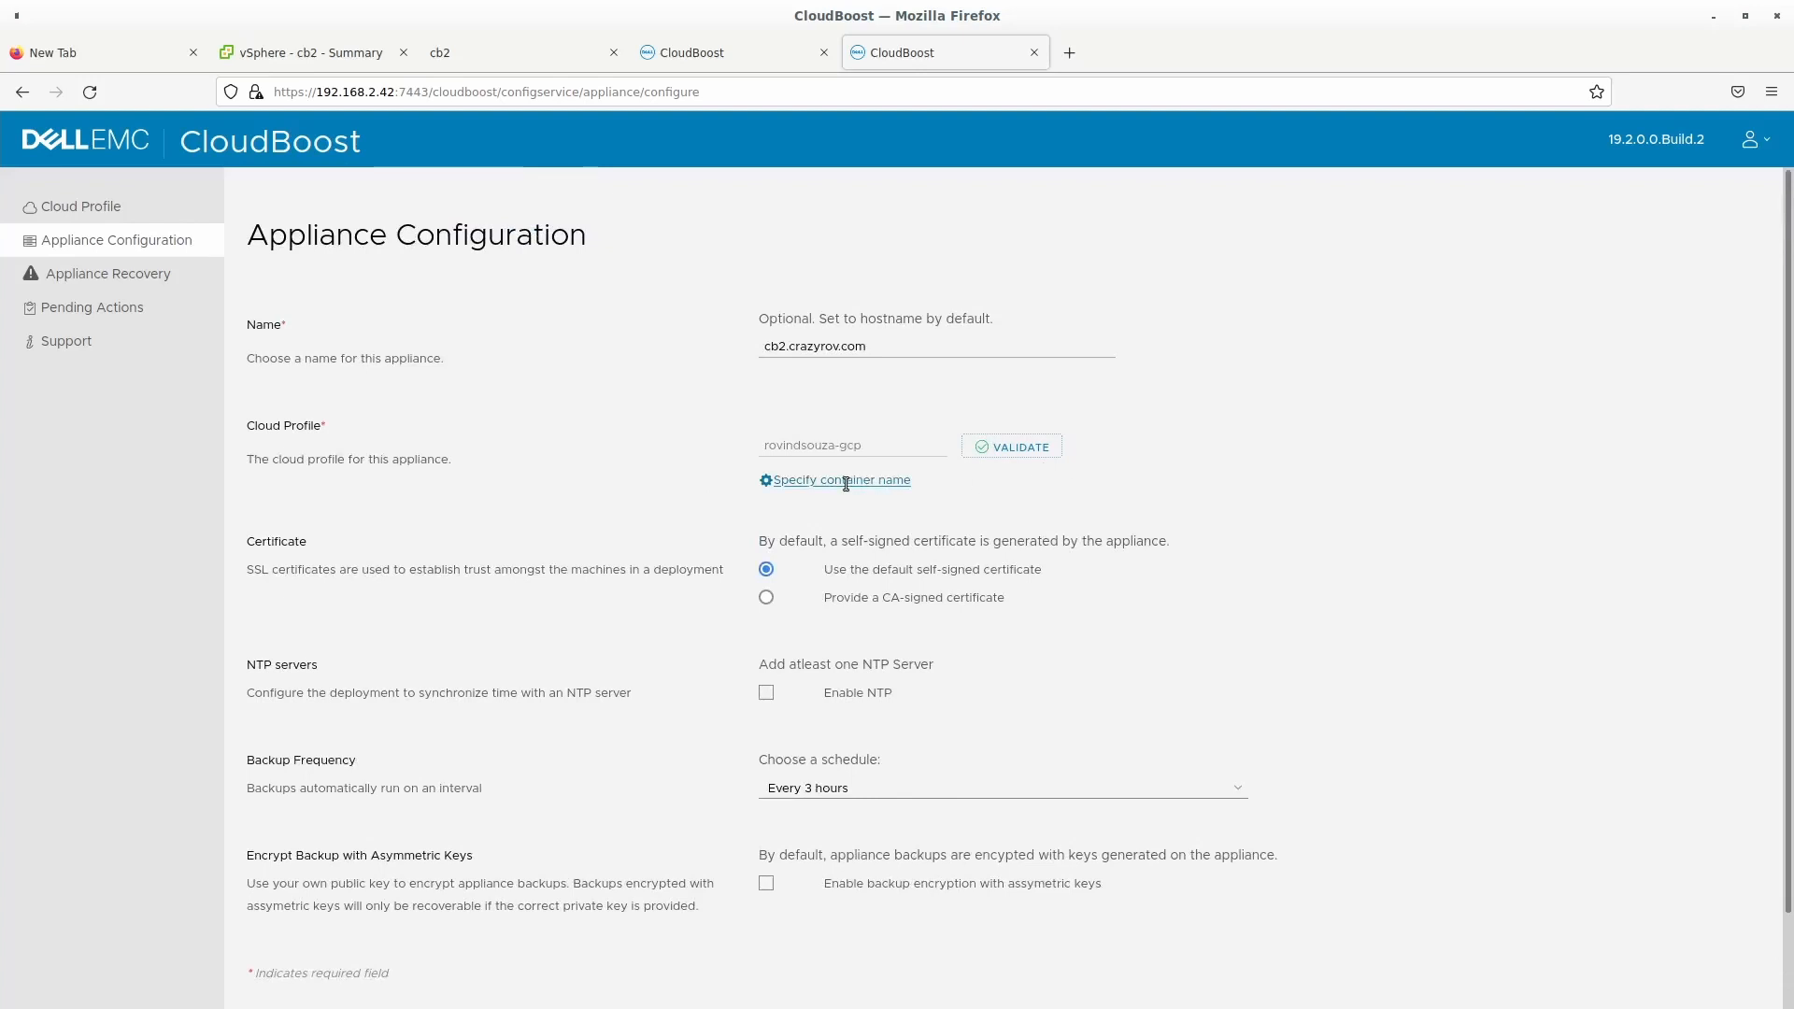
left_click(843, 480)
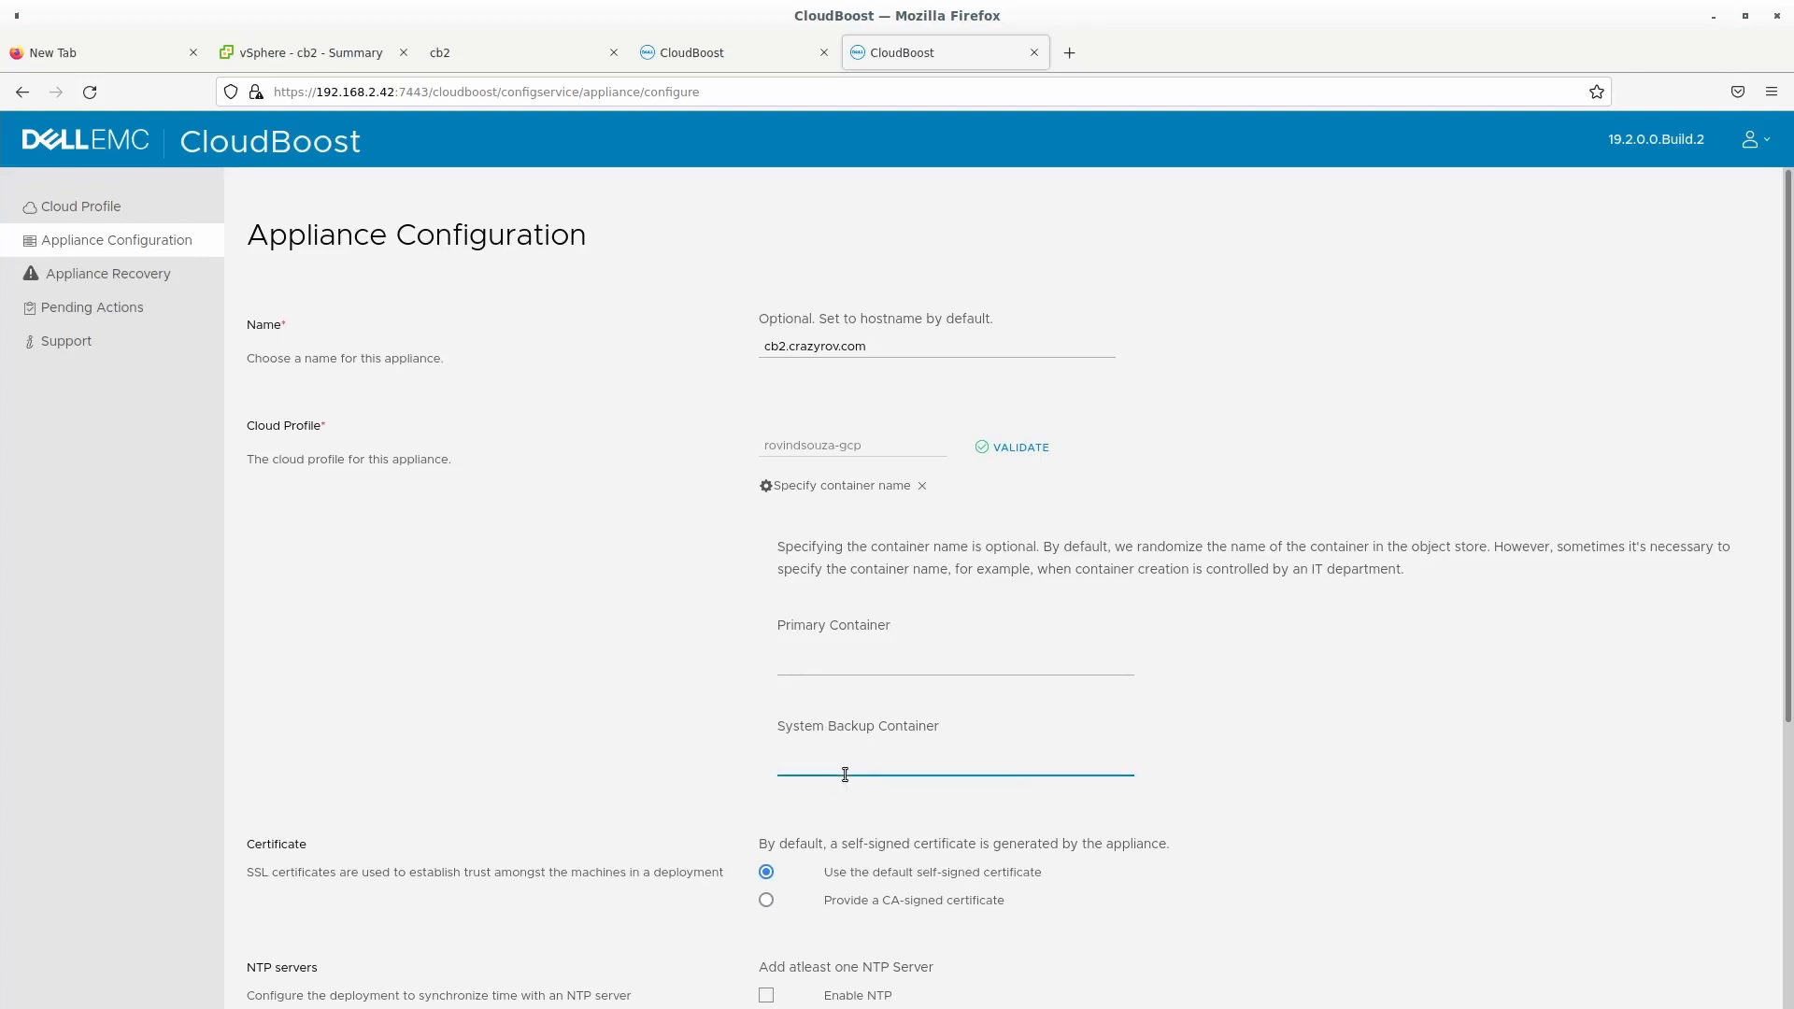
left_click(955, 766)
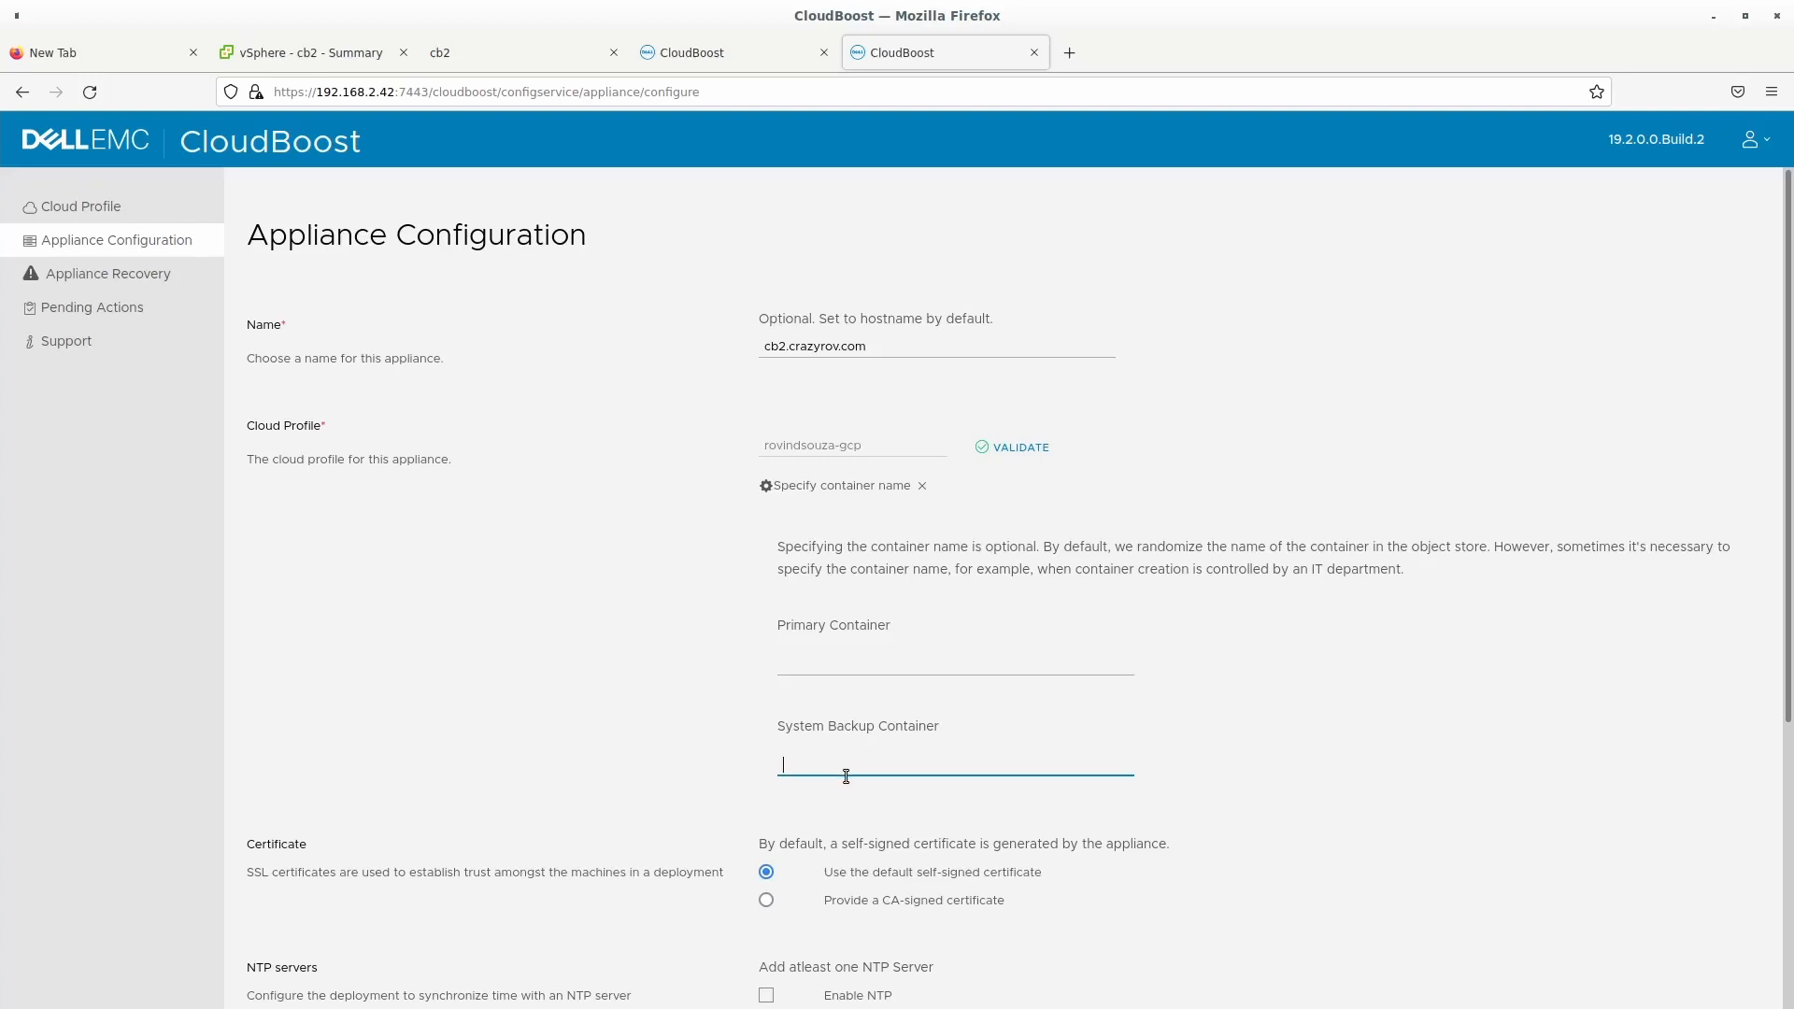
scroll("down", 3)
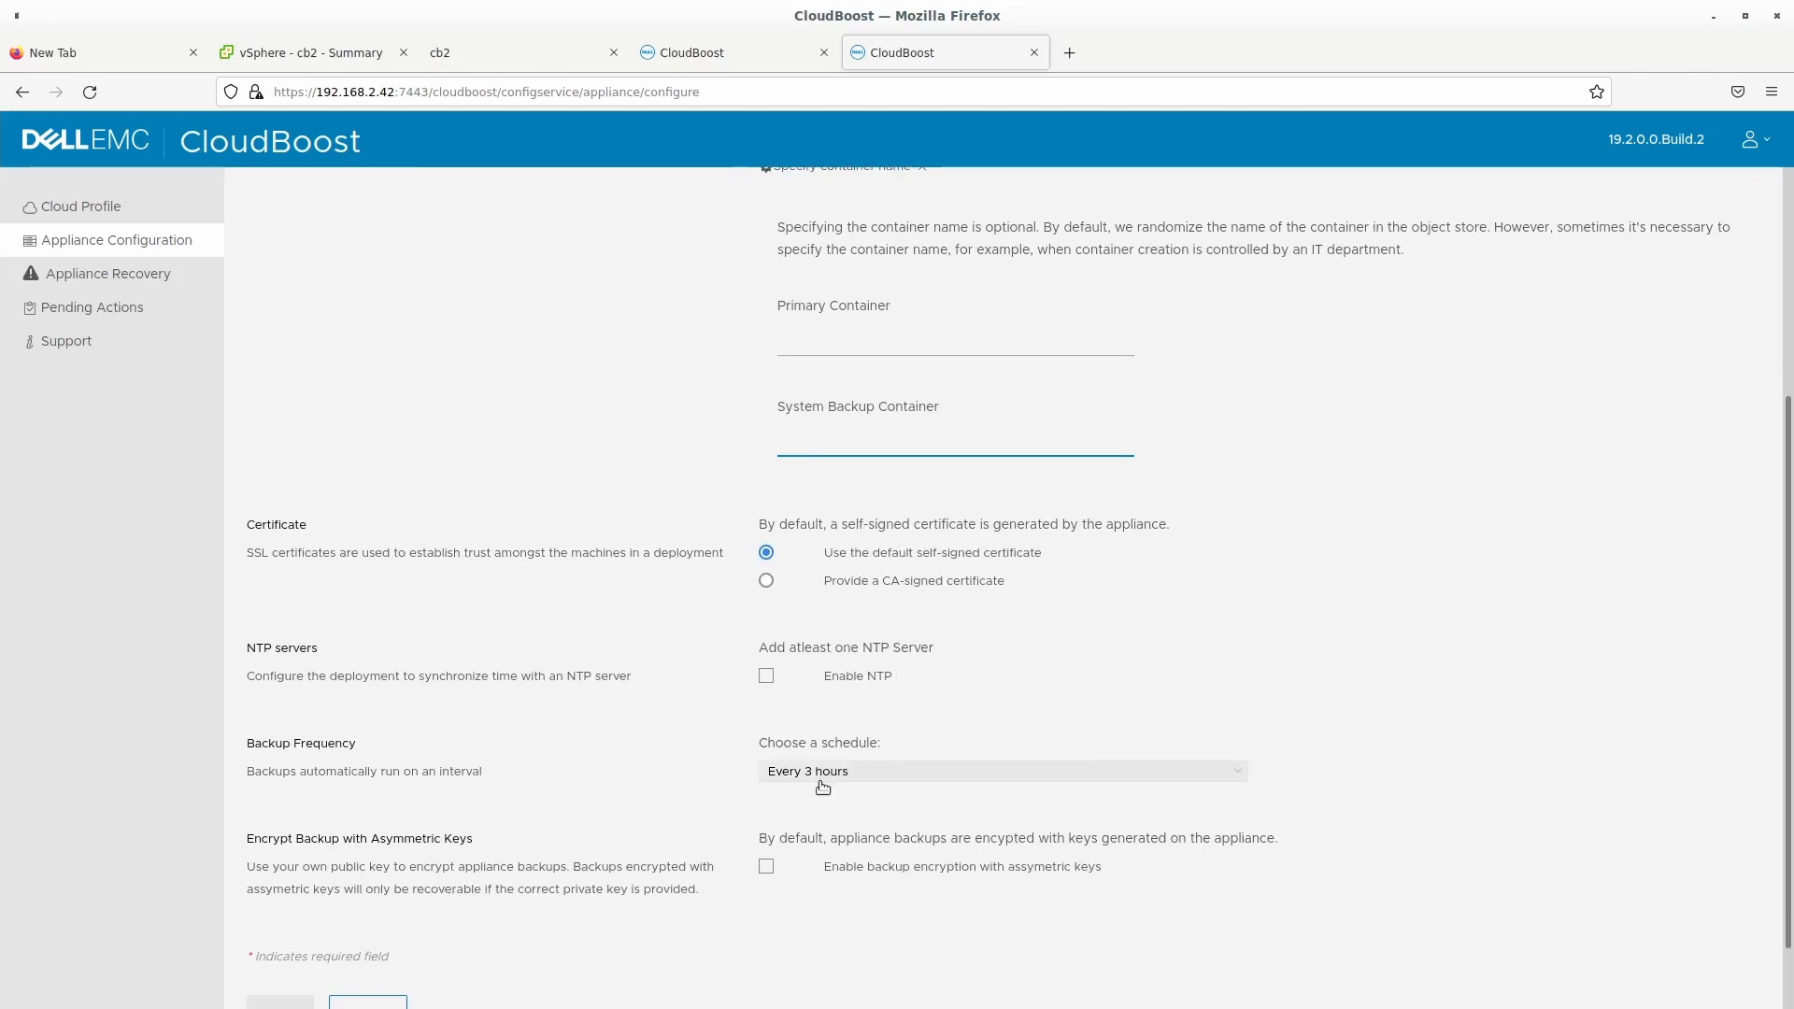
left_click(955, 444)
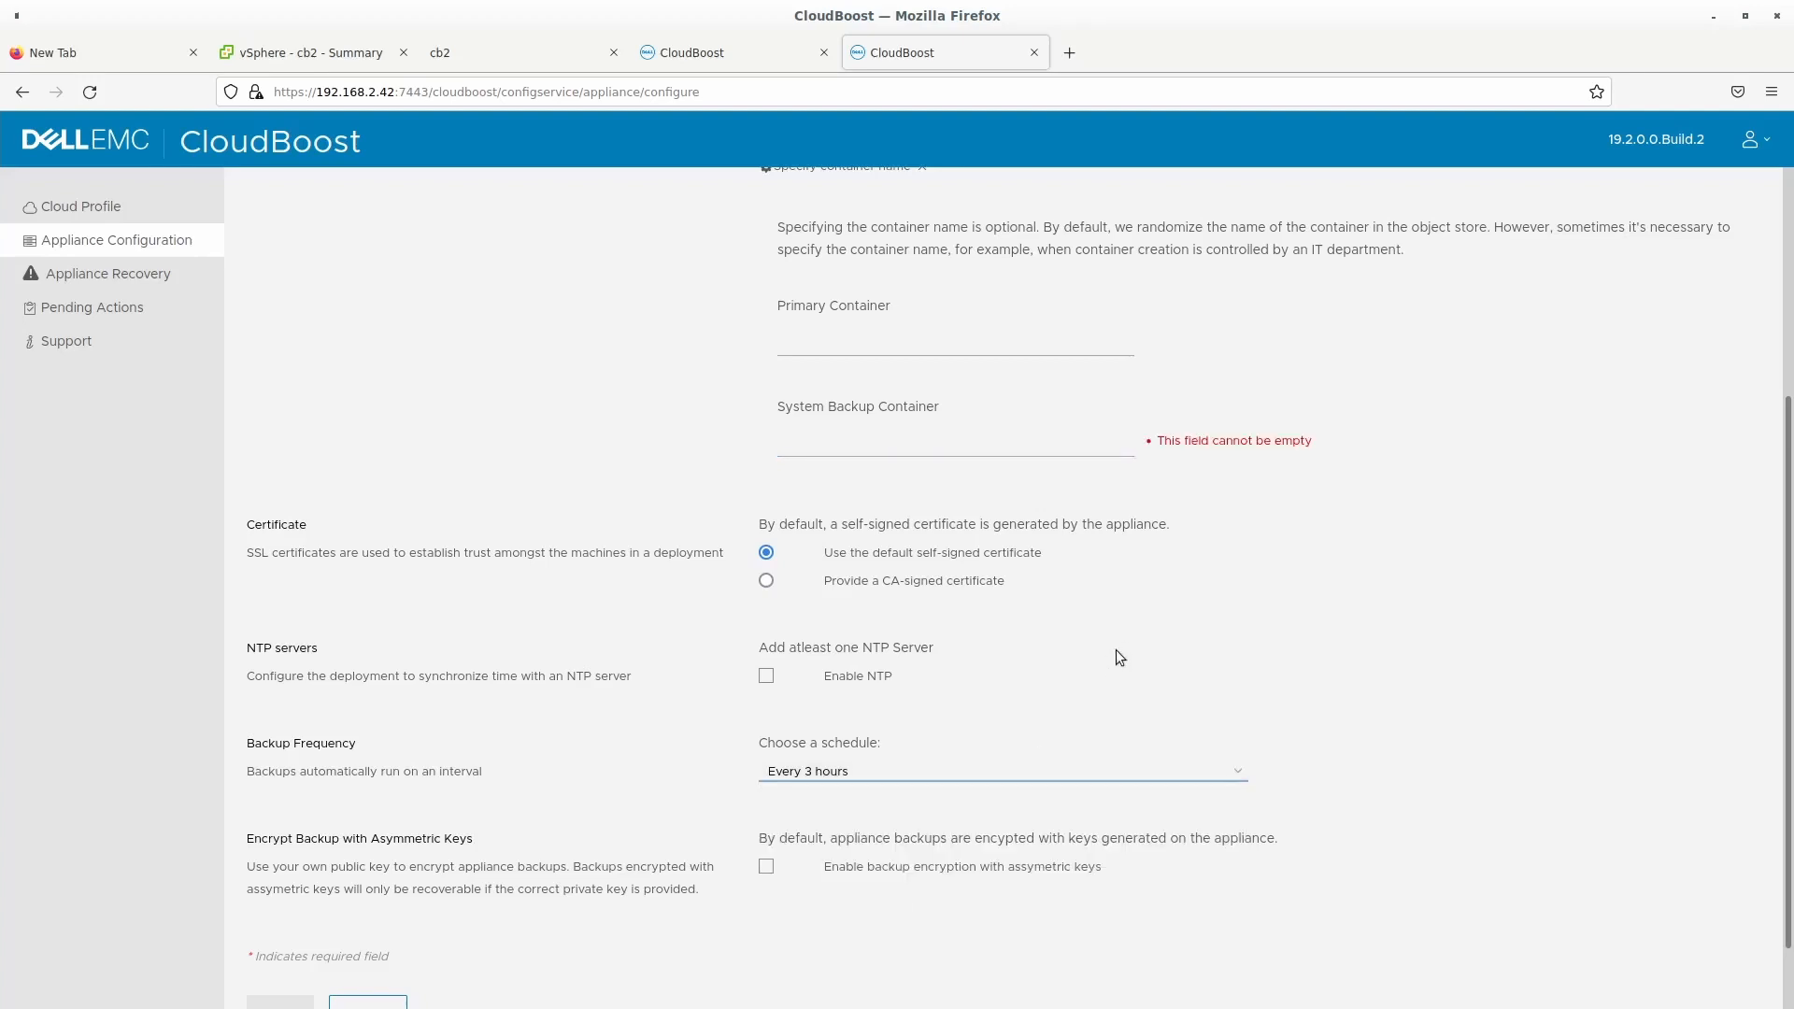
scroll("up", 3)
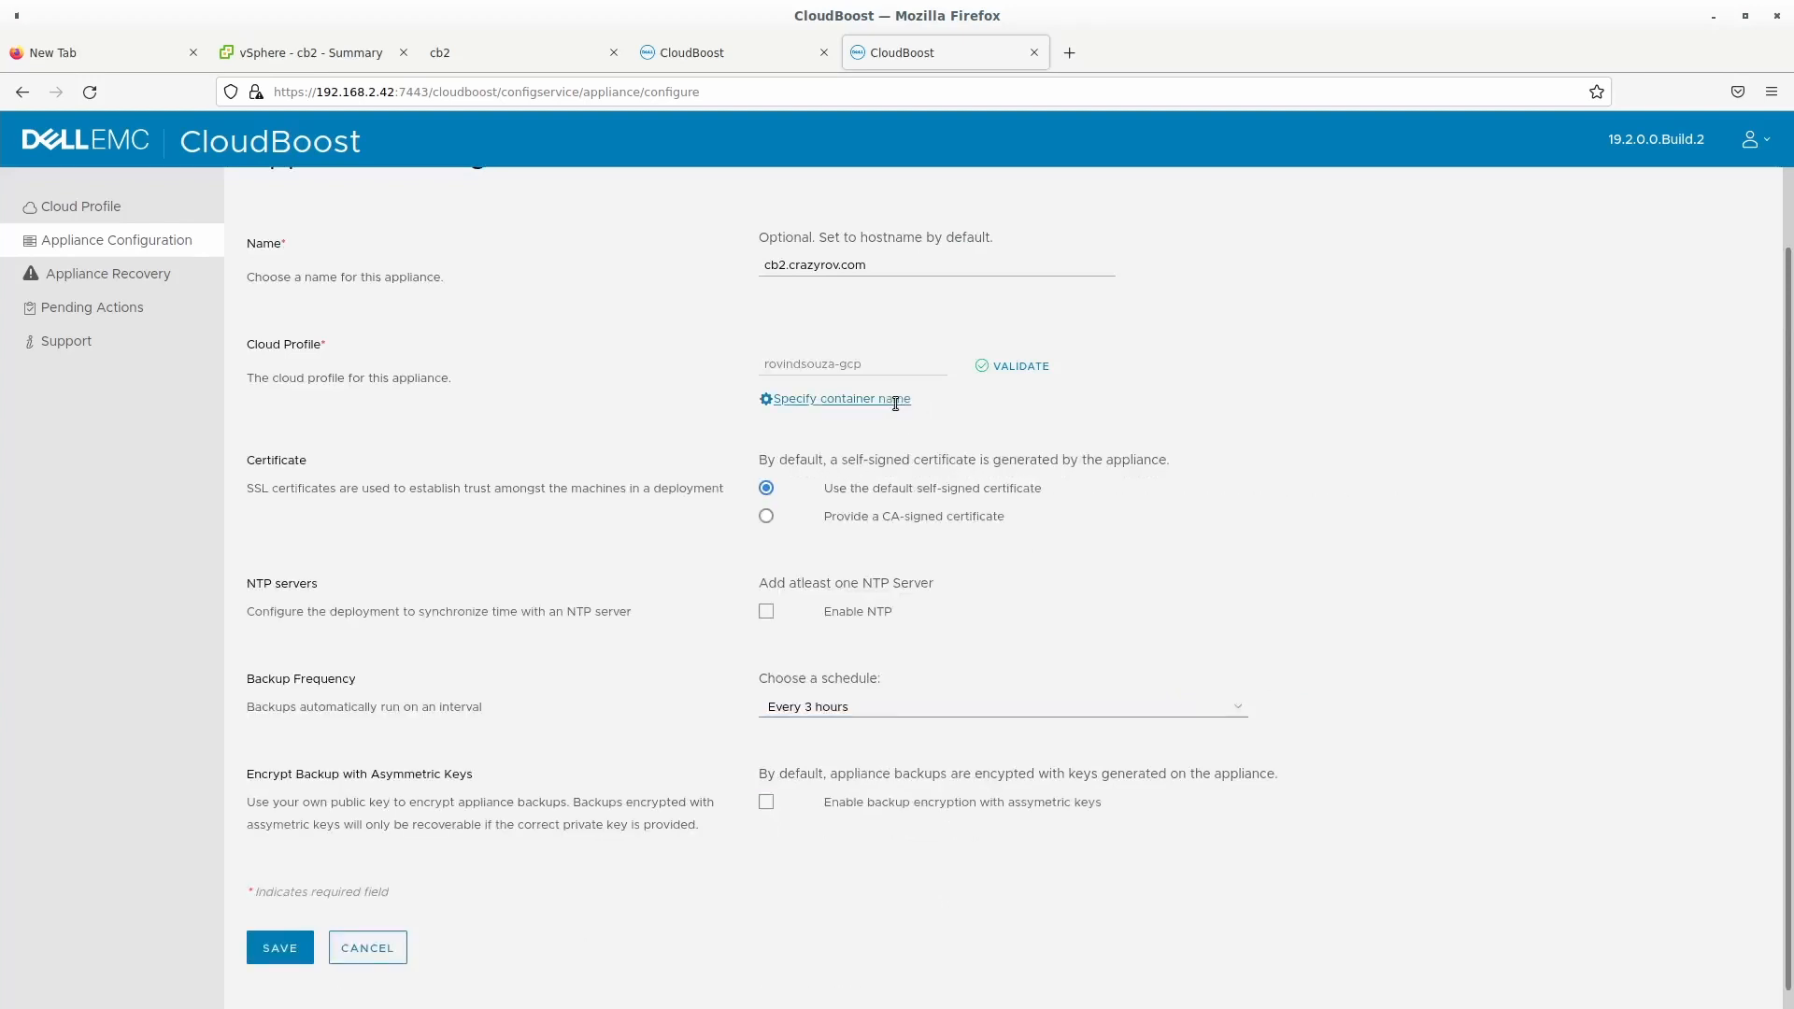
mouse_move(1063, 685)
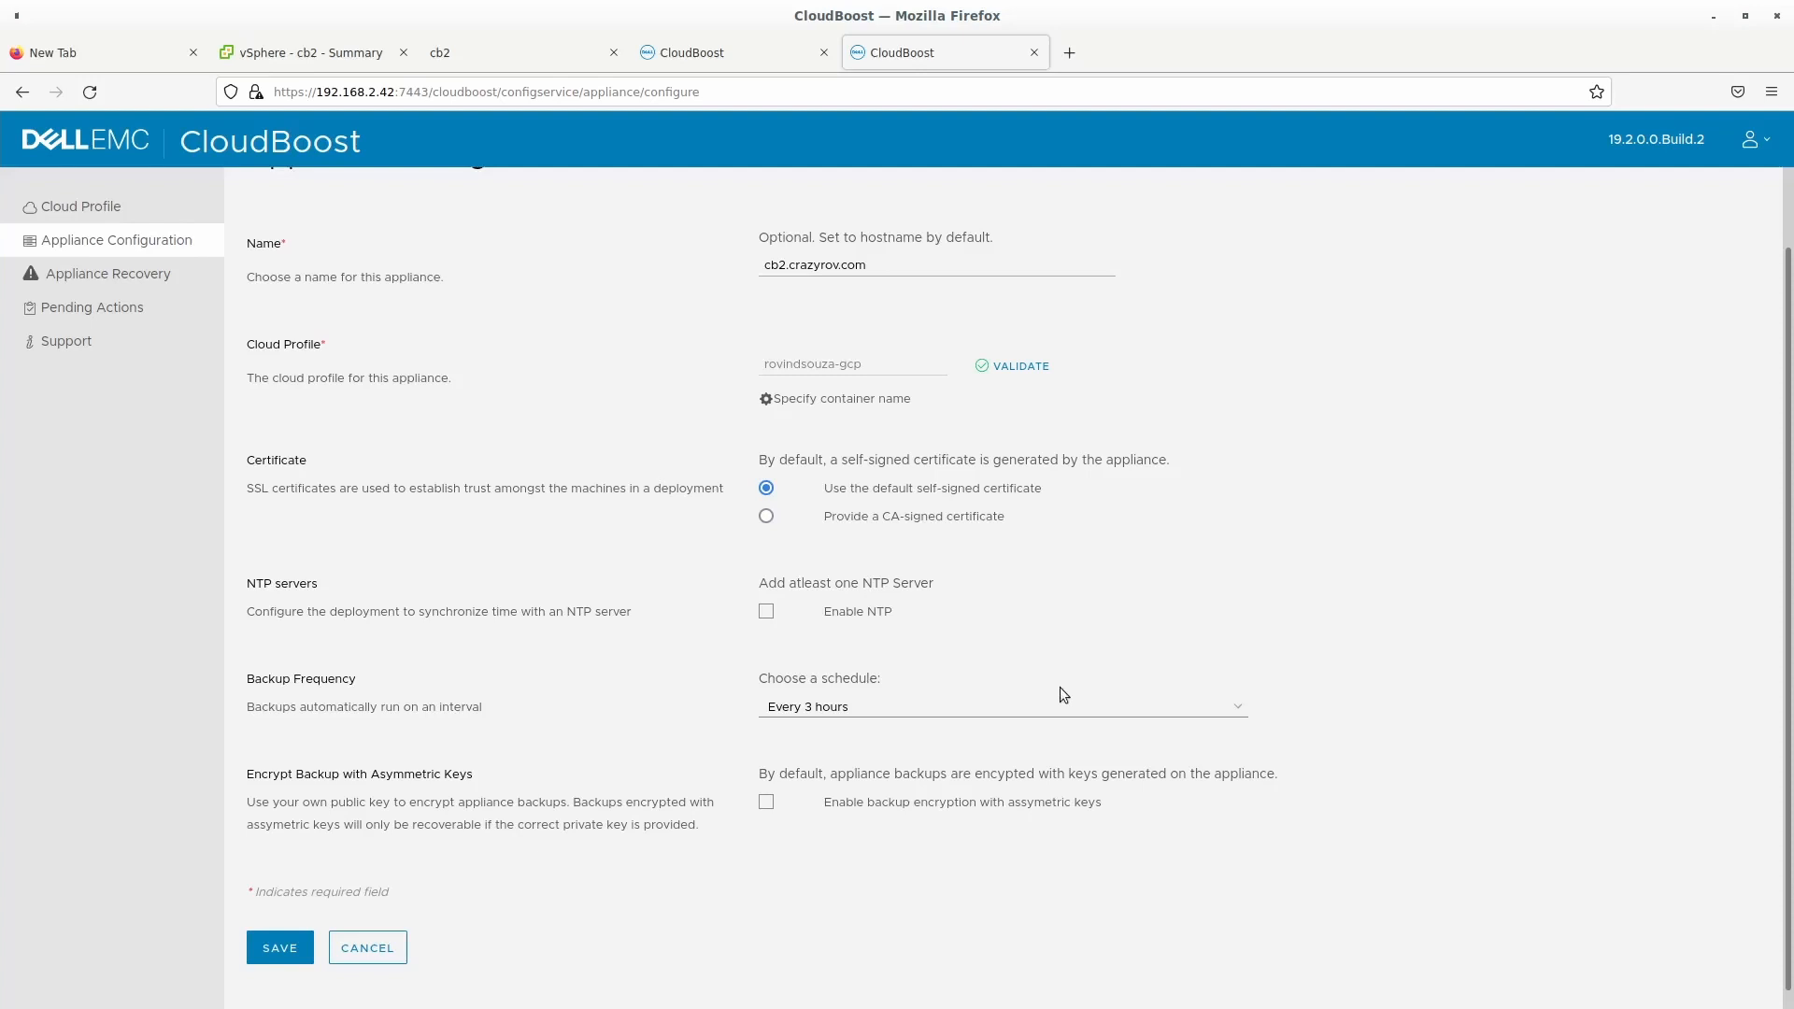
mouse_move(1023, 351)
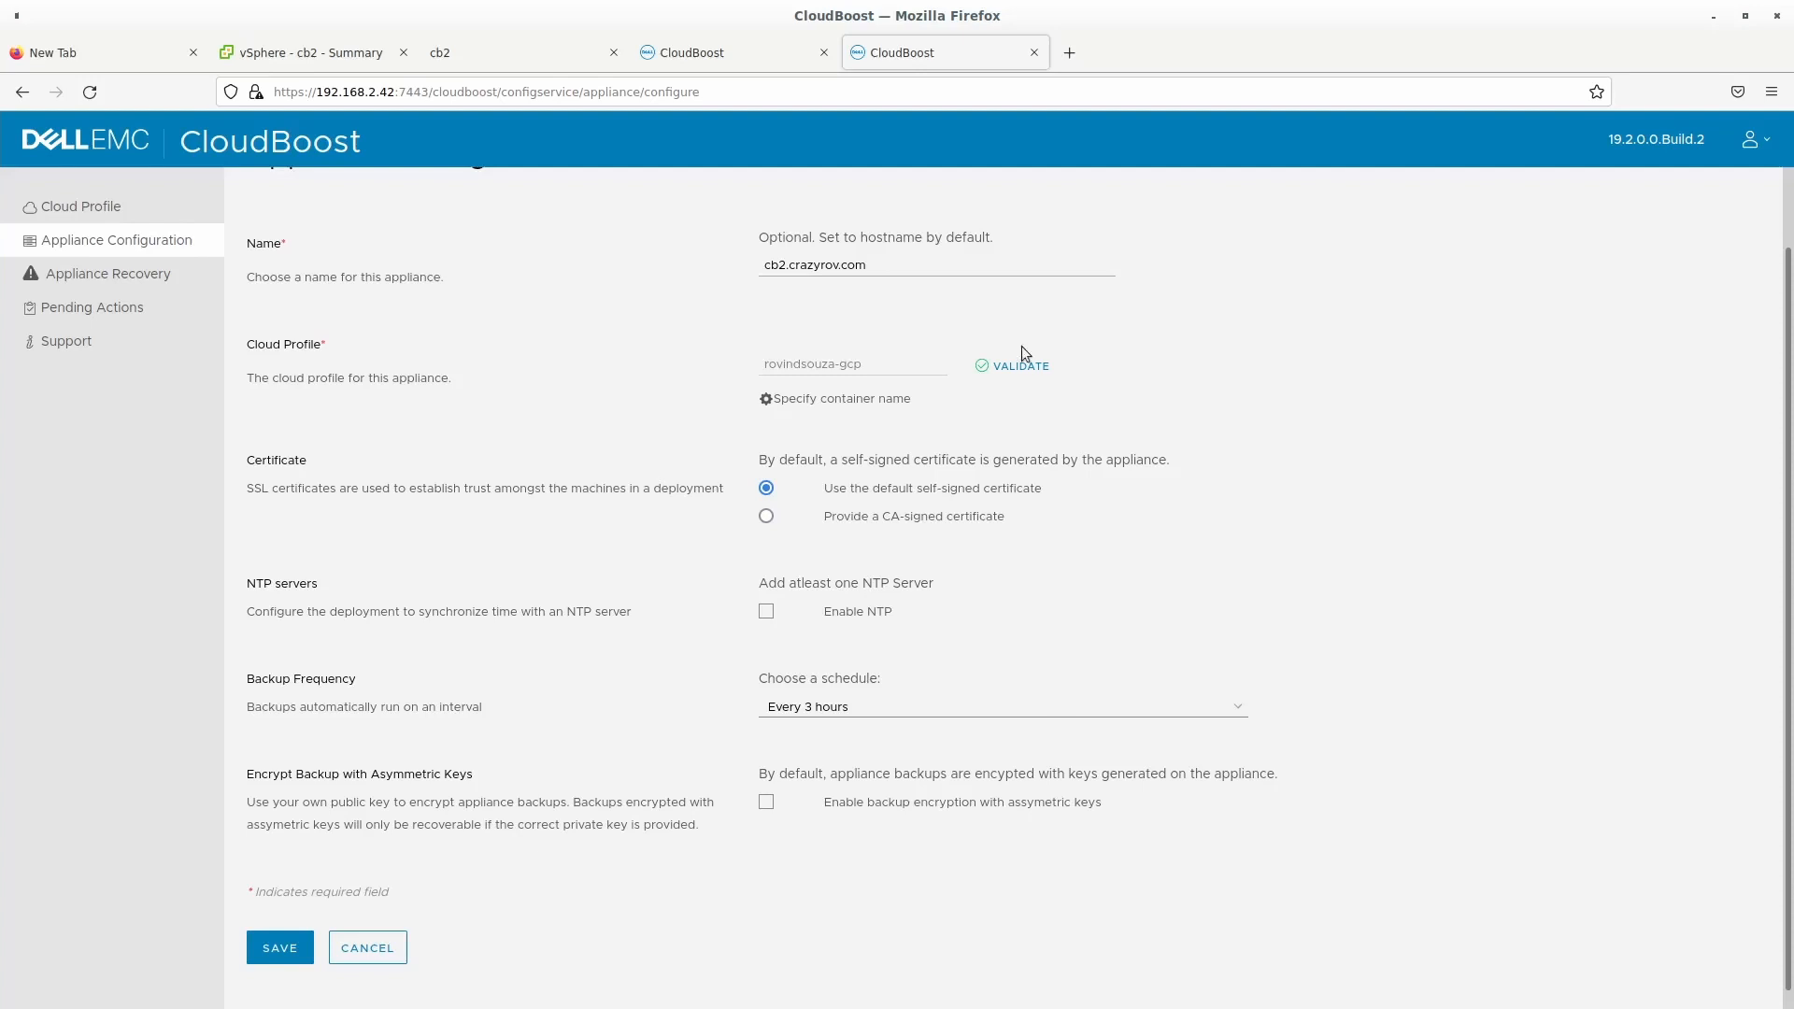
mouse_move(818, 626)
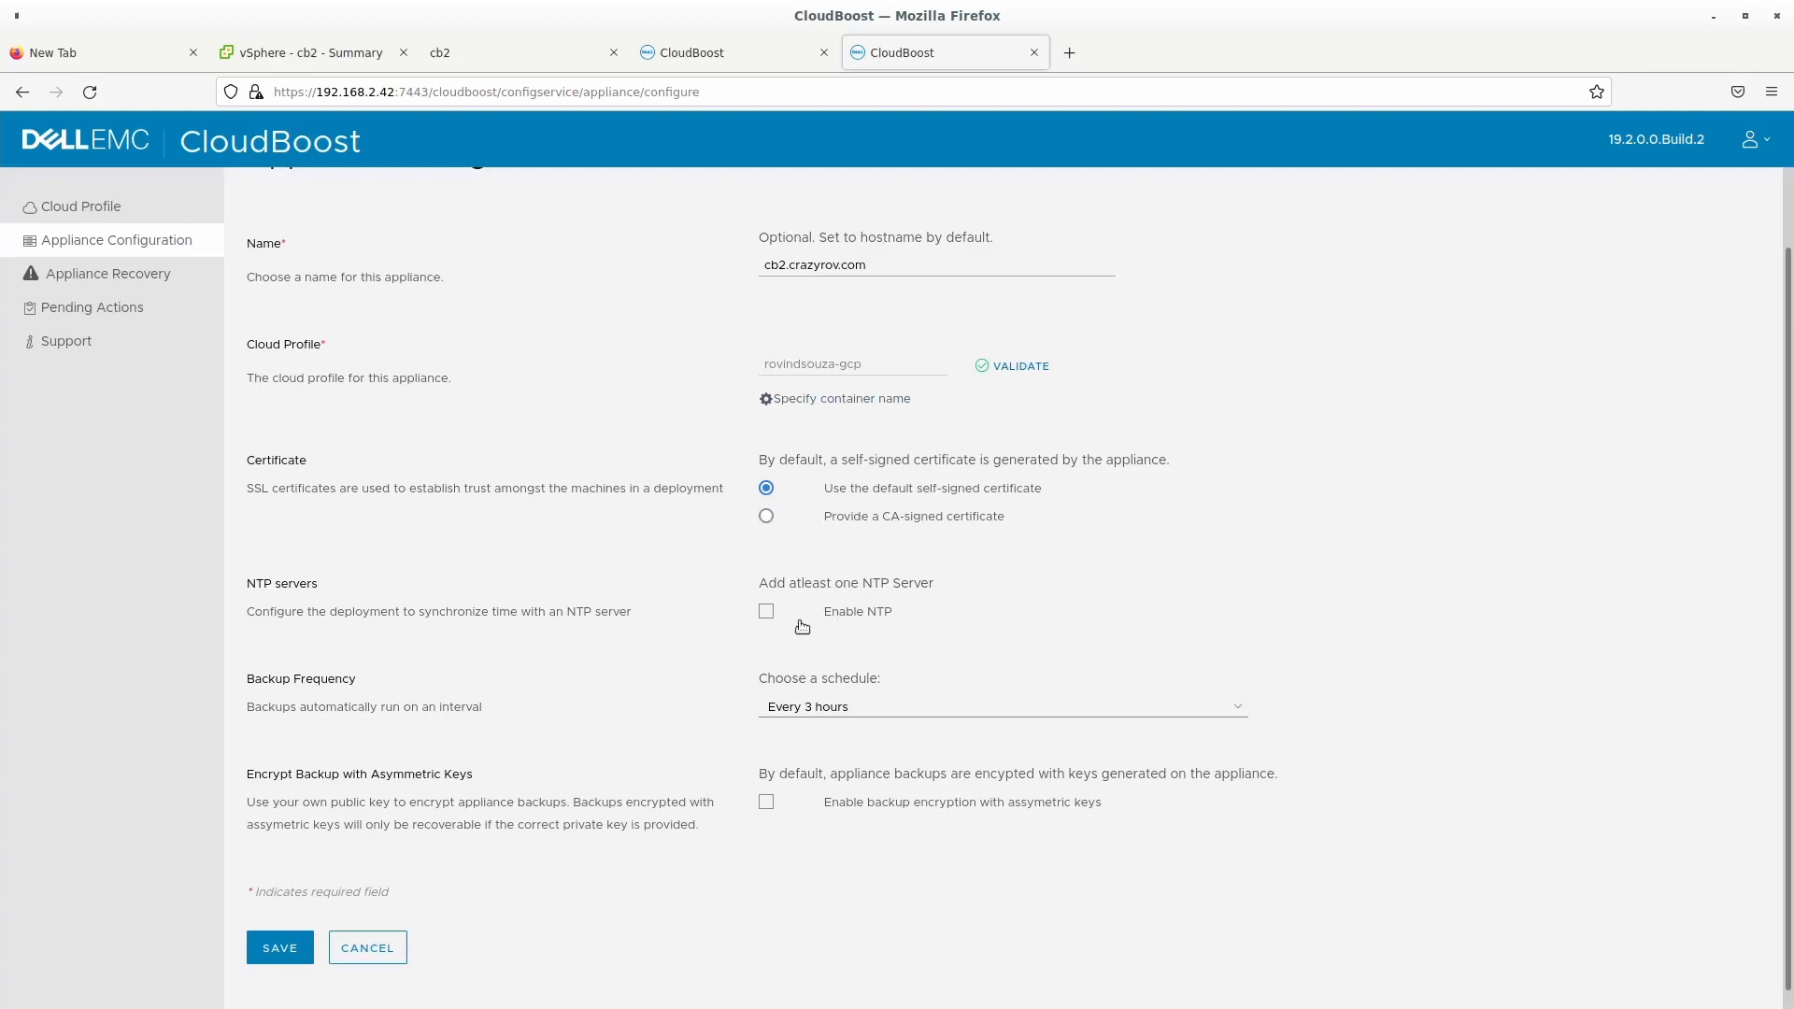
mouse_move(774, 674)
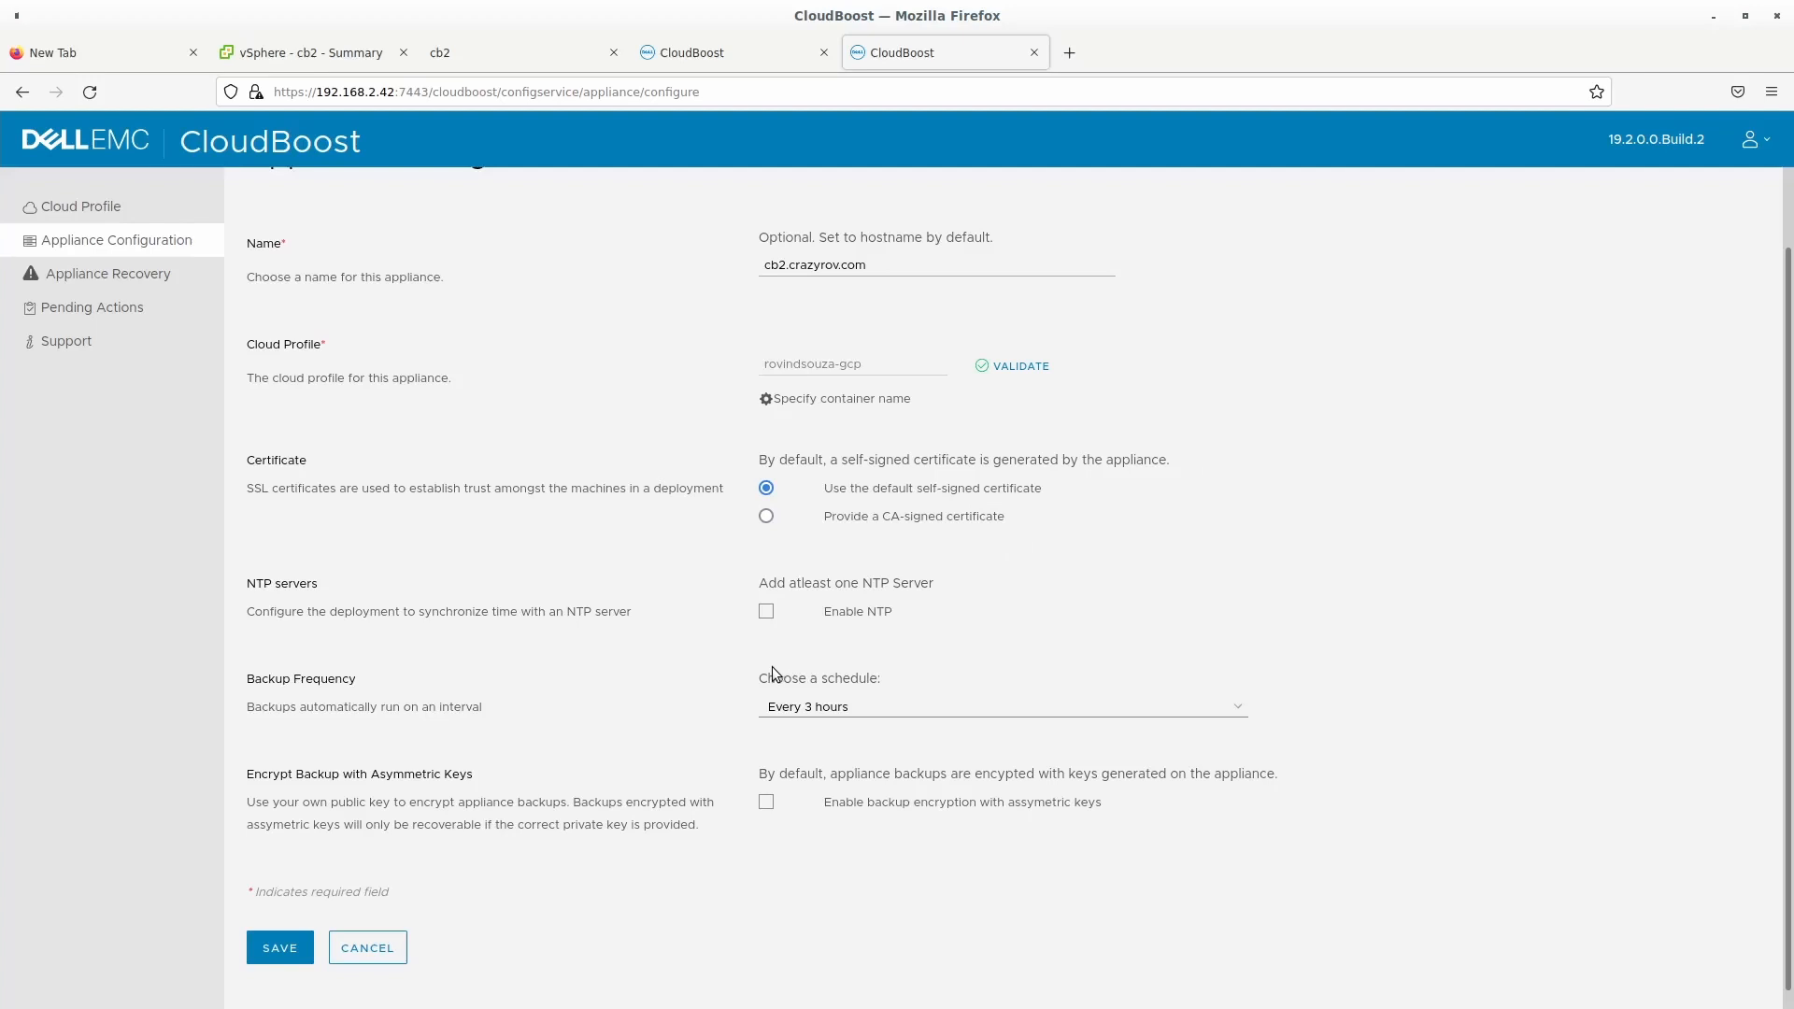
mouse_move(766, 591)
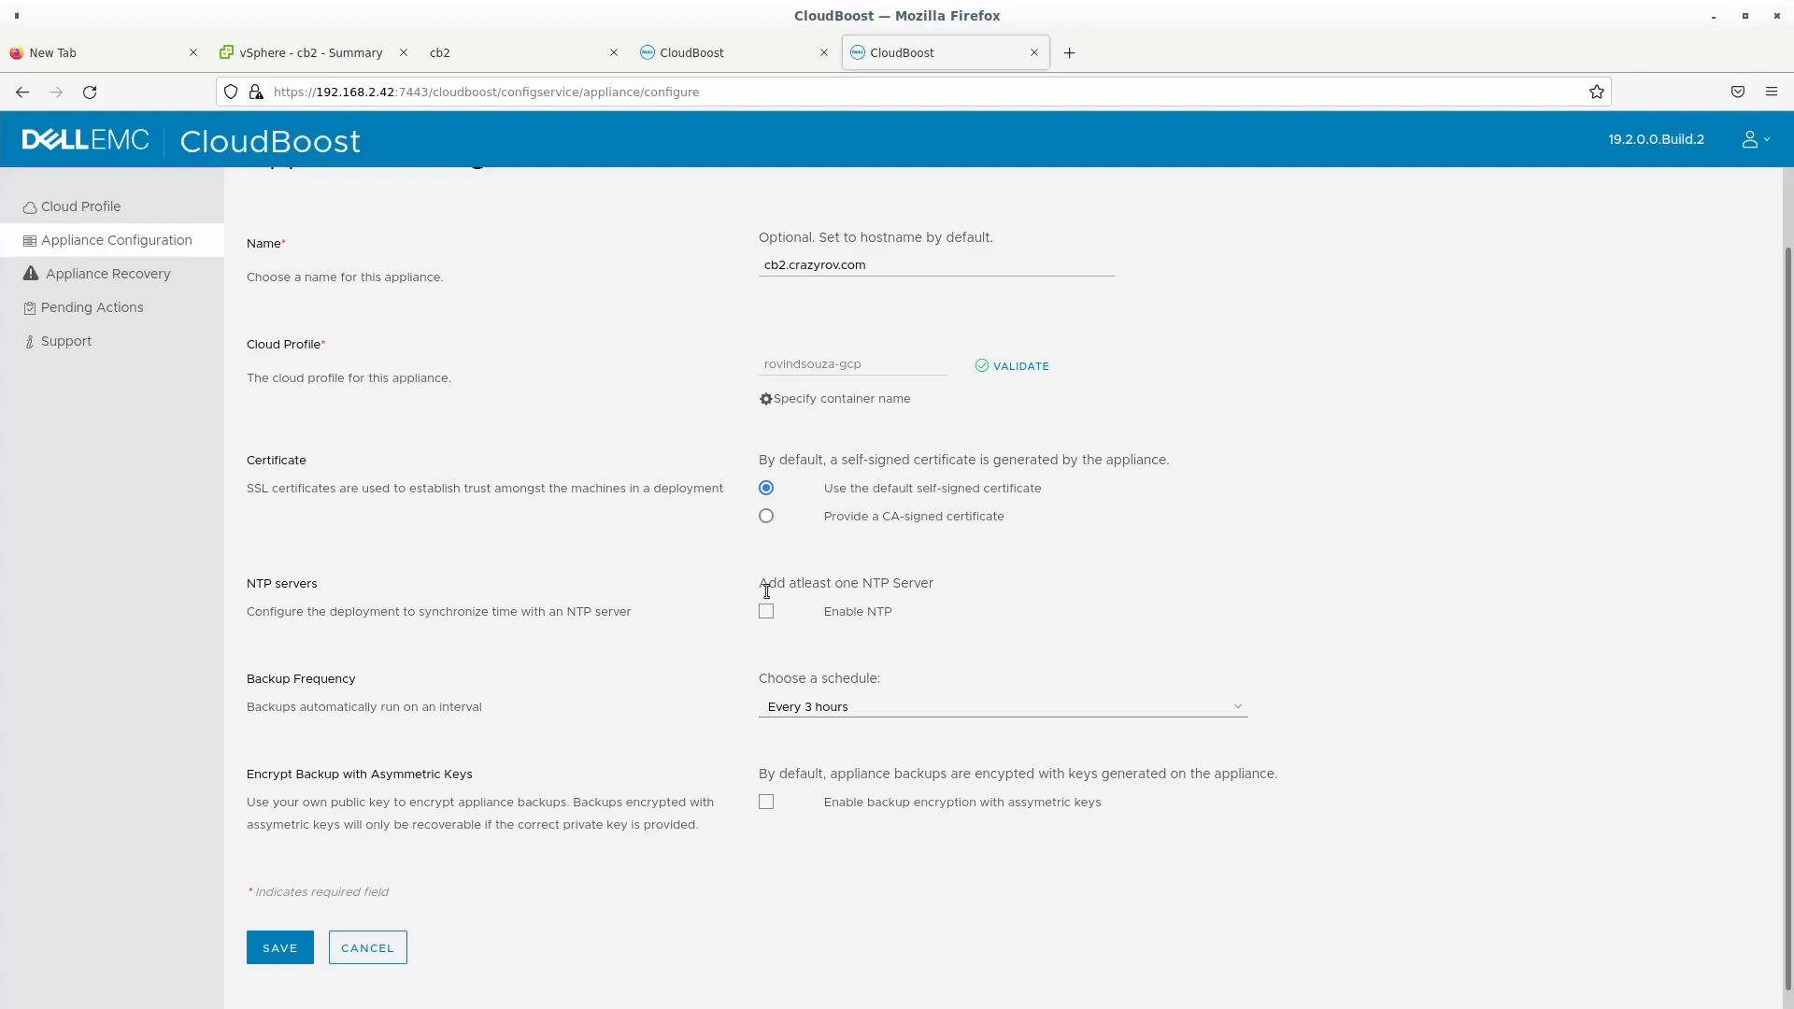
Enable NTP with server time1.google.com and save the appliance configuration.
left_click(766, 611)
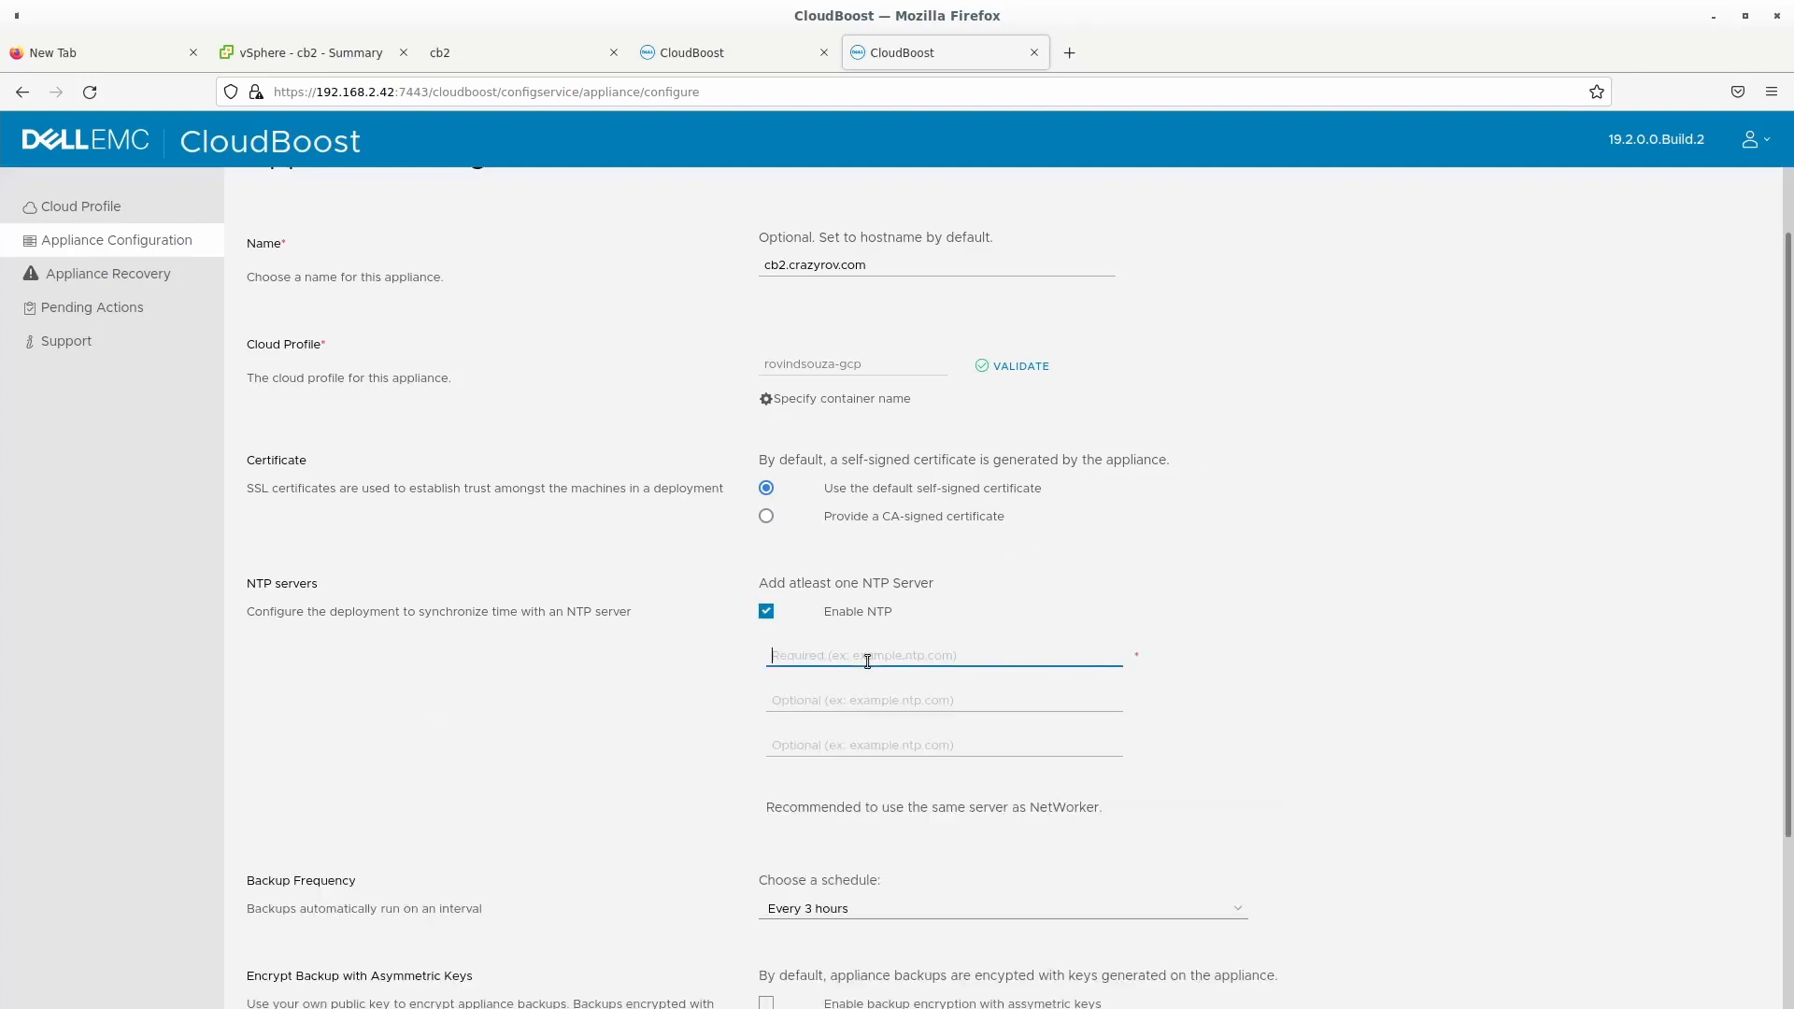
type("time1")
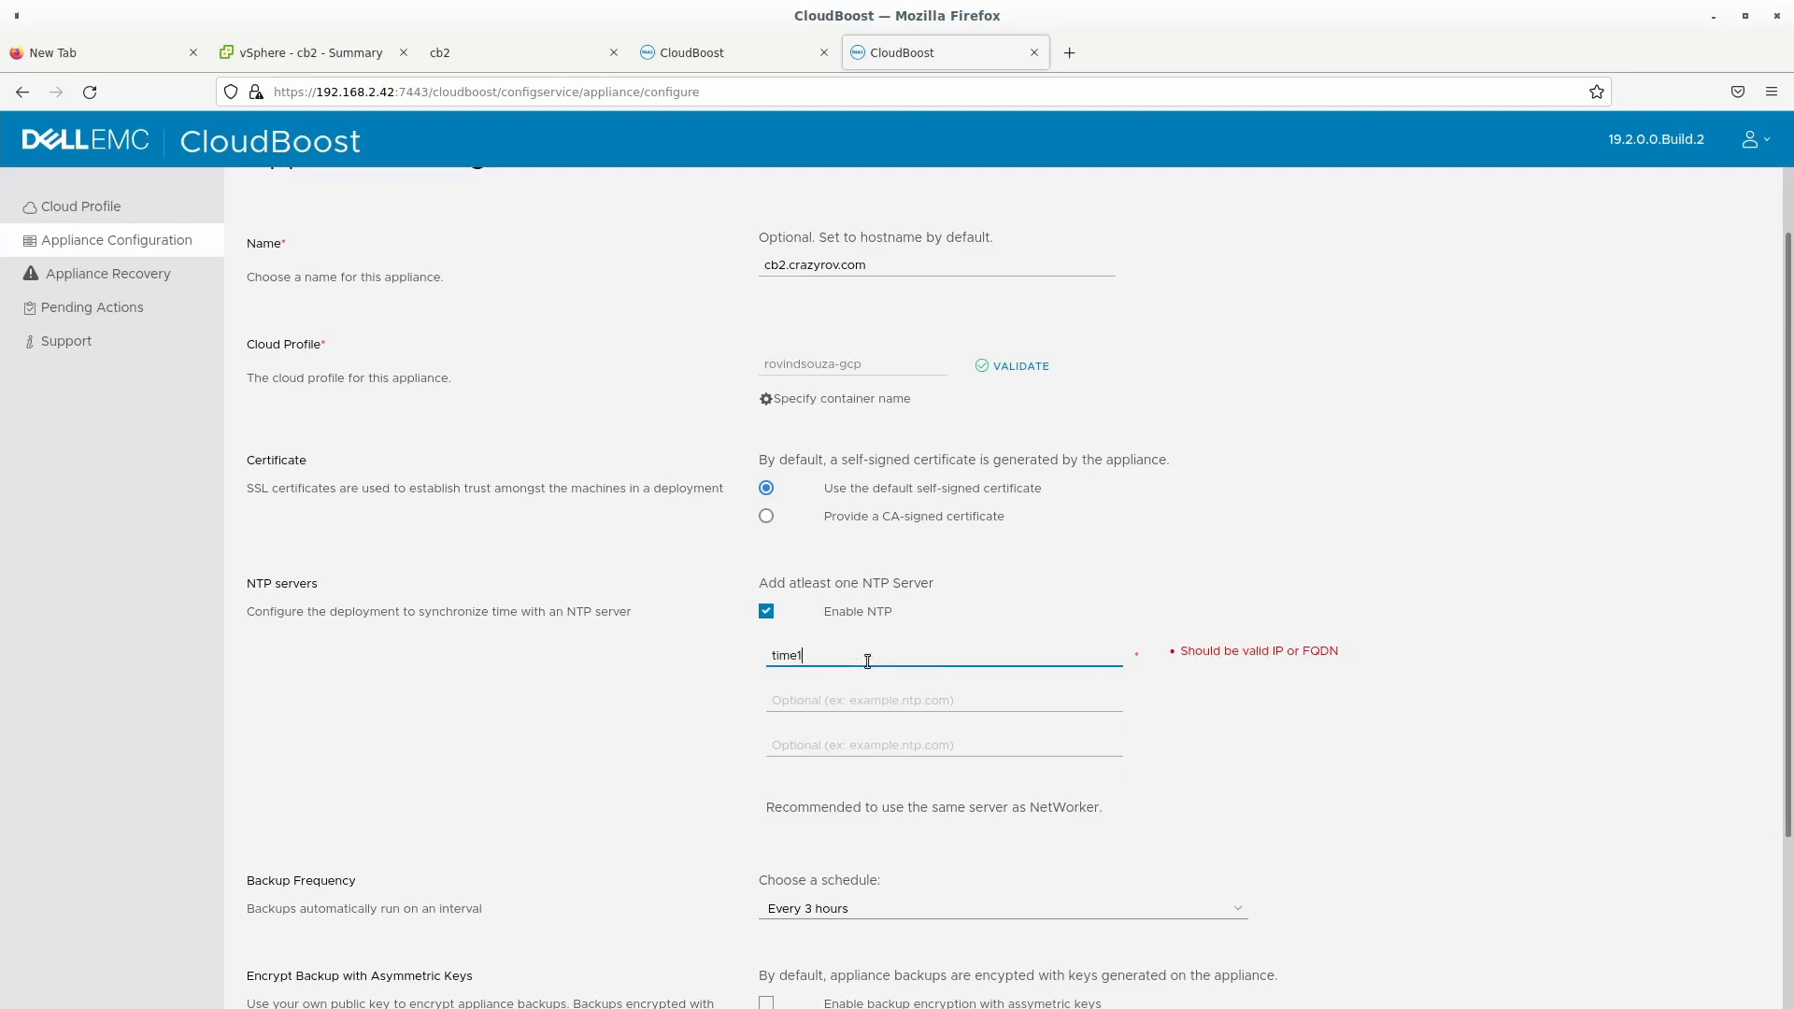
type(".google")
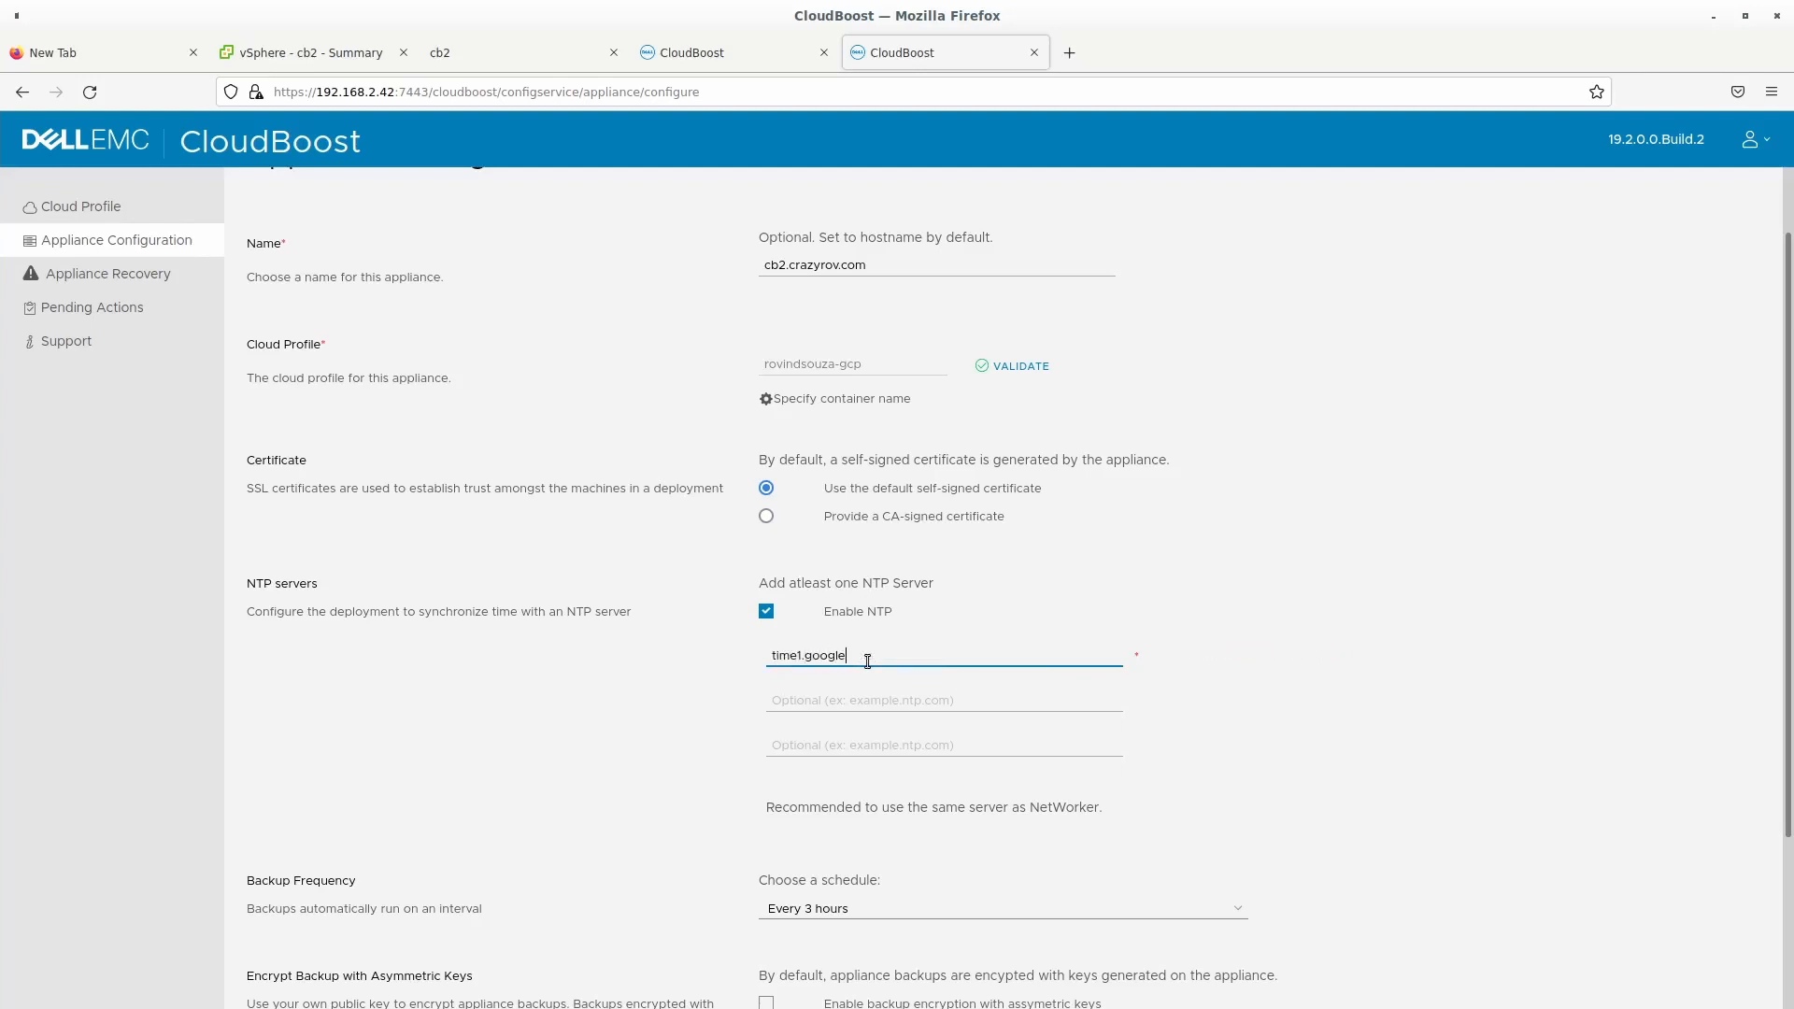
type(".com")
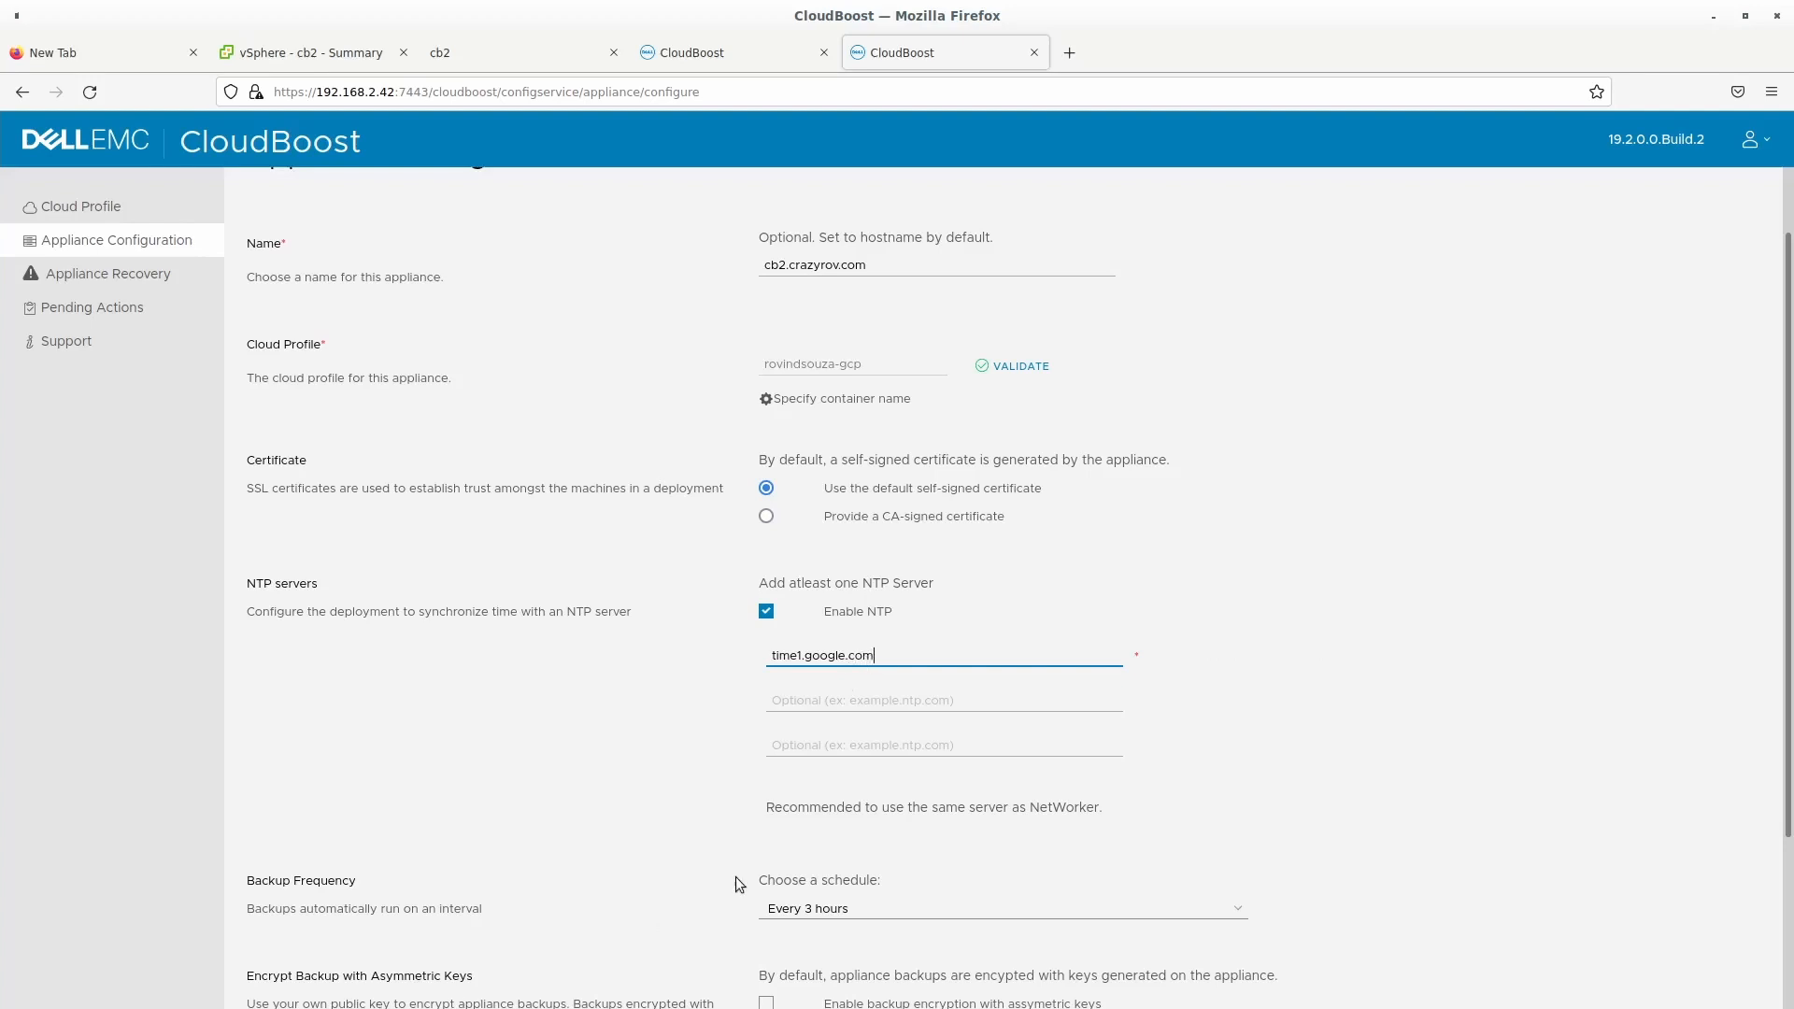
scroll("down", 3)
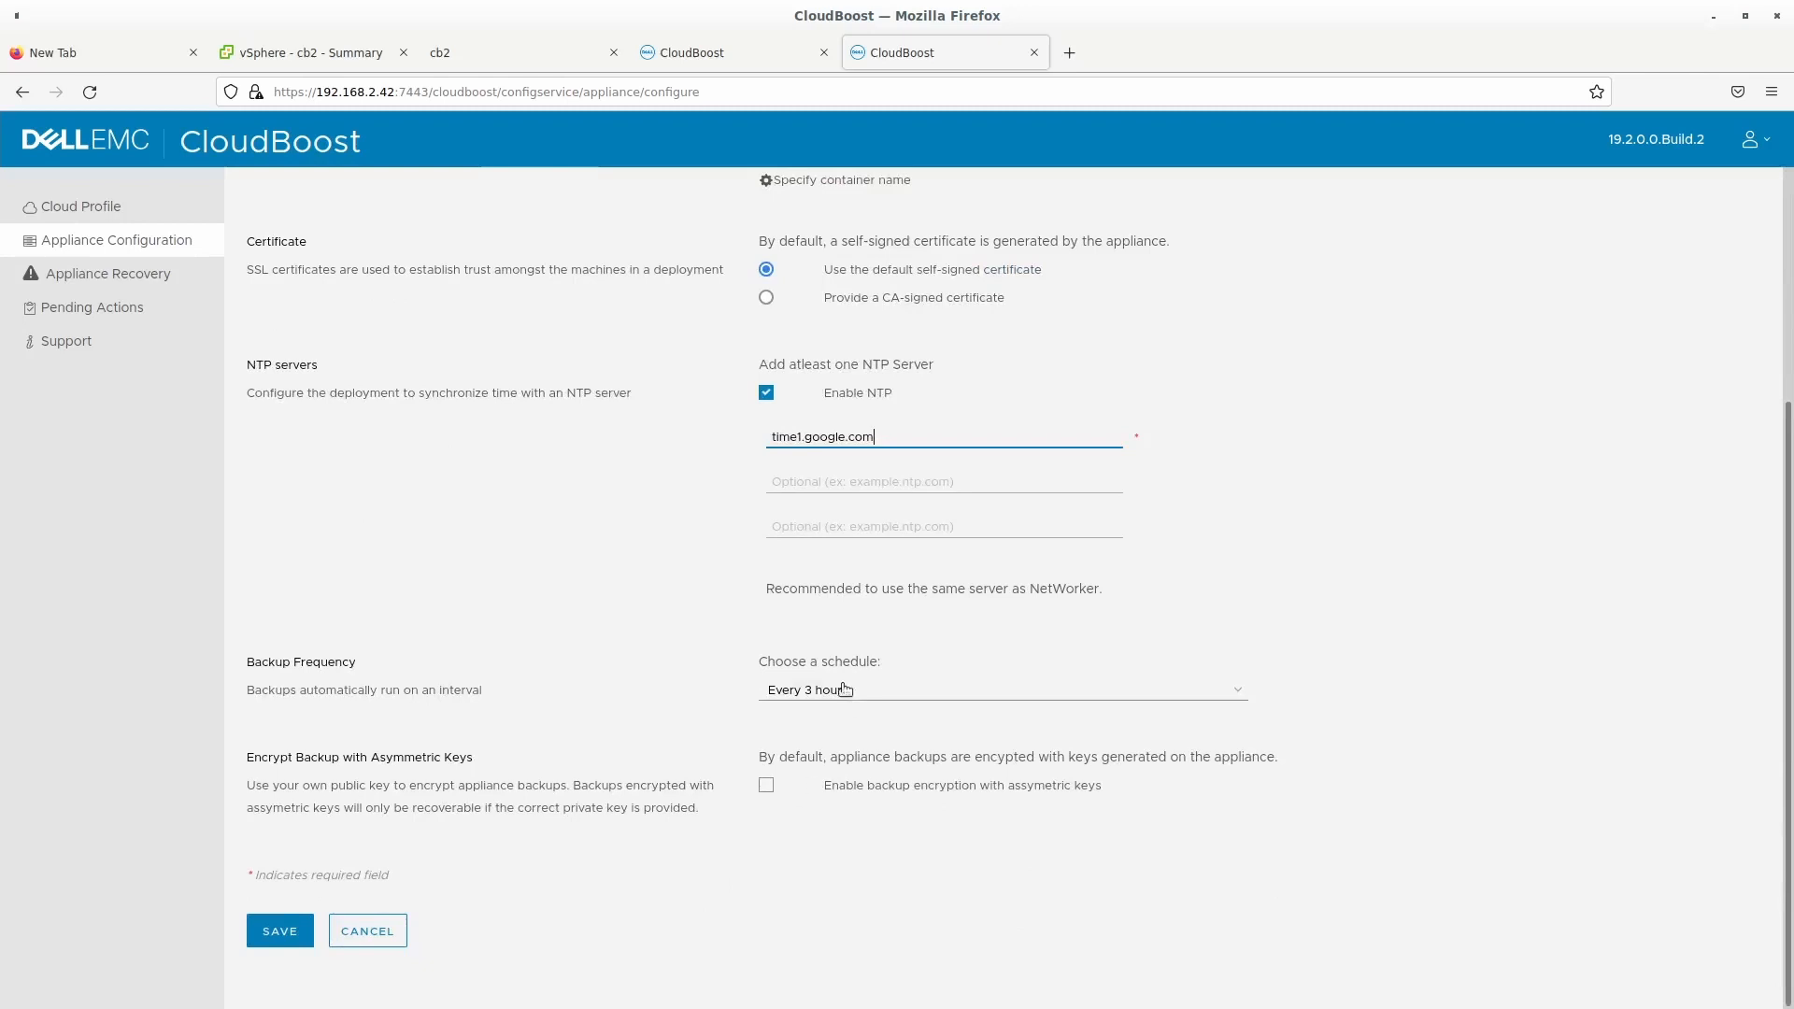
mouse_move(873, 441)
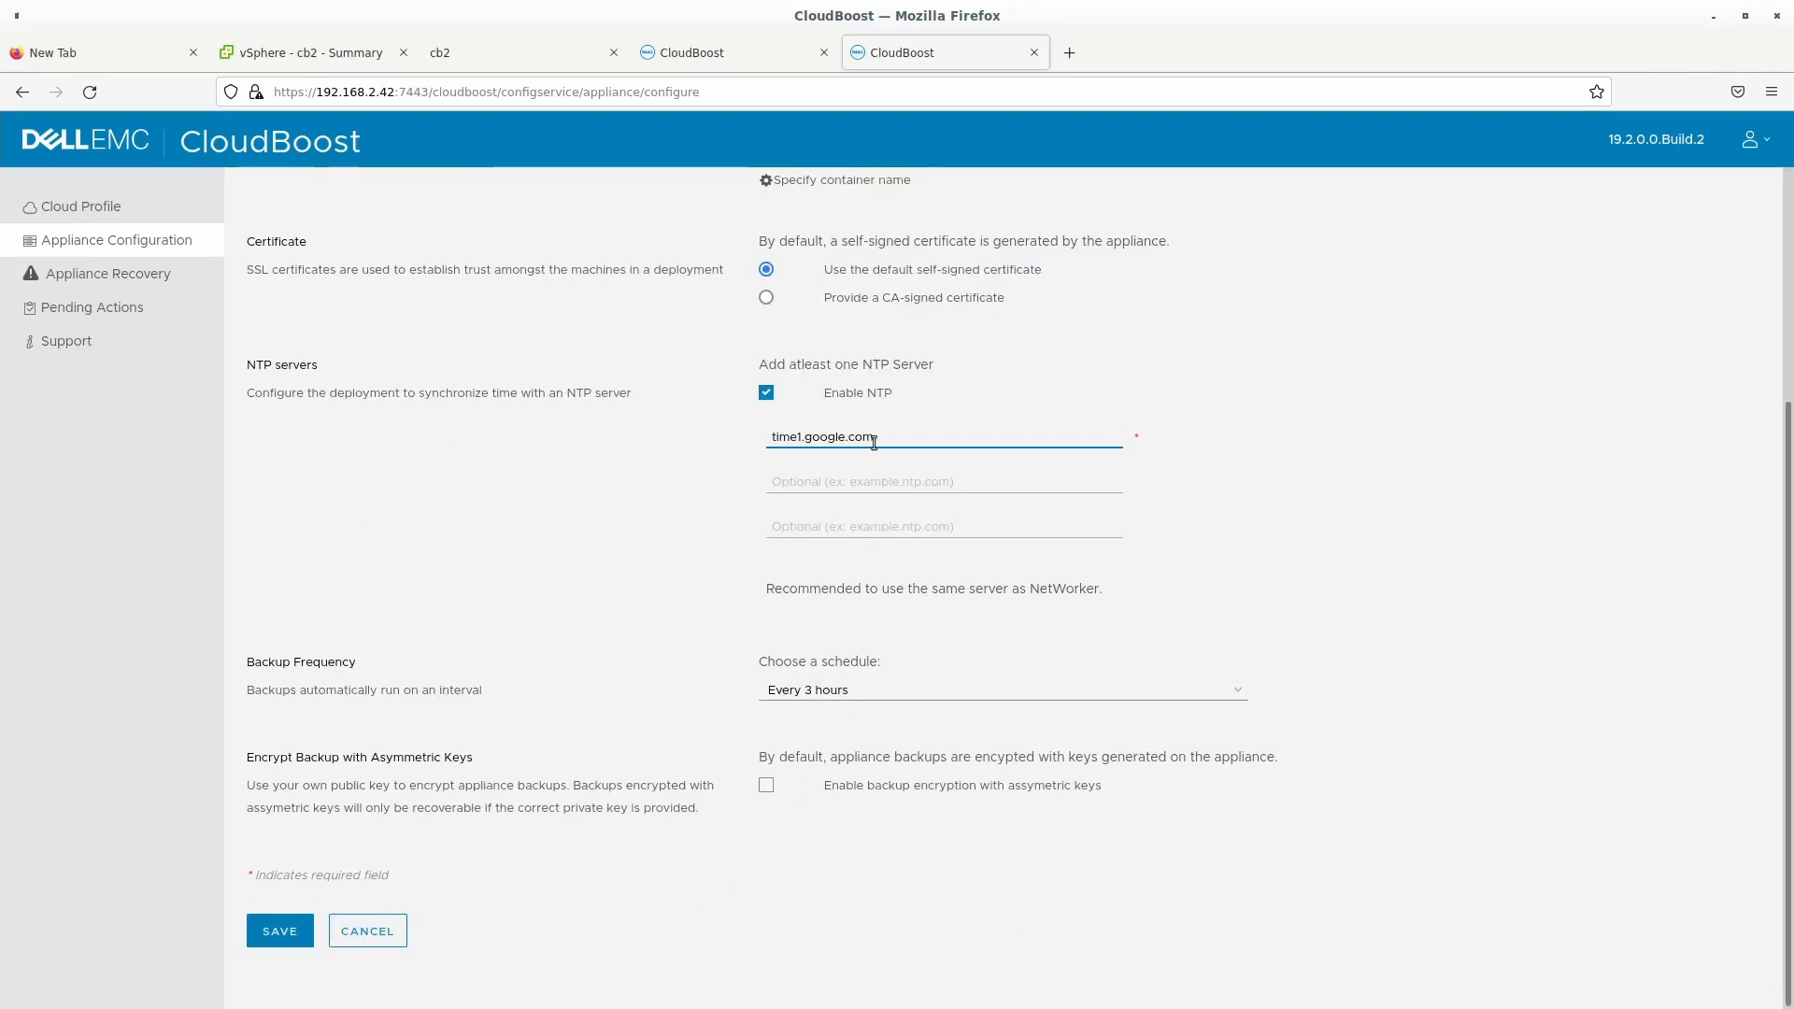
mouse_move(923, 690)
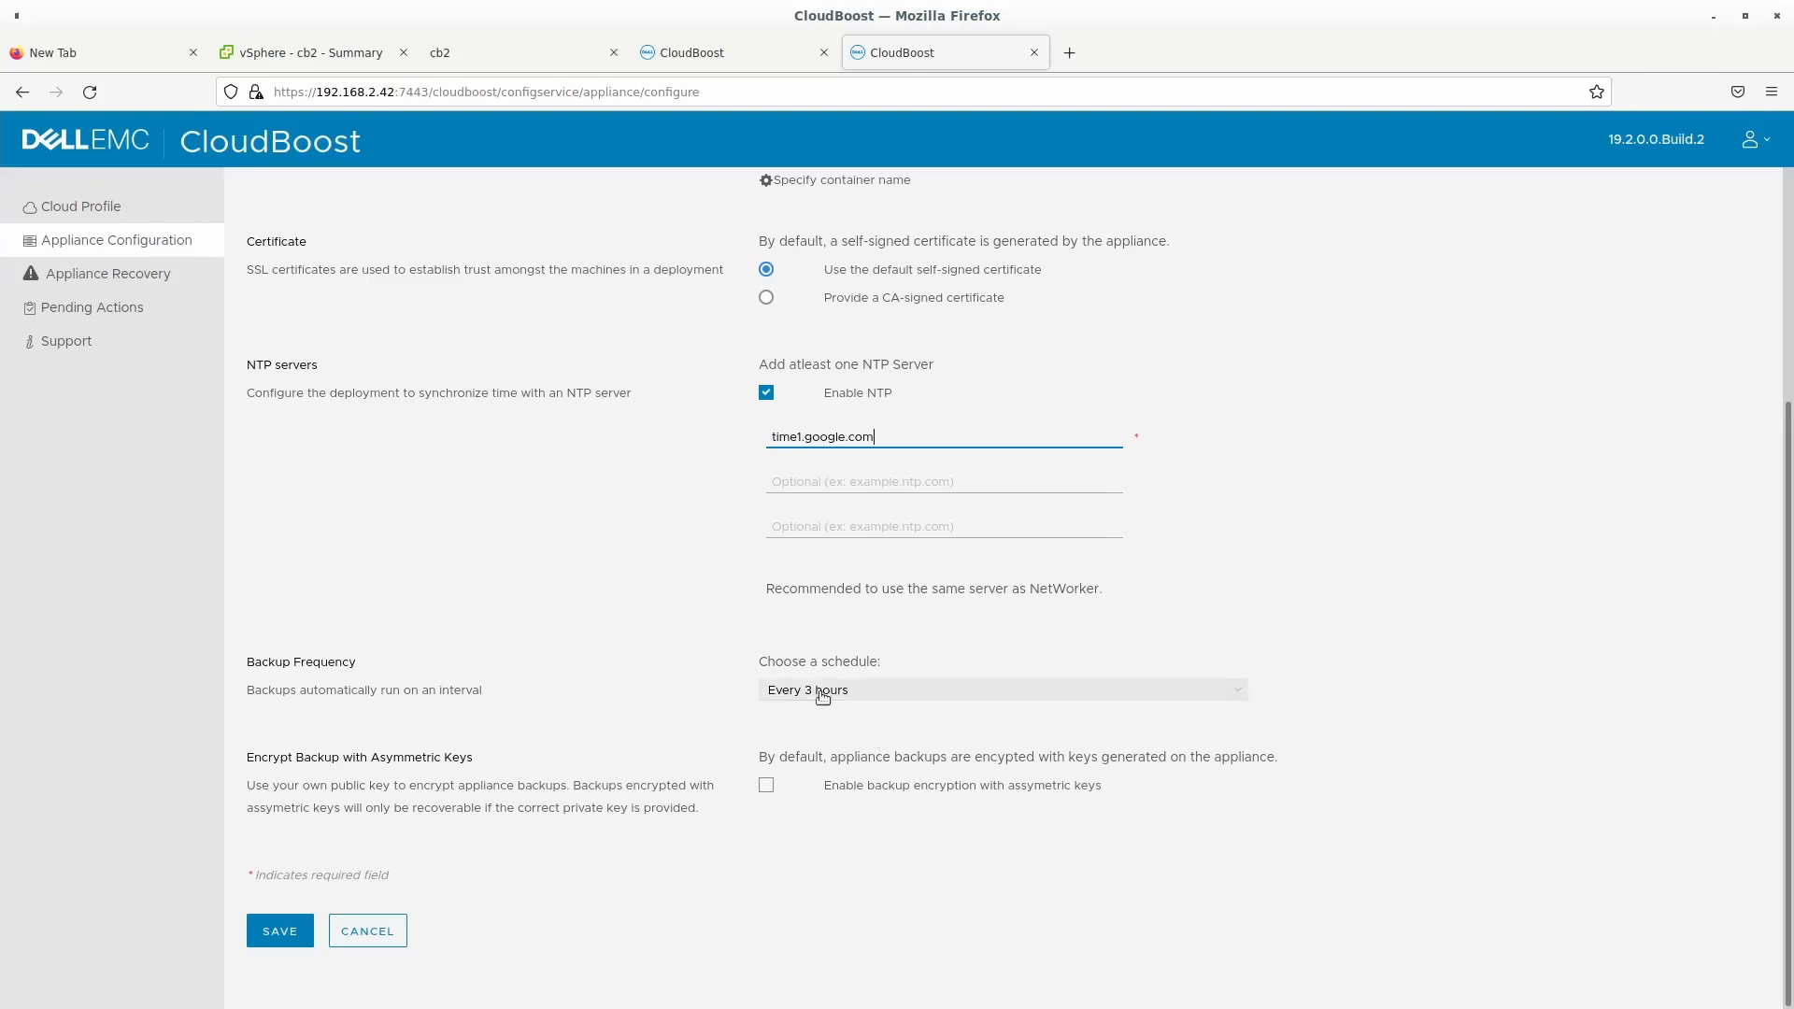
mouse_move(1000, 859)
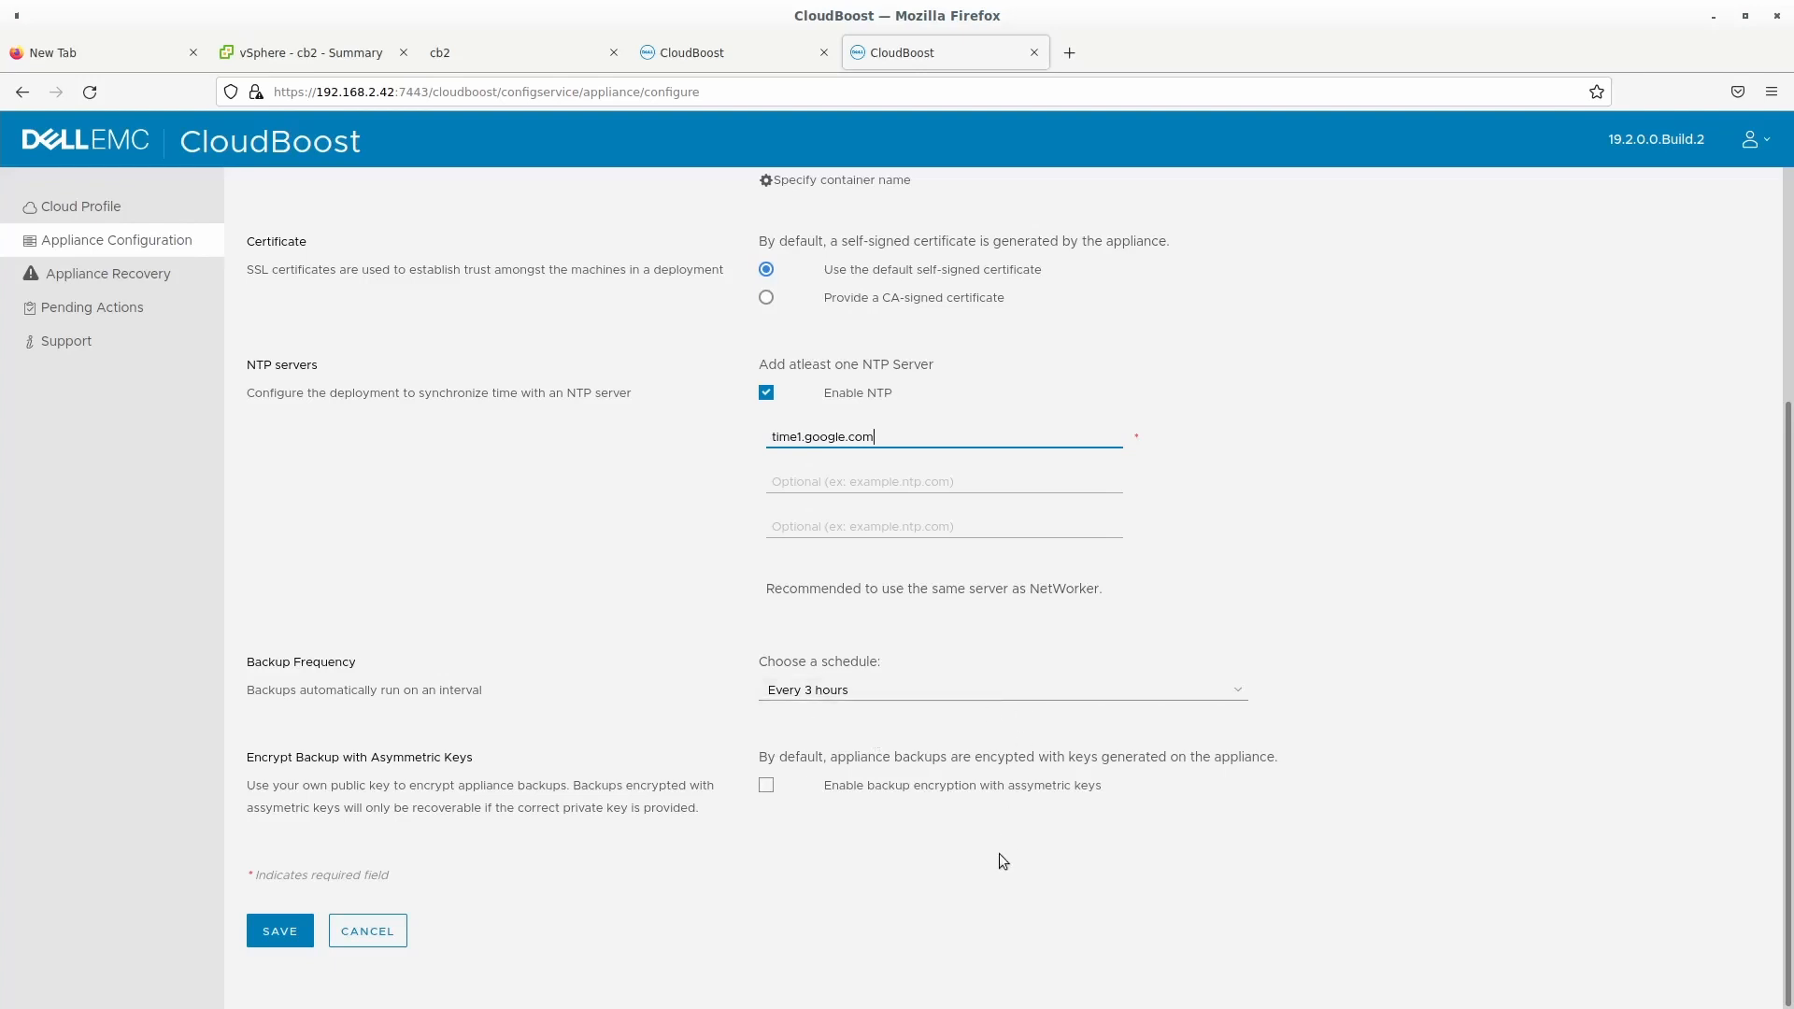
scroll("up", 3)
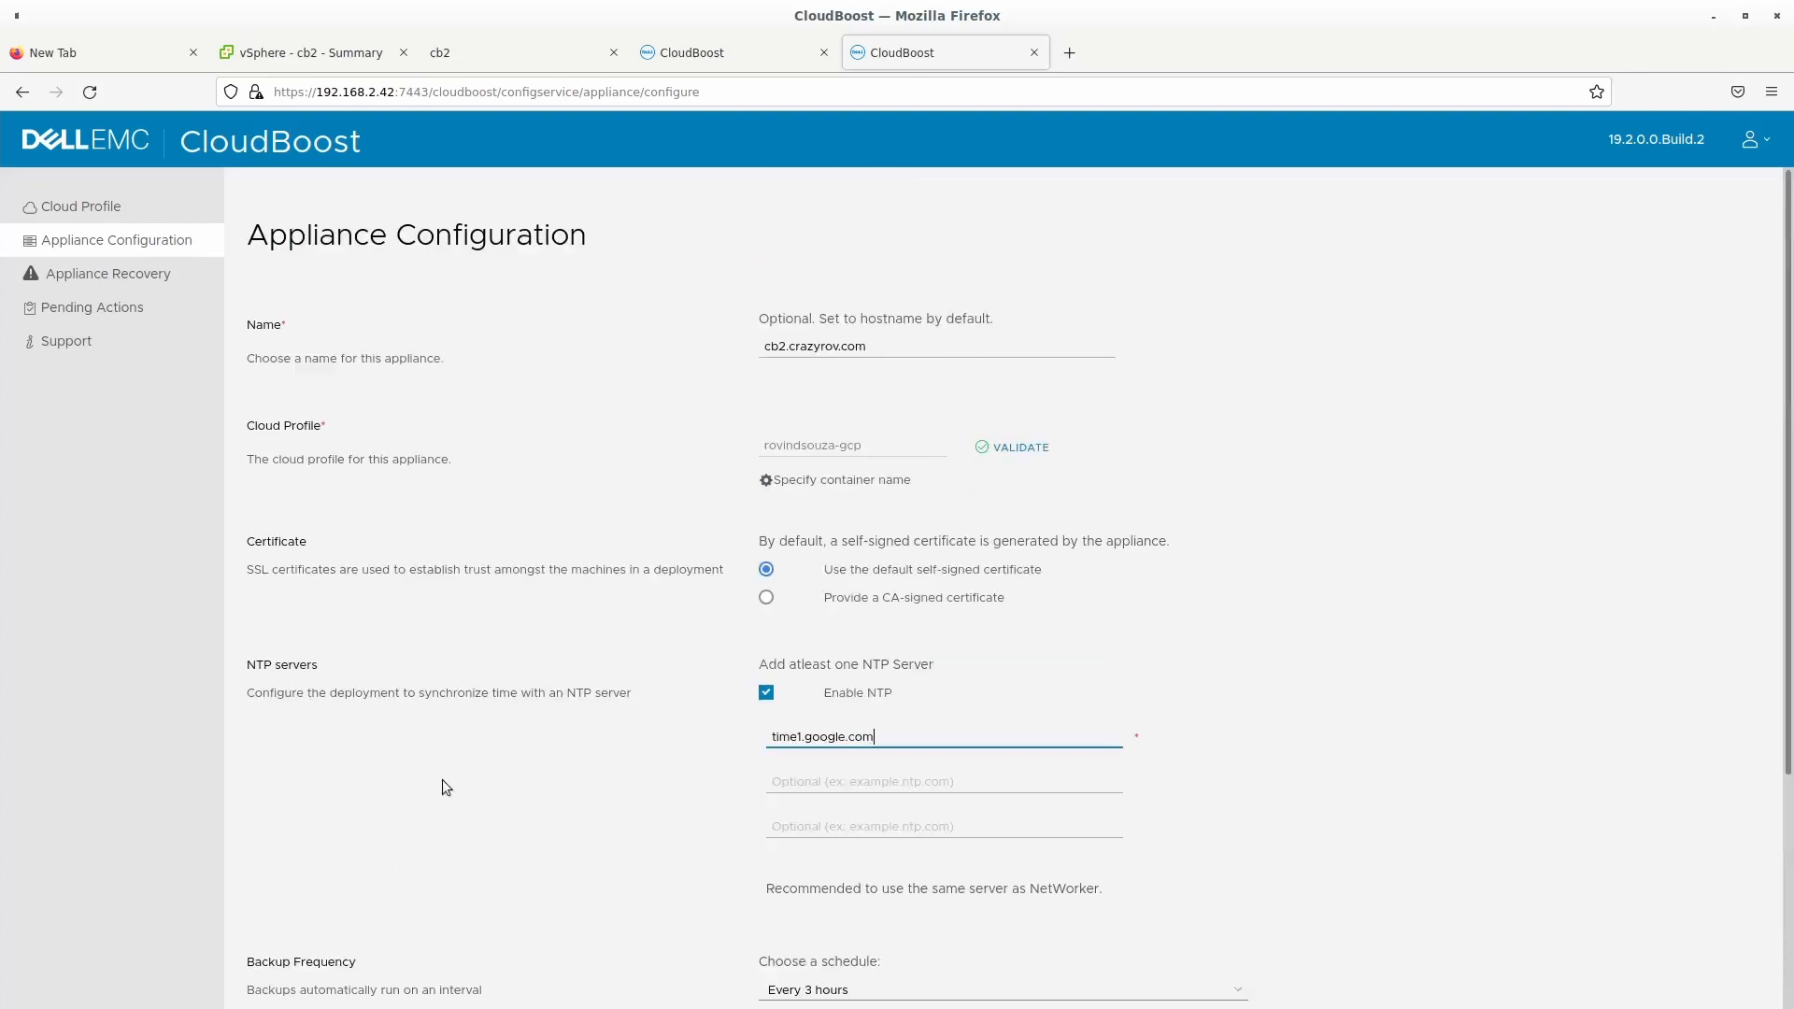
scroll("down", 3)
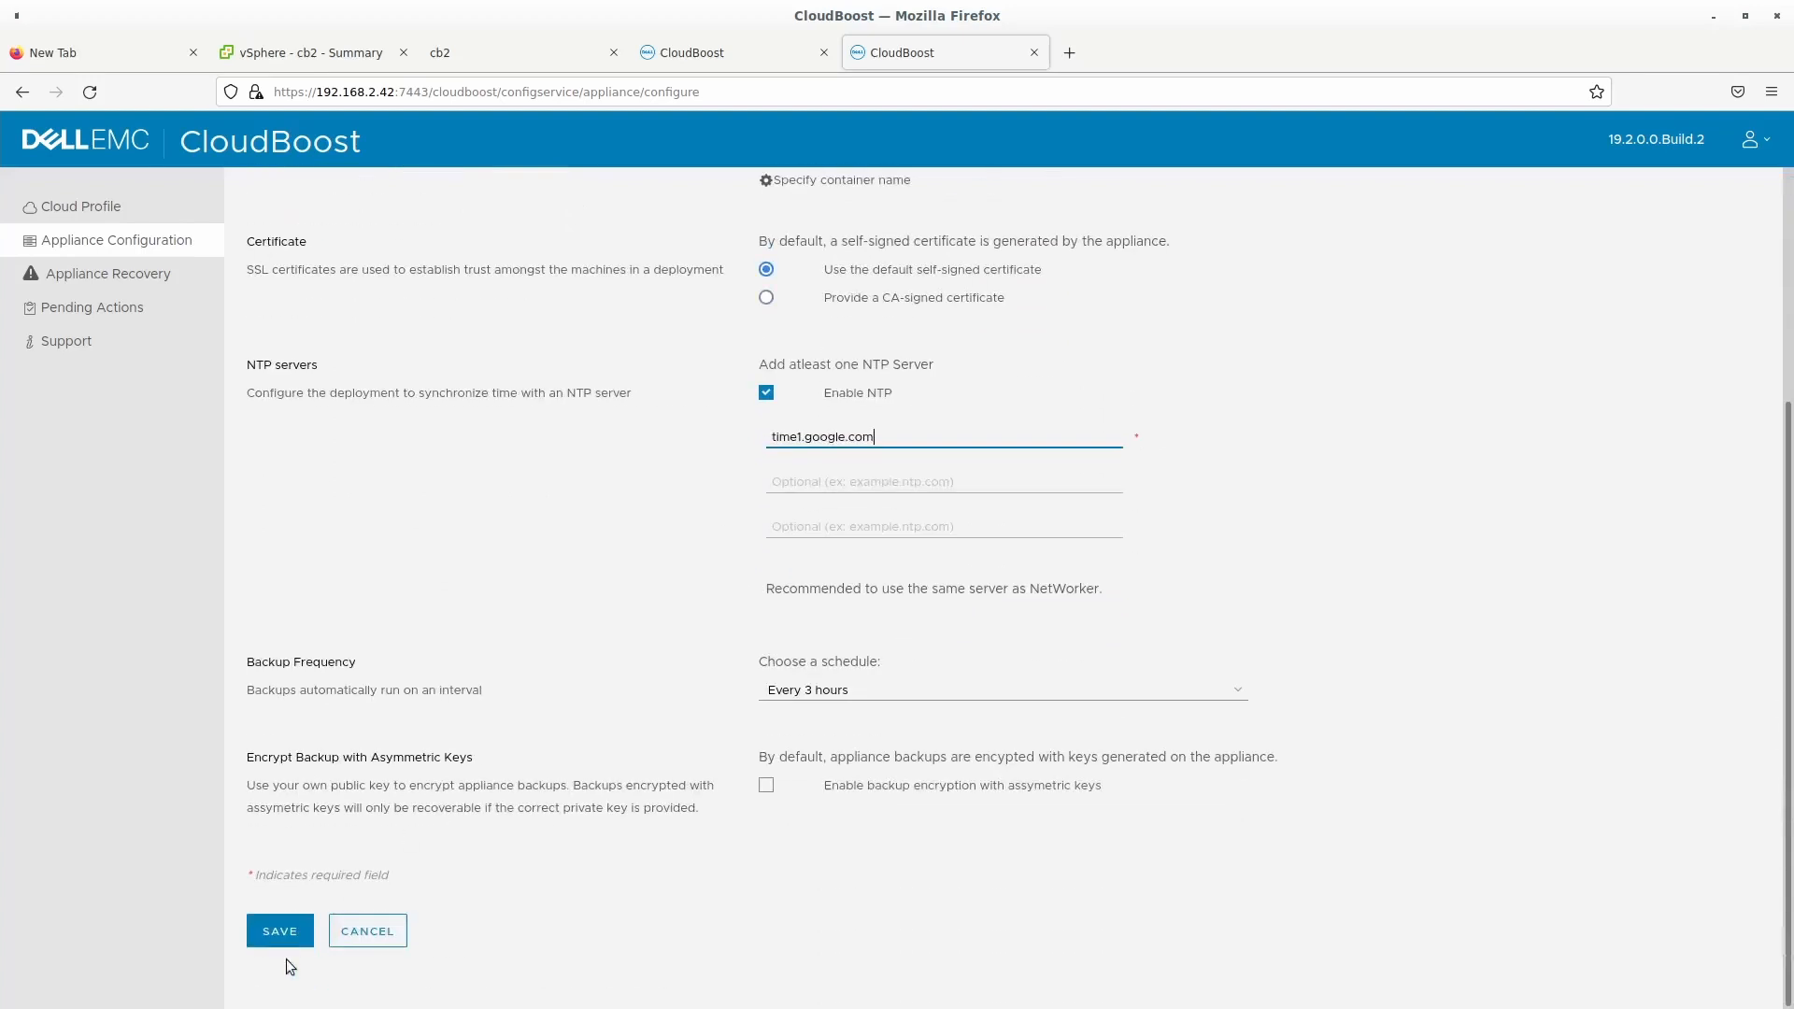
left_click(278, 930)
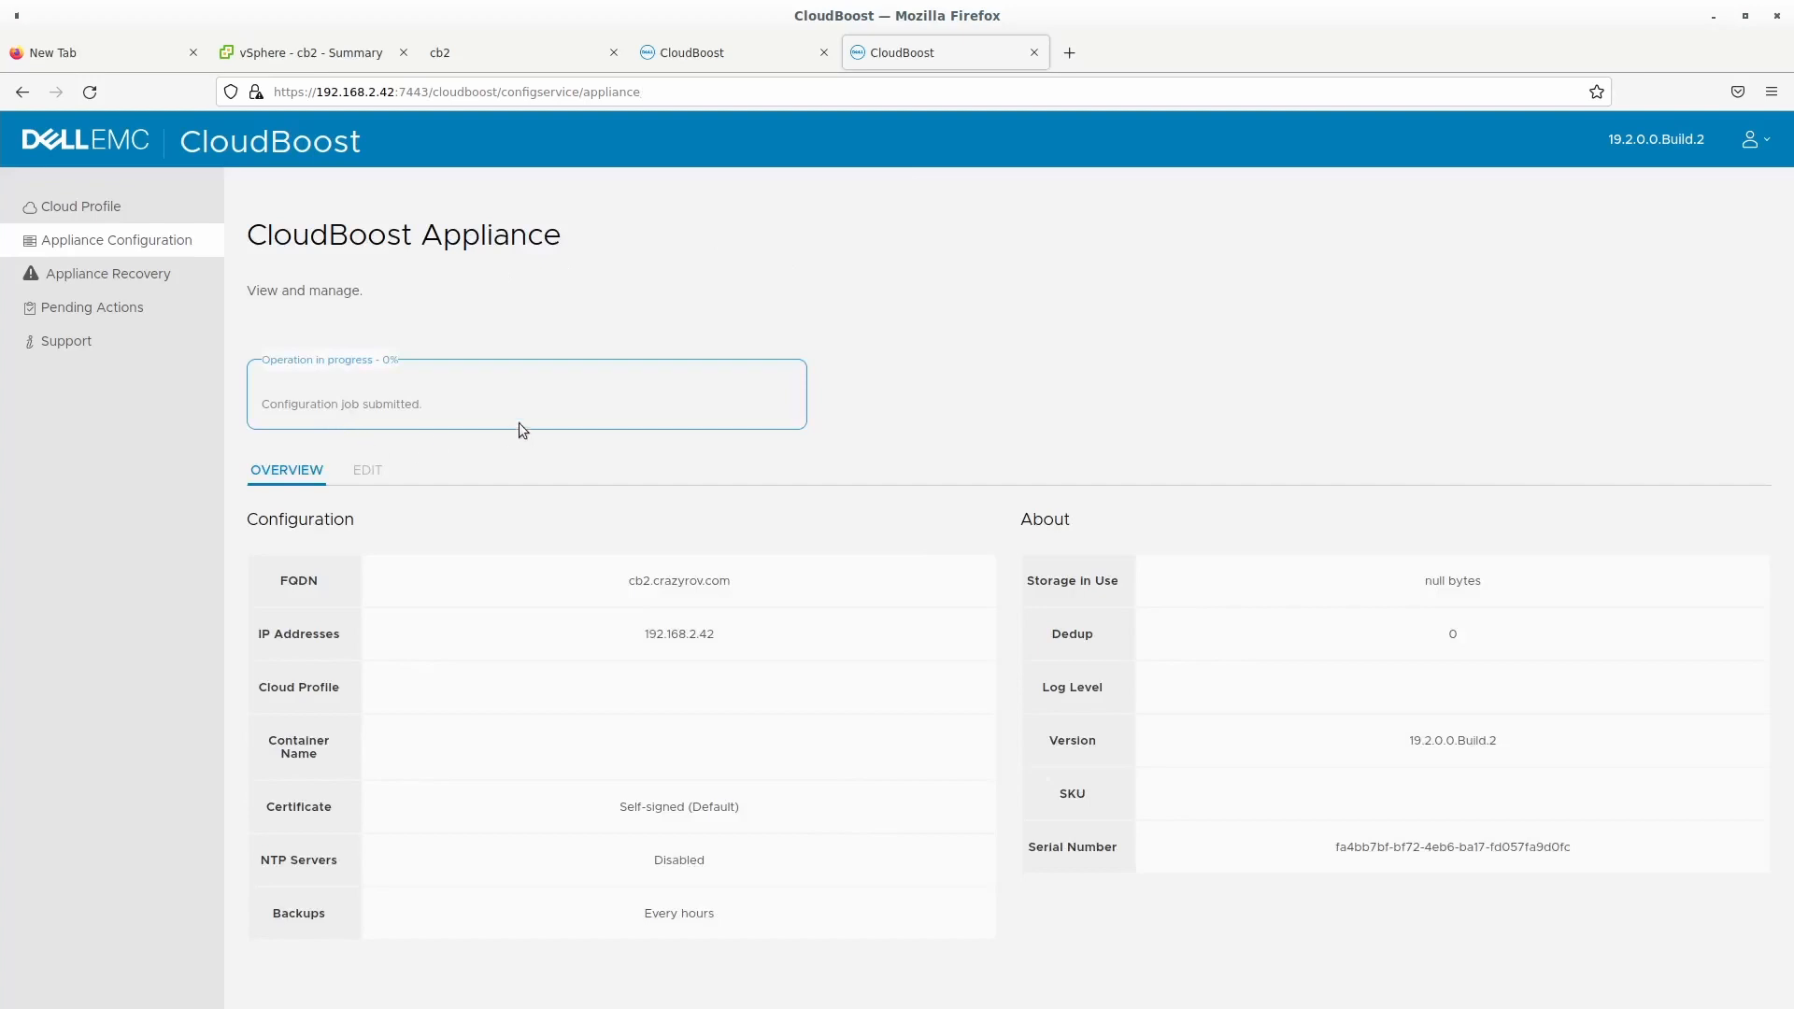
mouse_move(529, 368)
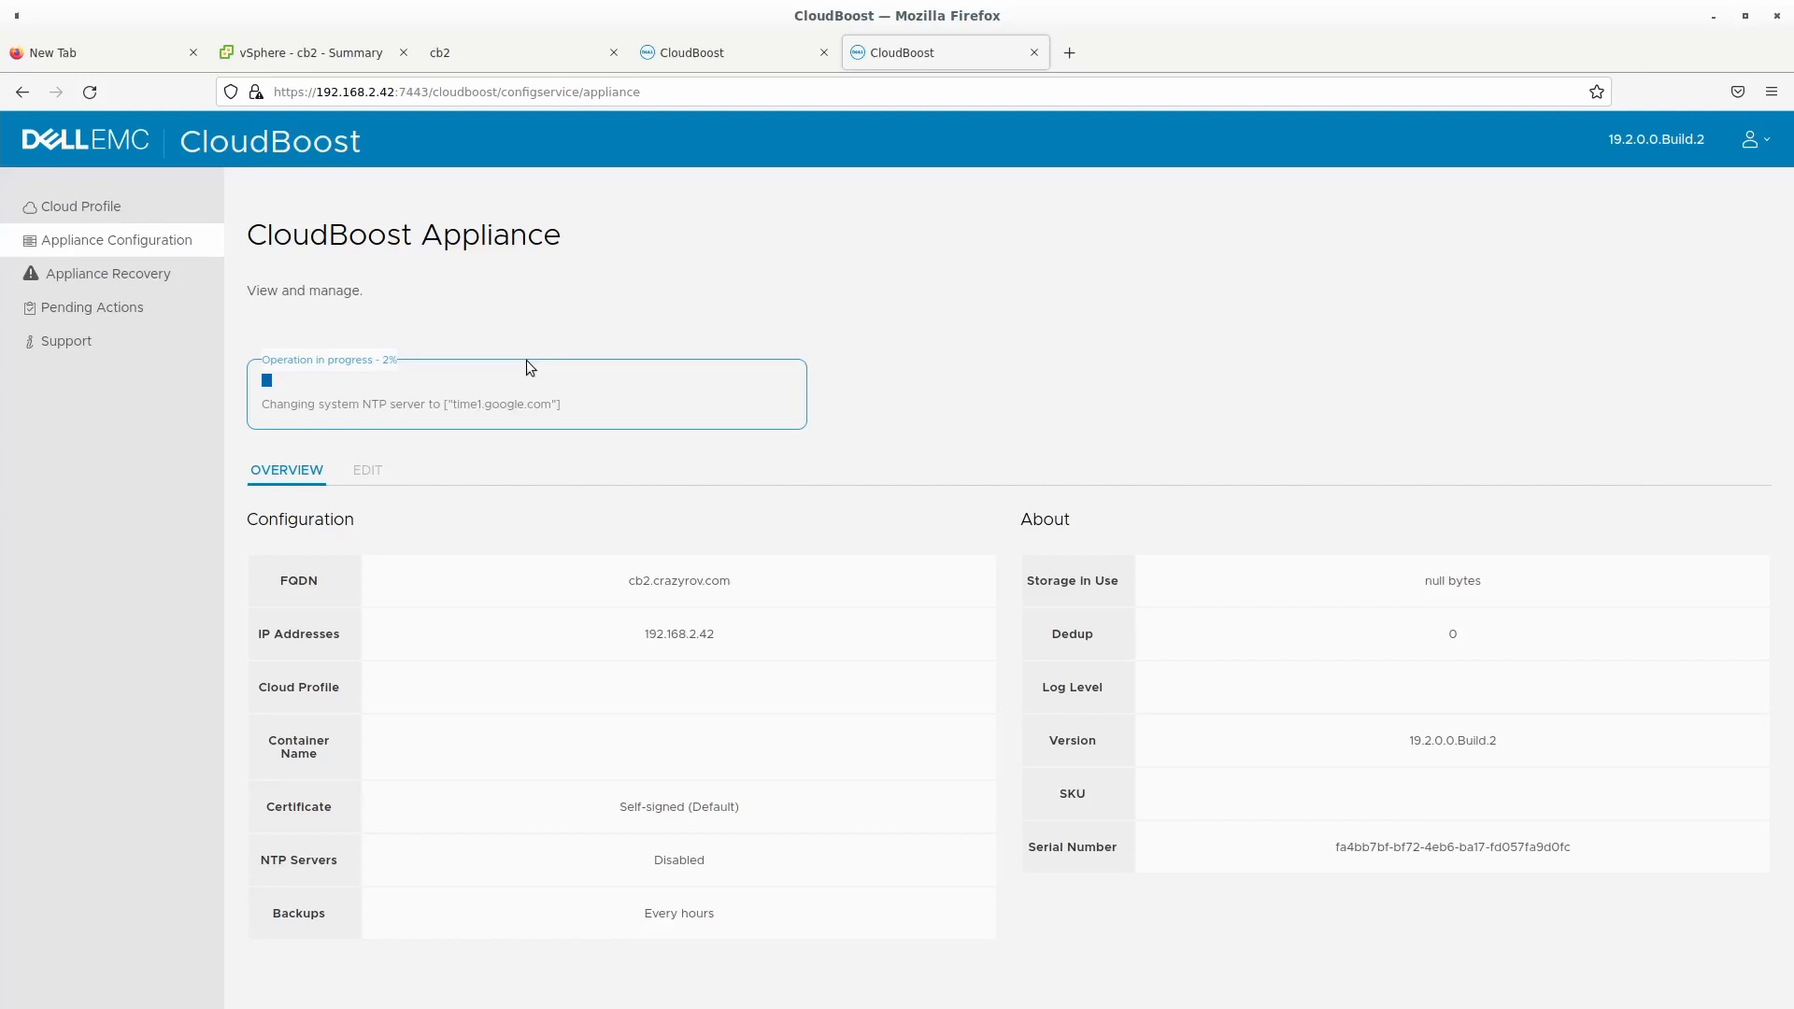
mouse_move(524, 370)
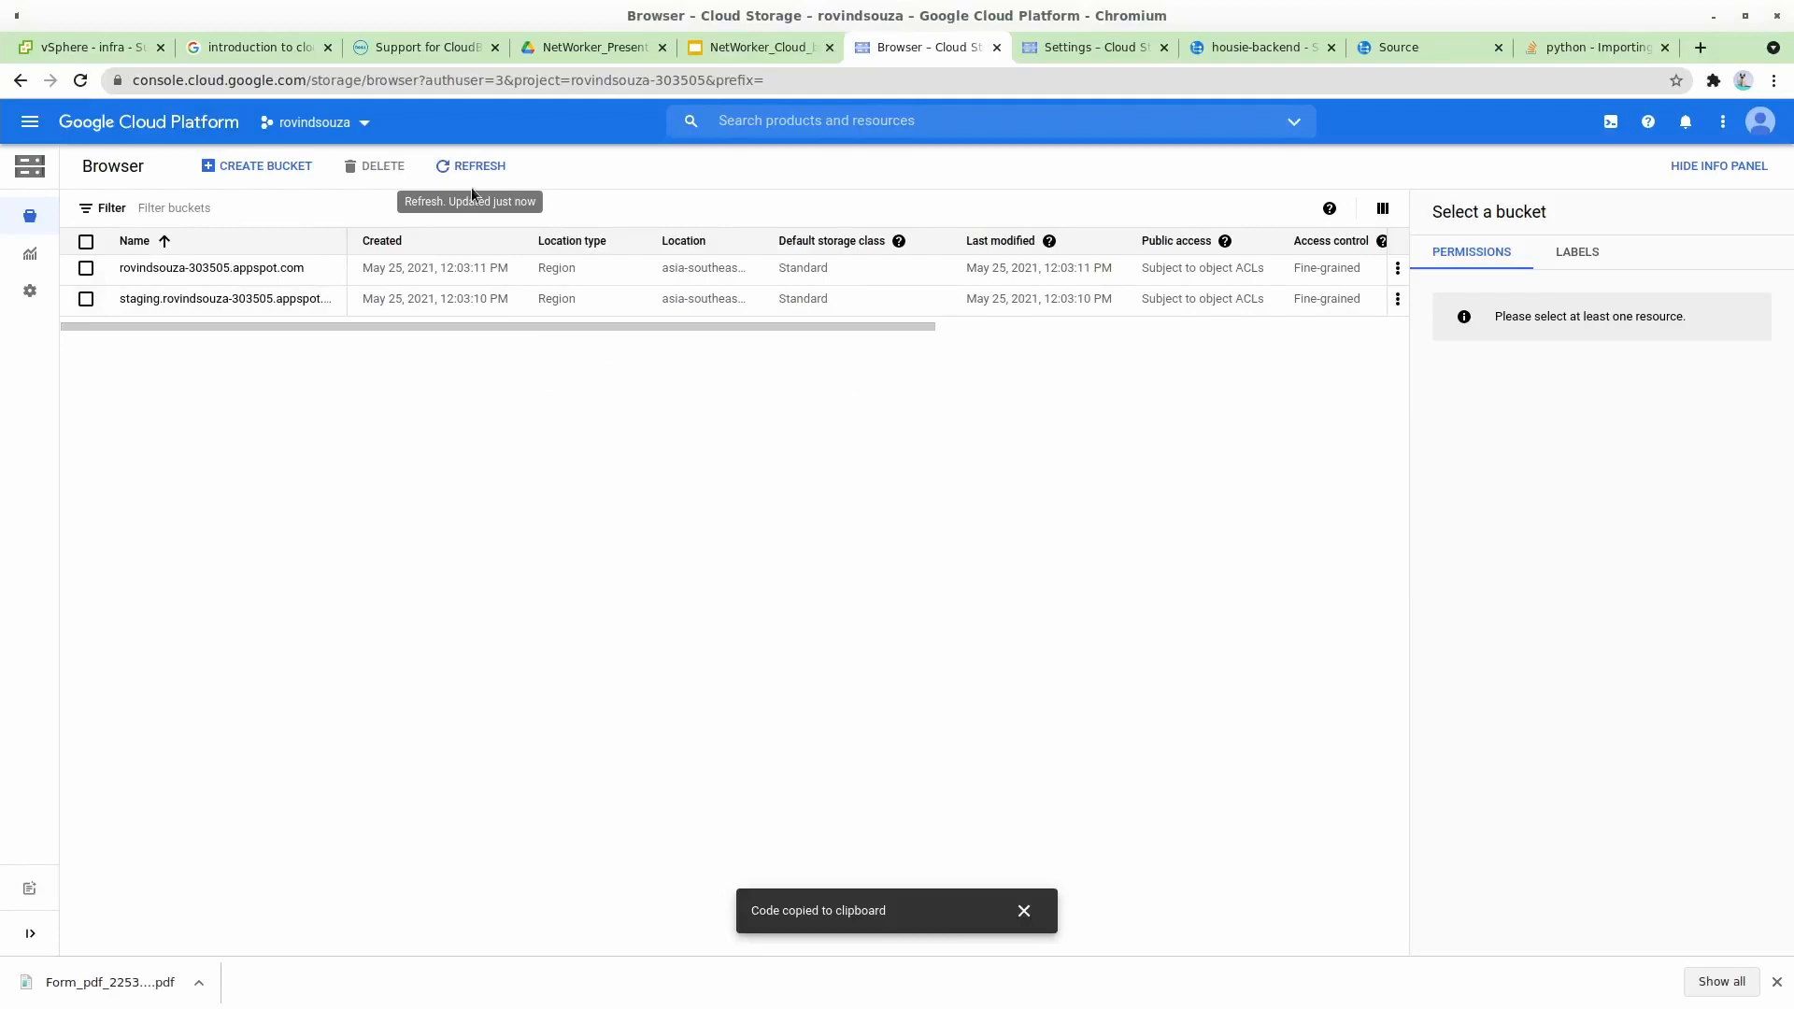
mouse_move(336, 546)
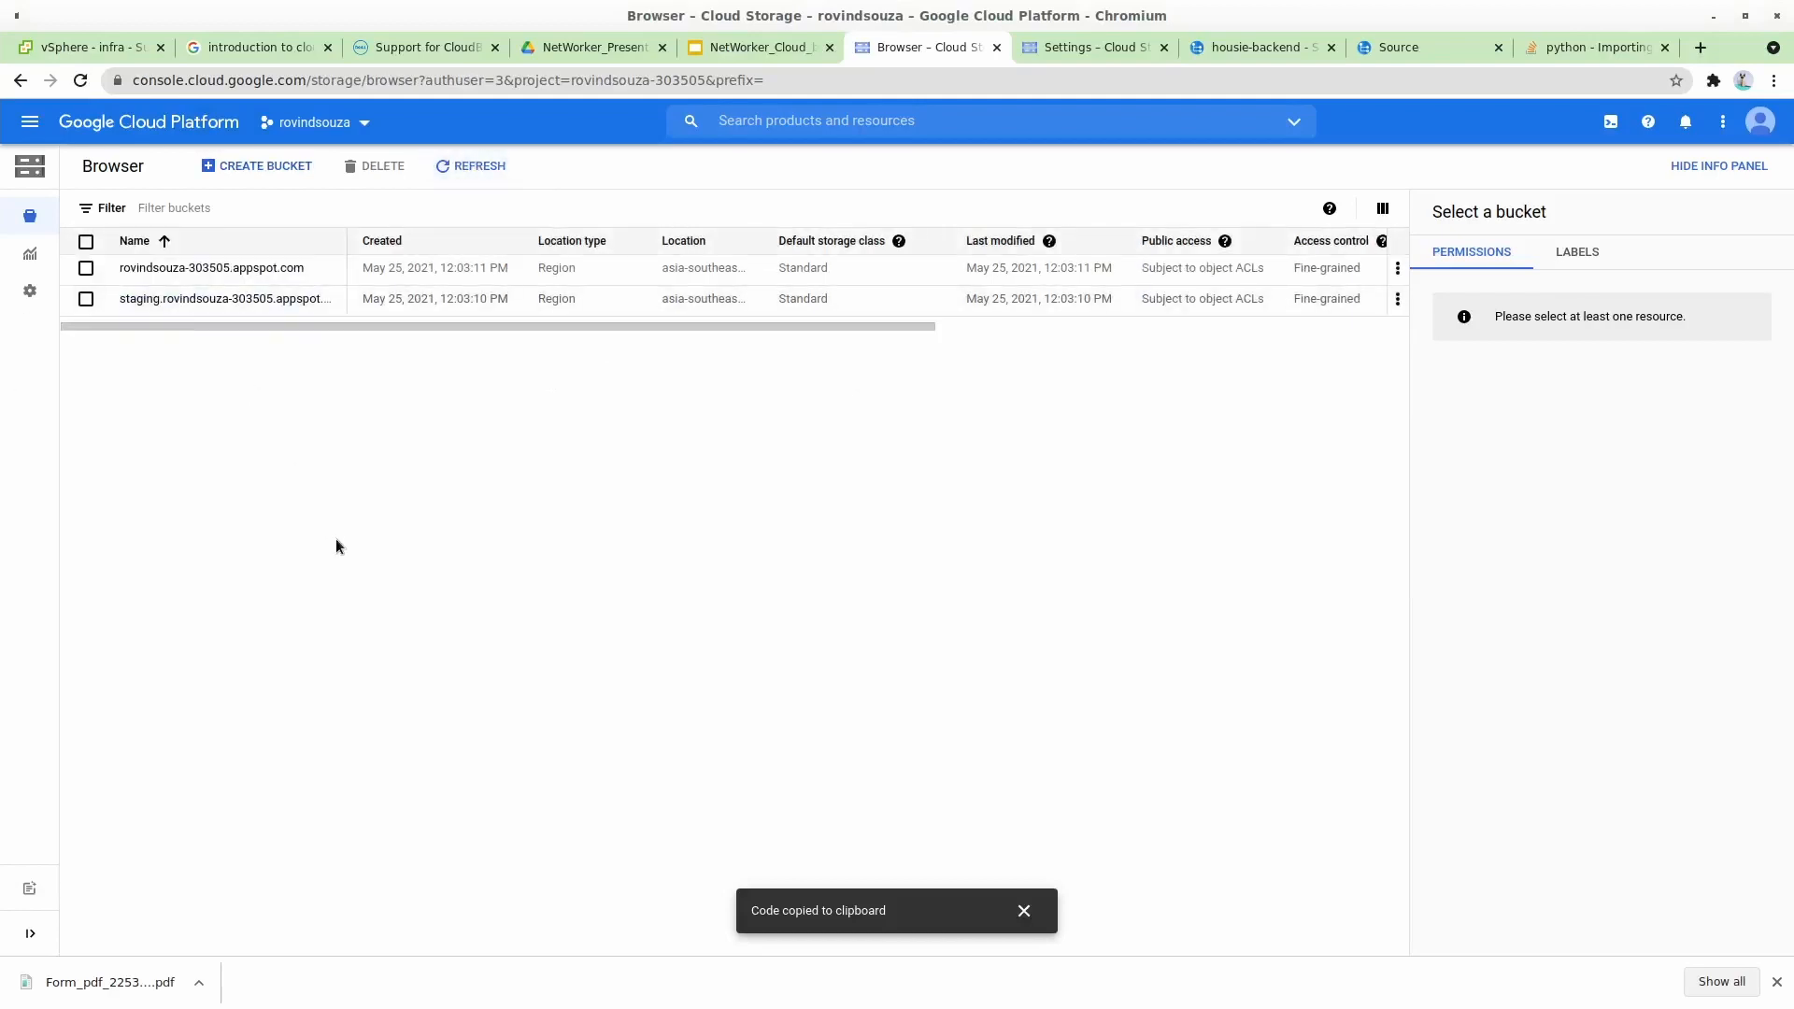
mouse_move(992, 593)
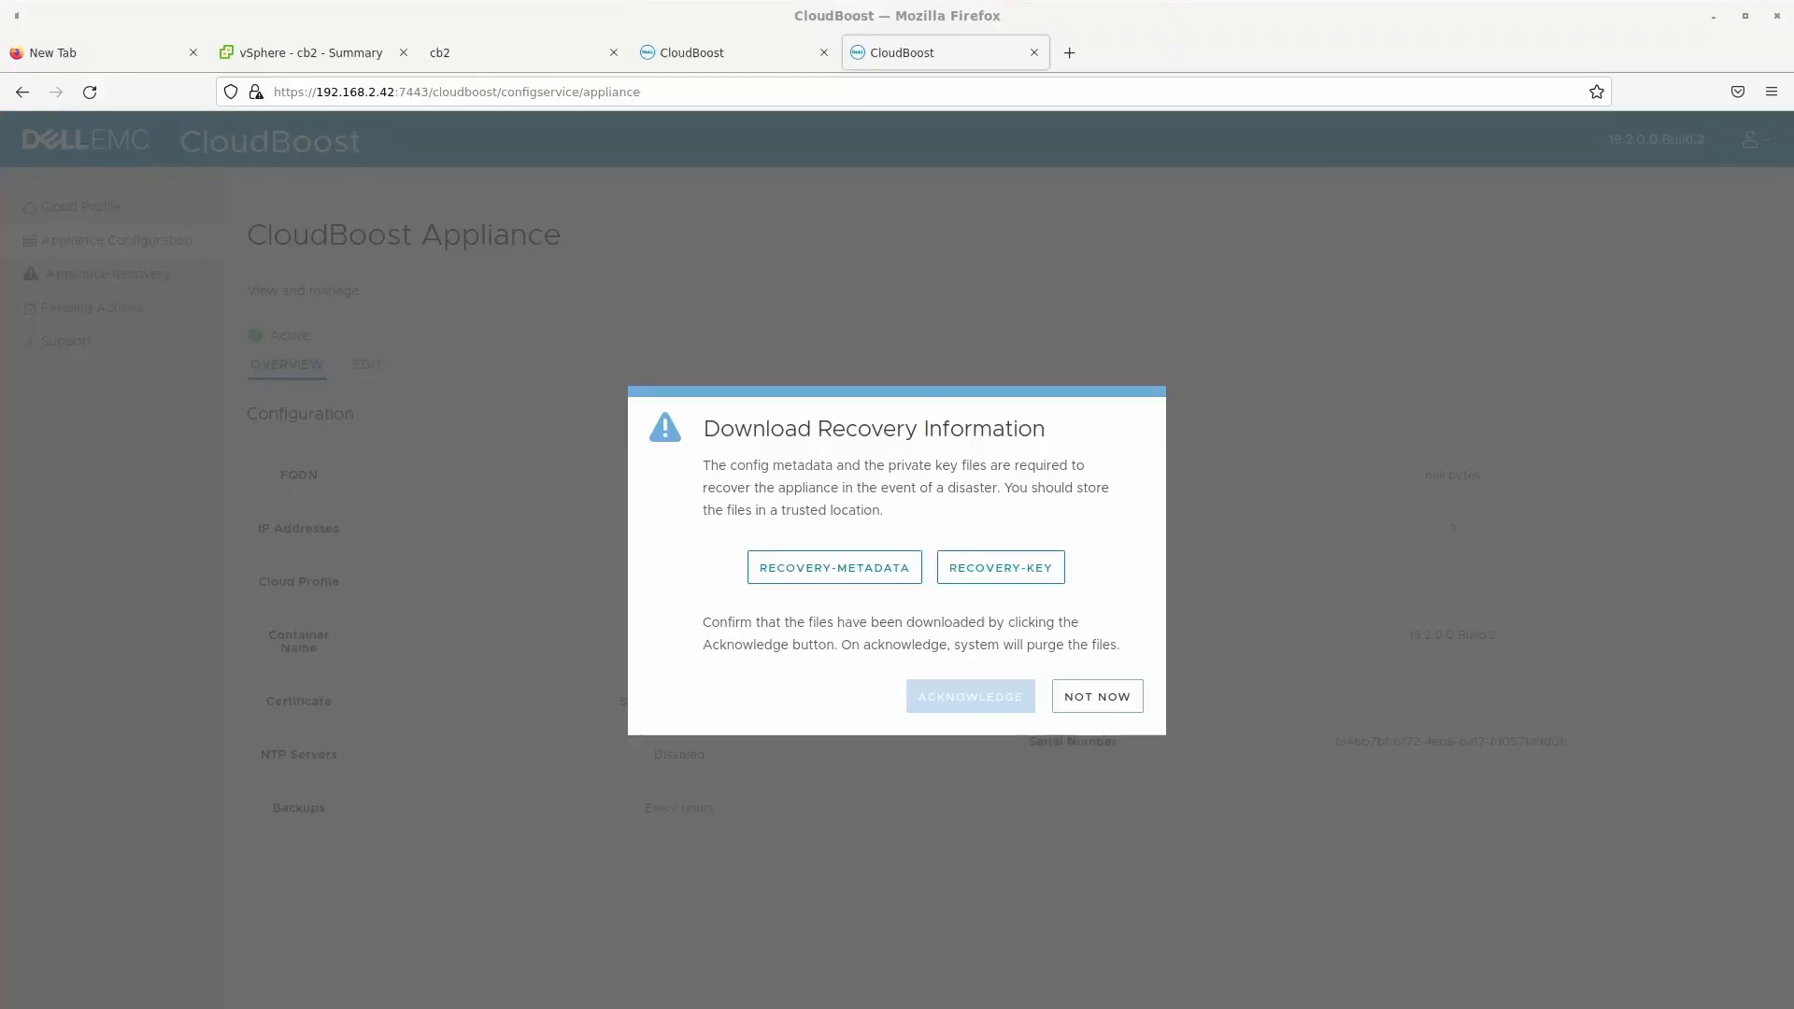
mouse_move(1053, 595)
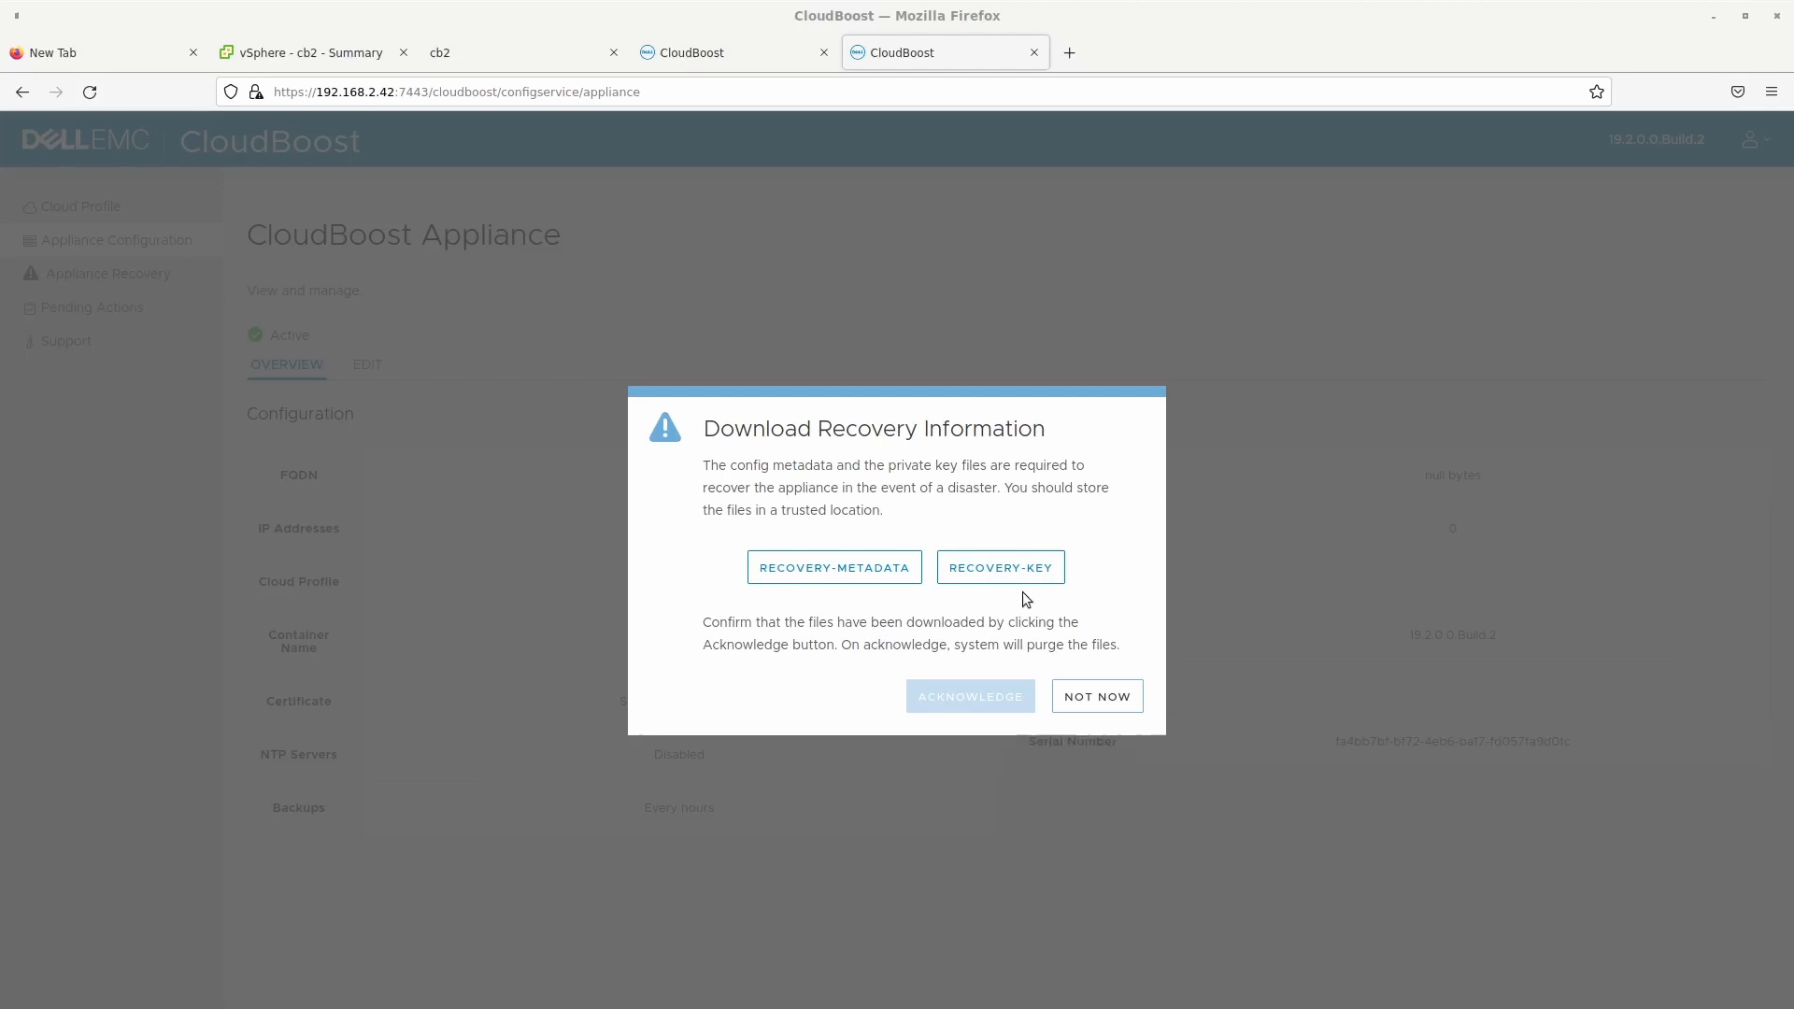
mouse_move(738, 710)
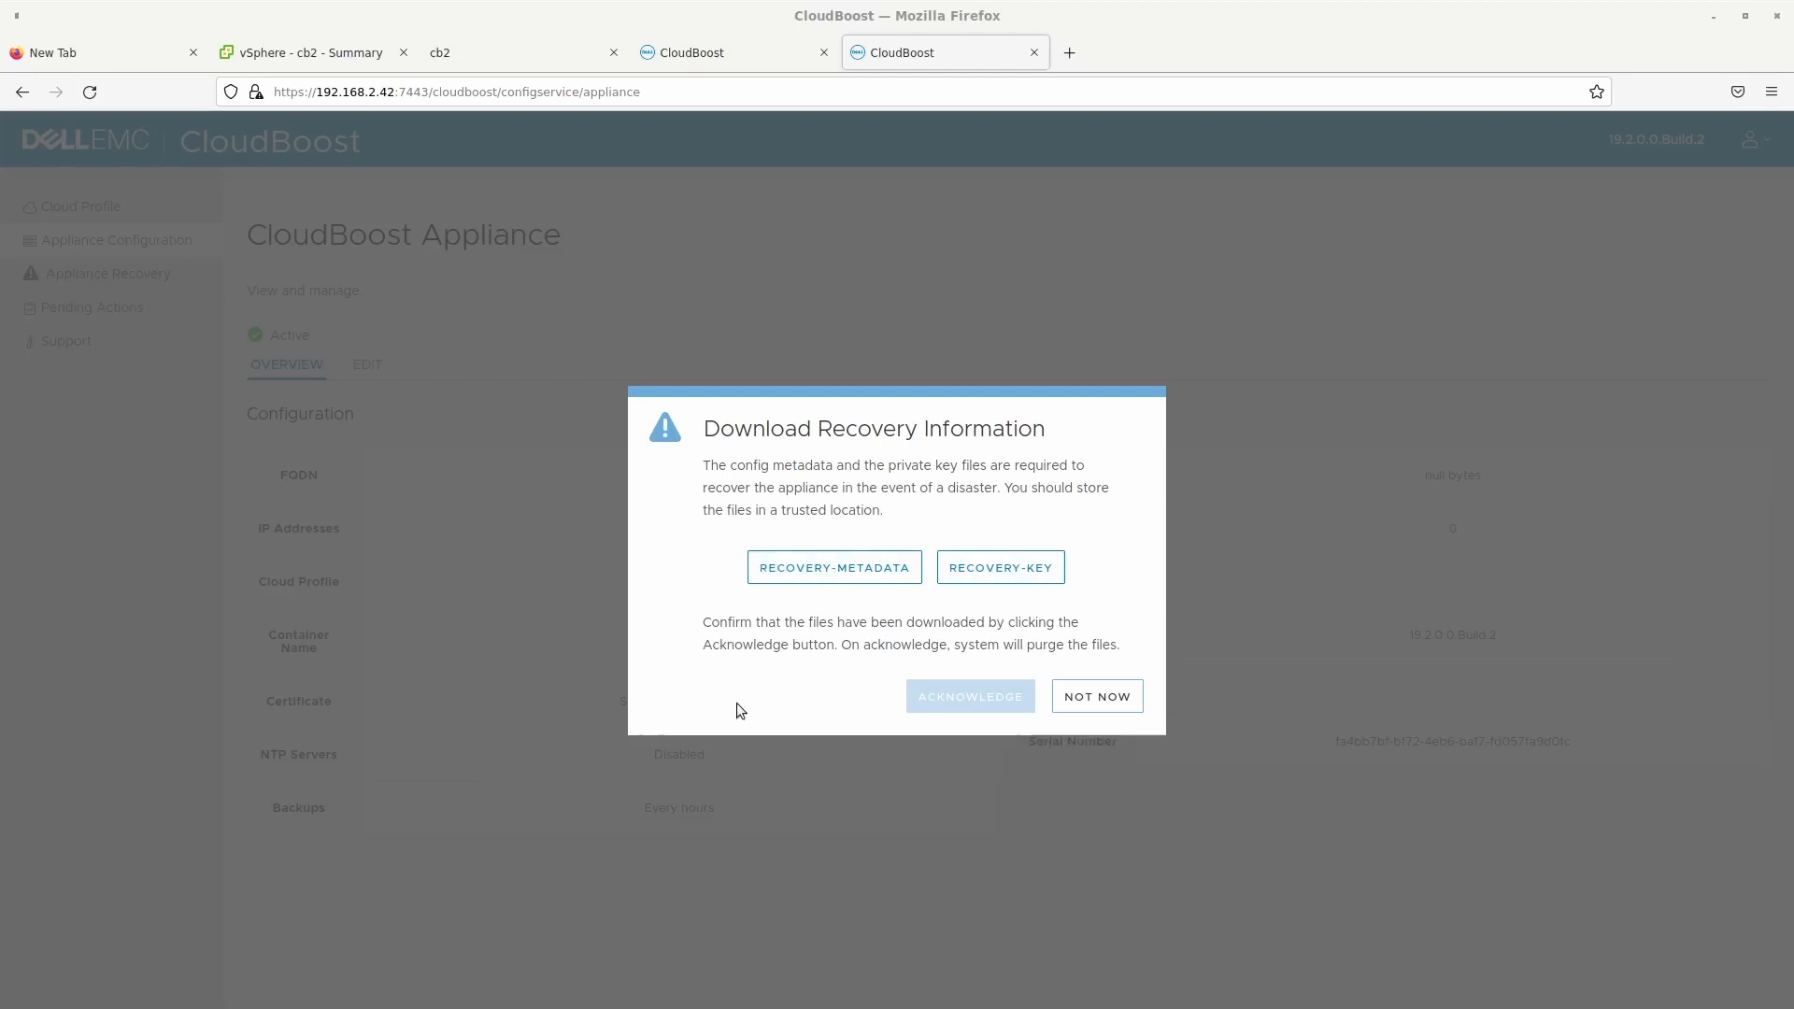
mouse_move(802, 592)
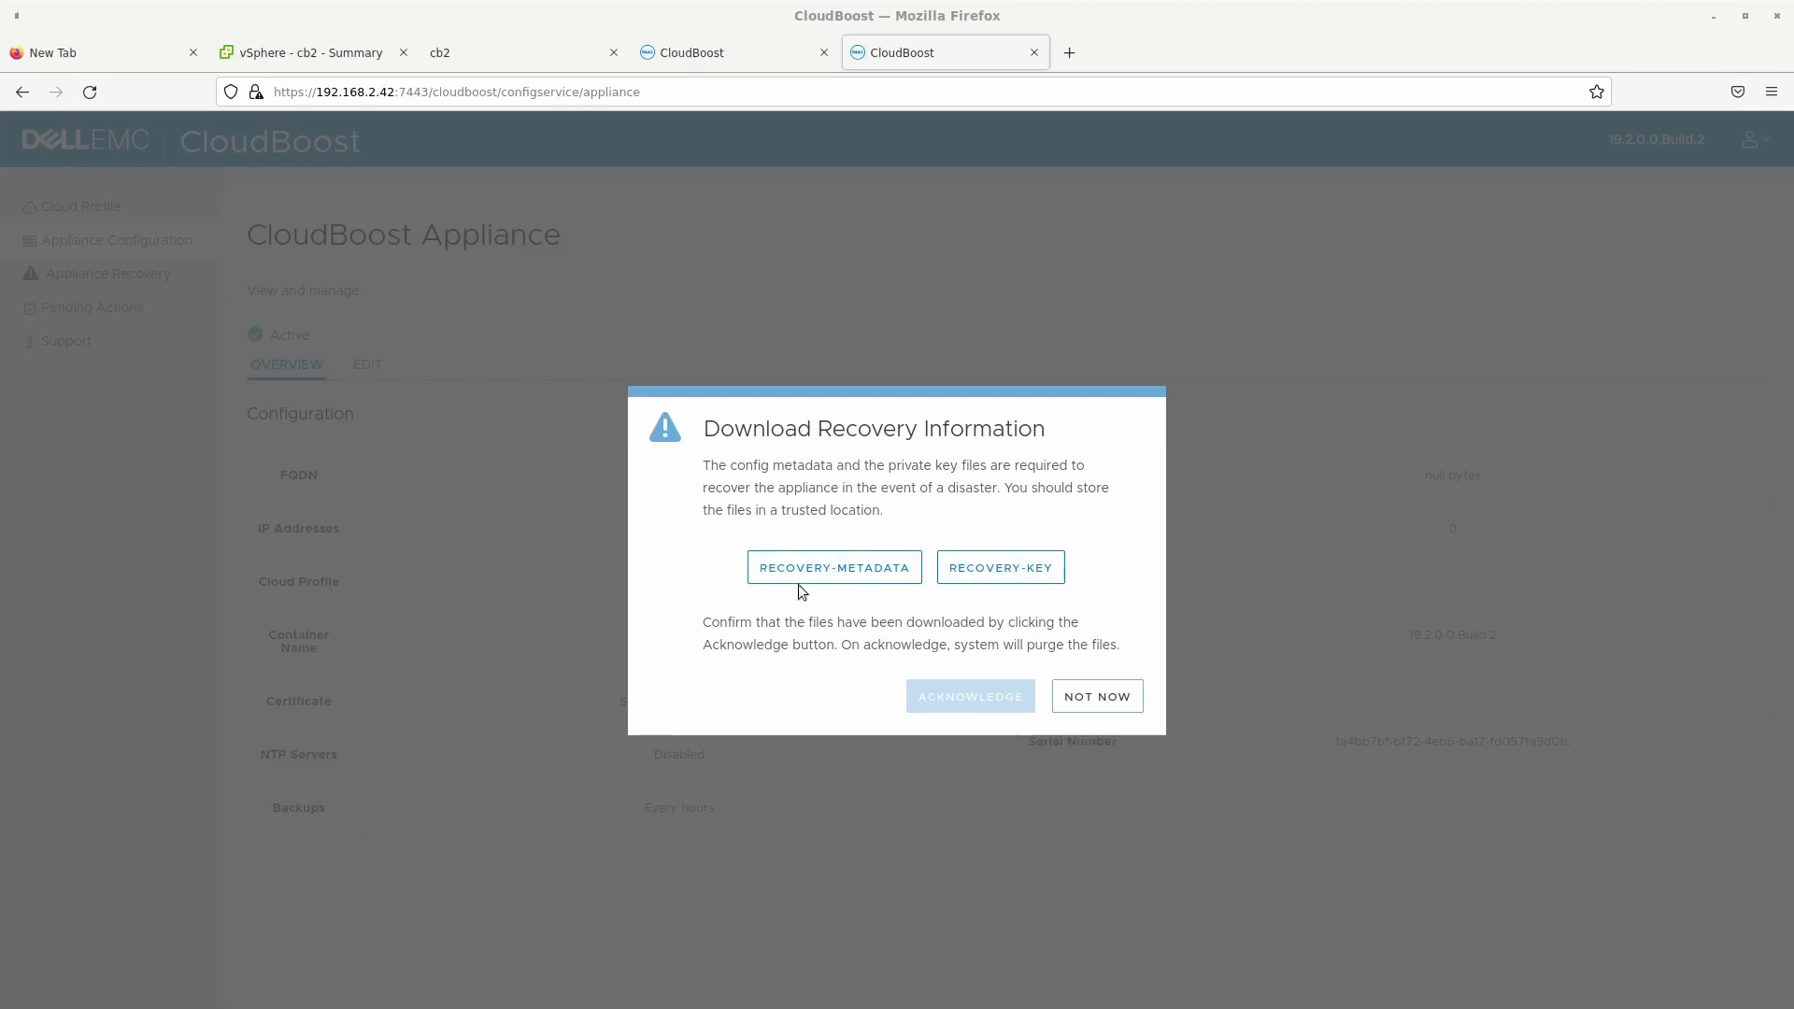
mouse_move(833, 566)
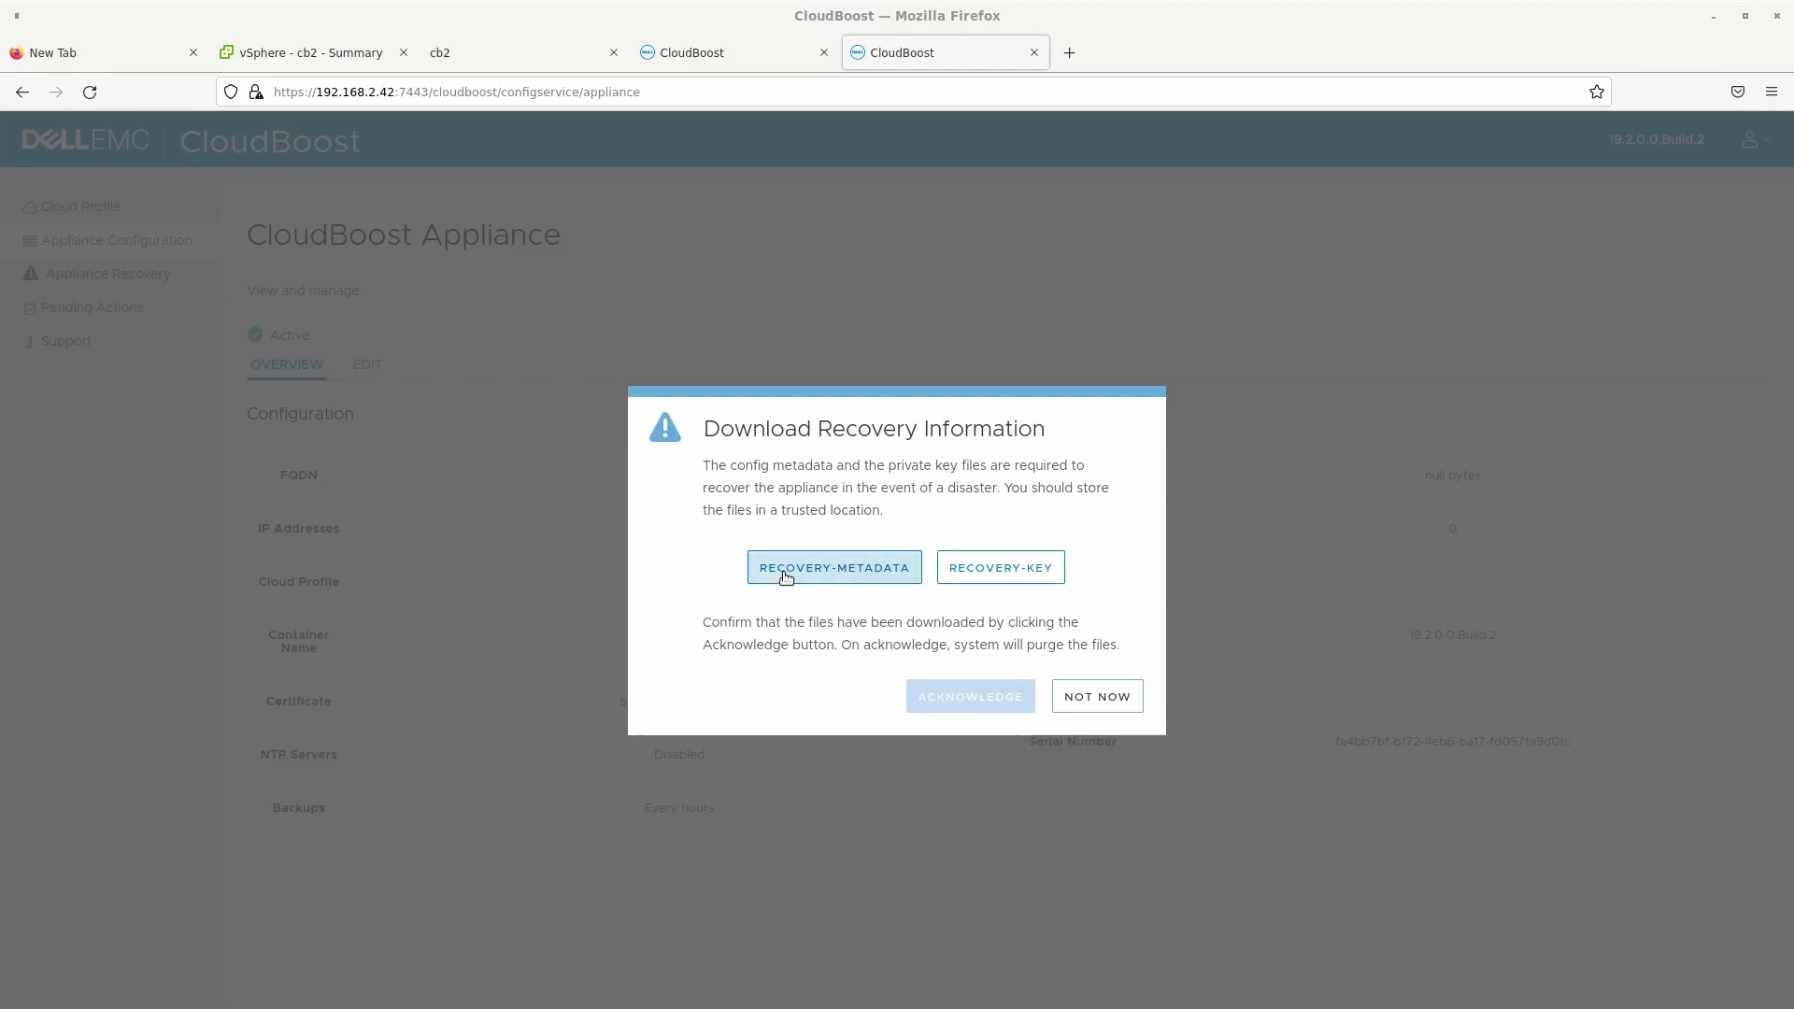
Download recovery.metadata and recovery.key, then close the recovery prompt with NOT NOW.
left_click(833, 566)
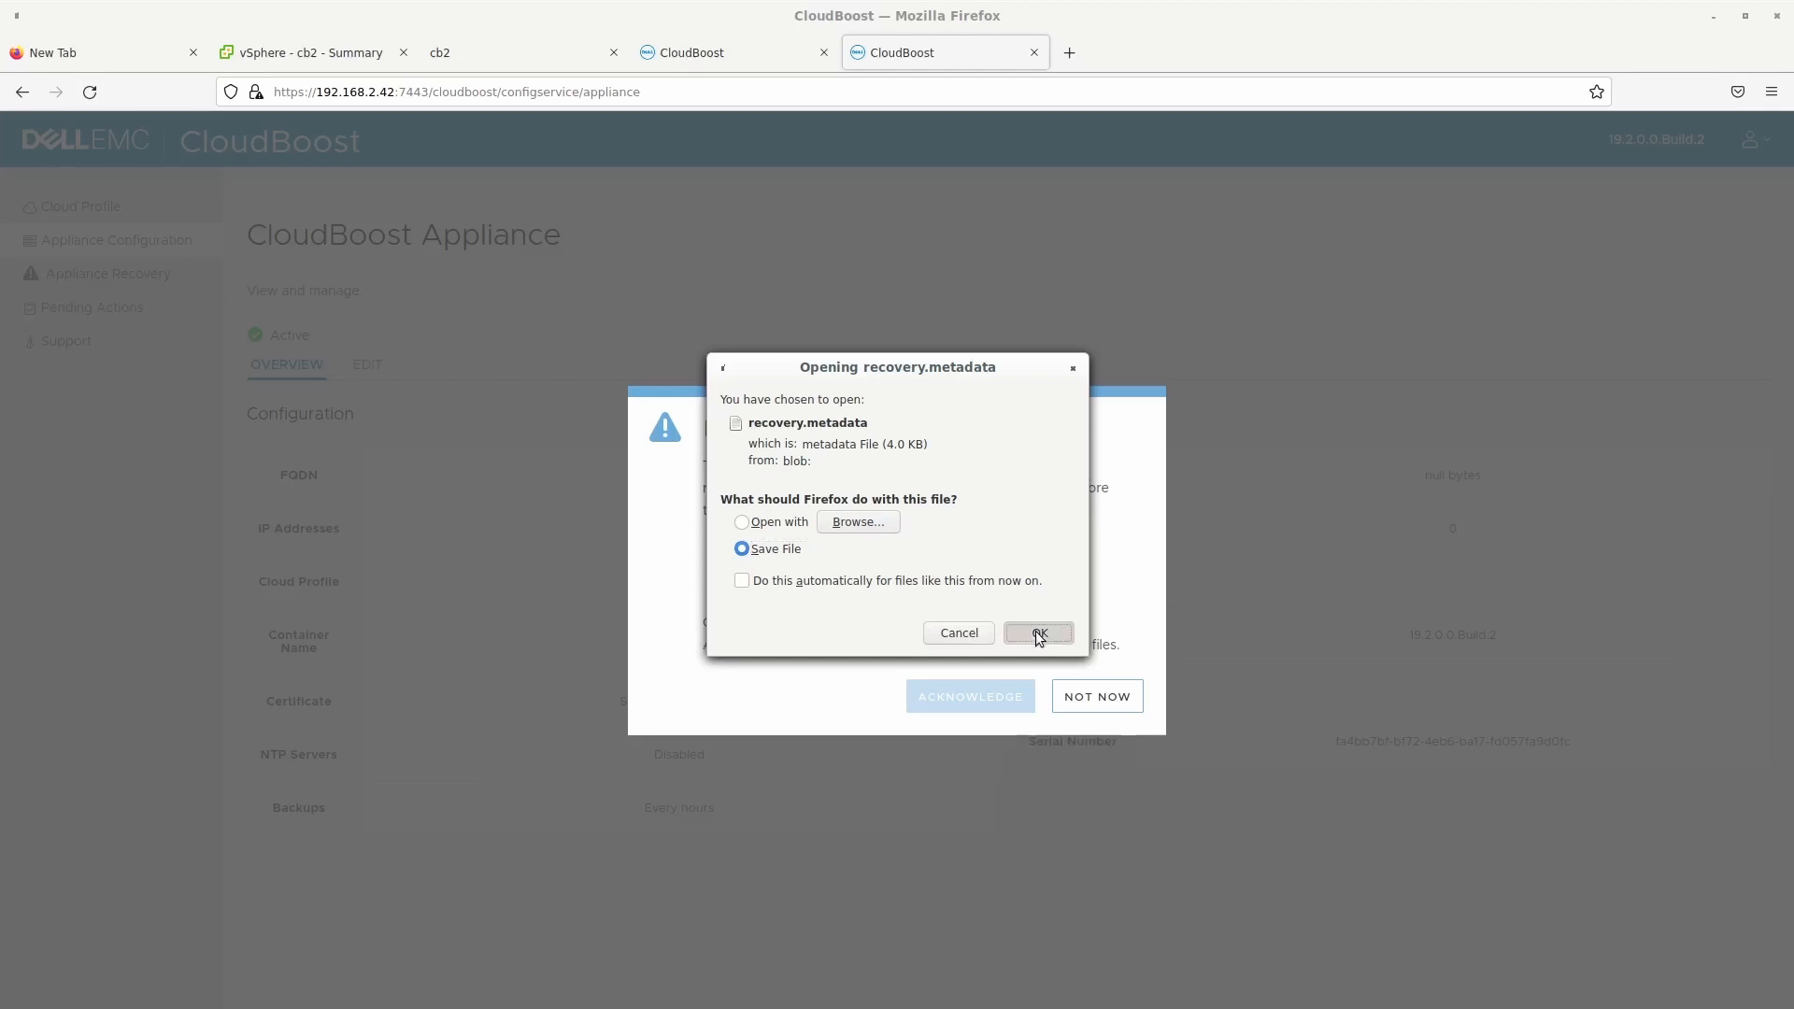
left_click(1038, 634)
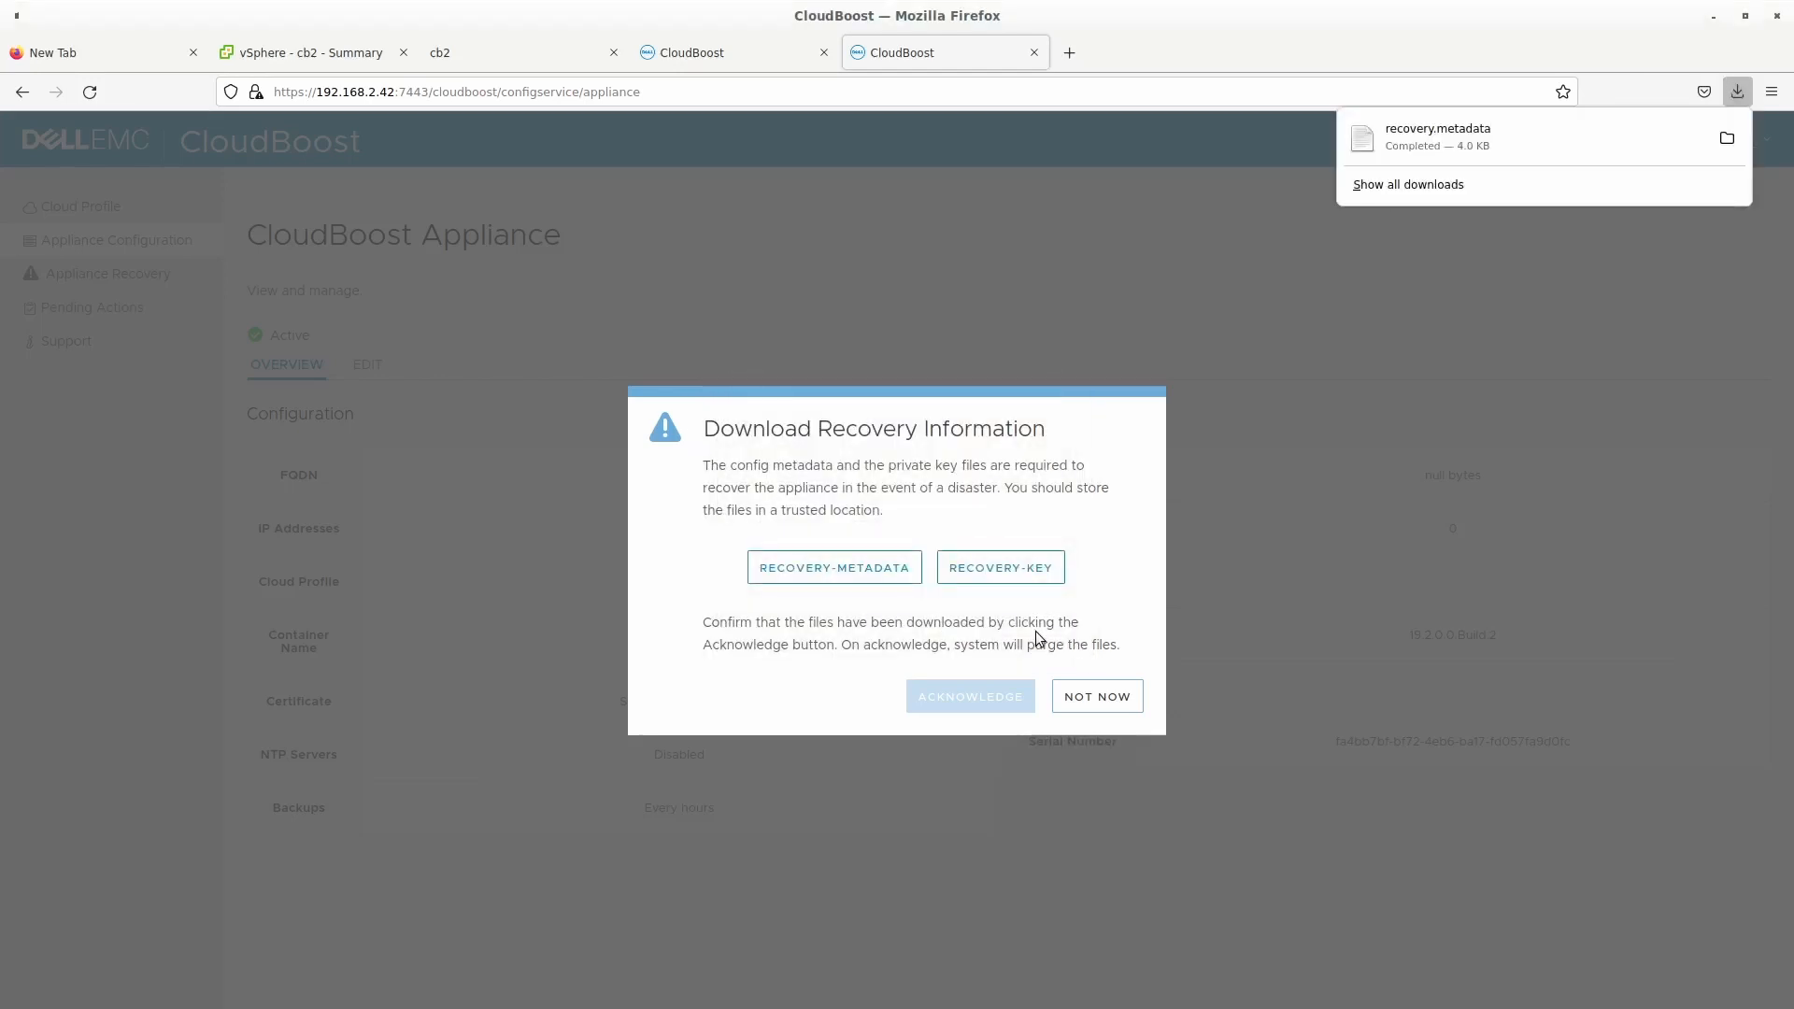
left_click(998, 566)
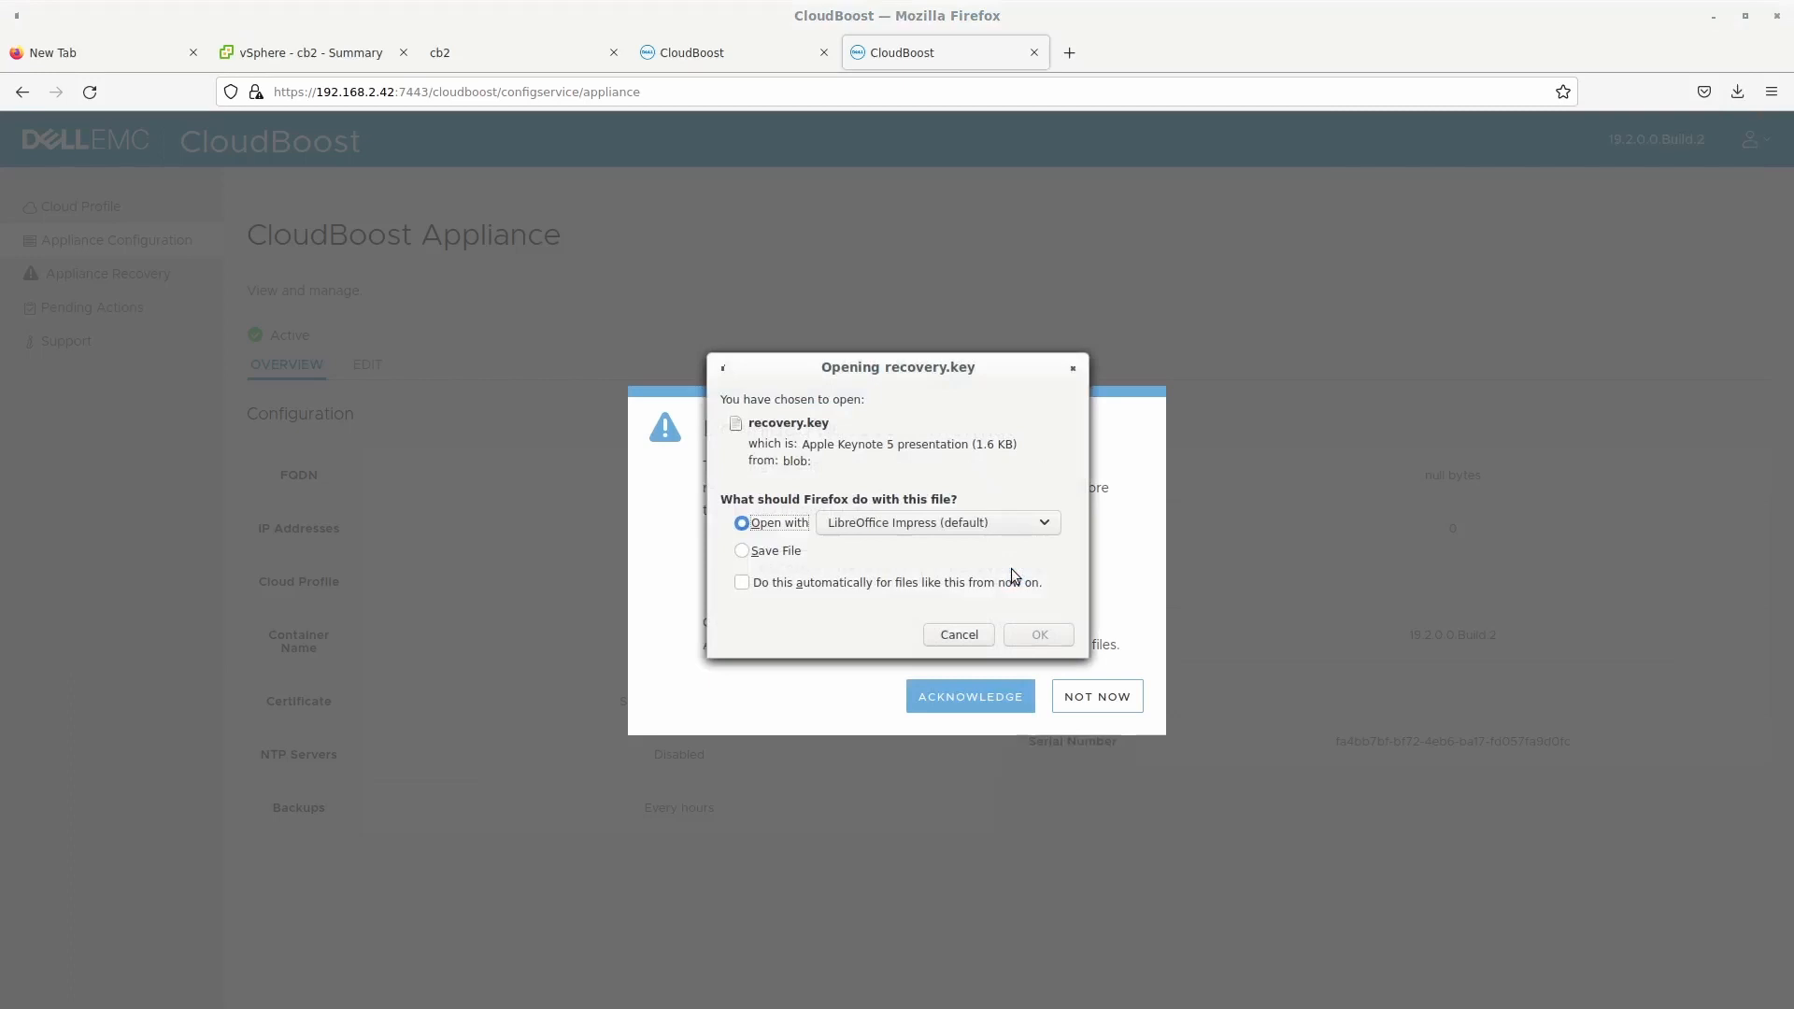
left_click(742, 549)
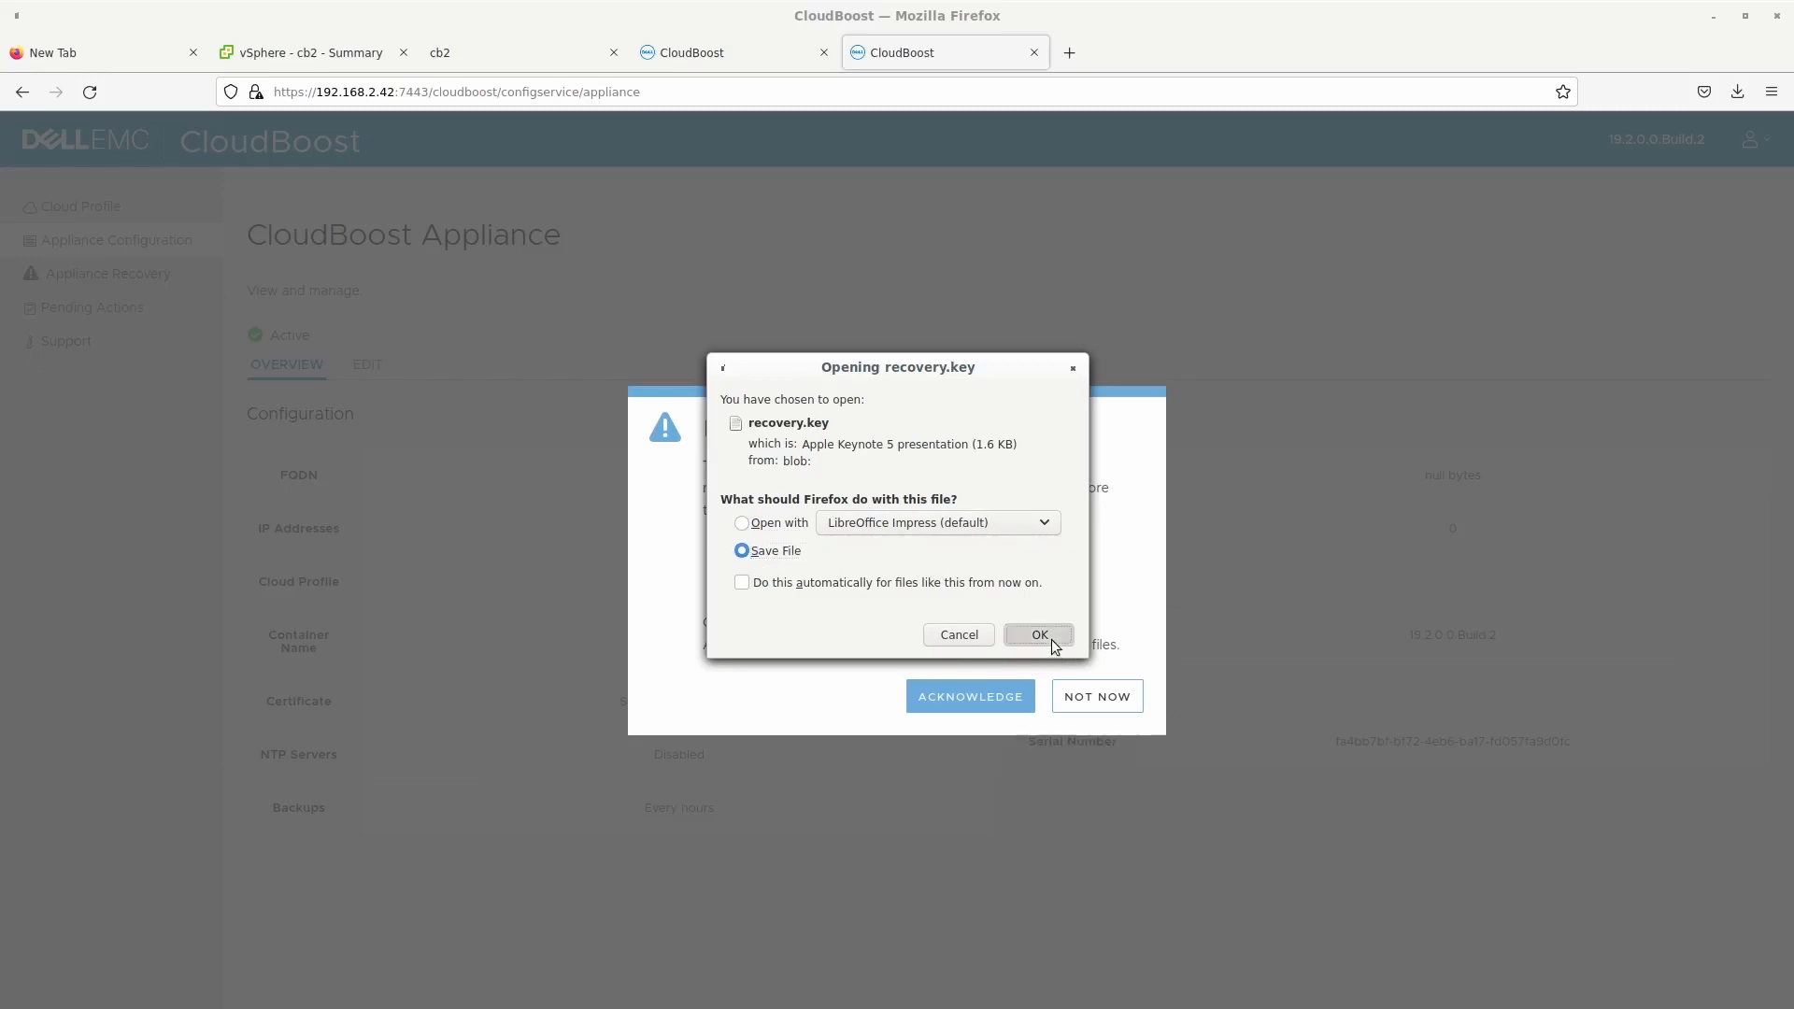
left_click(1037, 635)
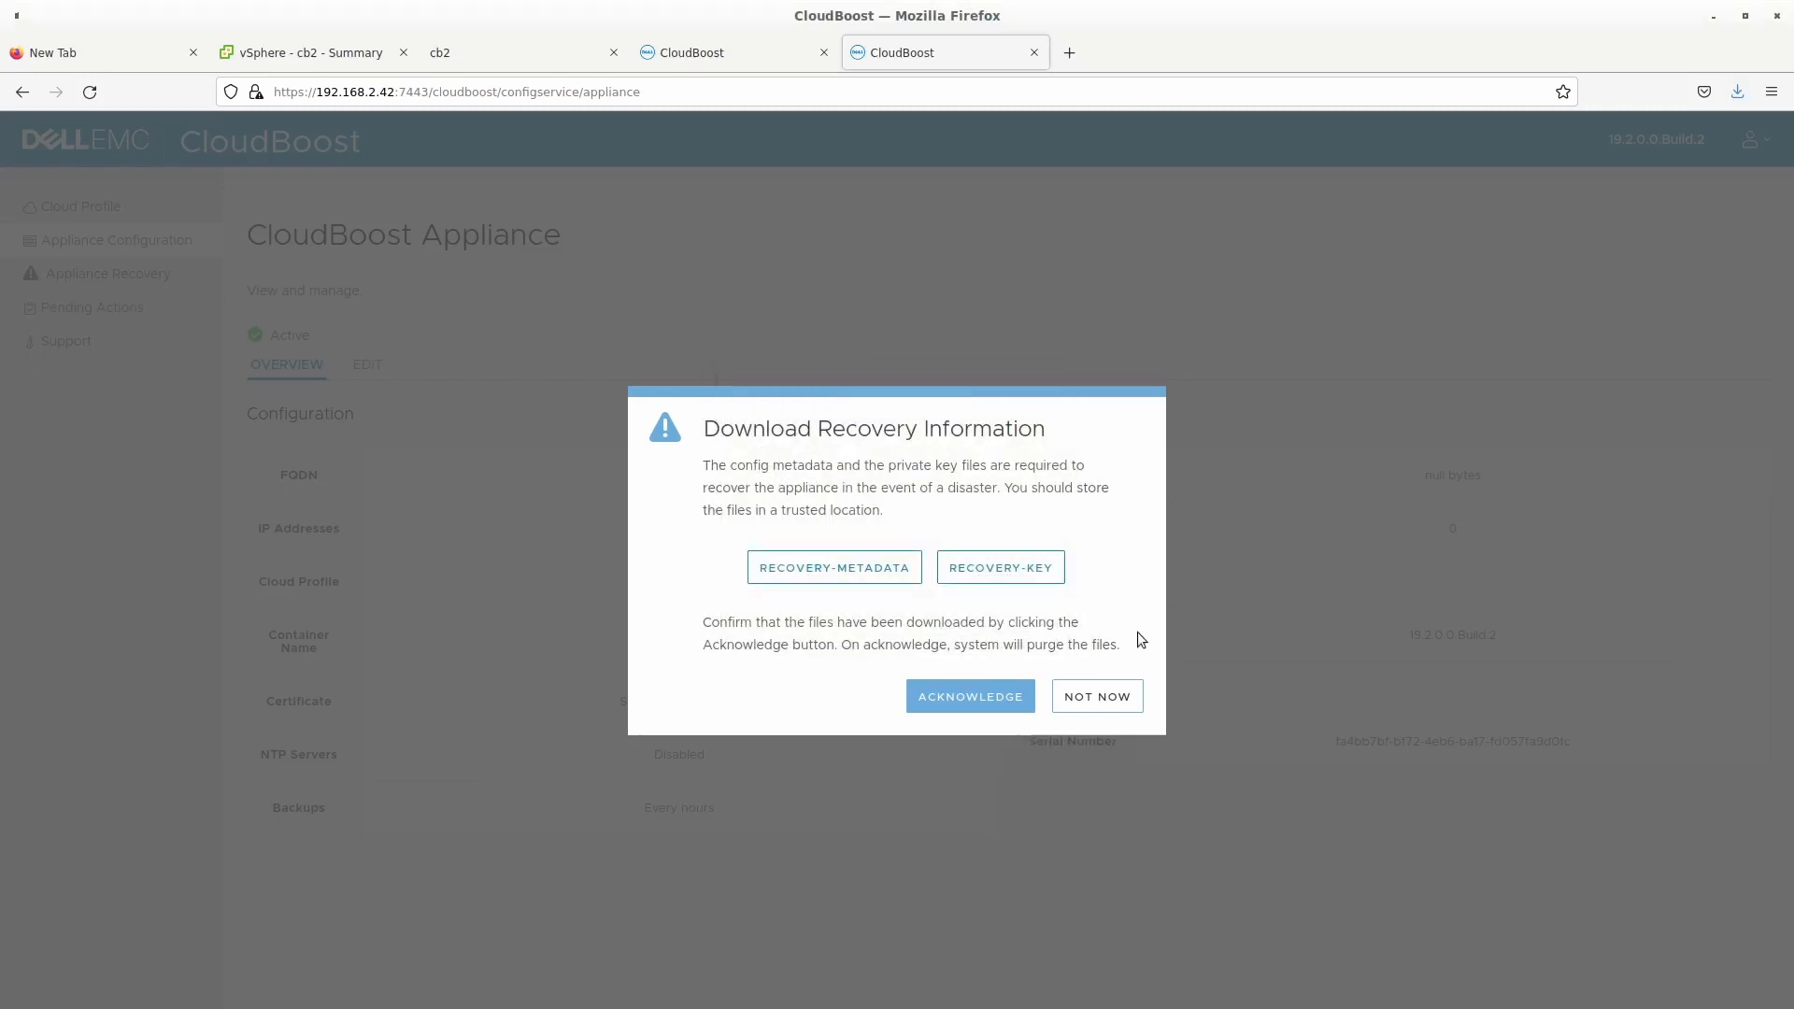
mouse_move(1011, 684)
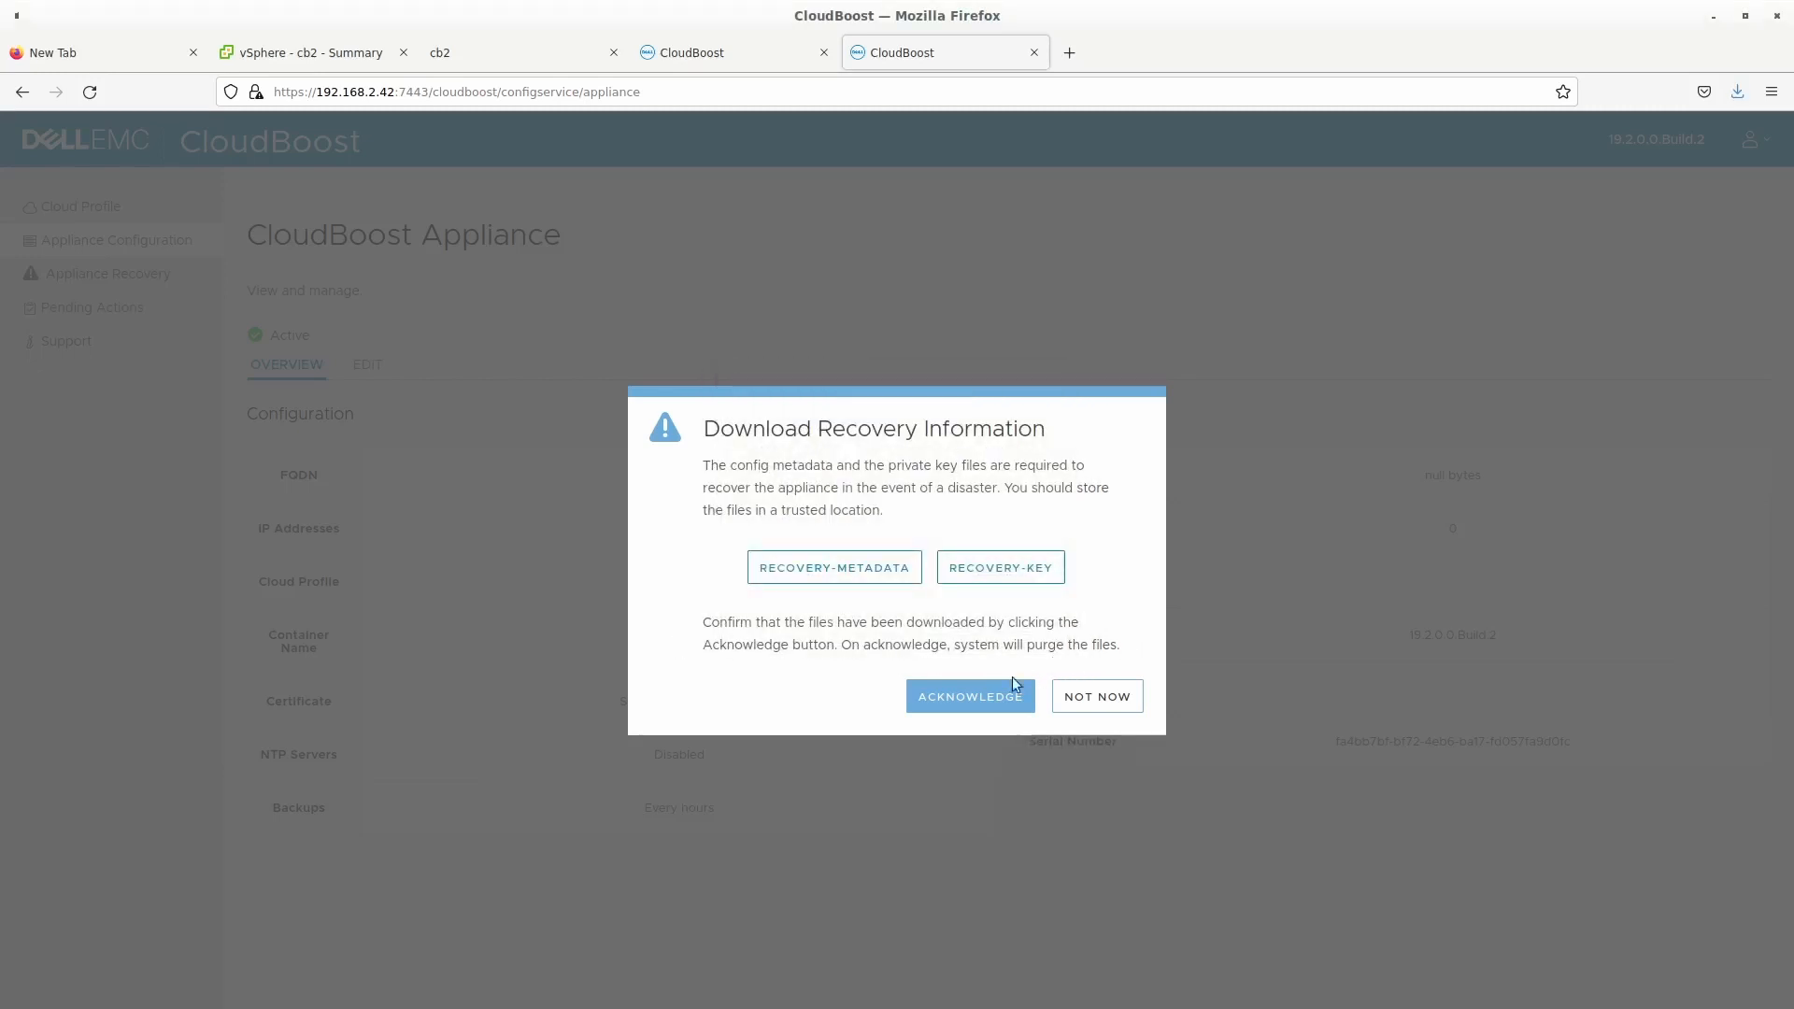
mouse_move(990, 637)
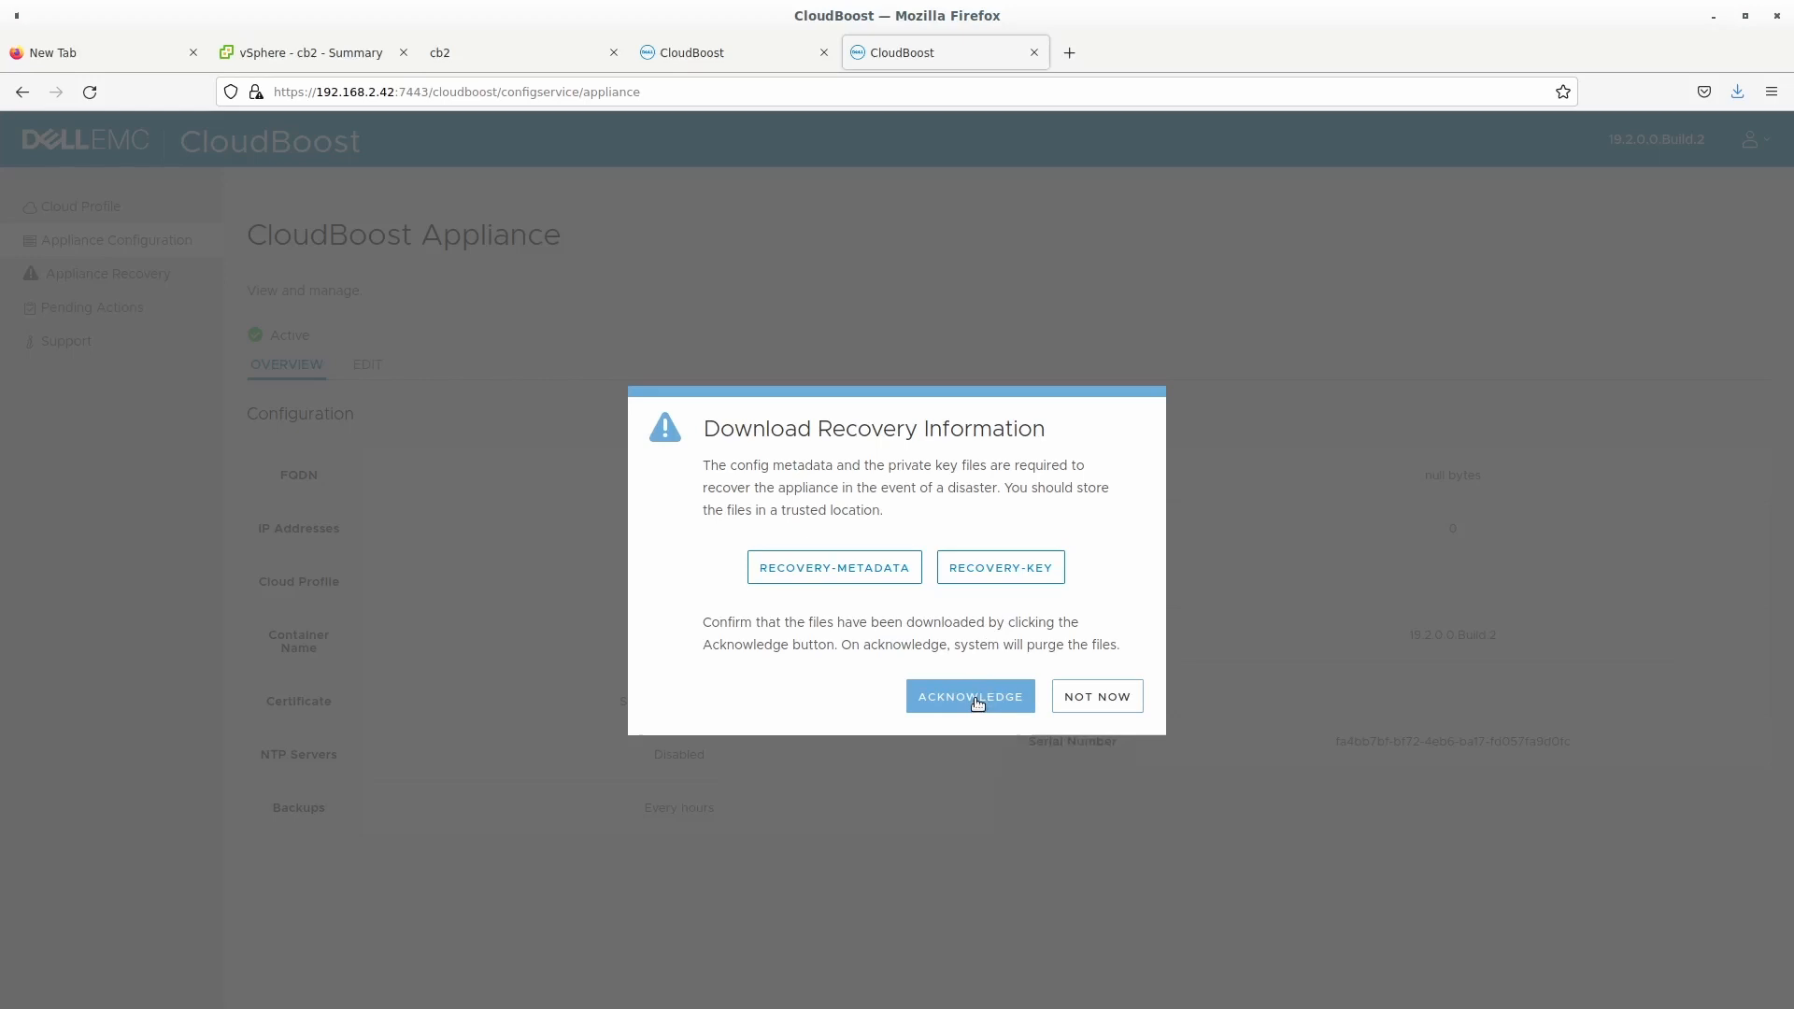
mouse_move(1097, 696)
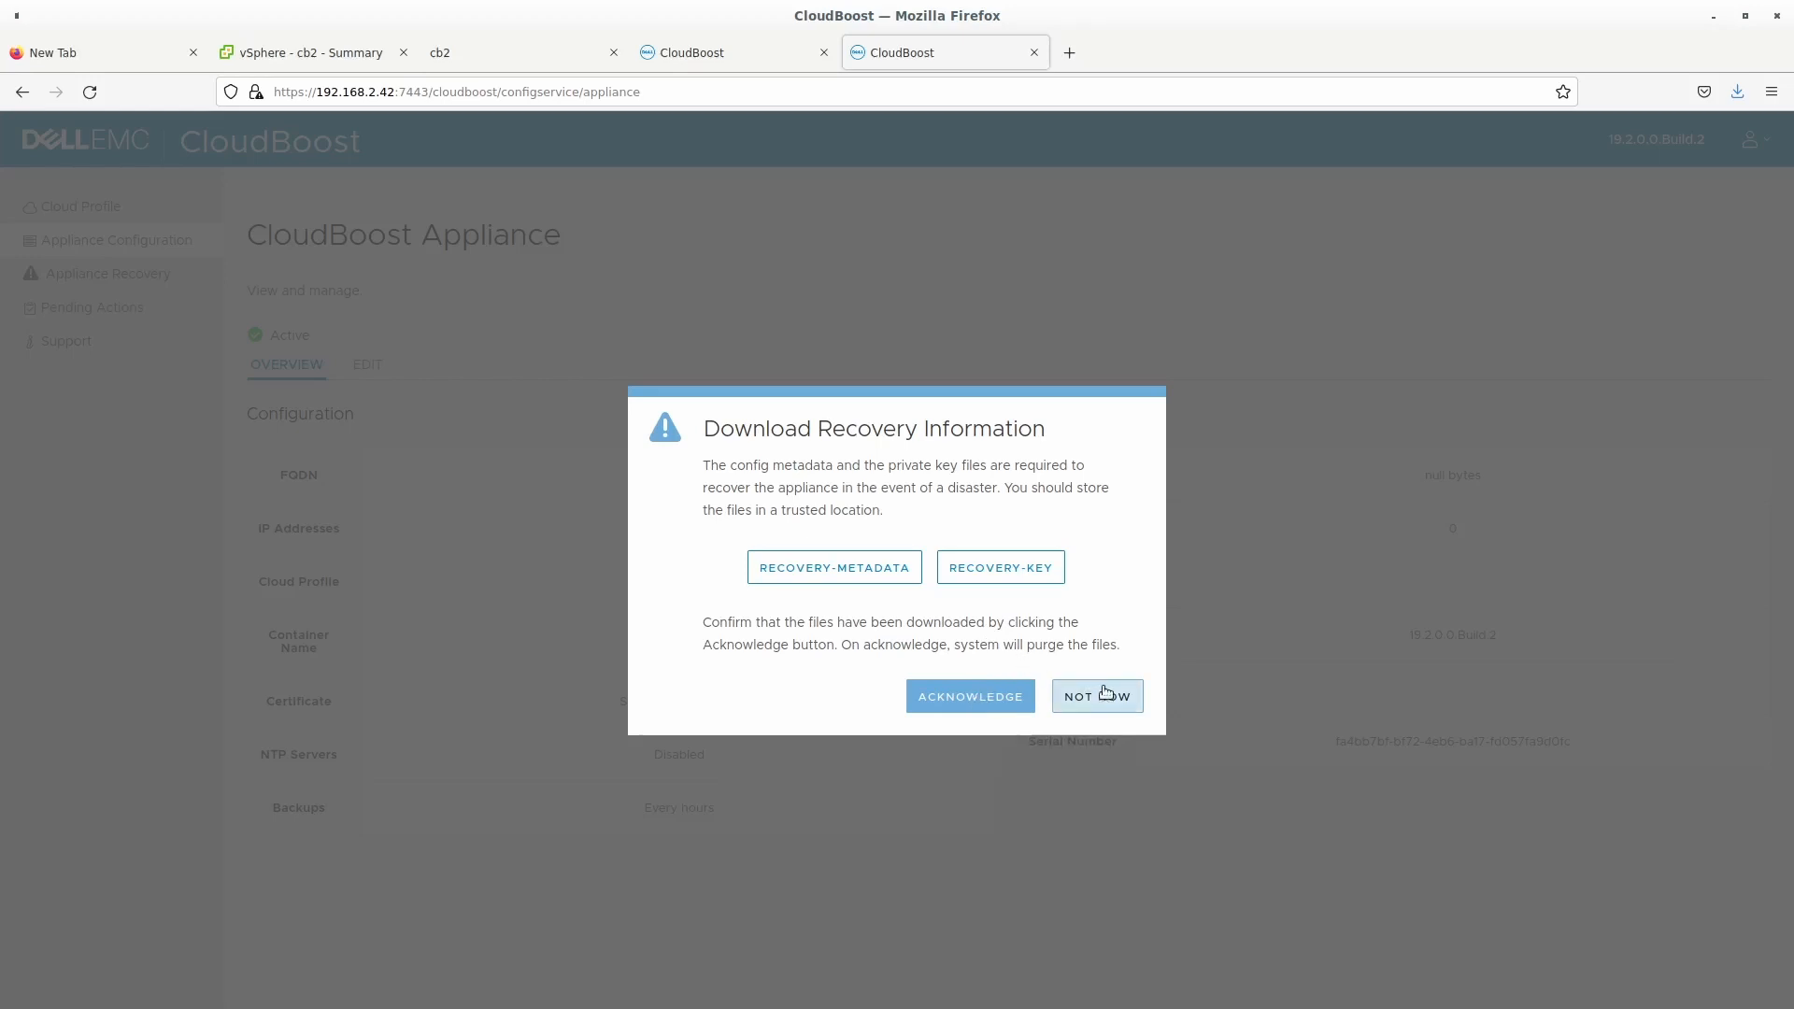
left_click(1095, 695)
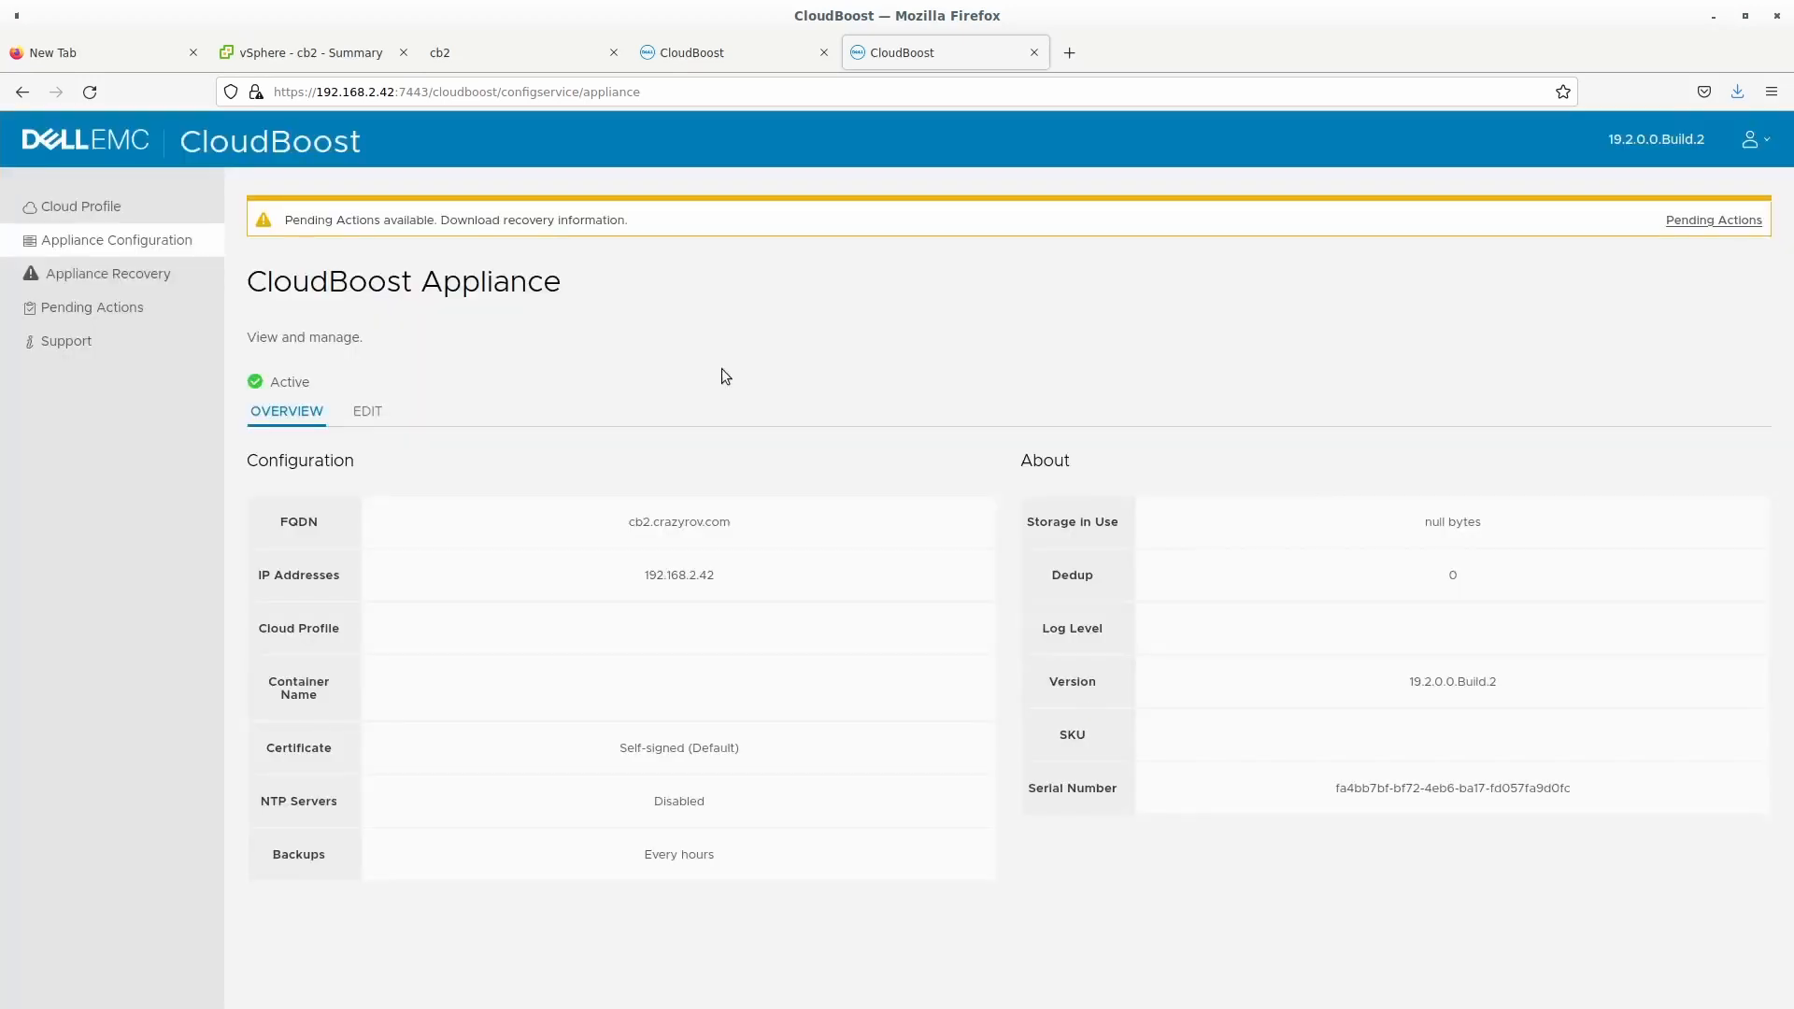
mouse_move(764, 409)
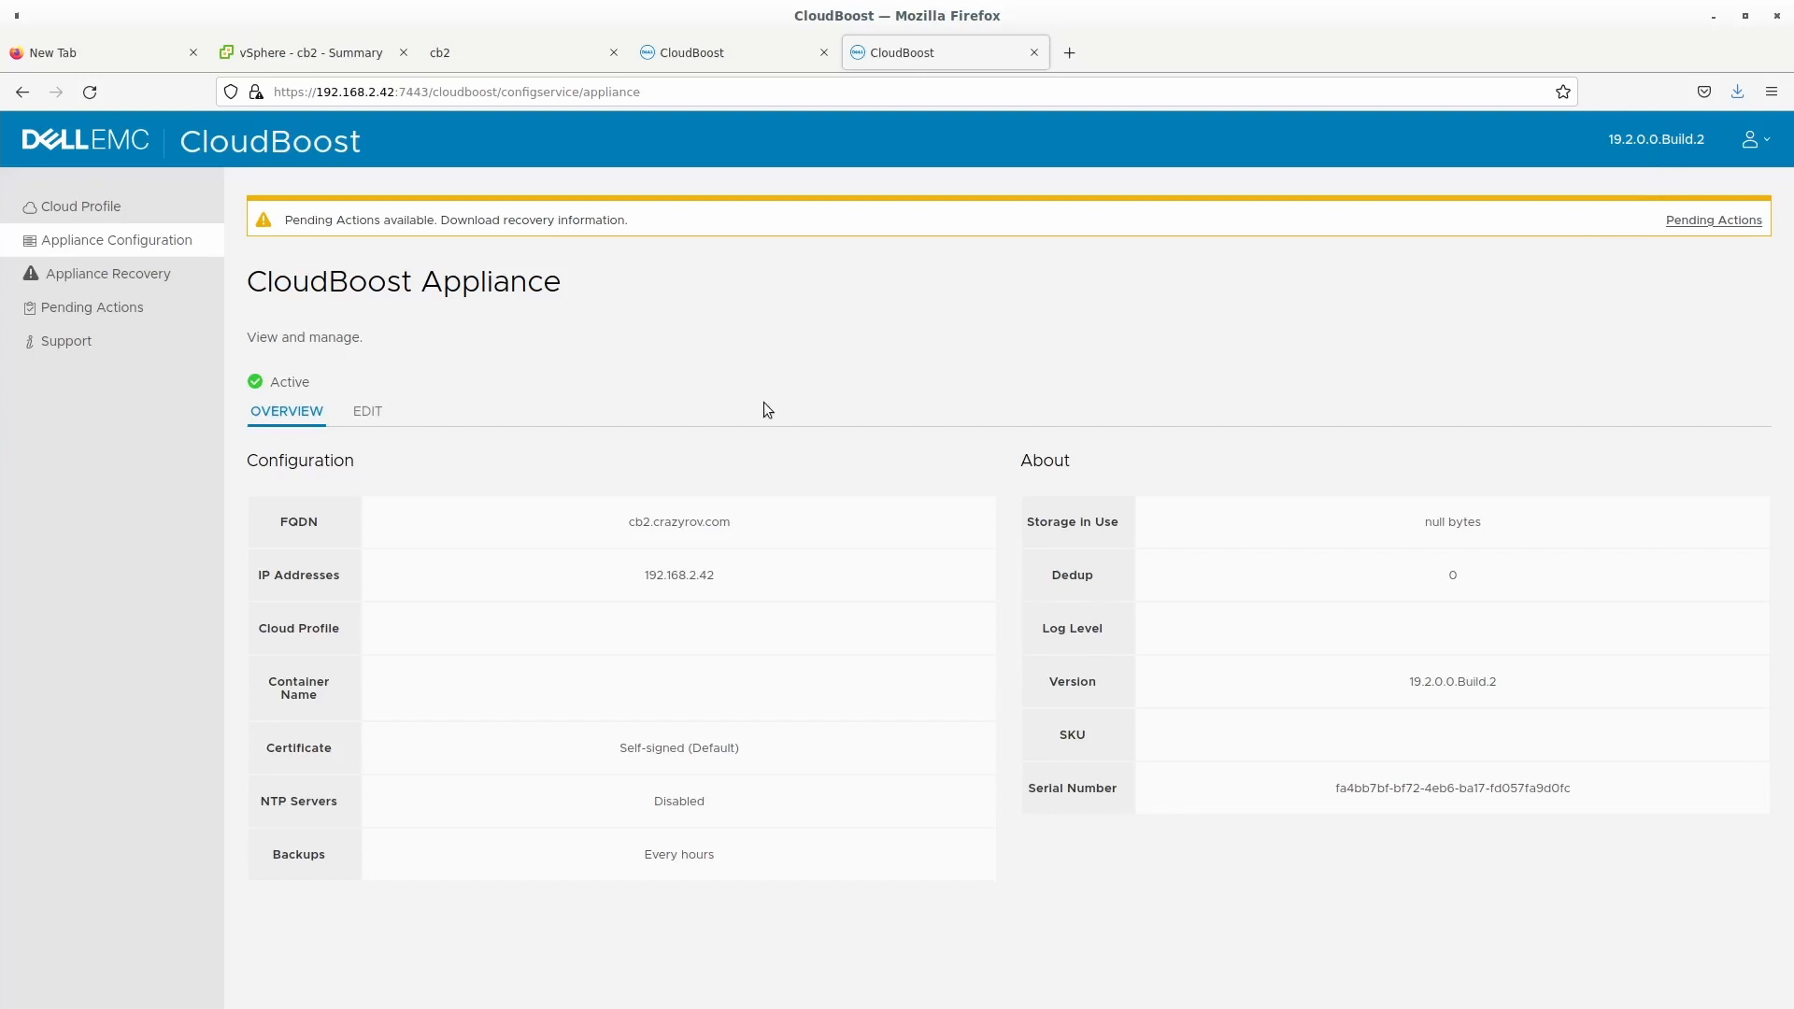
mouse_move(602, 349)
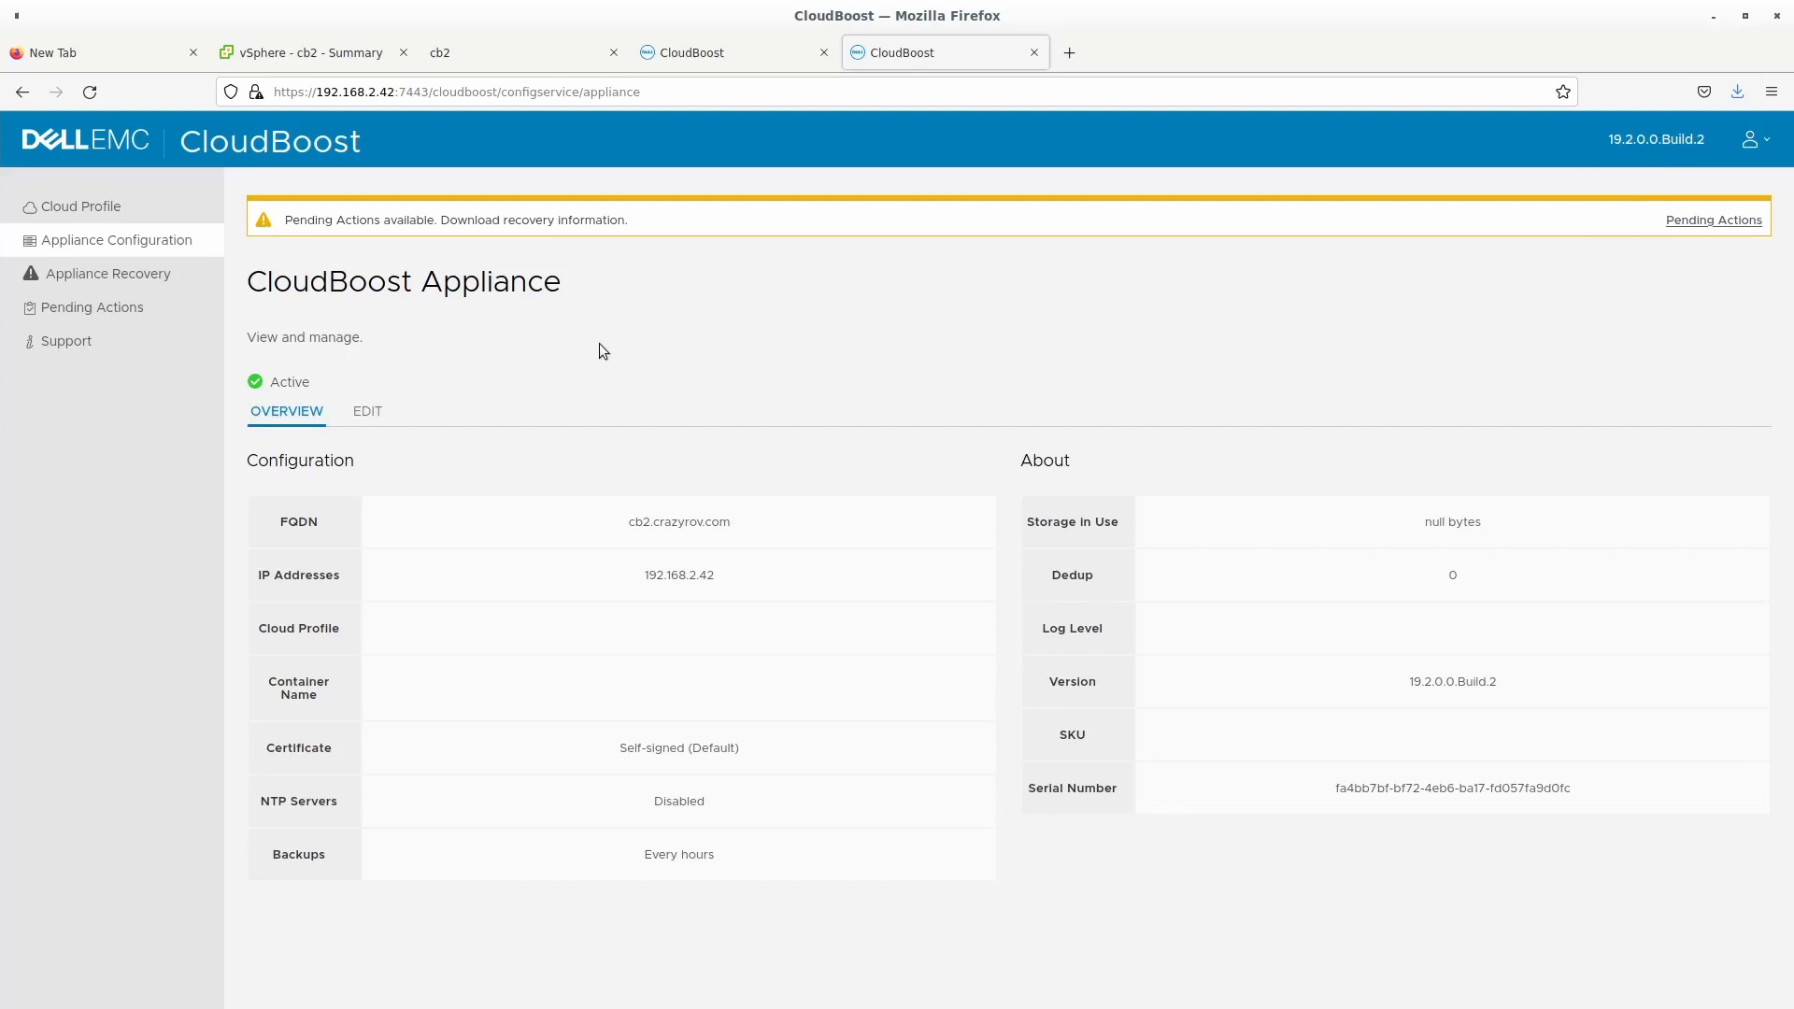
mouse_move(790, 432)
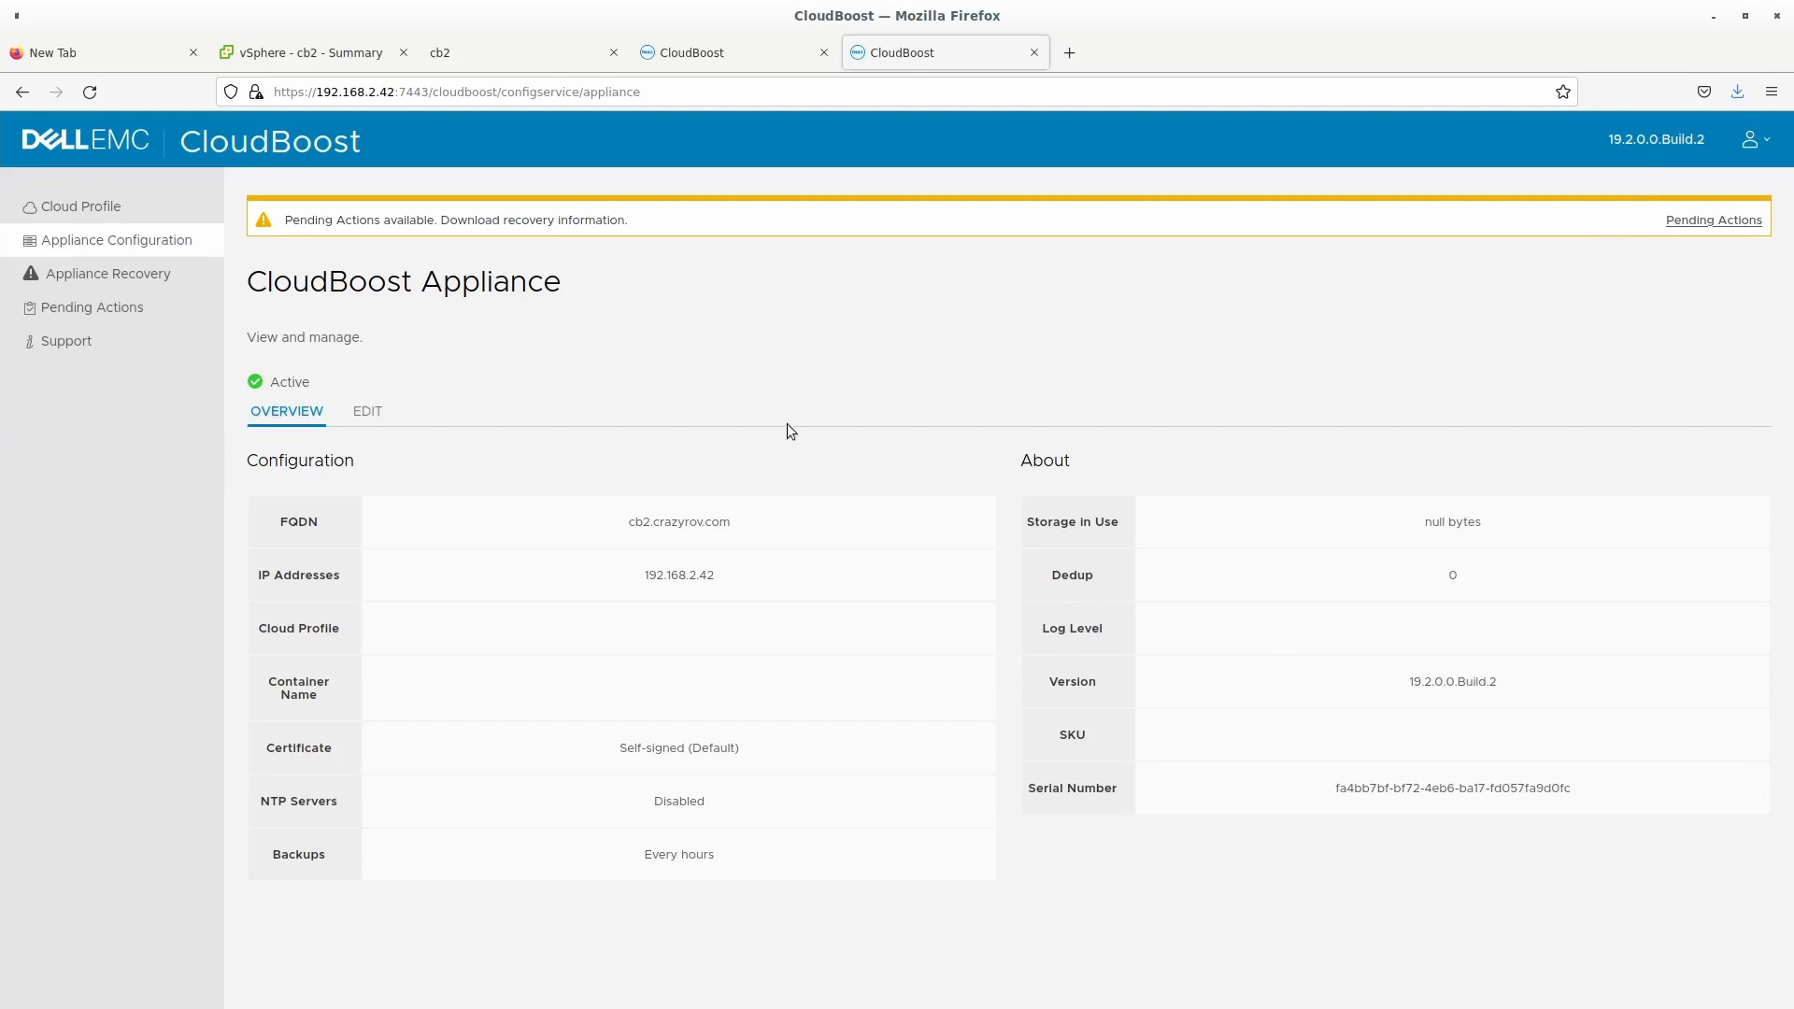
mouse_move(1108, 565)
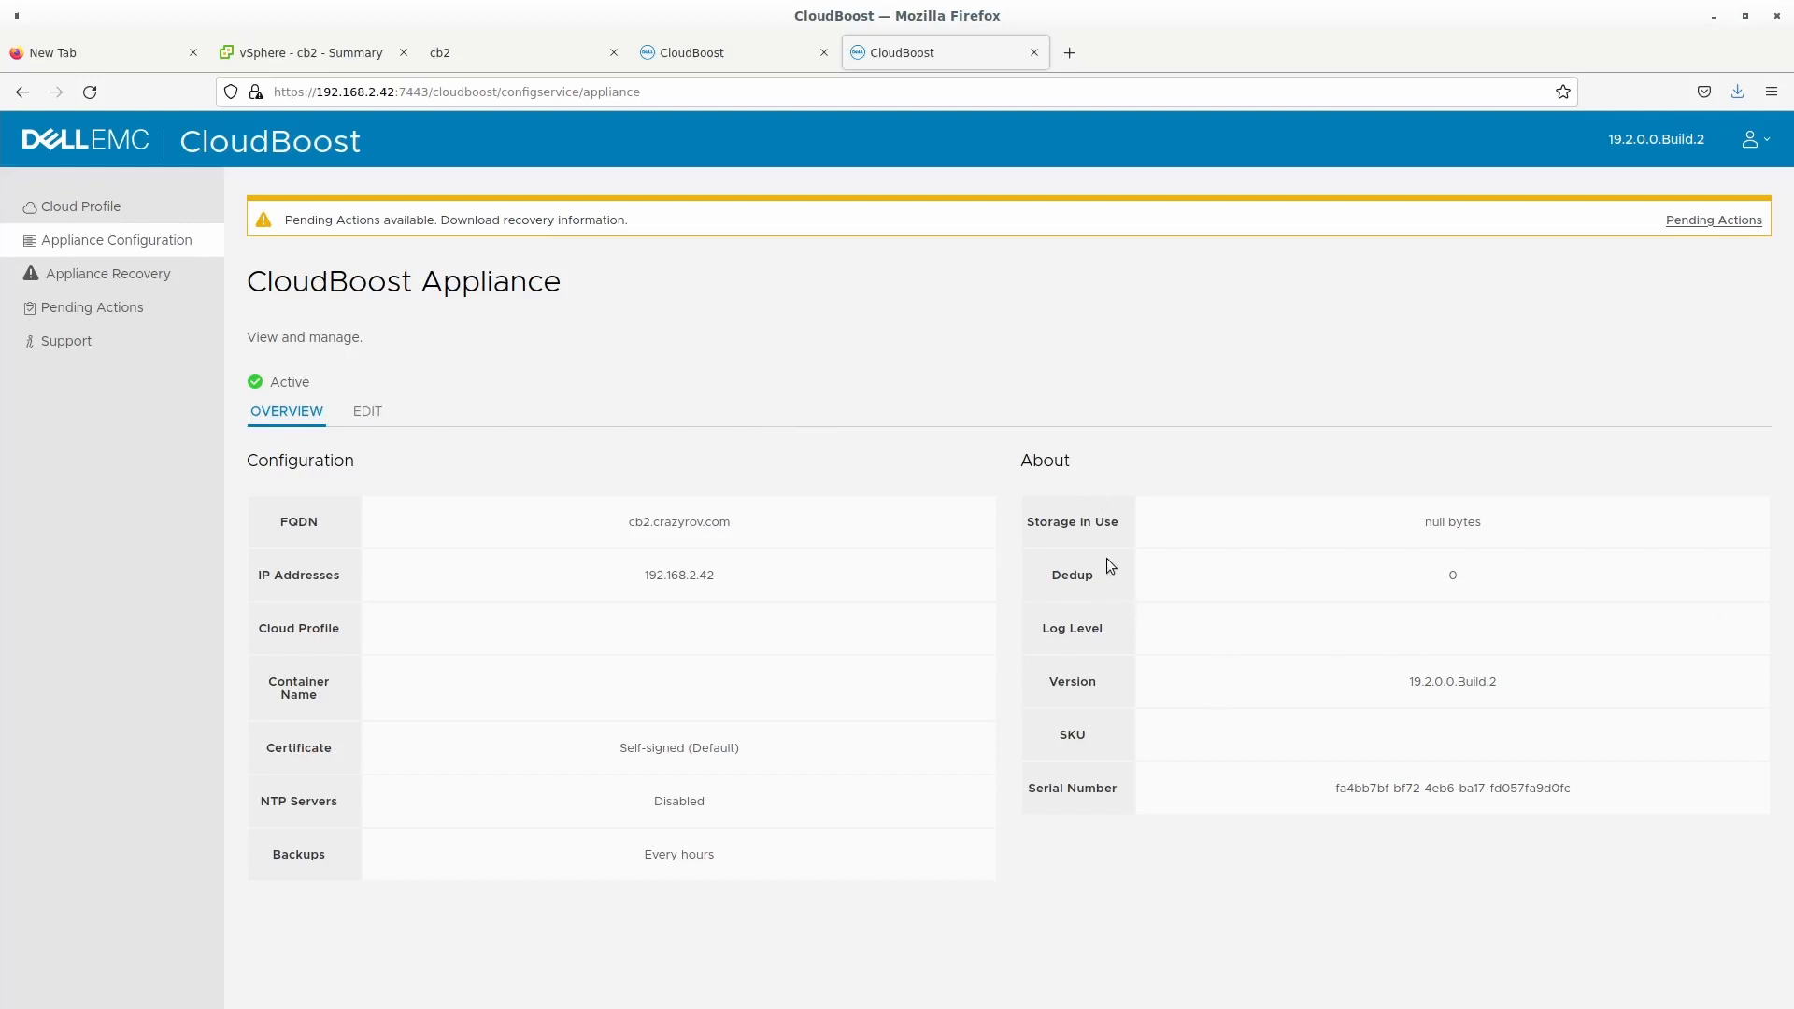
mouse_move(1467, 518)
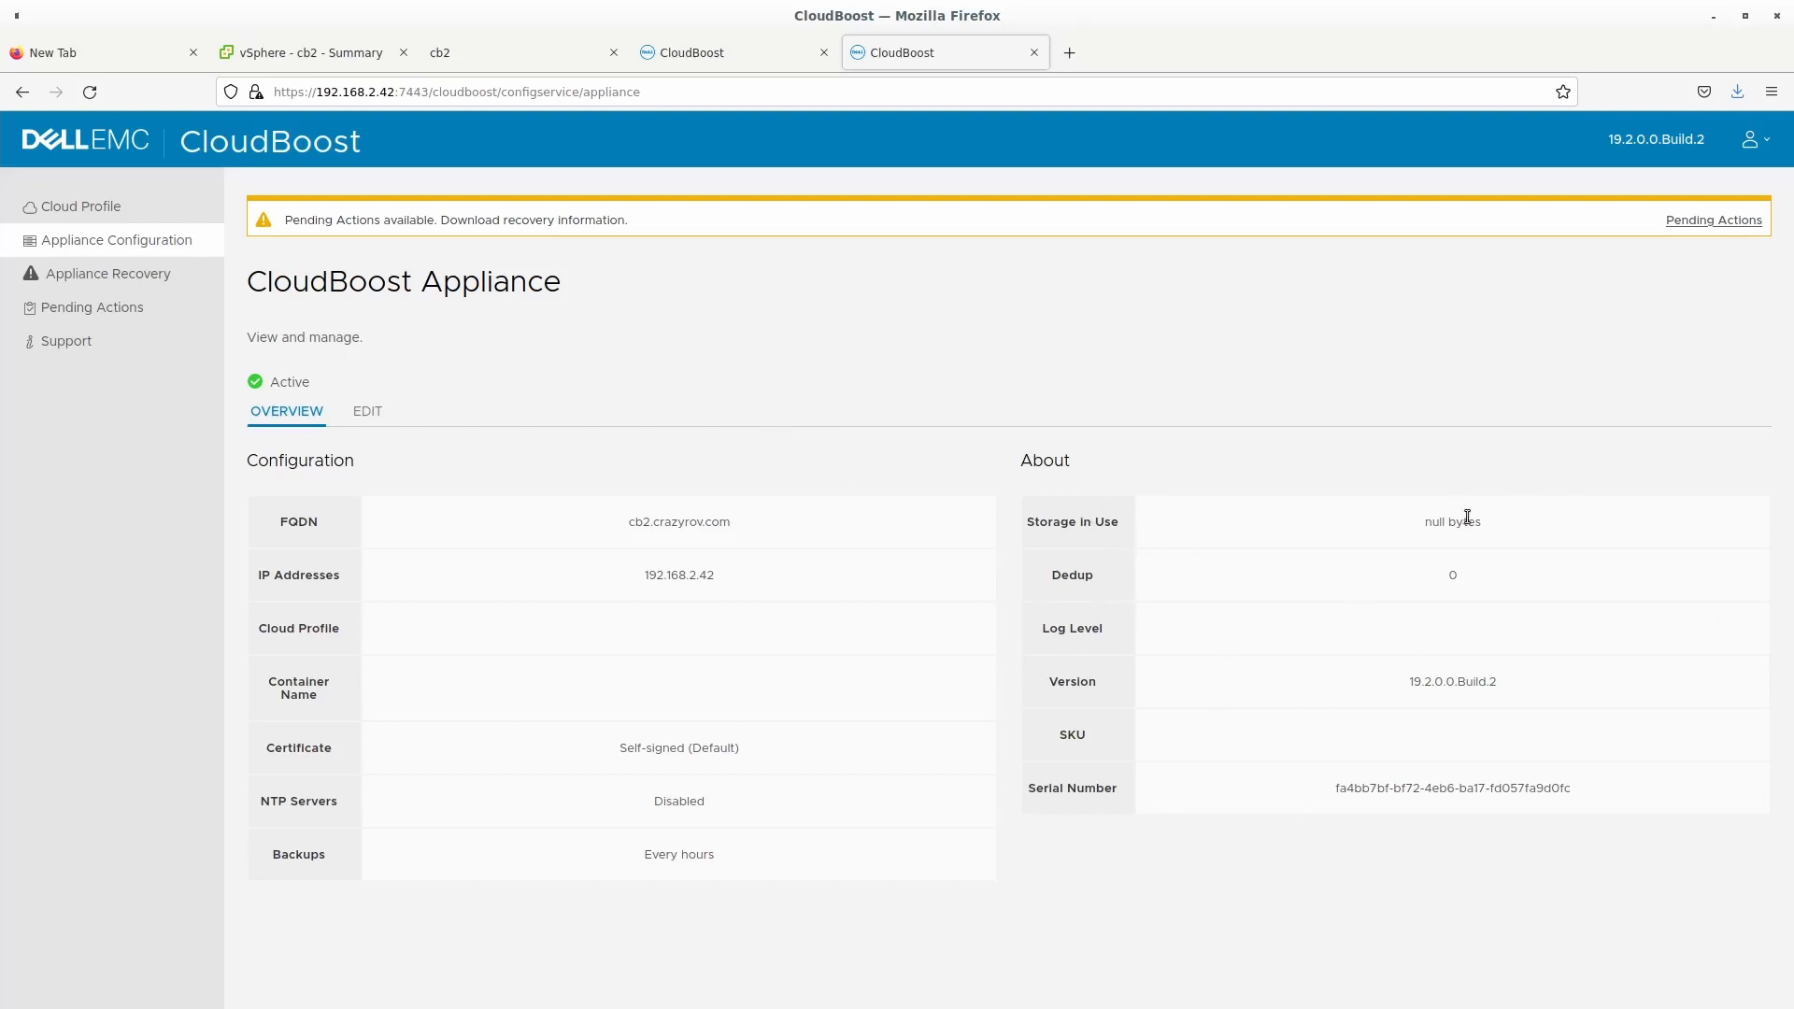
mouse_move(1150, 677)
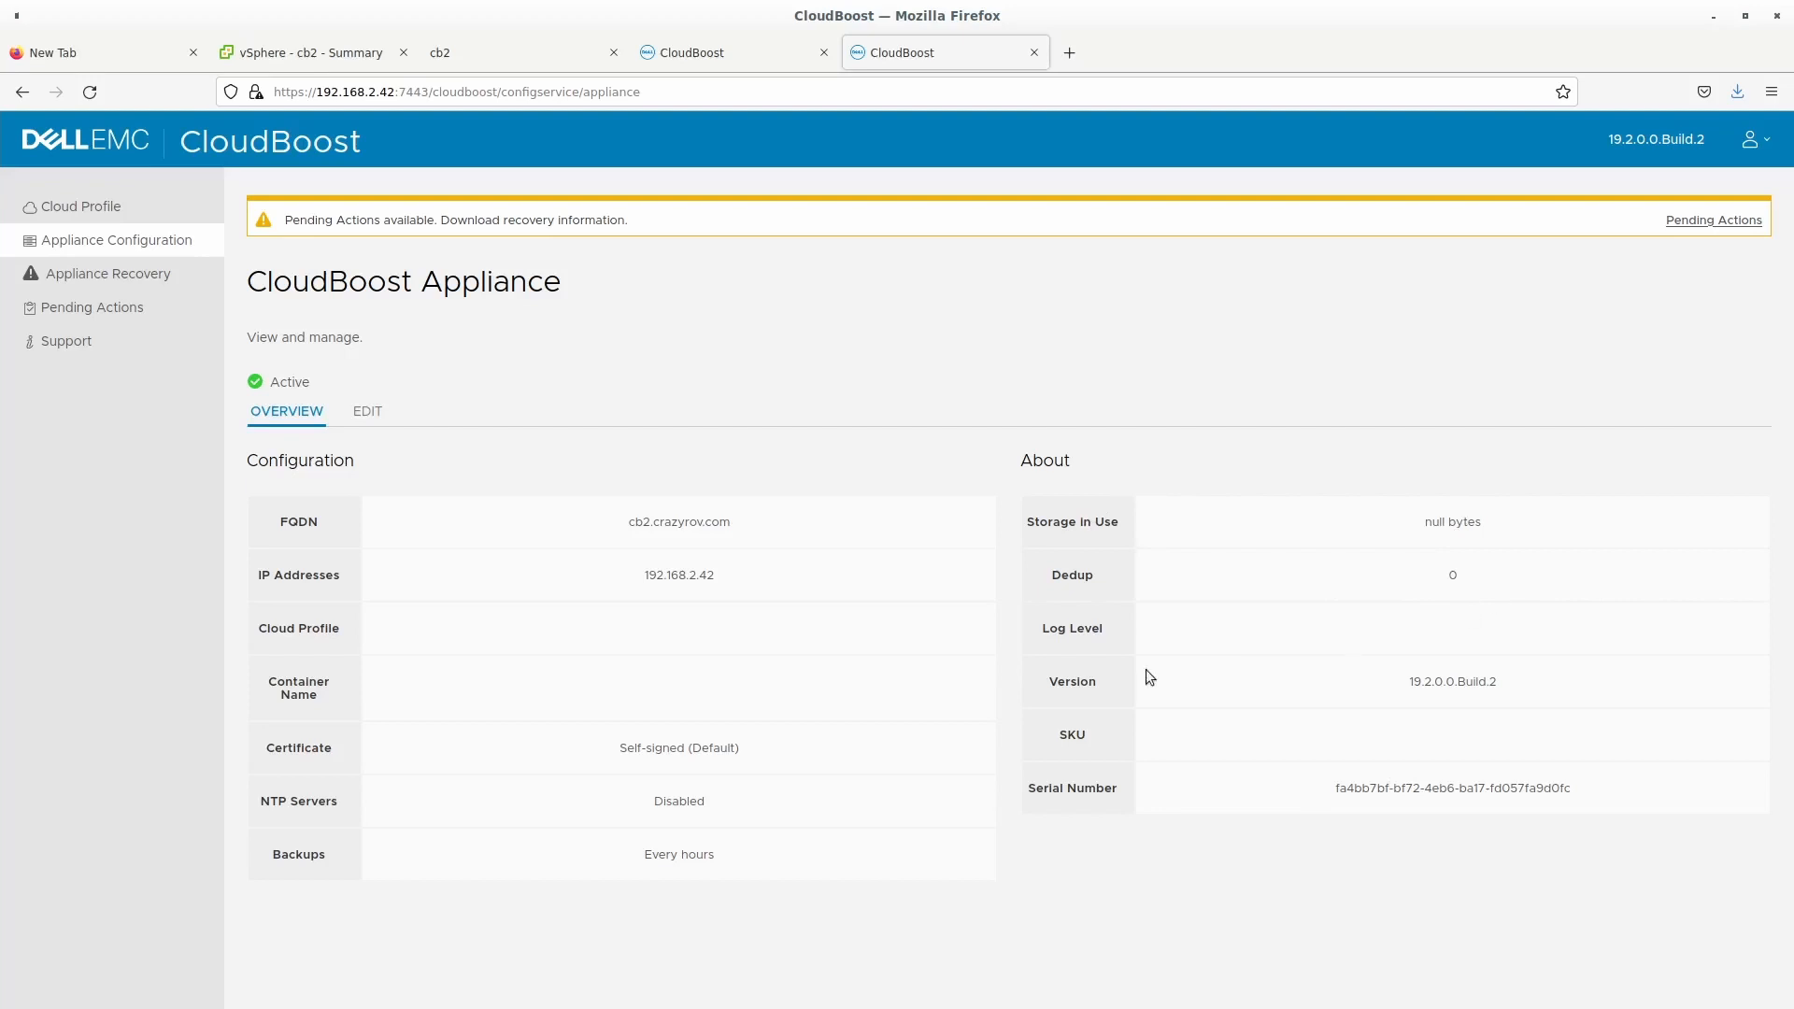
mouse_move(817, 720)
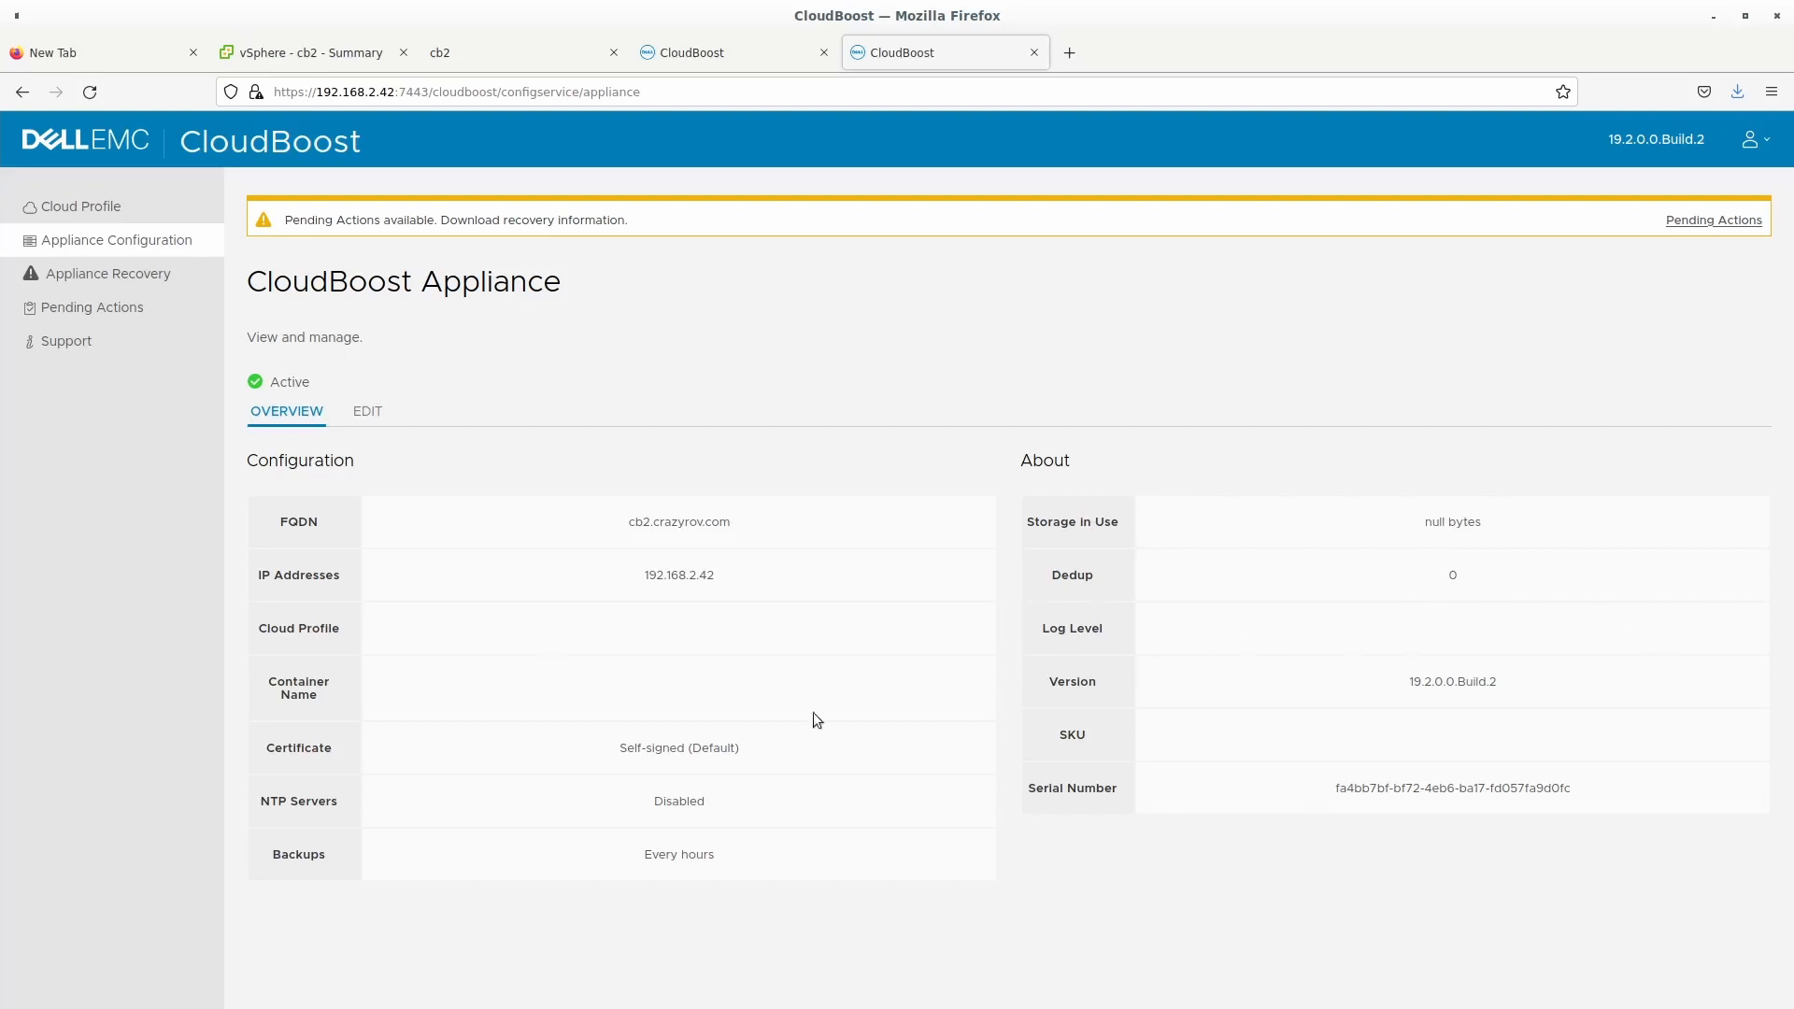
mouse_move(1127, 649)
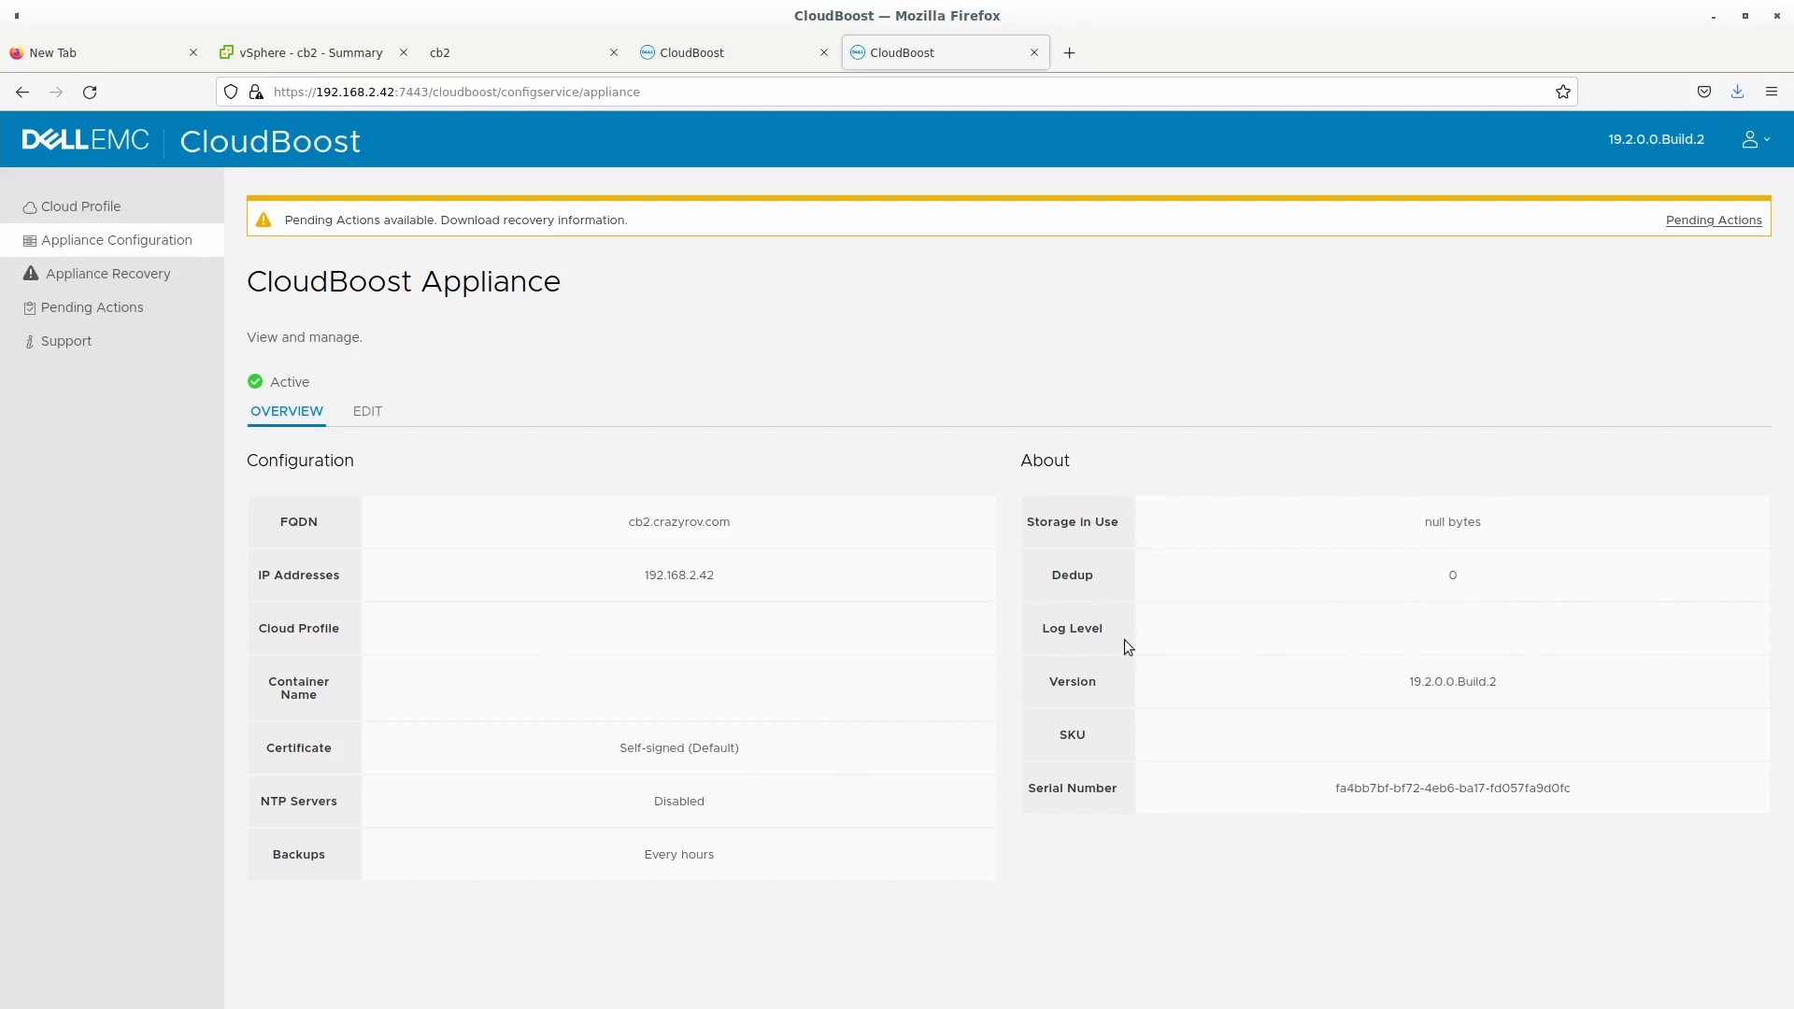
mouse_move(252, 839)
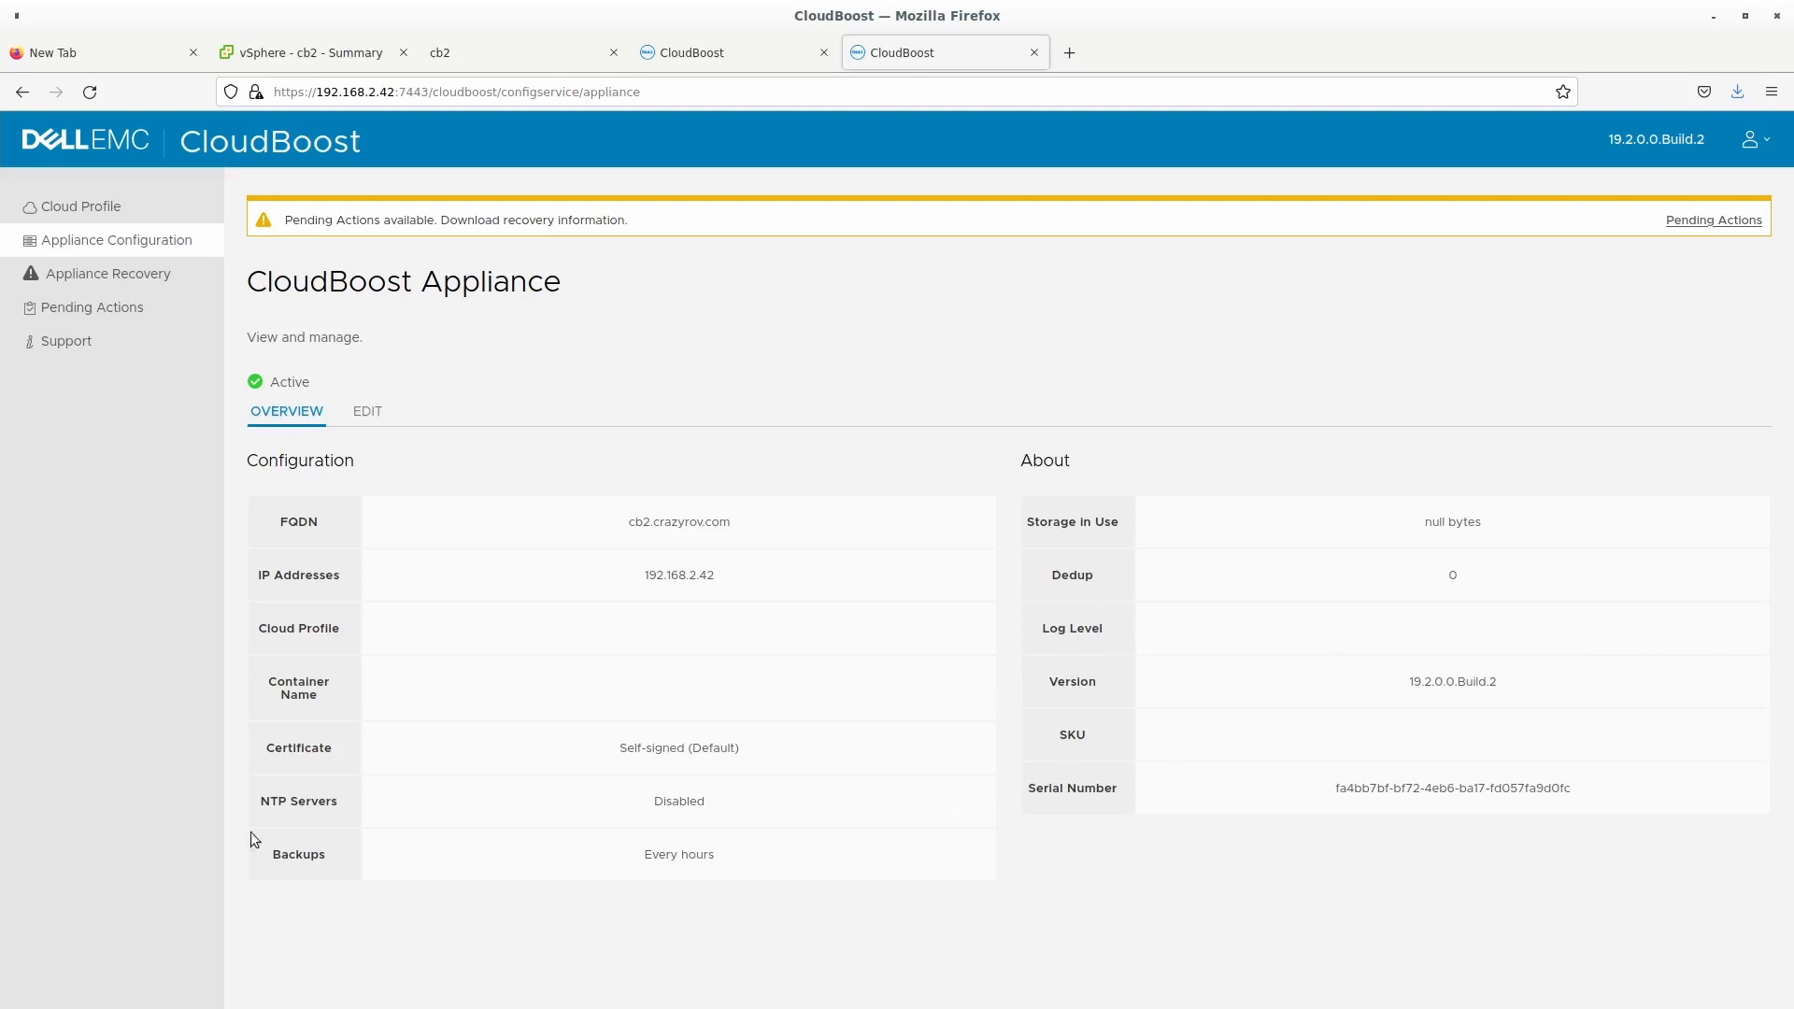
mouse_move(798, 753)
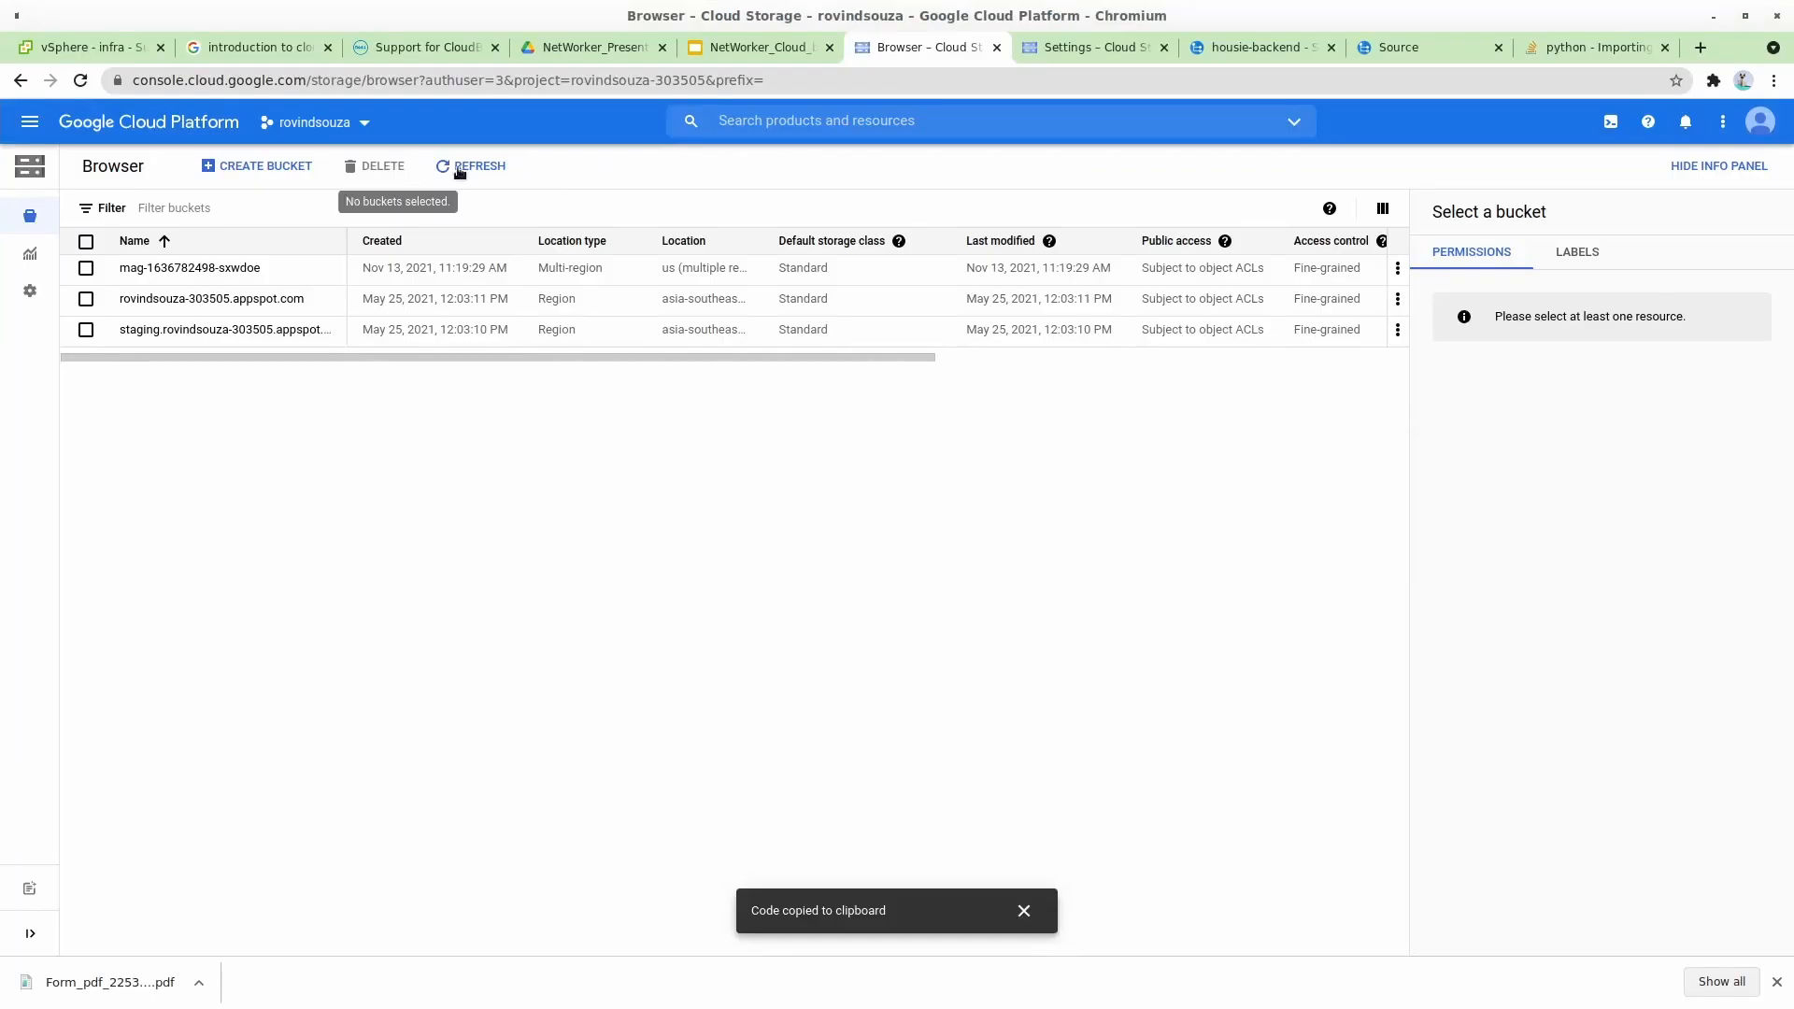
left_click(471, 166)
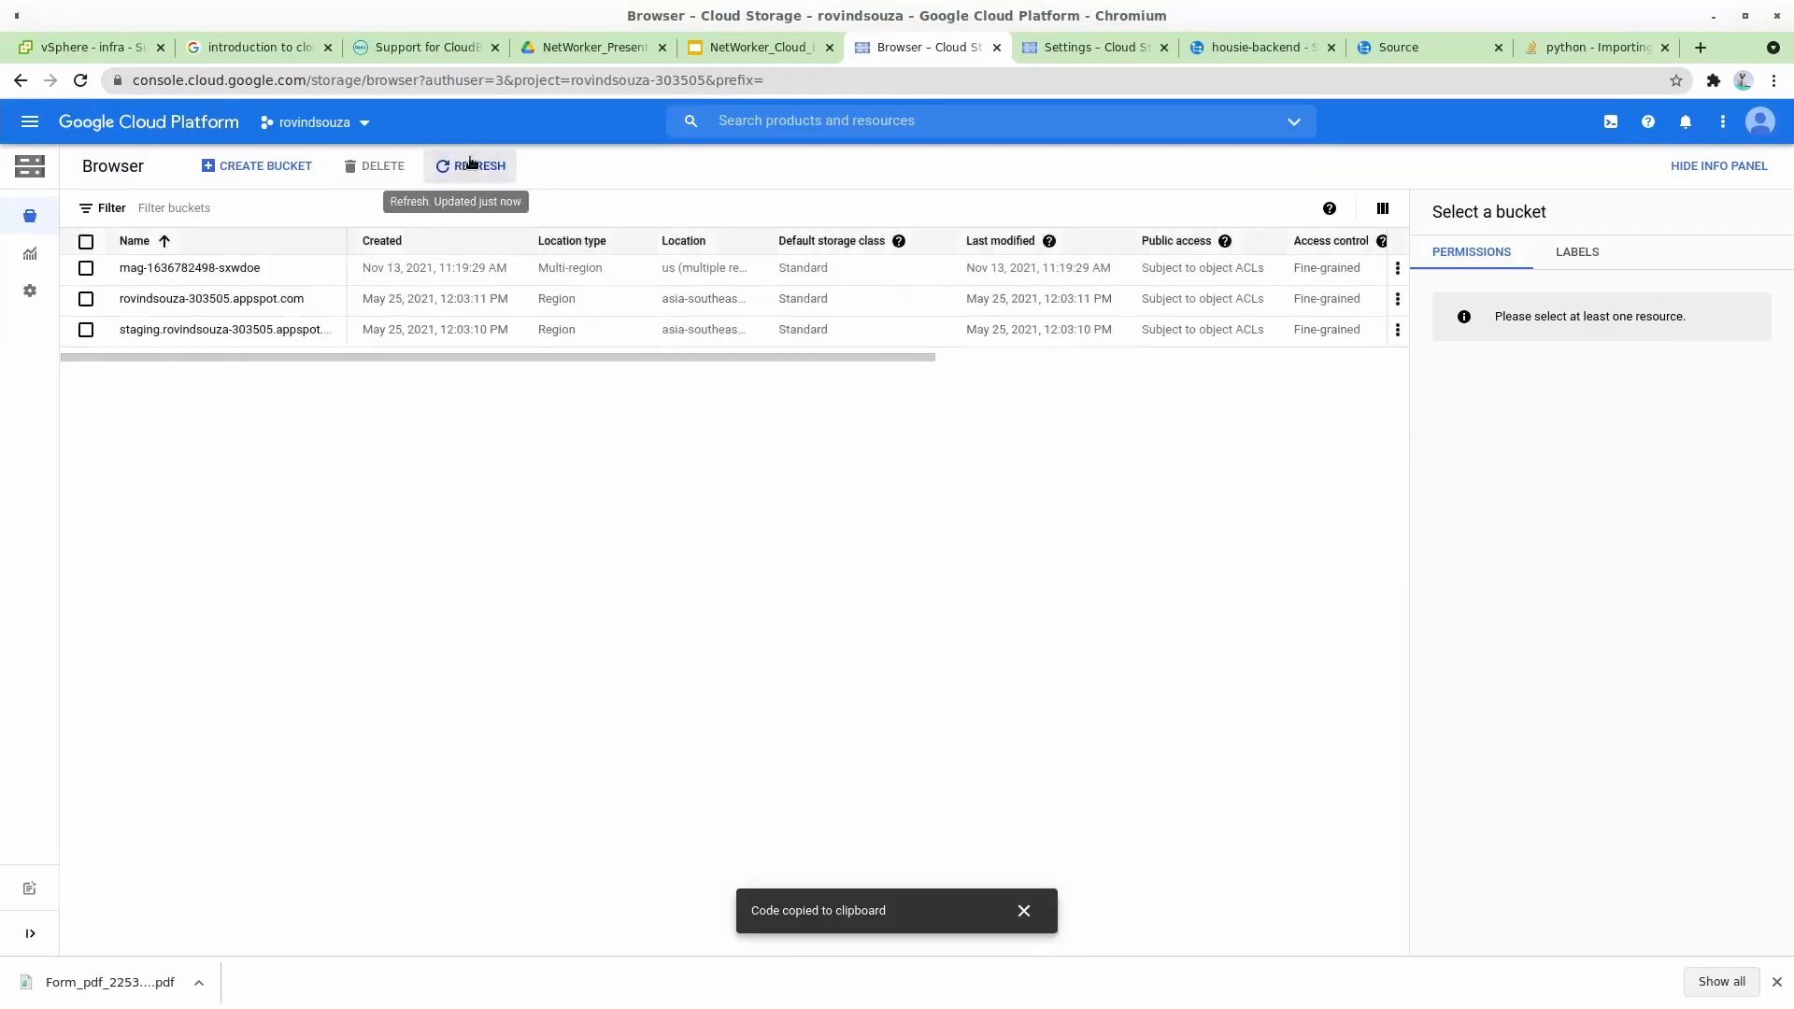
mouse_move(1189, 418)
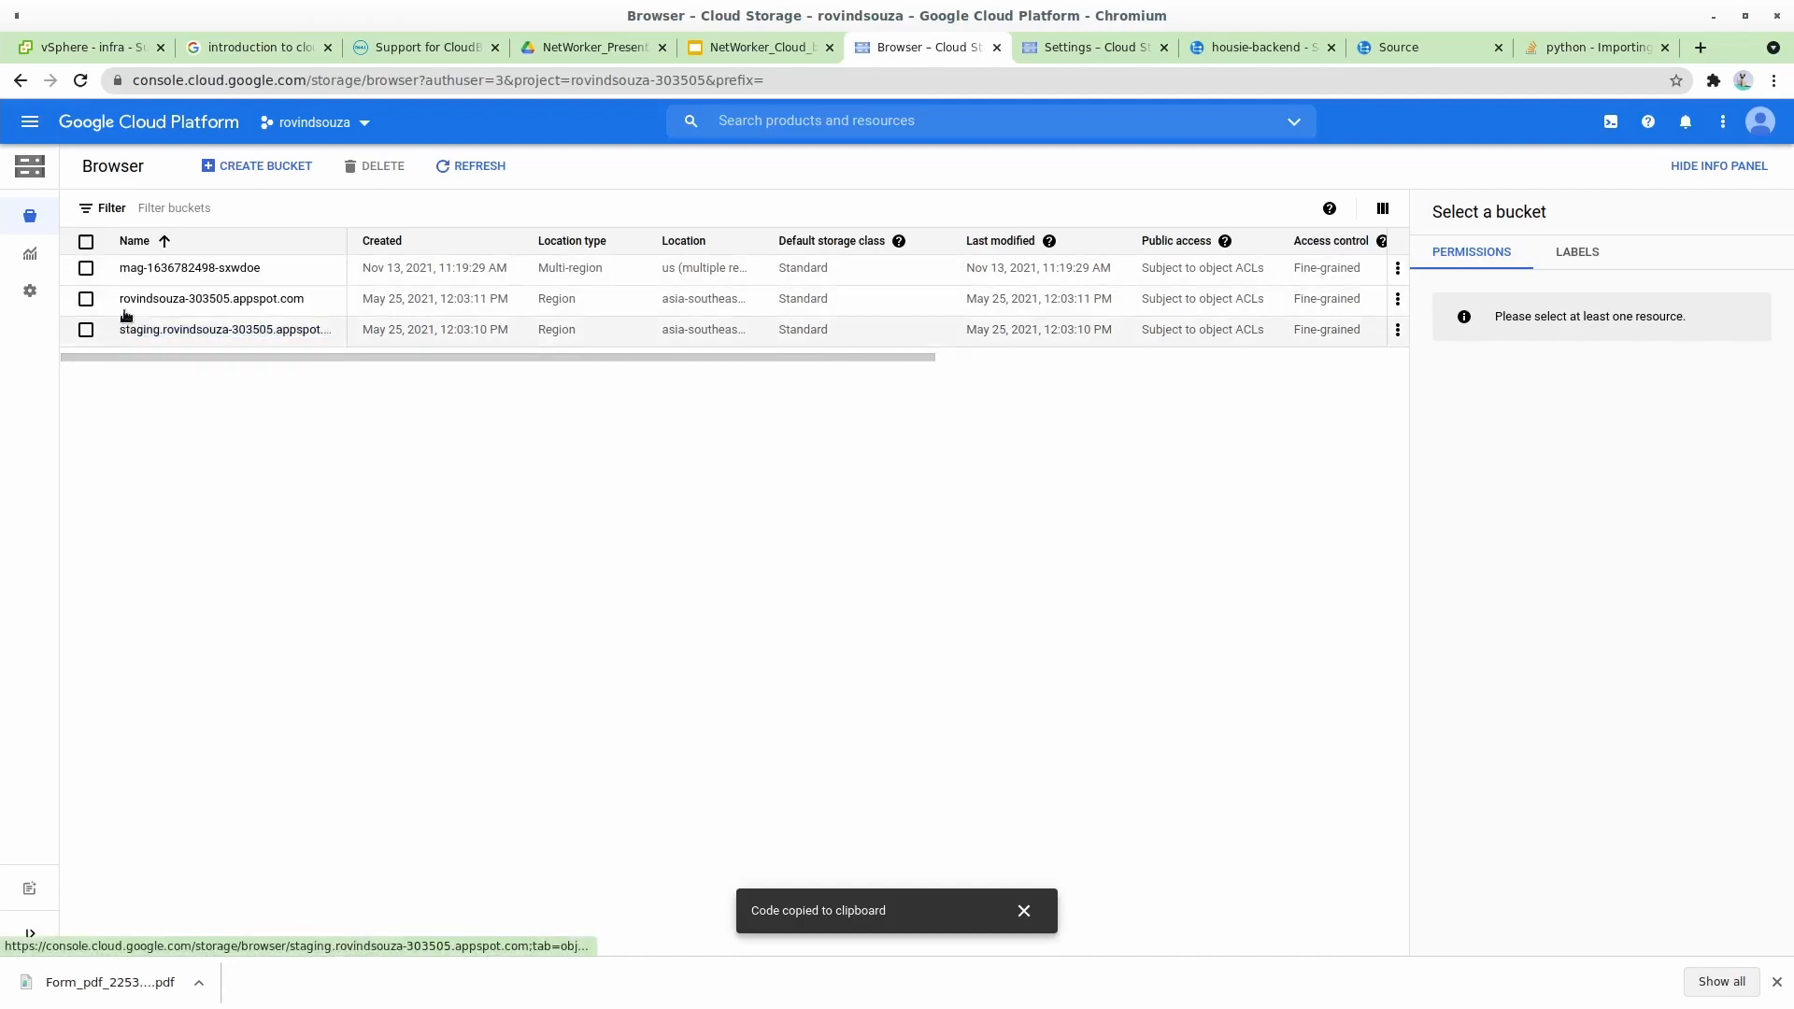
mouse_move(263, 299)
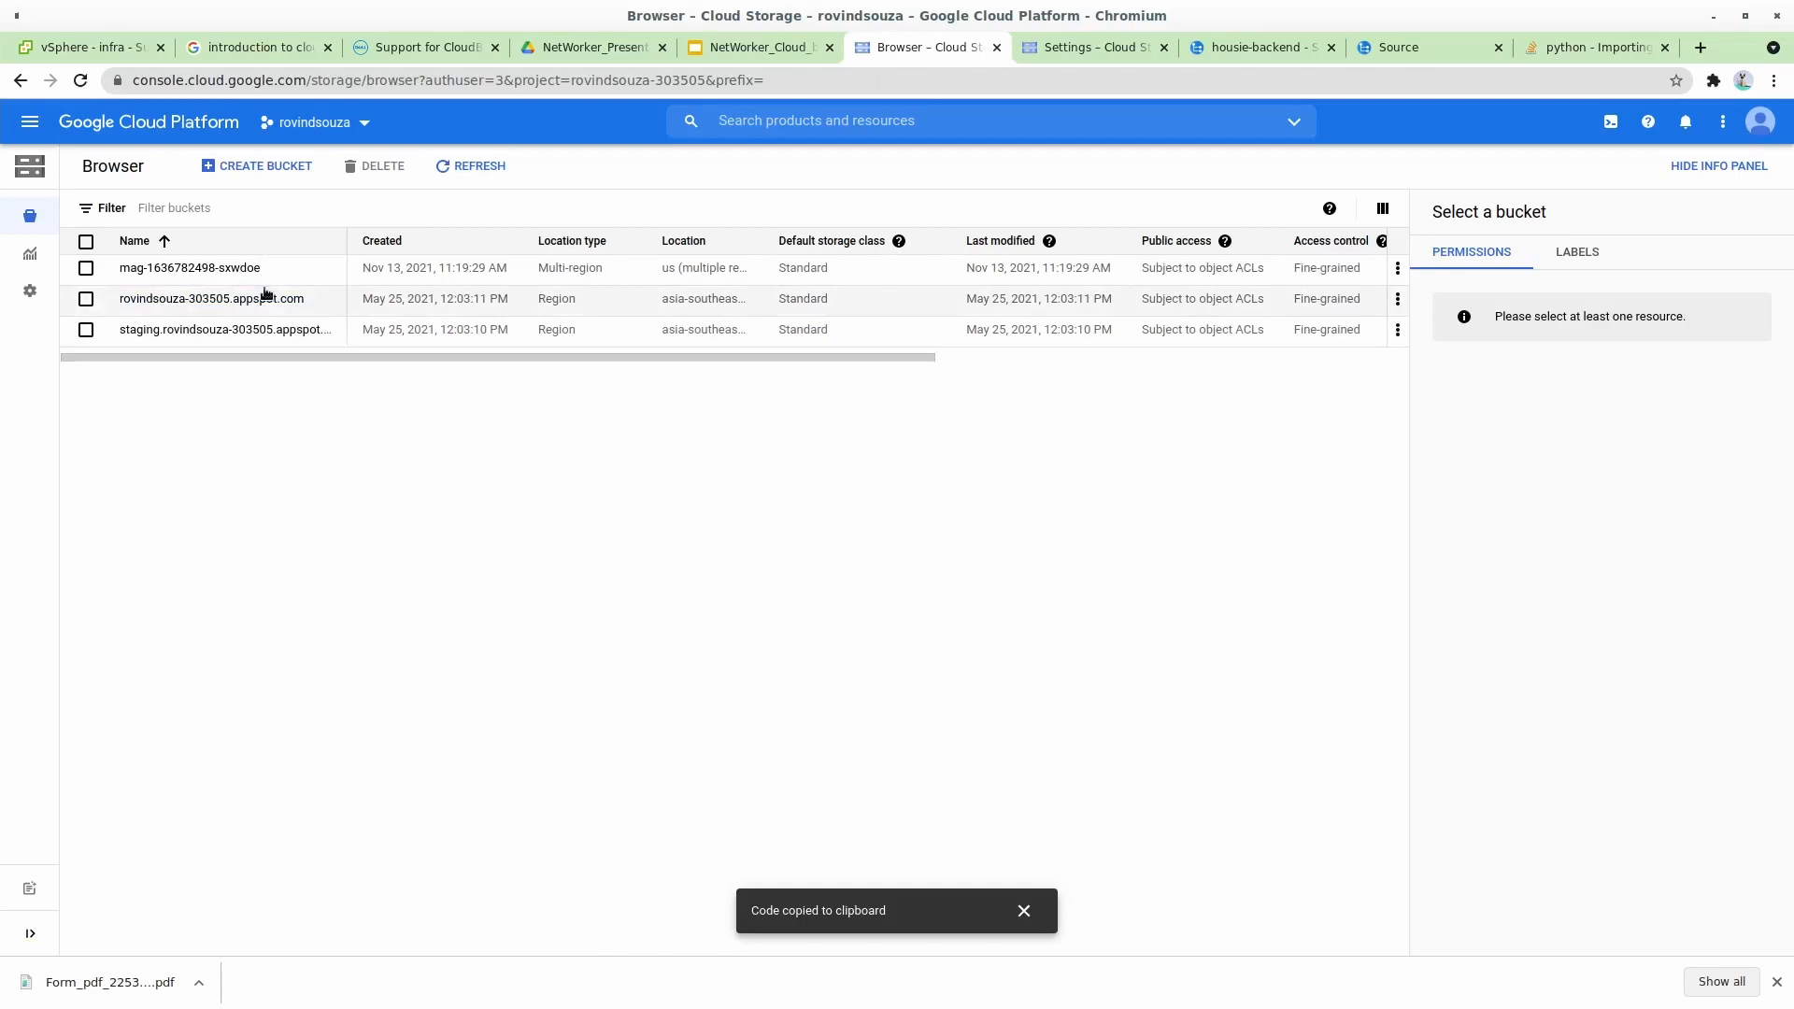
mouse_move(1084, 772)
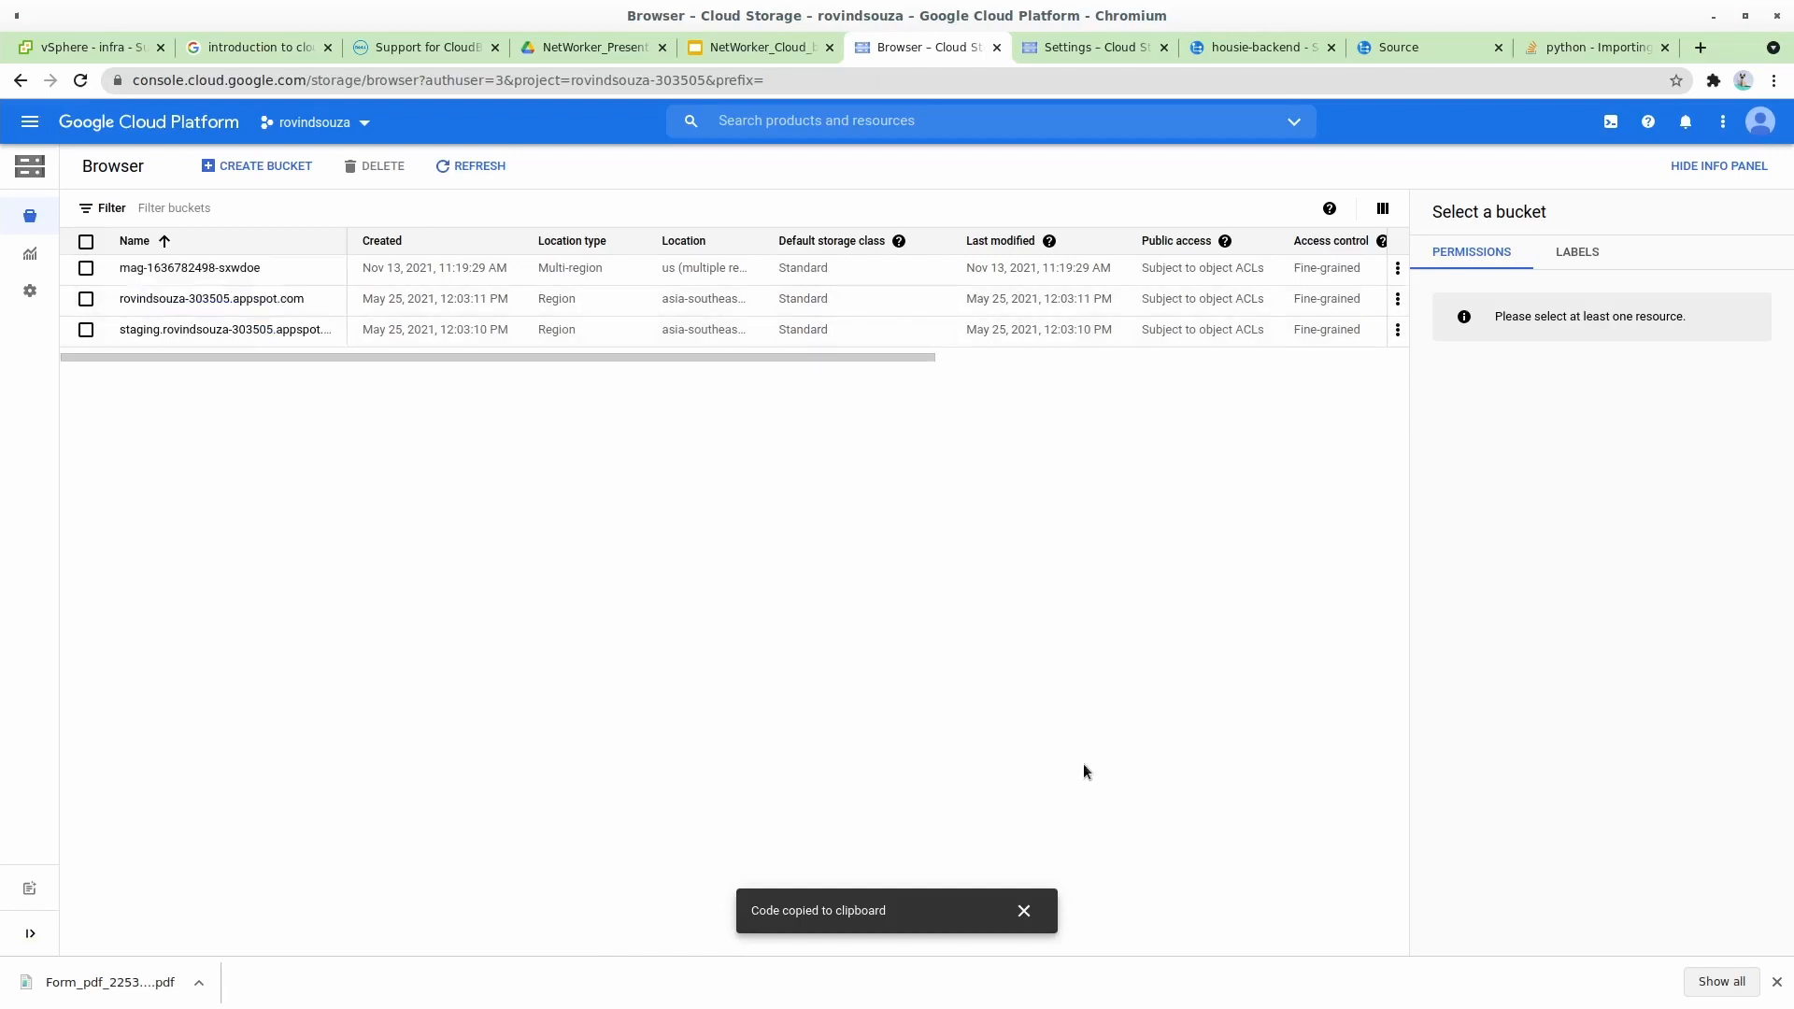
double_click(189, 267)
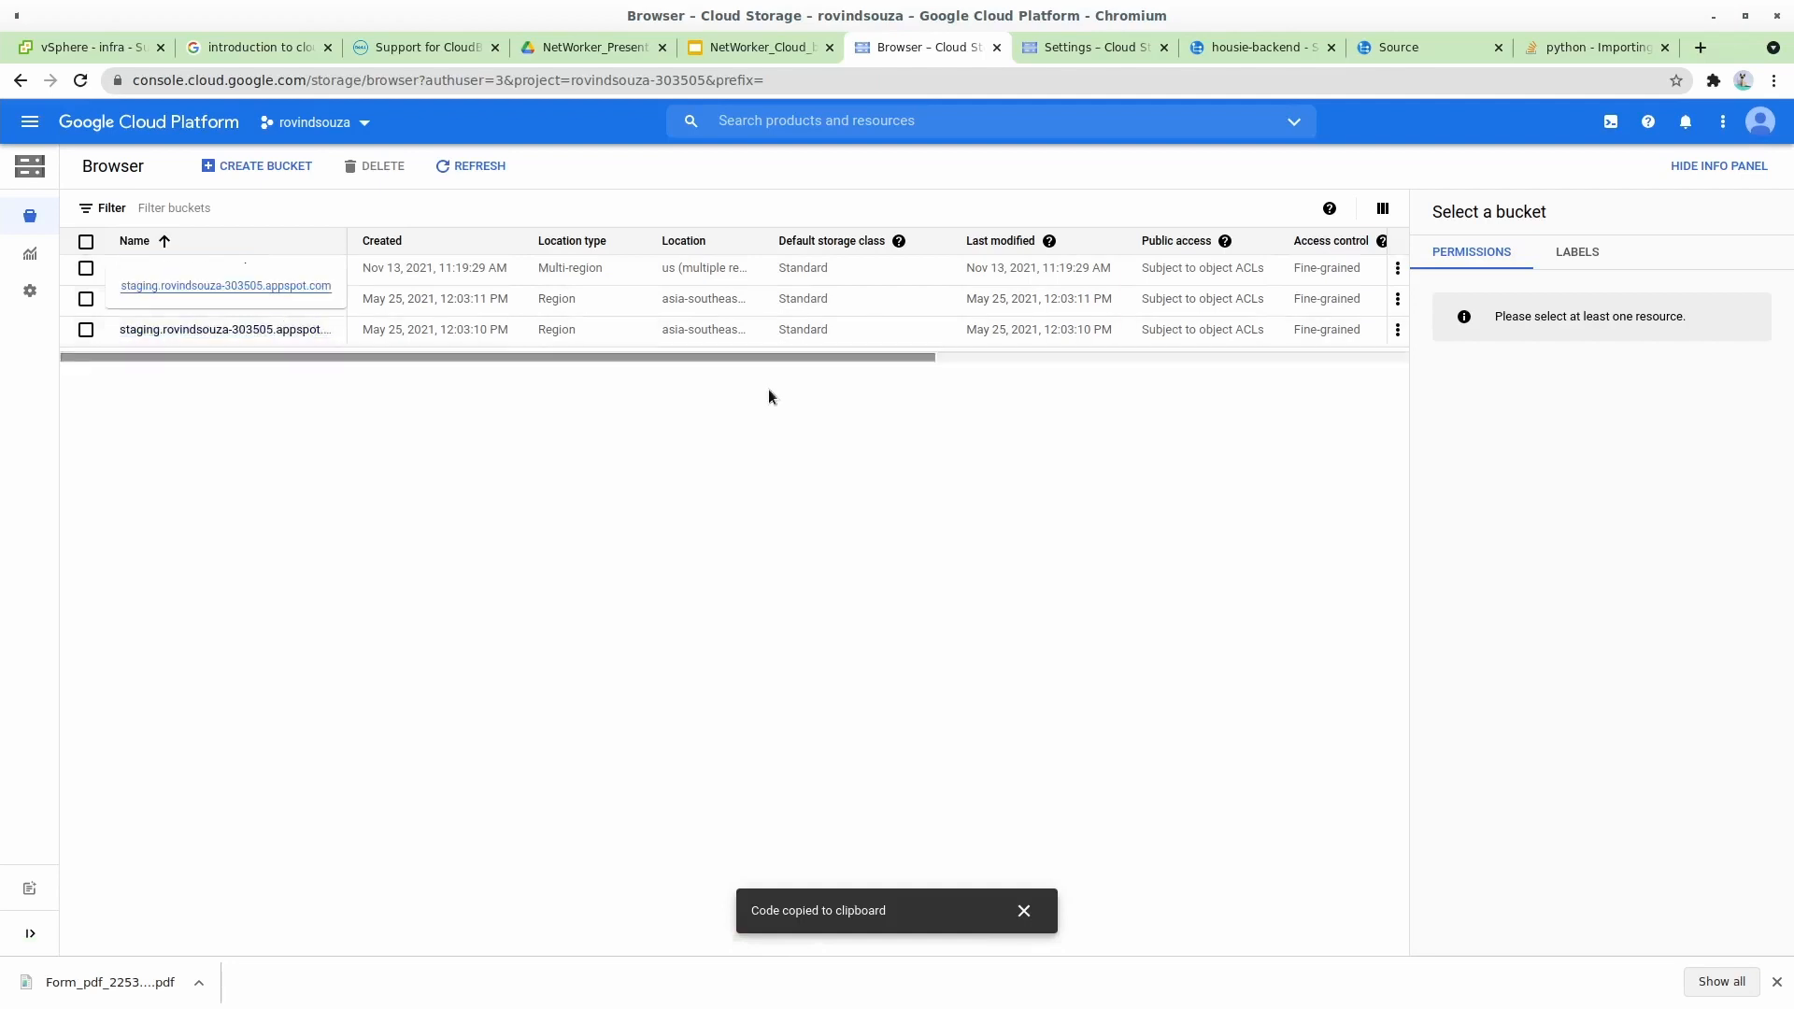
mouse_move(577, 198)
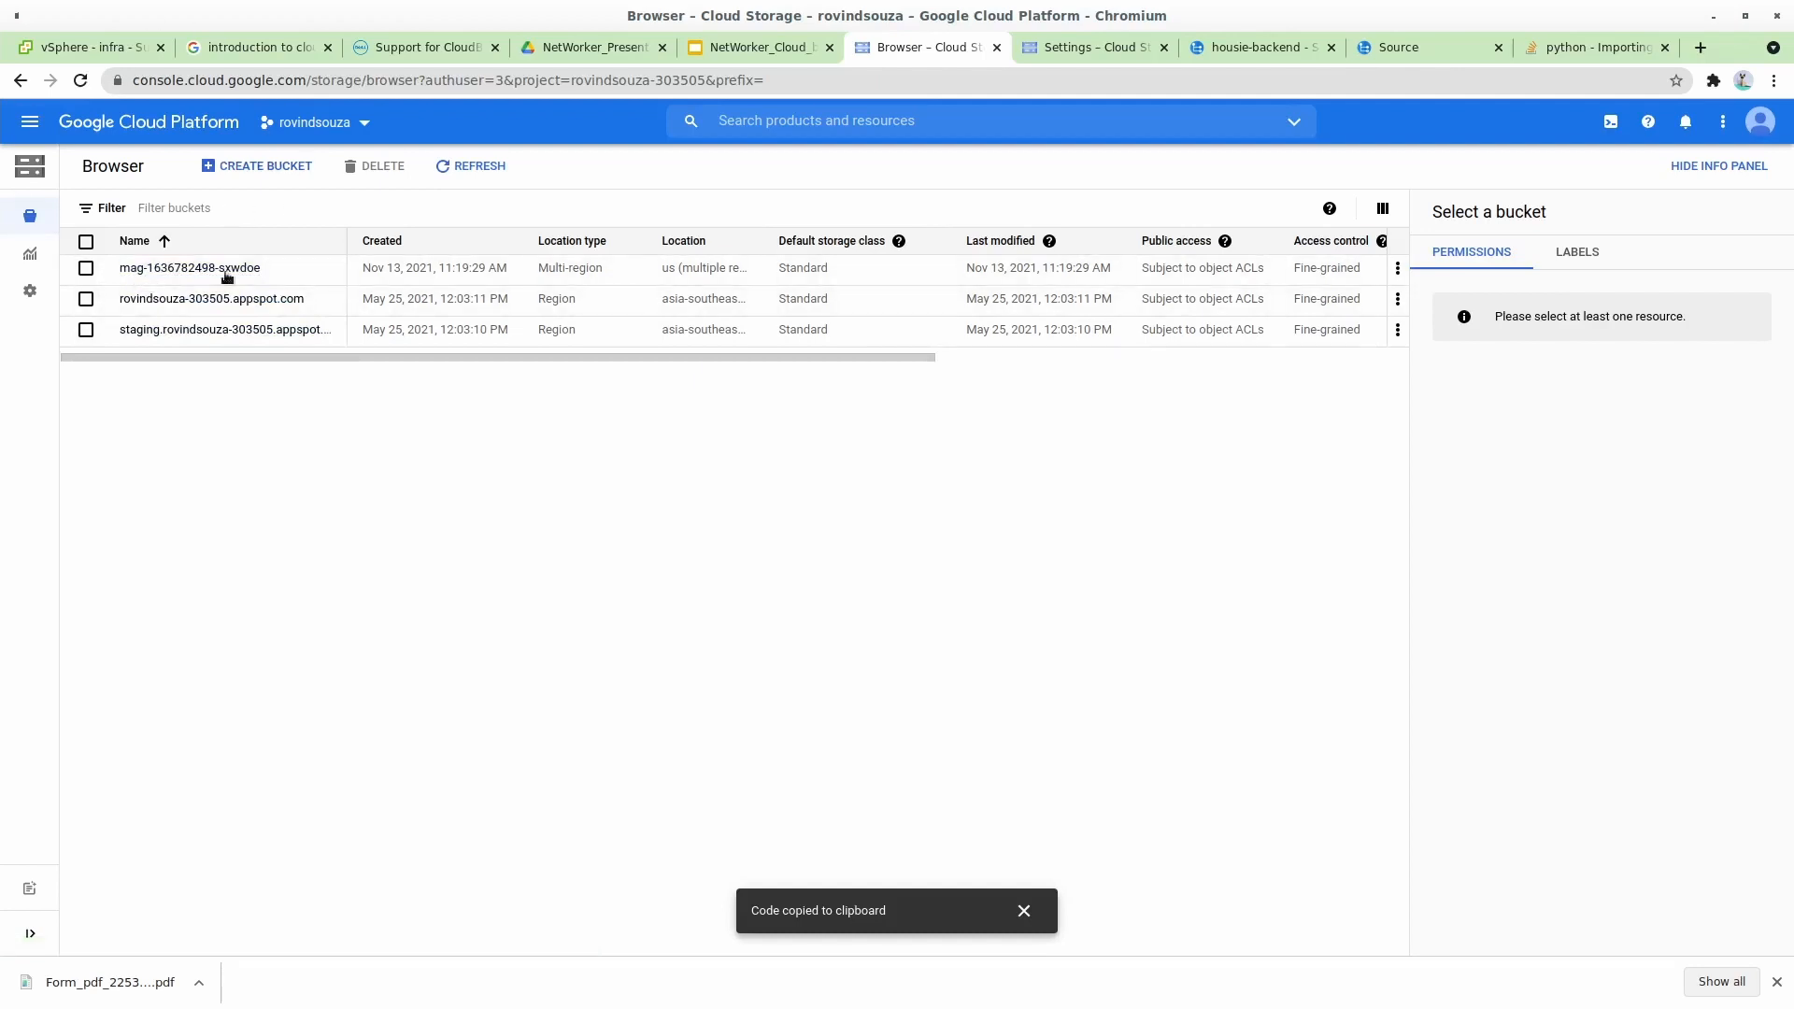
mouse_move(680, 622)
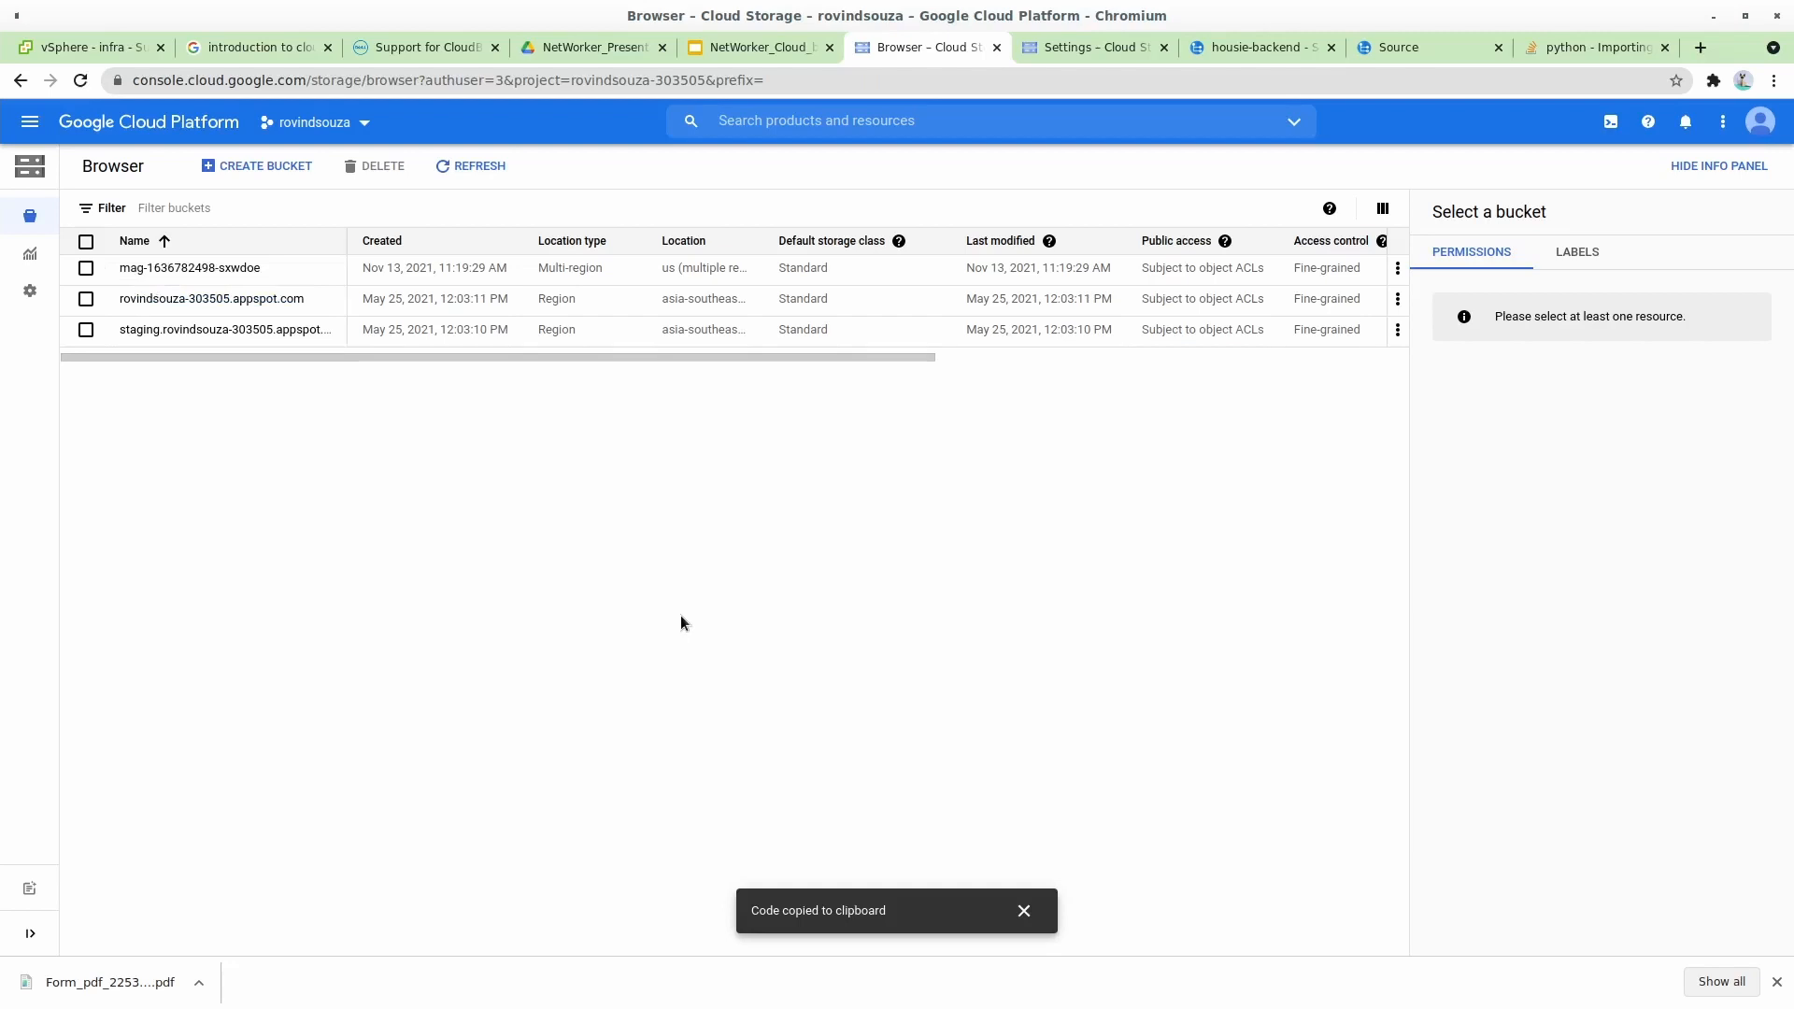
mouse_move(1633, 920)
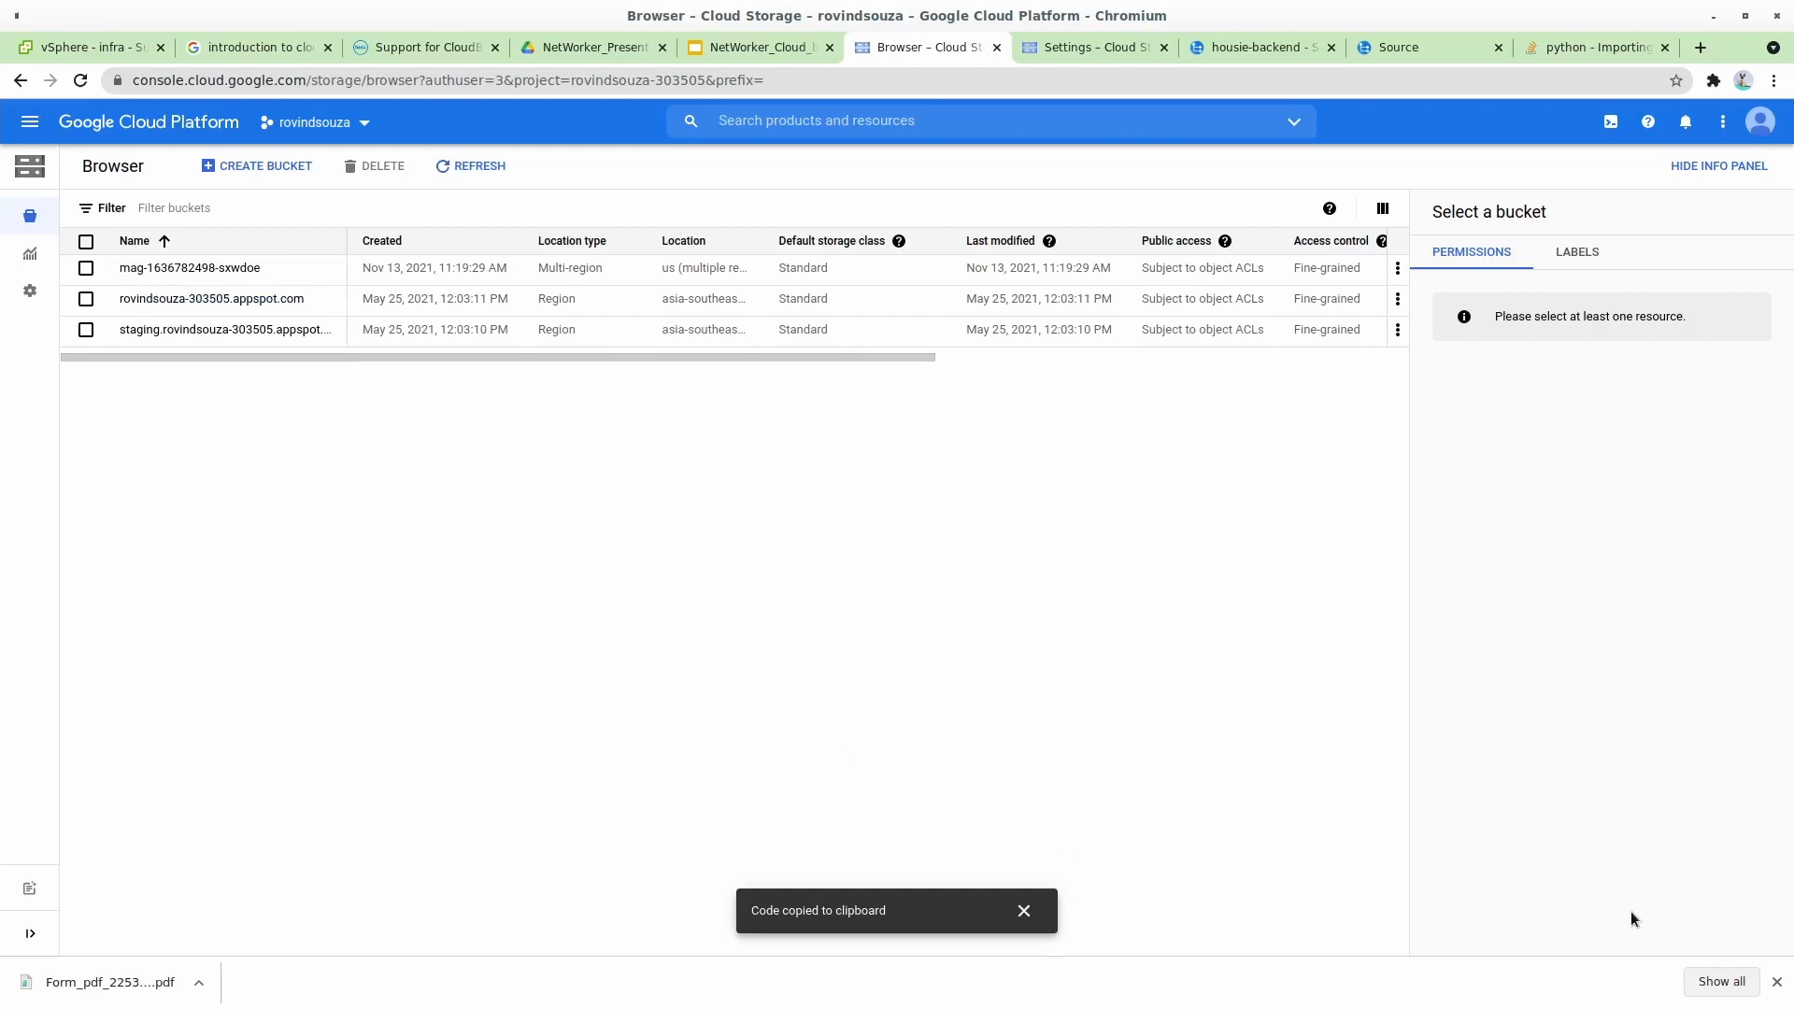